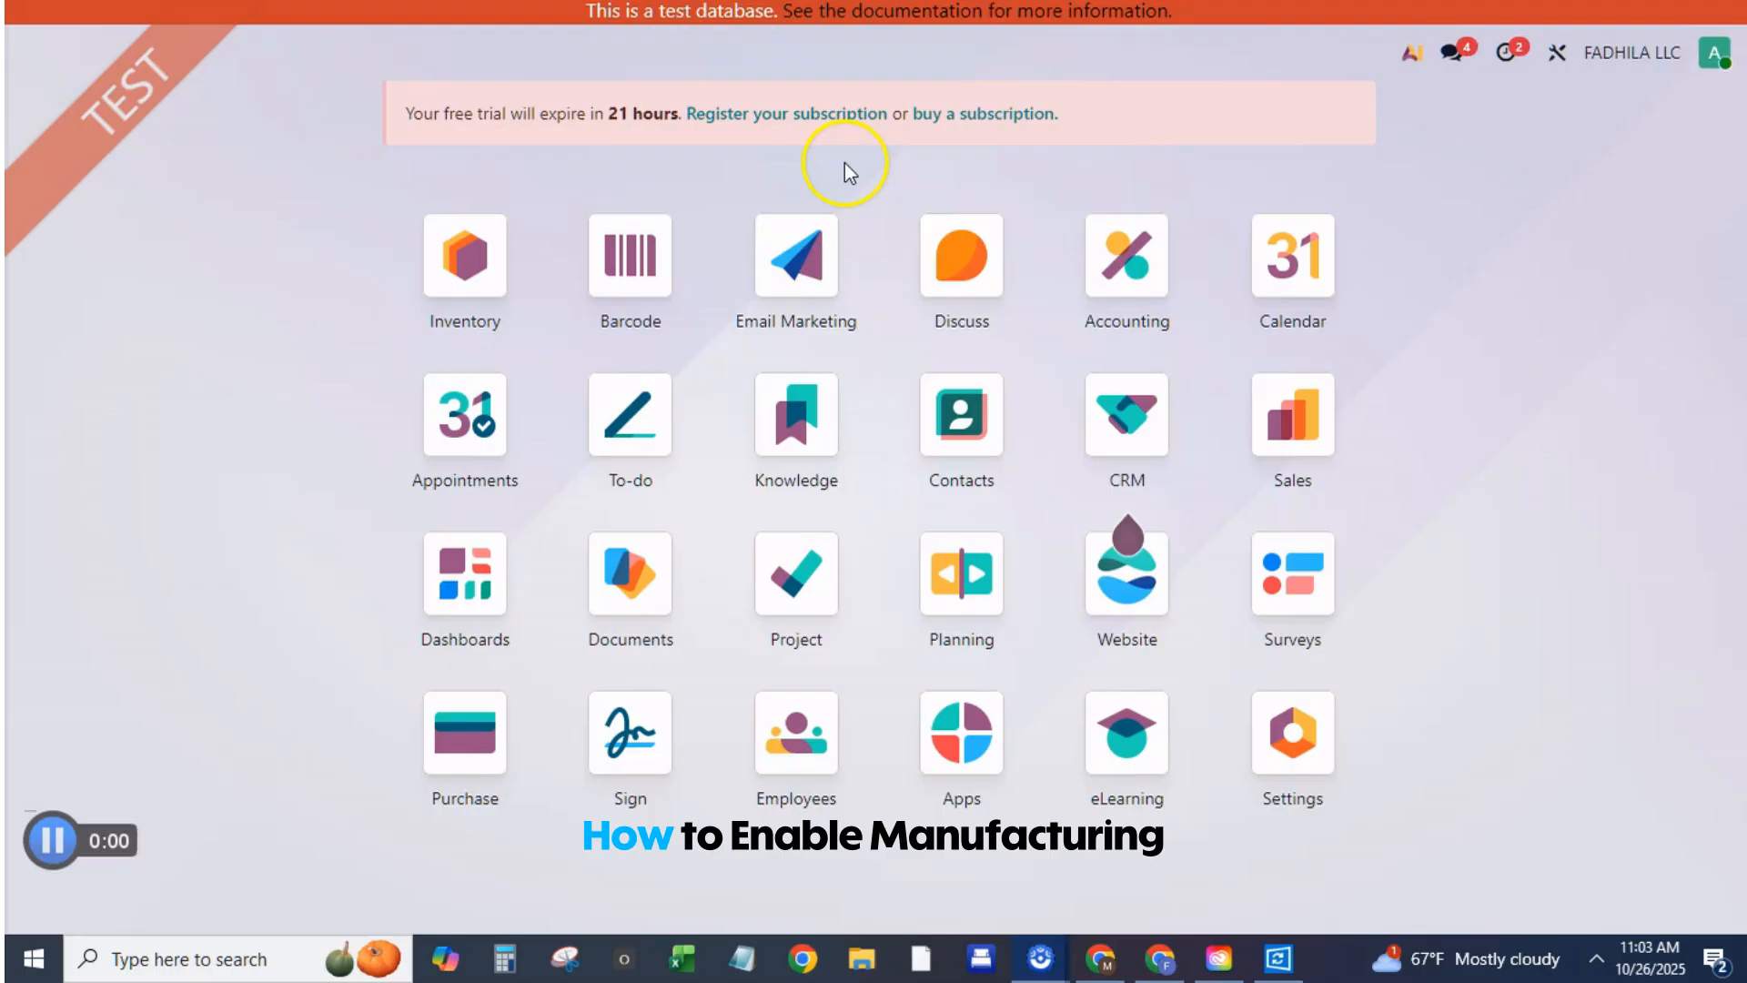
mouse_move(849, 172)
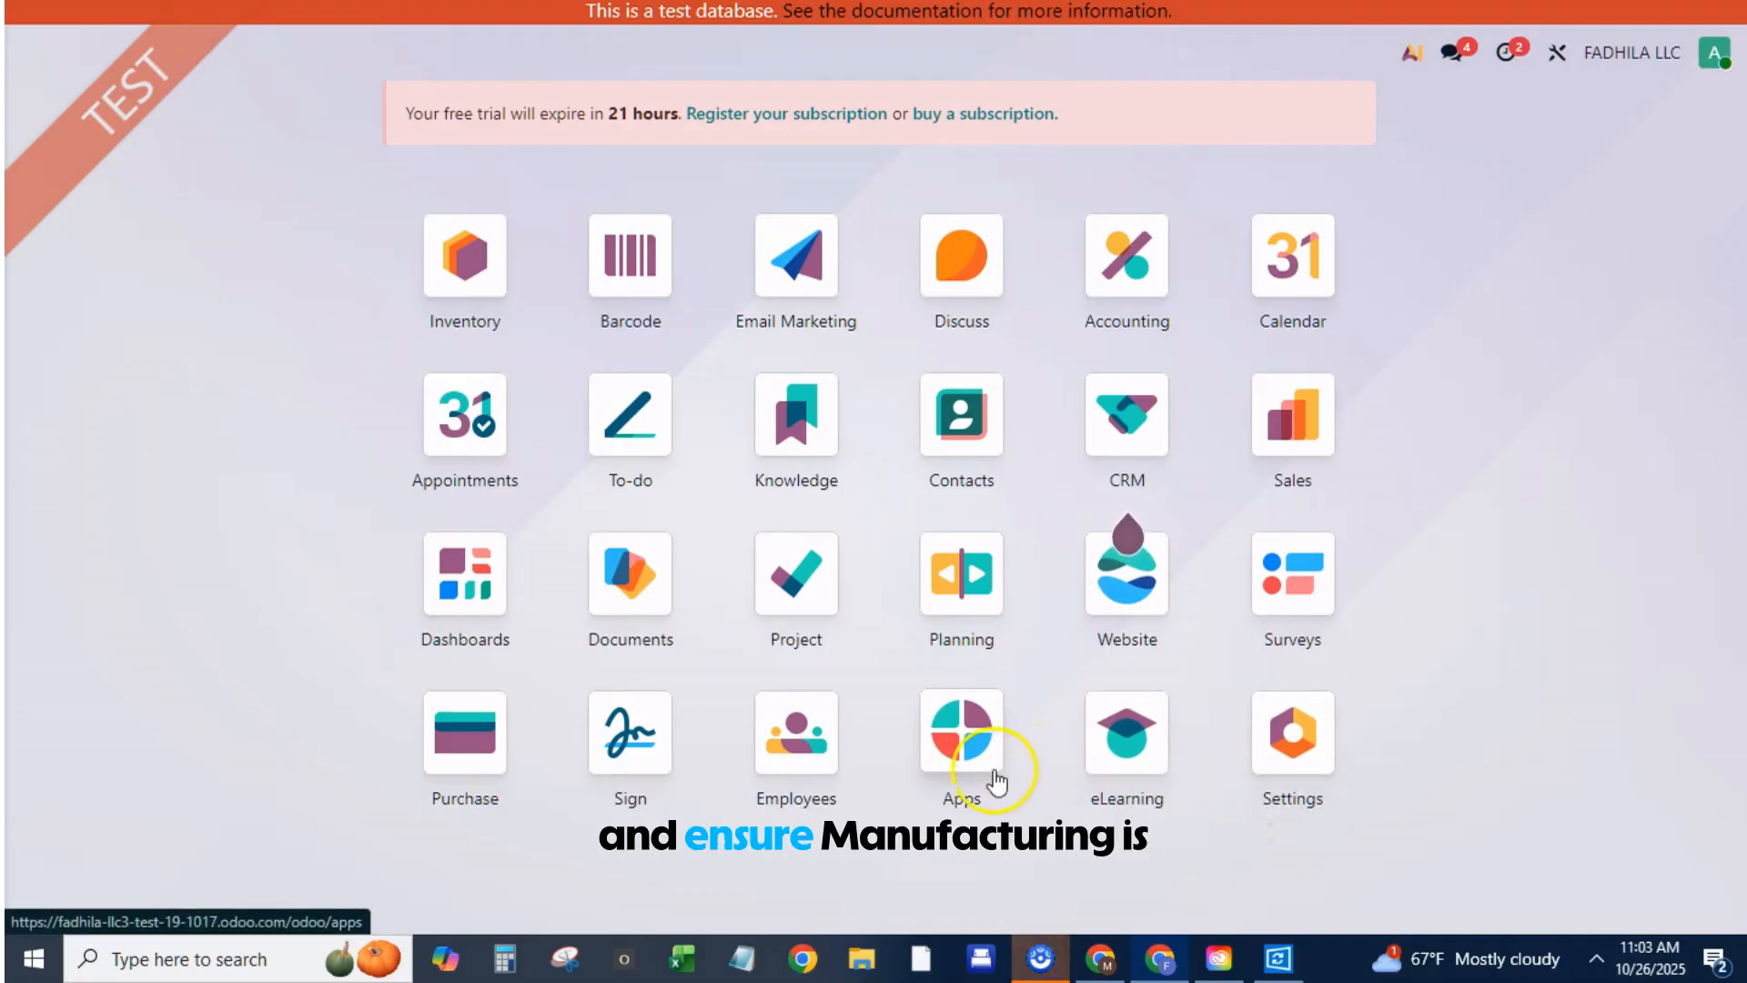
Search the Apps modules for 'manu' and activate the Manufacturing app
left_click(961, 732)
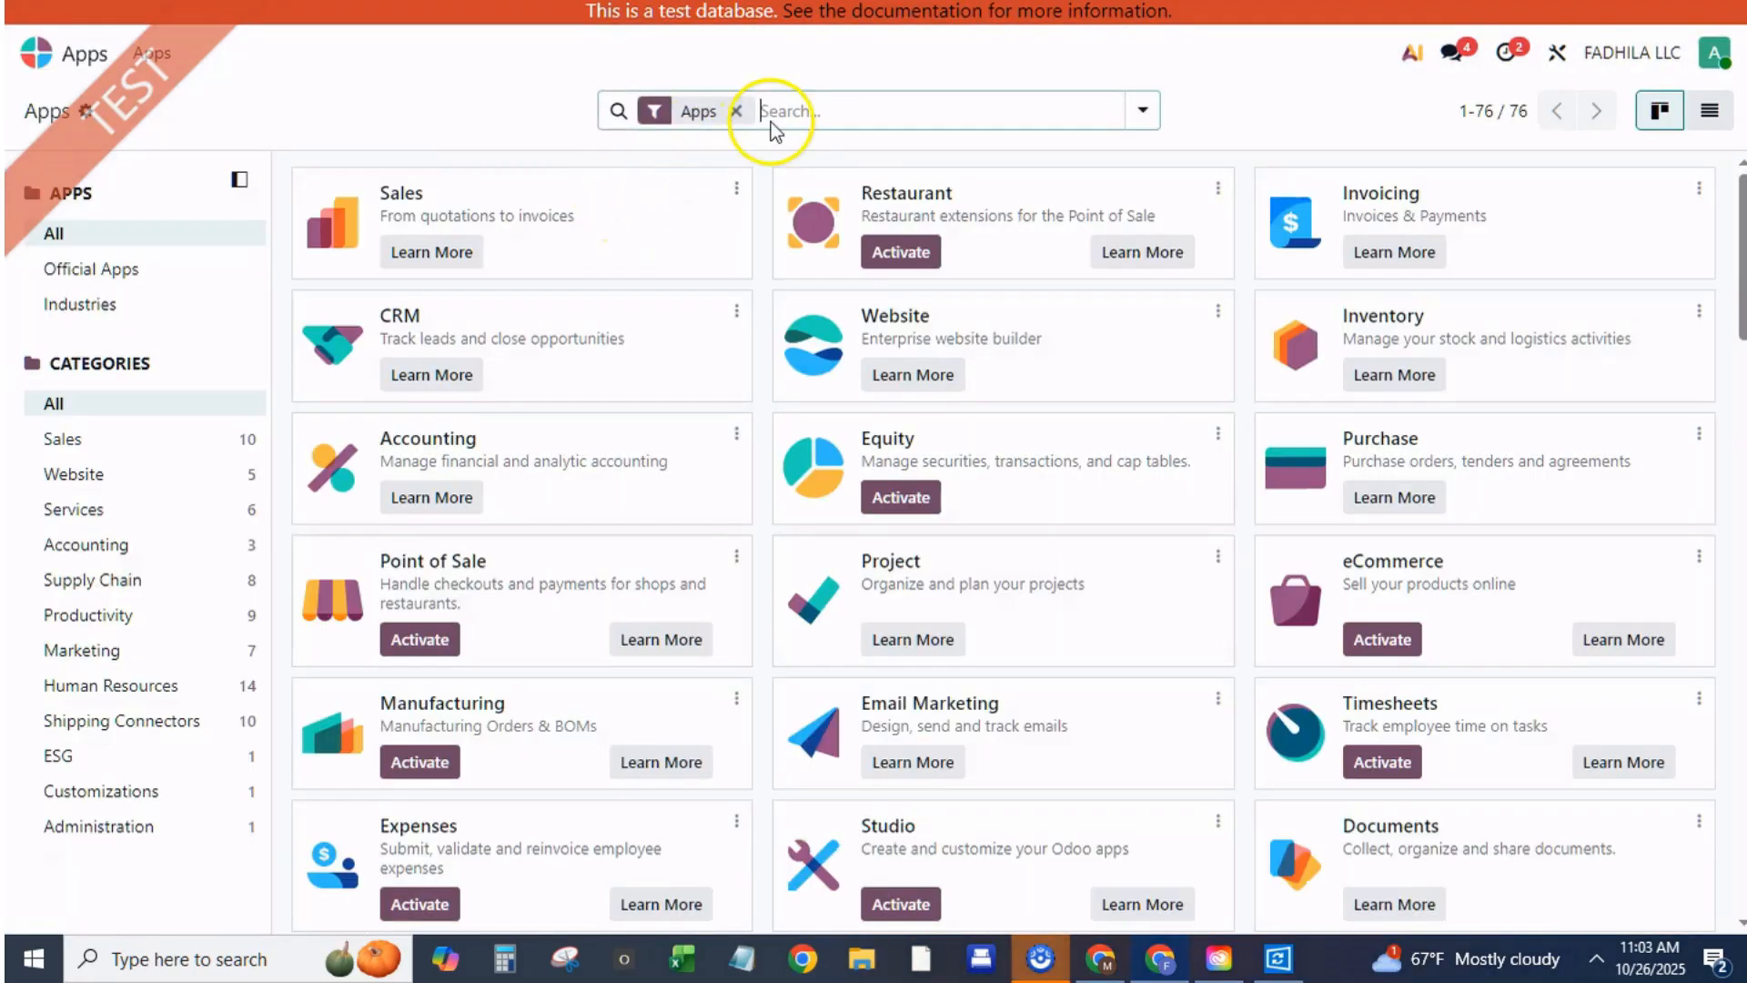
type("ma")
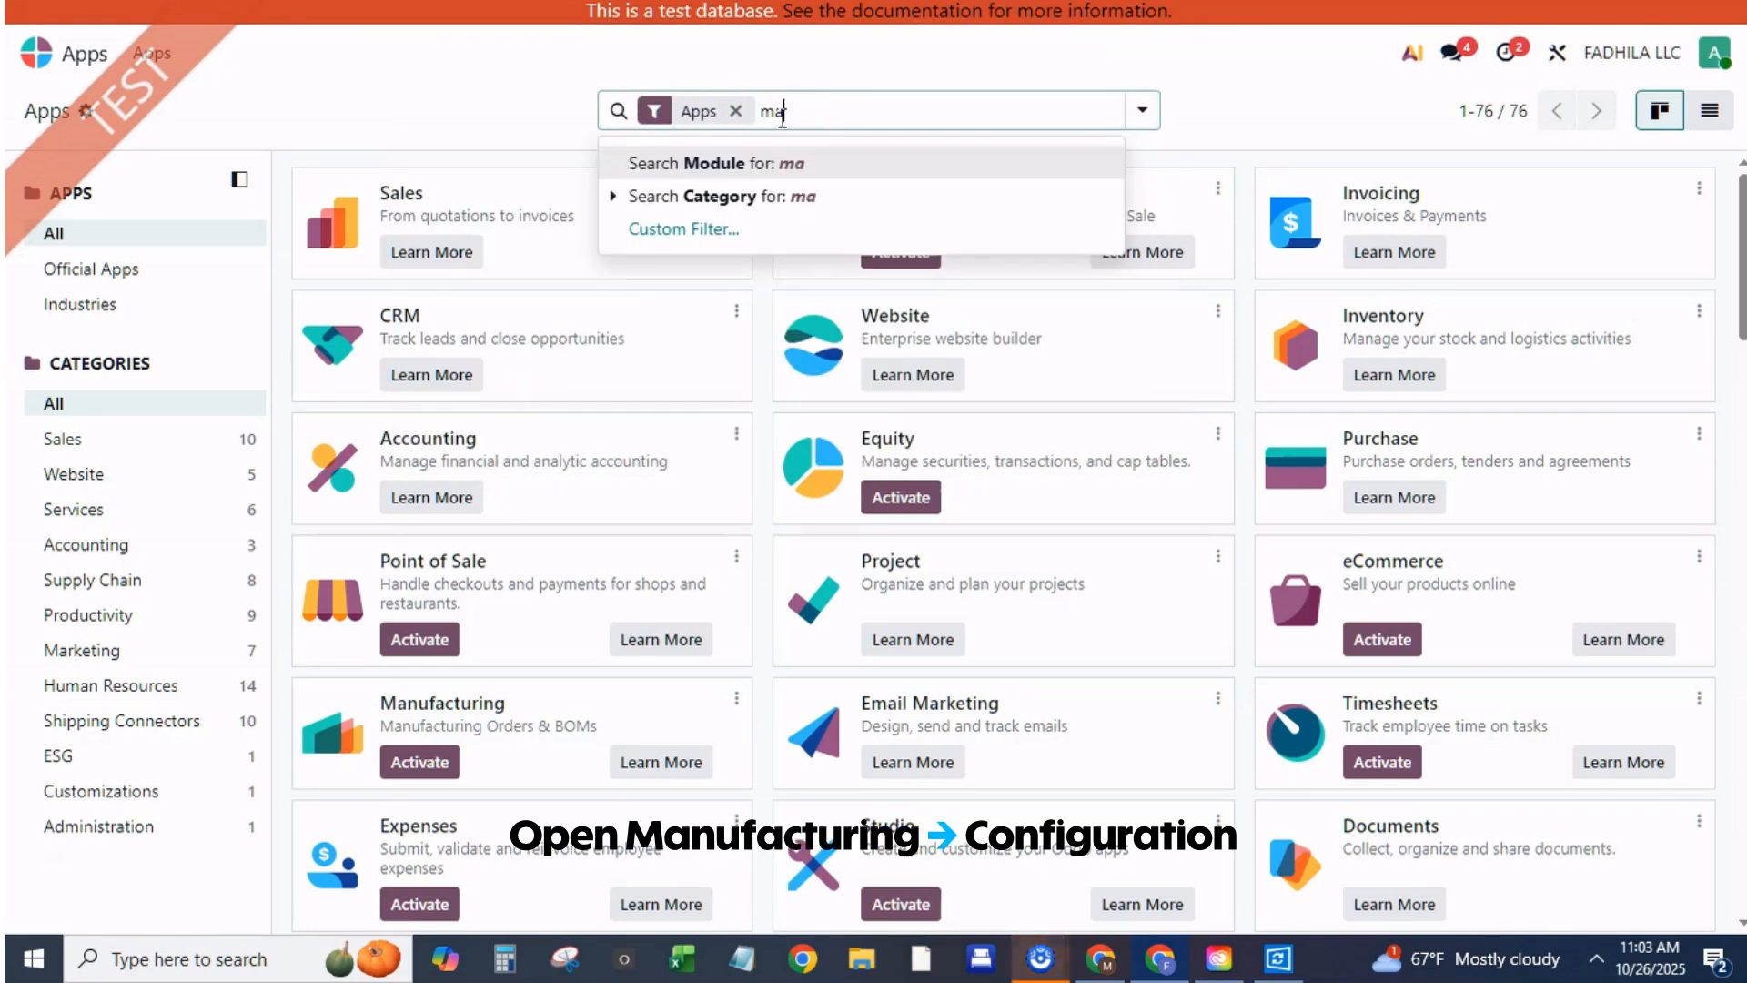
type("nu")
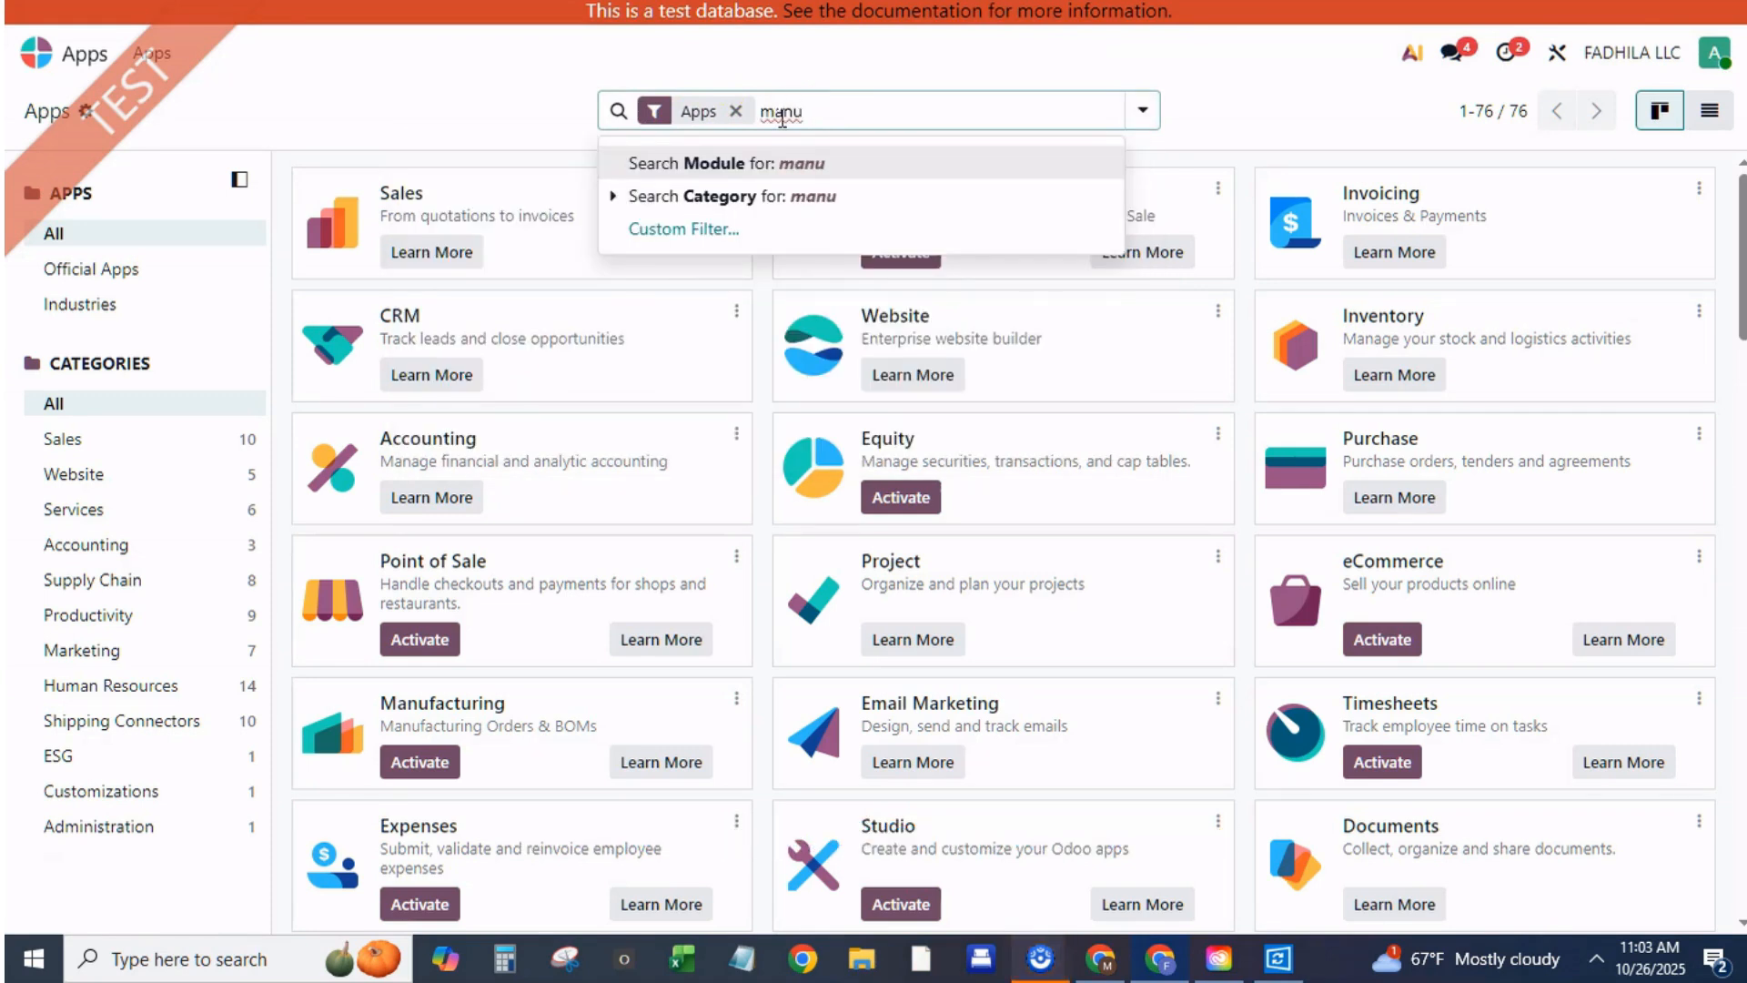
left_click(724, 163)
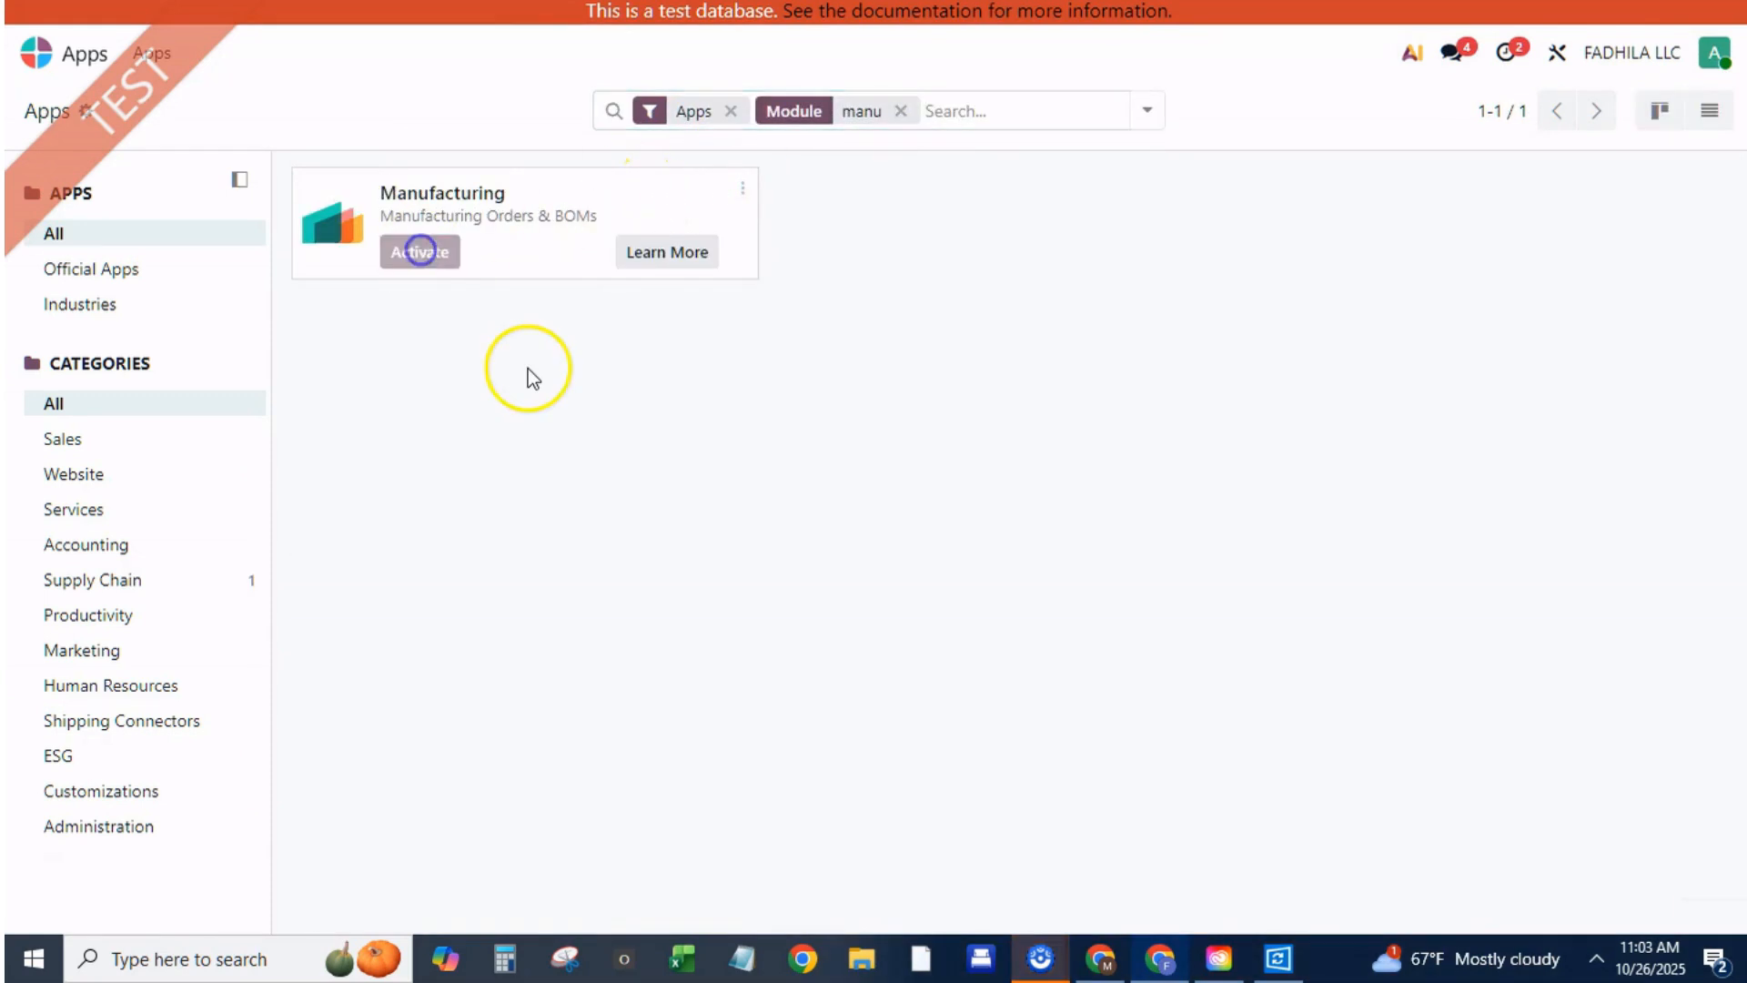
left_click(419, 251)
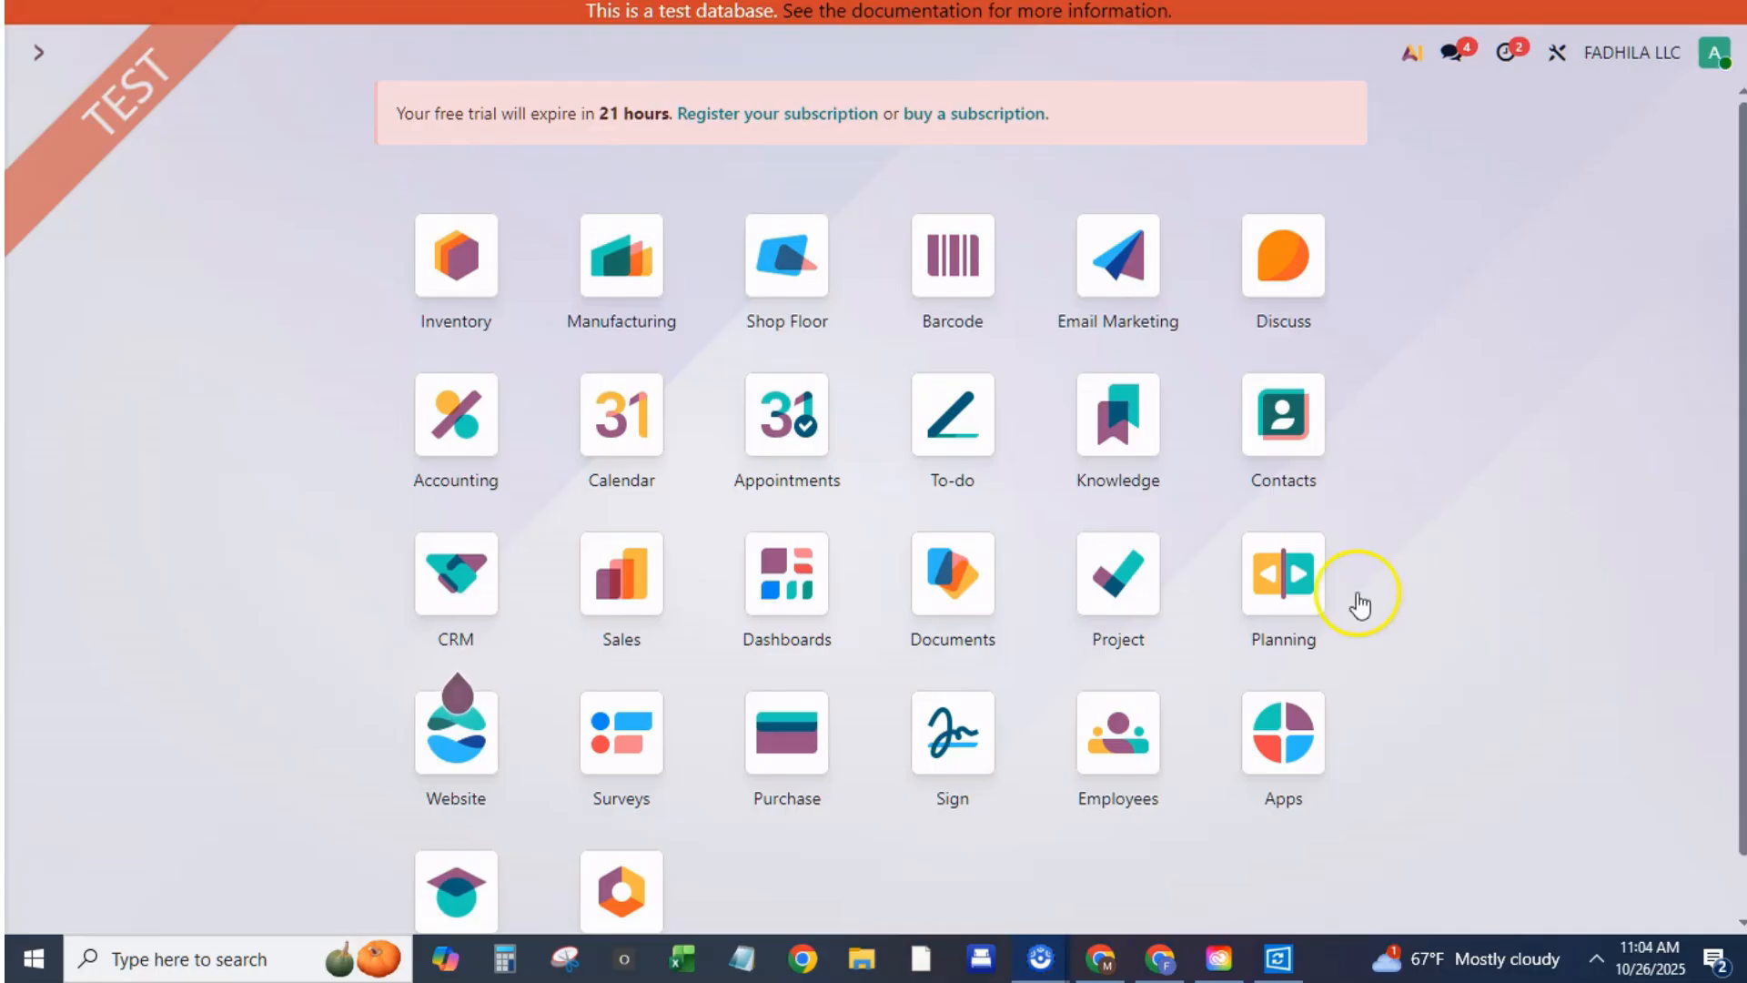
Open Settings and jump to the Manufacturing operations section
left_click(1557, 53)
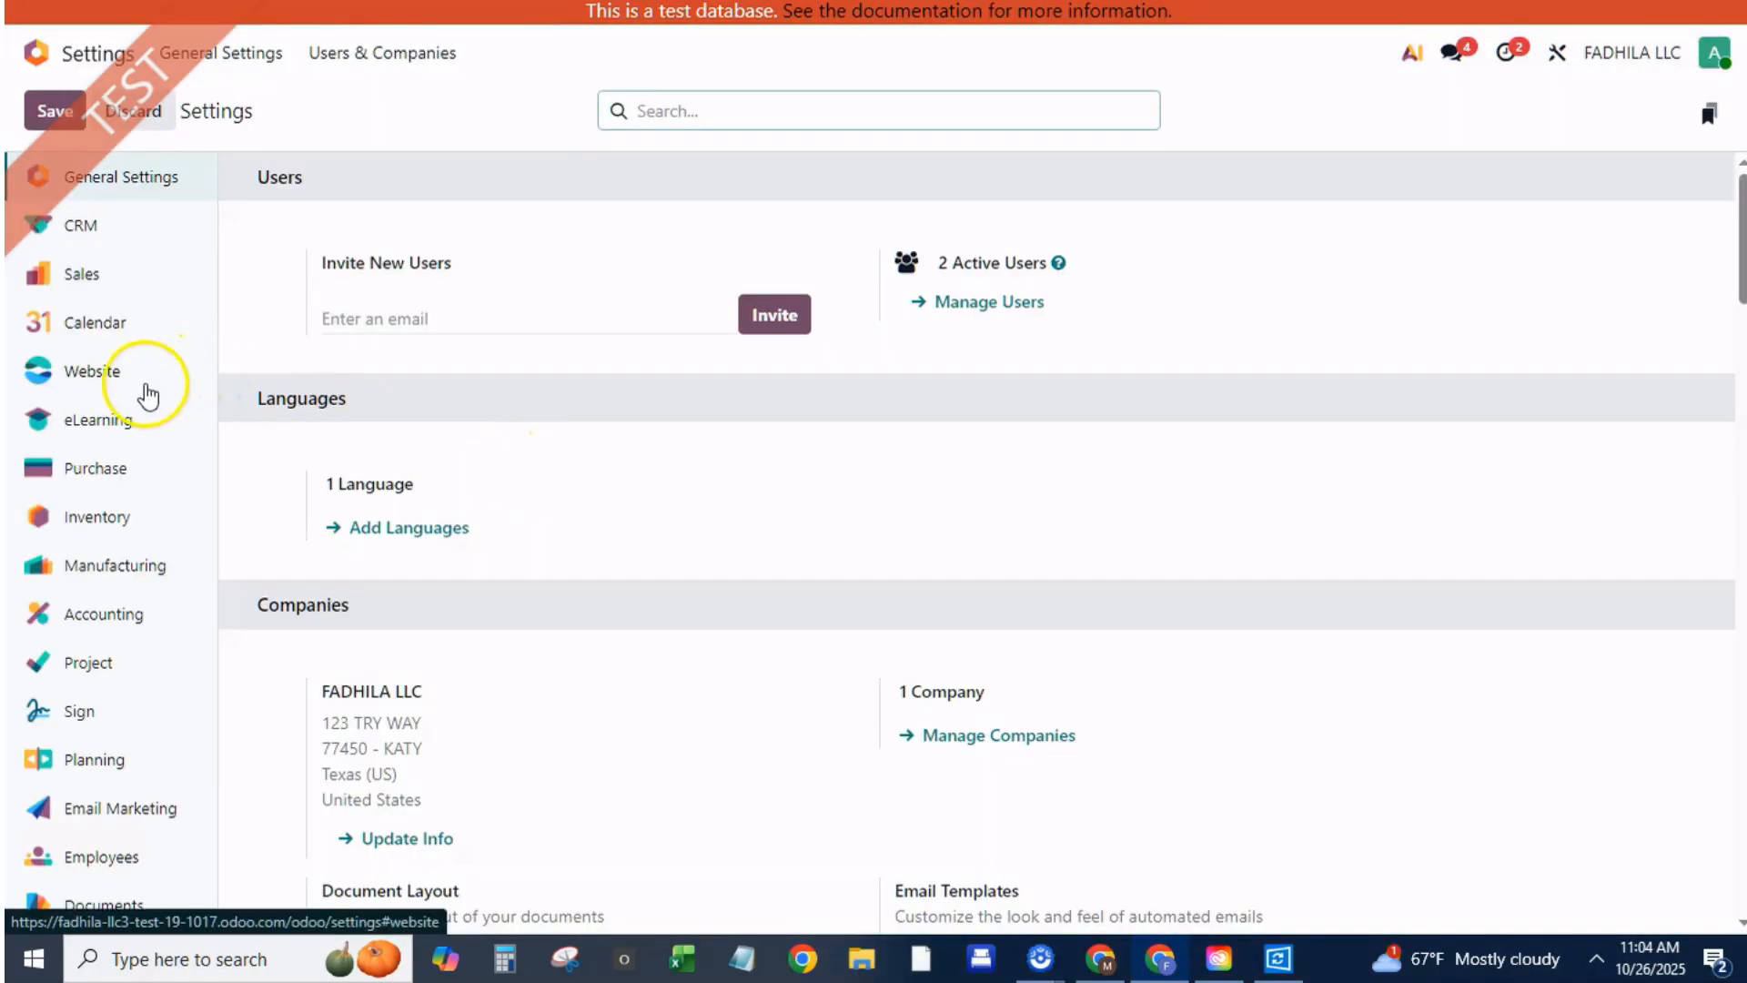
left_click(114, 566)
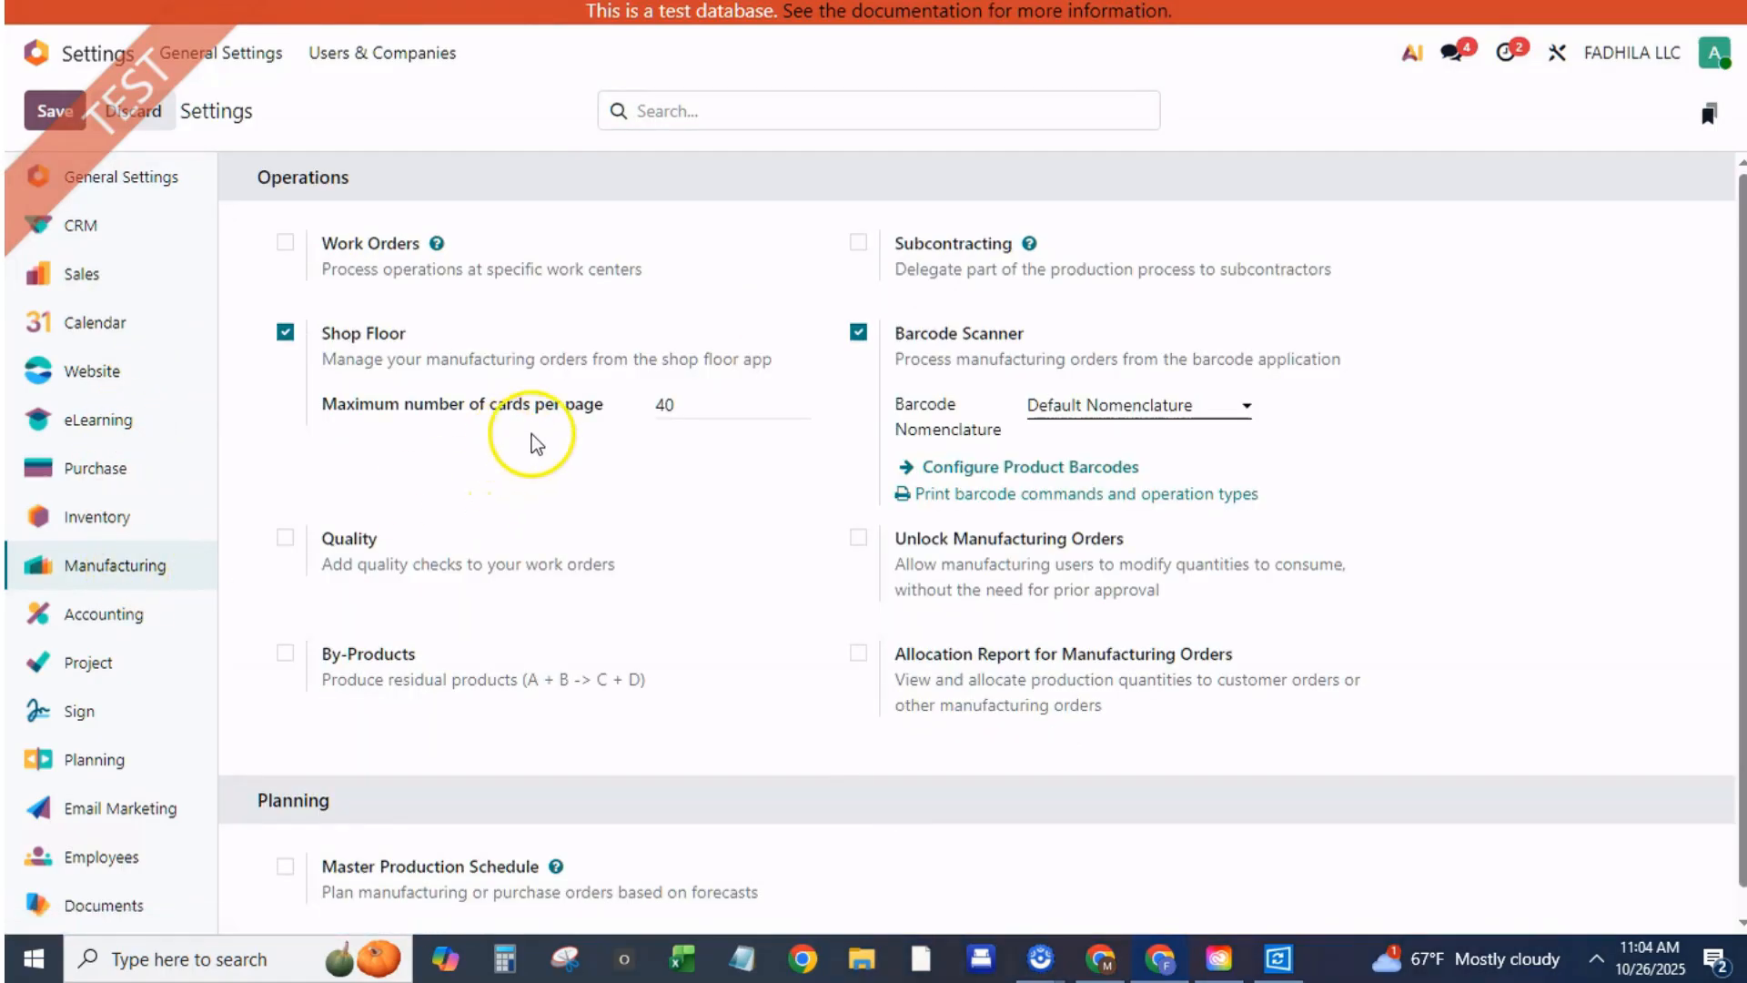
mouse_move(648, 524)
type("/ in")
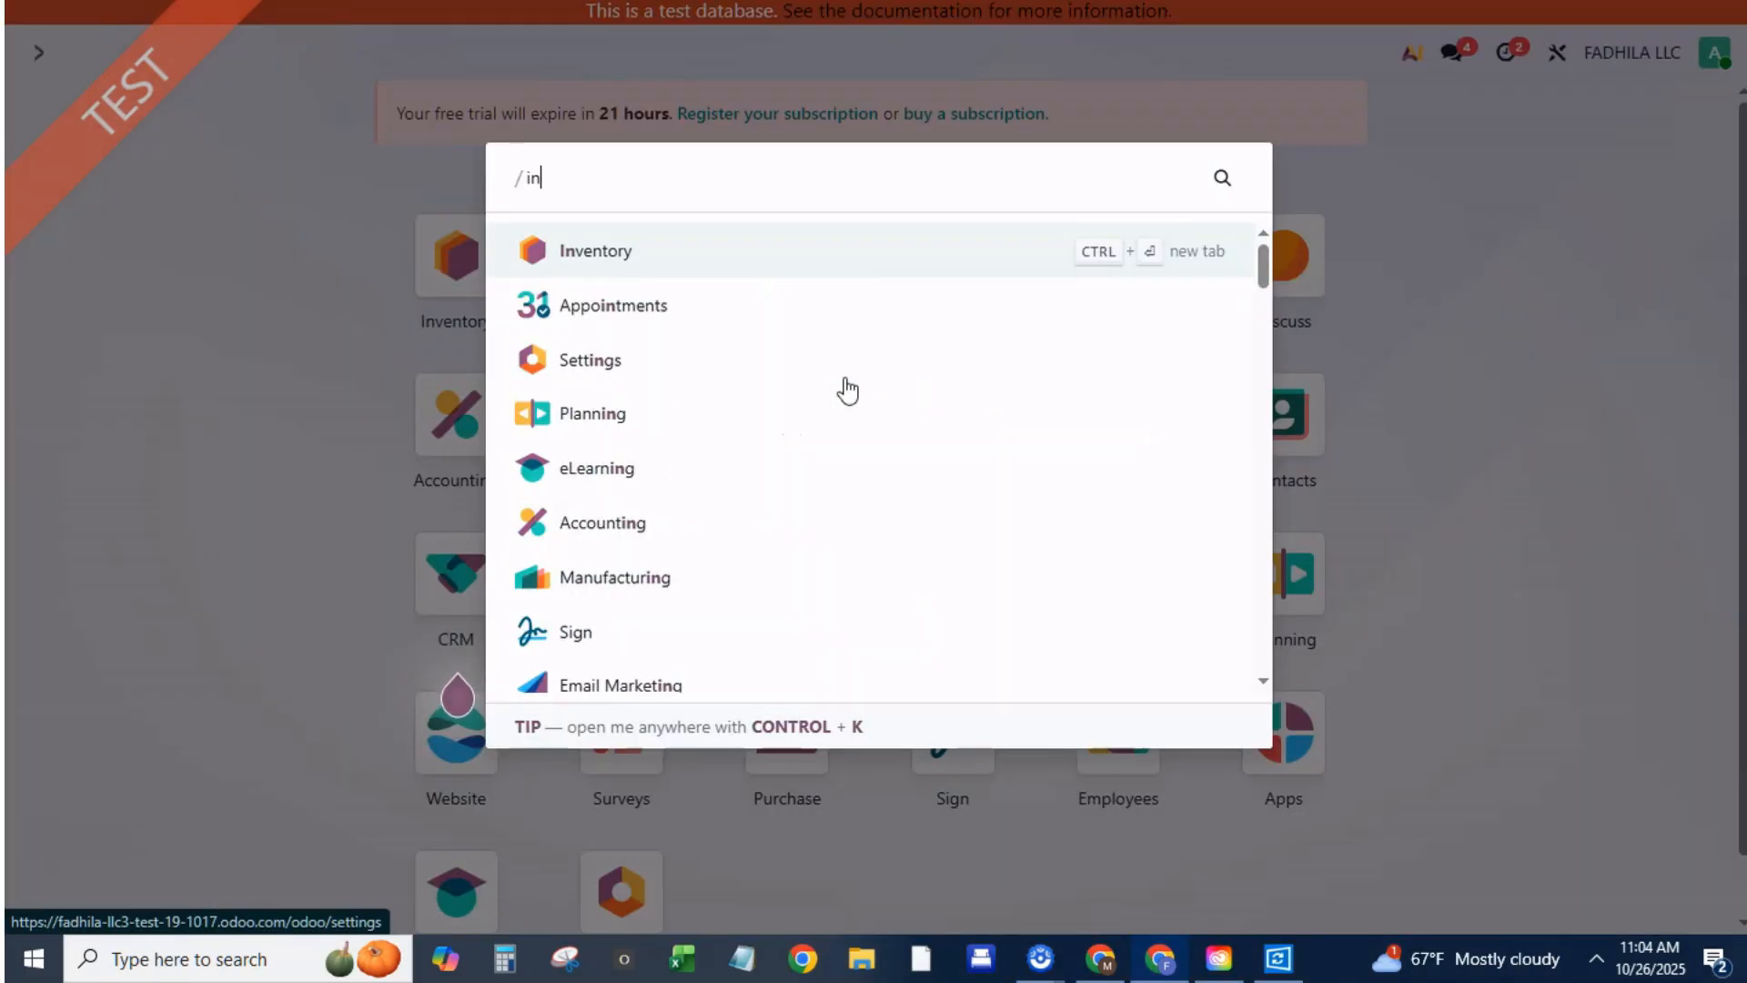
In Inventory > Products, create a product named 'bench' and save it
left_click(596, 249)
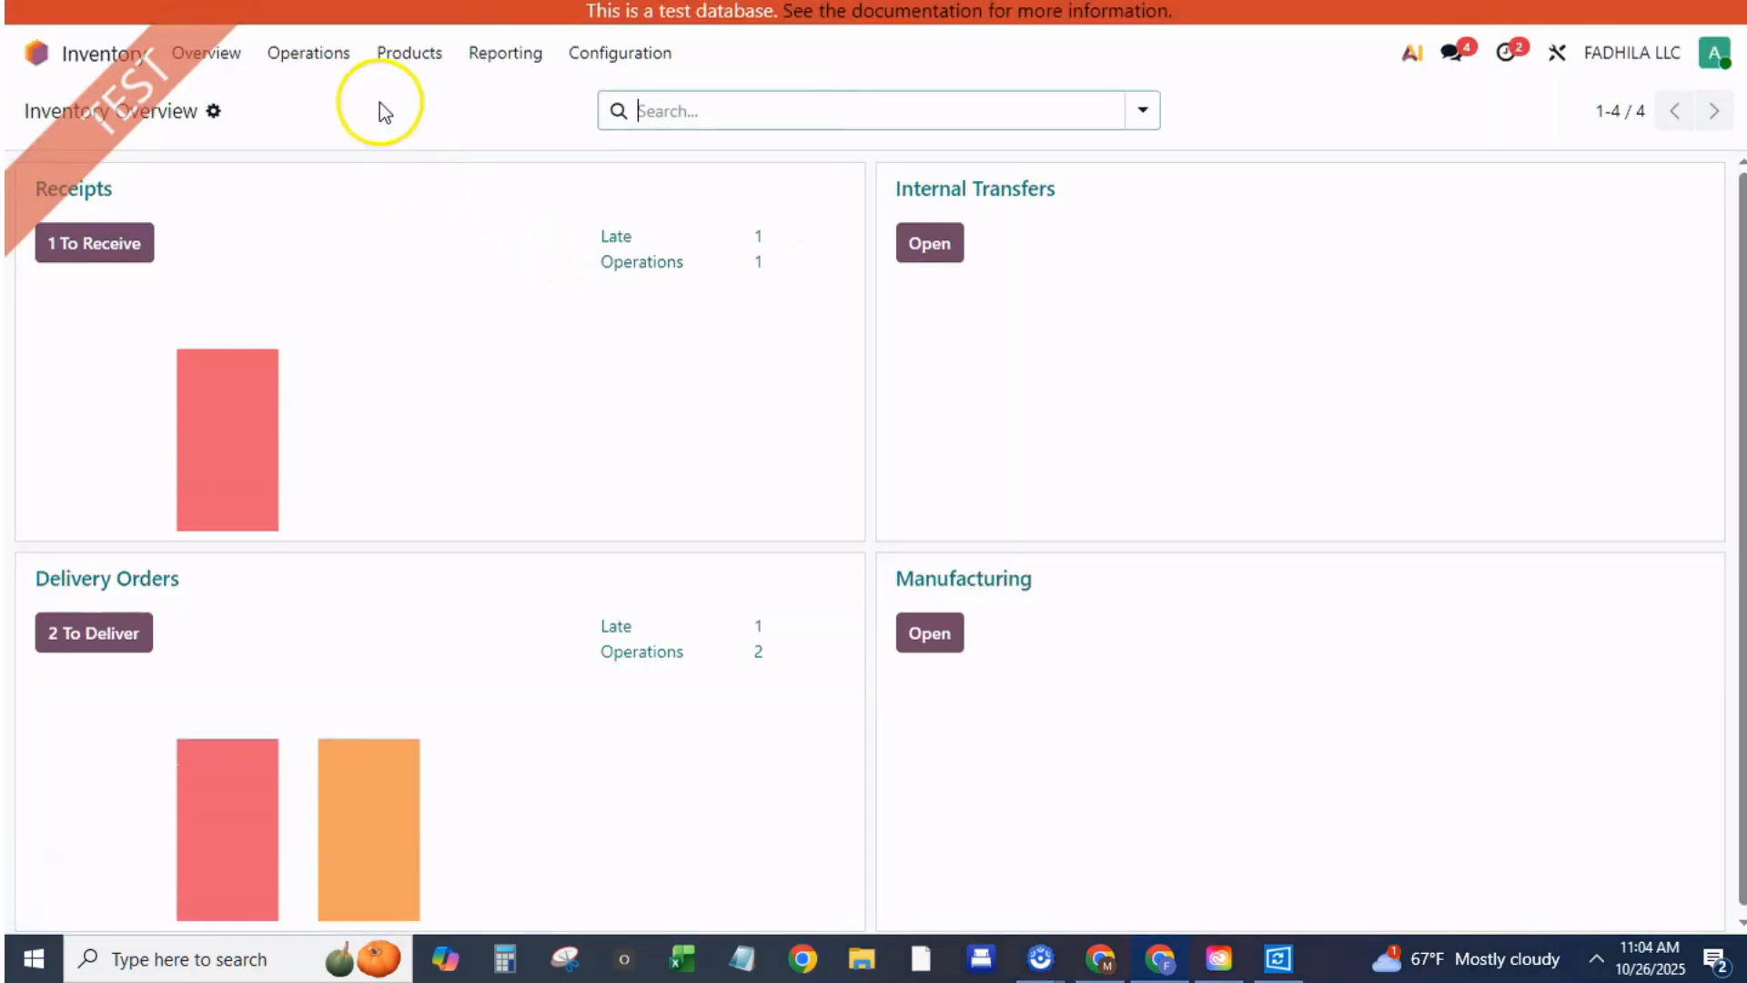
left_click(408, 52)
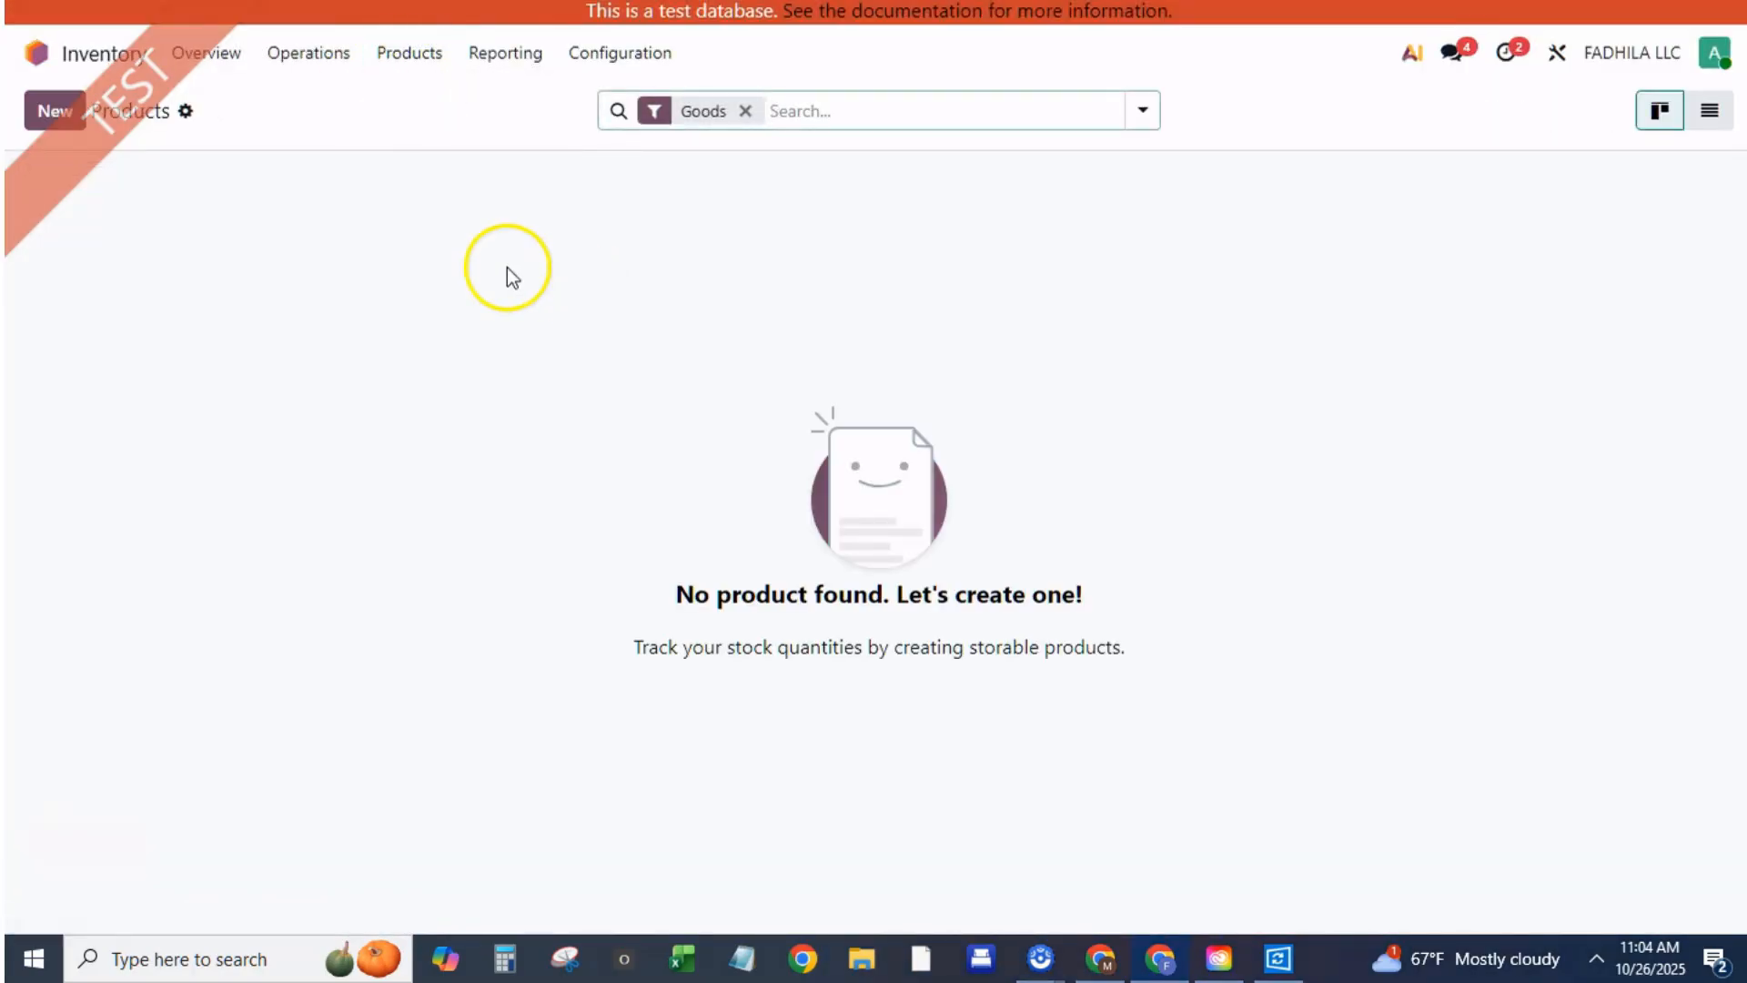
left_click(53, 110)
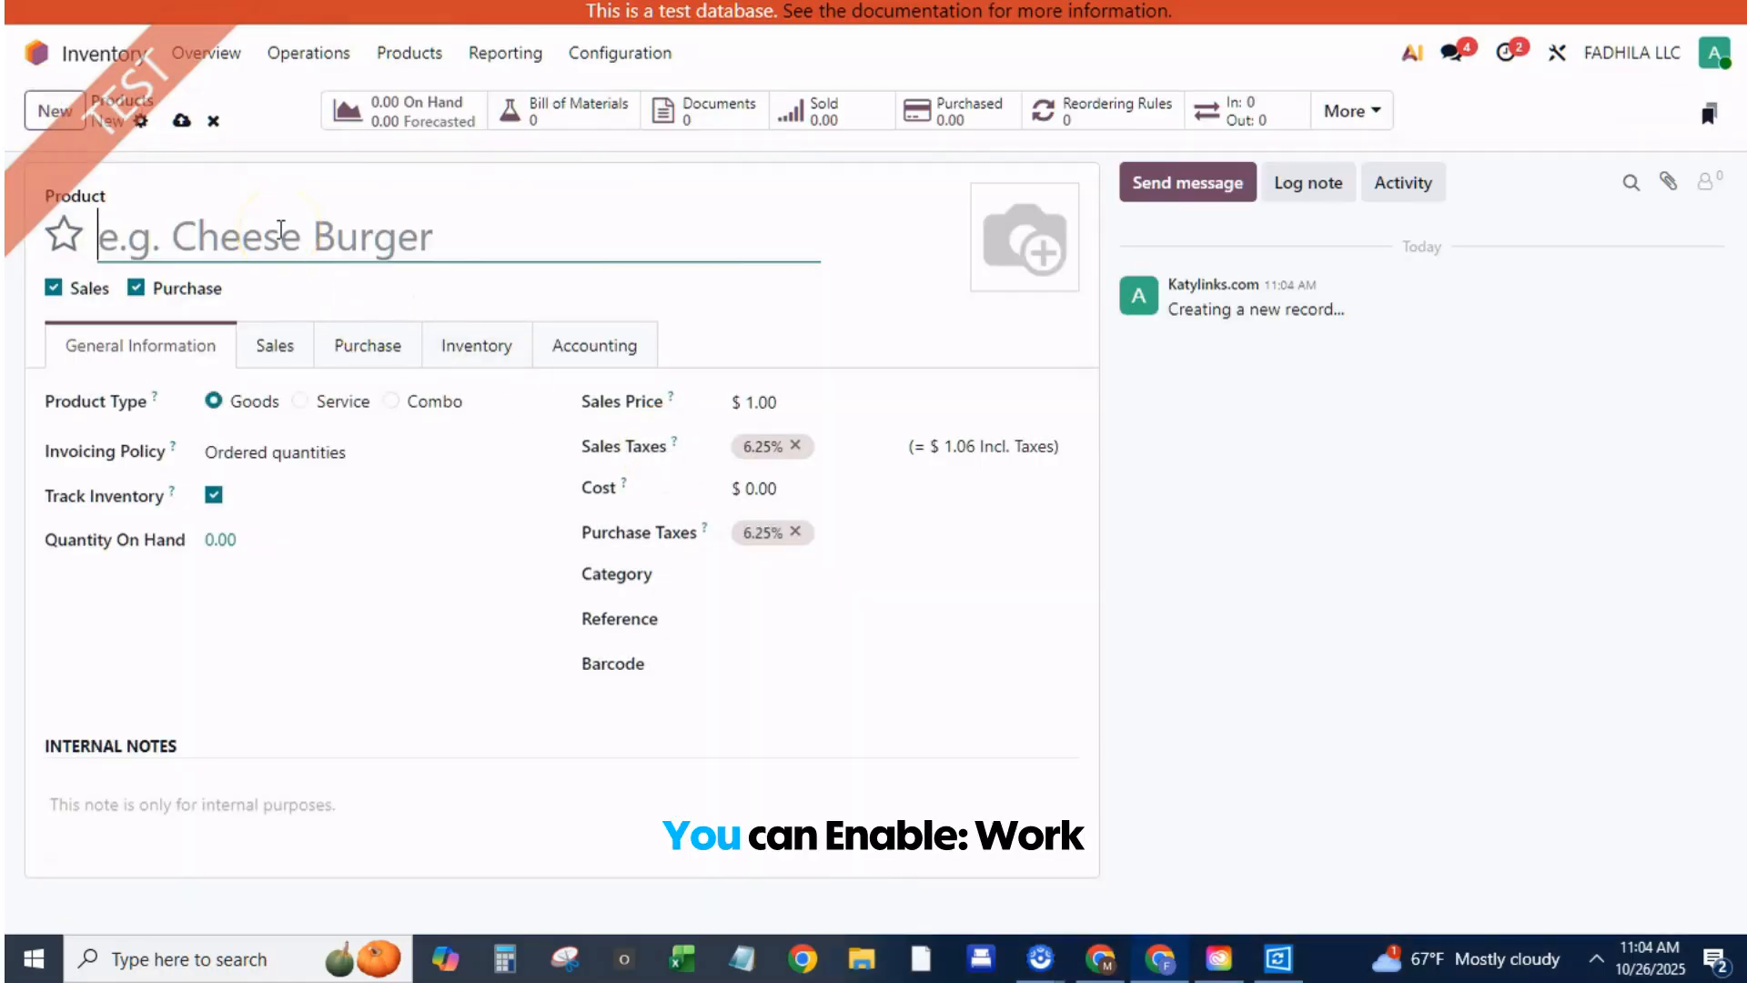
type("bench")
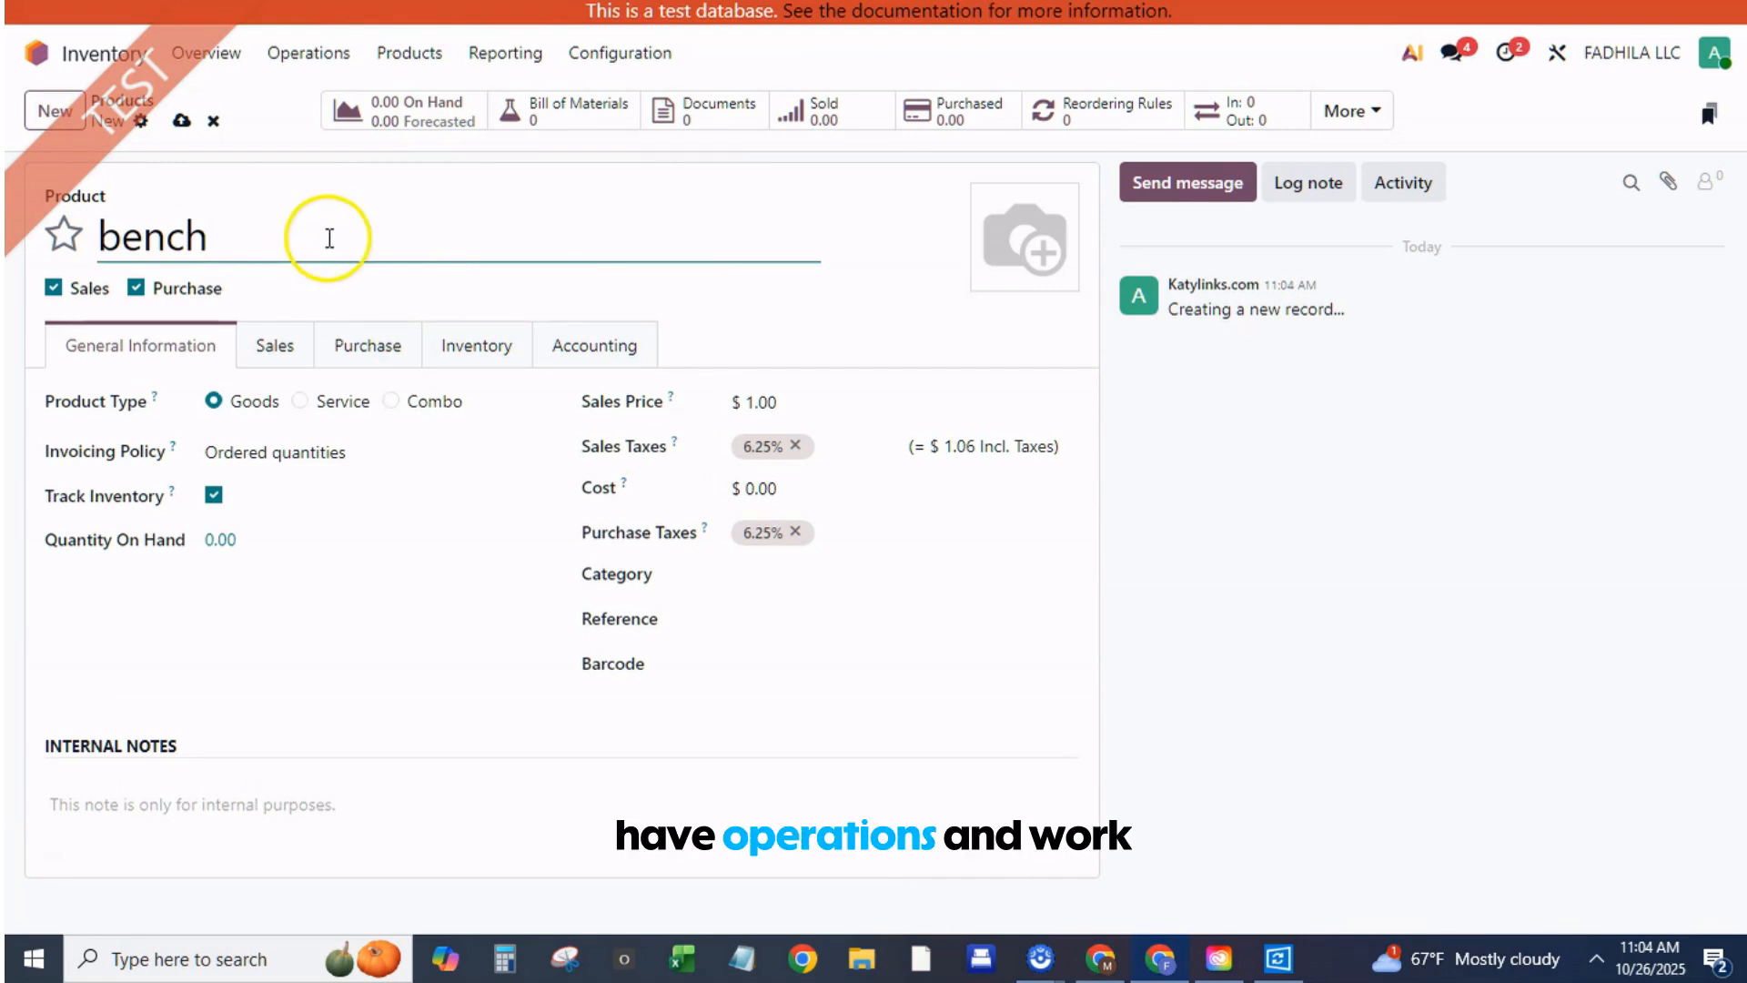
mouse_move(182, 123)
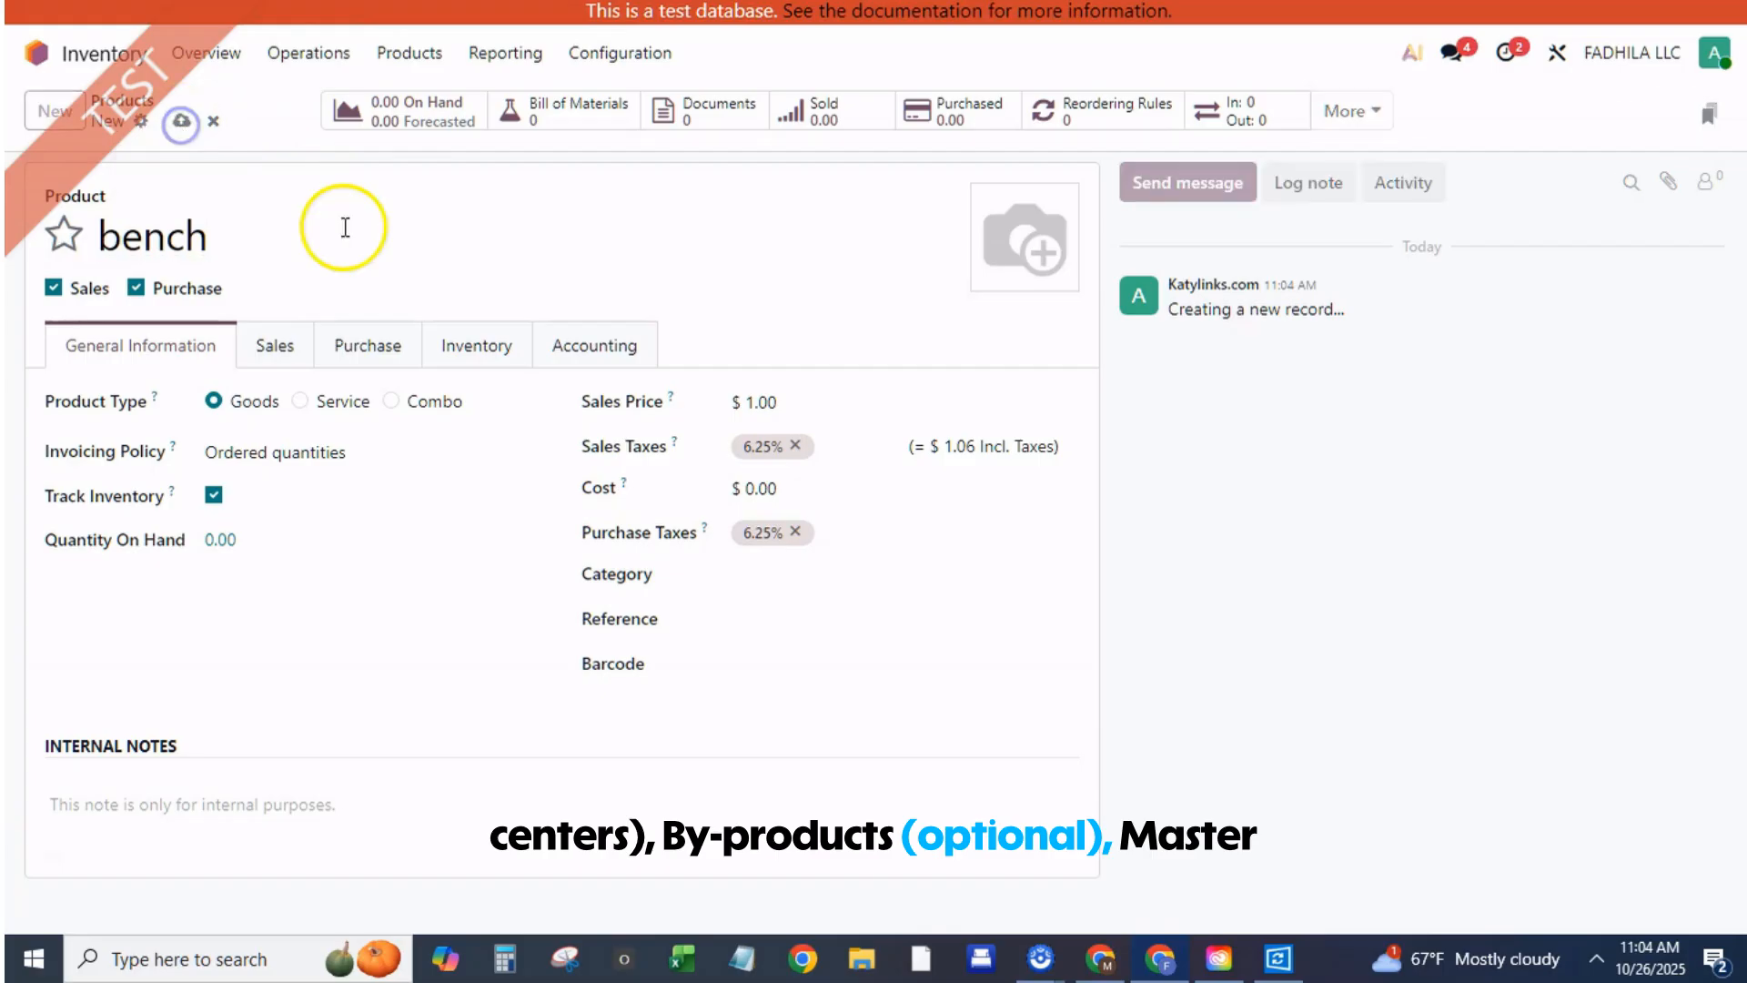
left_click(180, 123)
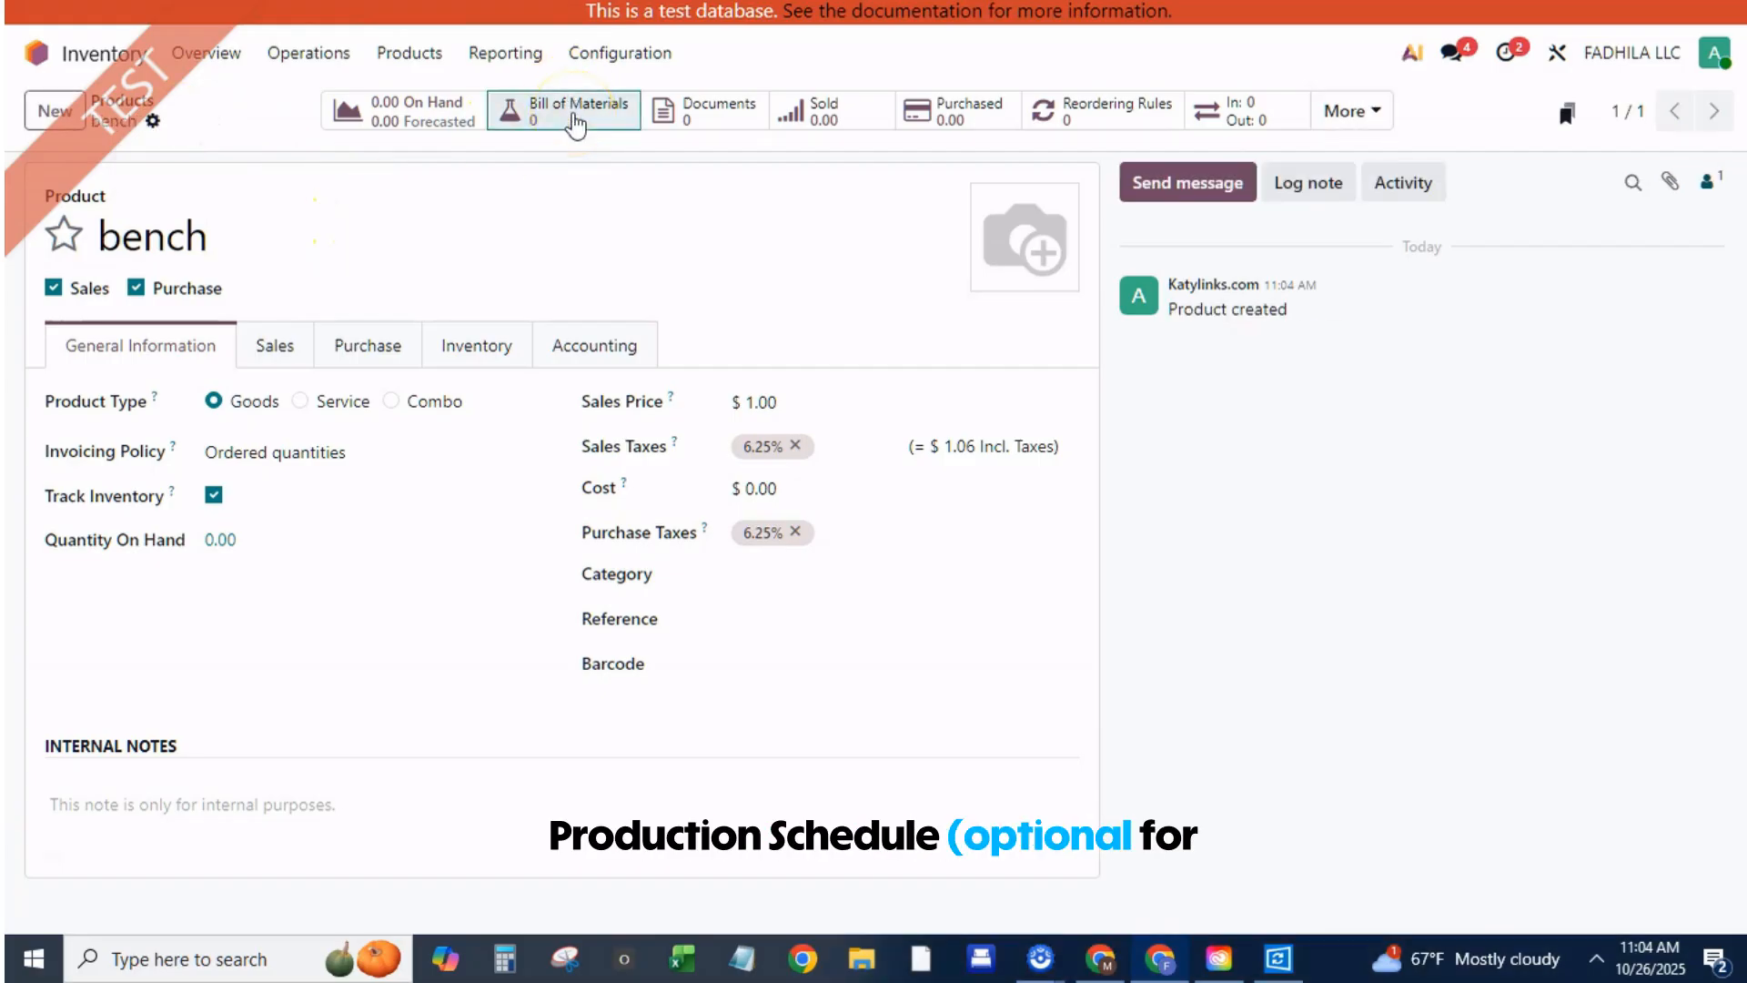
Start bench's bill of materials and add a new component named 'bench paint'
left_click(564, 110)
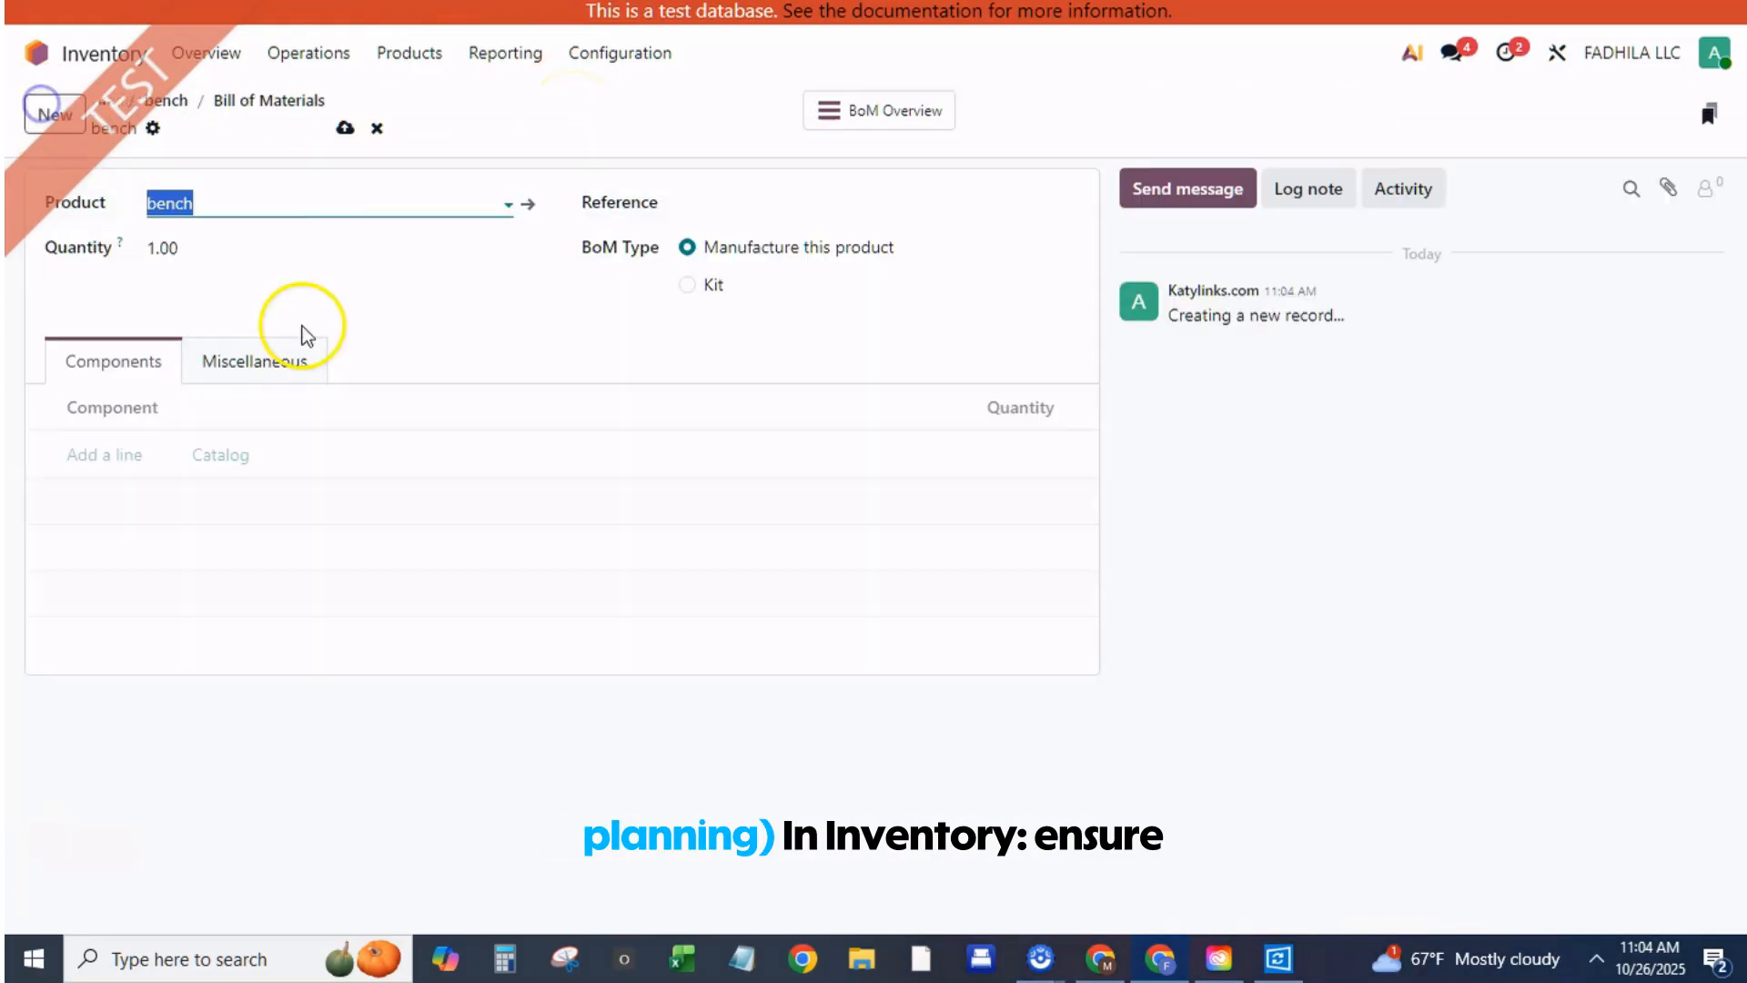
left_click(104, 455)
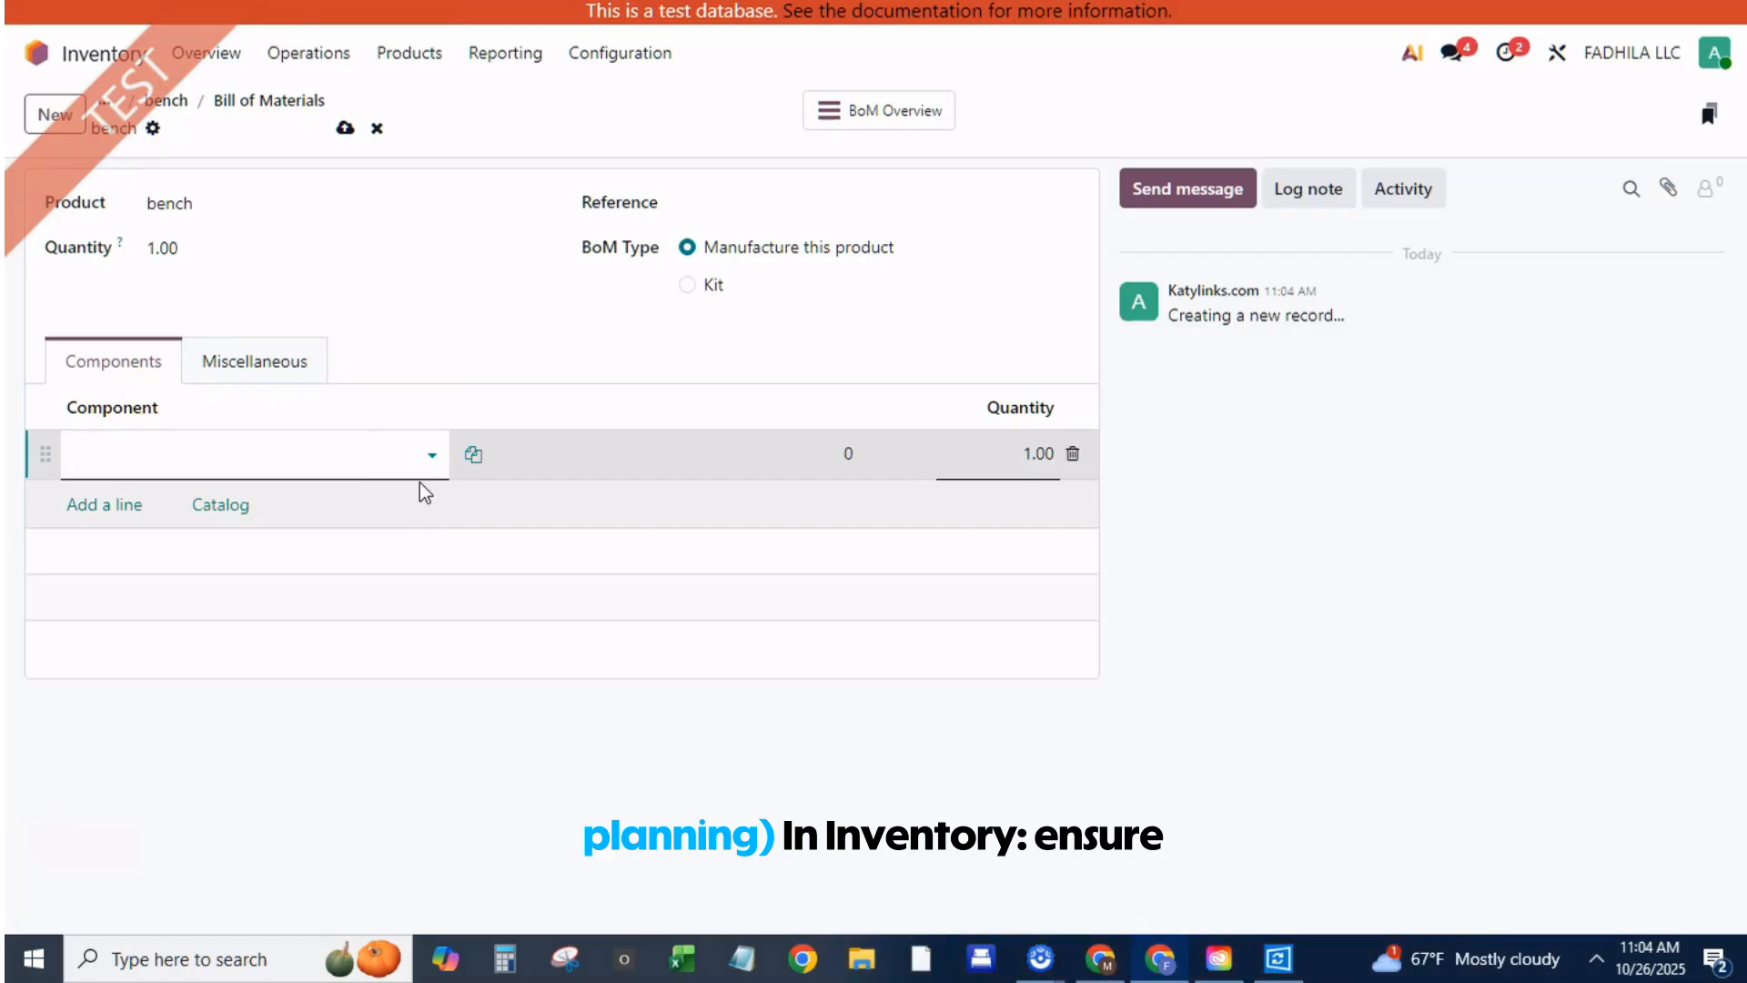
type("sc")
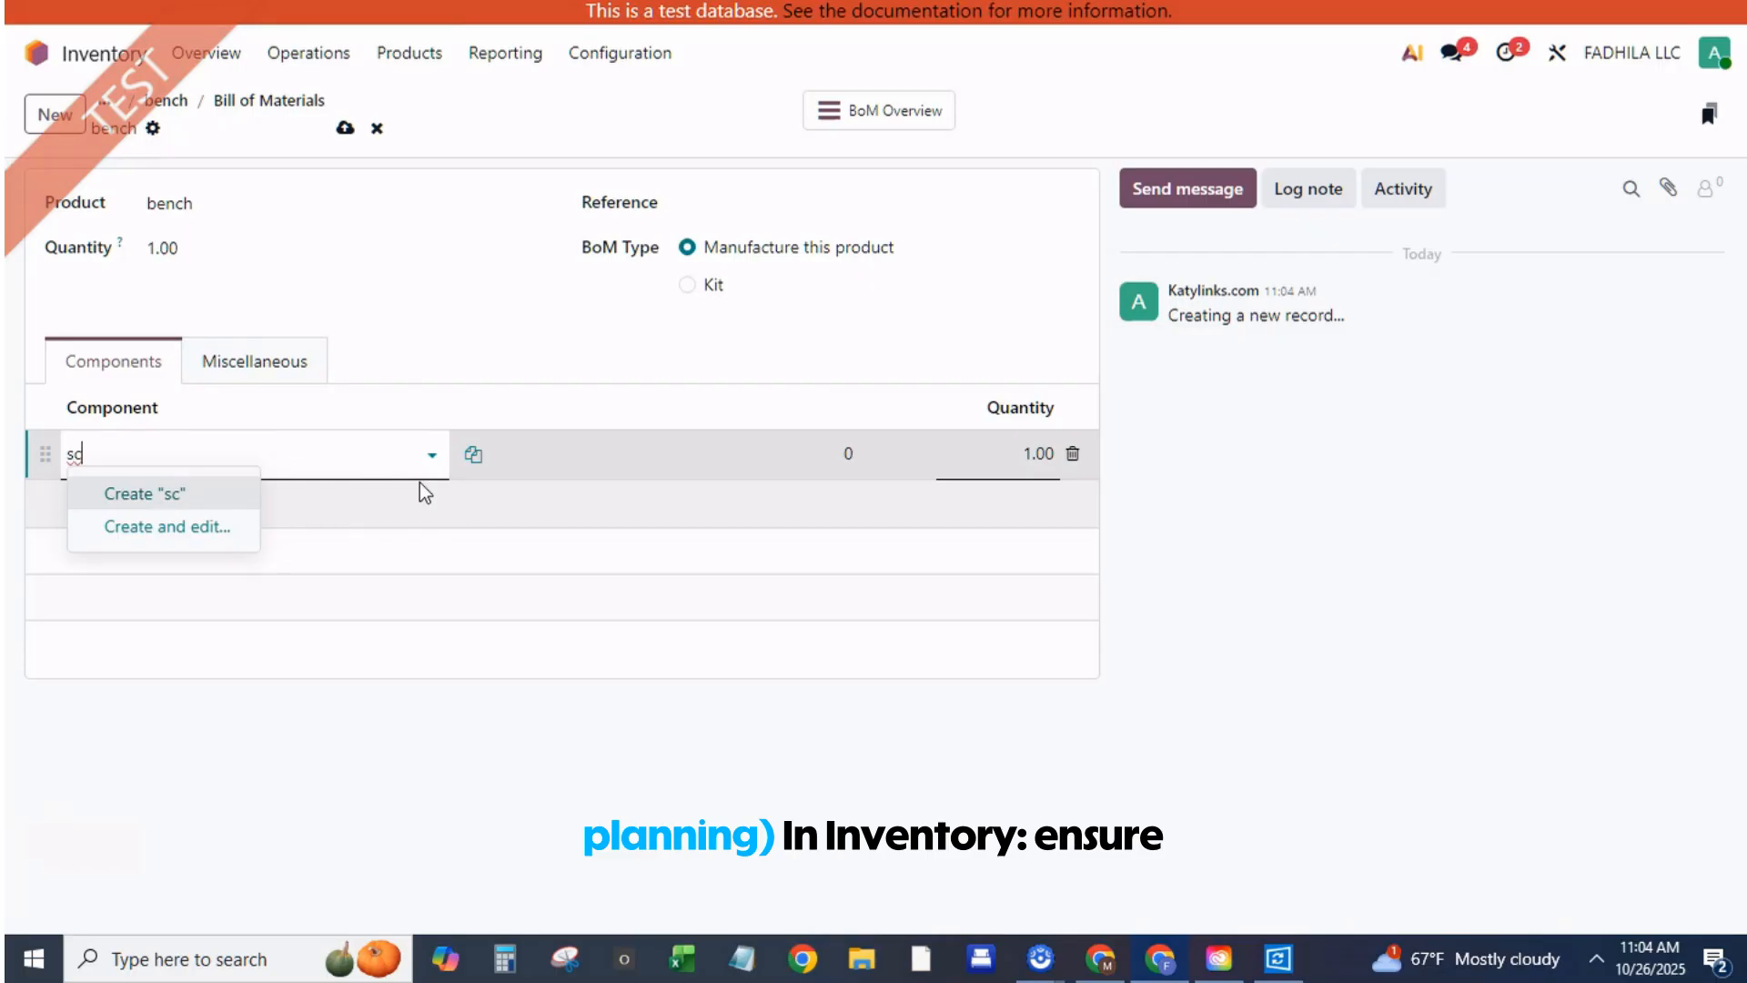
type("b")
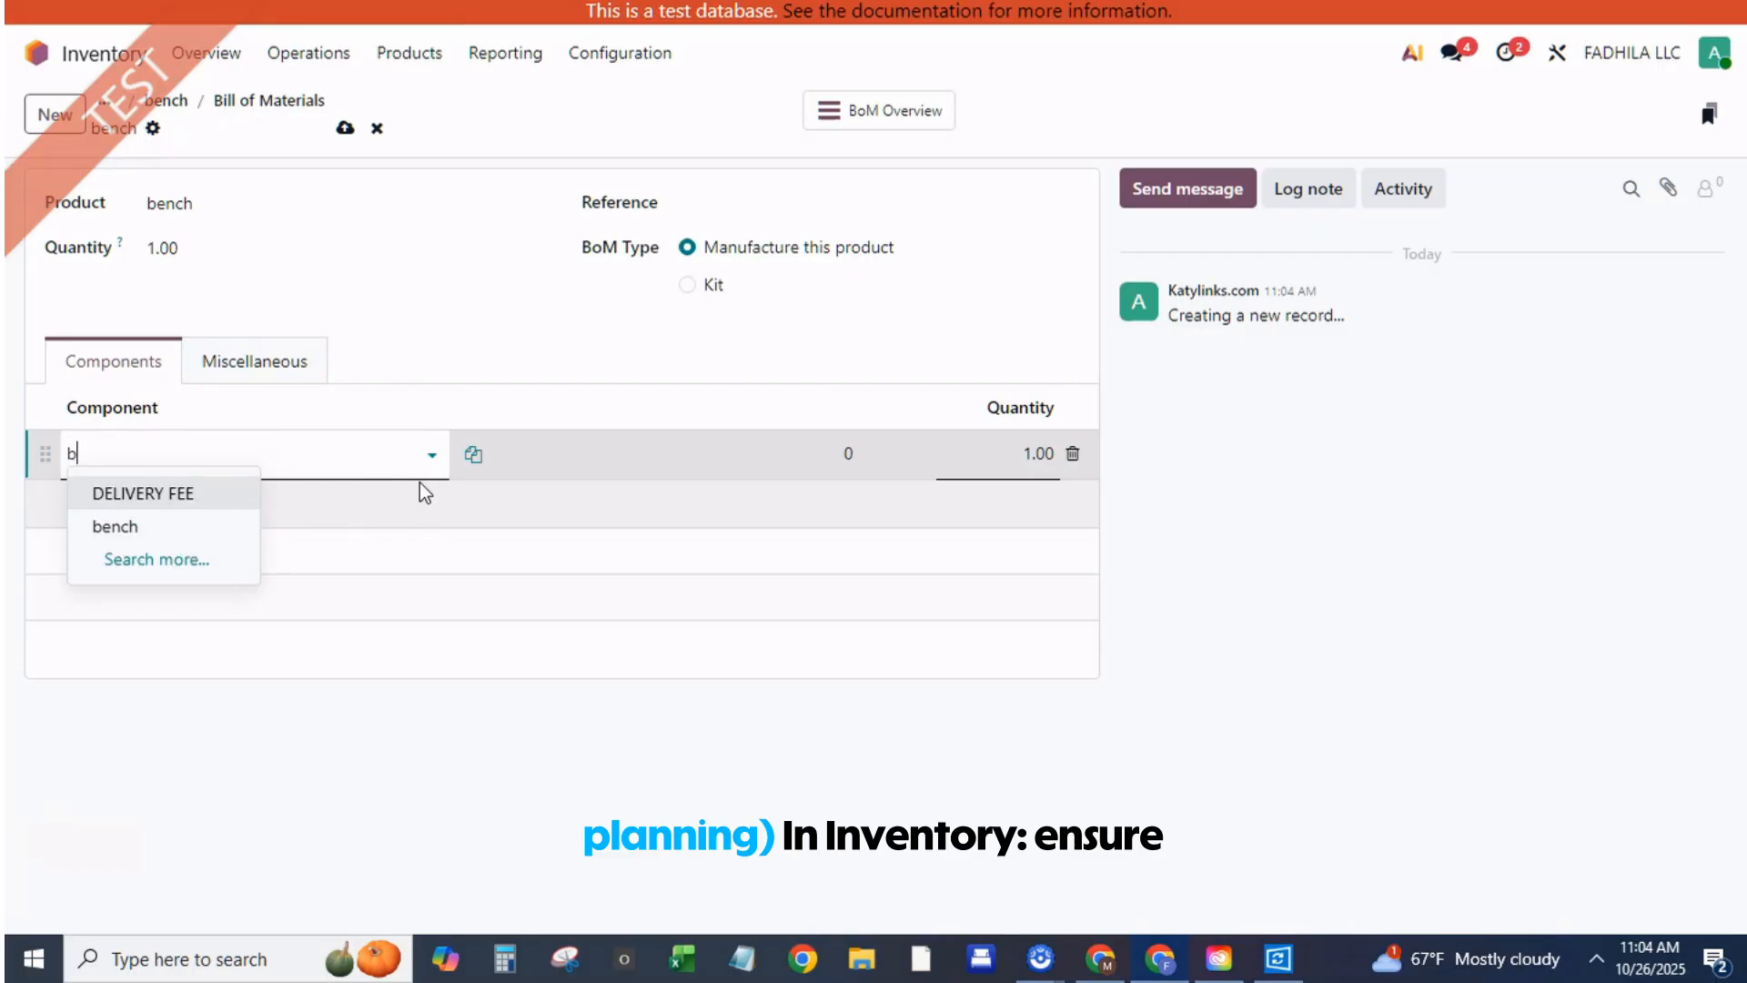
type("ench pa")
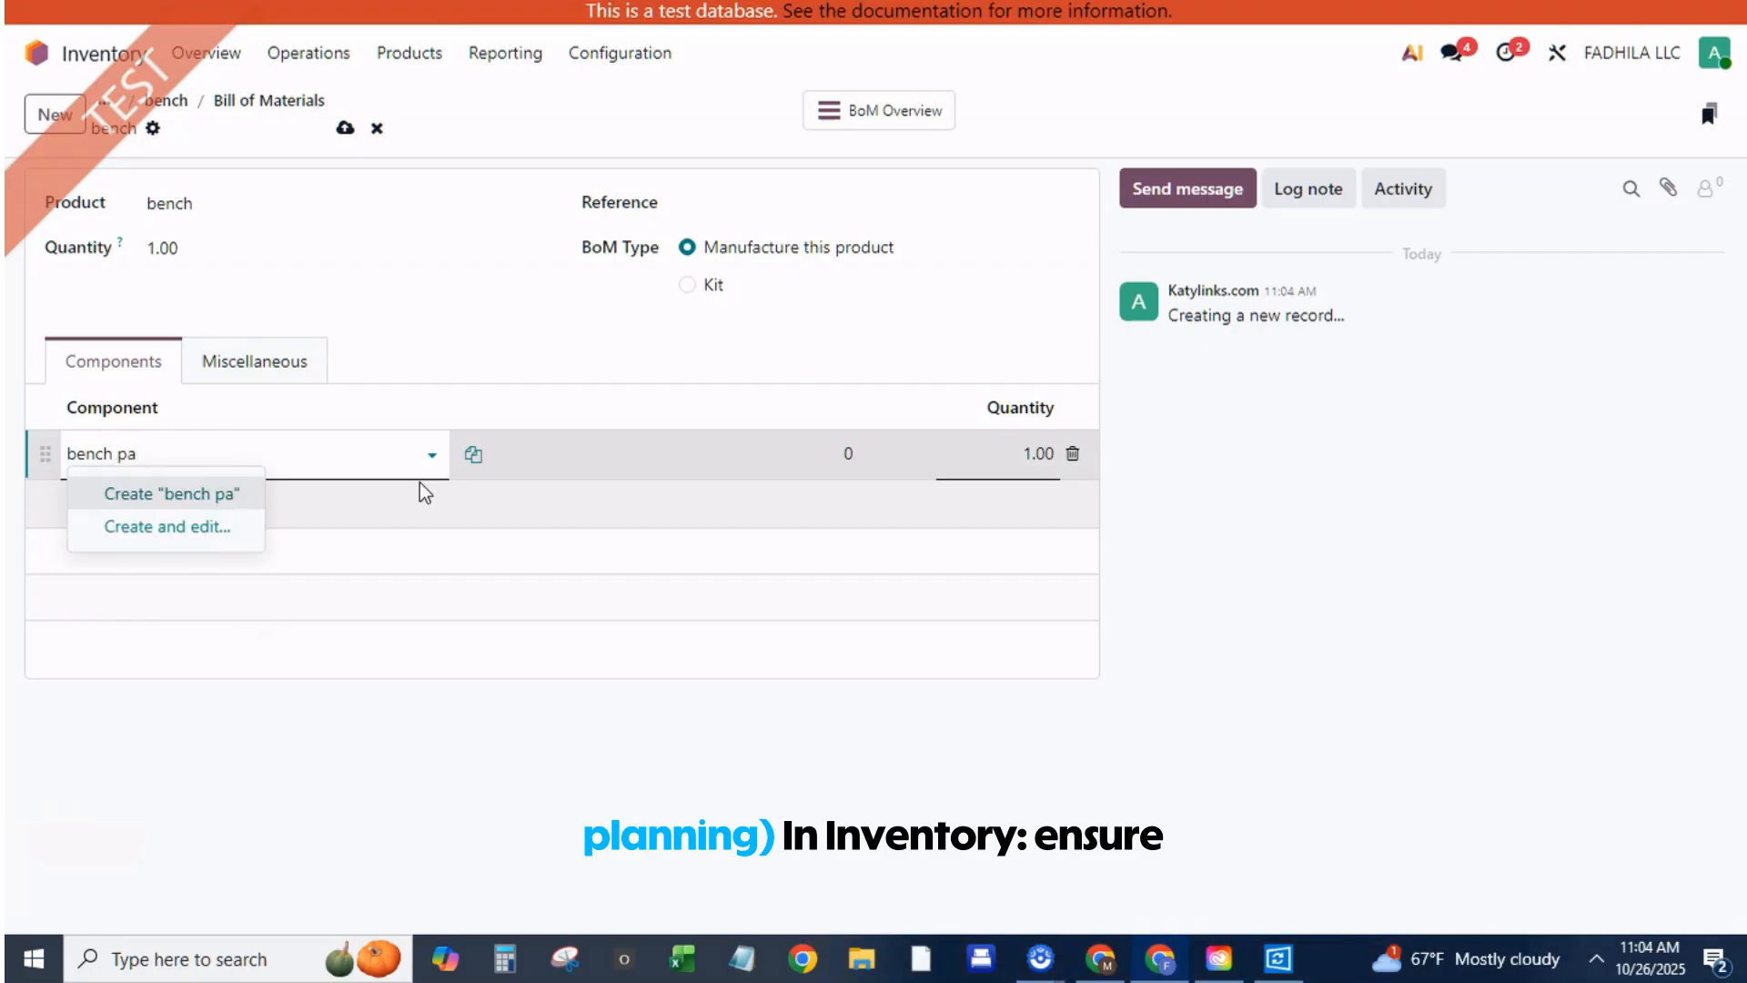
type("int")
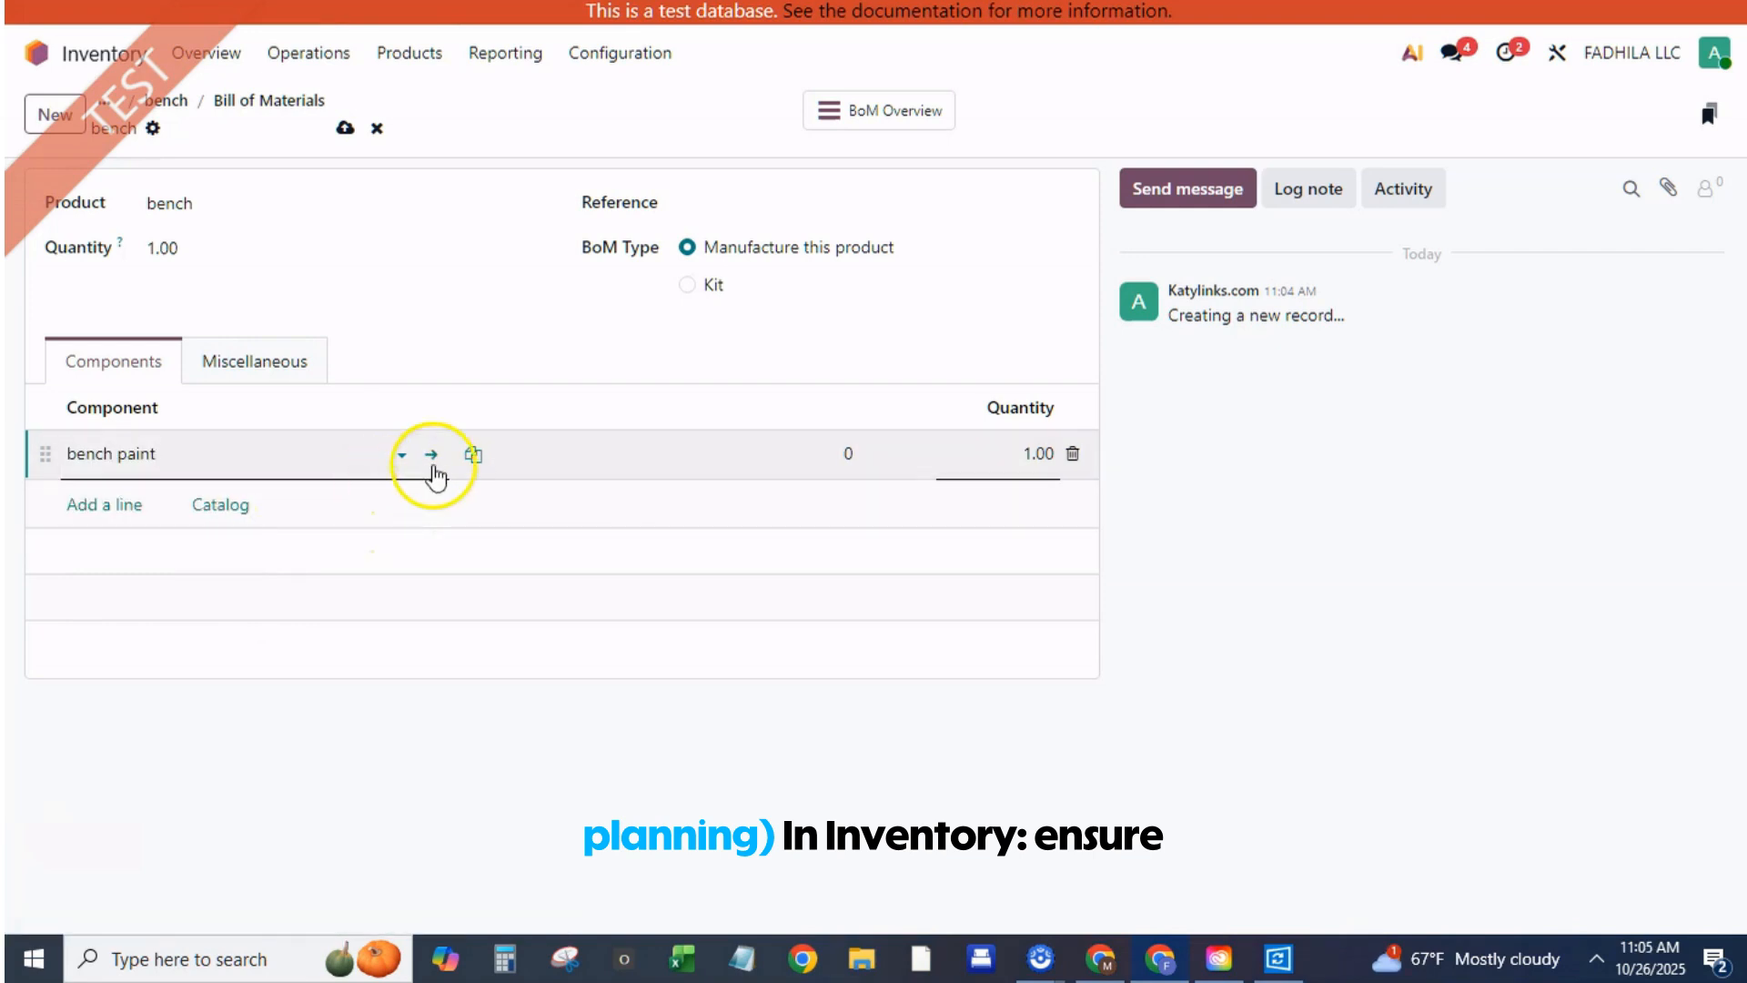
Add new vendor 'bench paint vendor' to bench paint, then return to the bench BoM
left_click(430, 455)
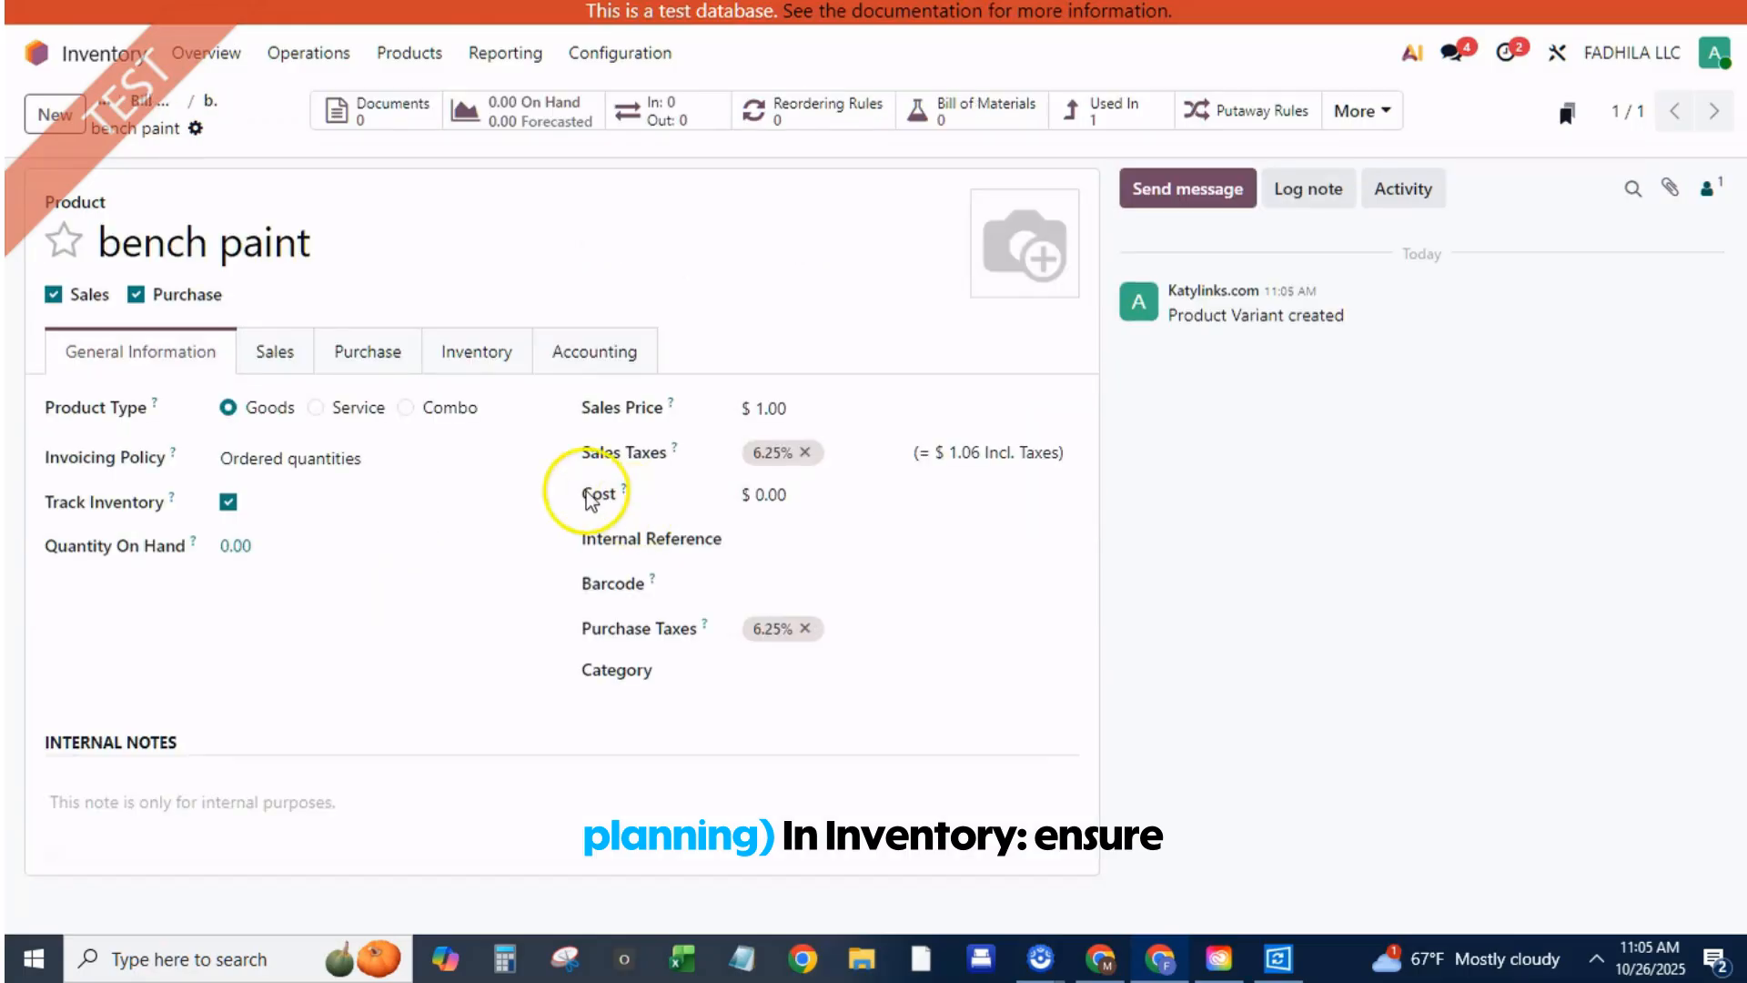
left_click(367, 351)
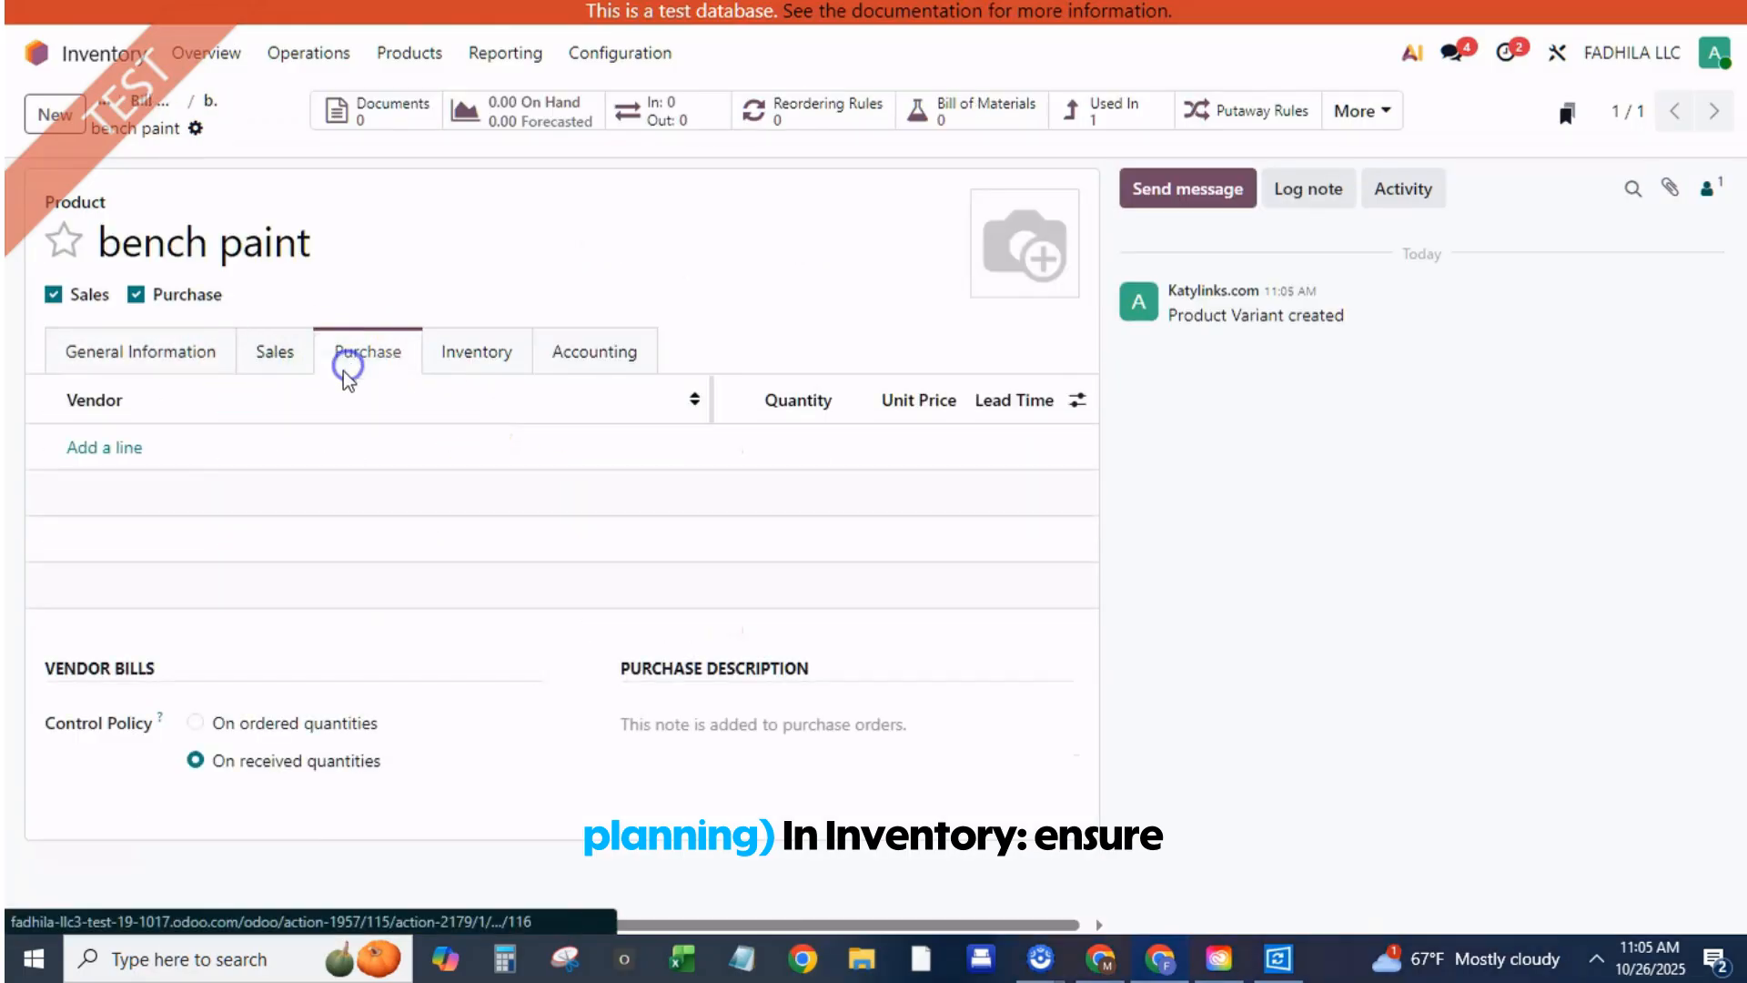
left_click(104, 447)
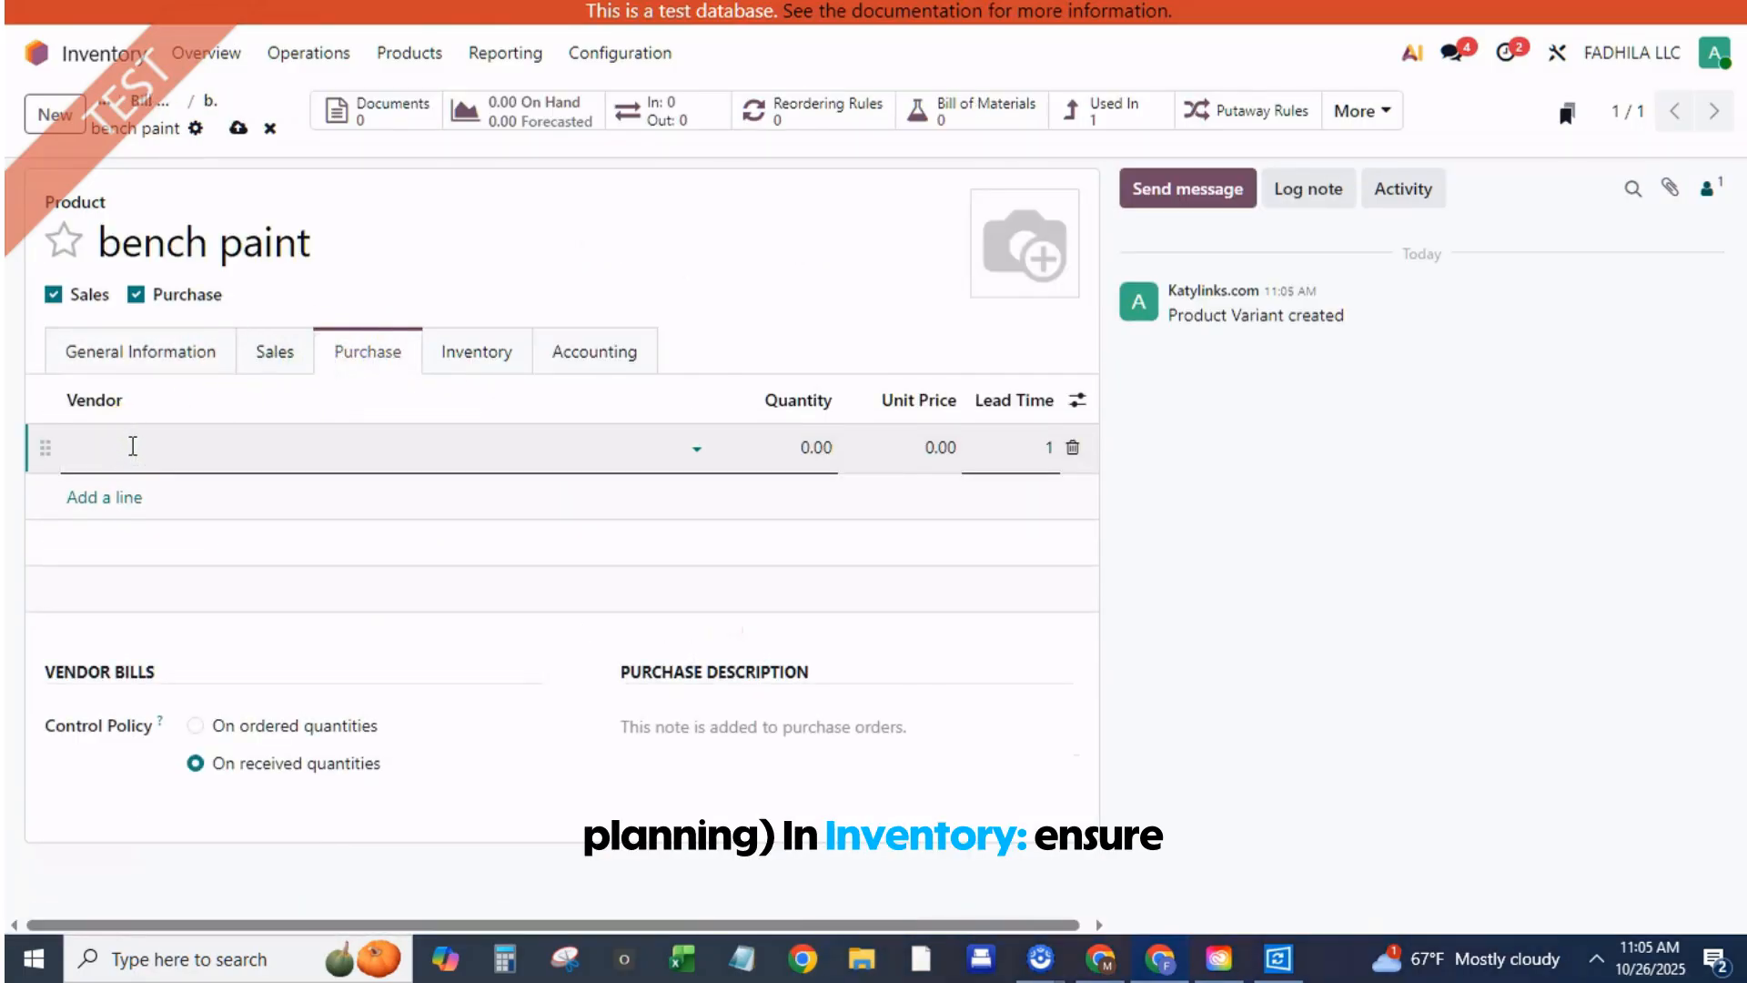
type("bench paint vend")
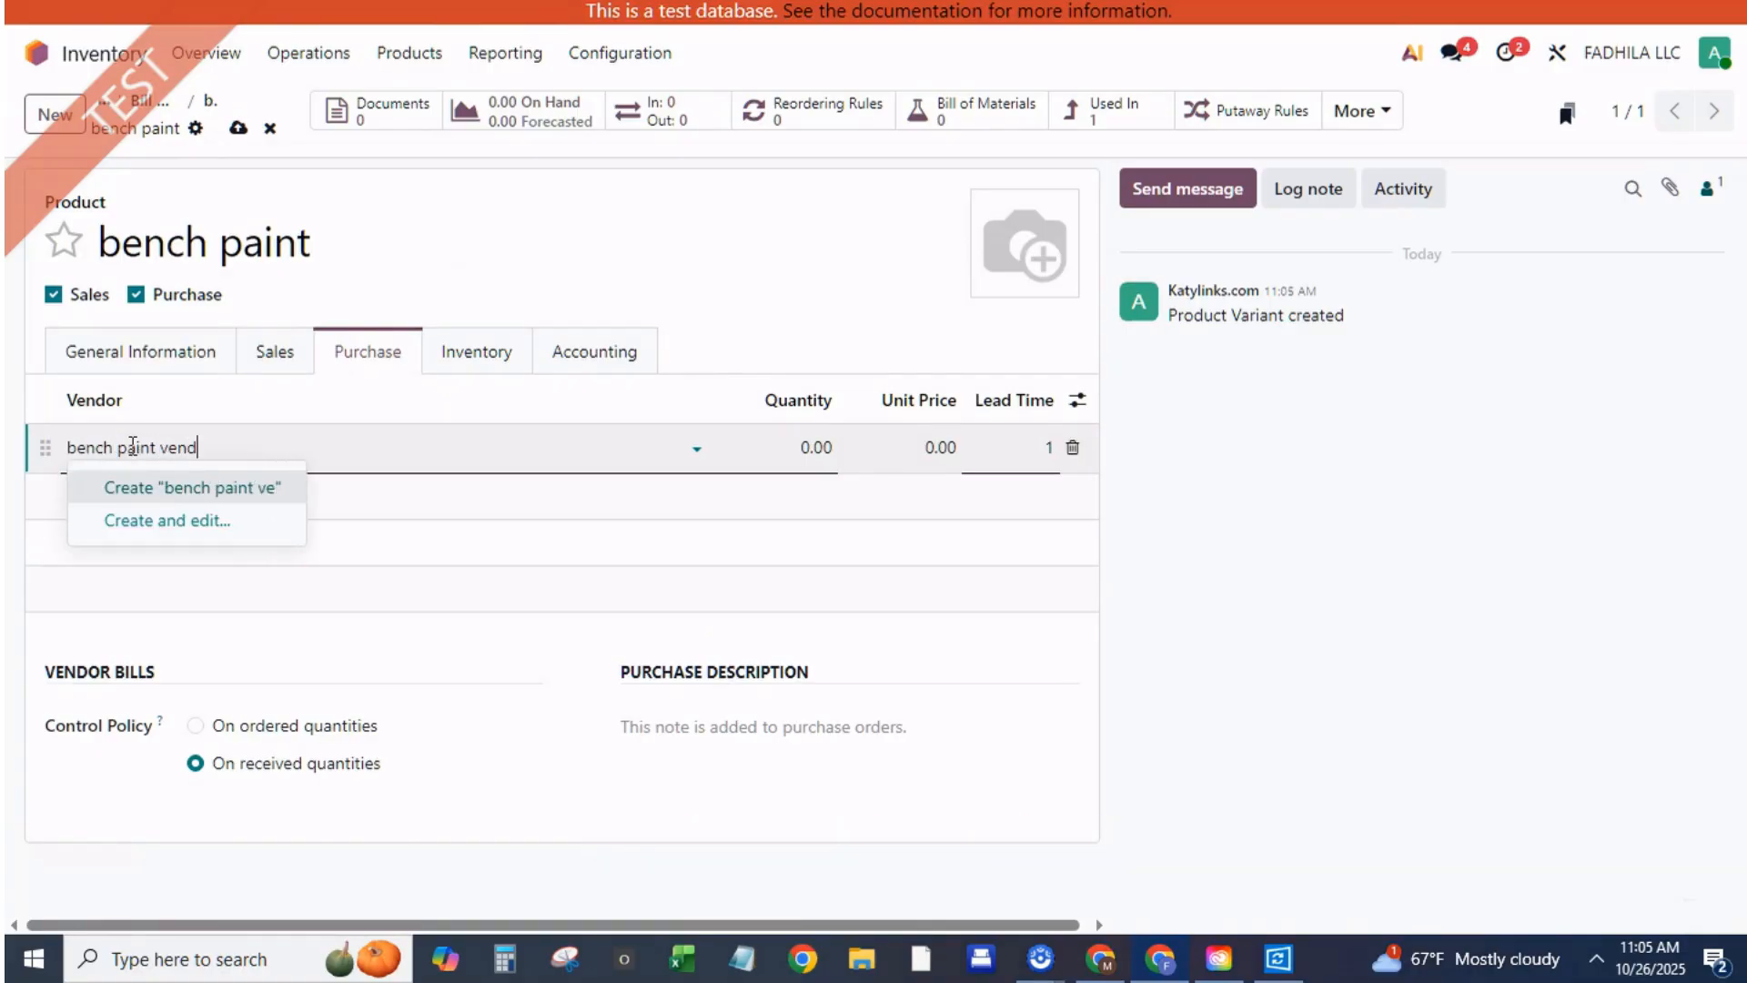
type("or")
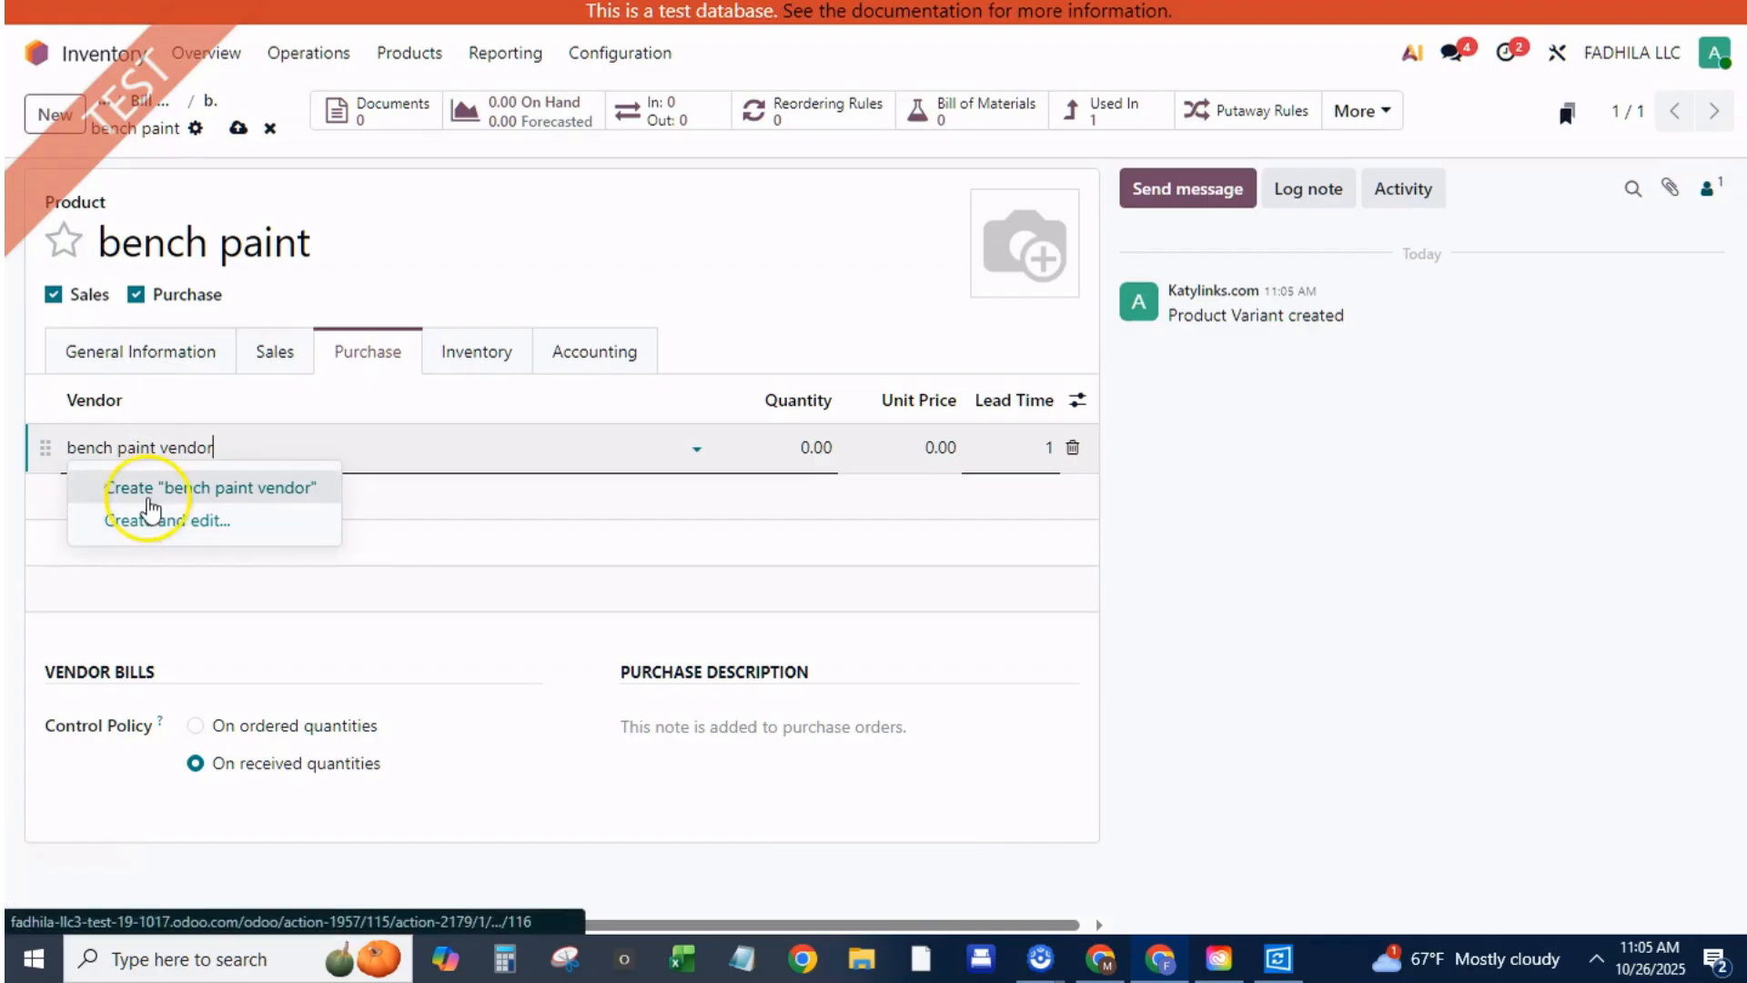
left_click(210, 487)
type("20")
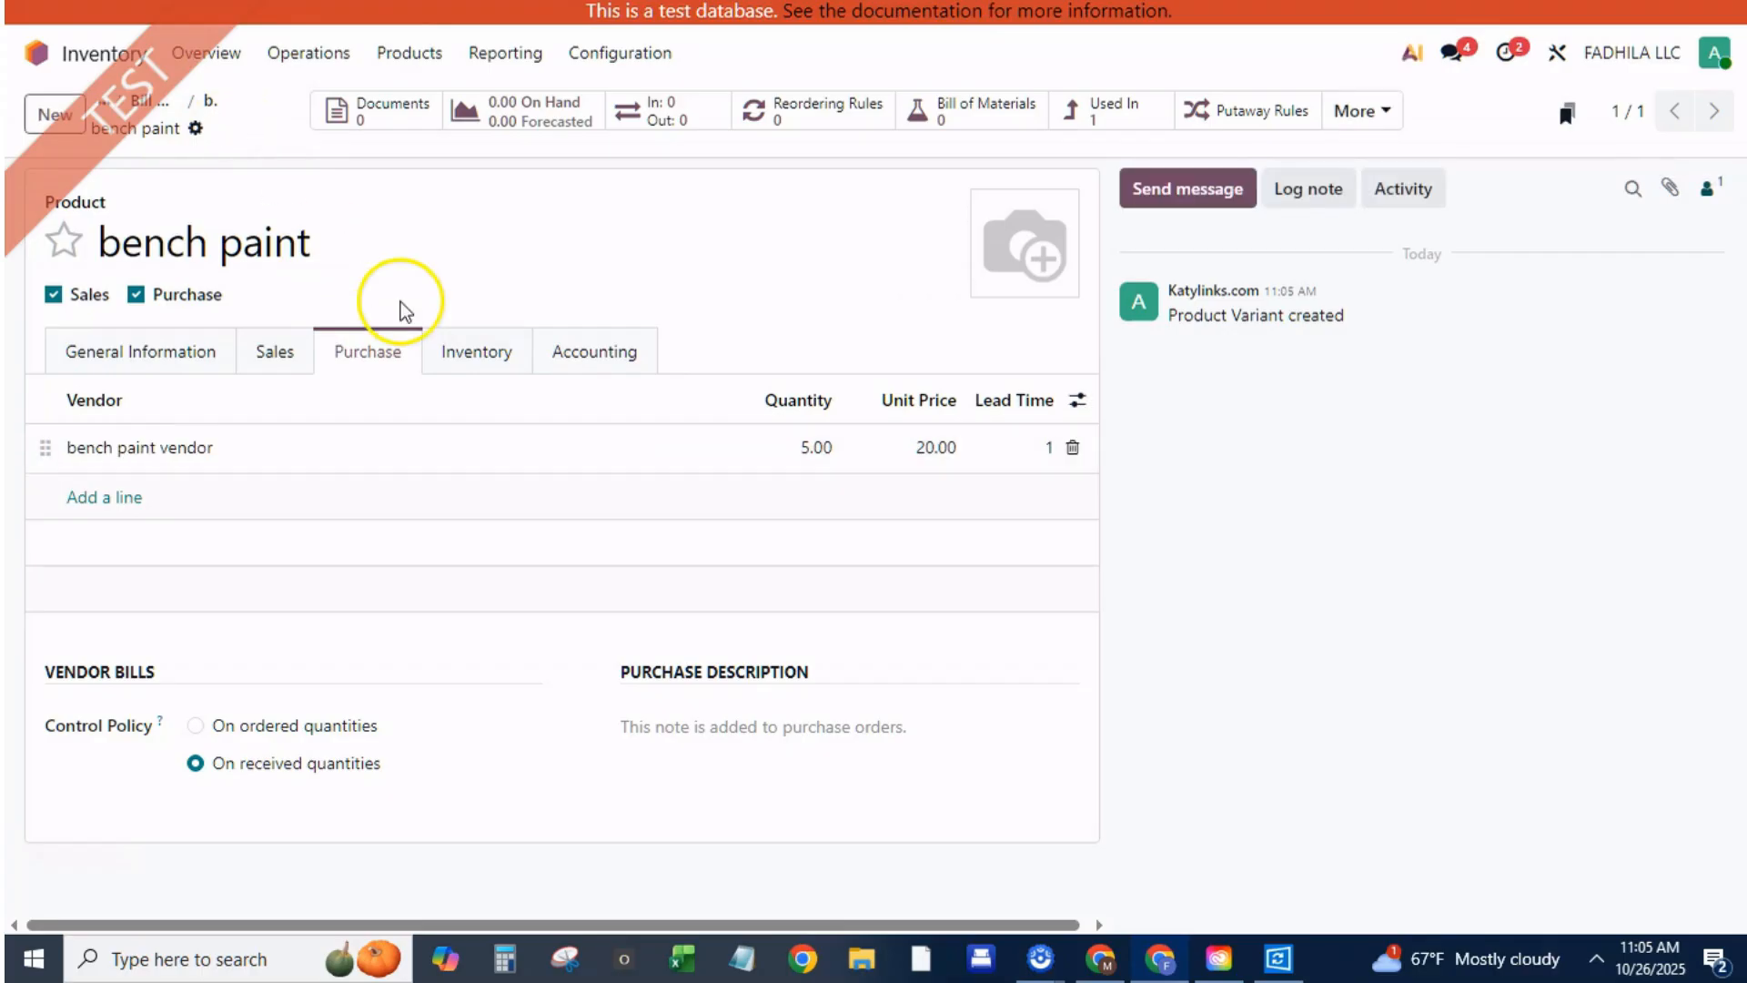
left_click(971, 109)
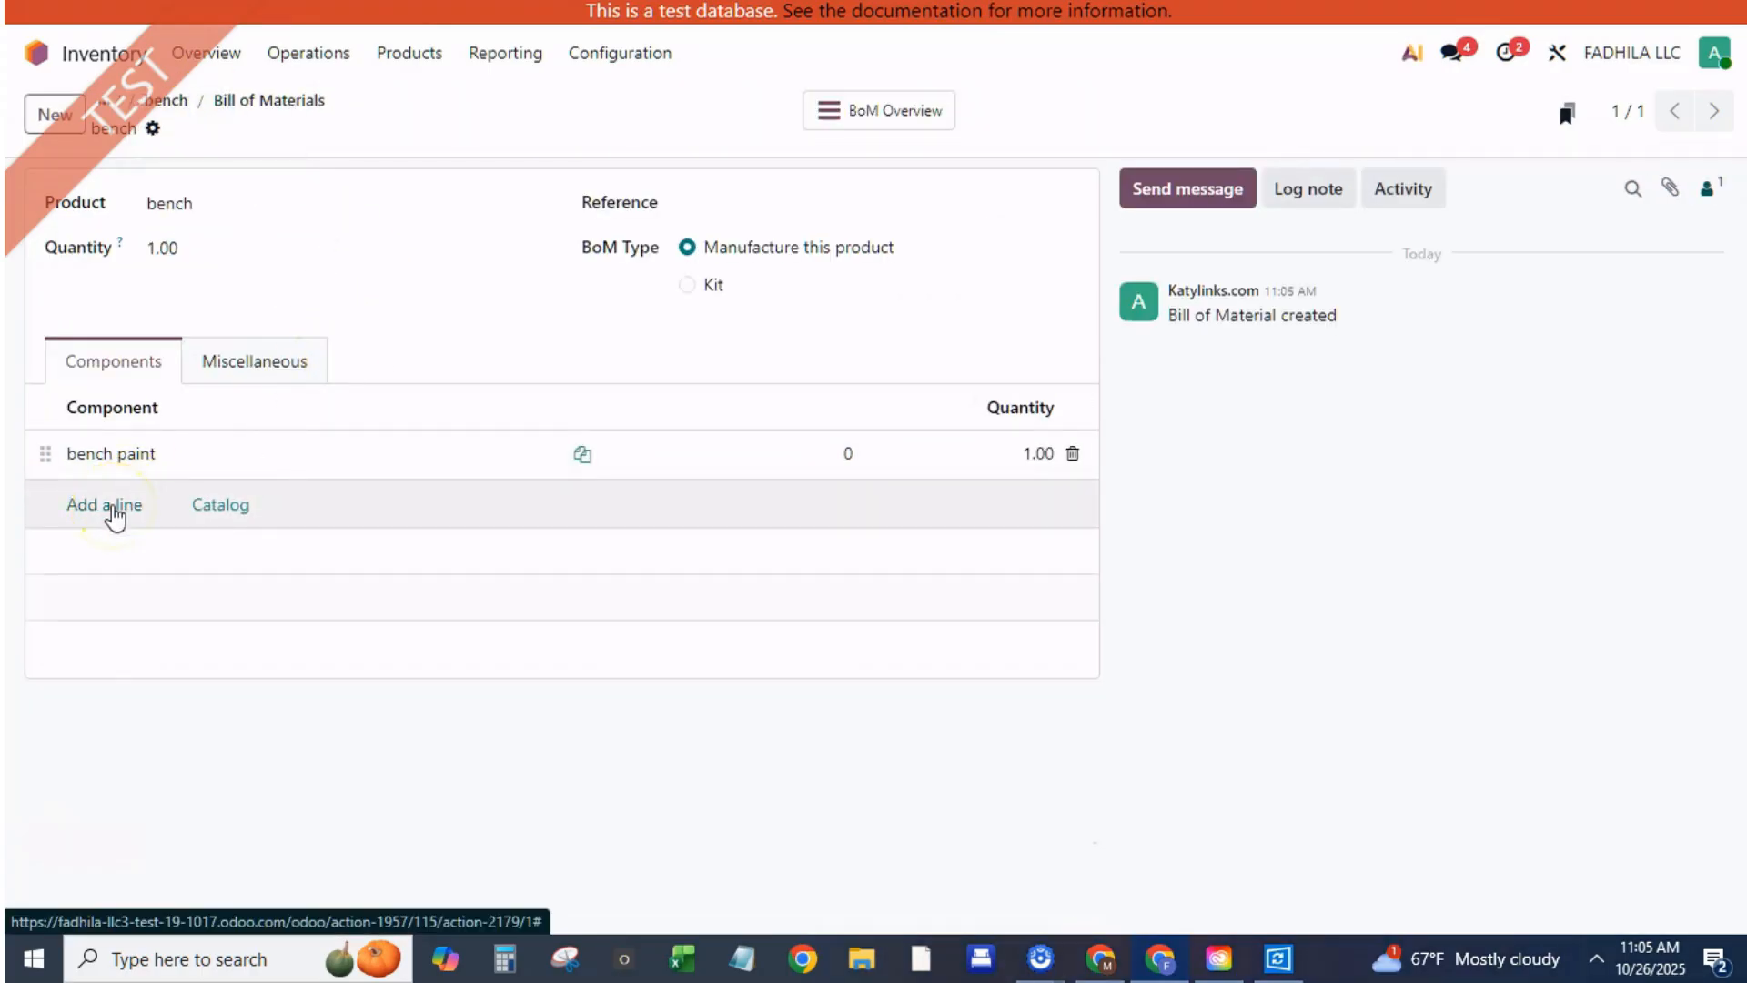
Add a second component line and create the new product 'bench cover'
left_click(1033, 453)
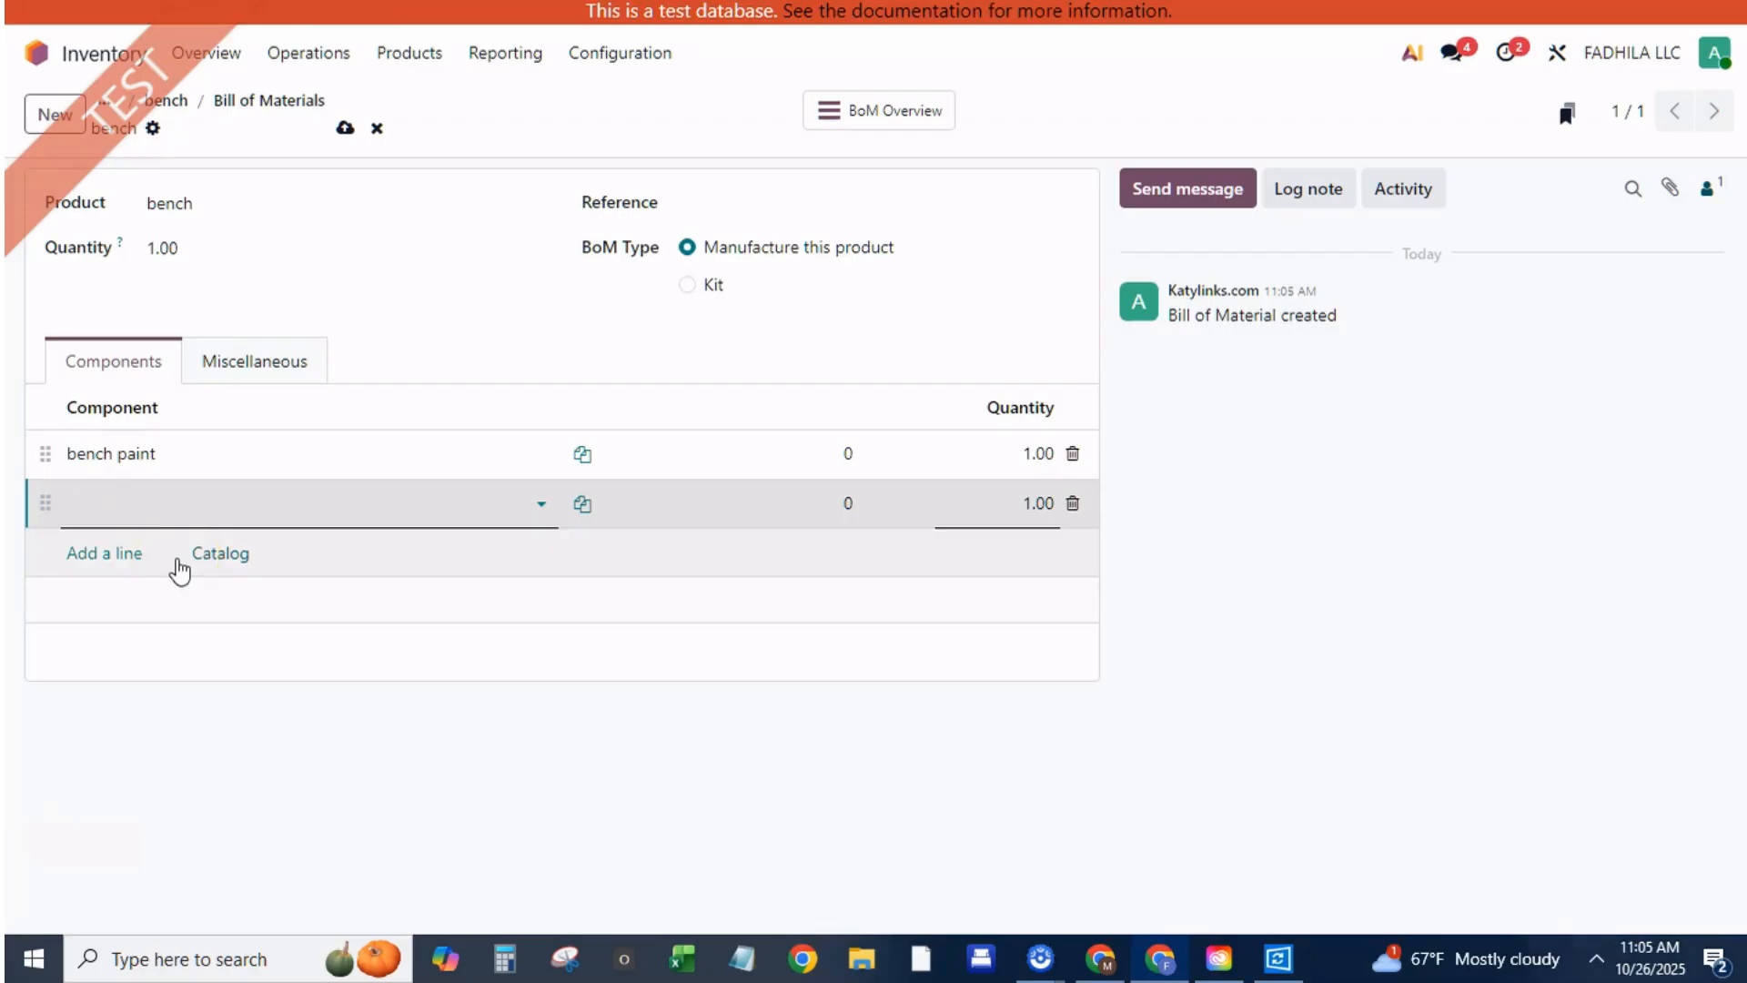
type("benc")
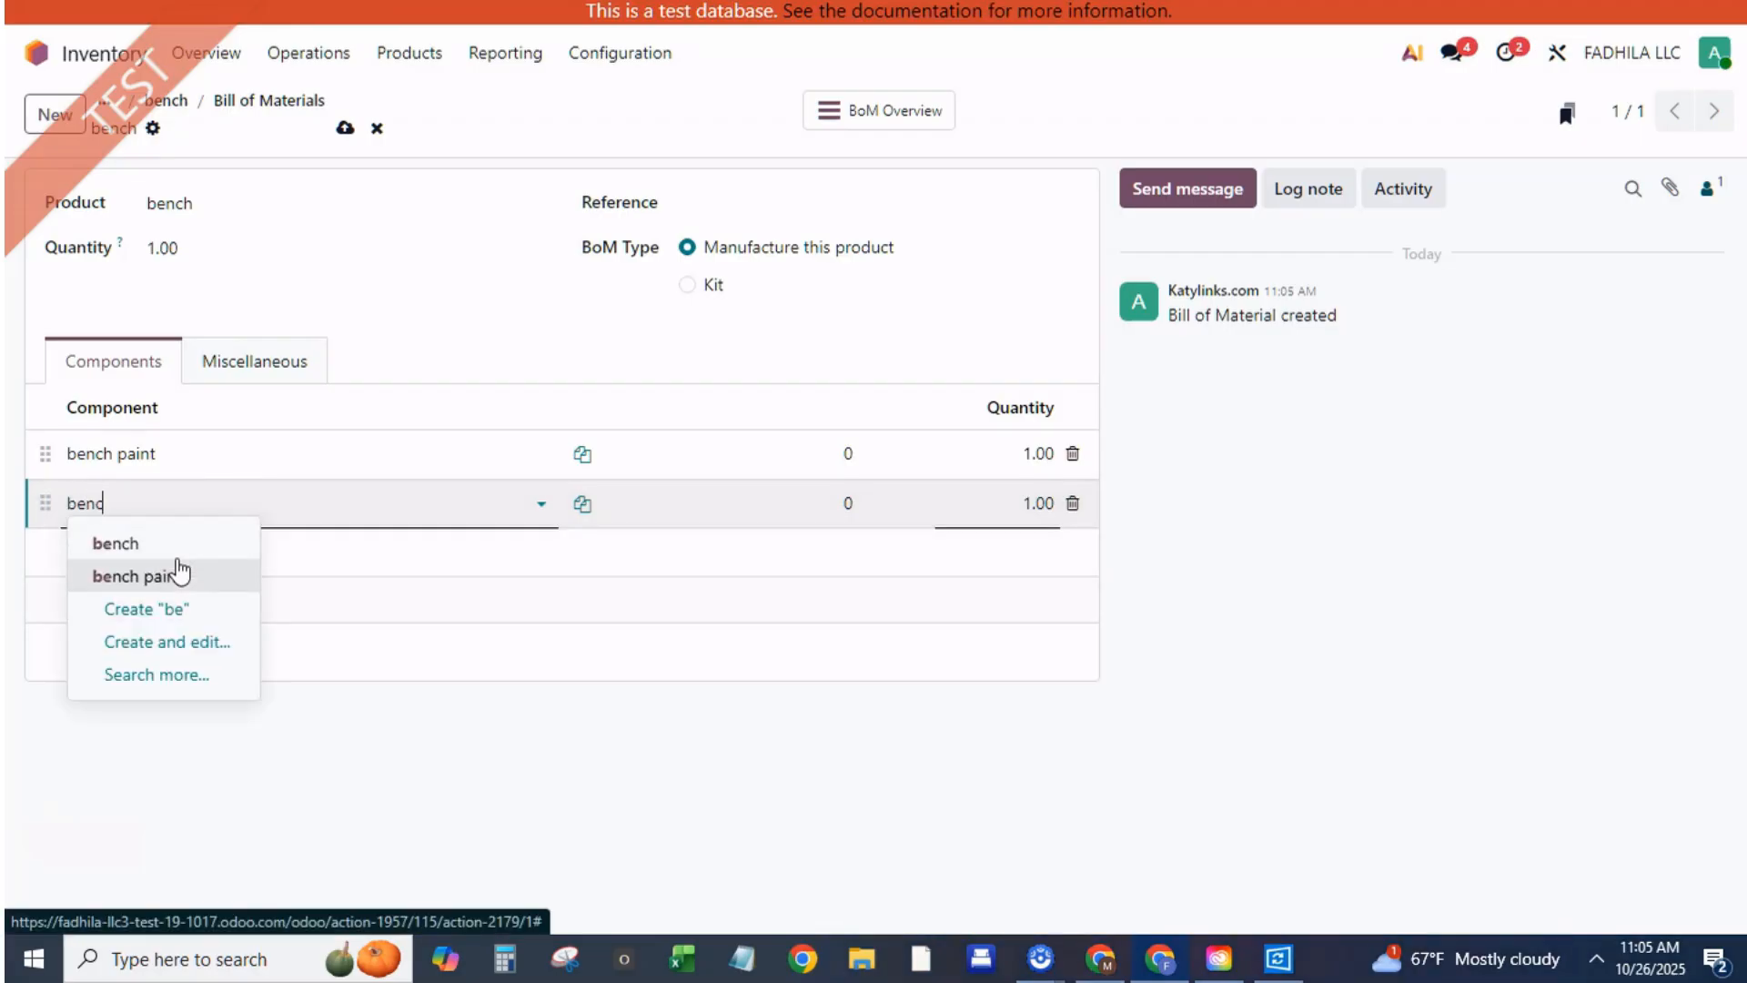
type("co")
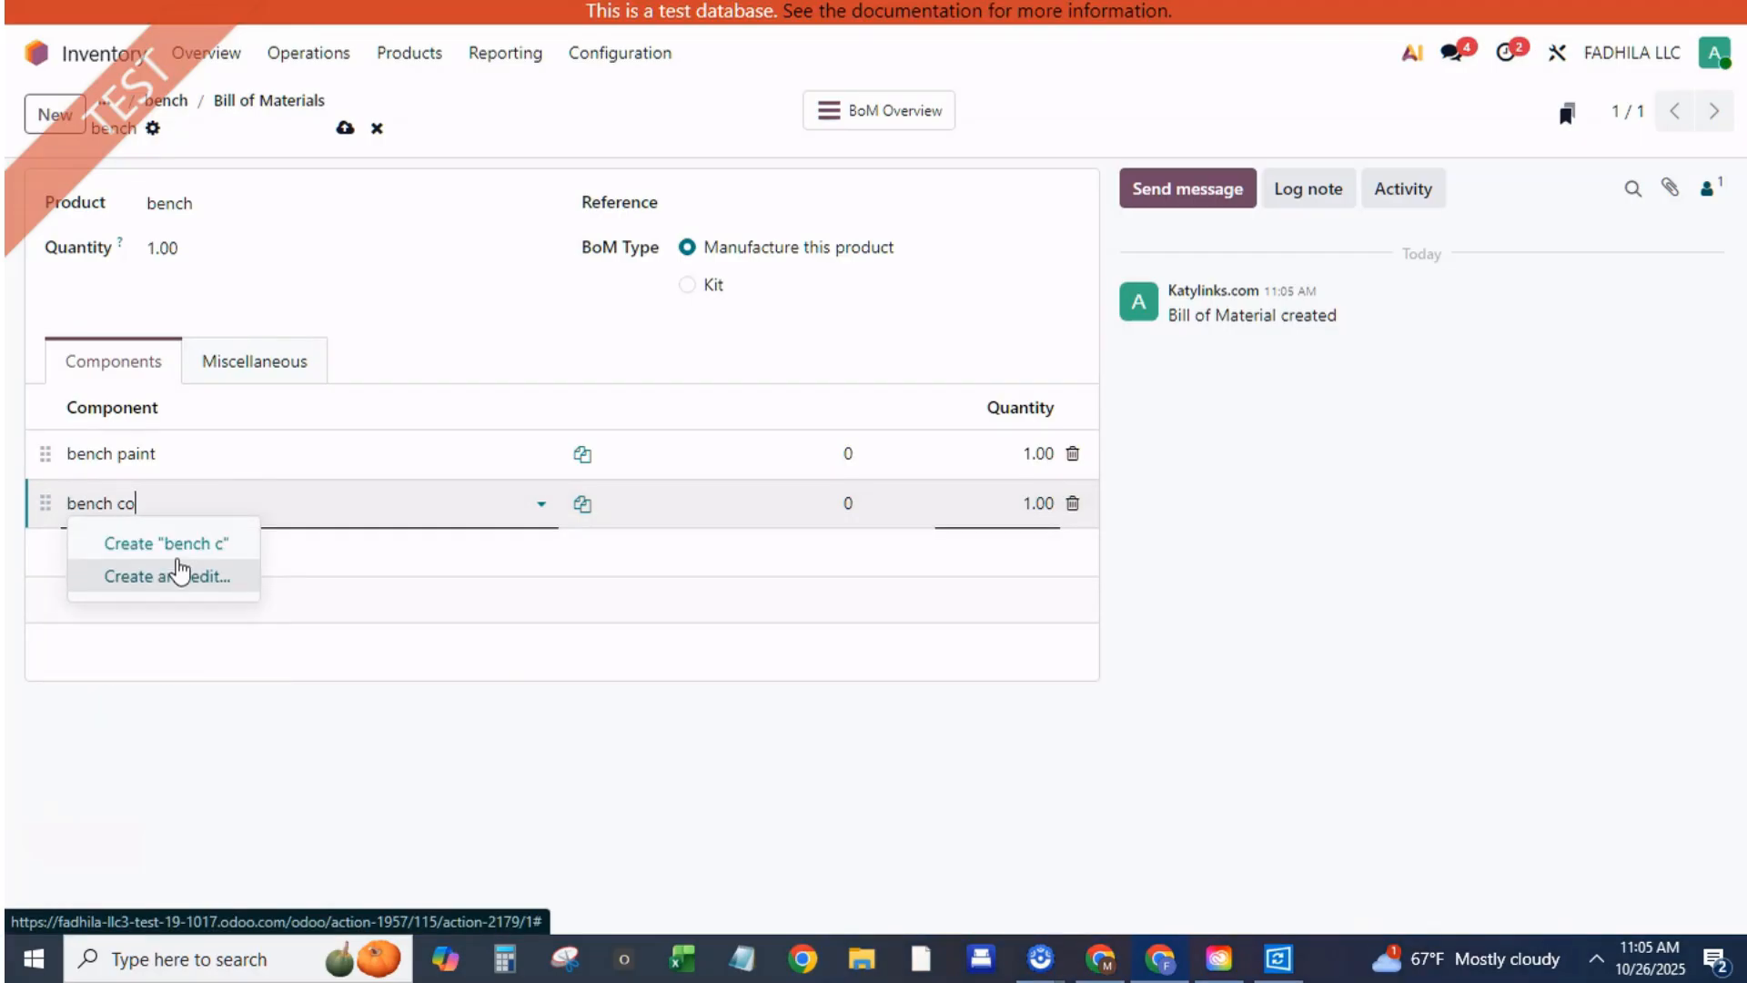
type("ver")
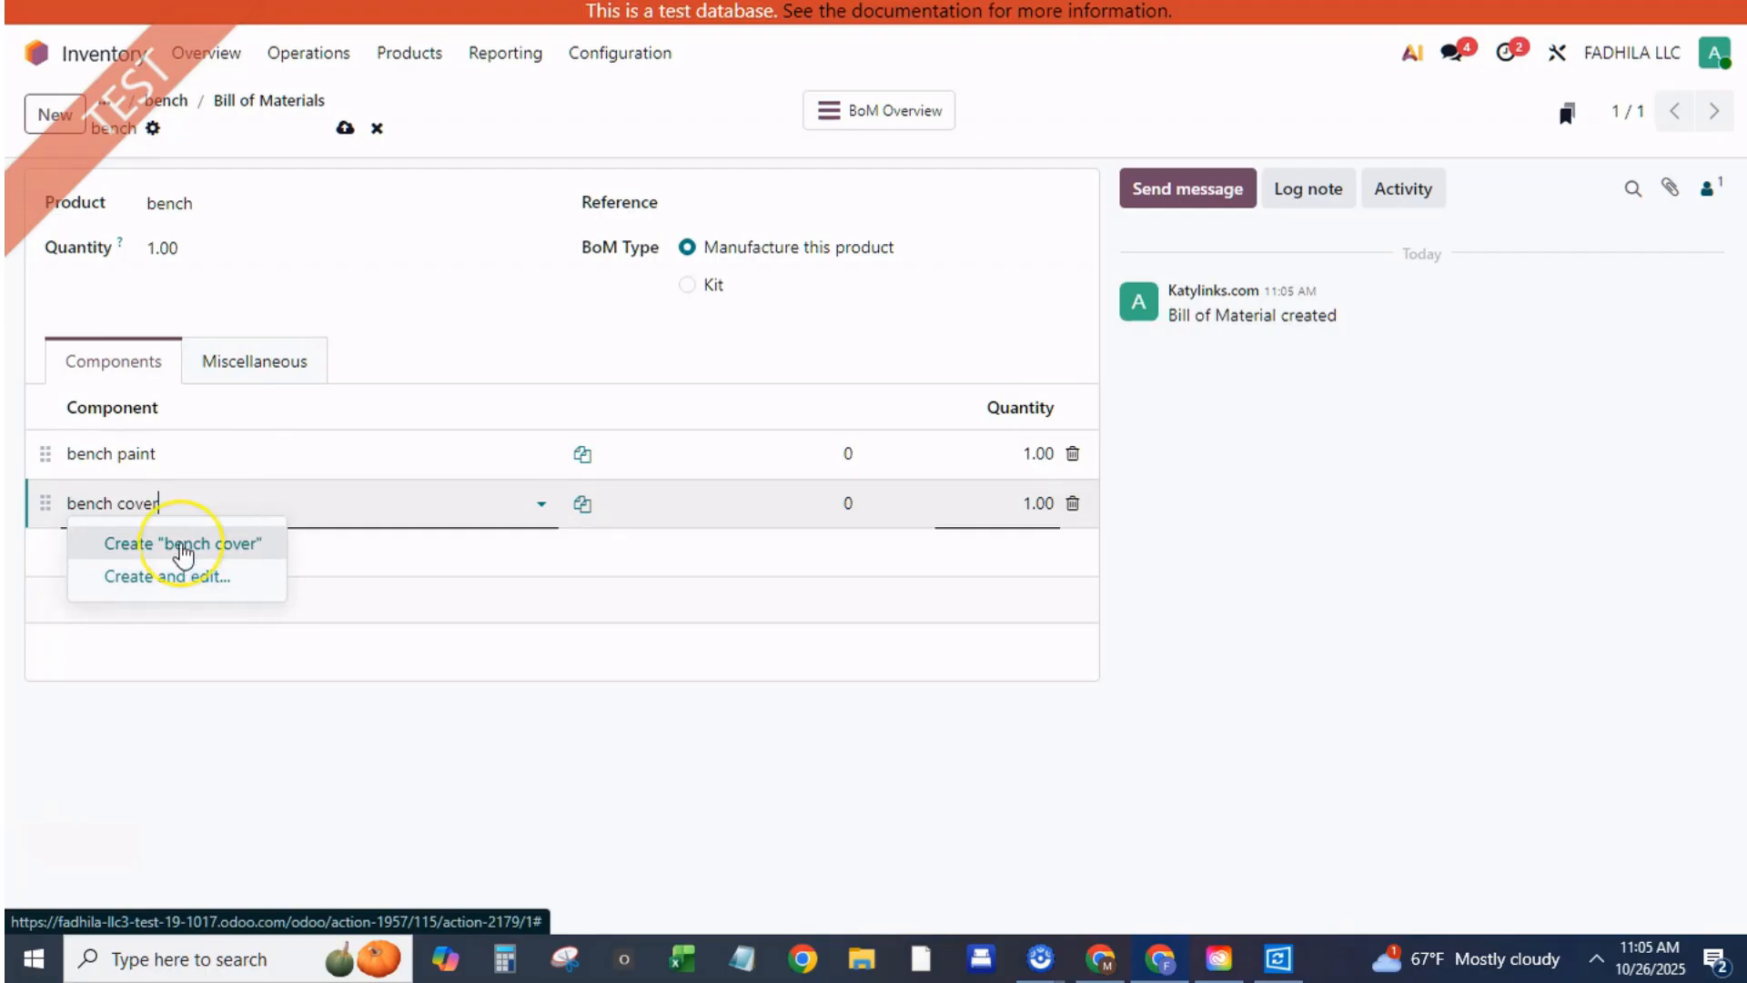
left_click(182, 545)
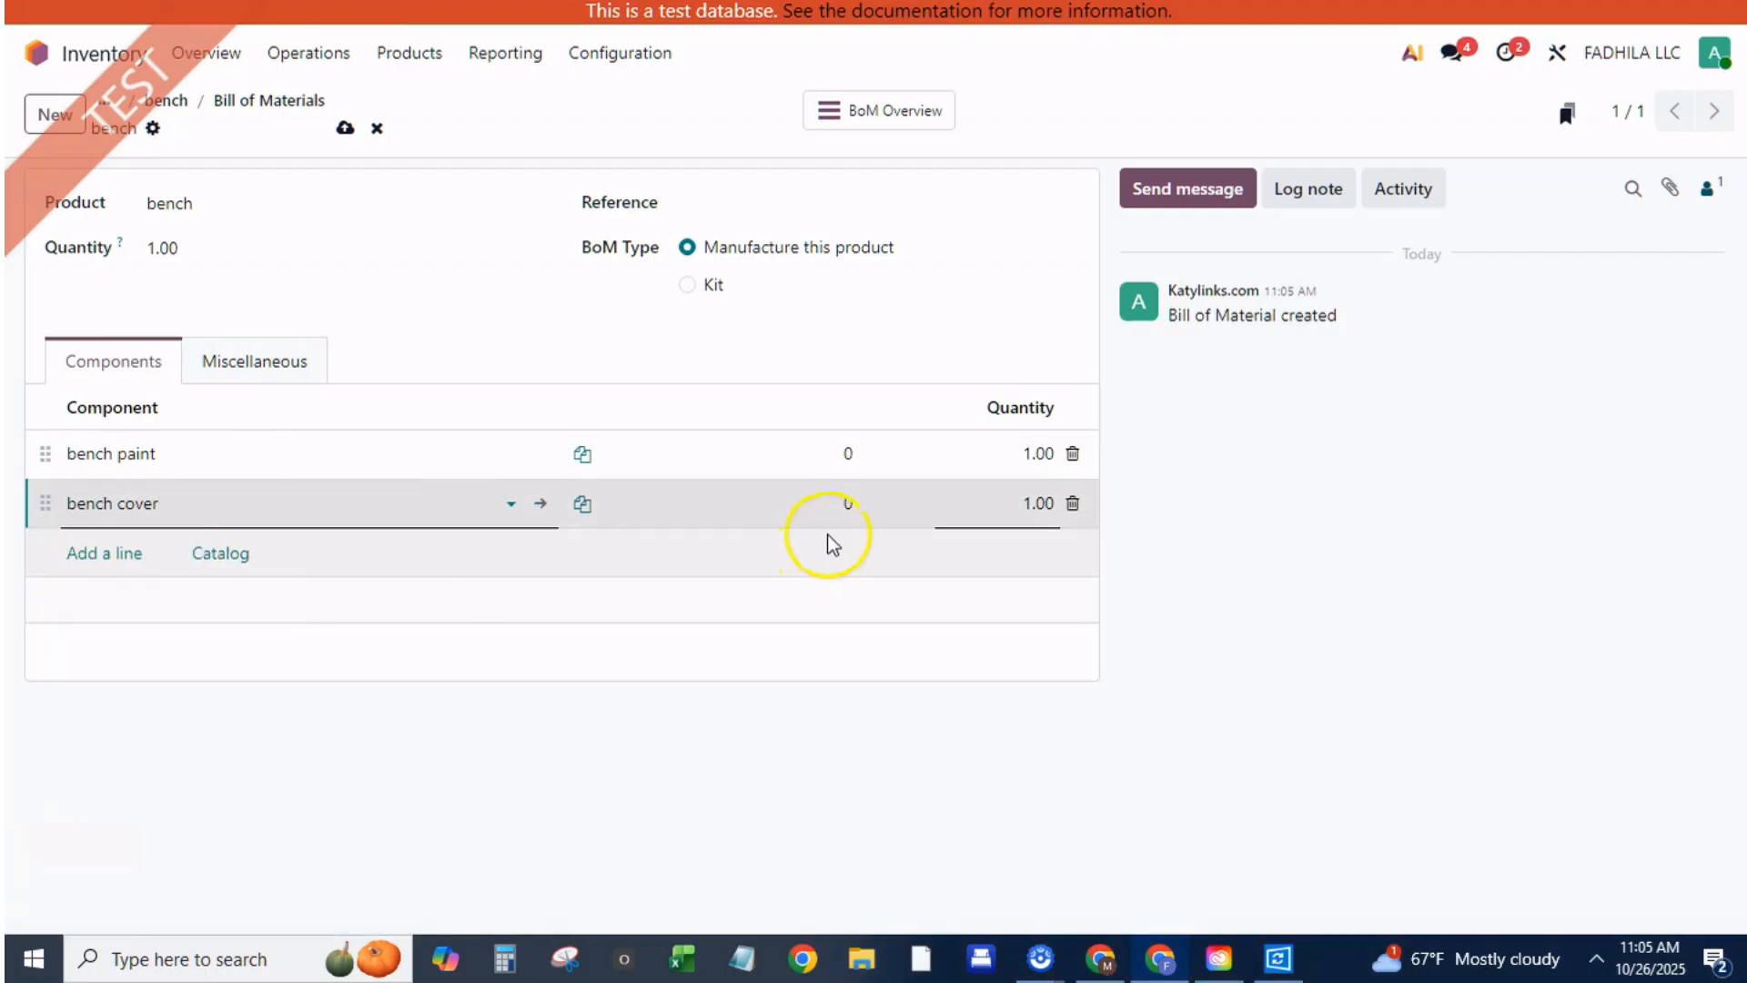
mouse_move(540, 504)
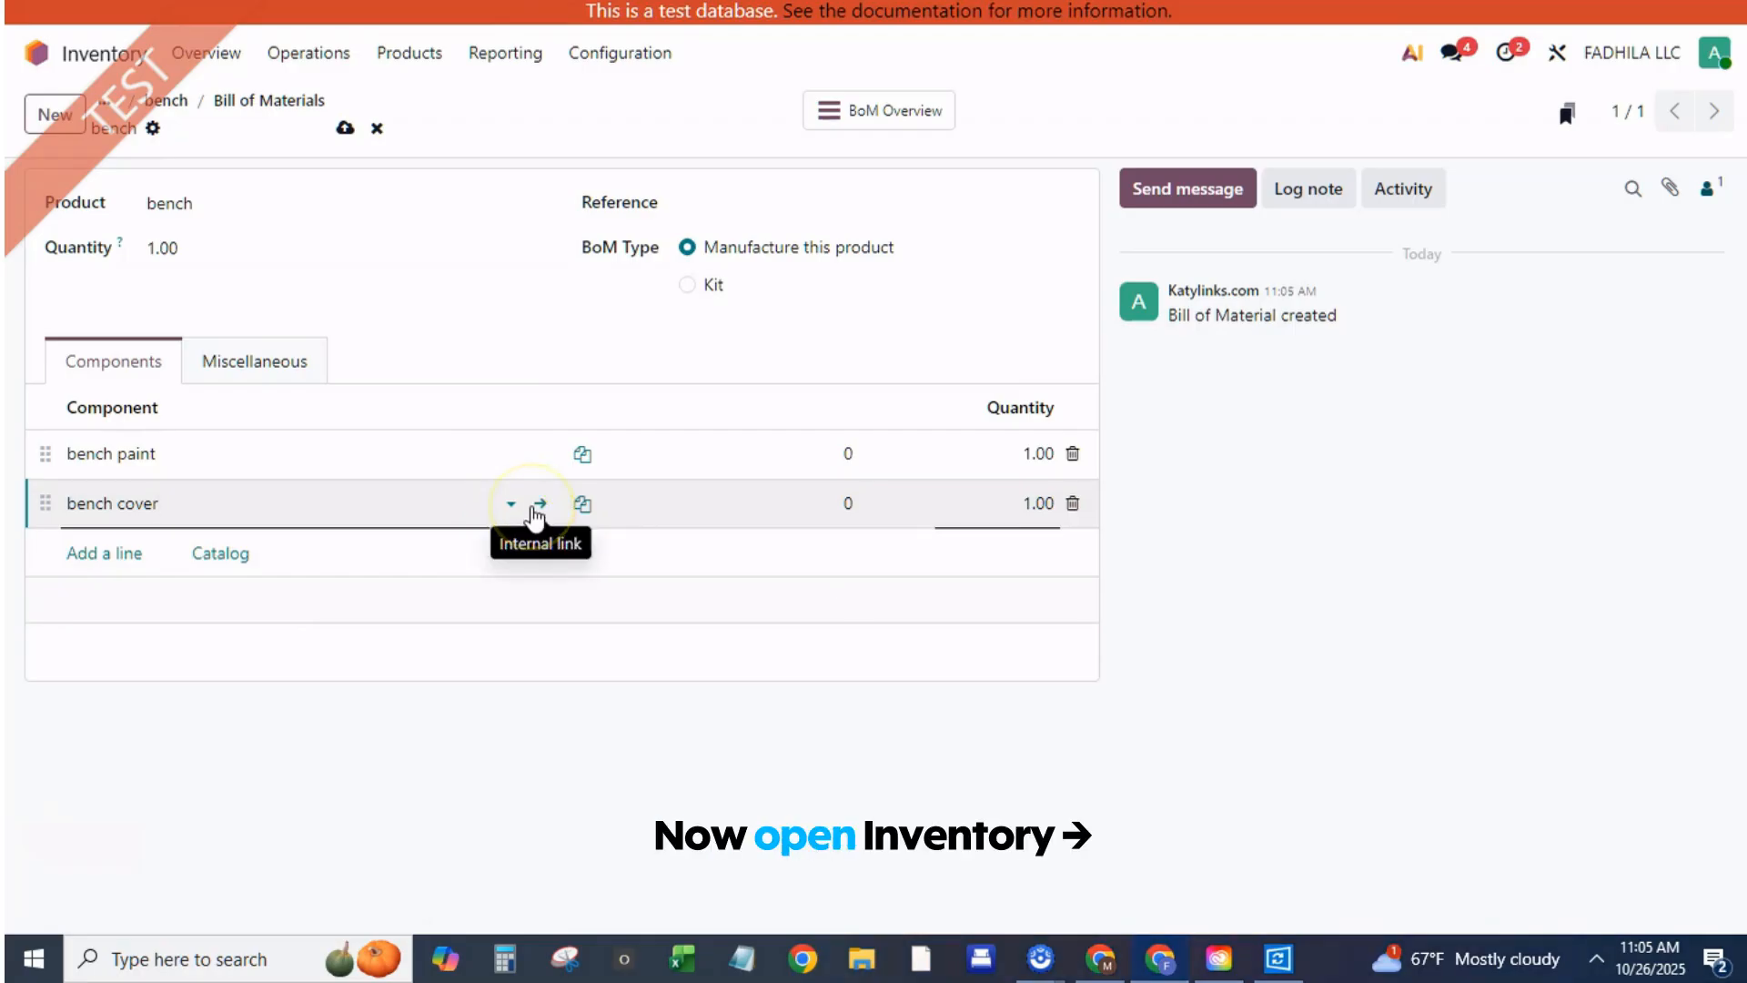
Give bench cover new vendor 'bench cover vendor' (quantity 20, price 5) and cost 5
left_click(539, 504)
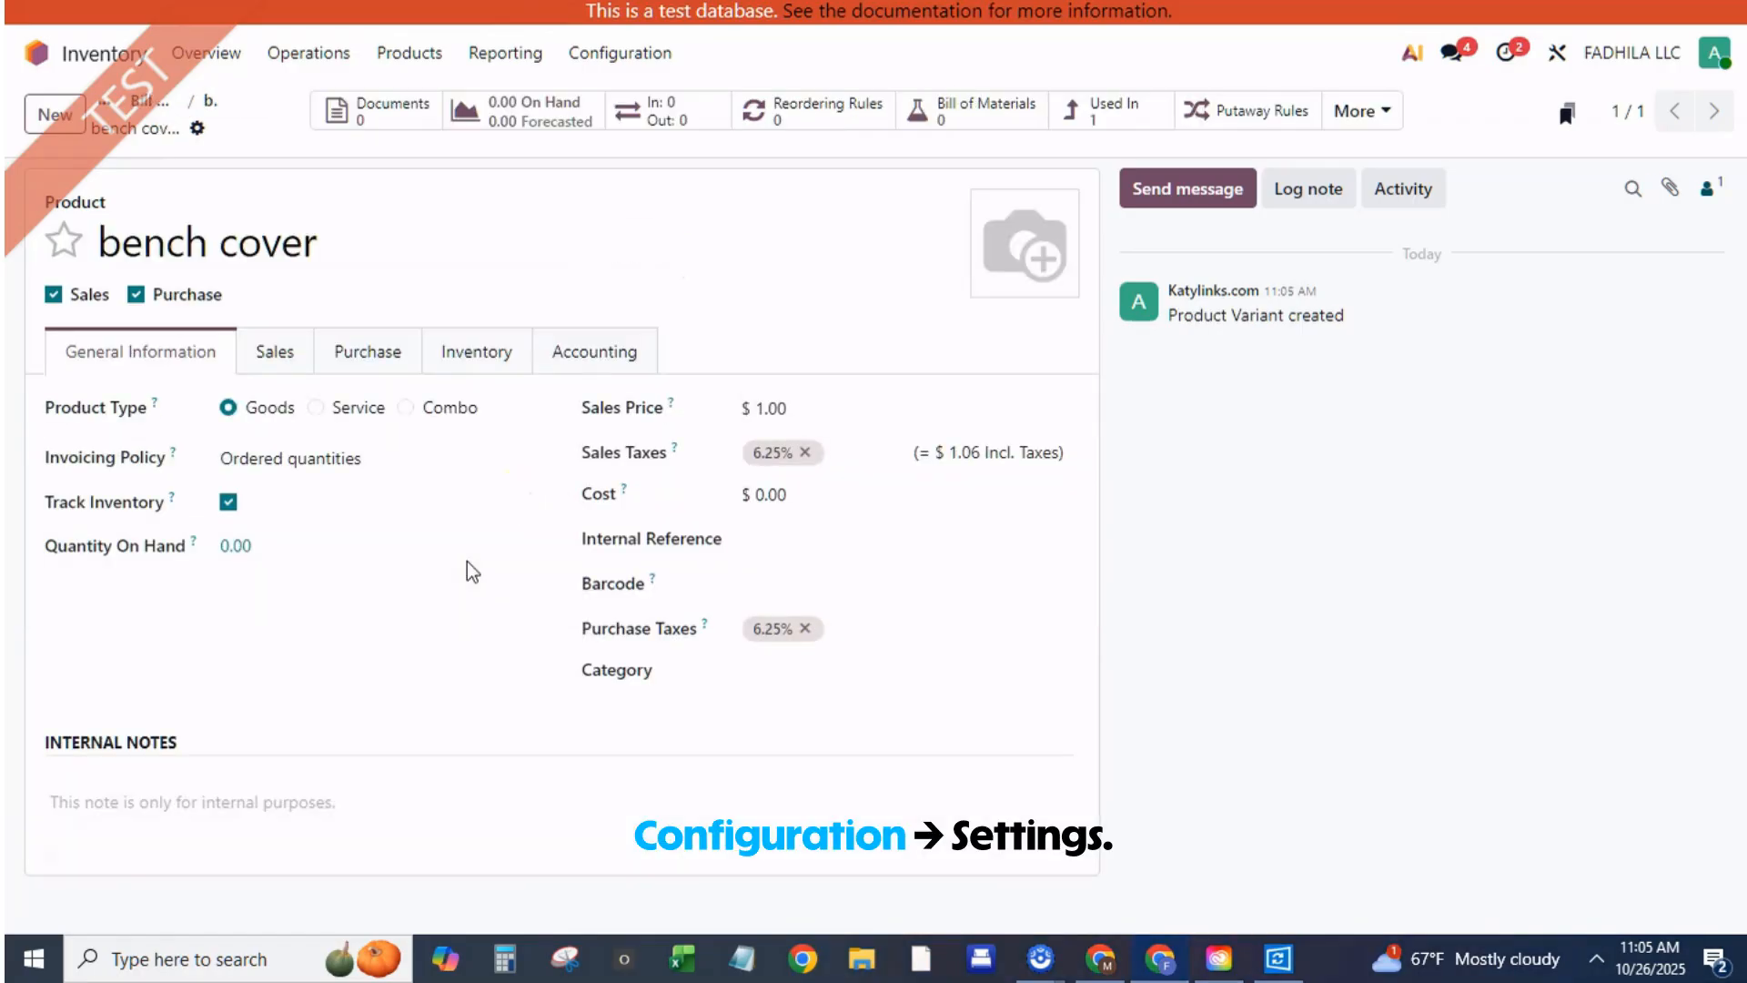
mouse_move(368, 351)
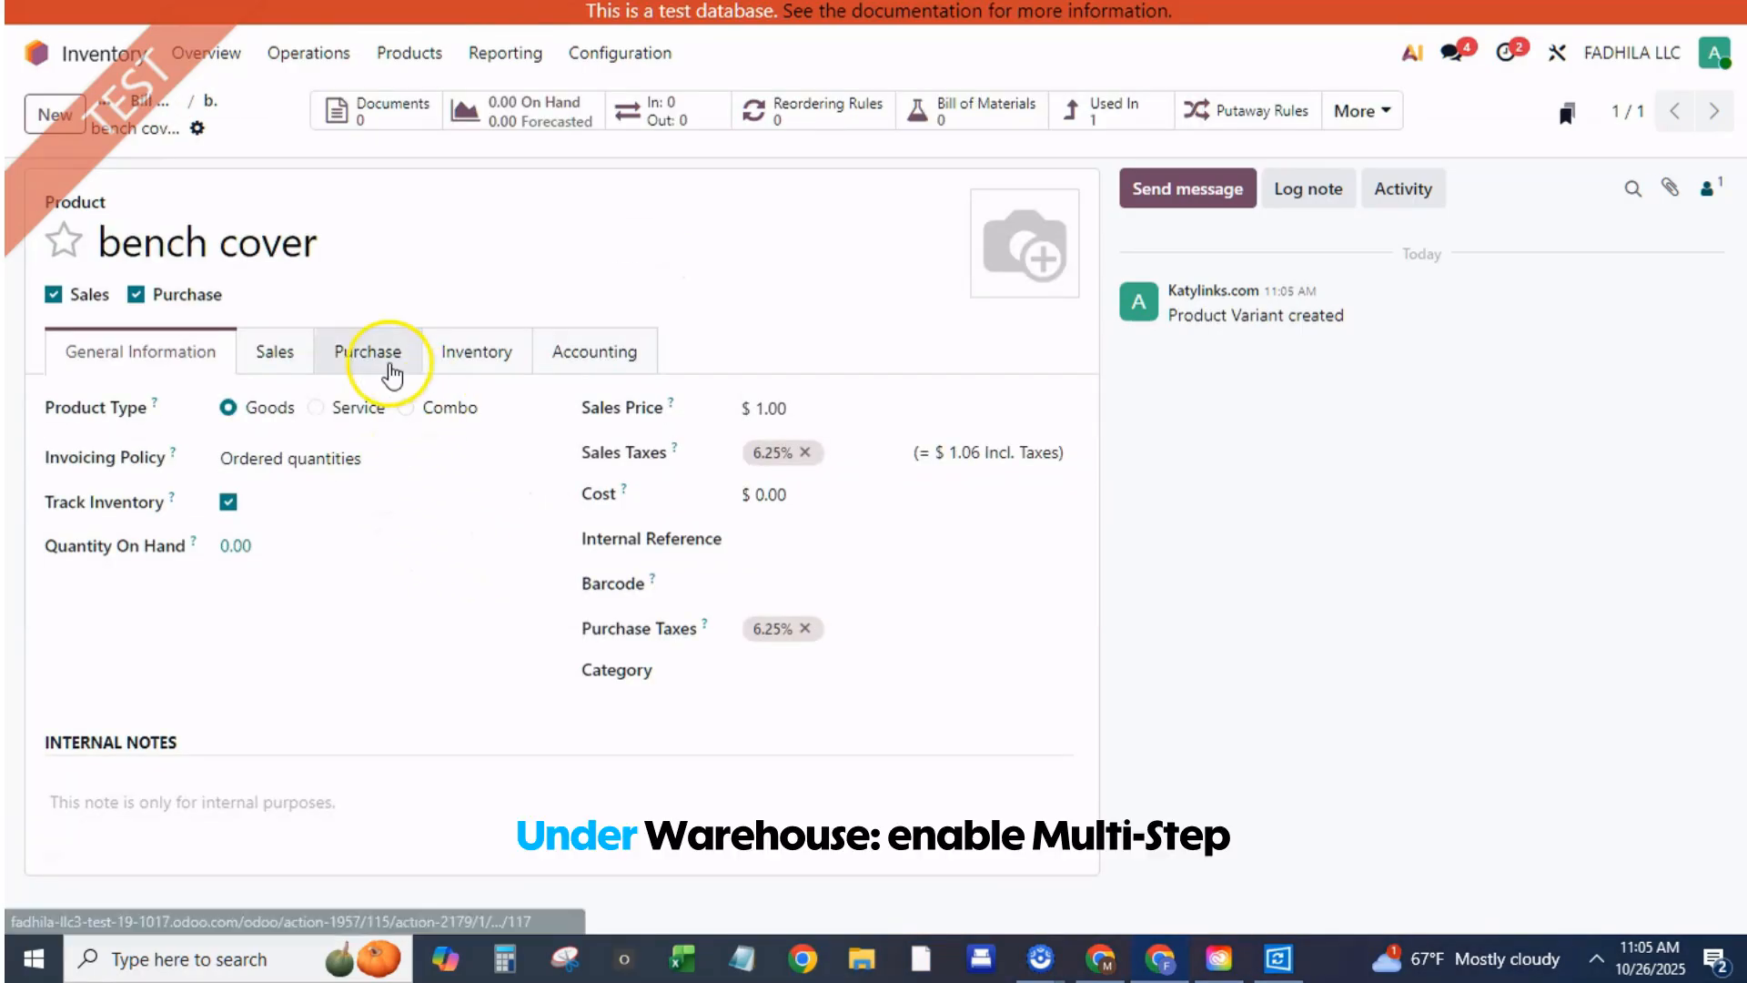
left_click(368, 351)
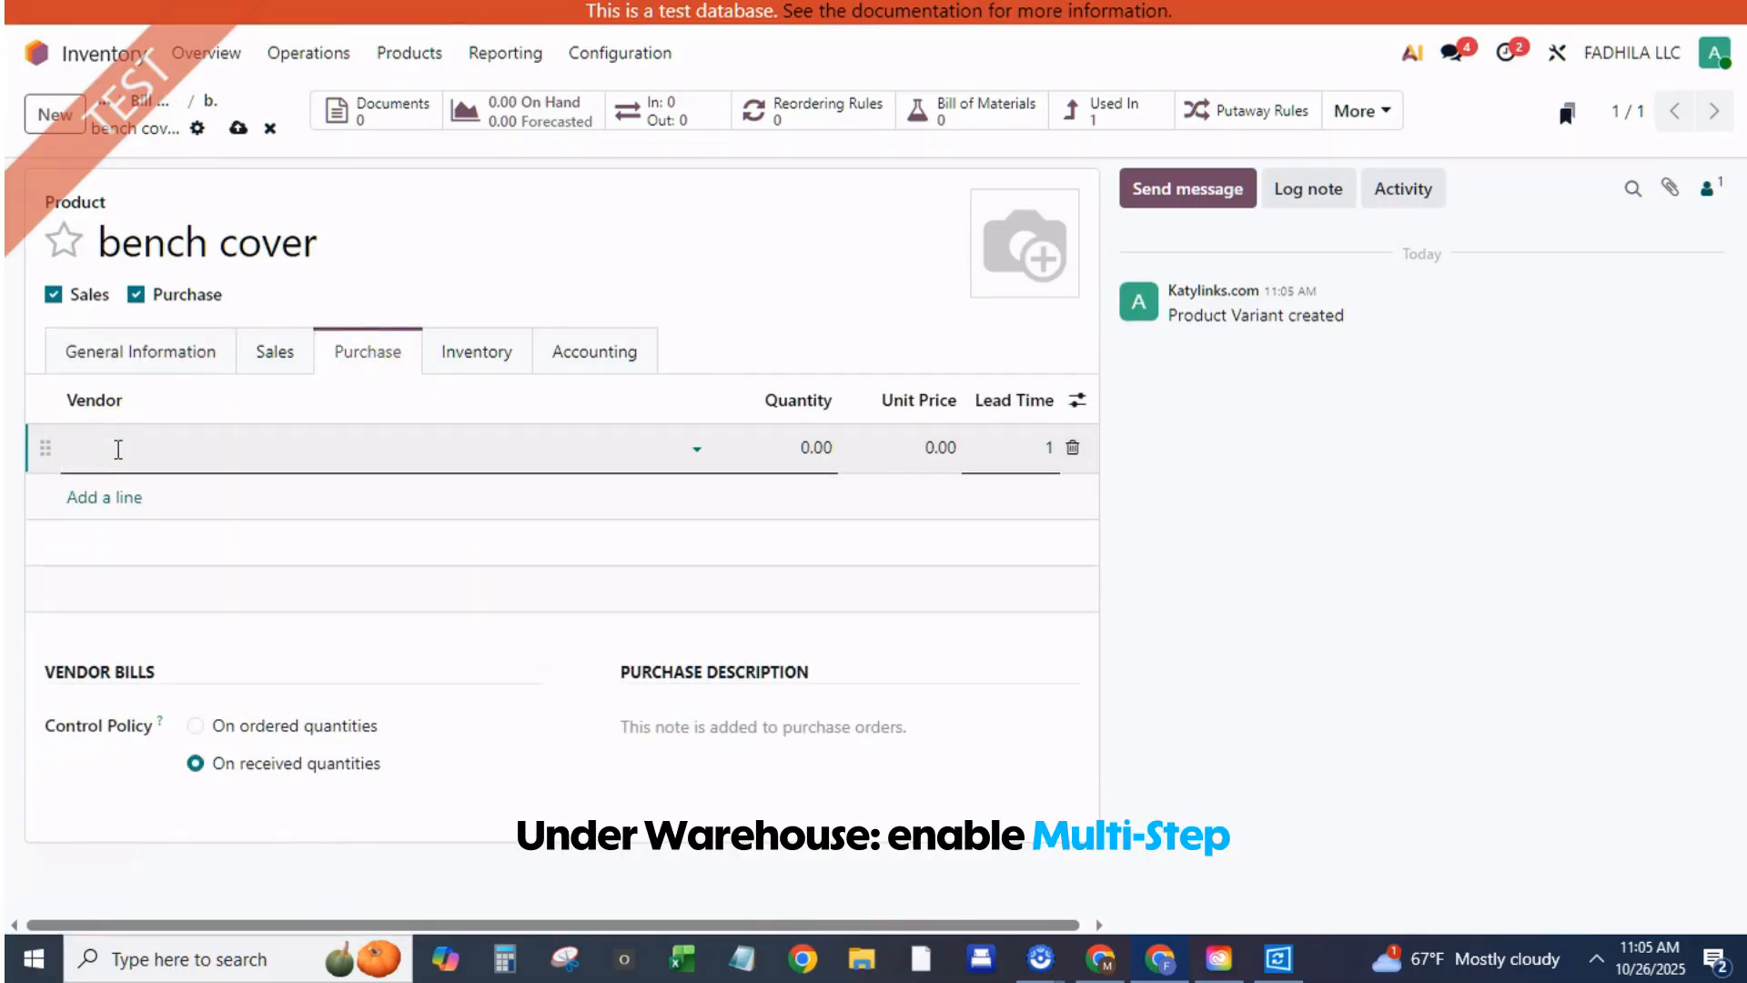
type("bench cover vendor")
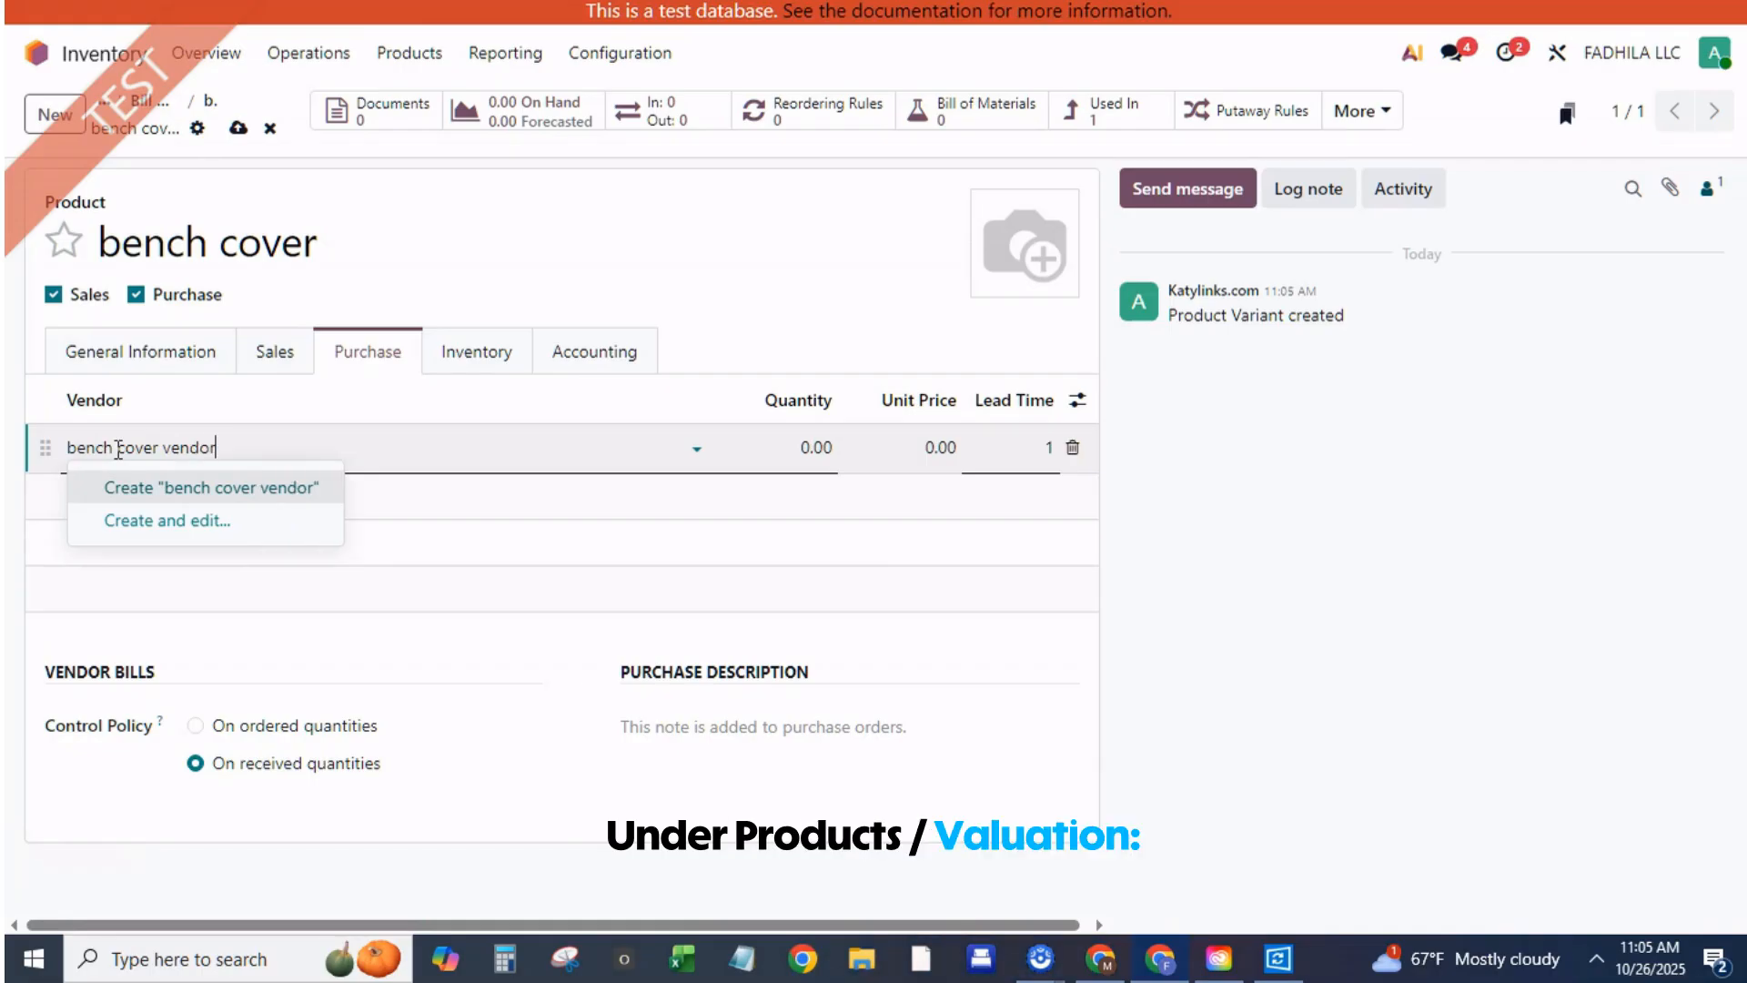
left_click(213, 487)
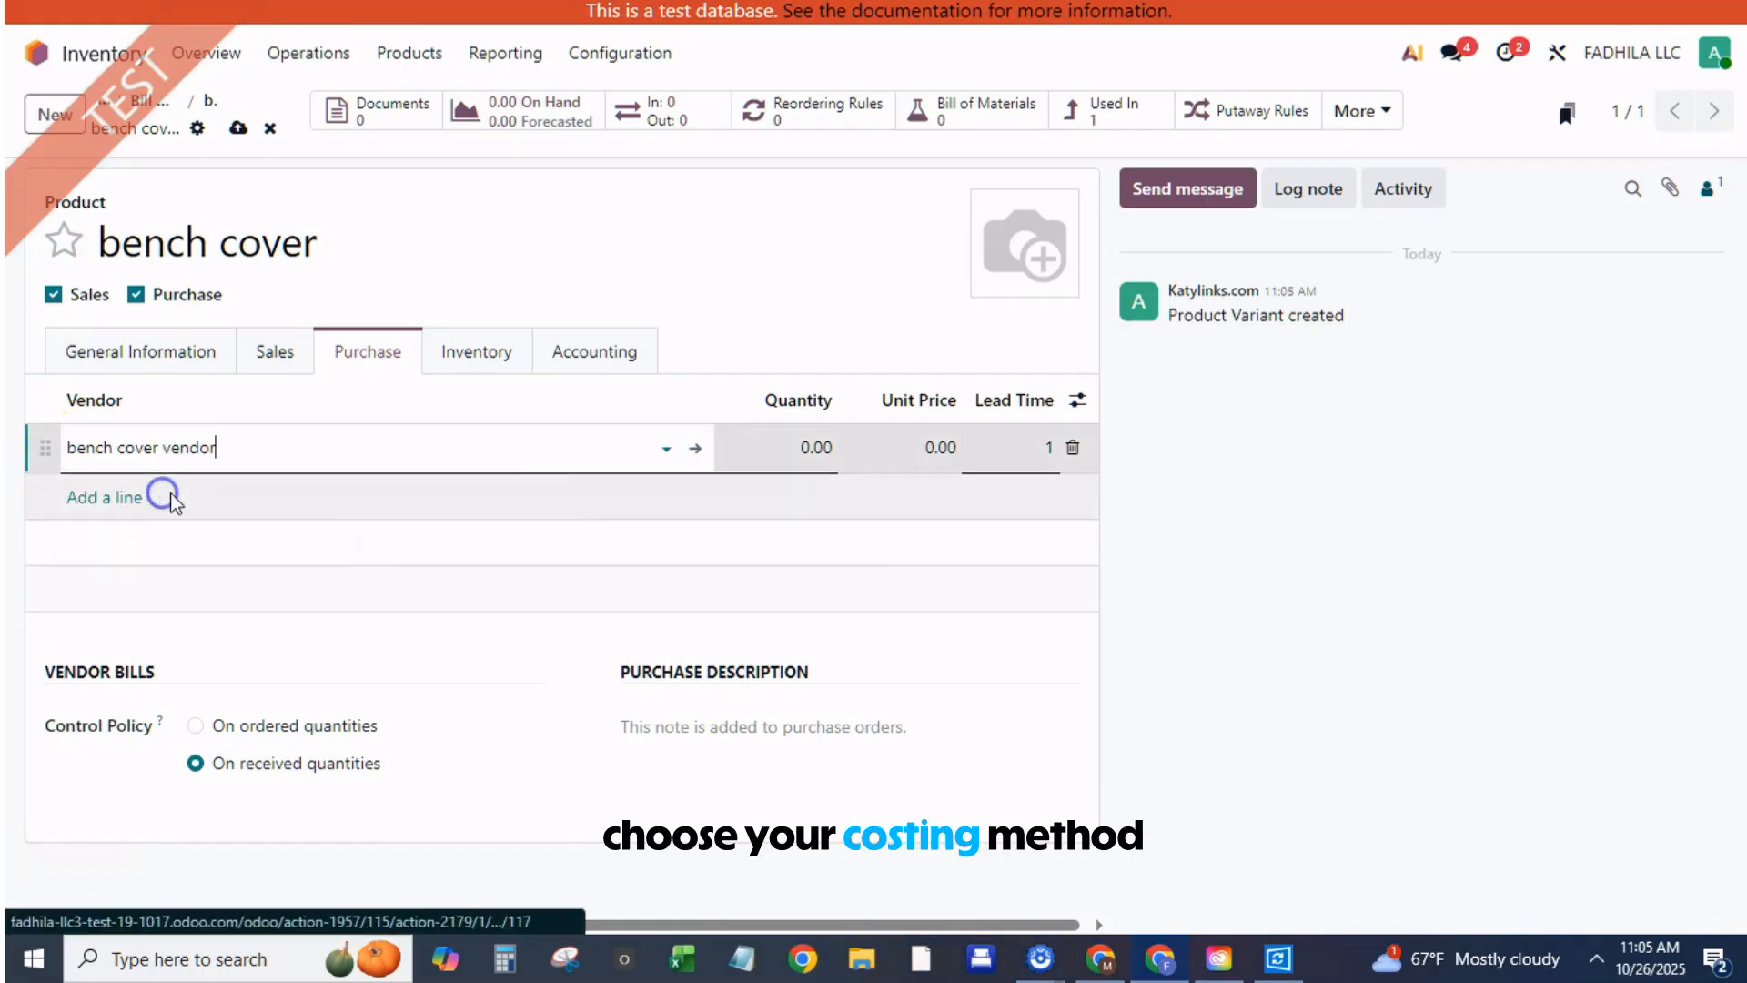
left_click(798, 447)
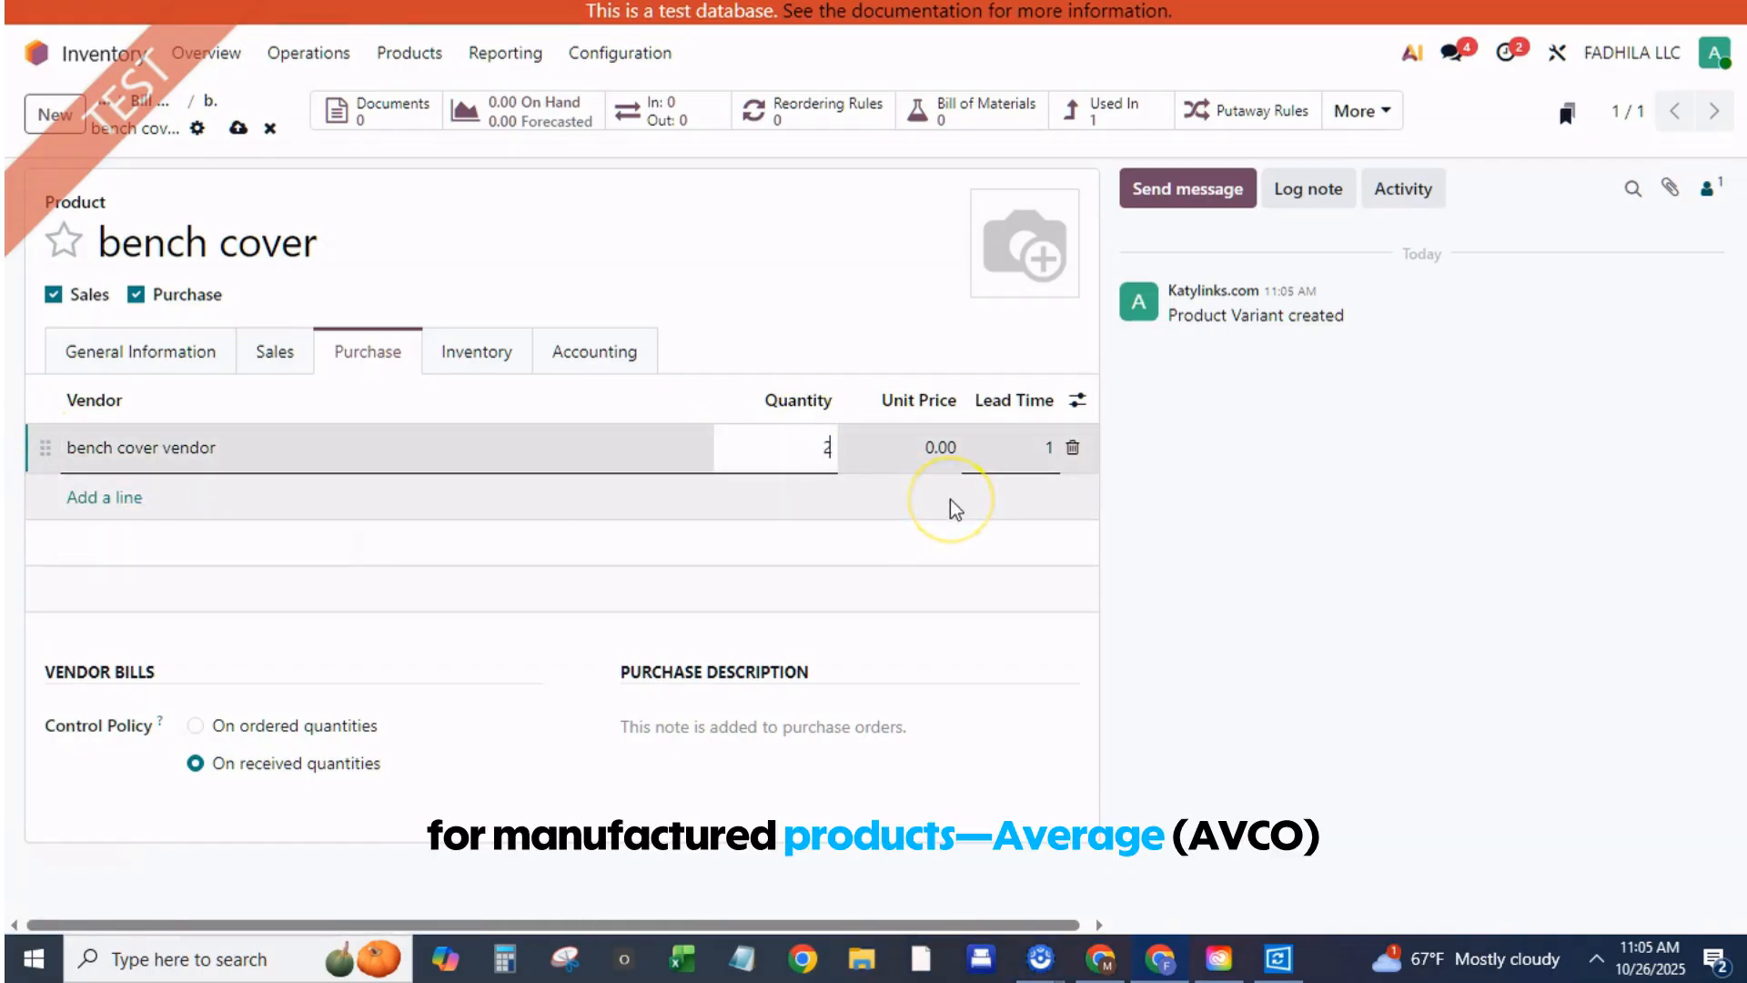
type("0.00")
left_click(900, 448)
type("5")
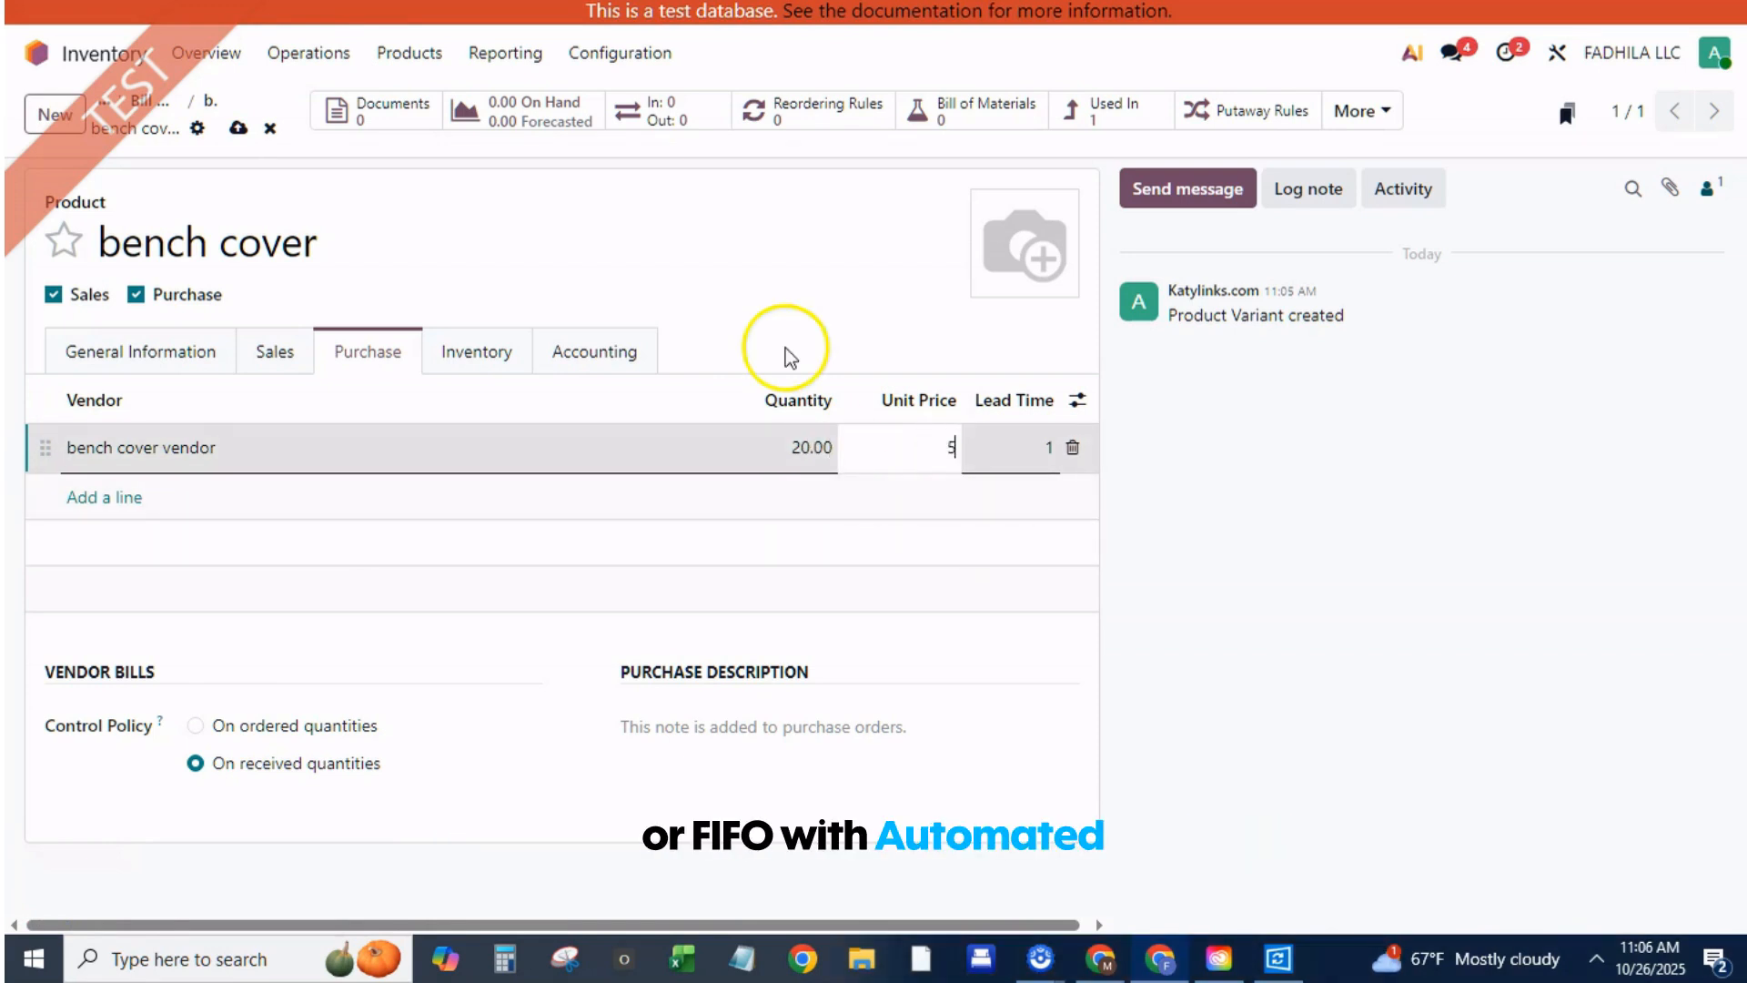
left_click(301, 242)
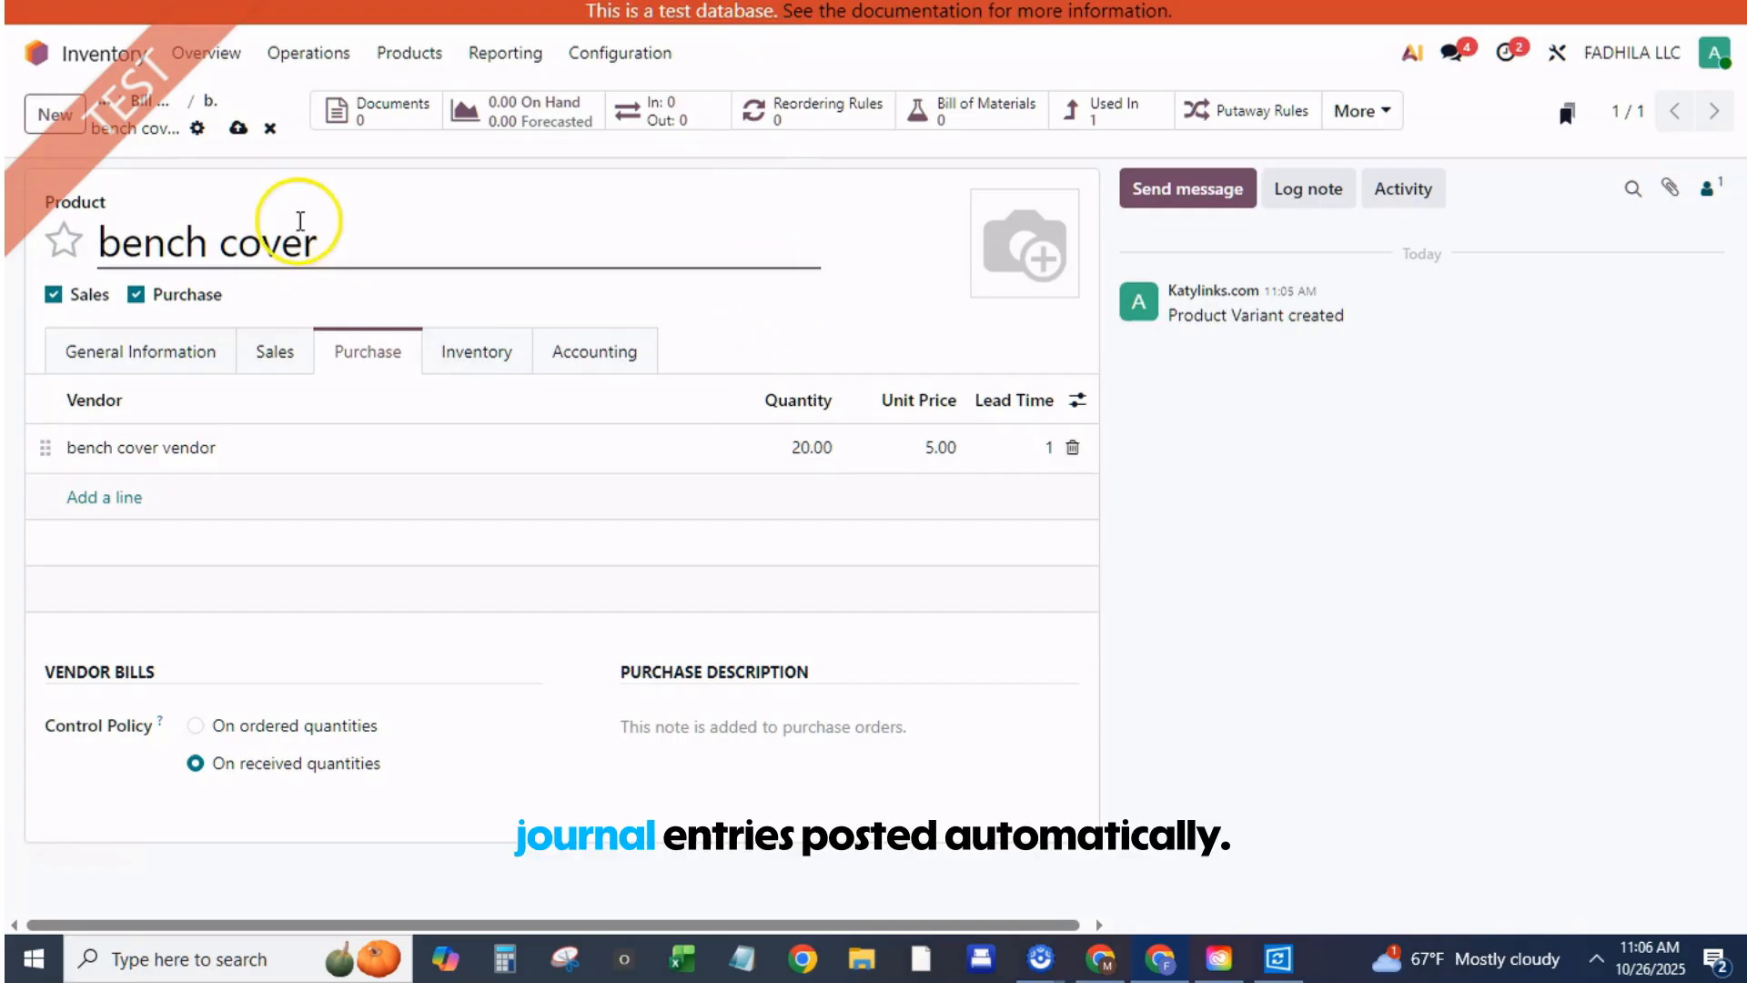
left_click(139, 351)
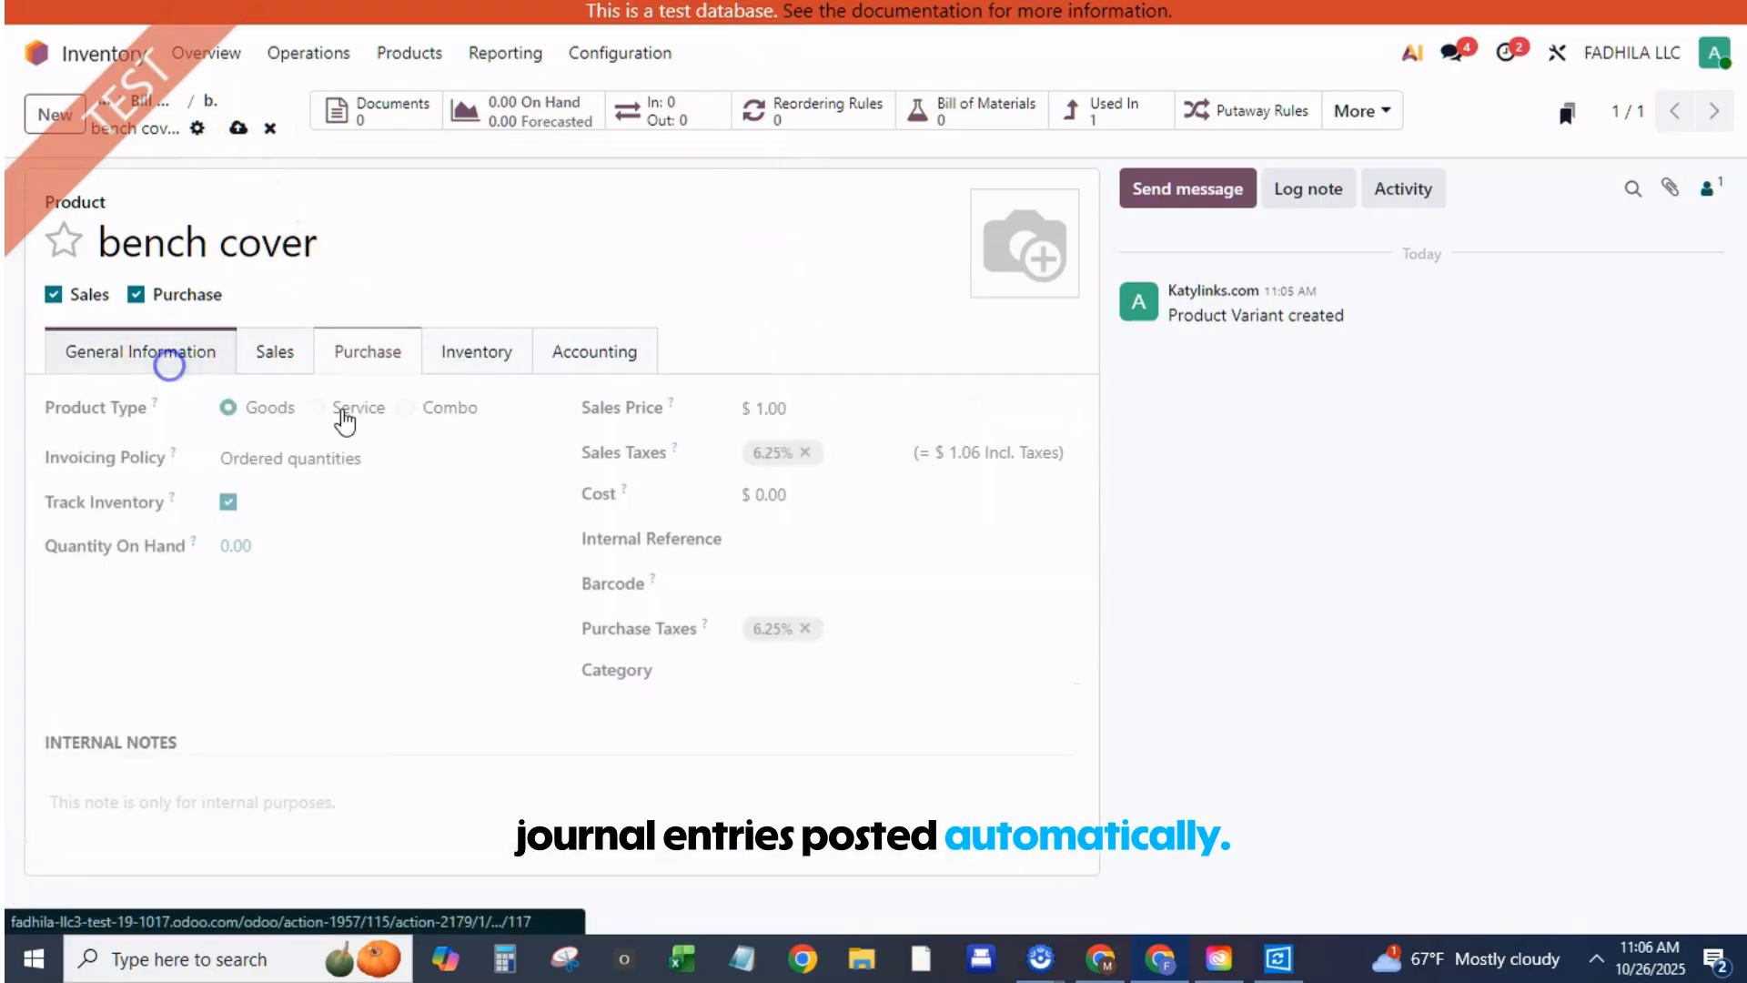
type("5")
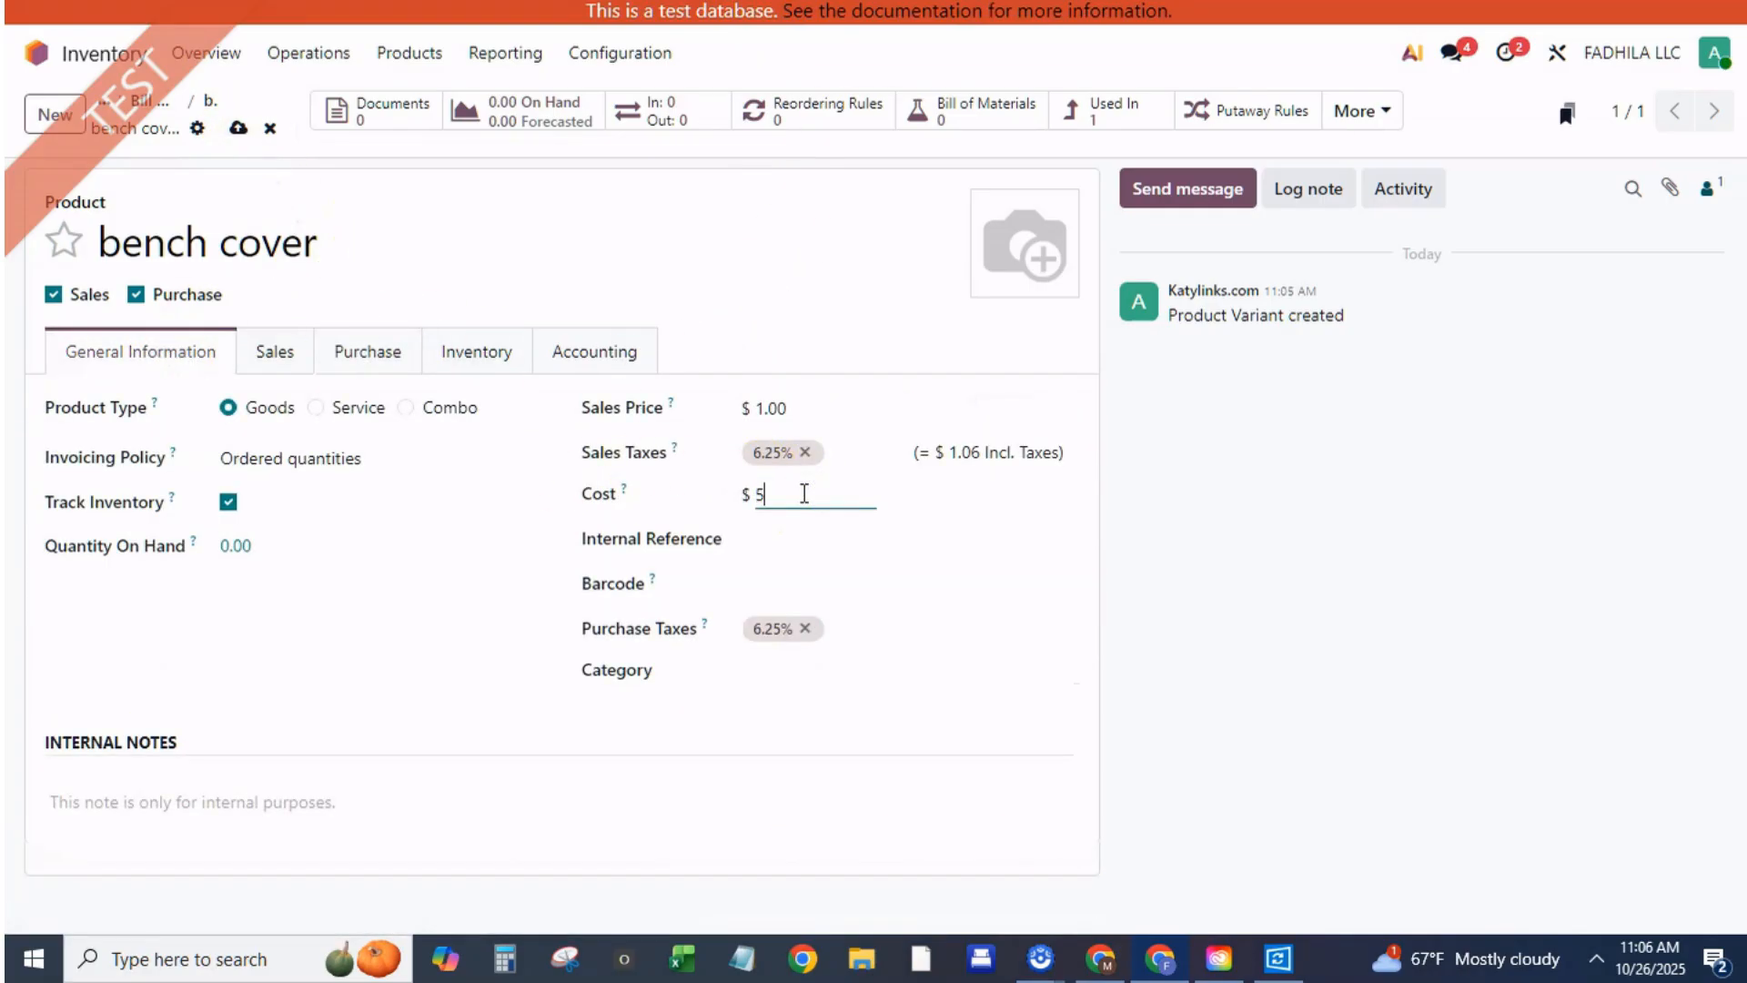
left_click(238, 127)
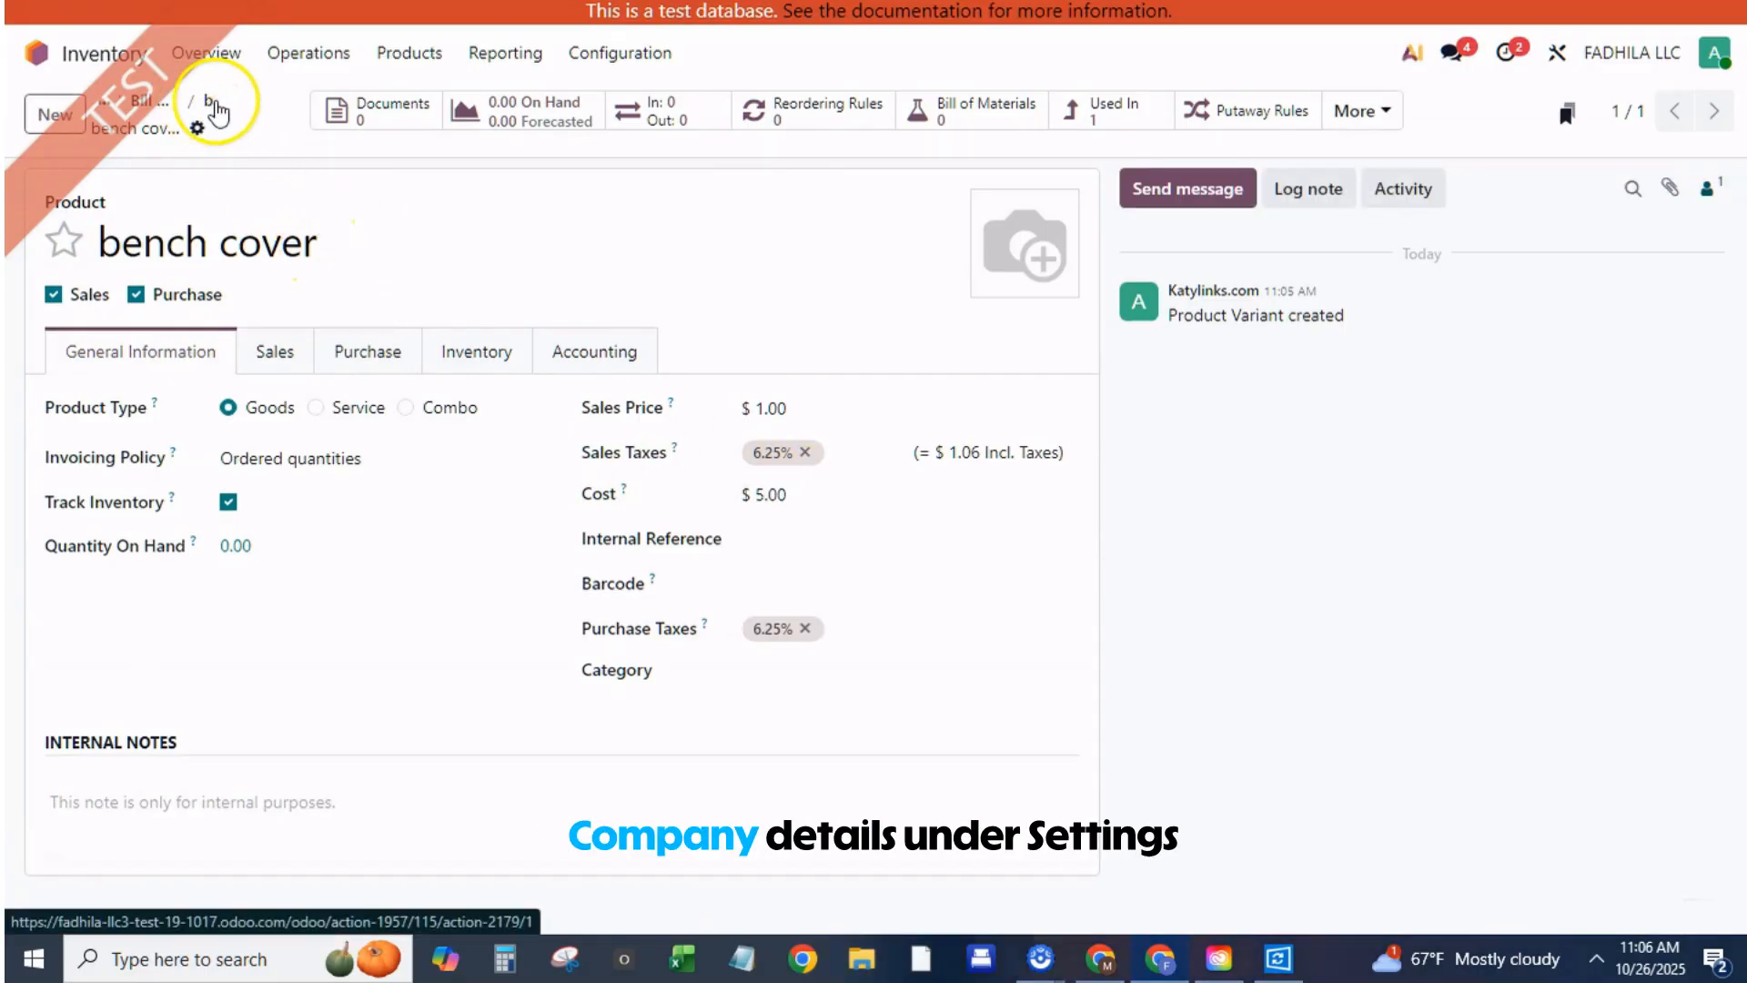
Set bench paint's cost to 20 and compute bench's cost from its BoM as $25.00
left_click(981, 110)
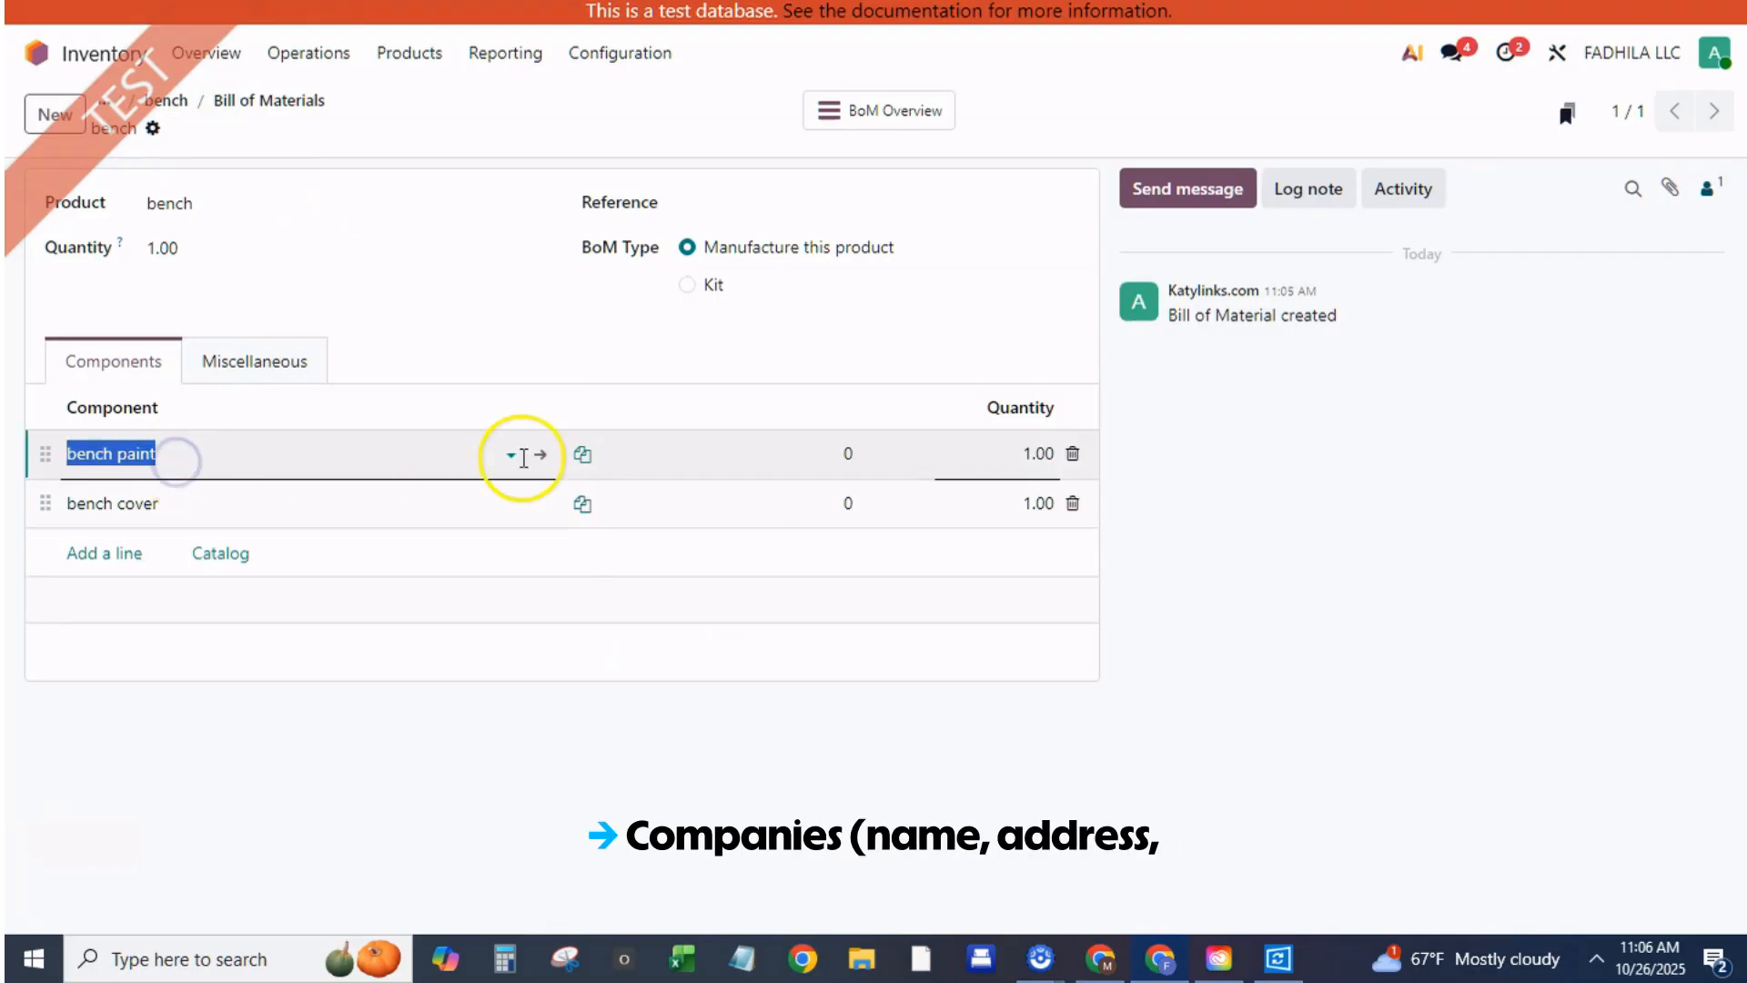
left_click(540, 455)
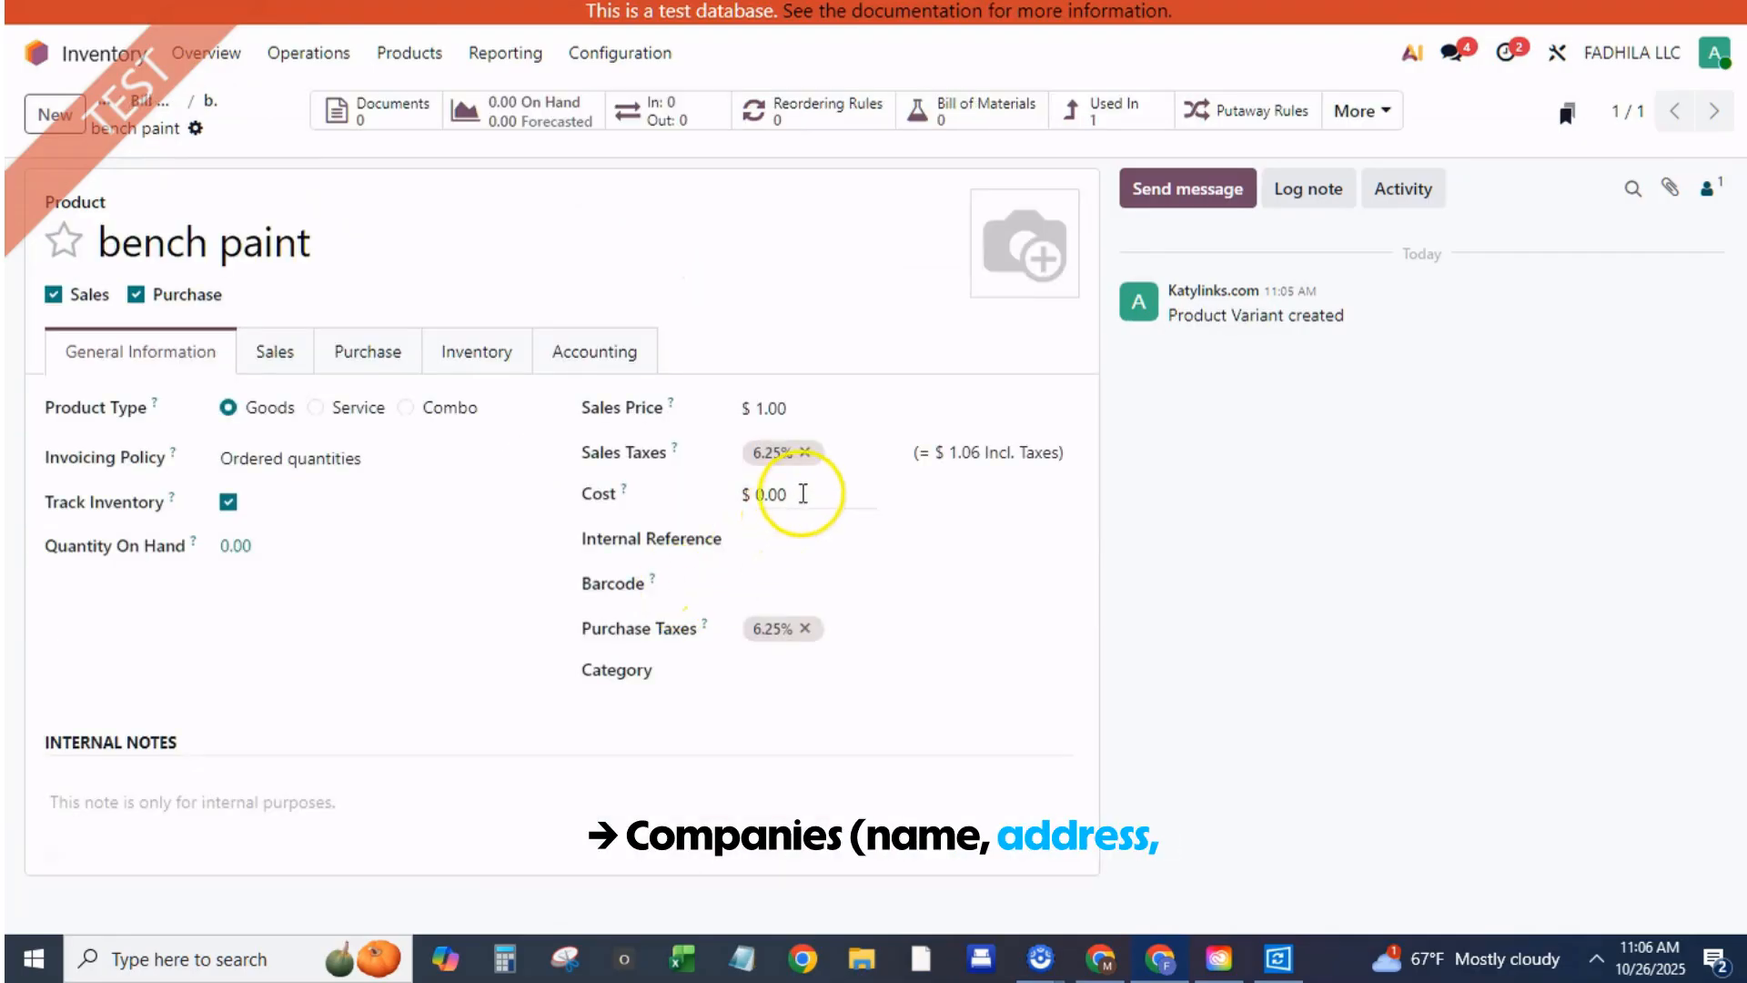
type("20")
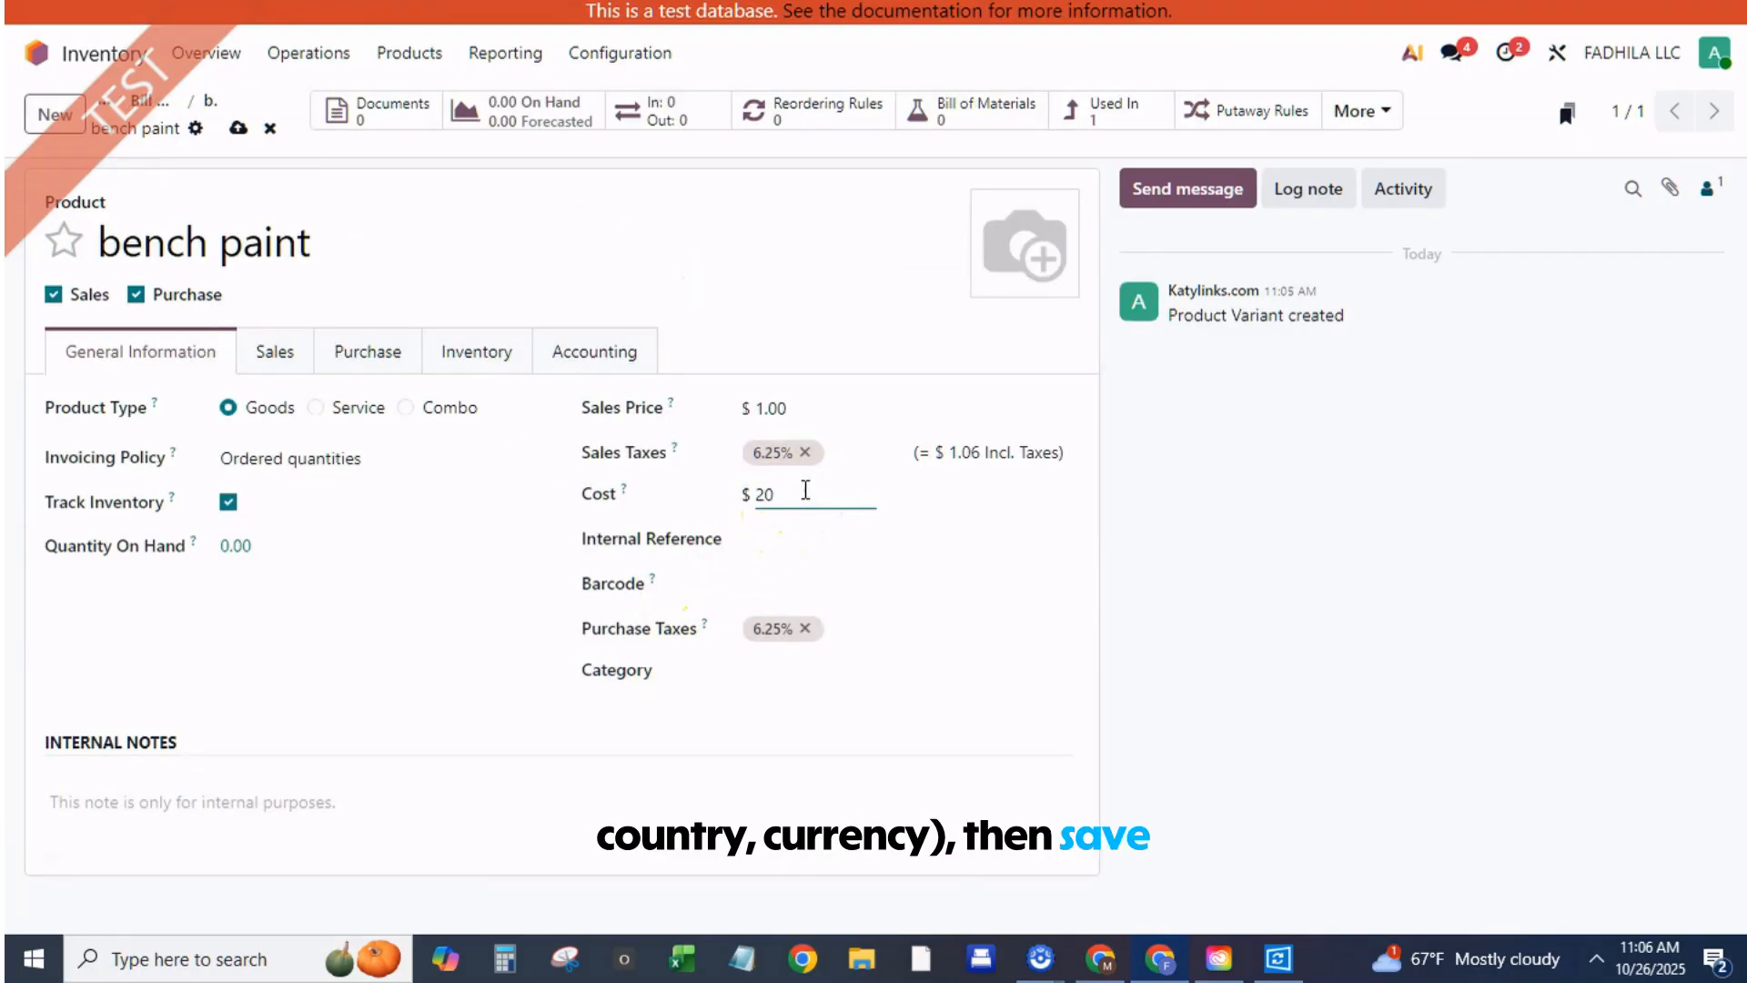
left_click(967, 110)
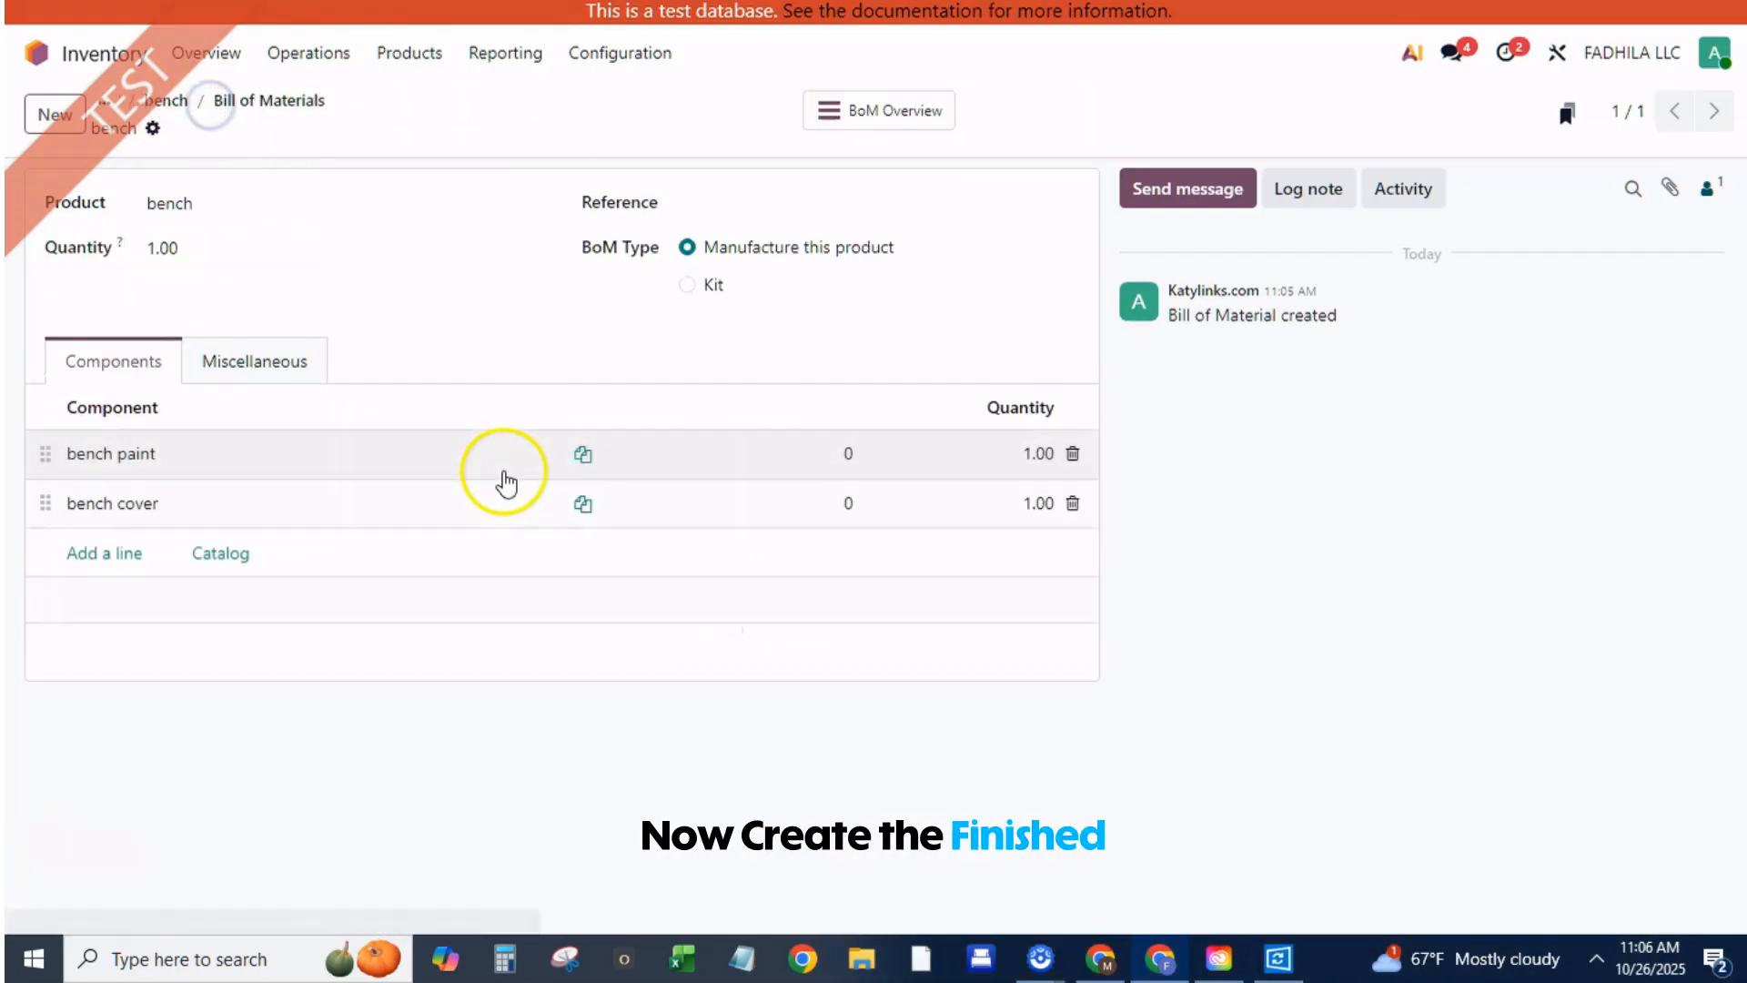
mouse_move(586, 396)
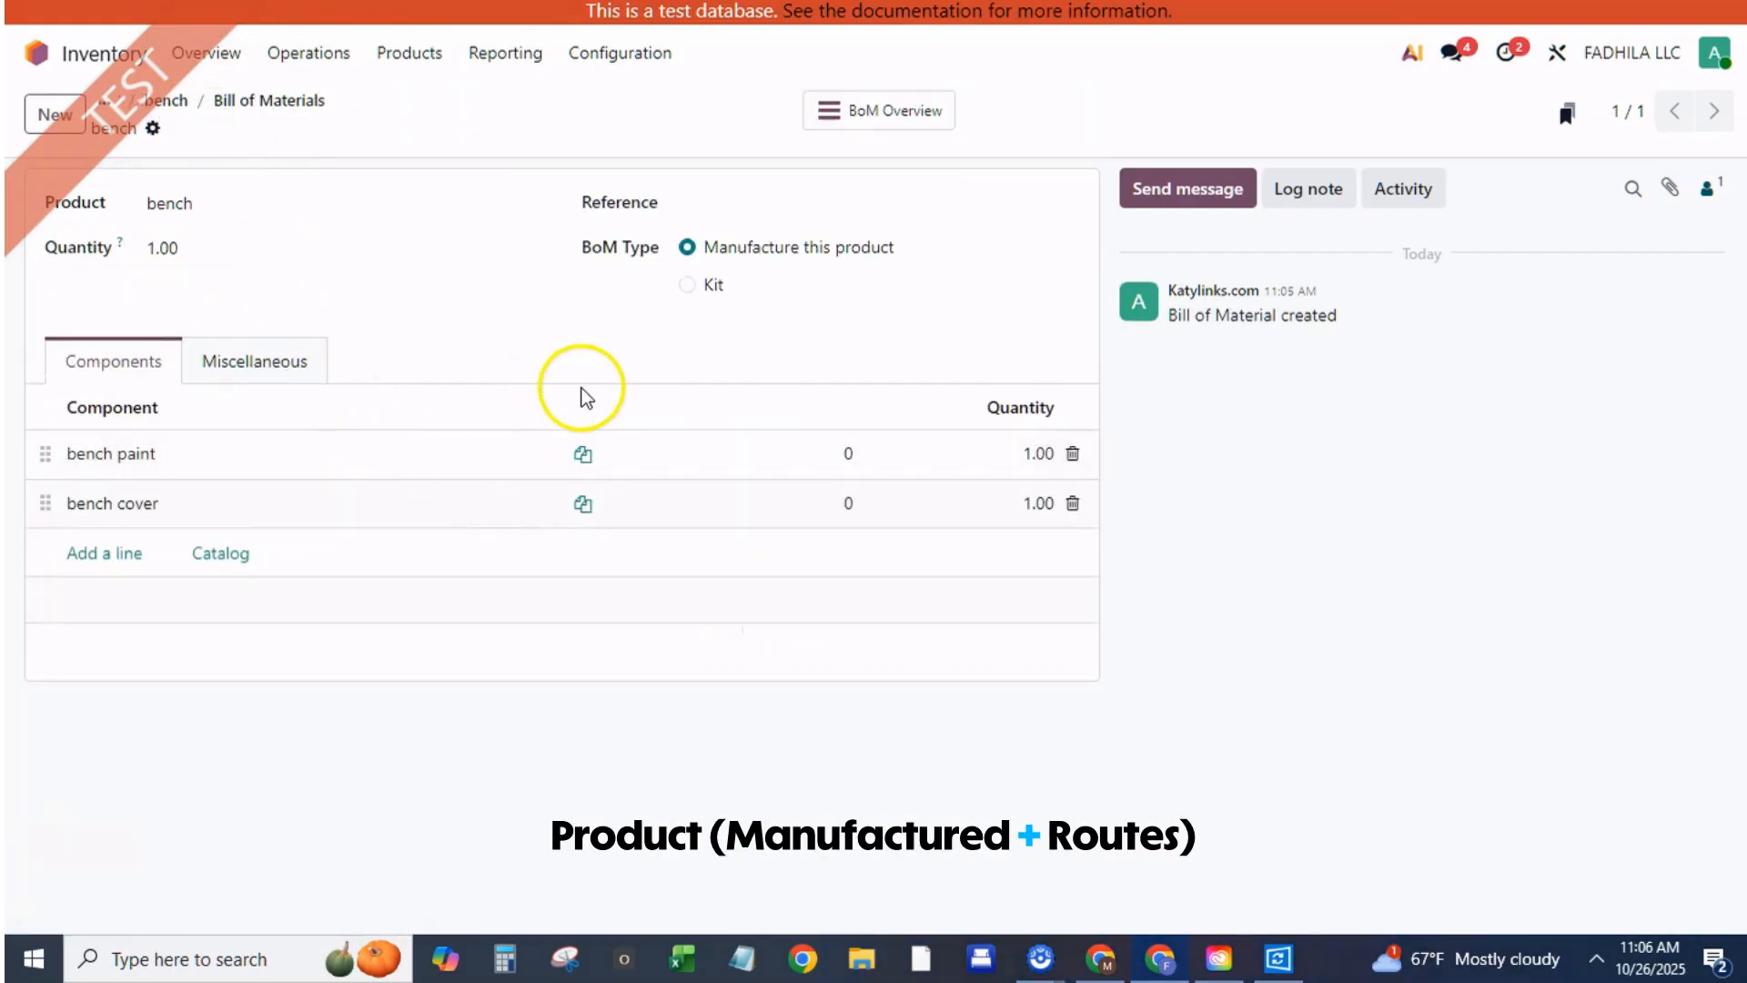
mouse_move(524, 208)
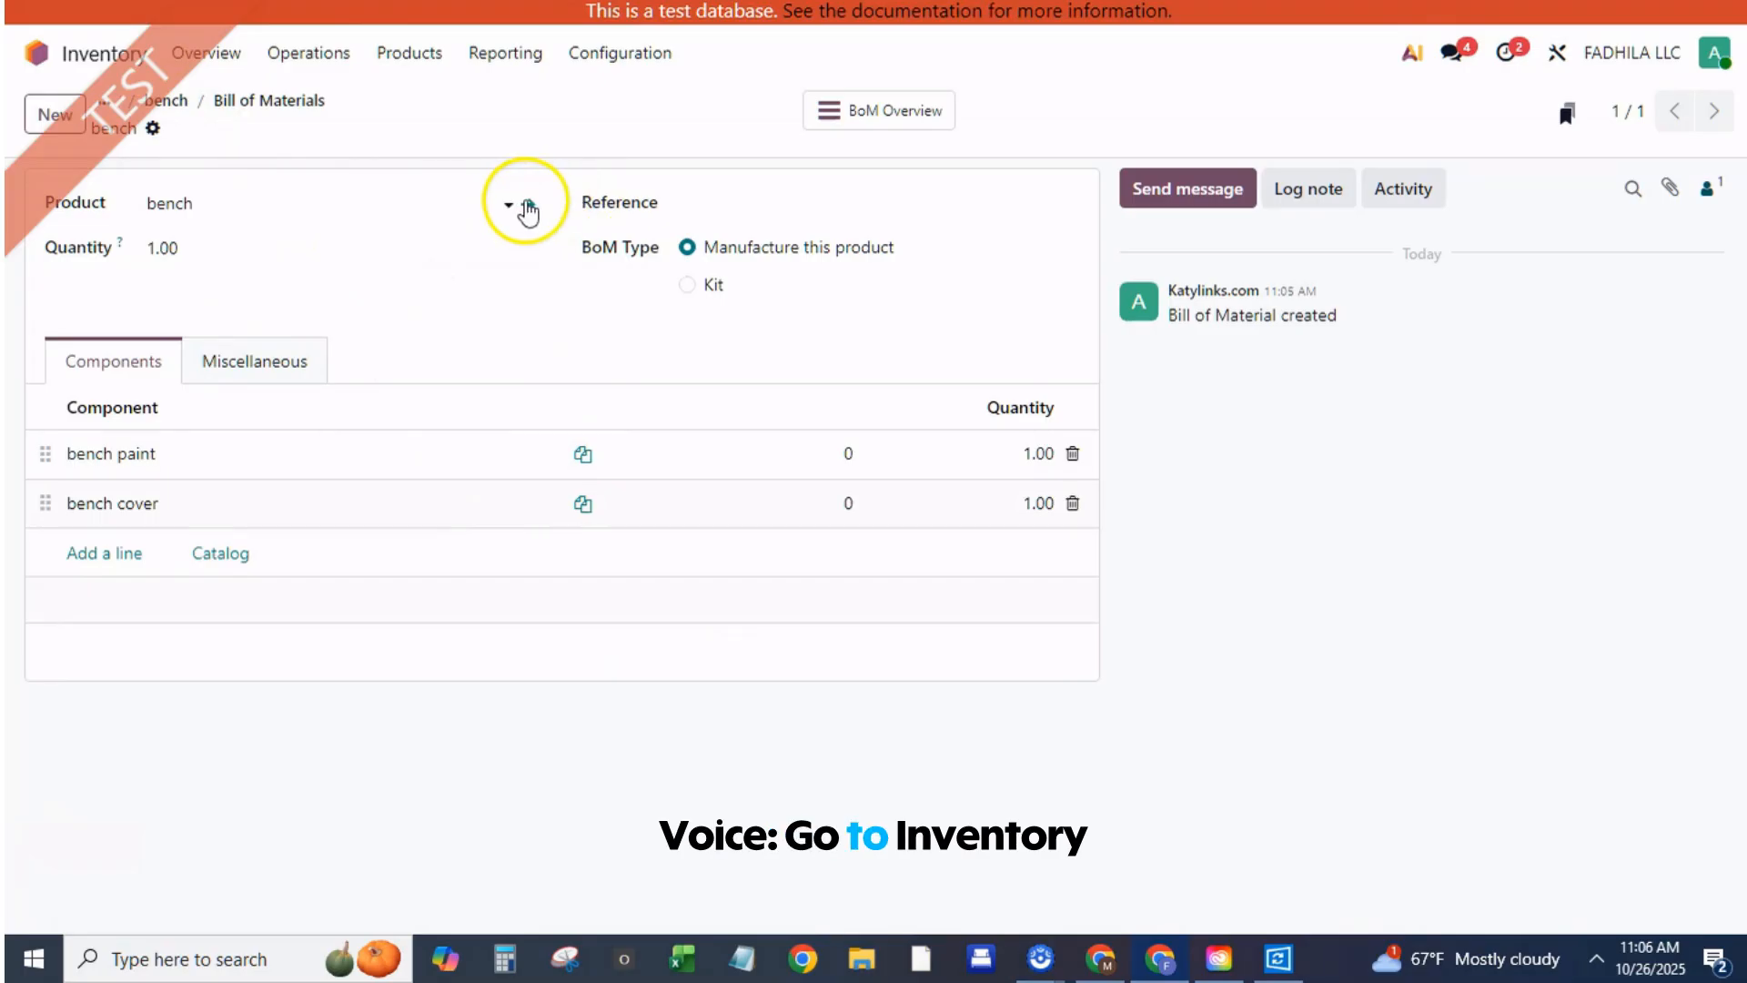
mouse_move(535, 207)
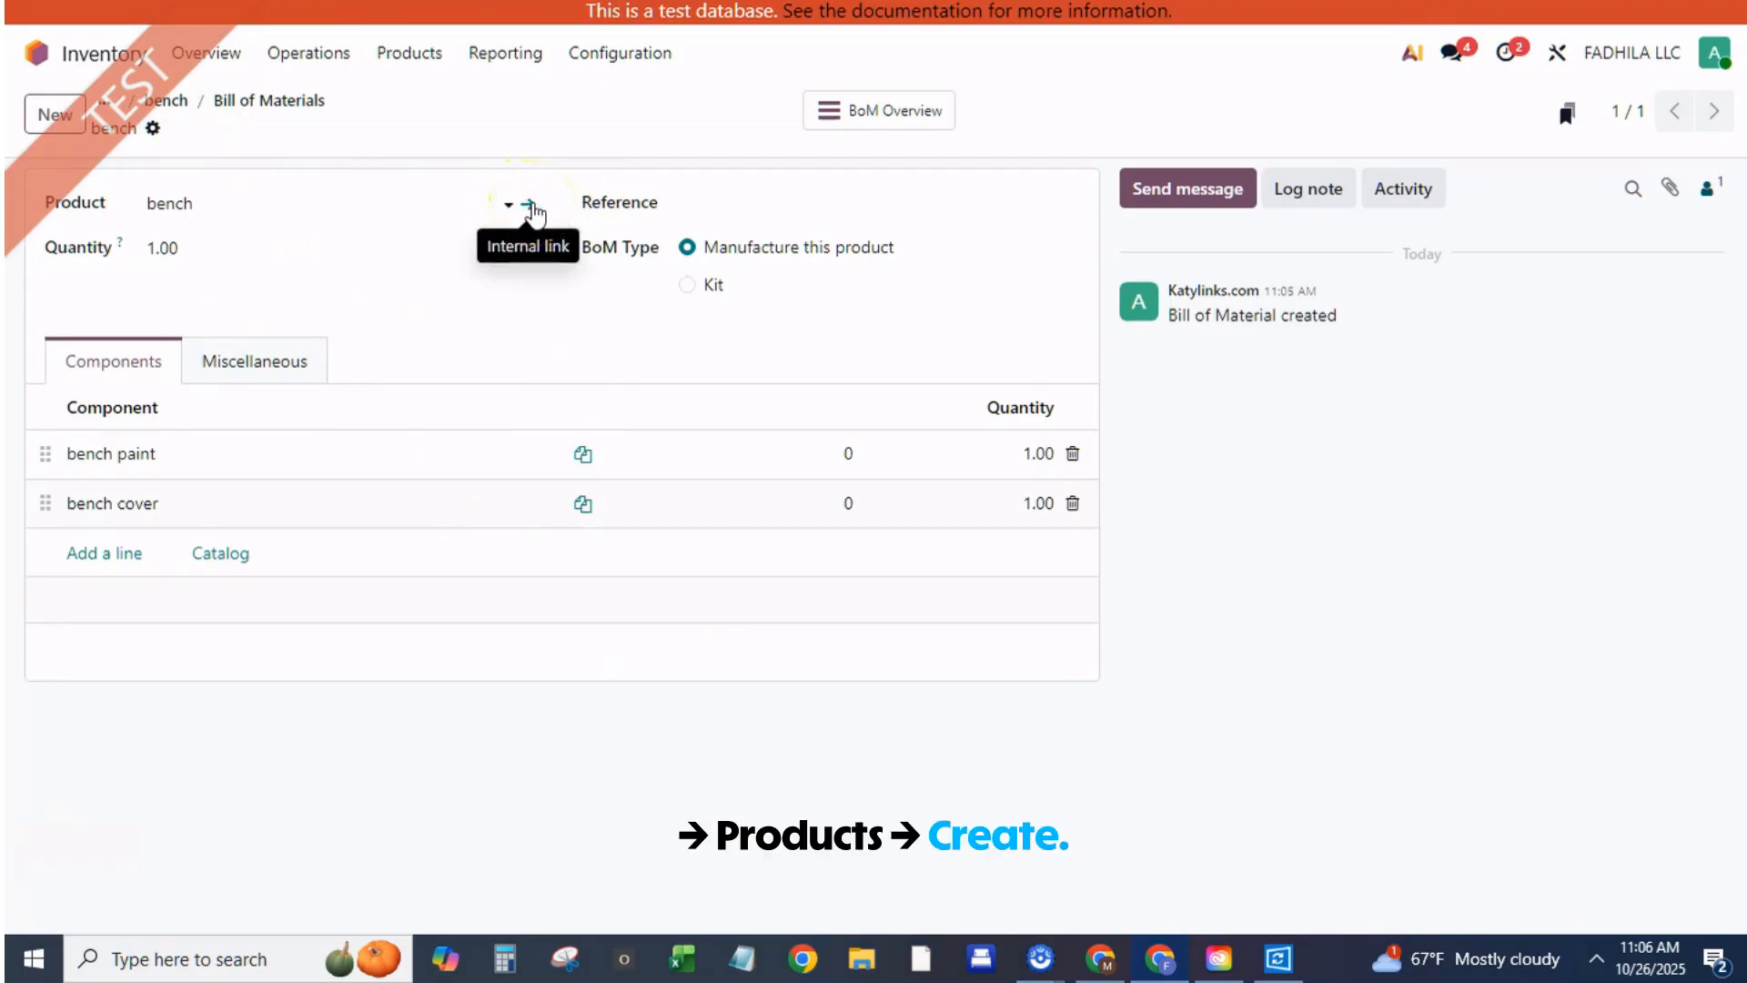
left_click(534, 210)
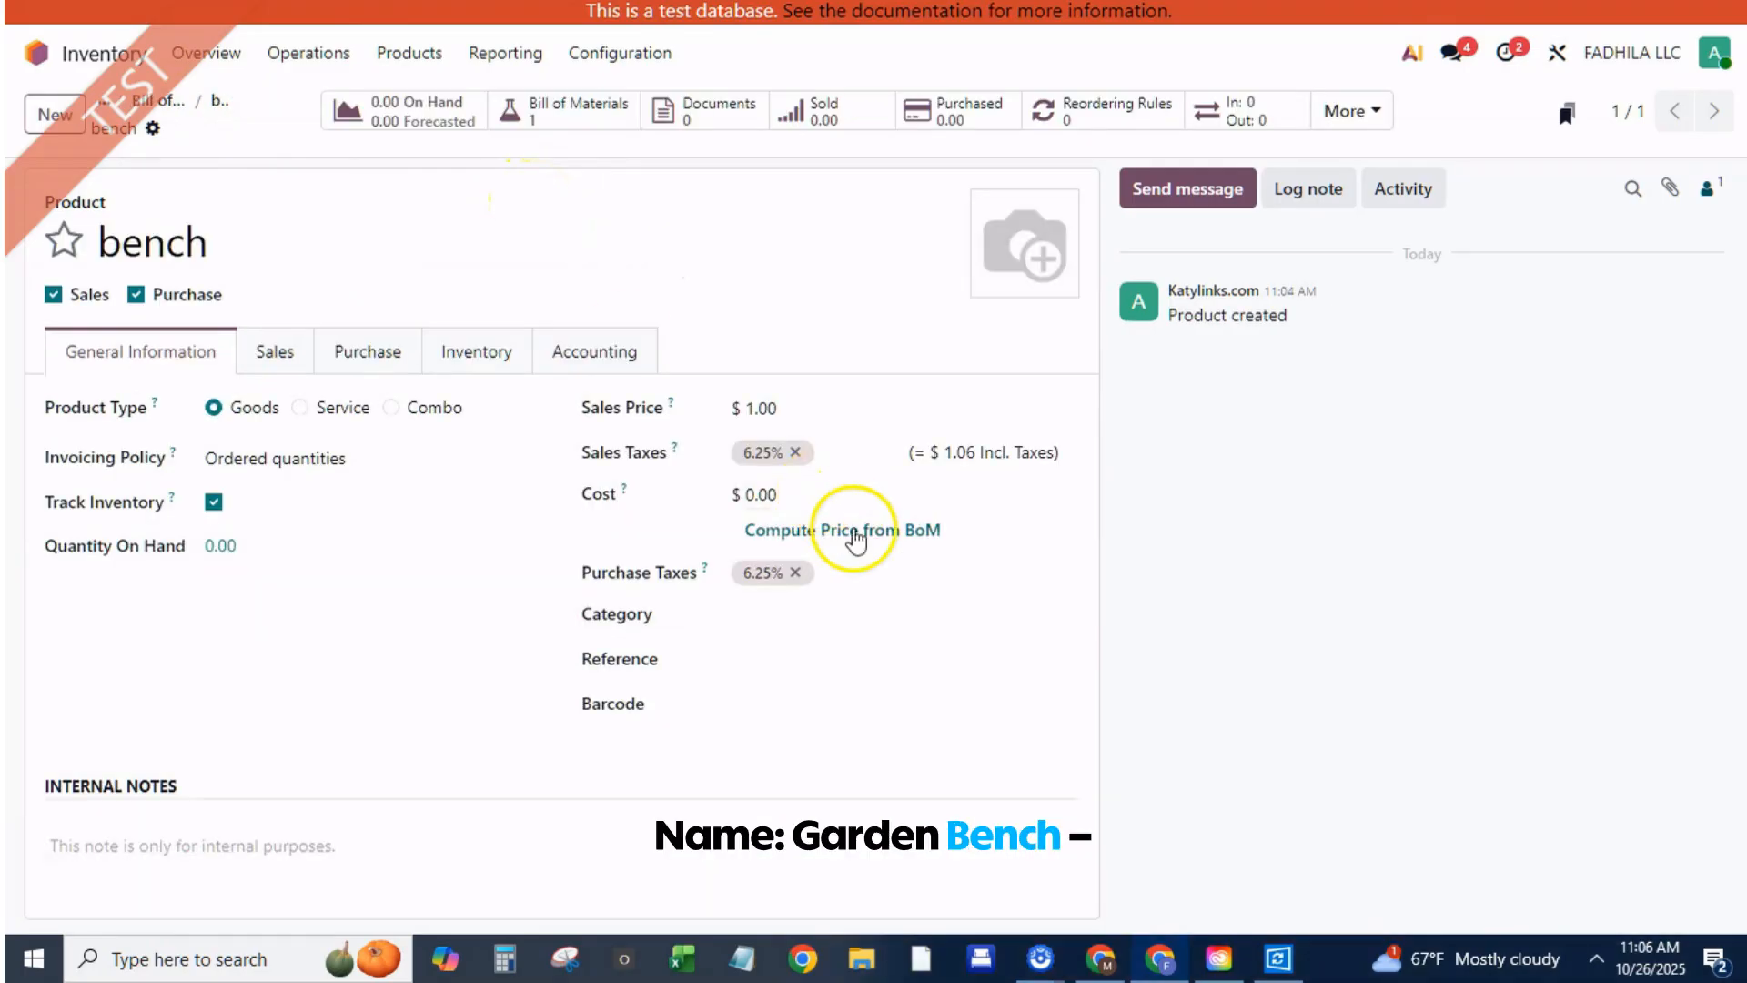
left_click(840, 529)
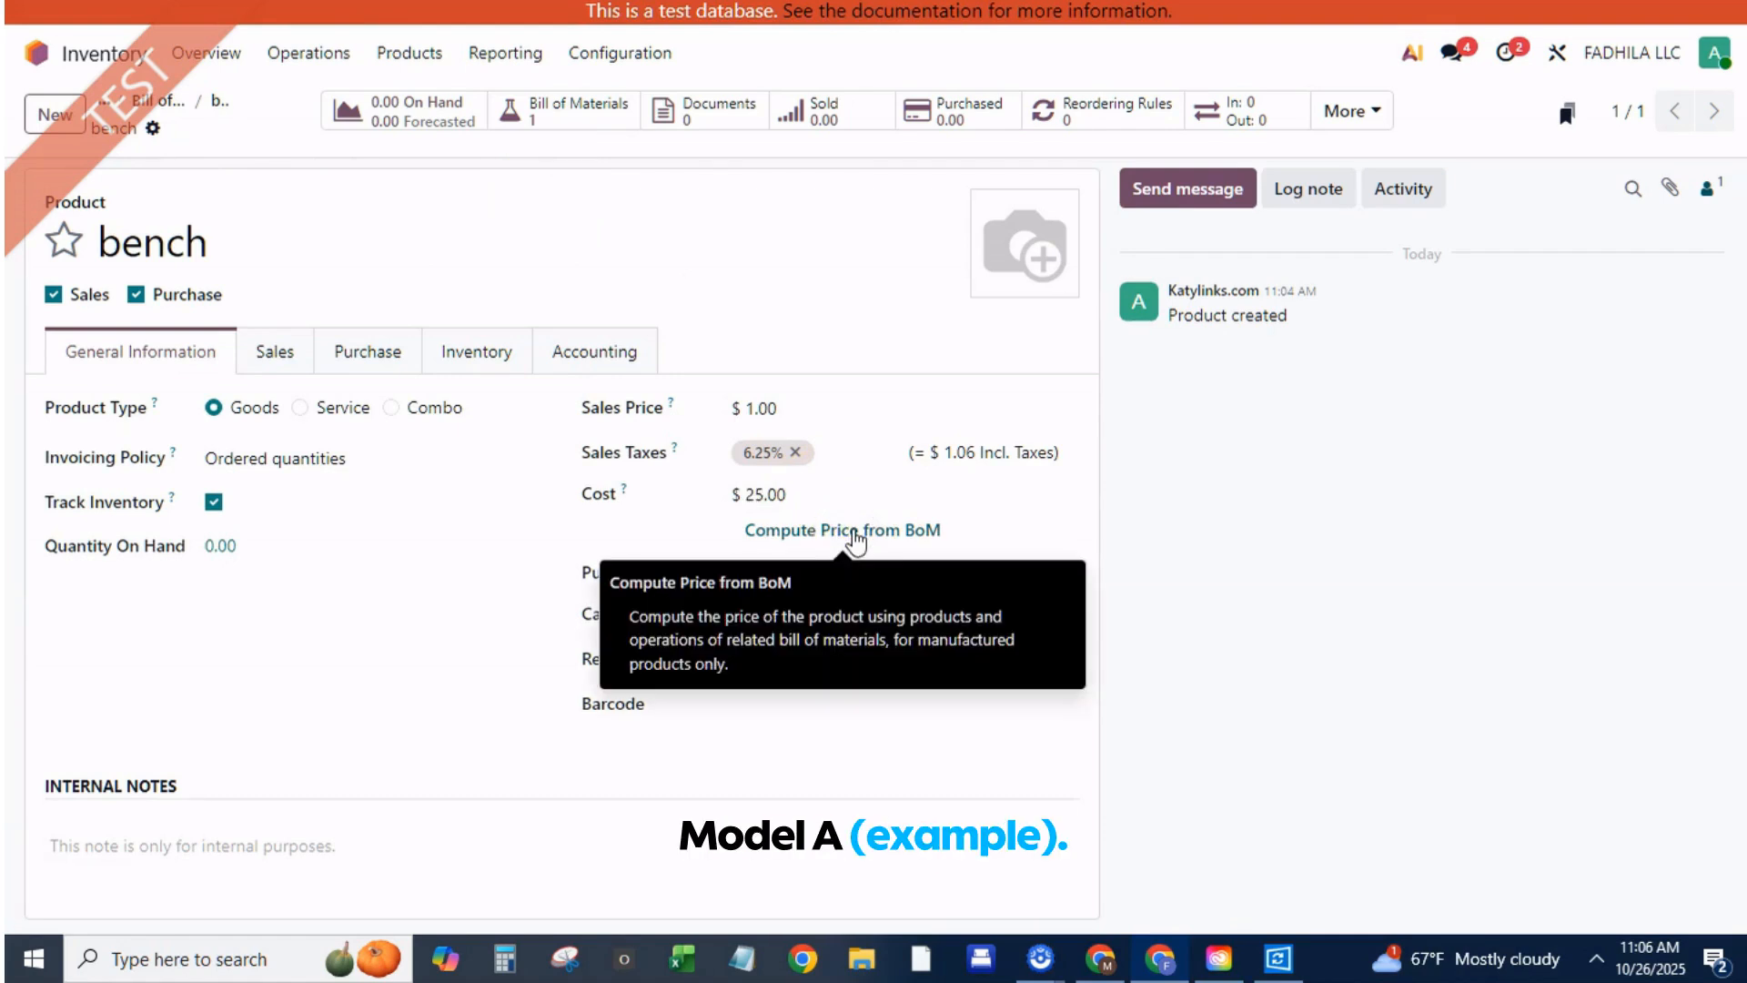
mouse_move(220, 118)
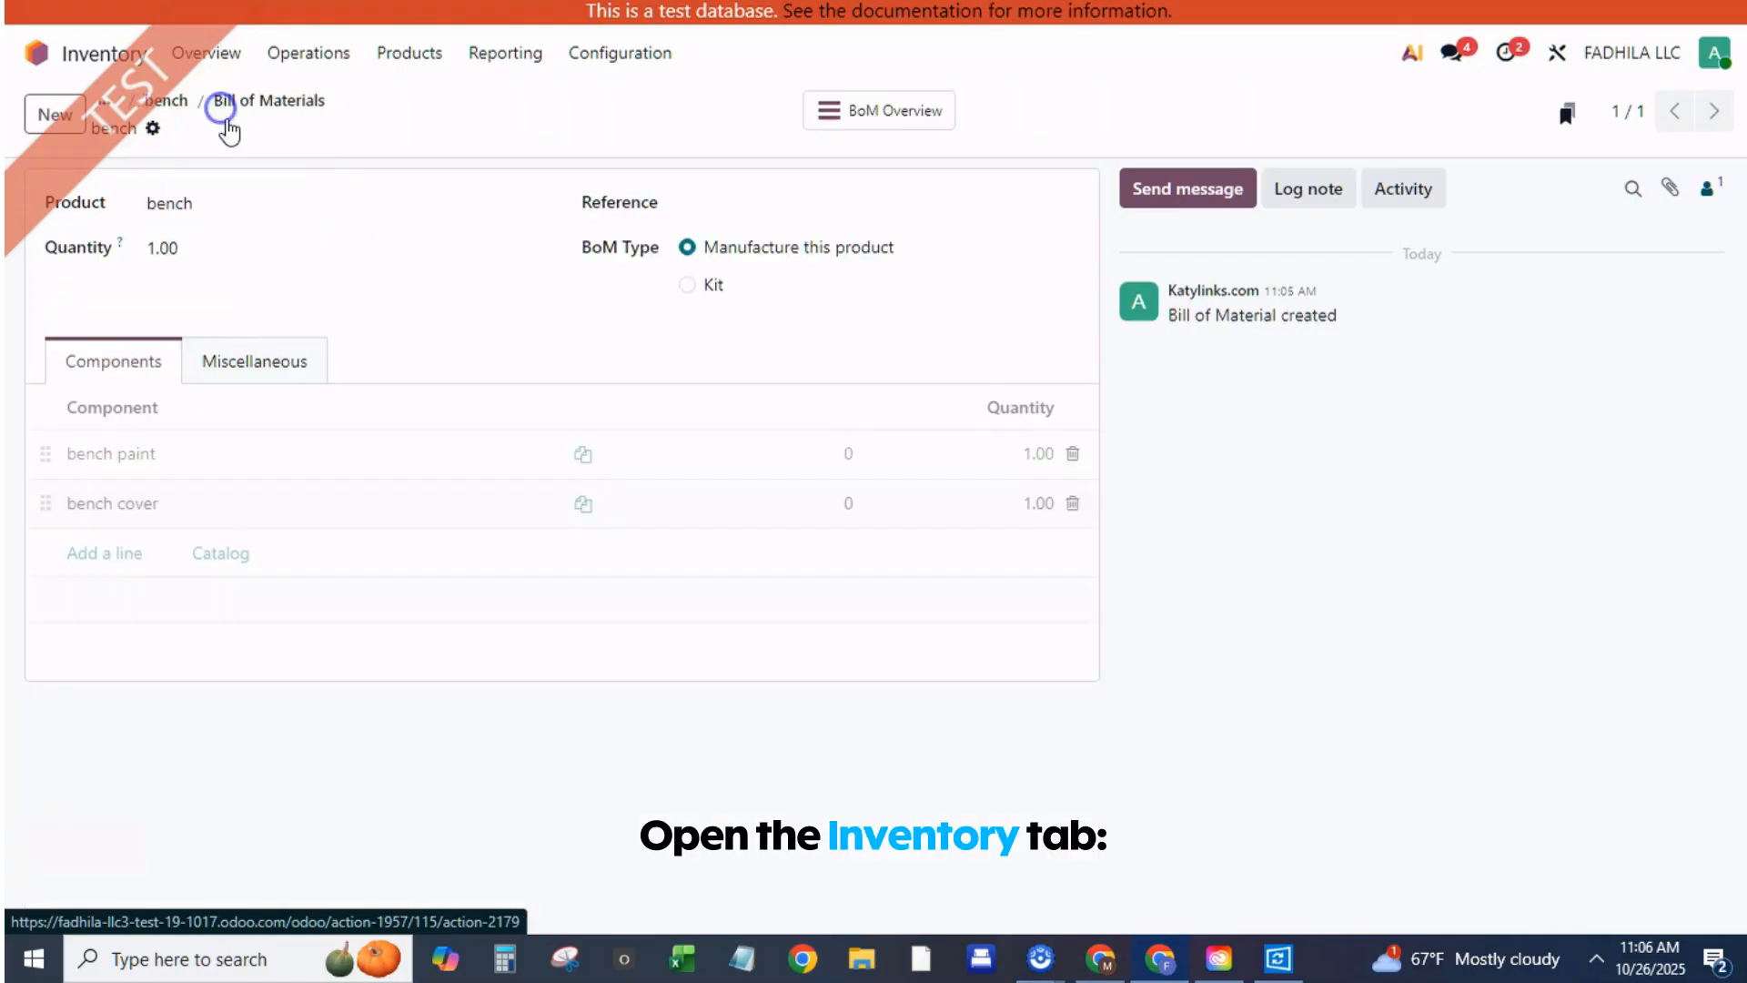
mouse_move(308, 53)
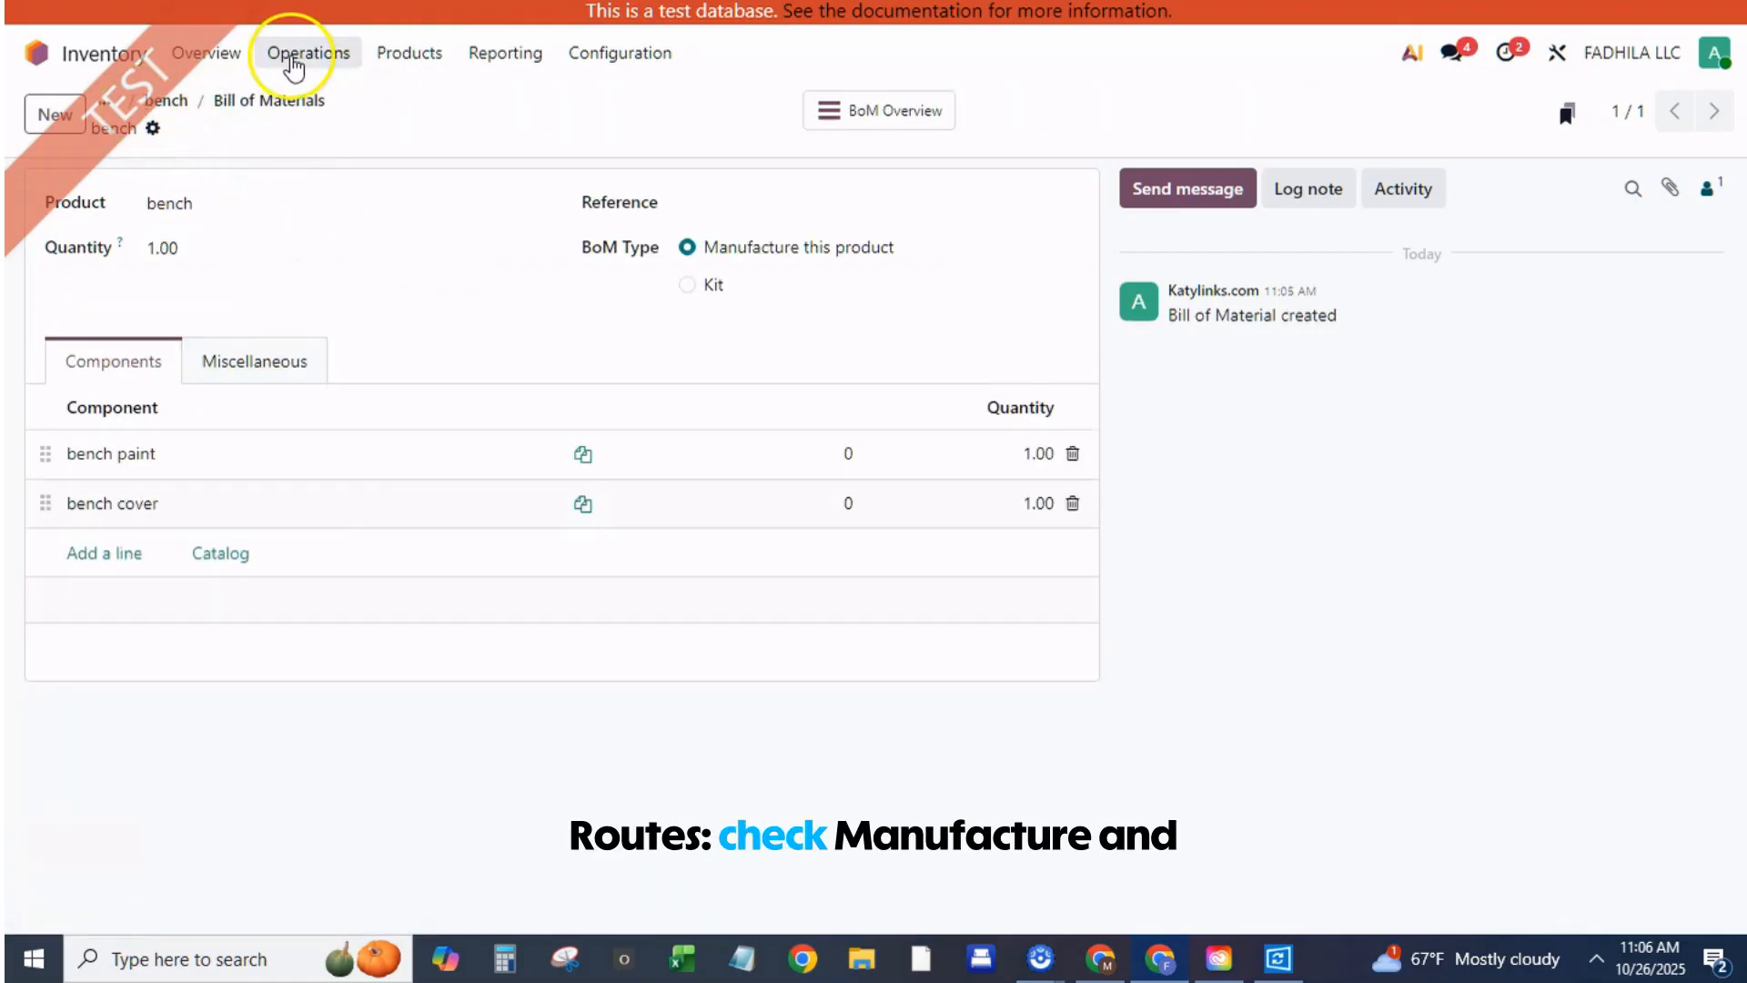
Create a manufacturing order for product 'bench' with quantity 20 and confirm it
left_click(207, 53)
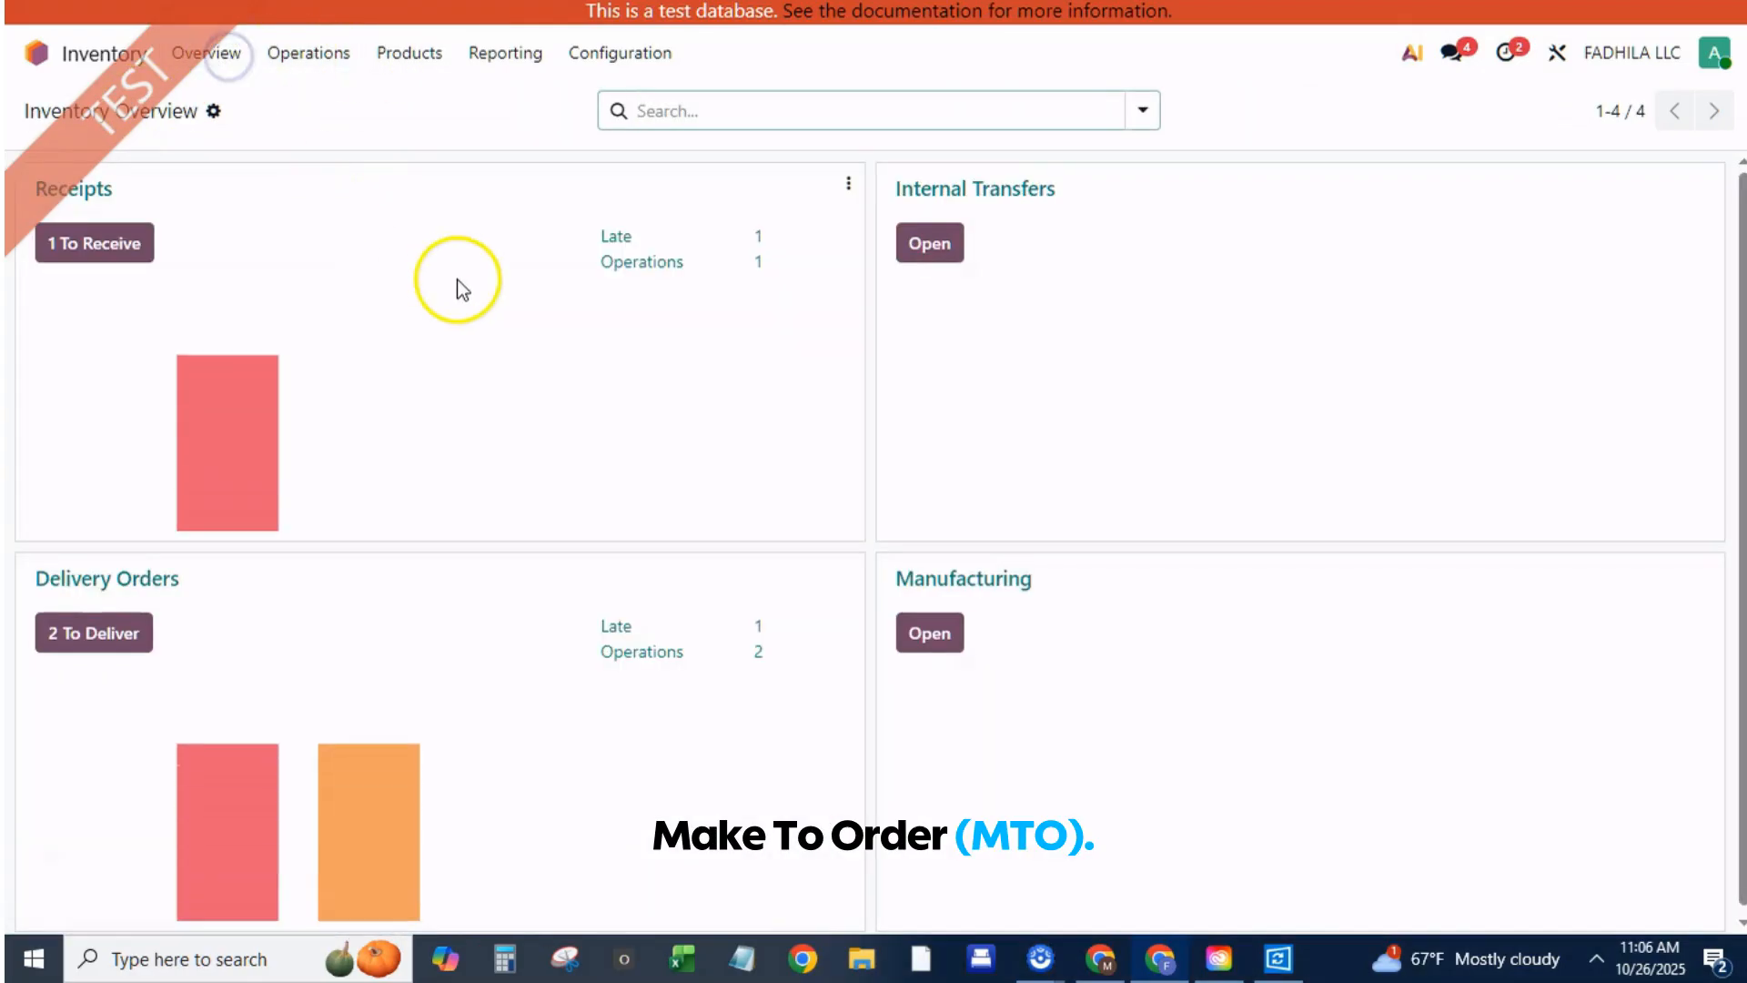
left_click(928, 631)
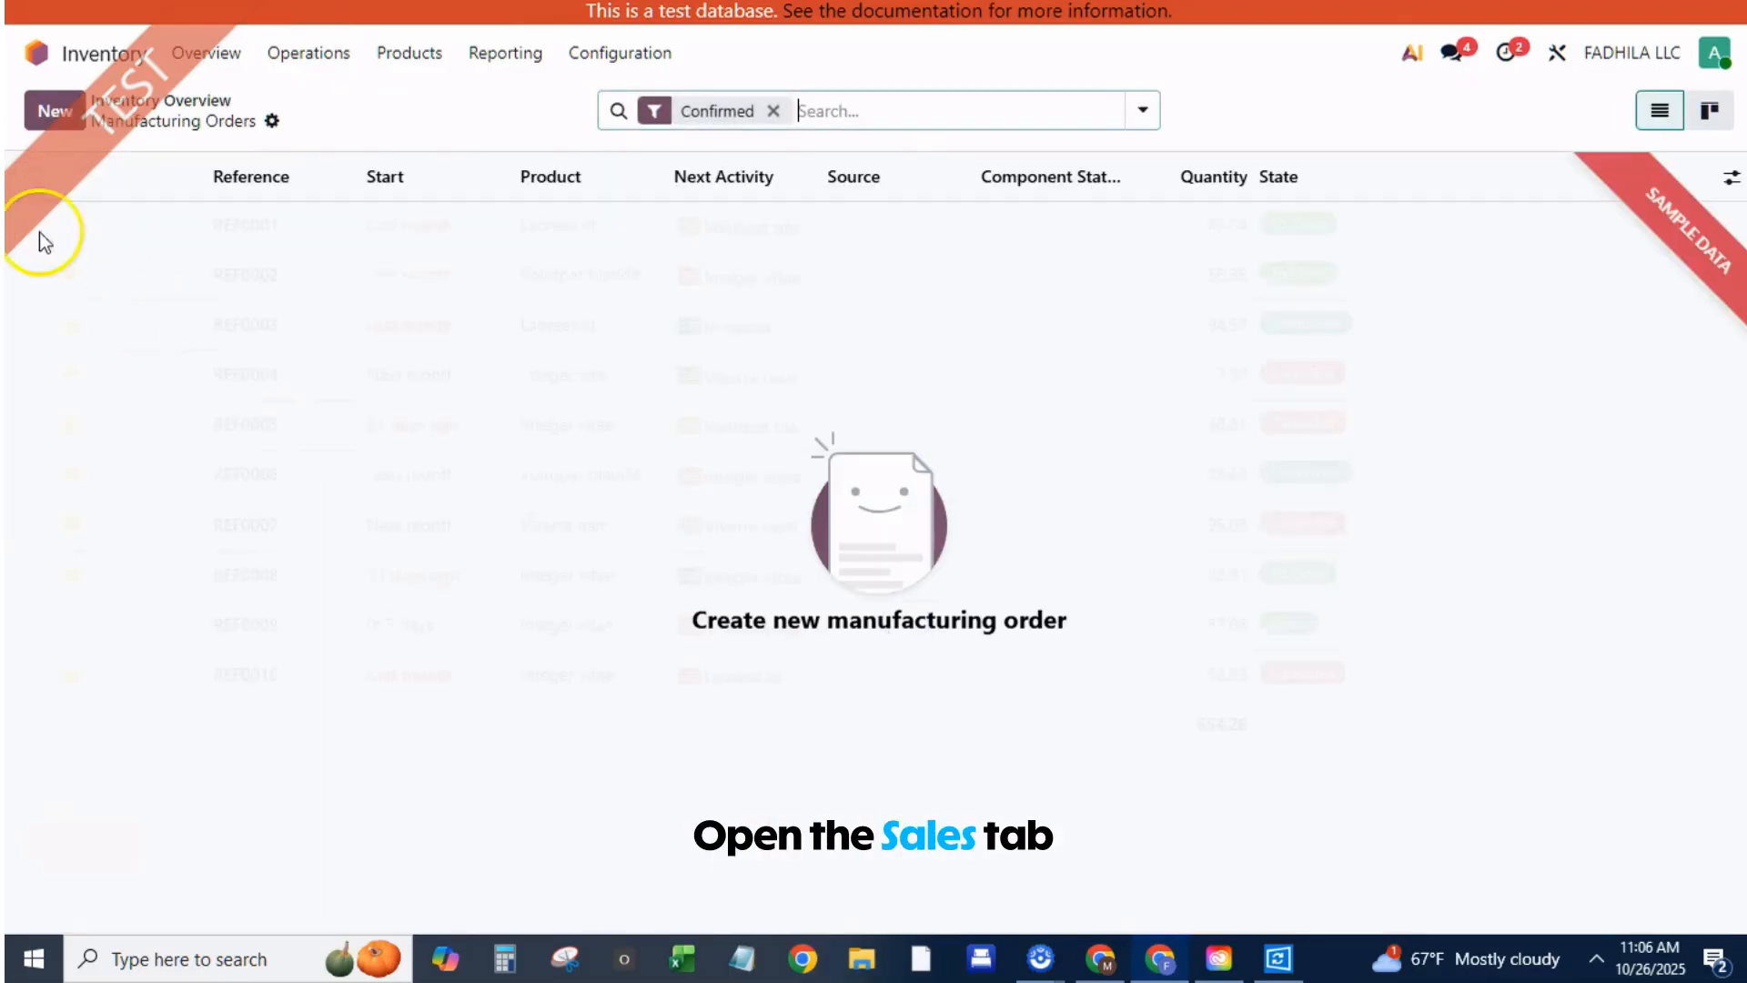
left_click(54, 110)
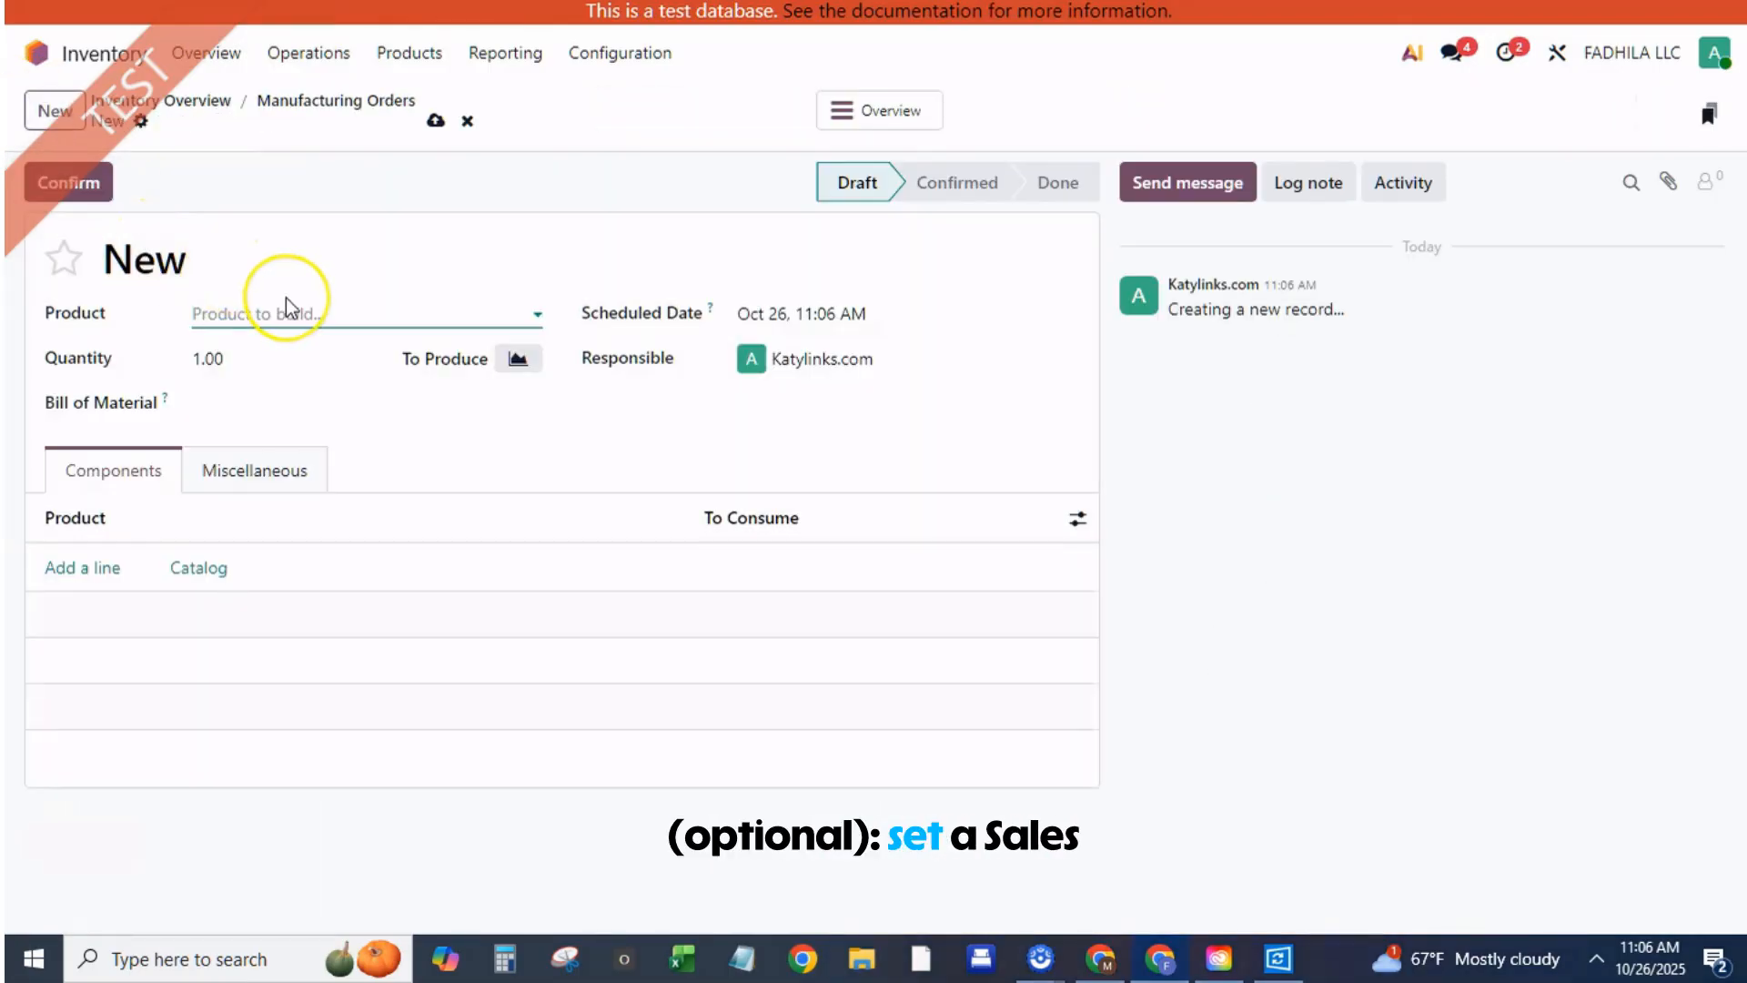
type("bench")
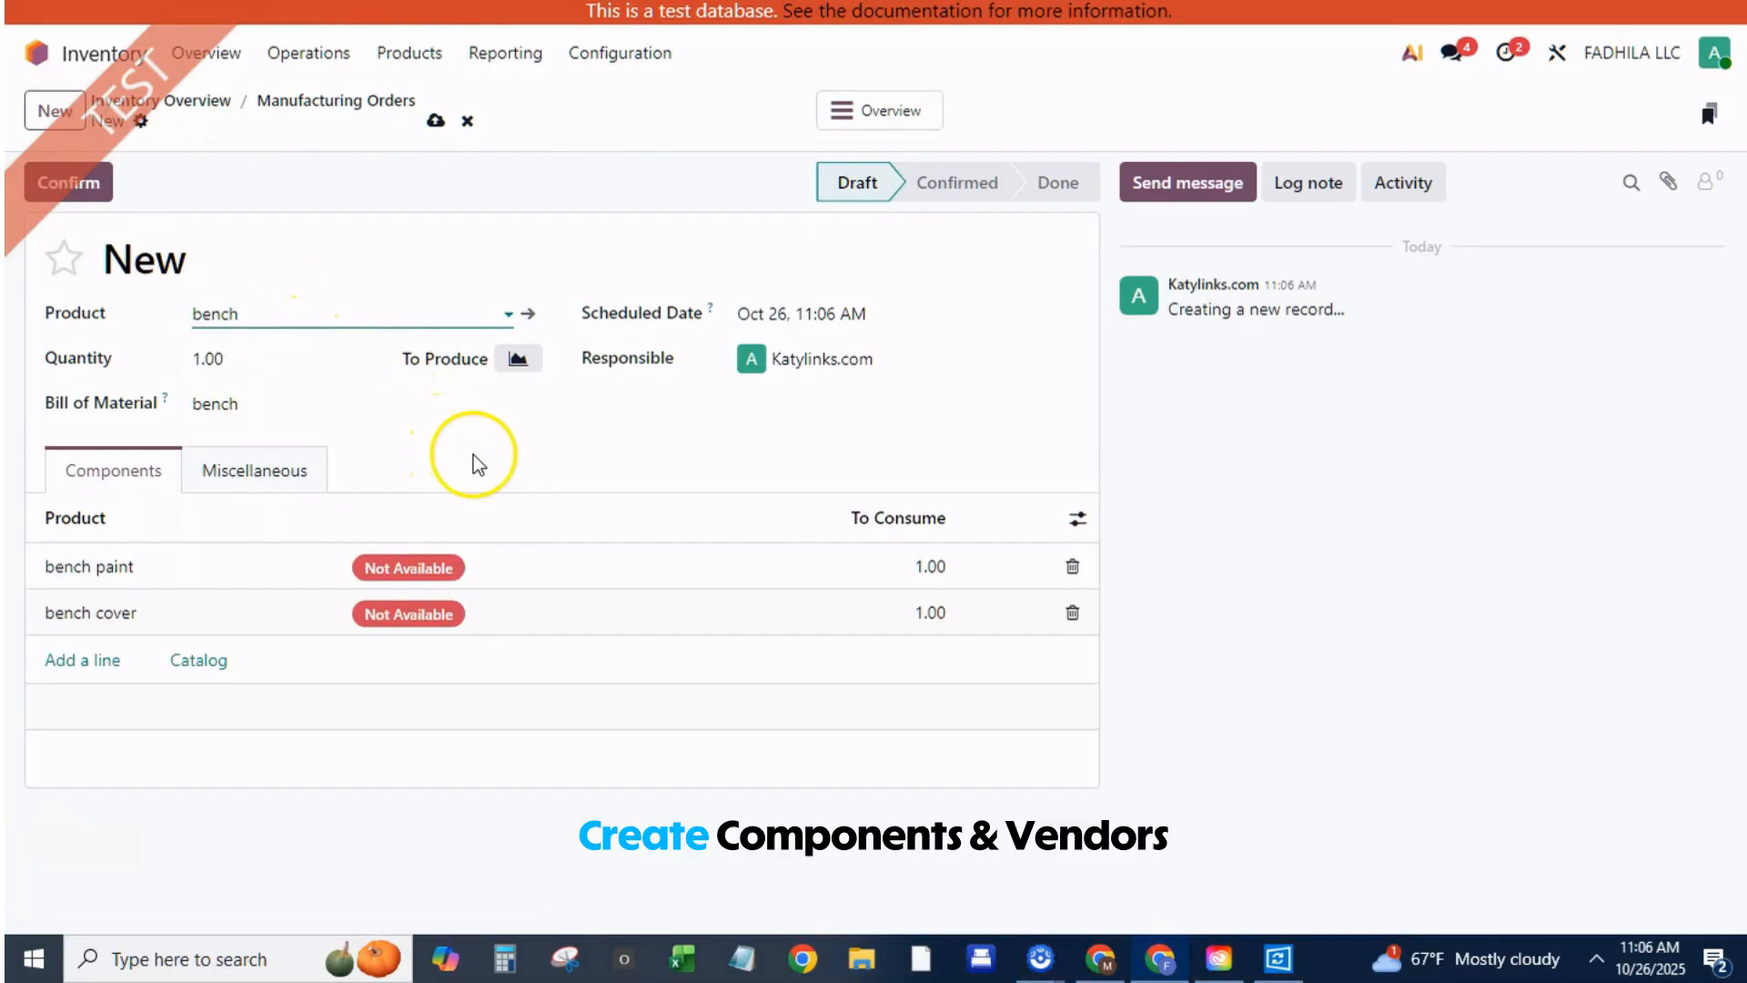
mouse_move(436, 120)
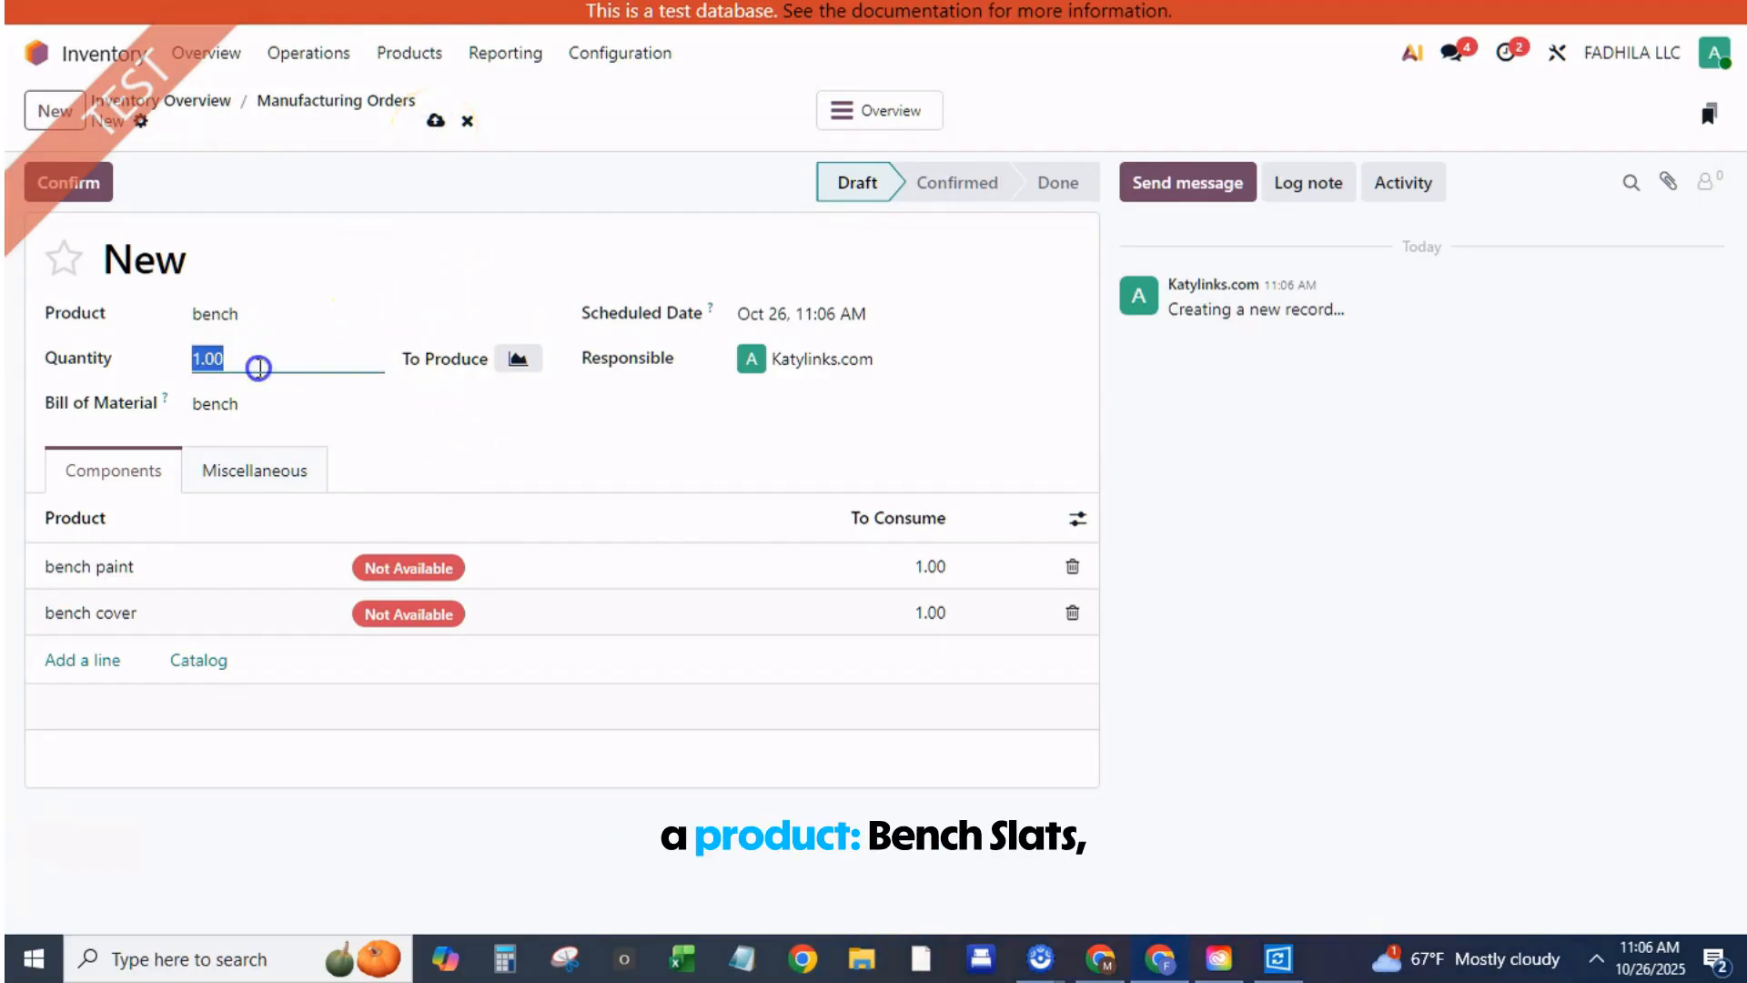
type("20")
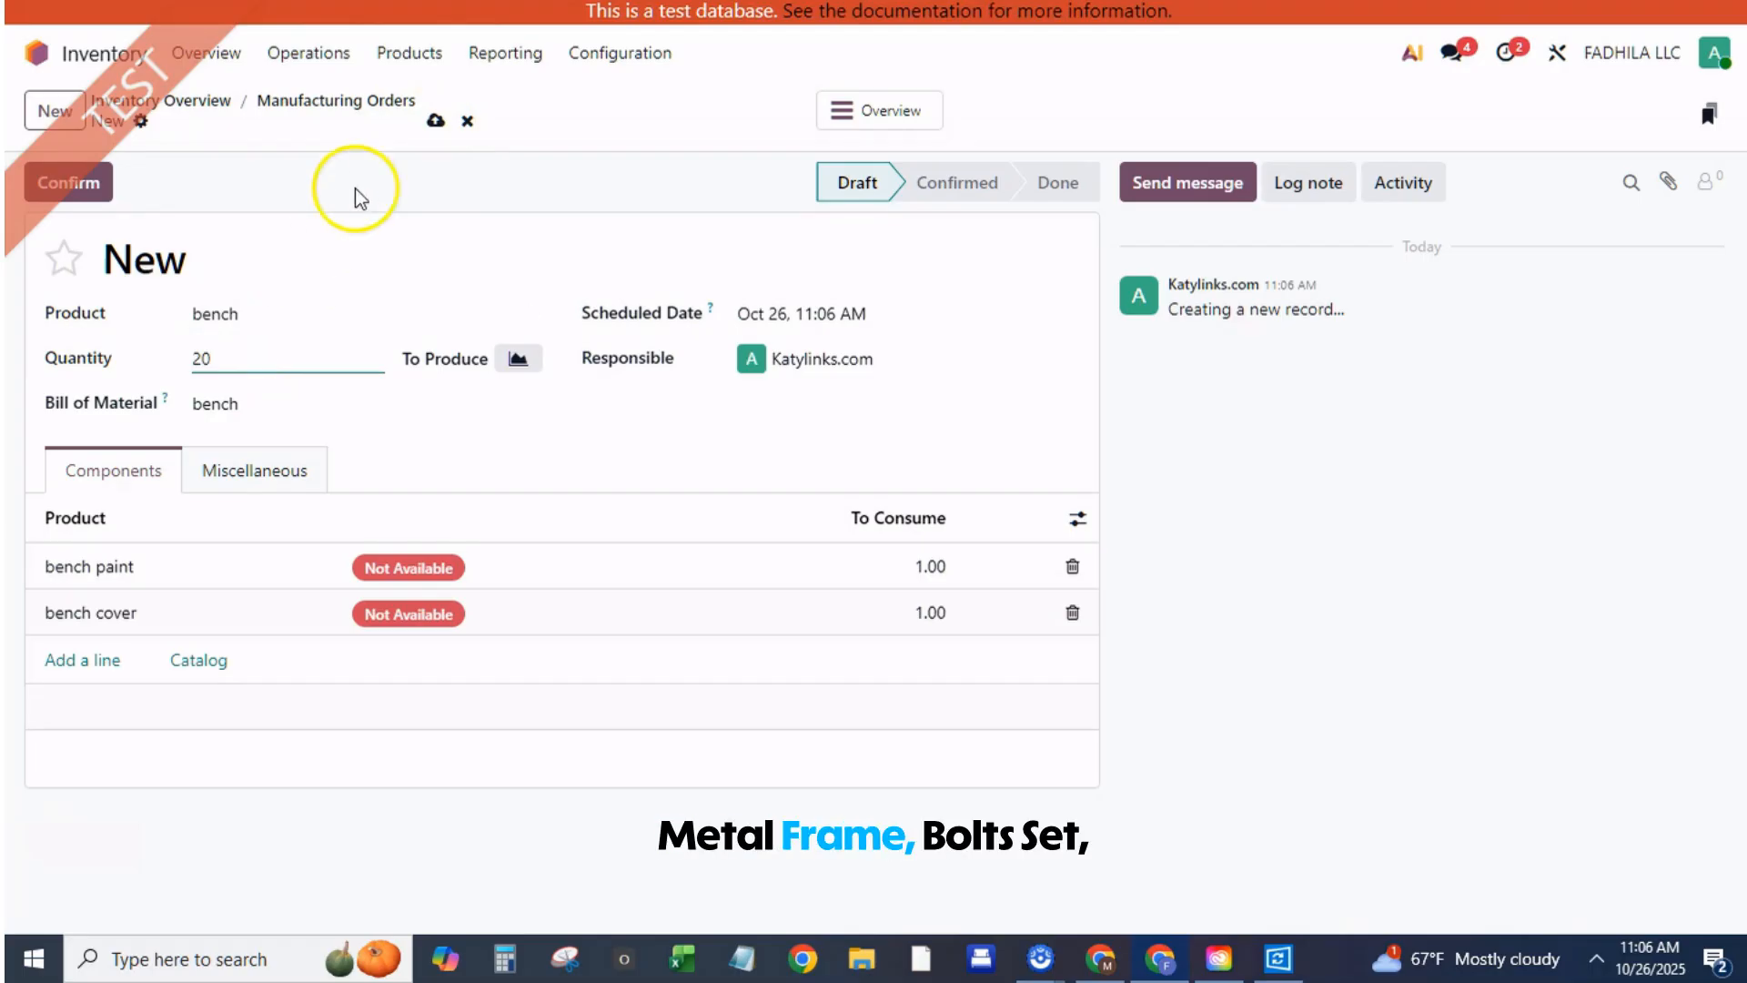
left_click(435, 121)
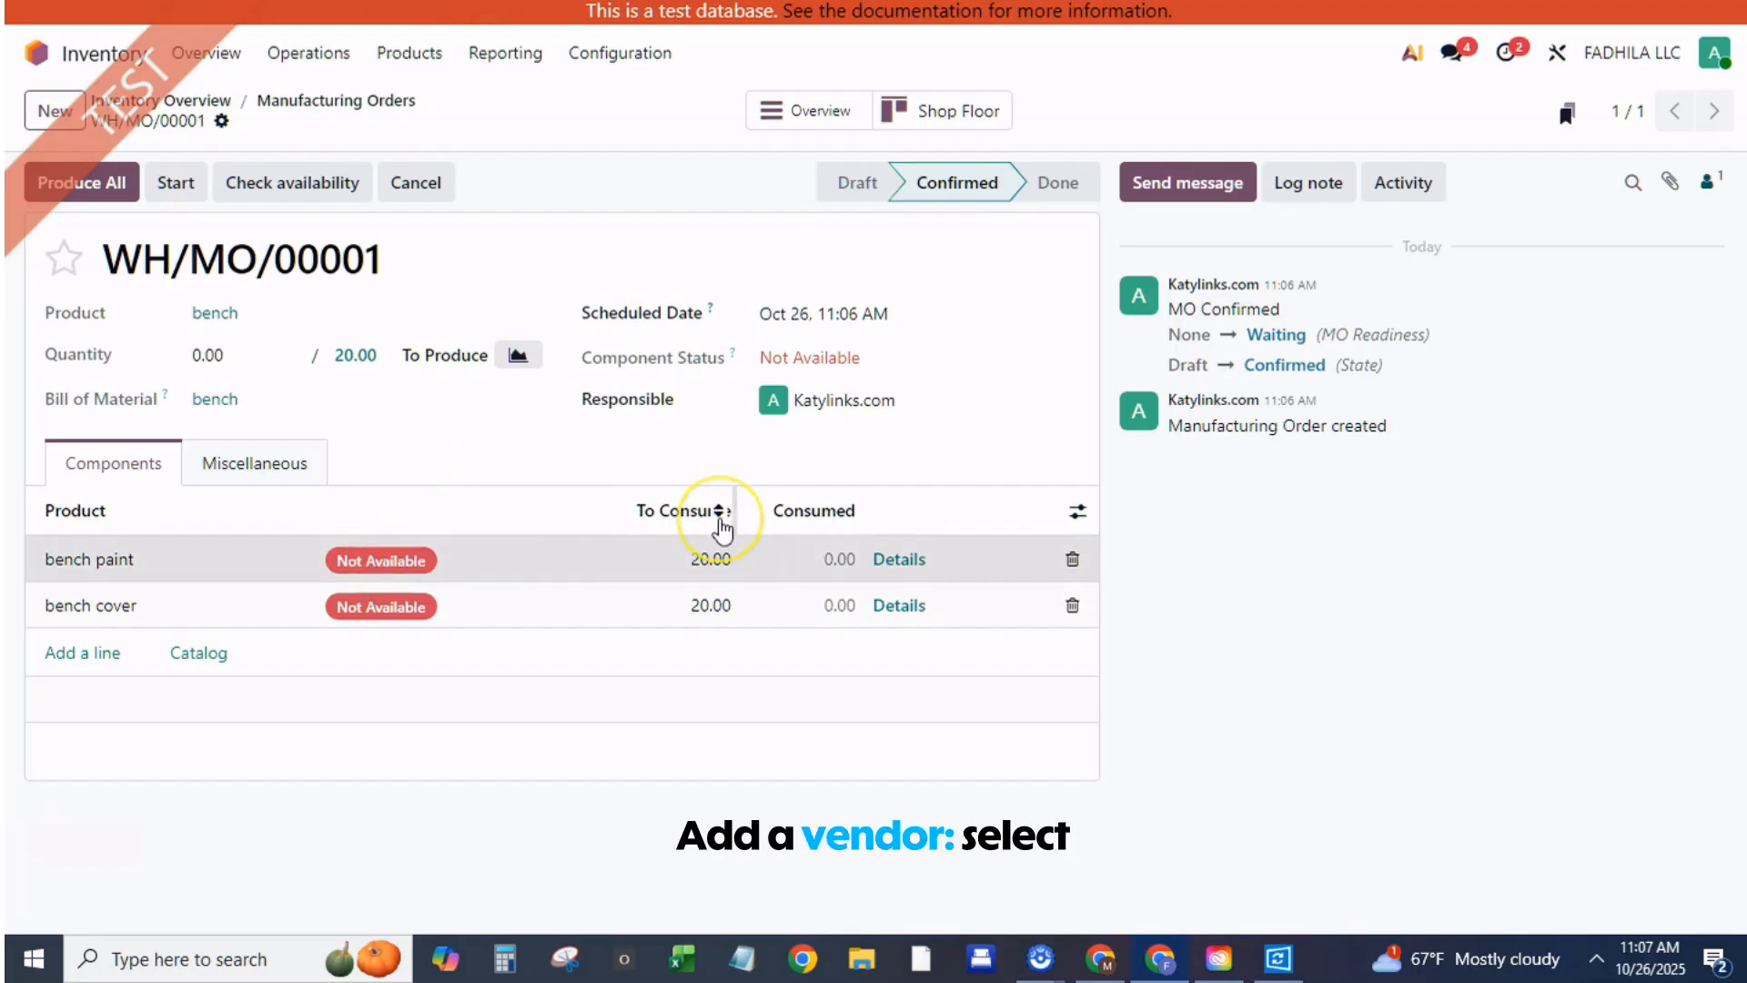
From bench paint's forecasted report, confirm a 20-unit replenishment creating order P00012
left_click(898, 557)
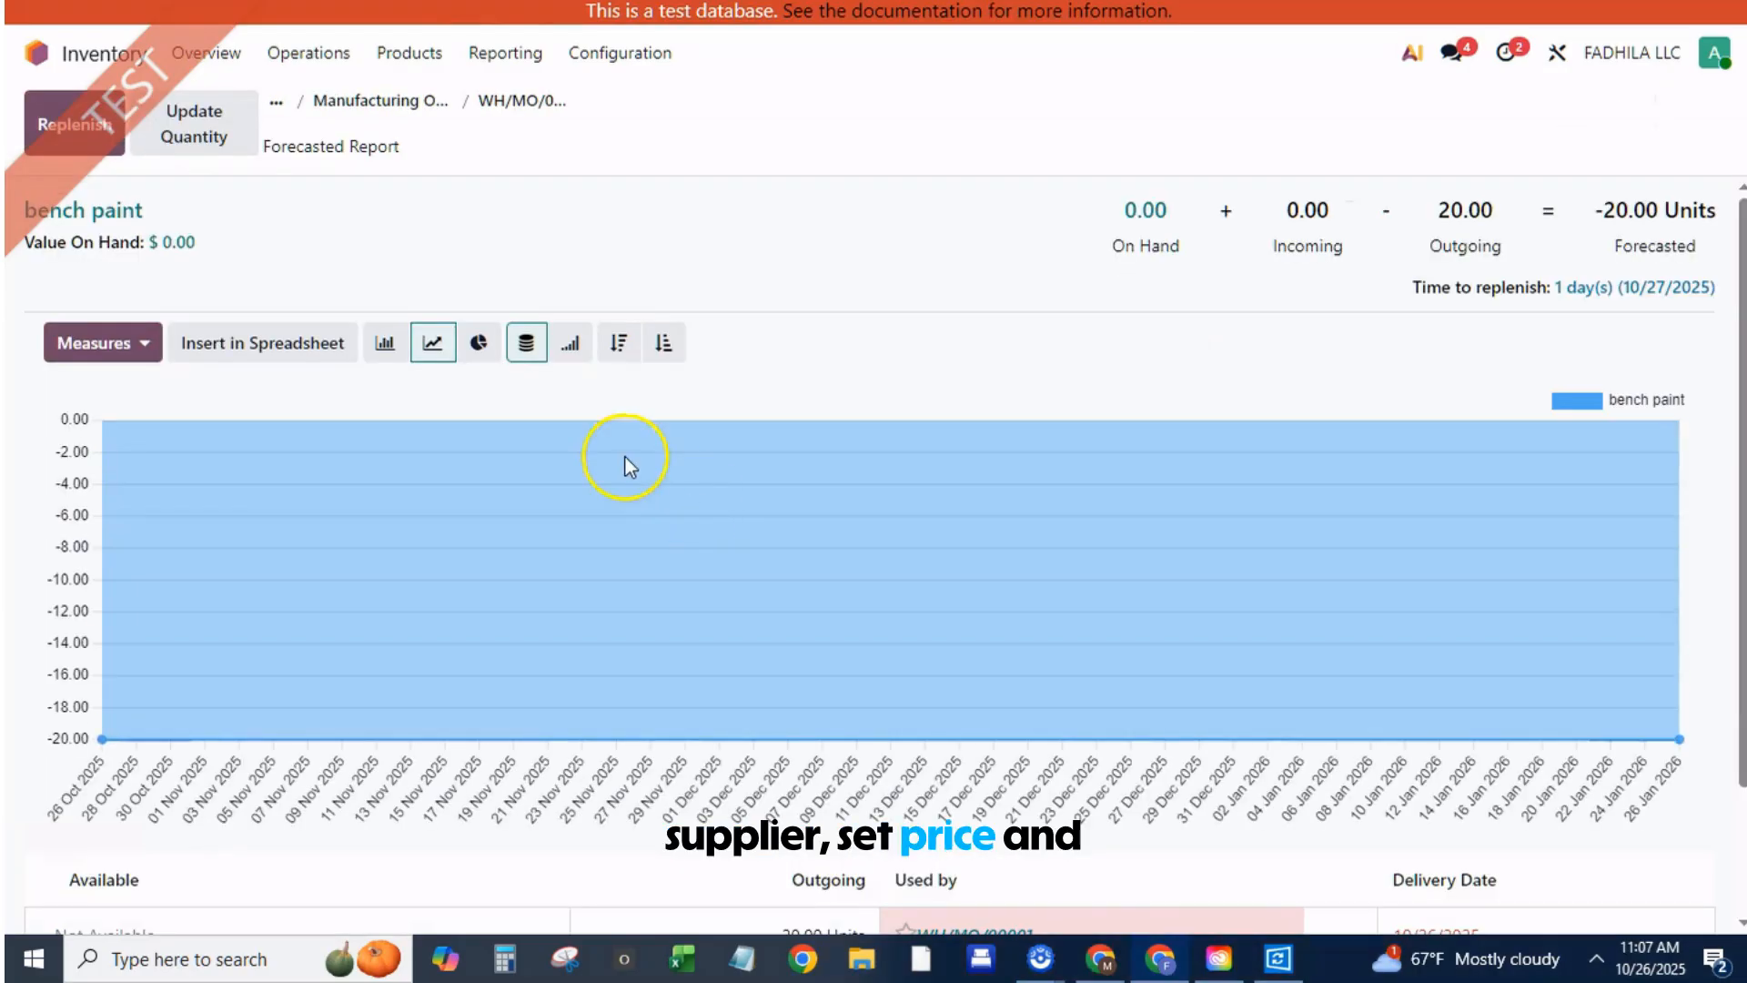
scroll("down", 3)
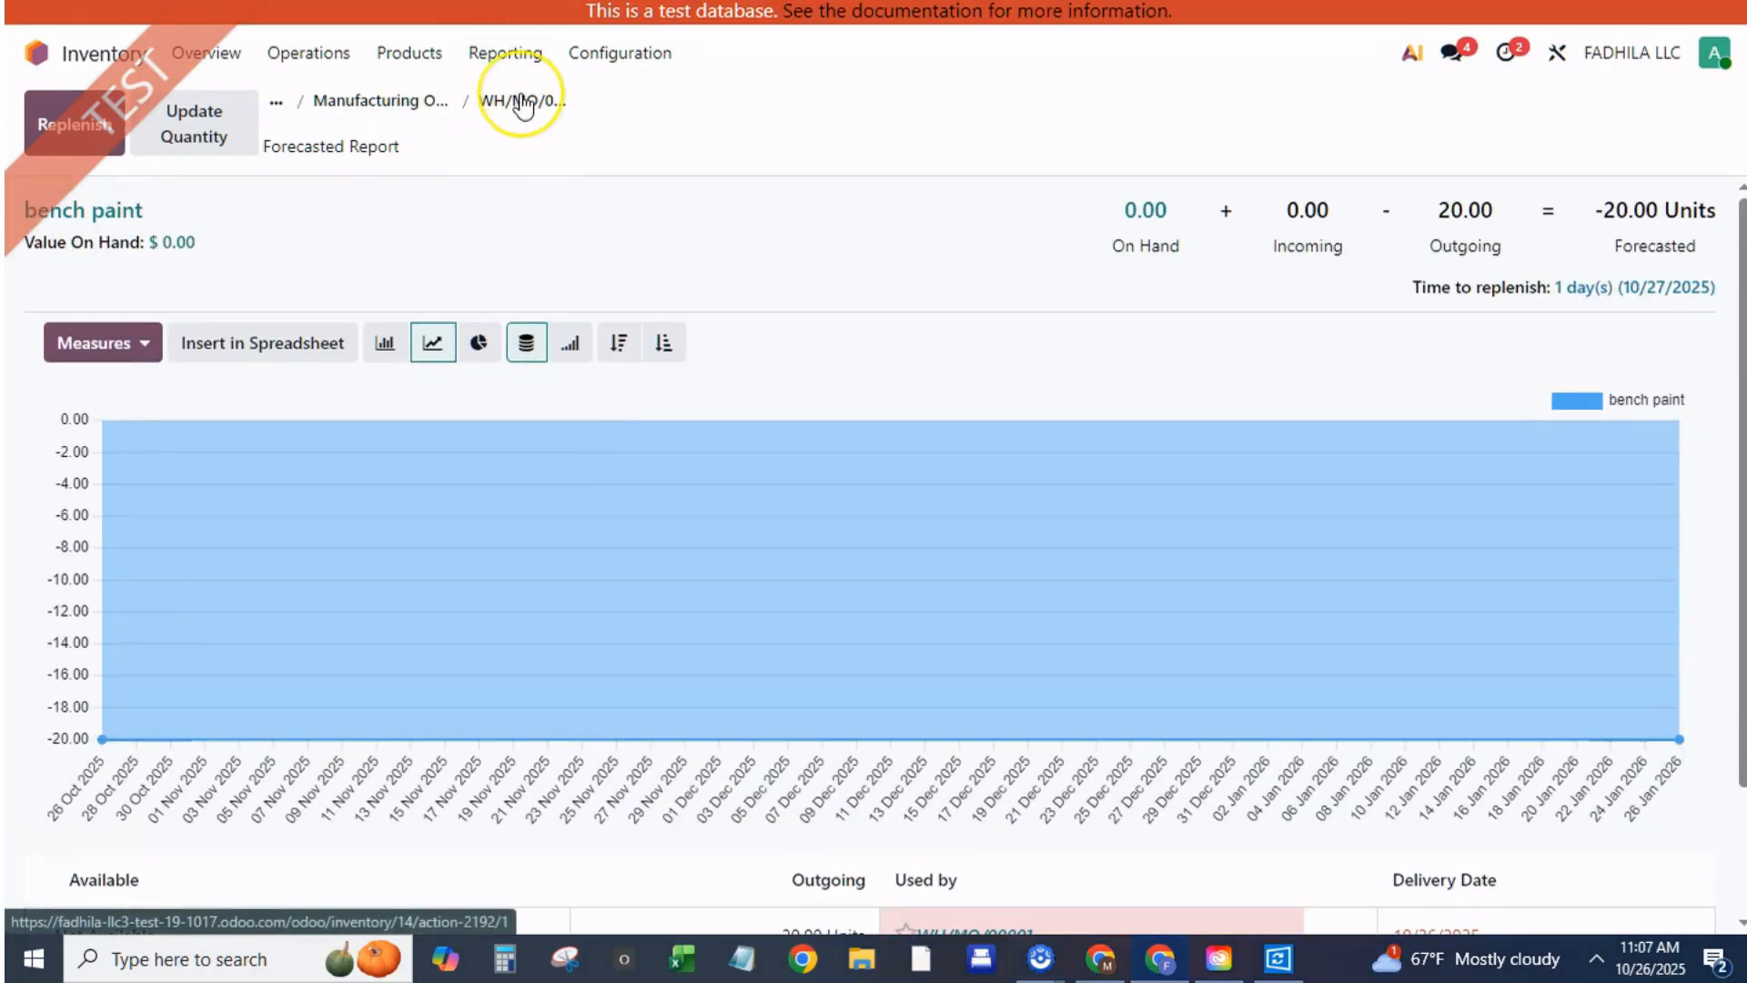
mouse_move(521, 100)
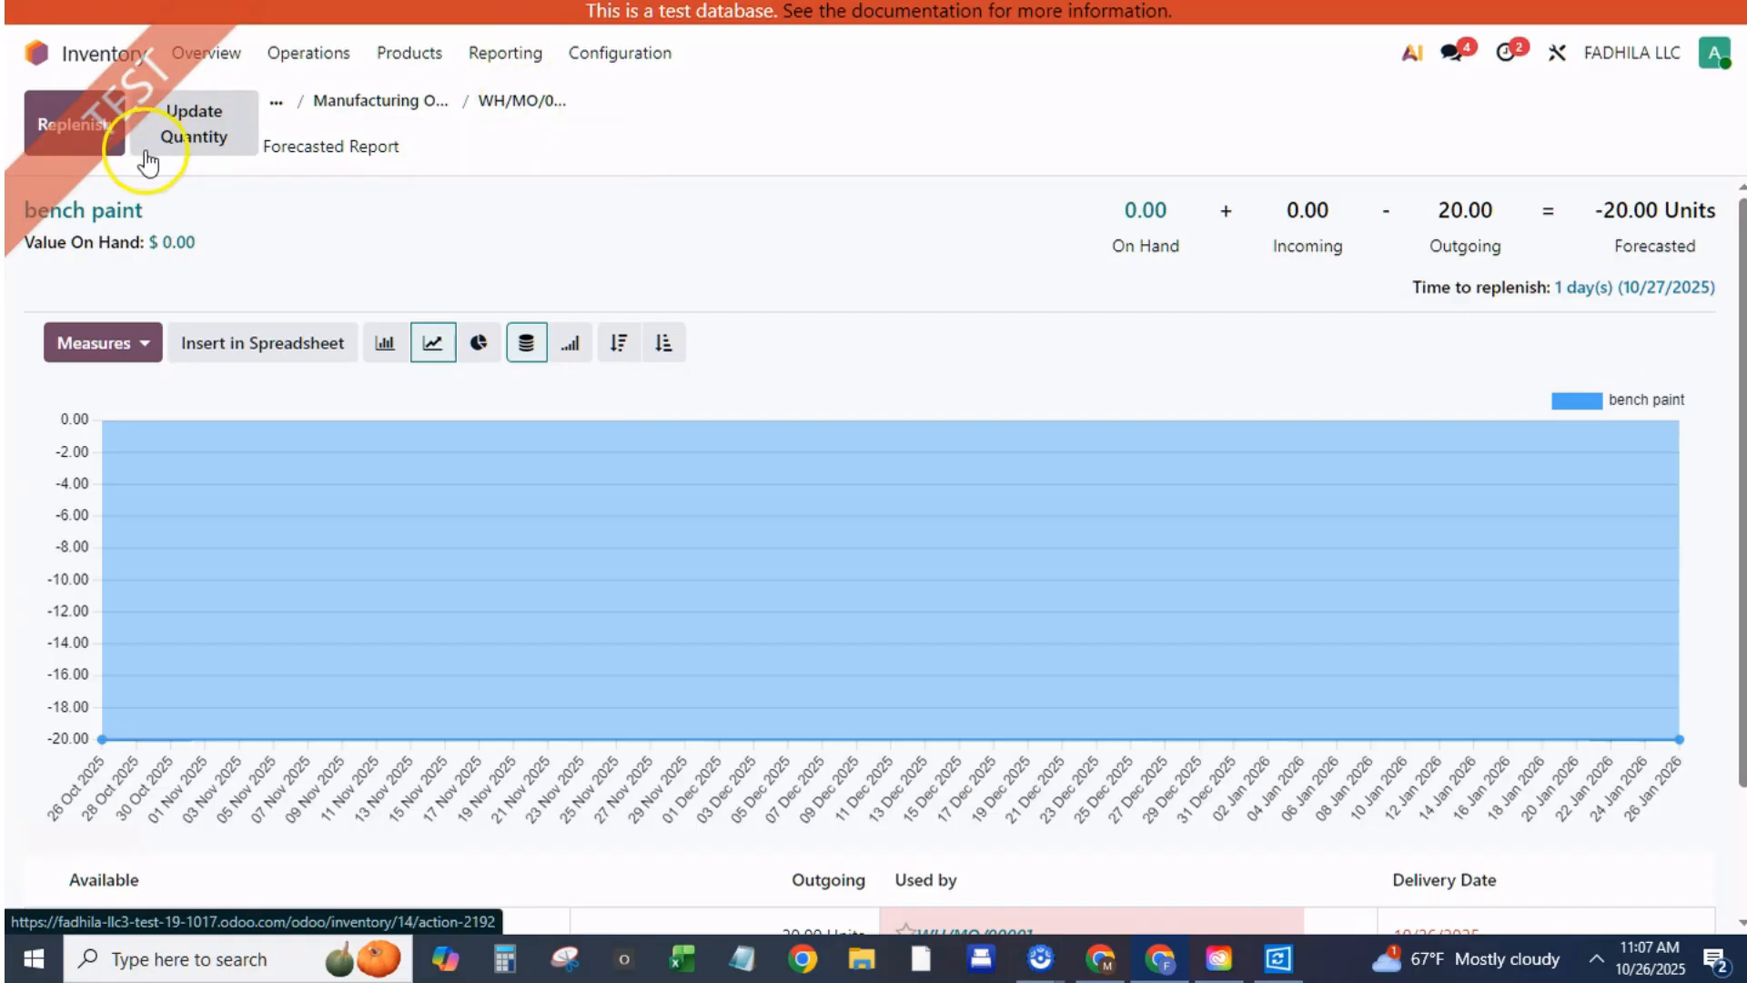
left_click(73, 125)
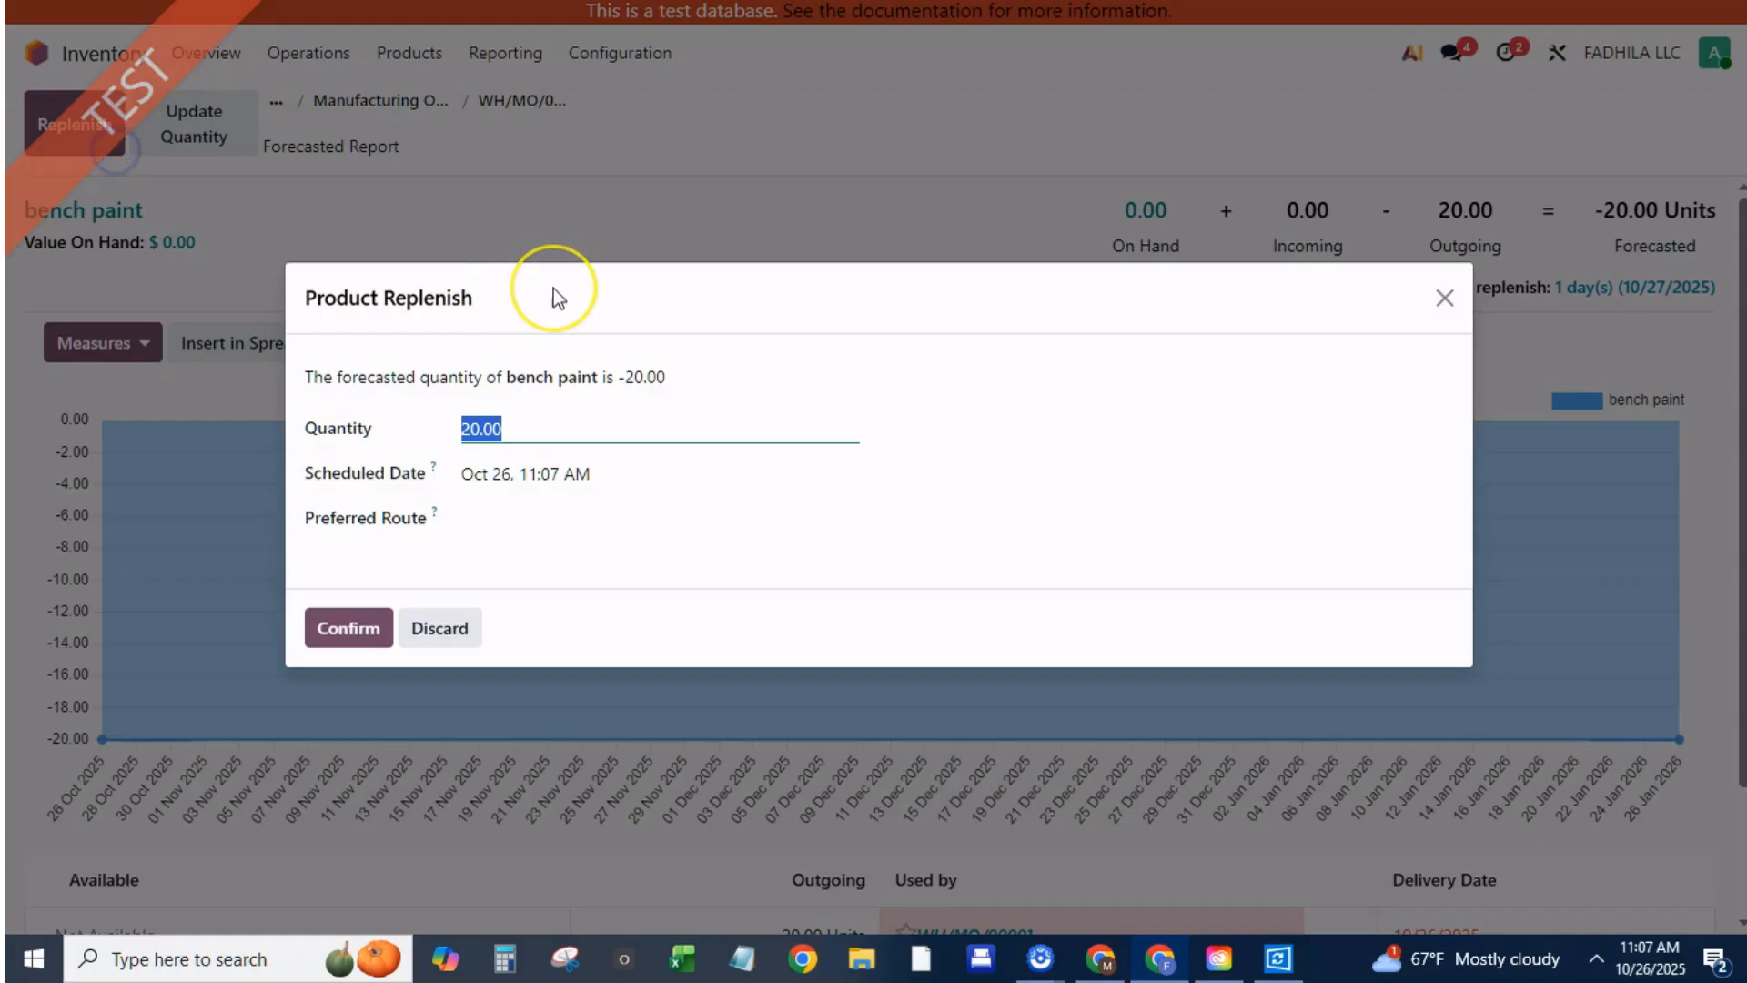
mouse_move(399, 589)
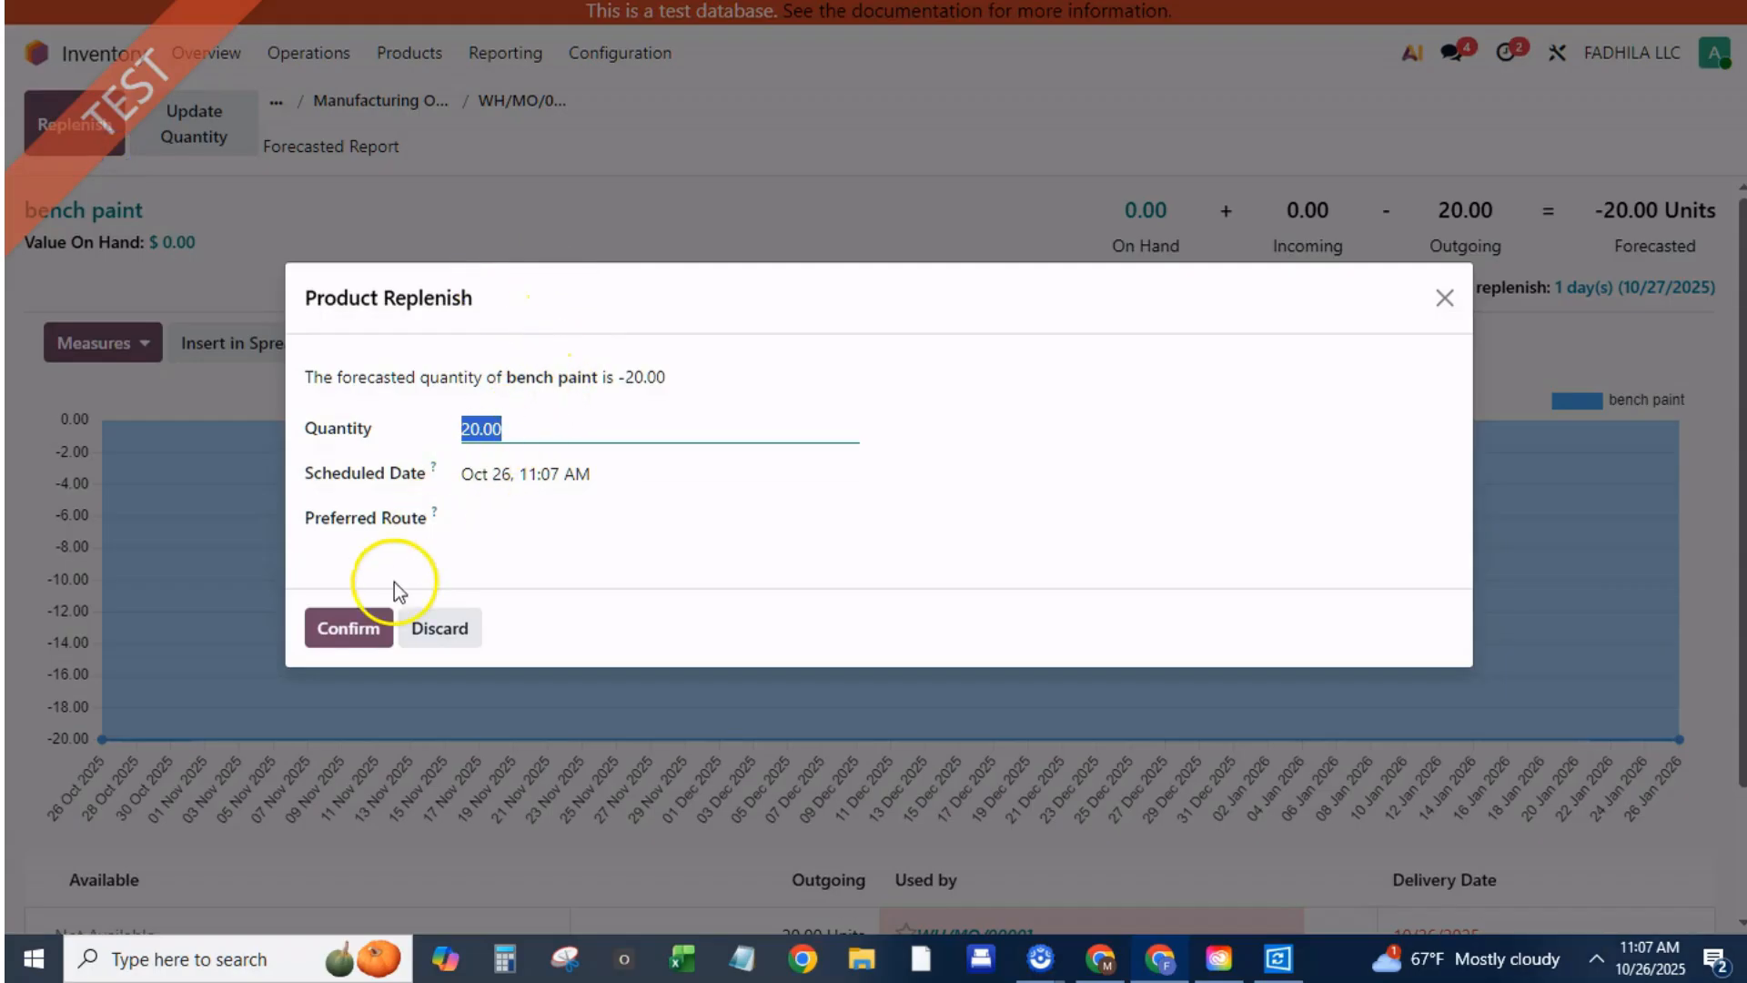
left_click(657, 519)
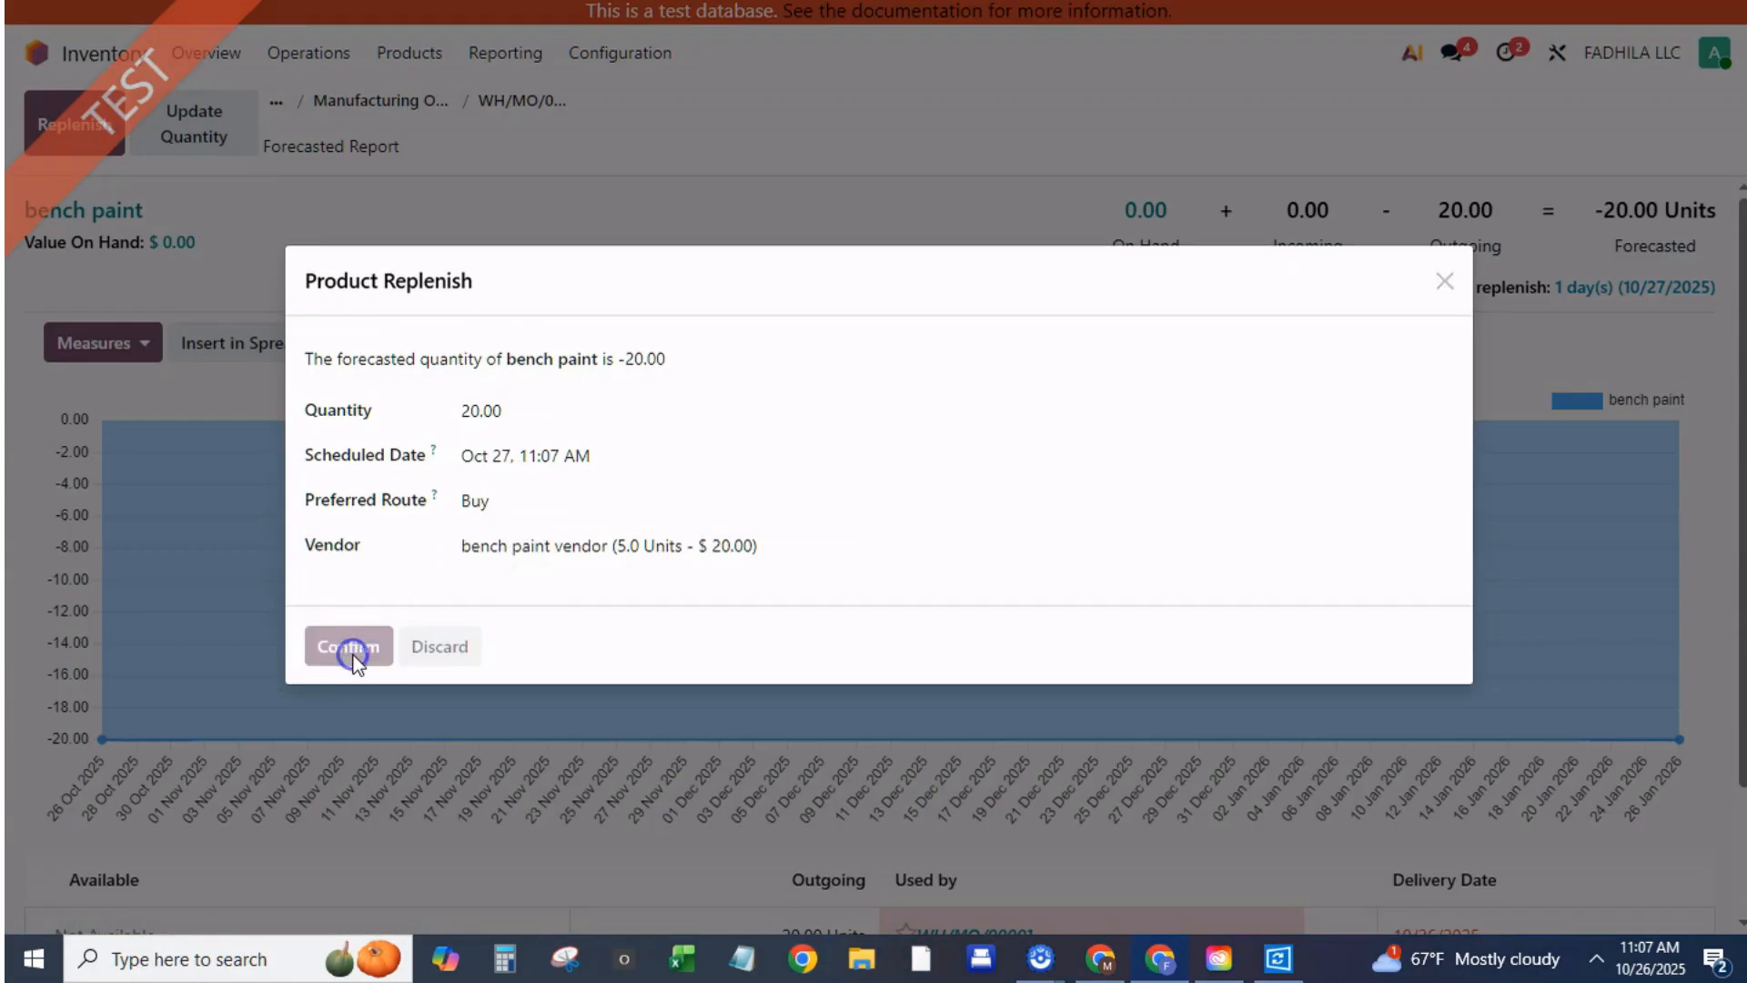
left_click(347, 646)
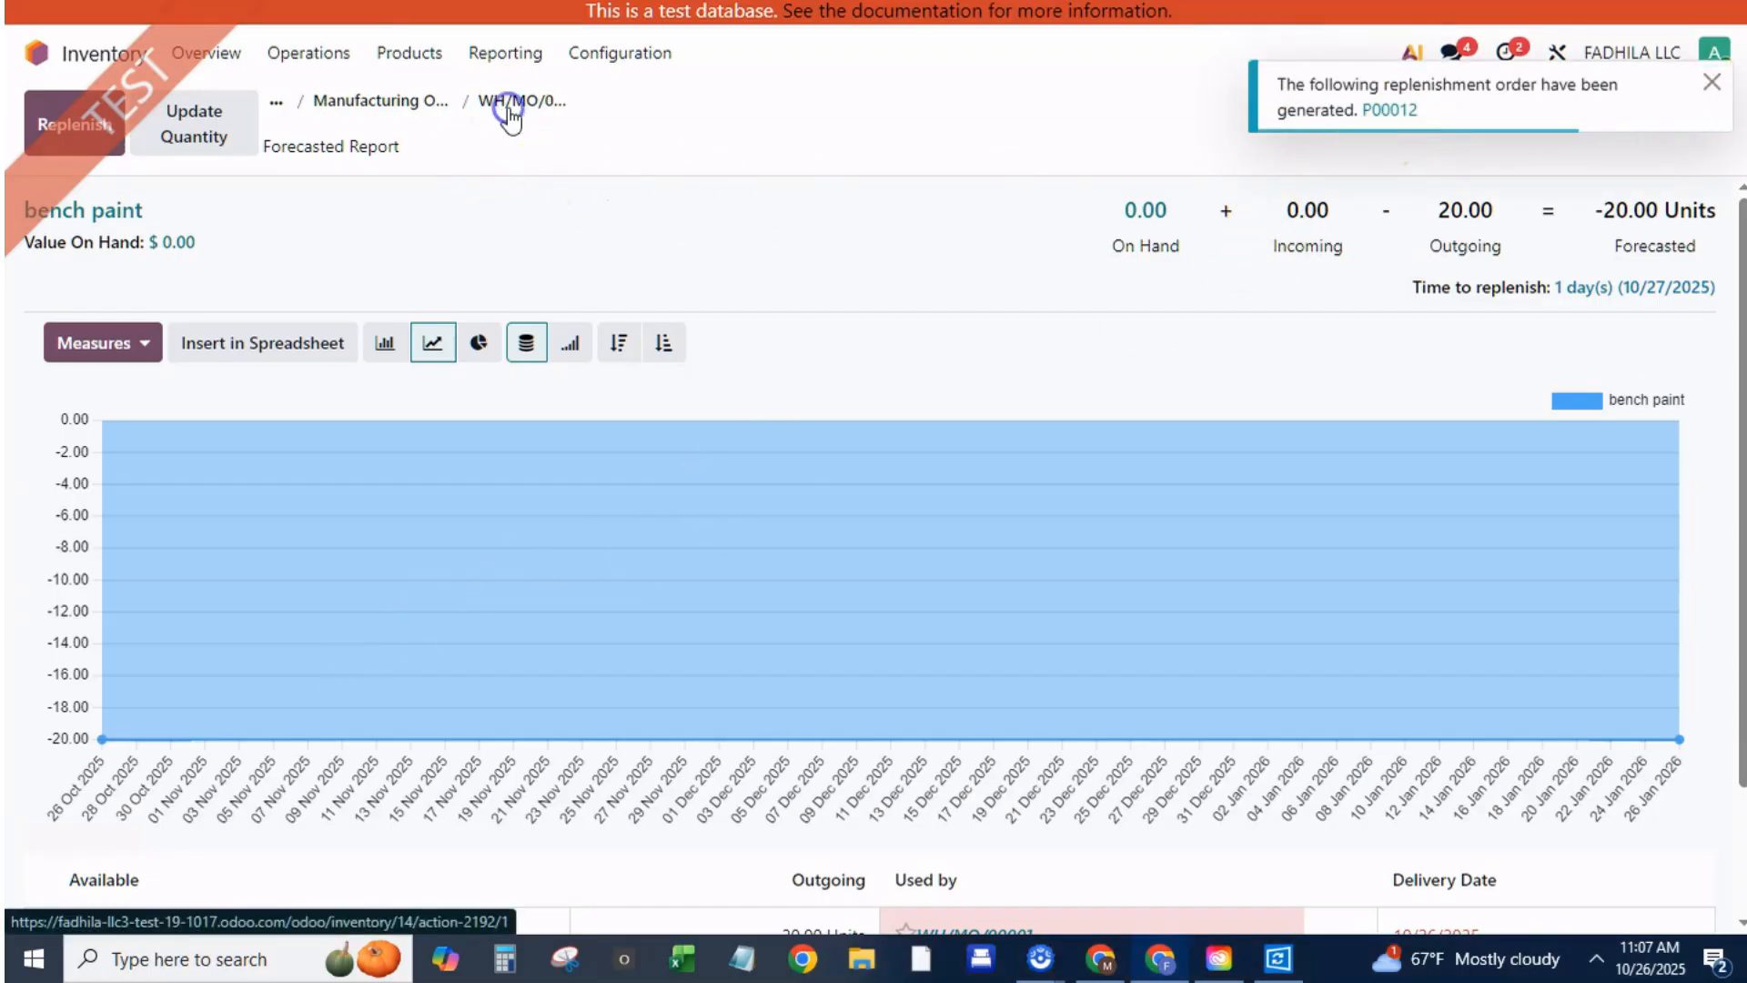
left_click(519, 100)
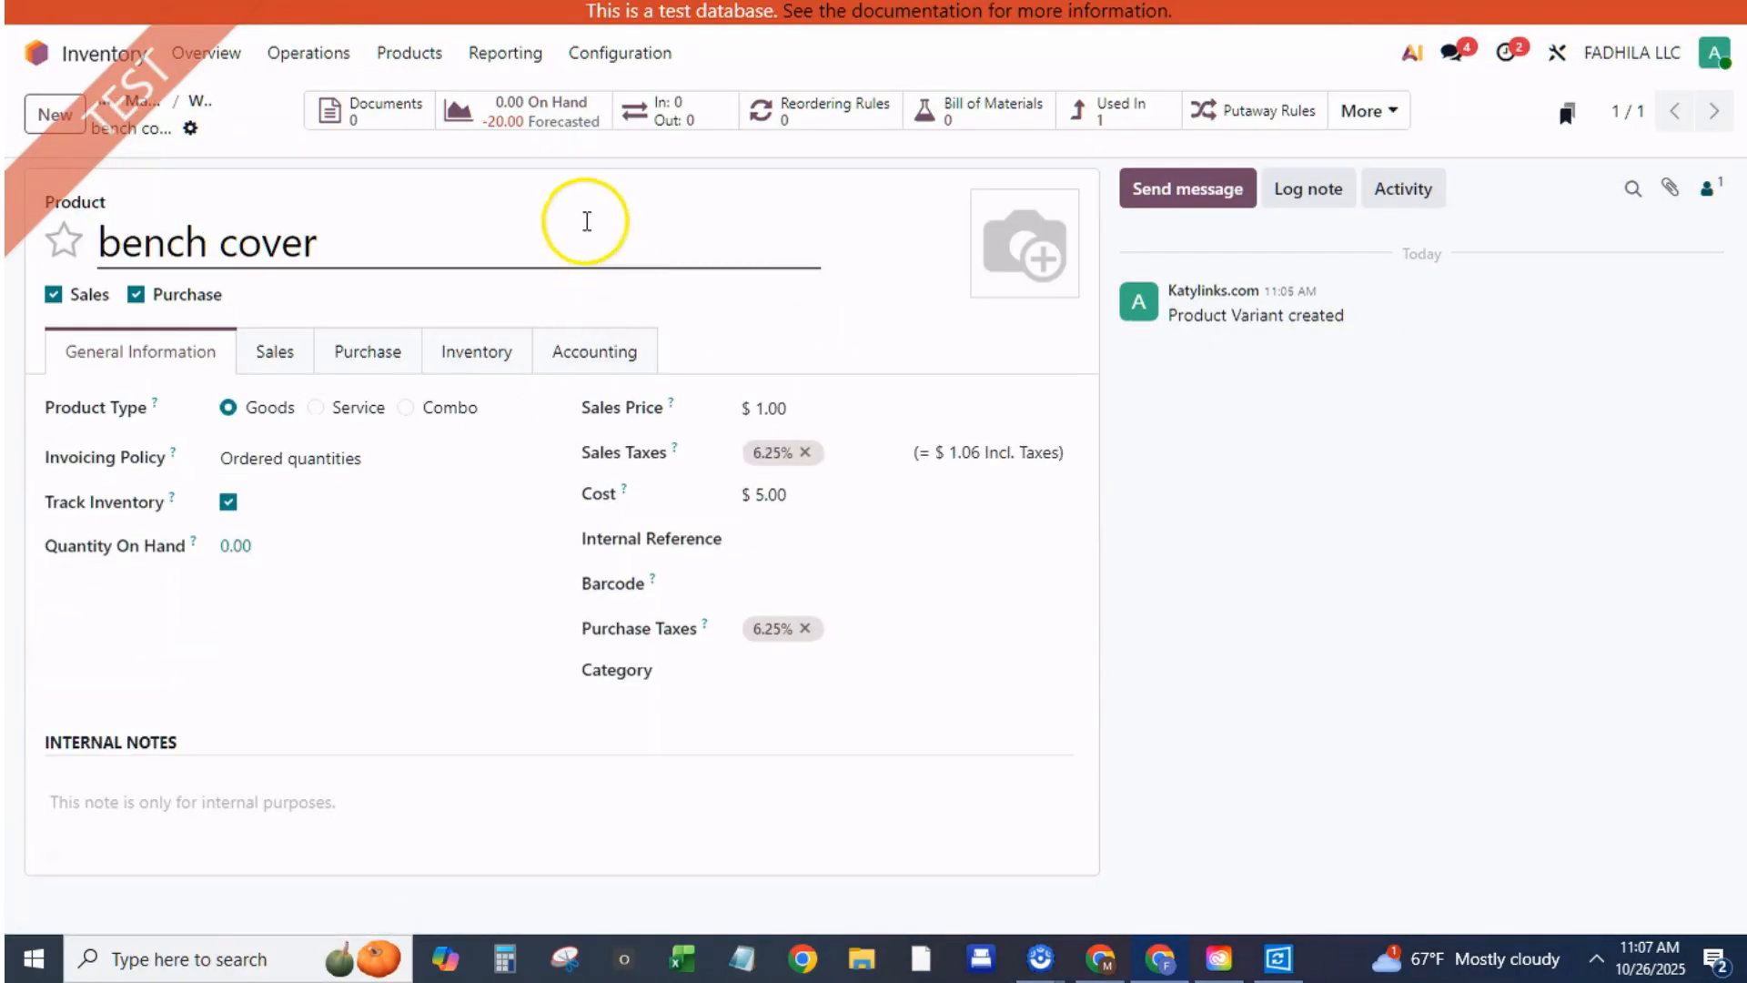
mouse_move(919, 210)
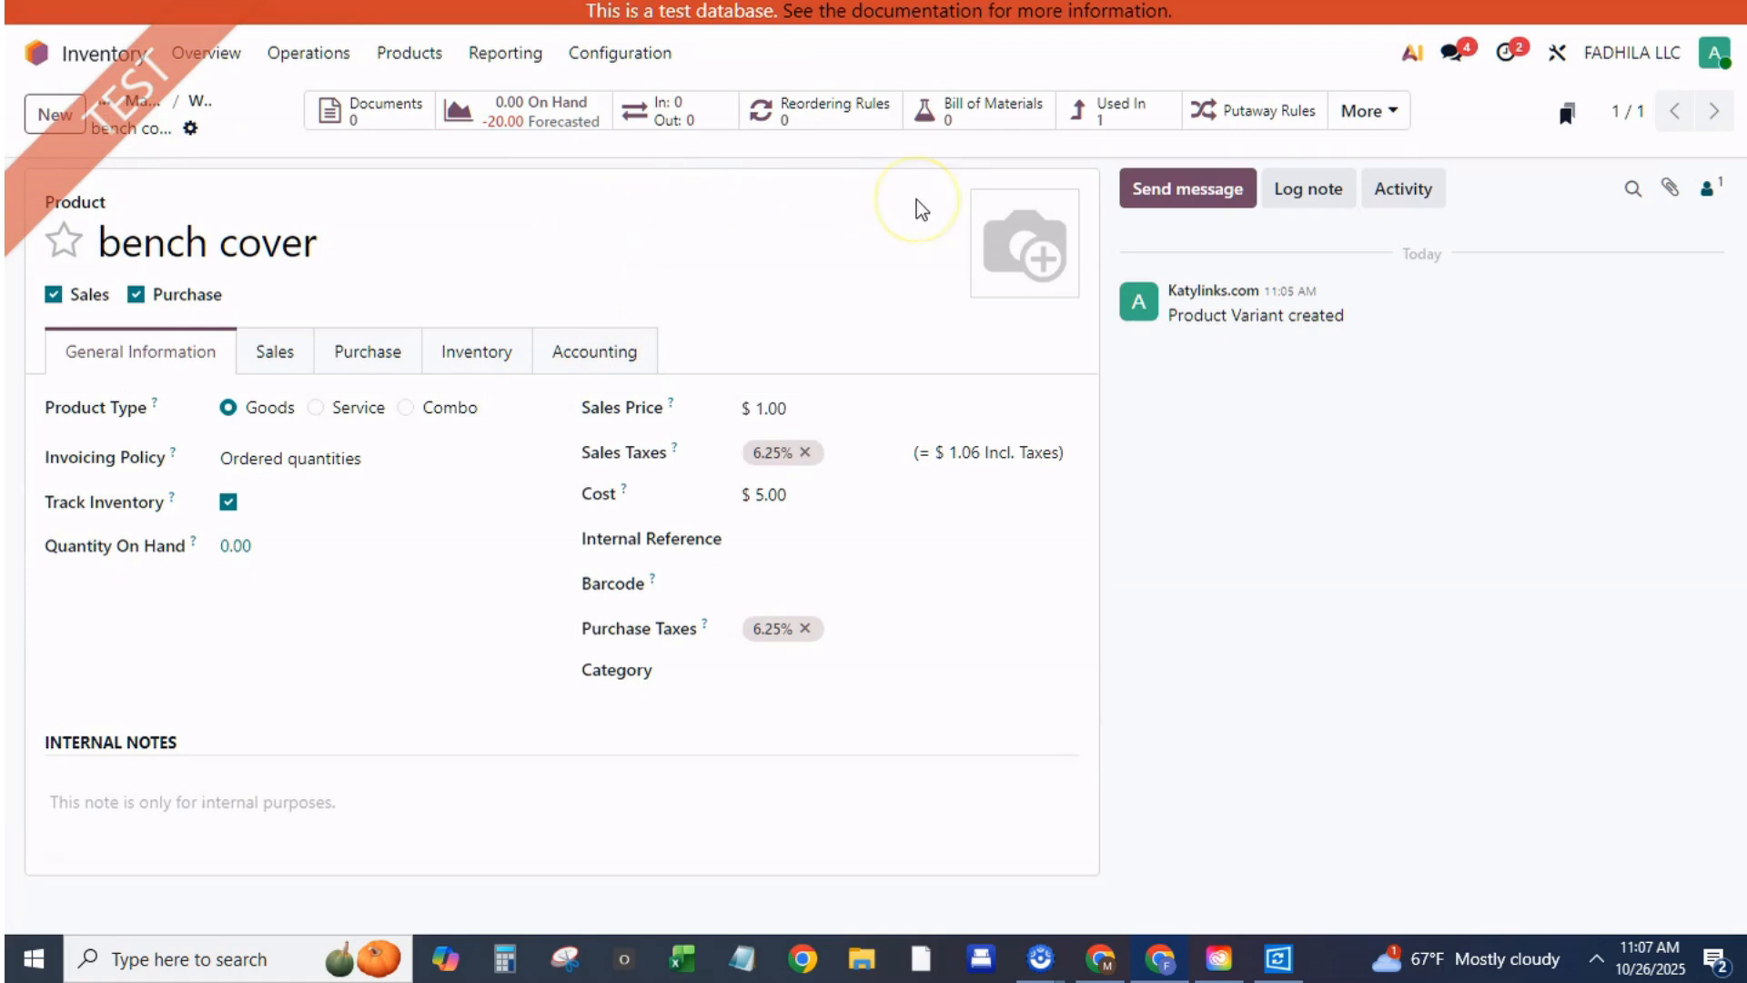
Save a bench cover reordering rule with minimum 50 and order it, creating P00013
left_click(834, 109)
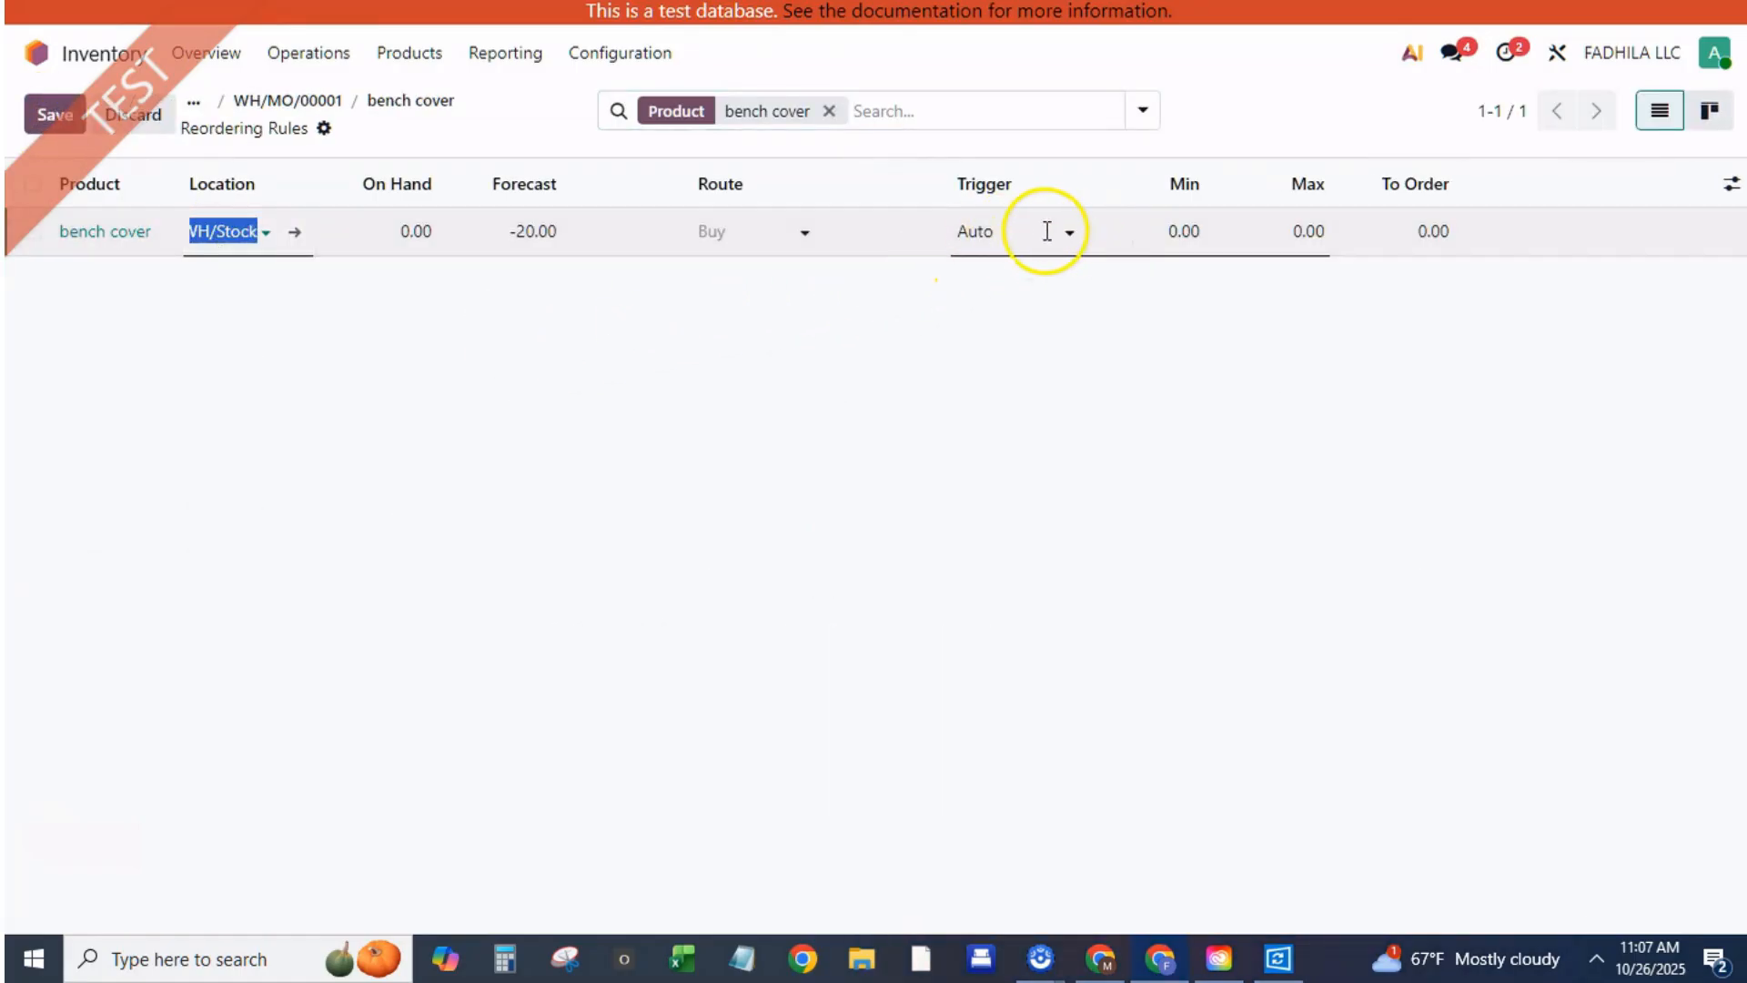
left_click(1183, 232)
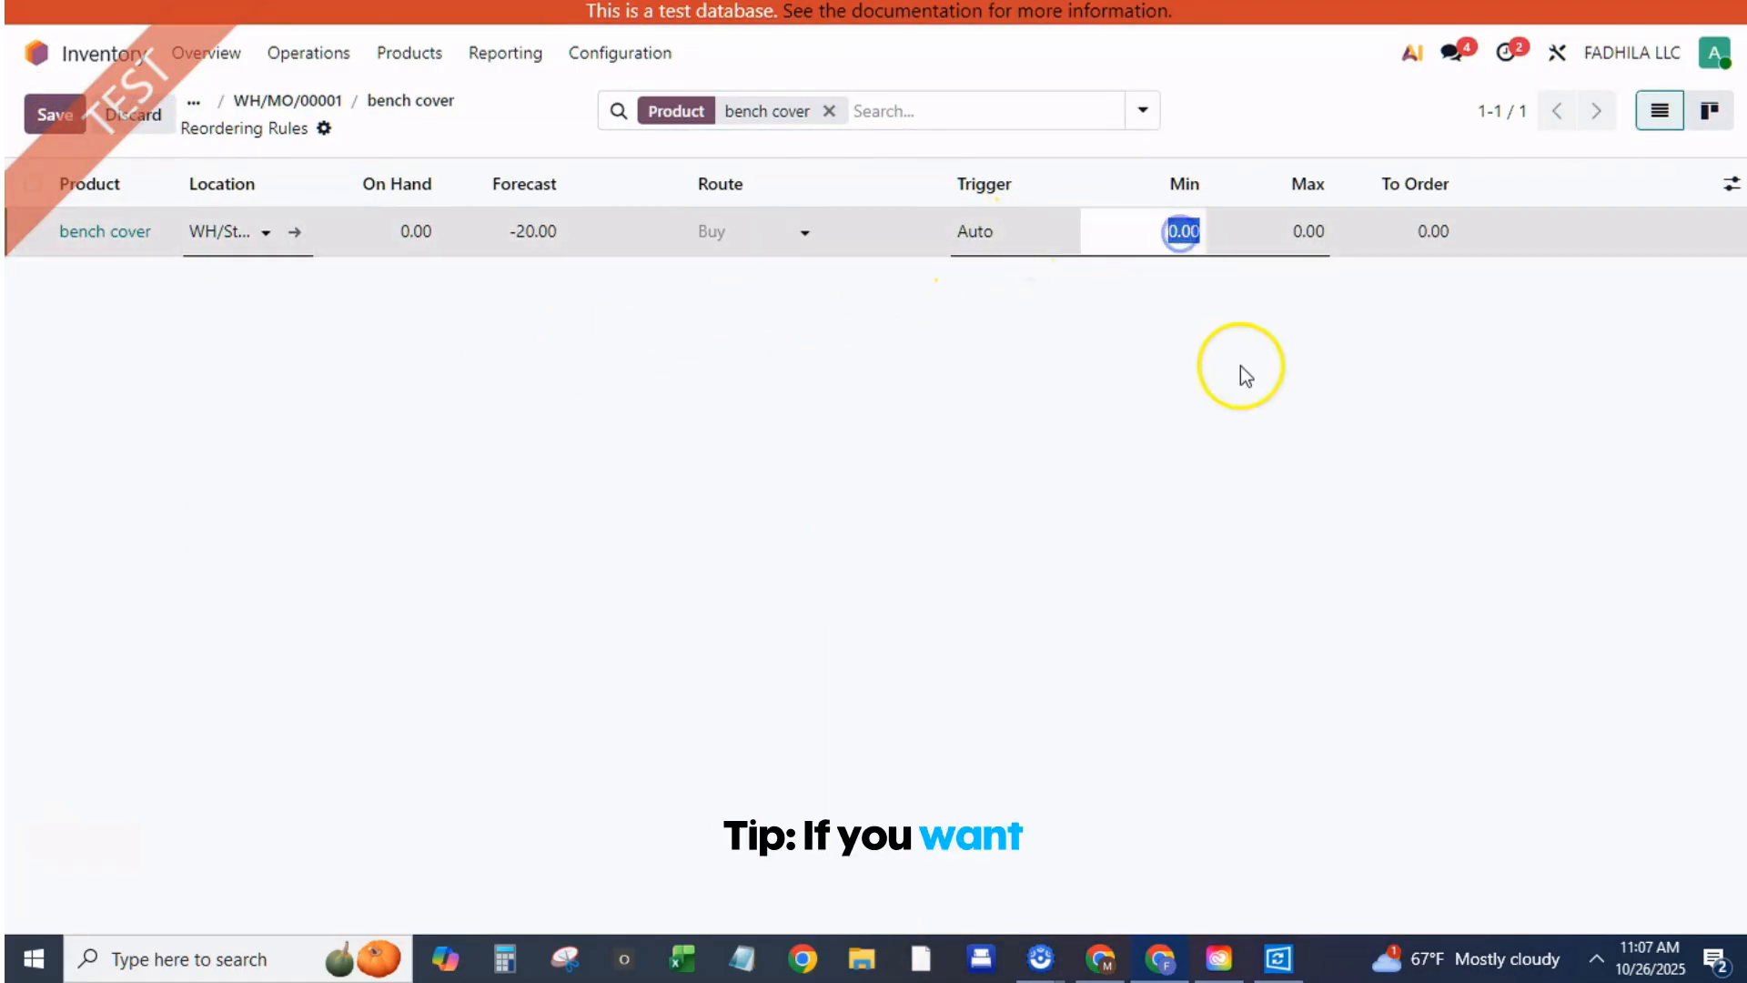
type("50")
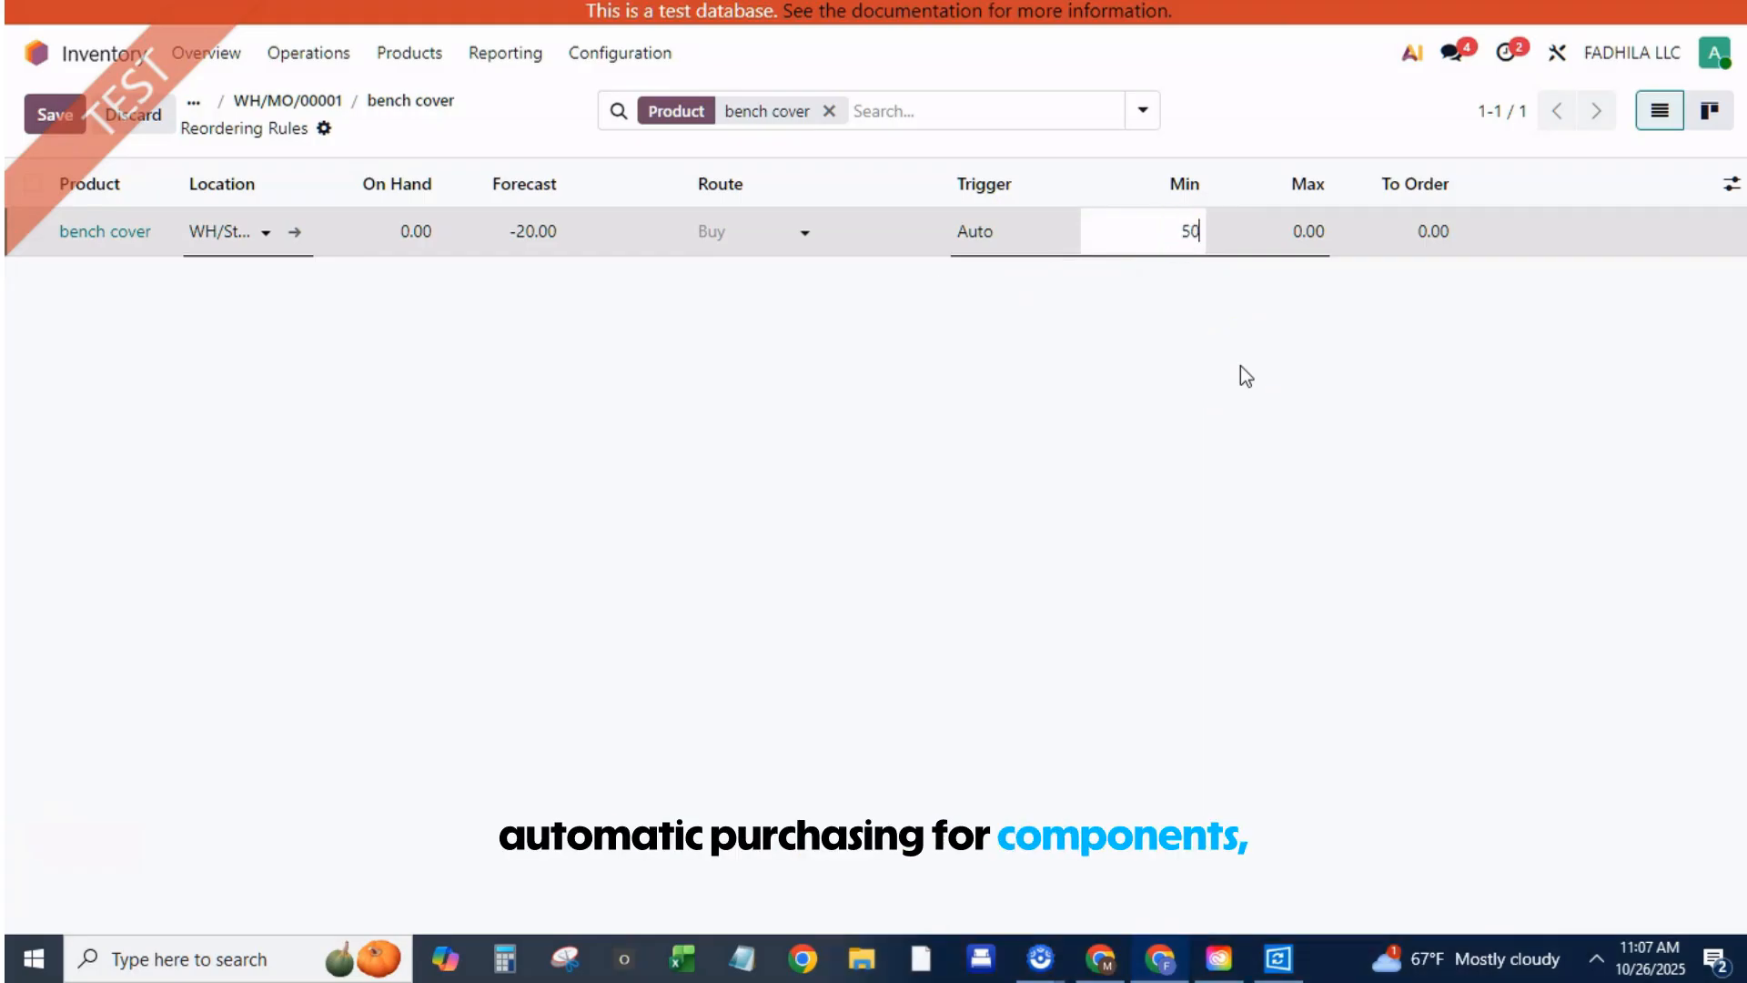
left_click(54, 114)
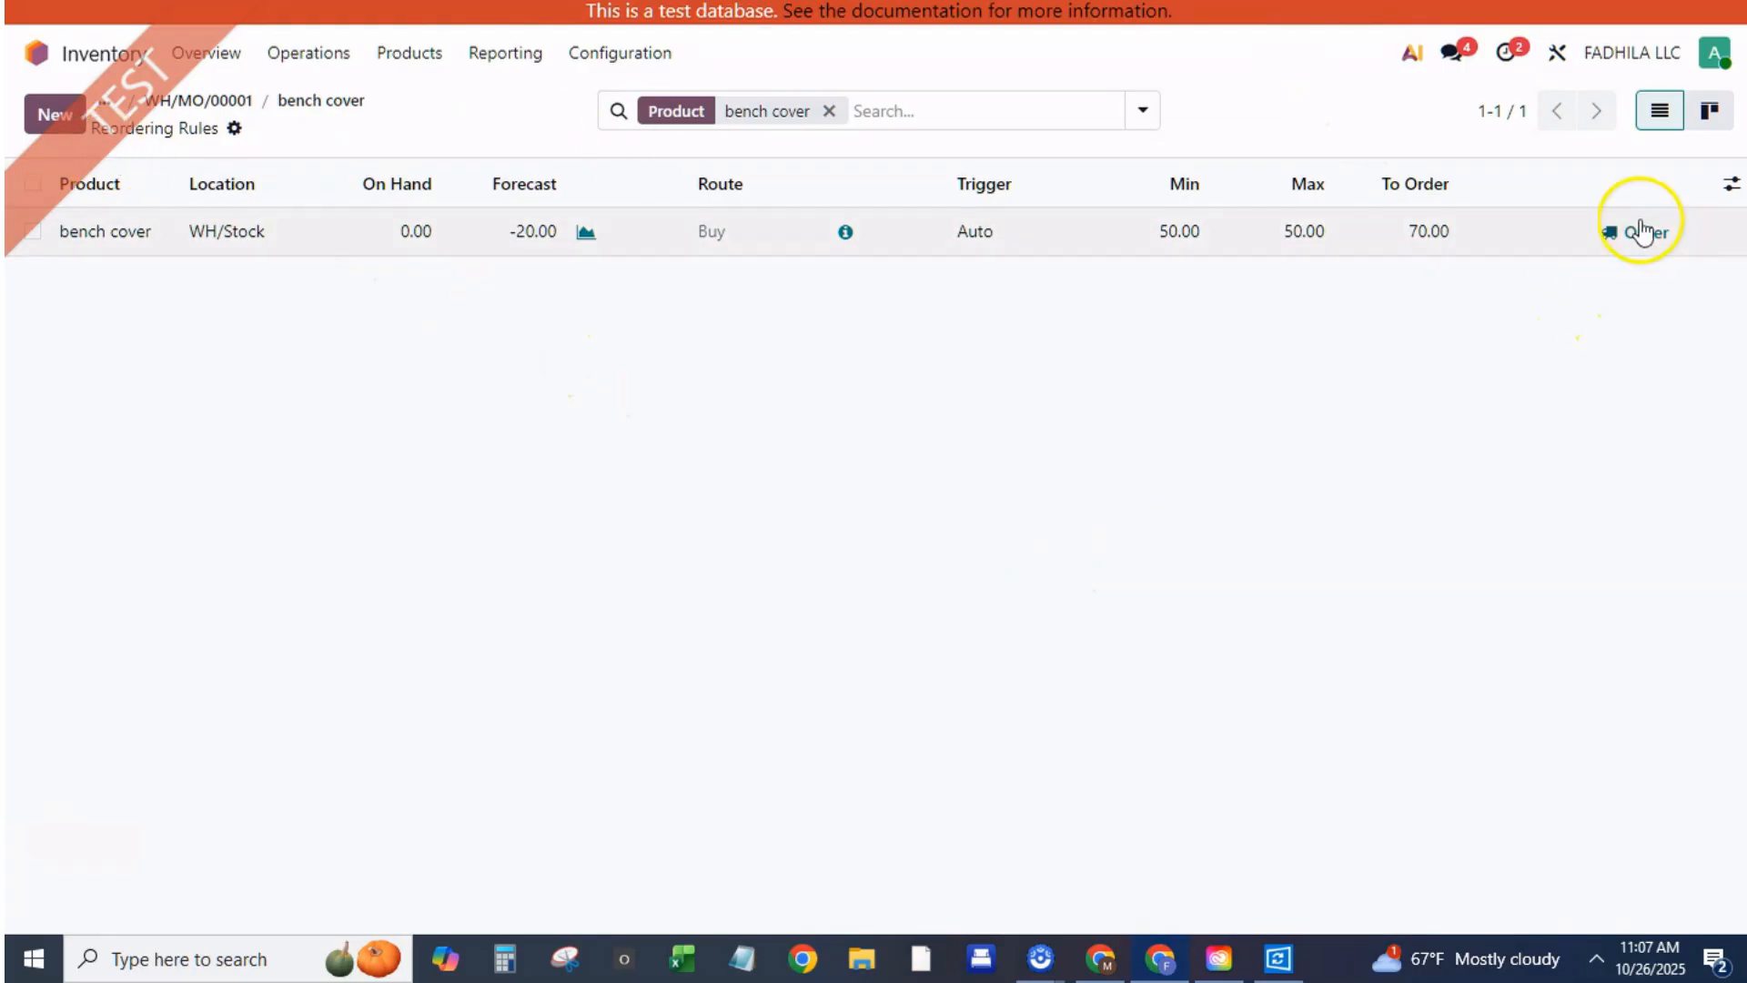
left_click(1647, 232)
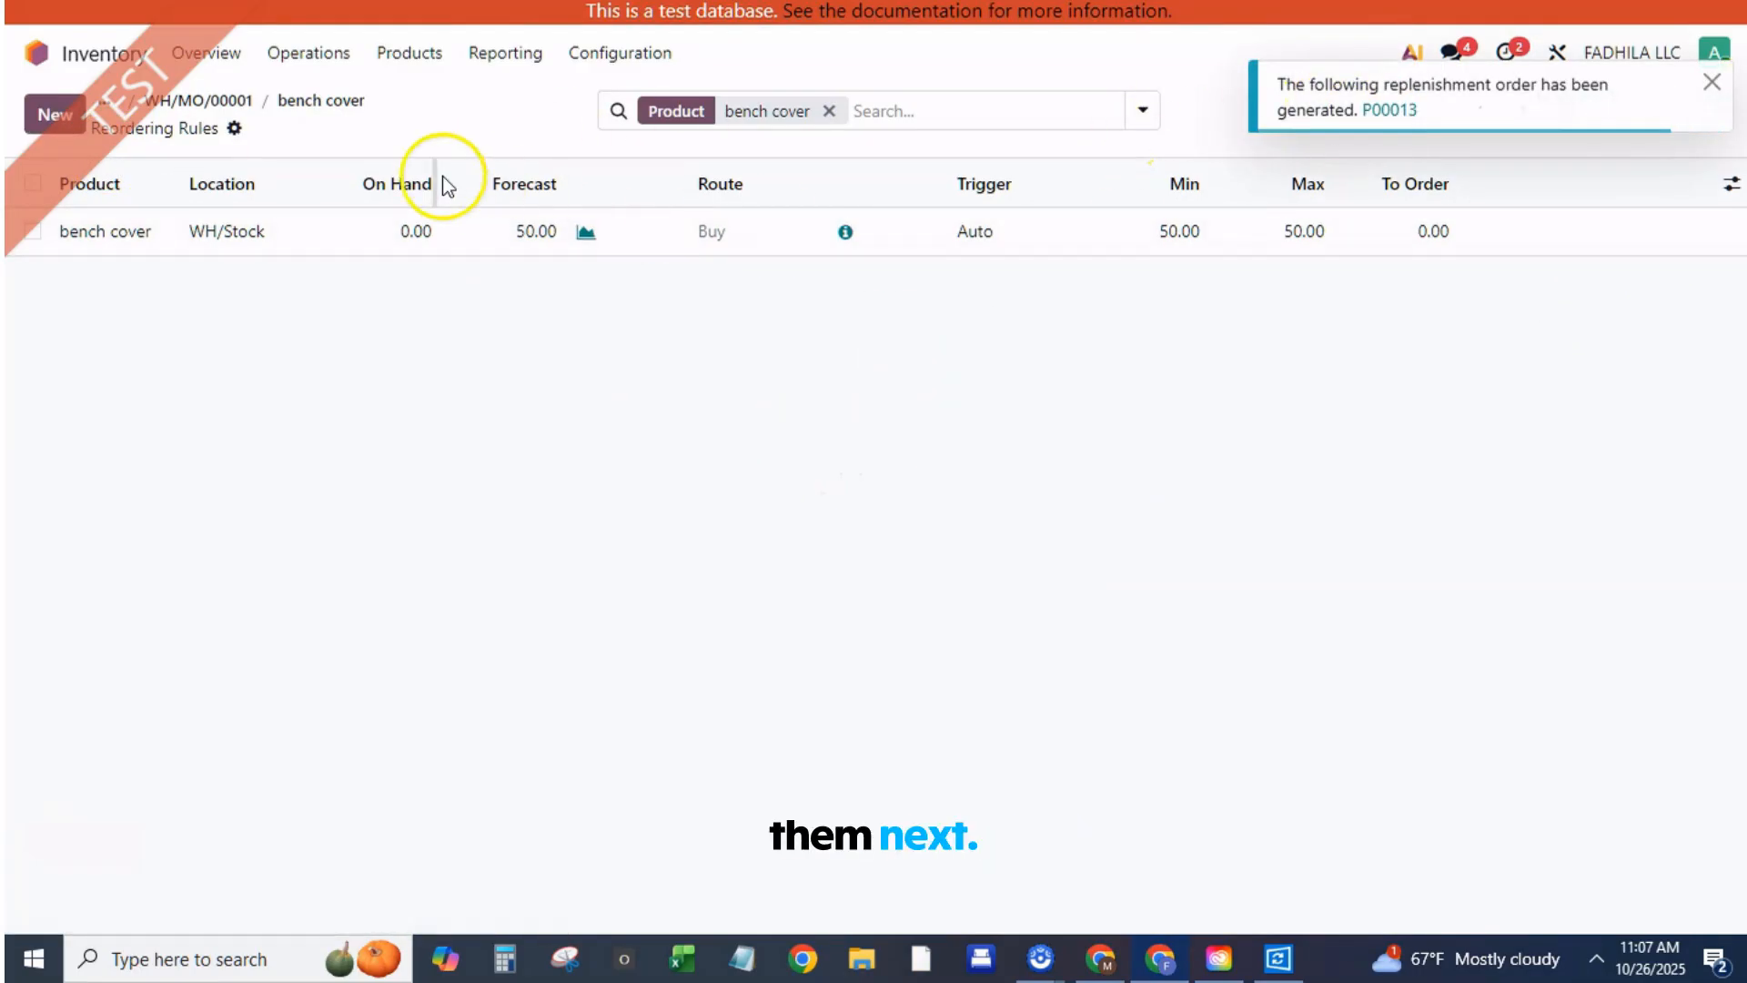
left_click(104, 232)
type("/ sal")
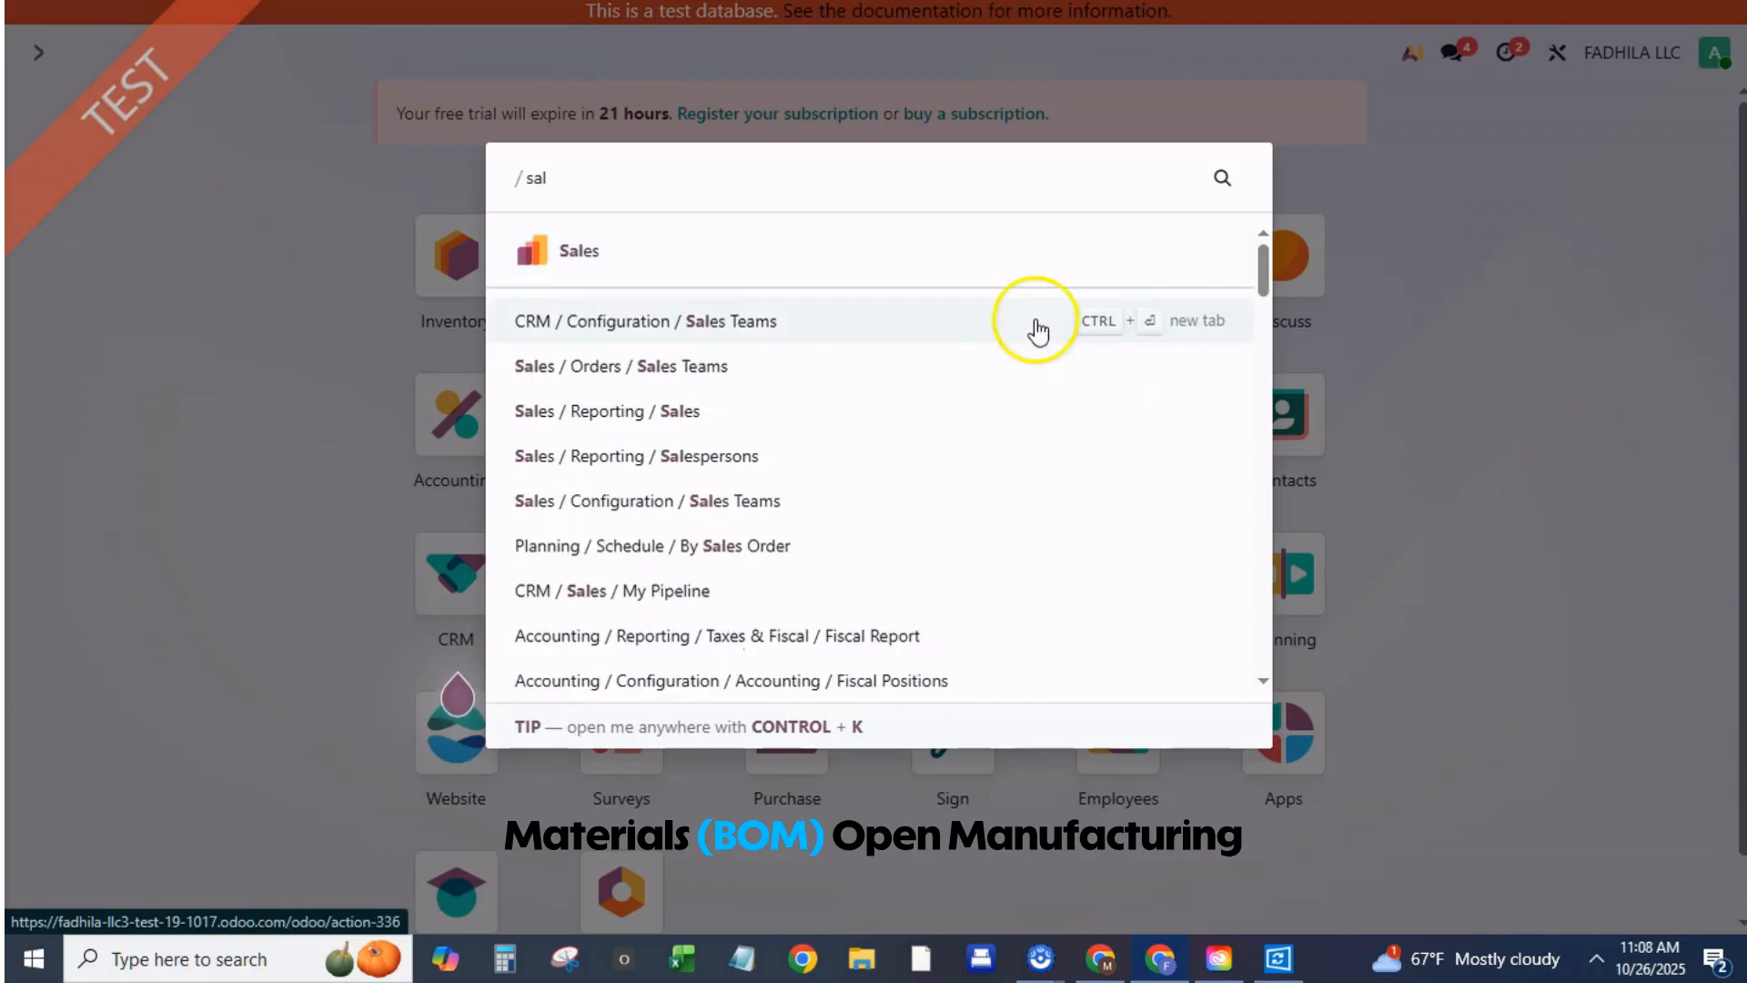
Create and confirm a sales order of 80 benches for new customer 'bench customer'
left_click(576, 250)
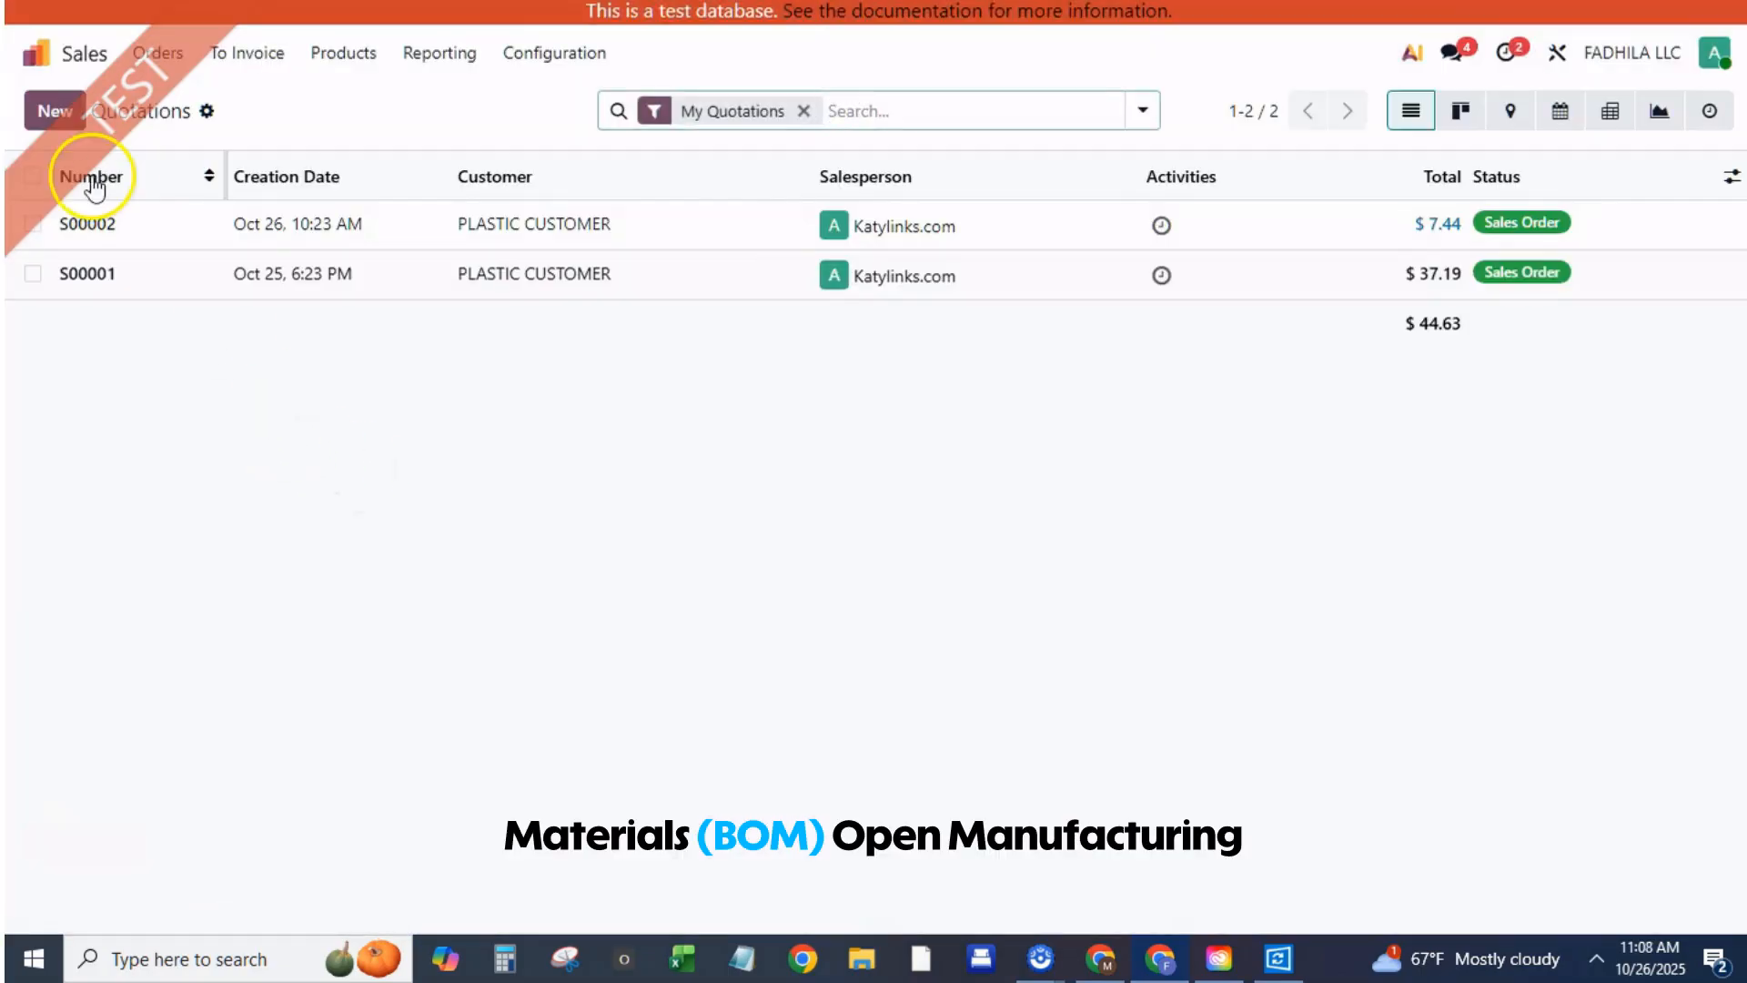
left_click(50, 110)
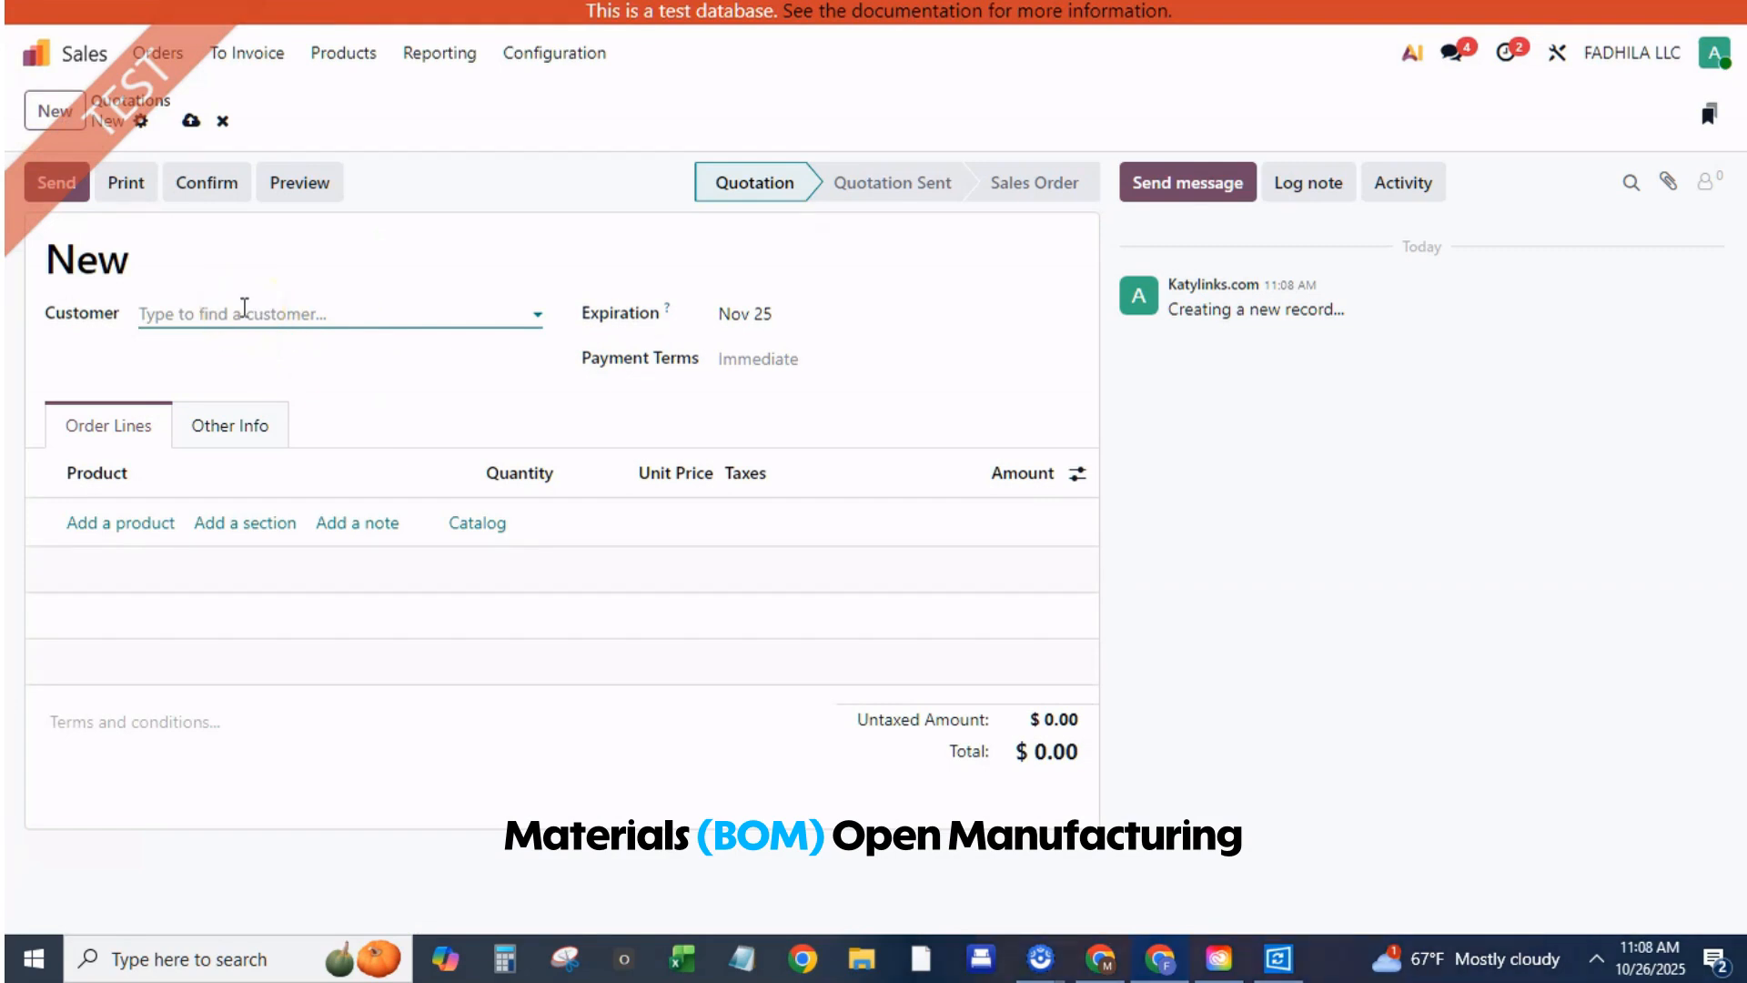
type("bench custom")
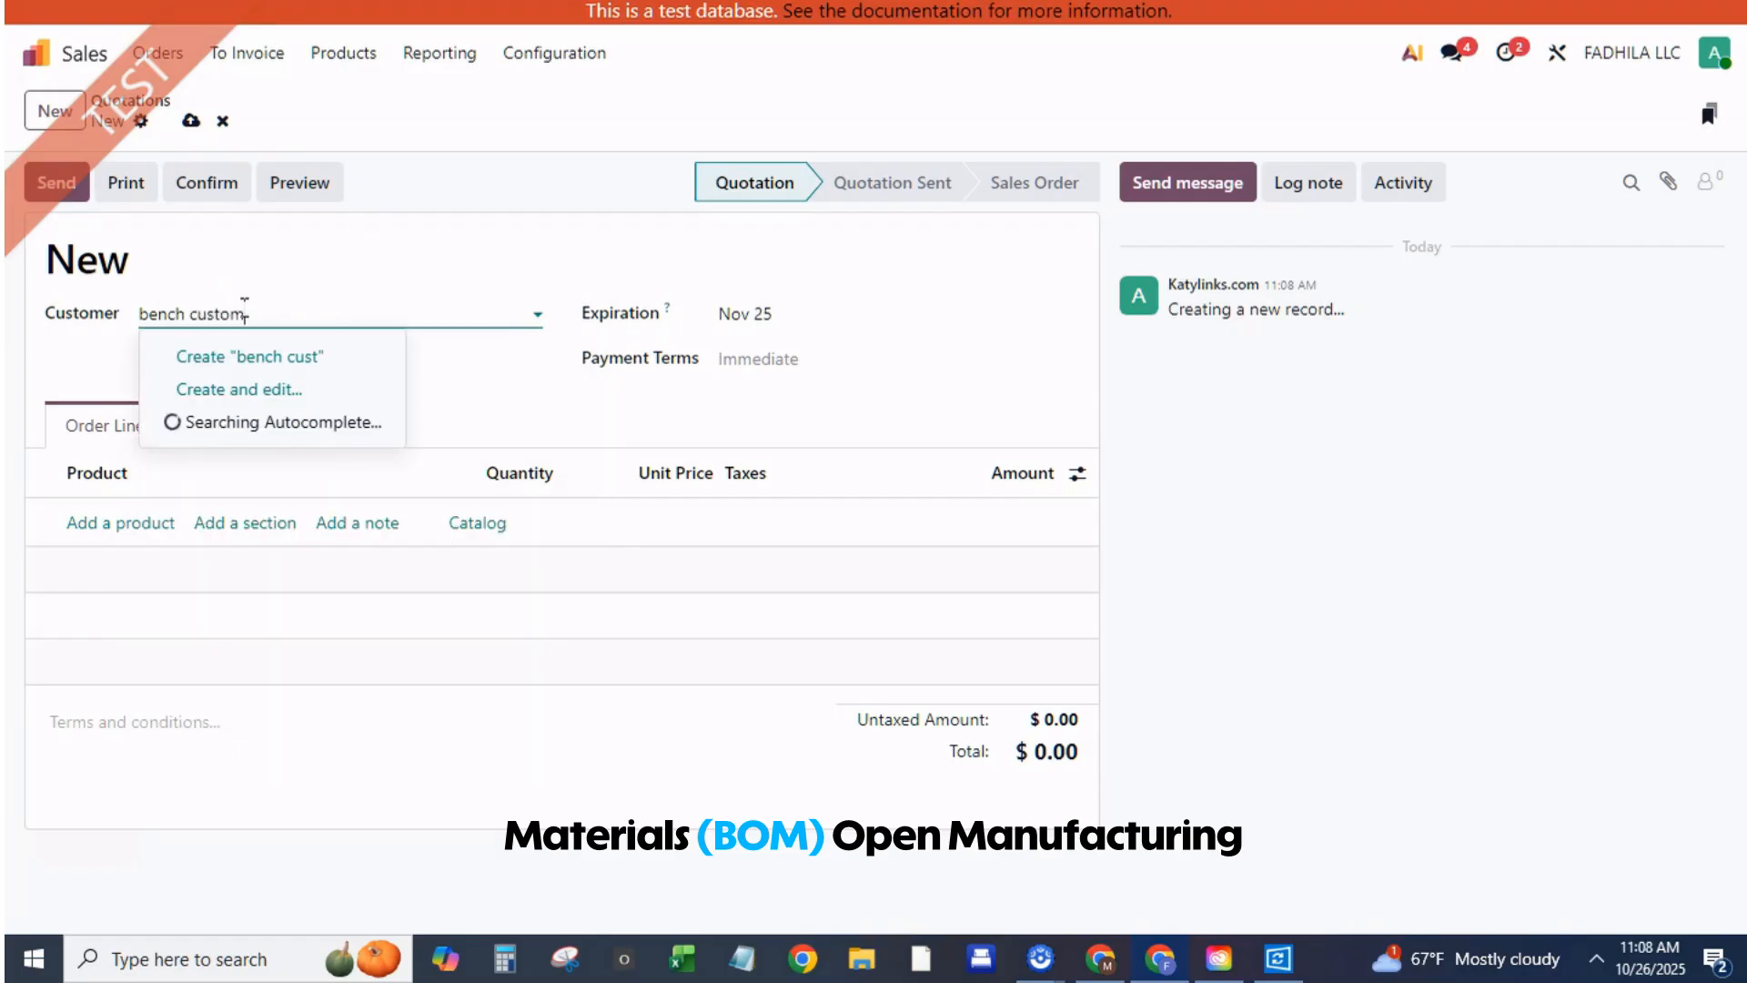
type("er")
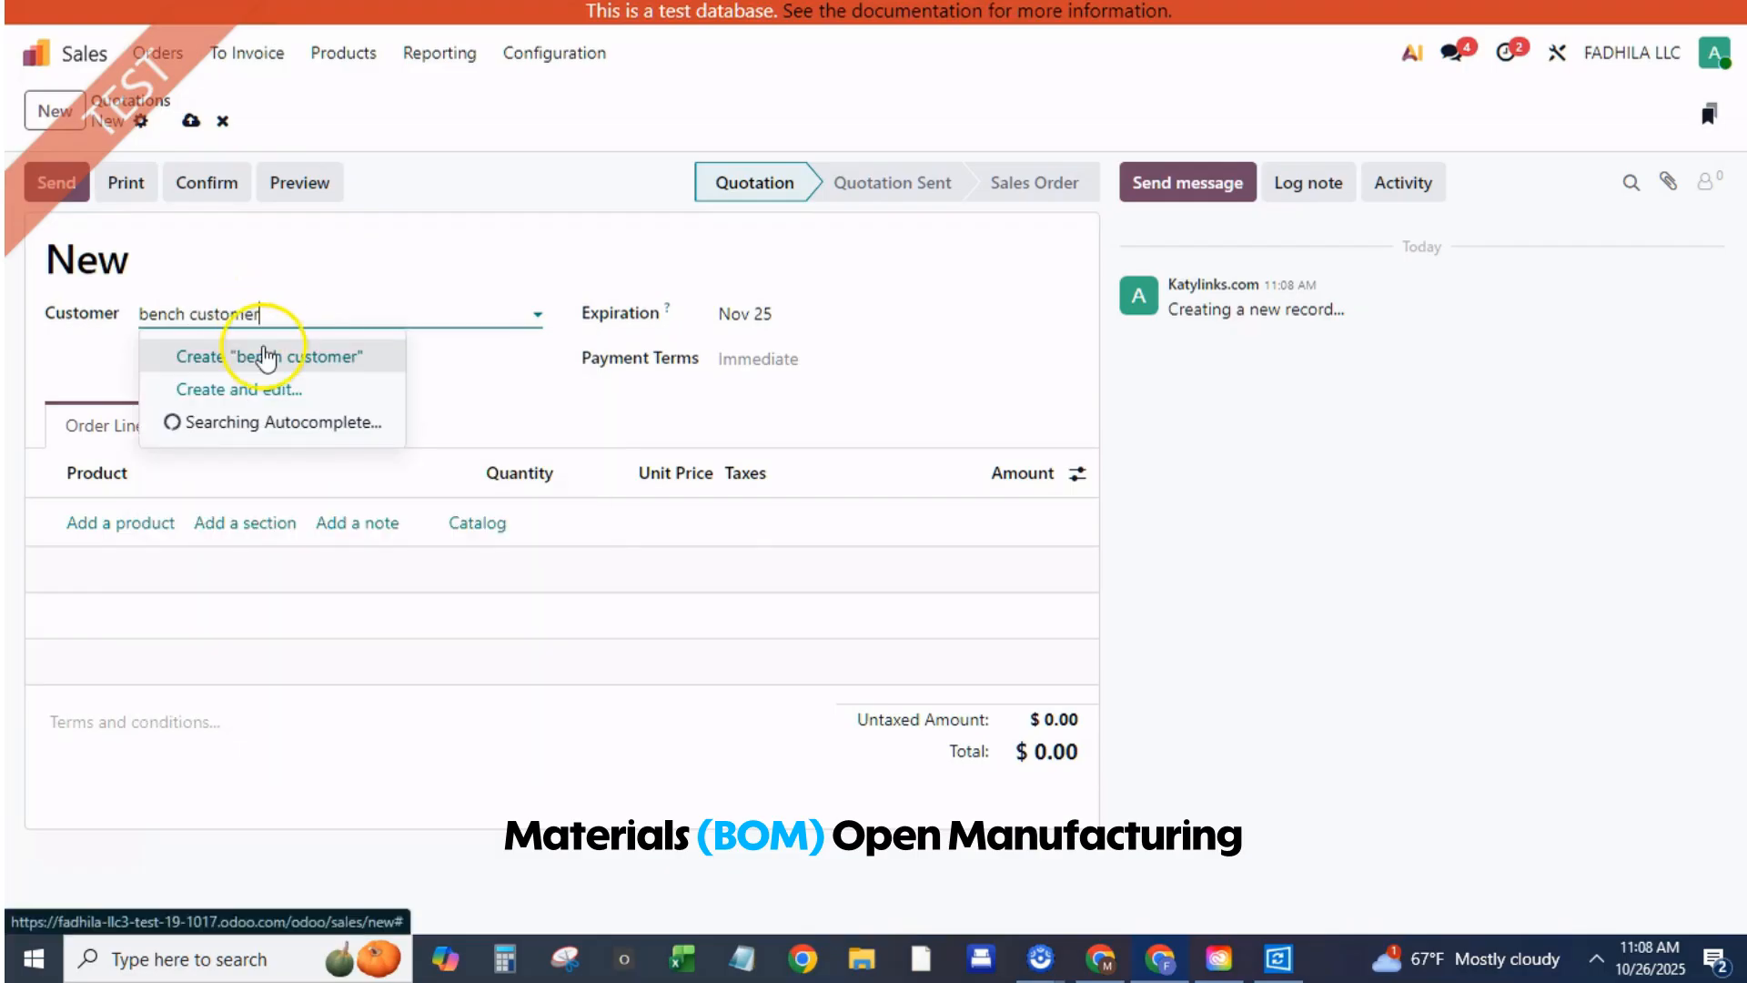
left_click(267, 356)
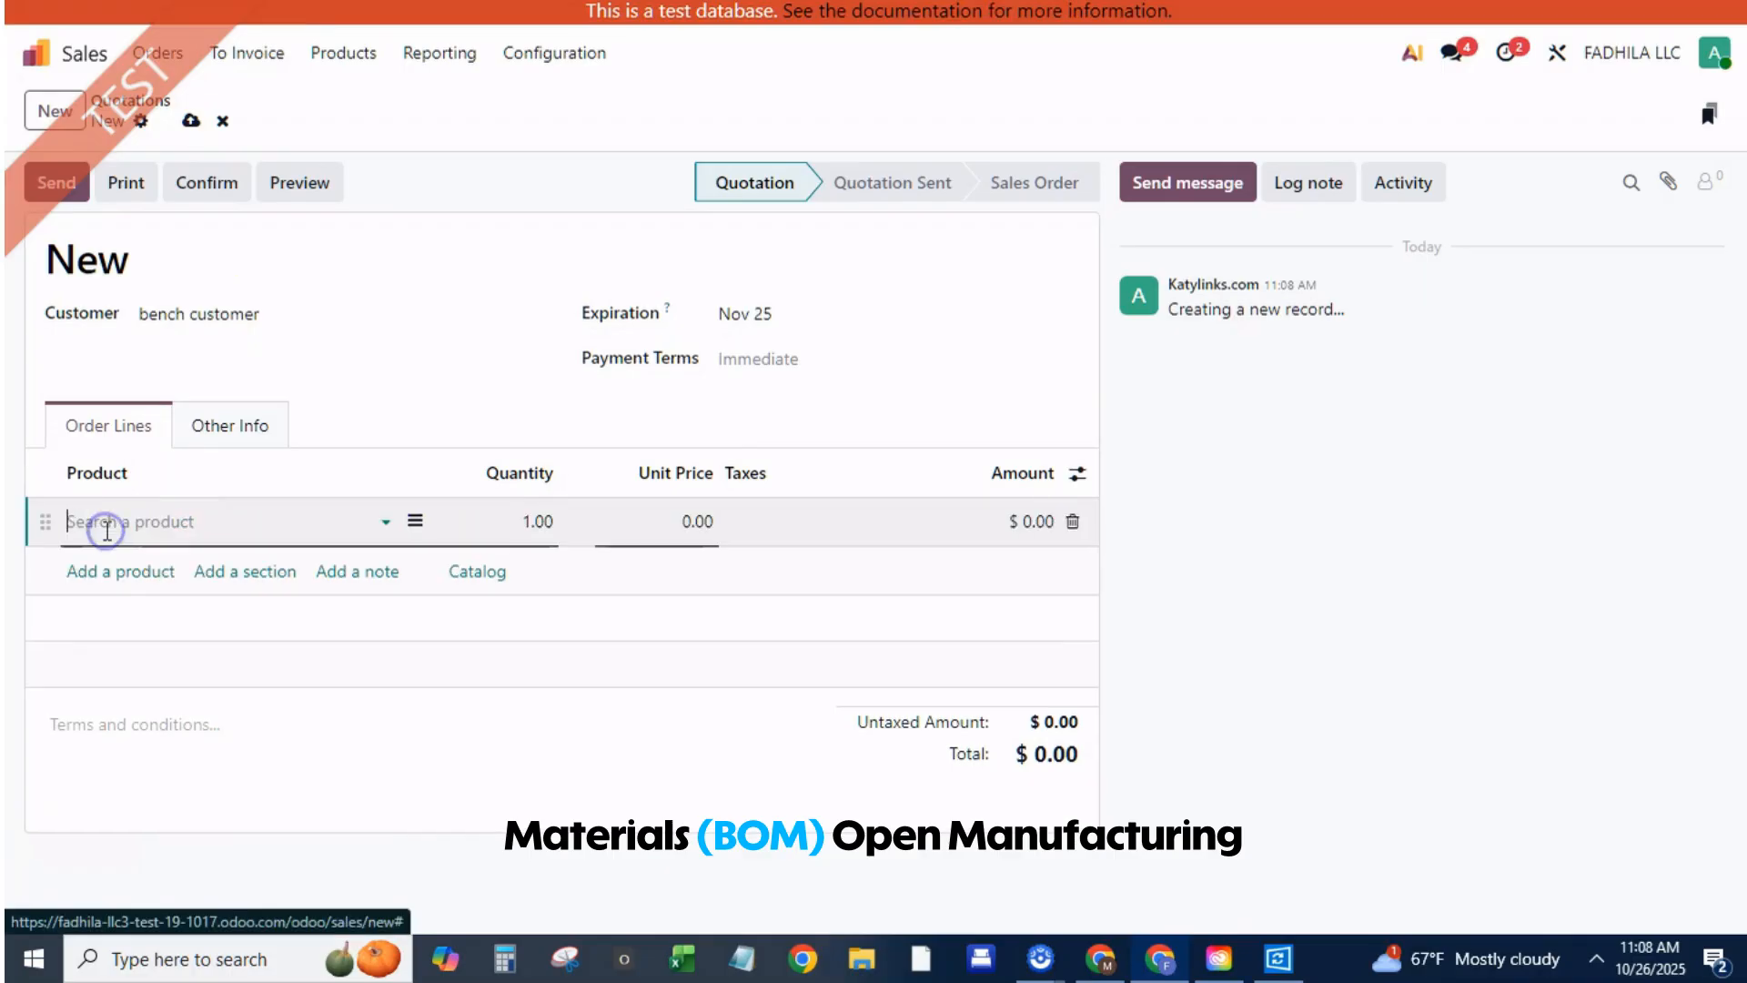
type("bench")
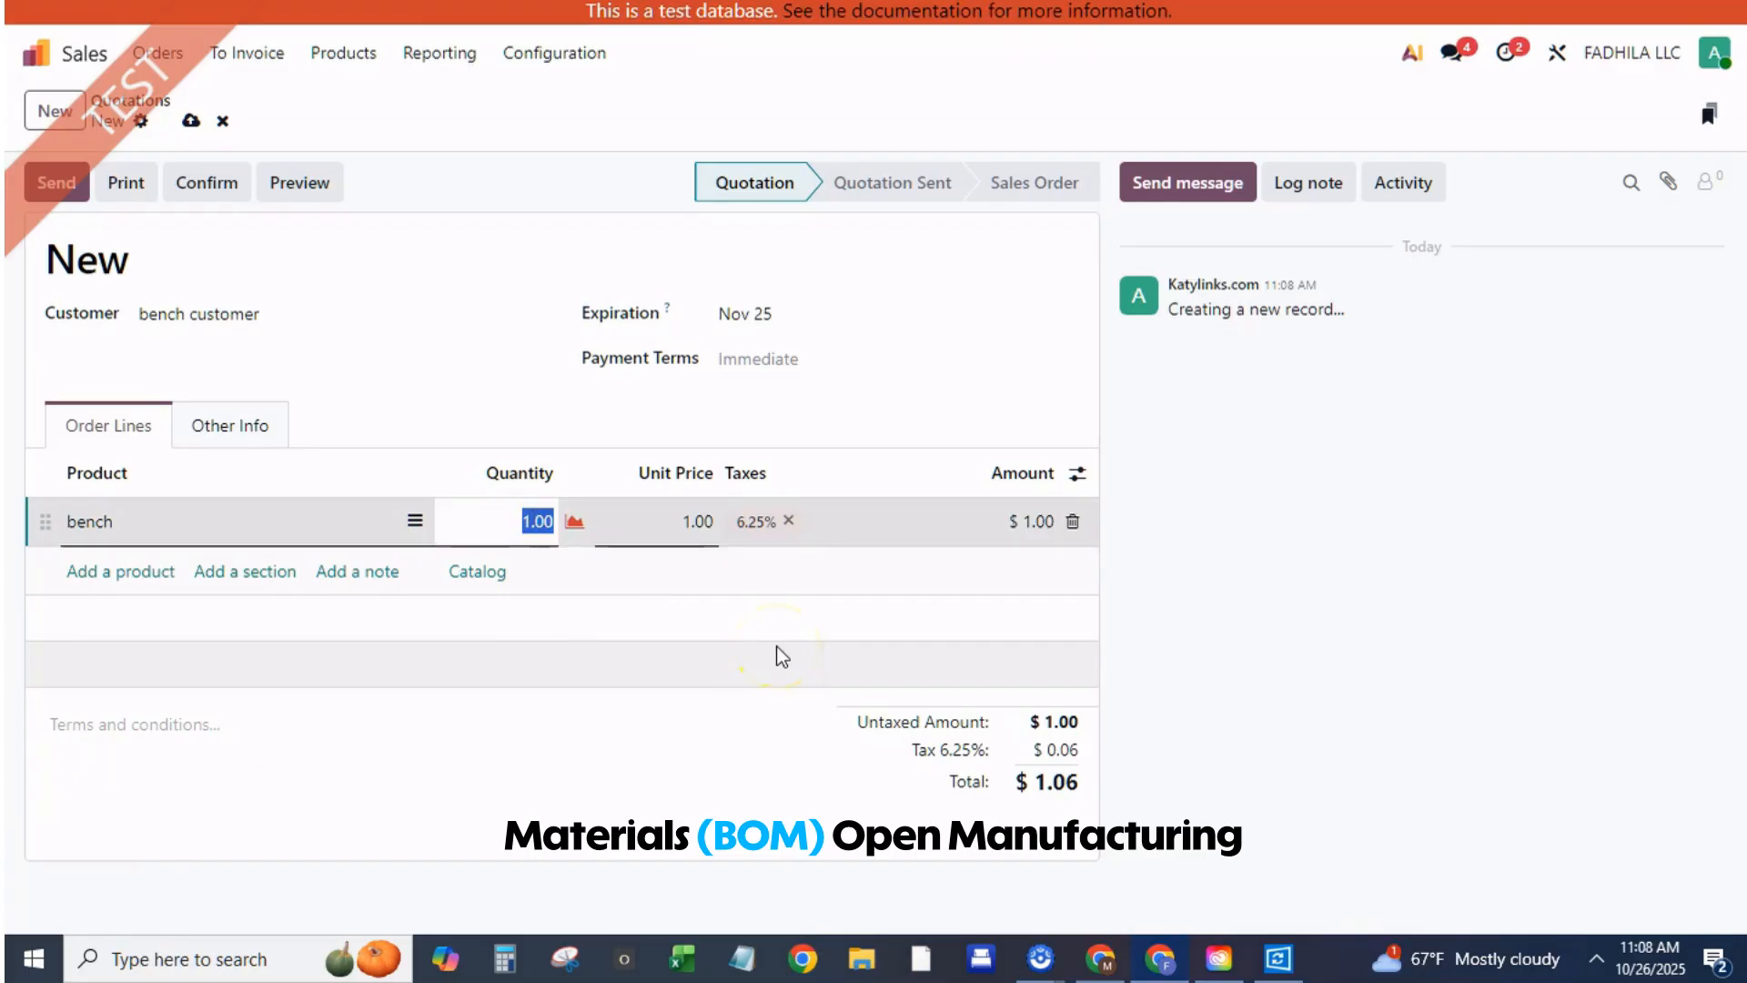
type("80")
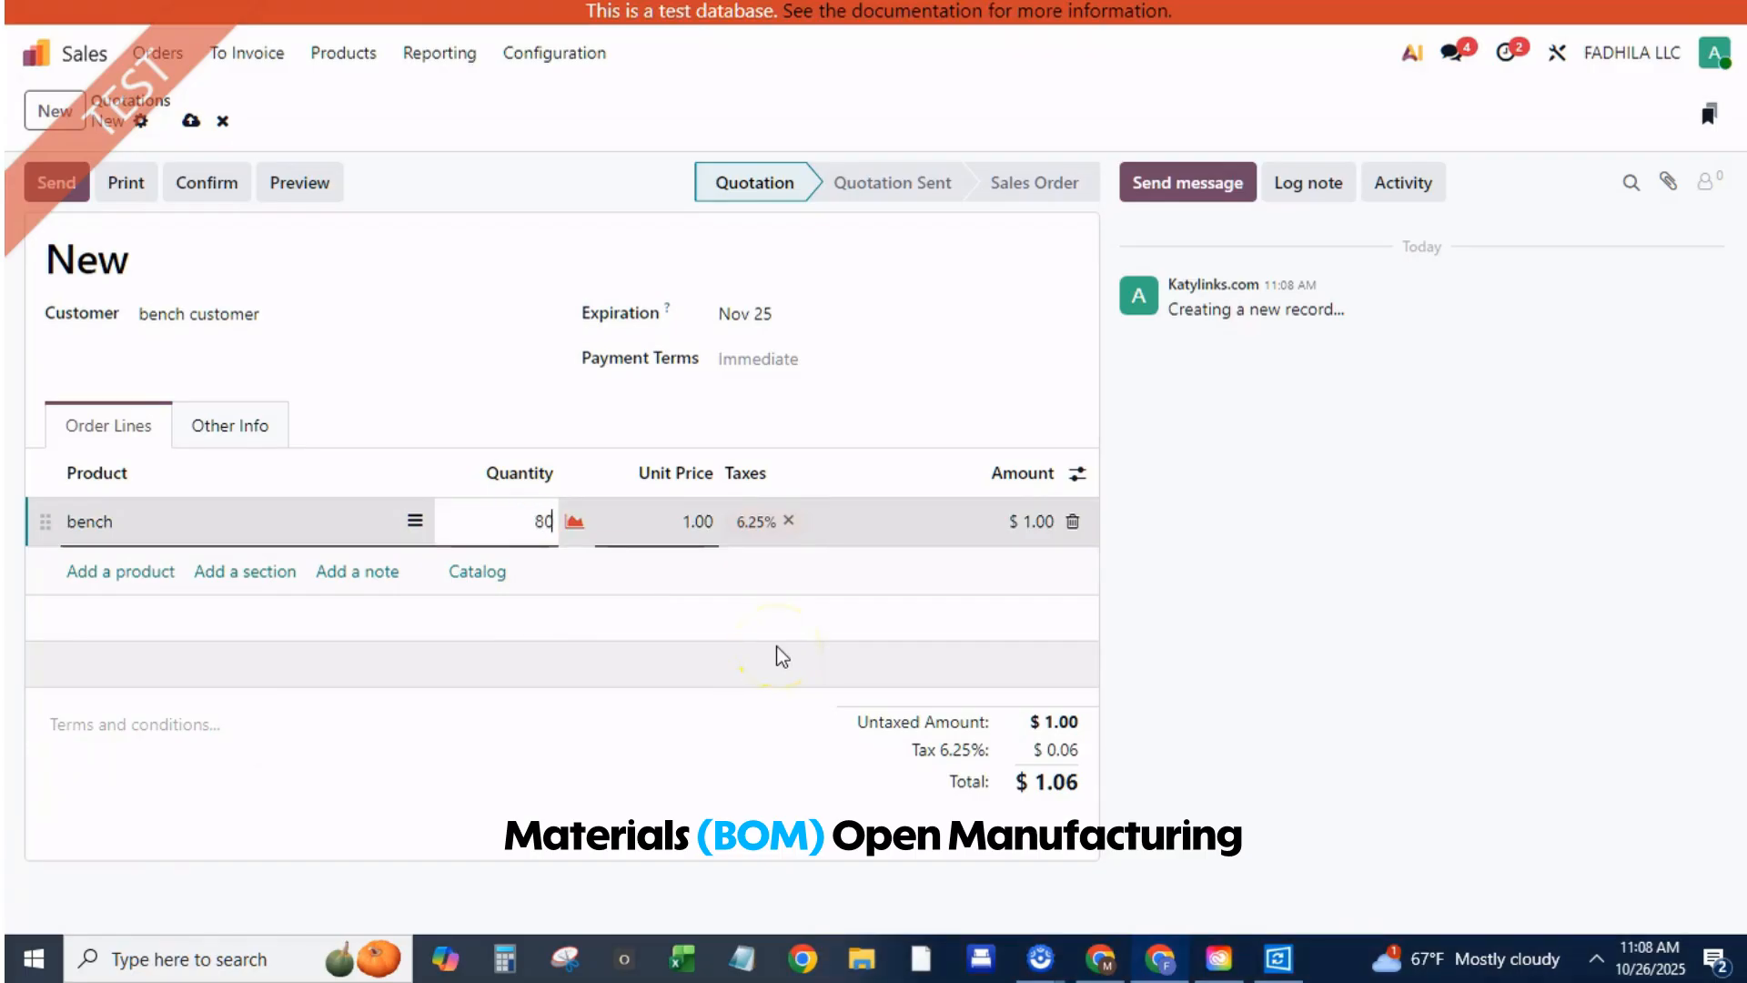
mouse_move(288, 230)
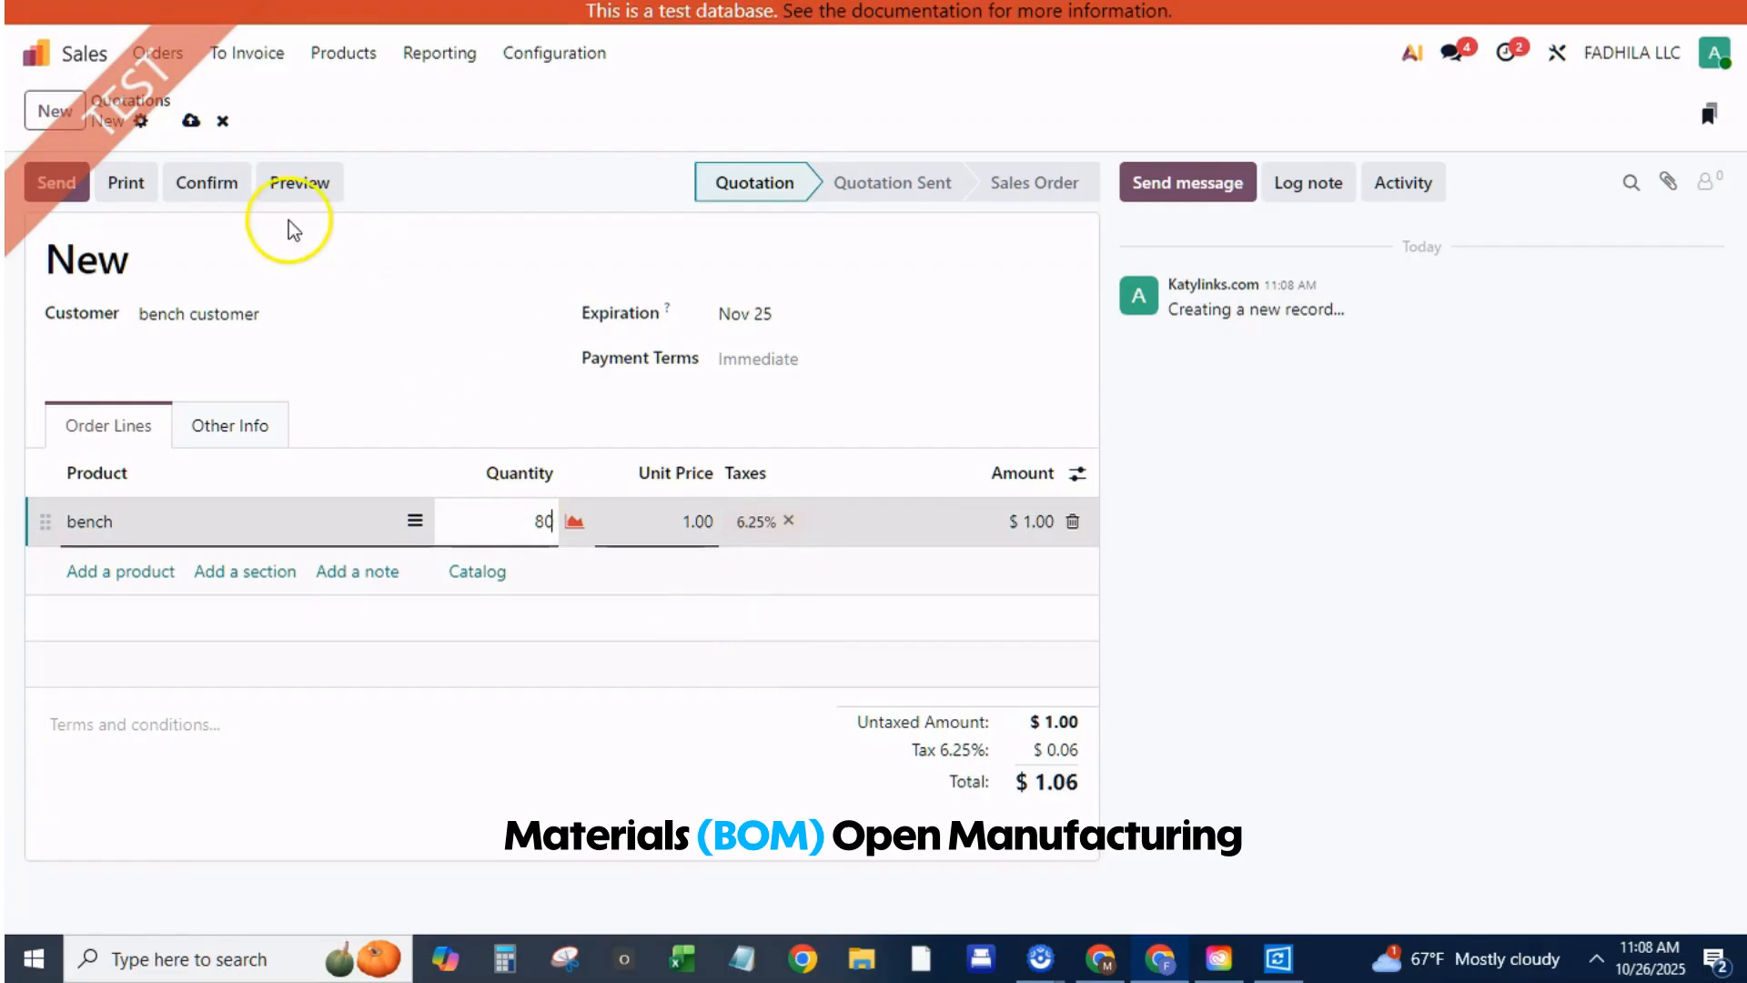
left_click(190, 120)
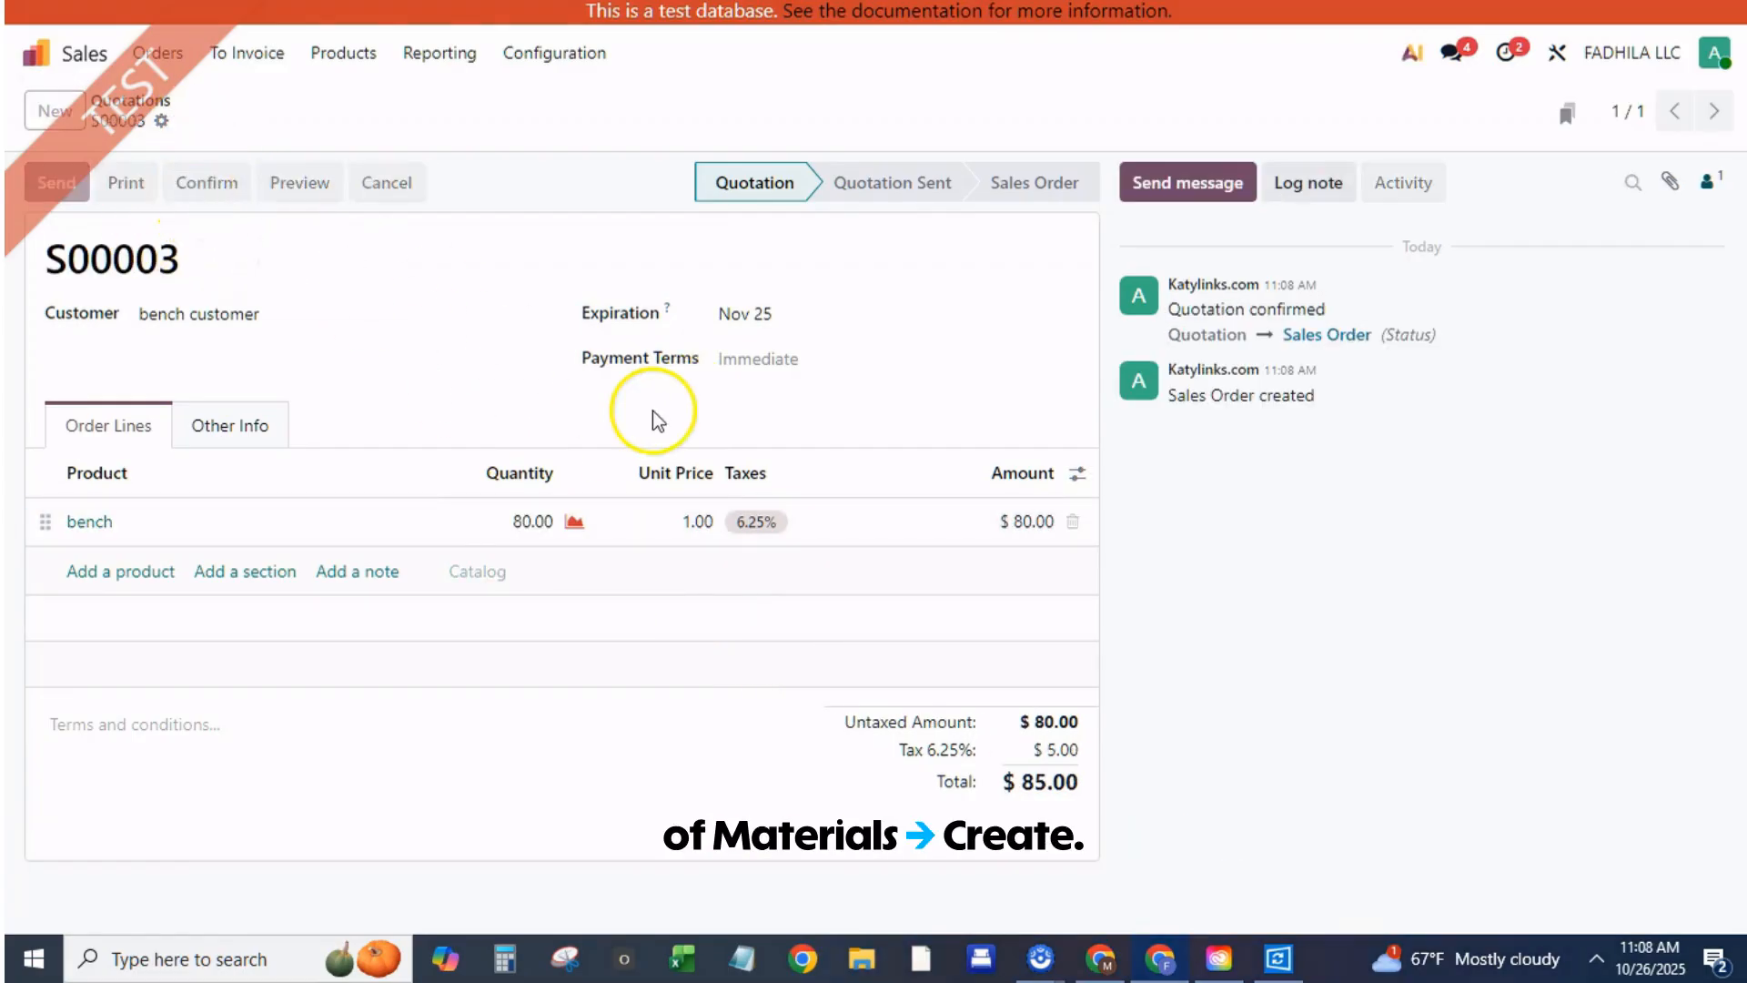
left_click(204, 182)
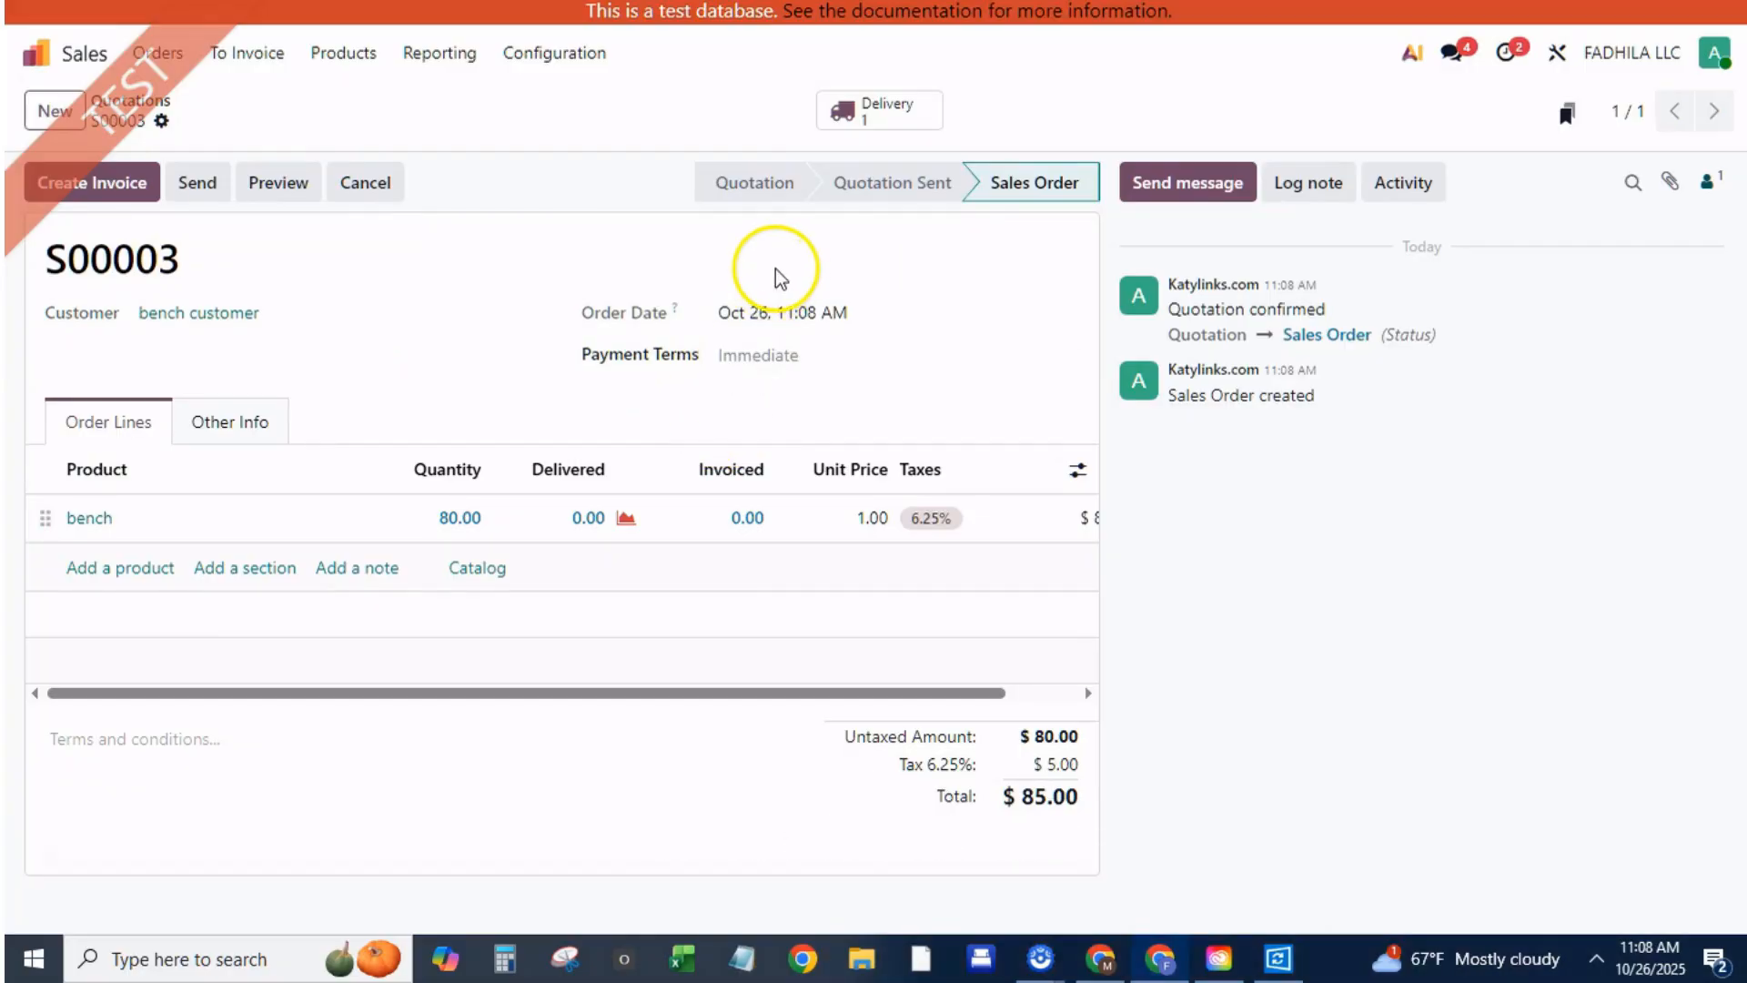
mouse_move(878, 109)
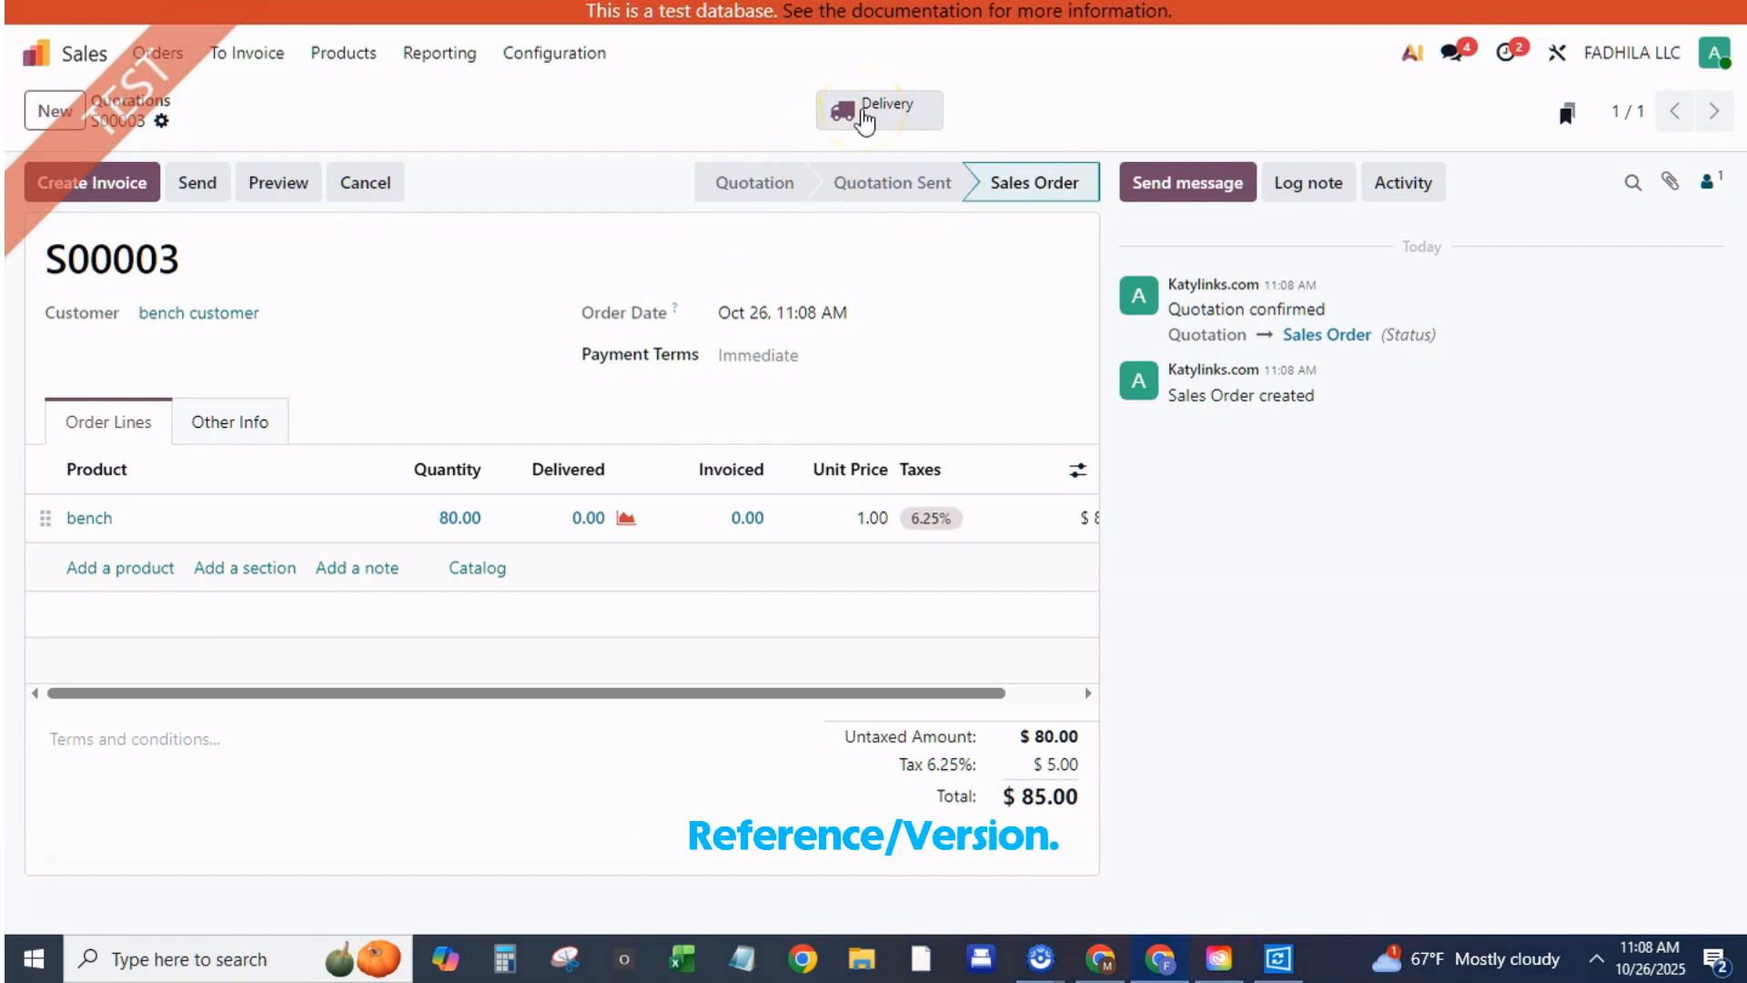
Open delivery WH/OUT/00003 for the 80 benches and attempt to validate it
left_click(879, 110)
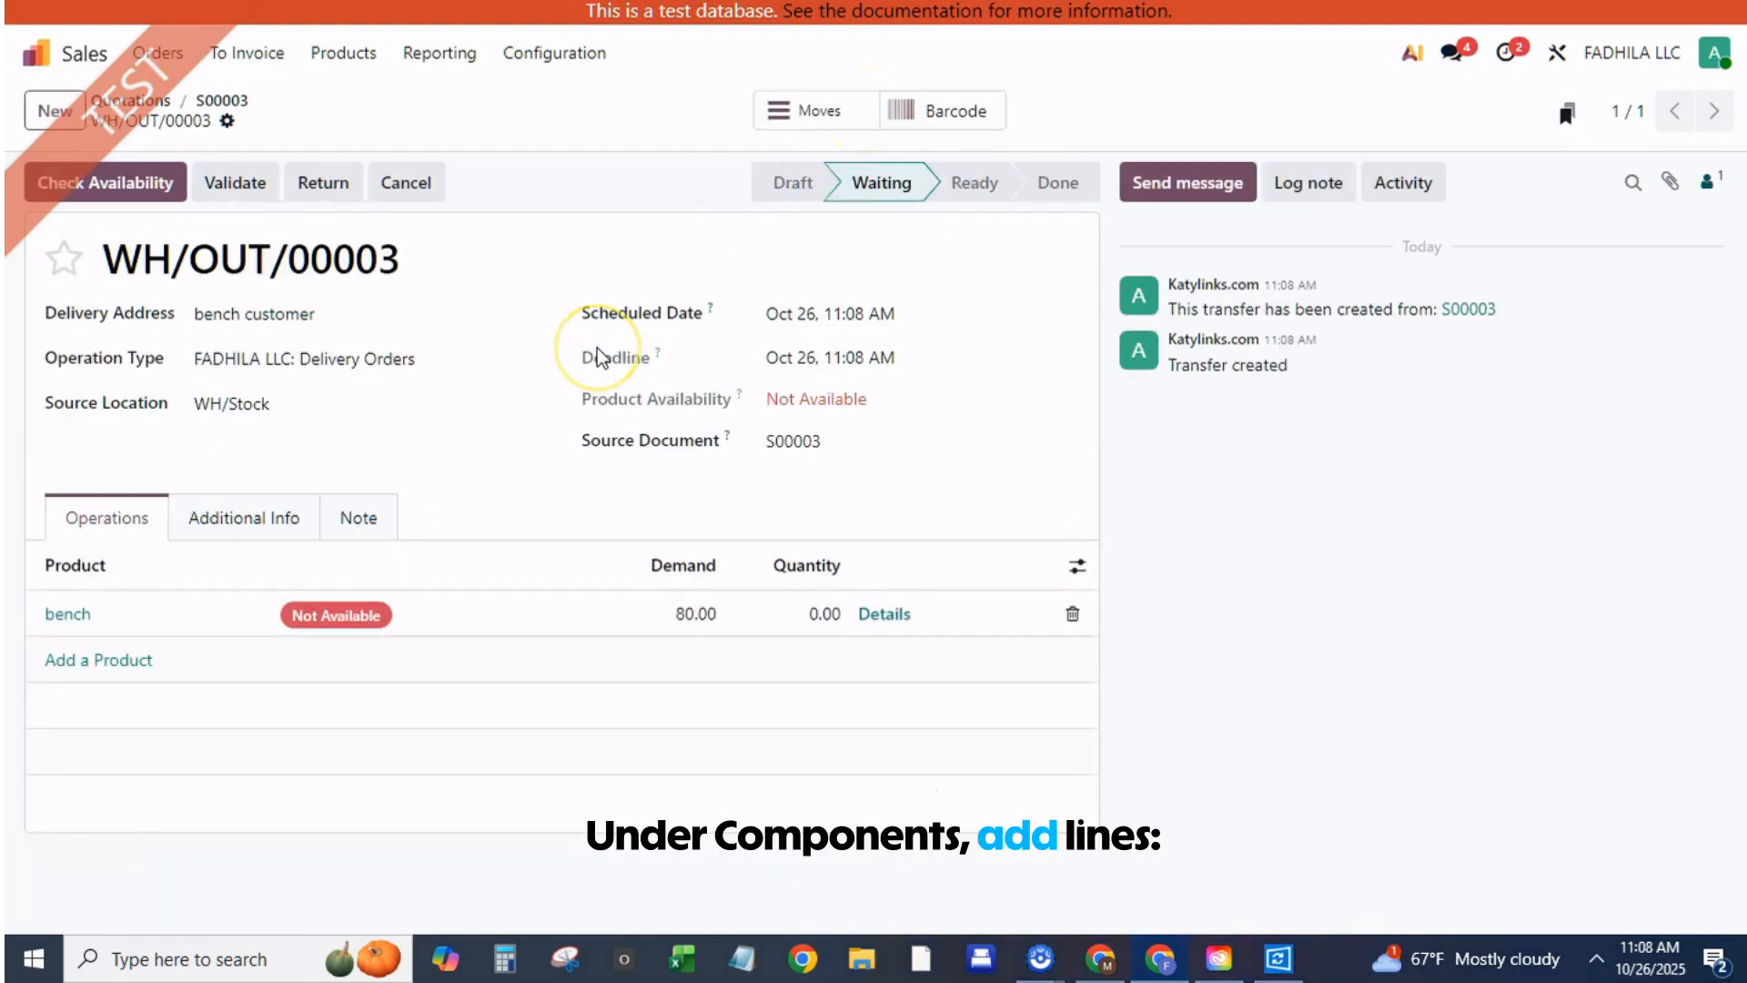
mouse_move(401, 432)
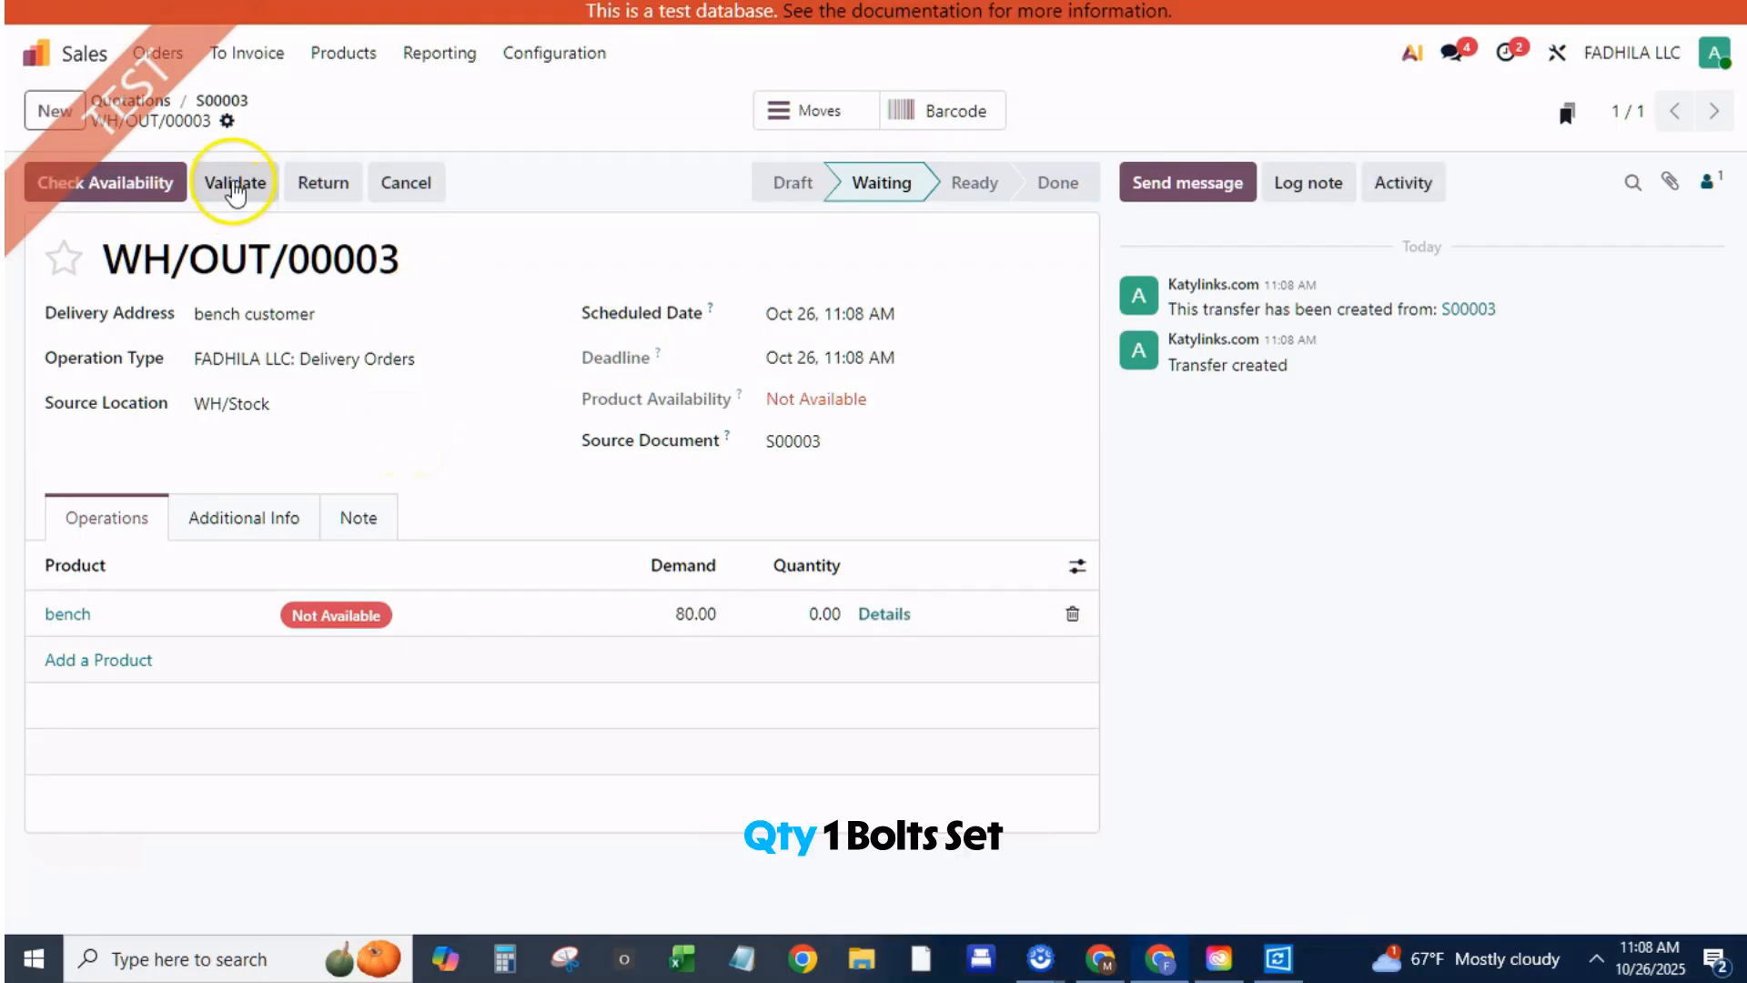
left_click(234, 182)
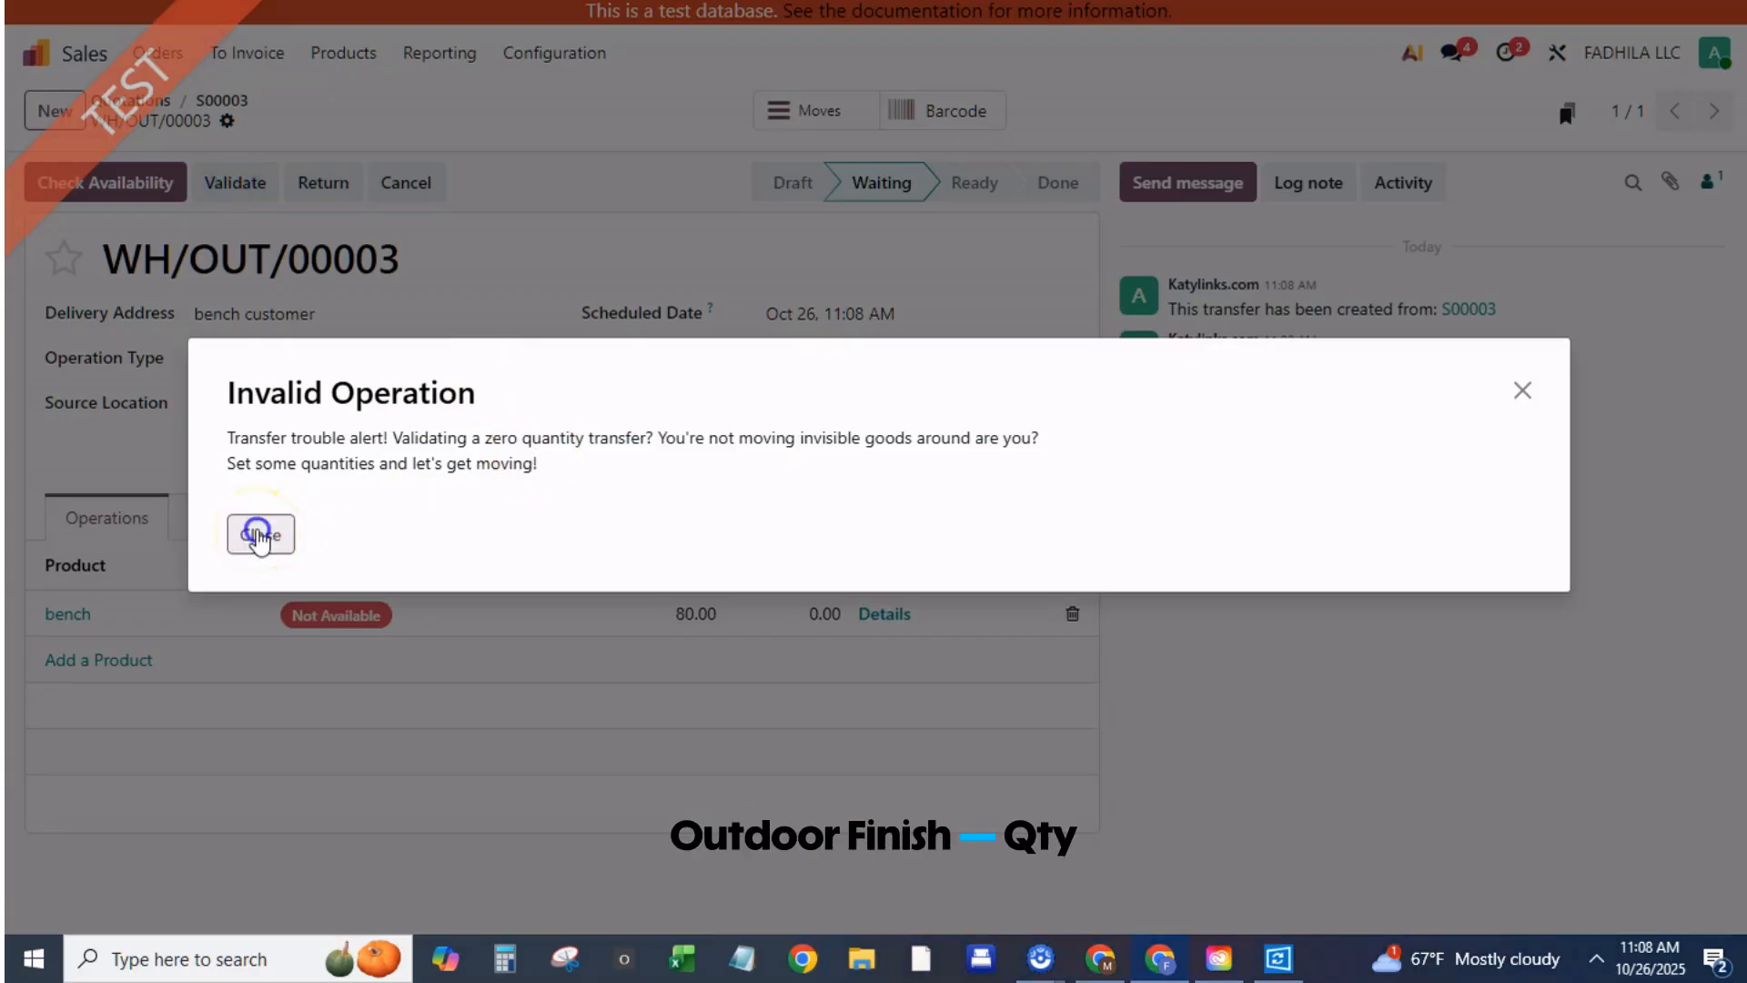
Dismiss the zero-quantity warning and replenish 60 benches via the Manufacture route
left_click(259, 534)
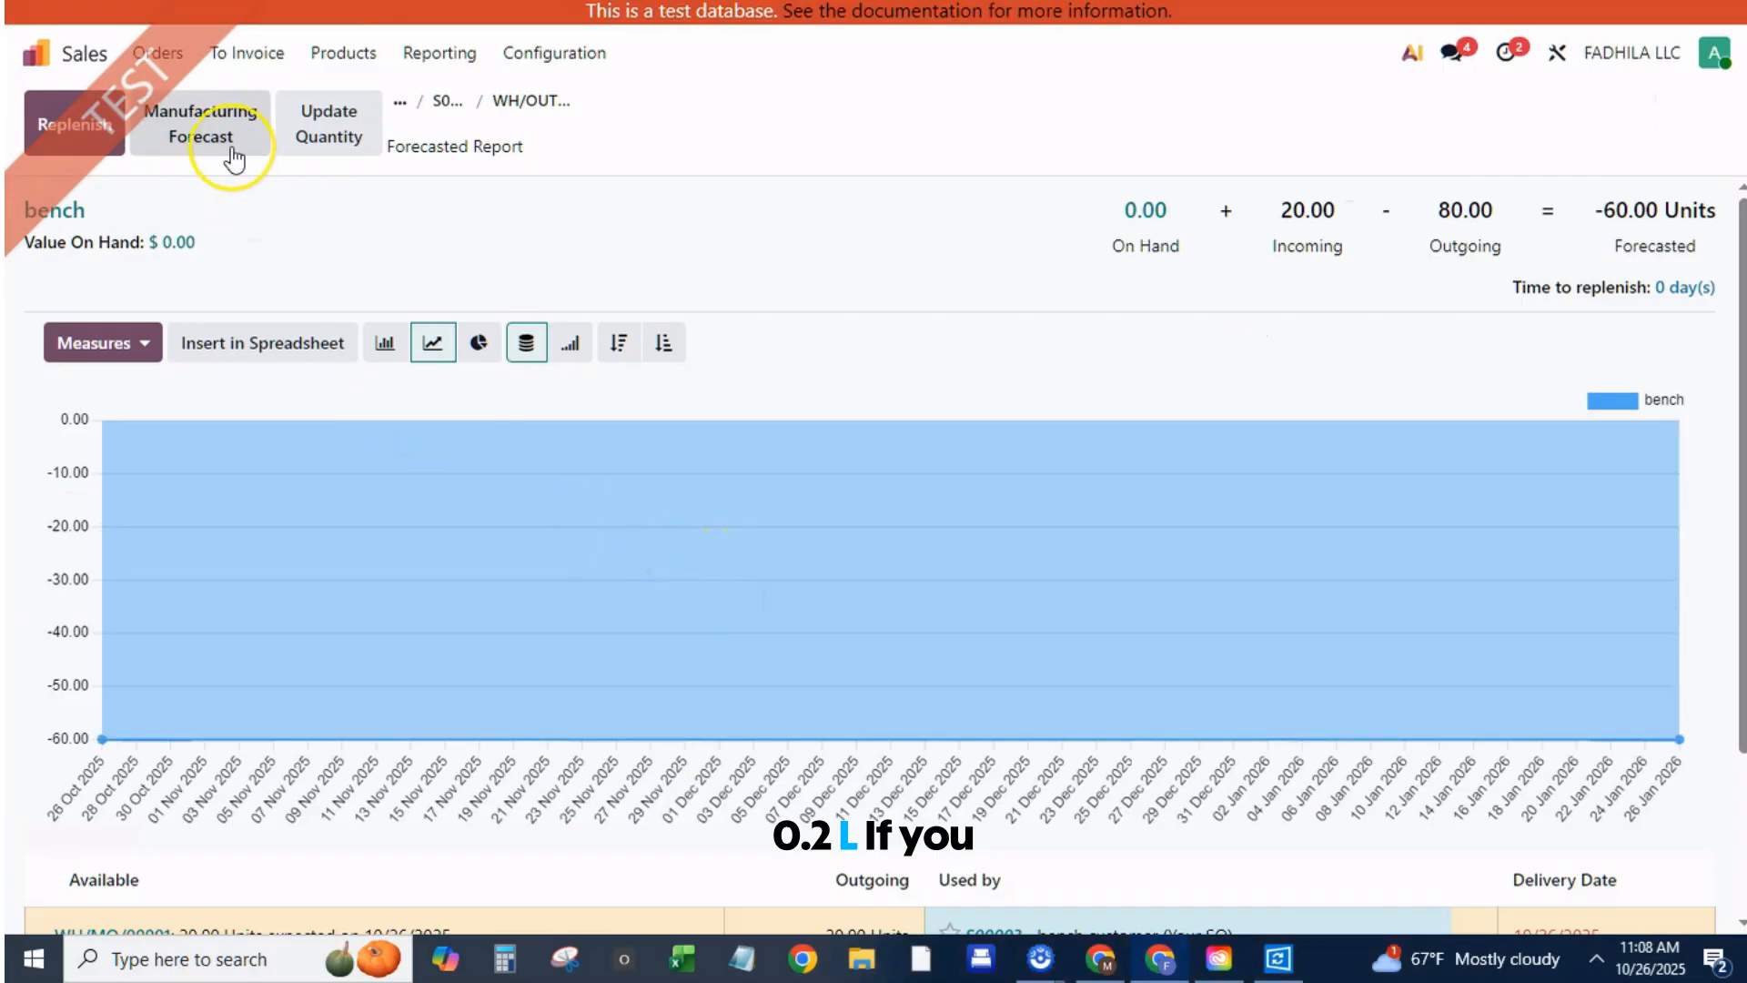
left_click(73, 124)
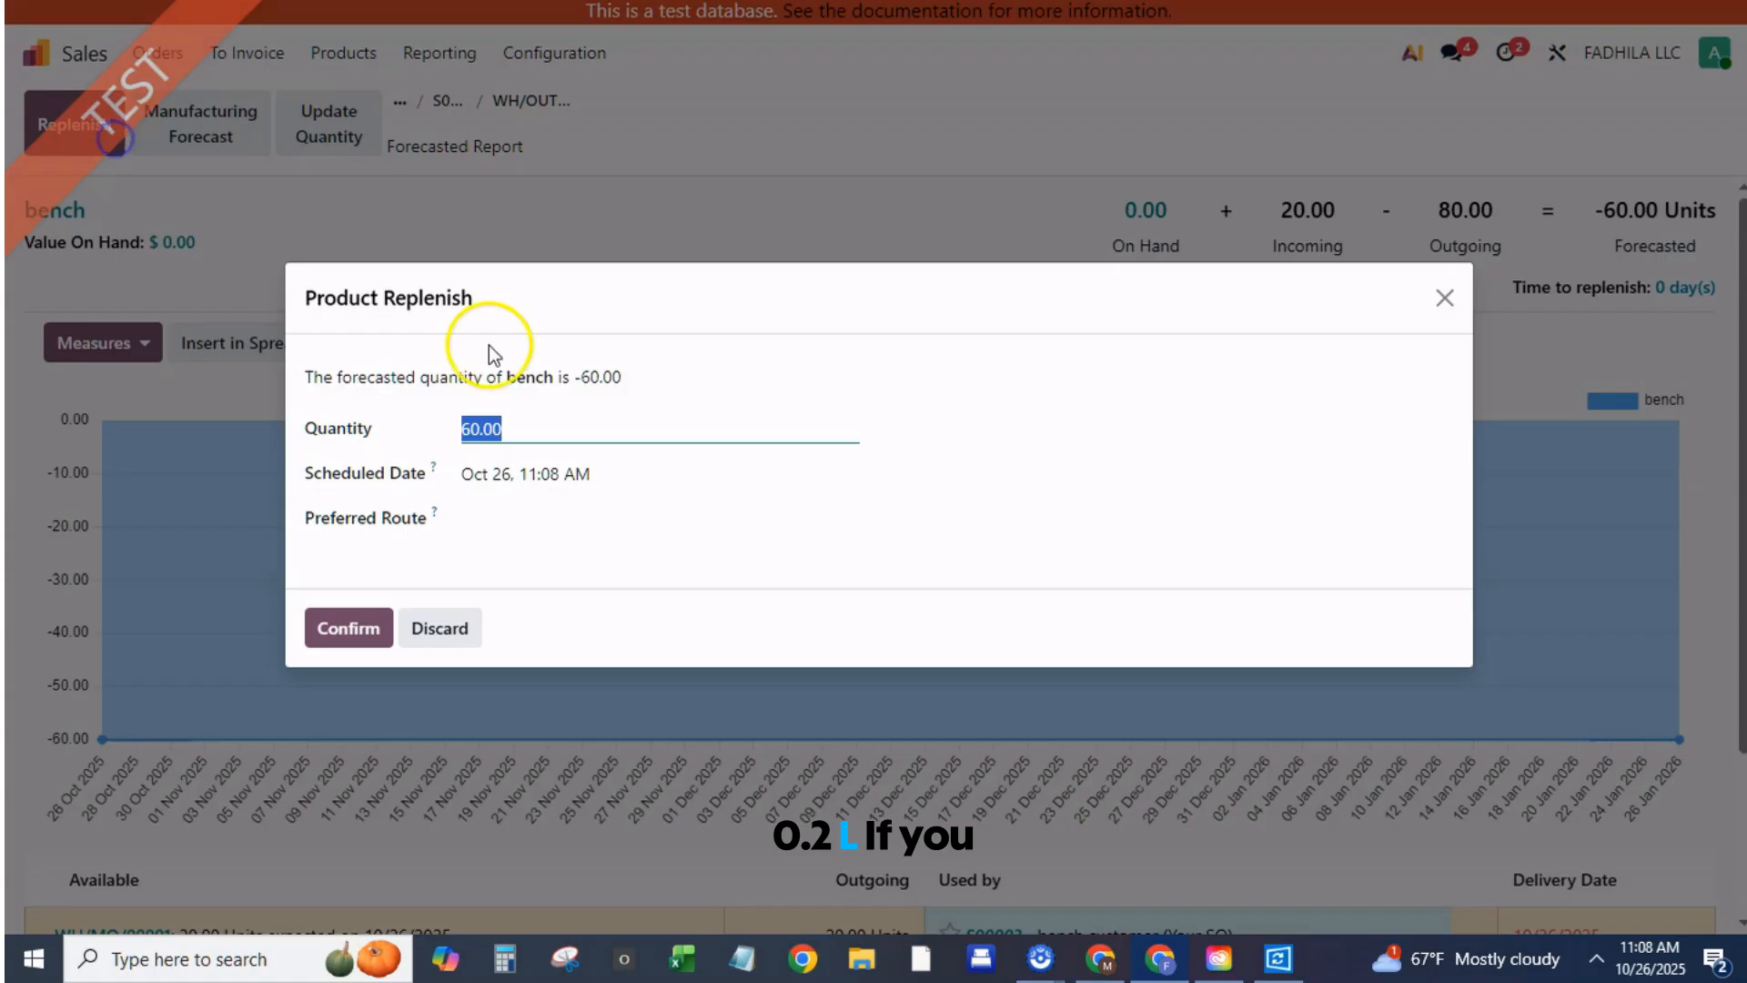
left_click(657, 520)
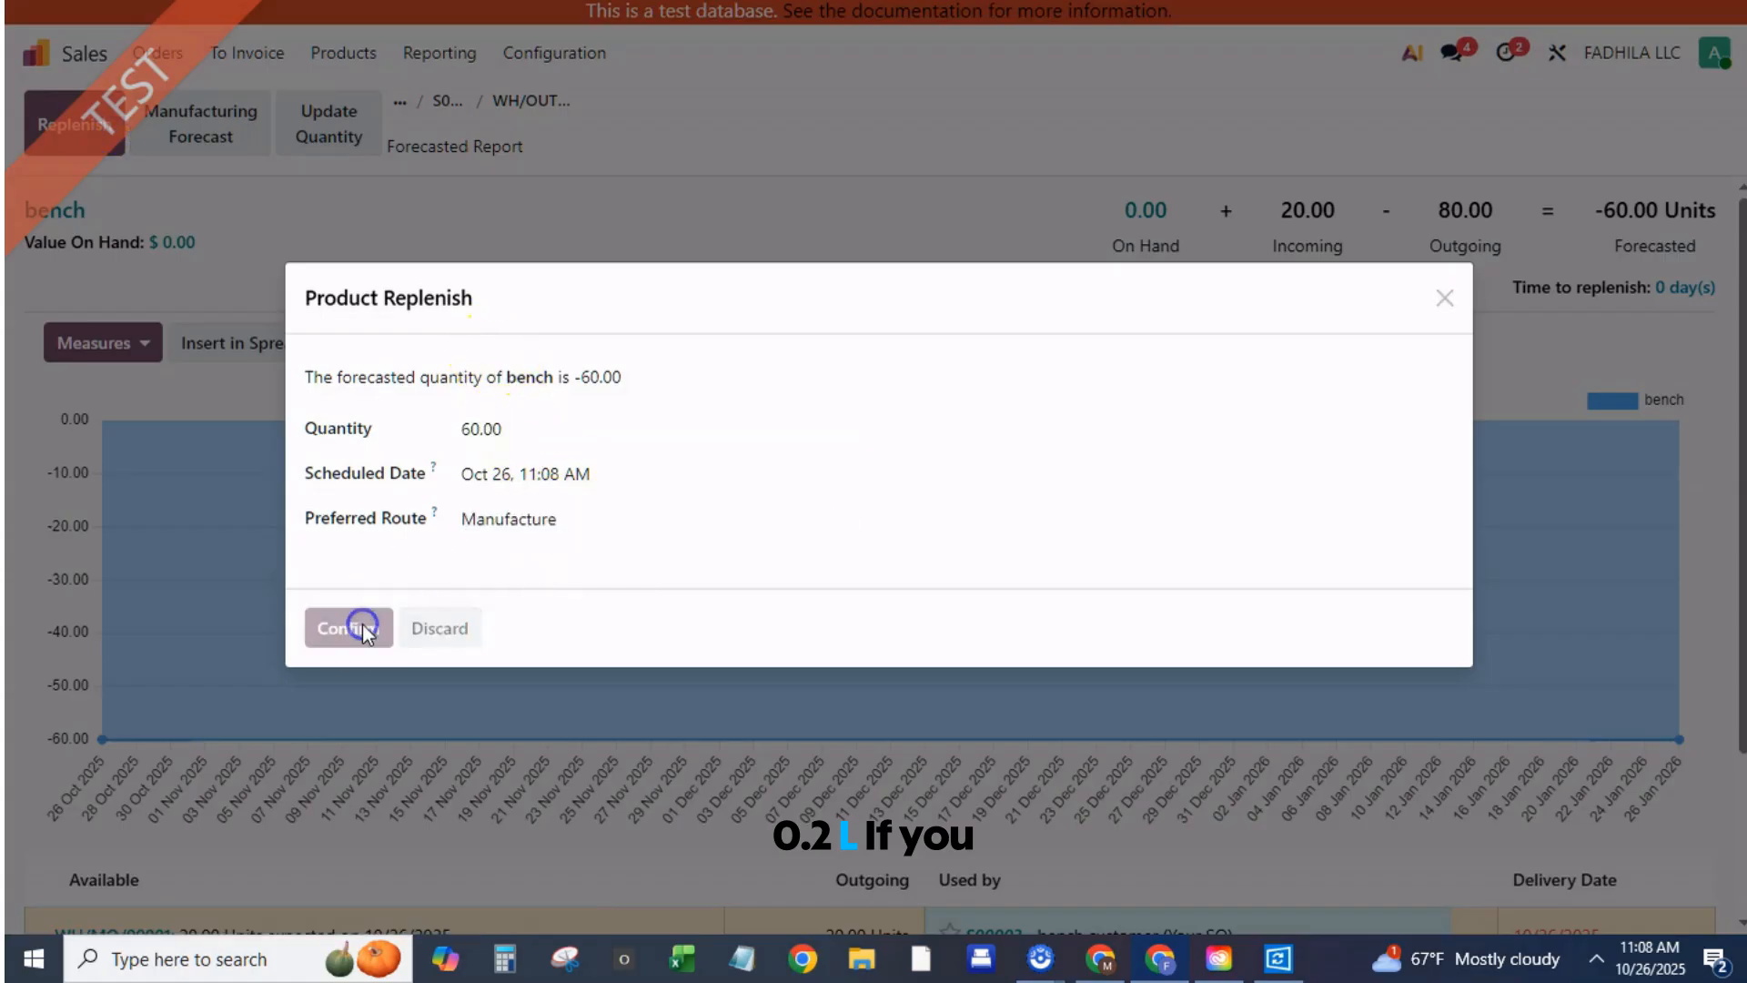
left_click(348, 627)
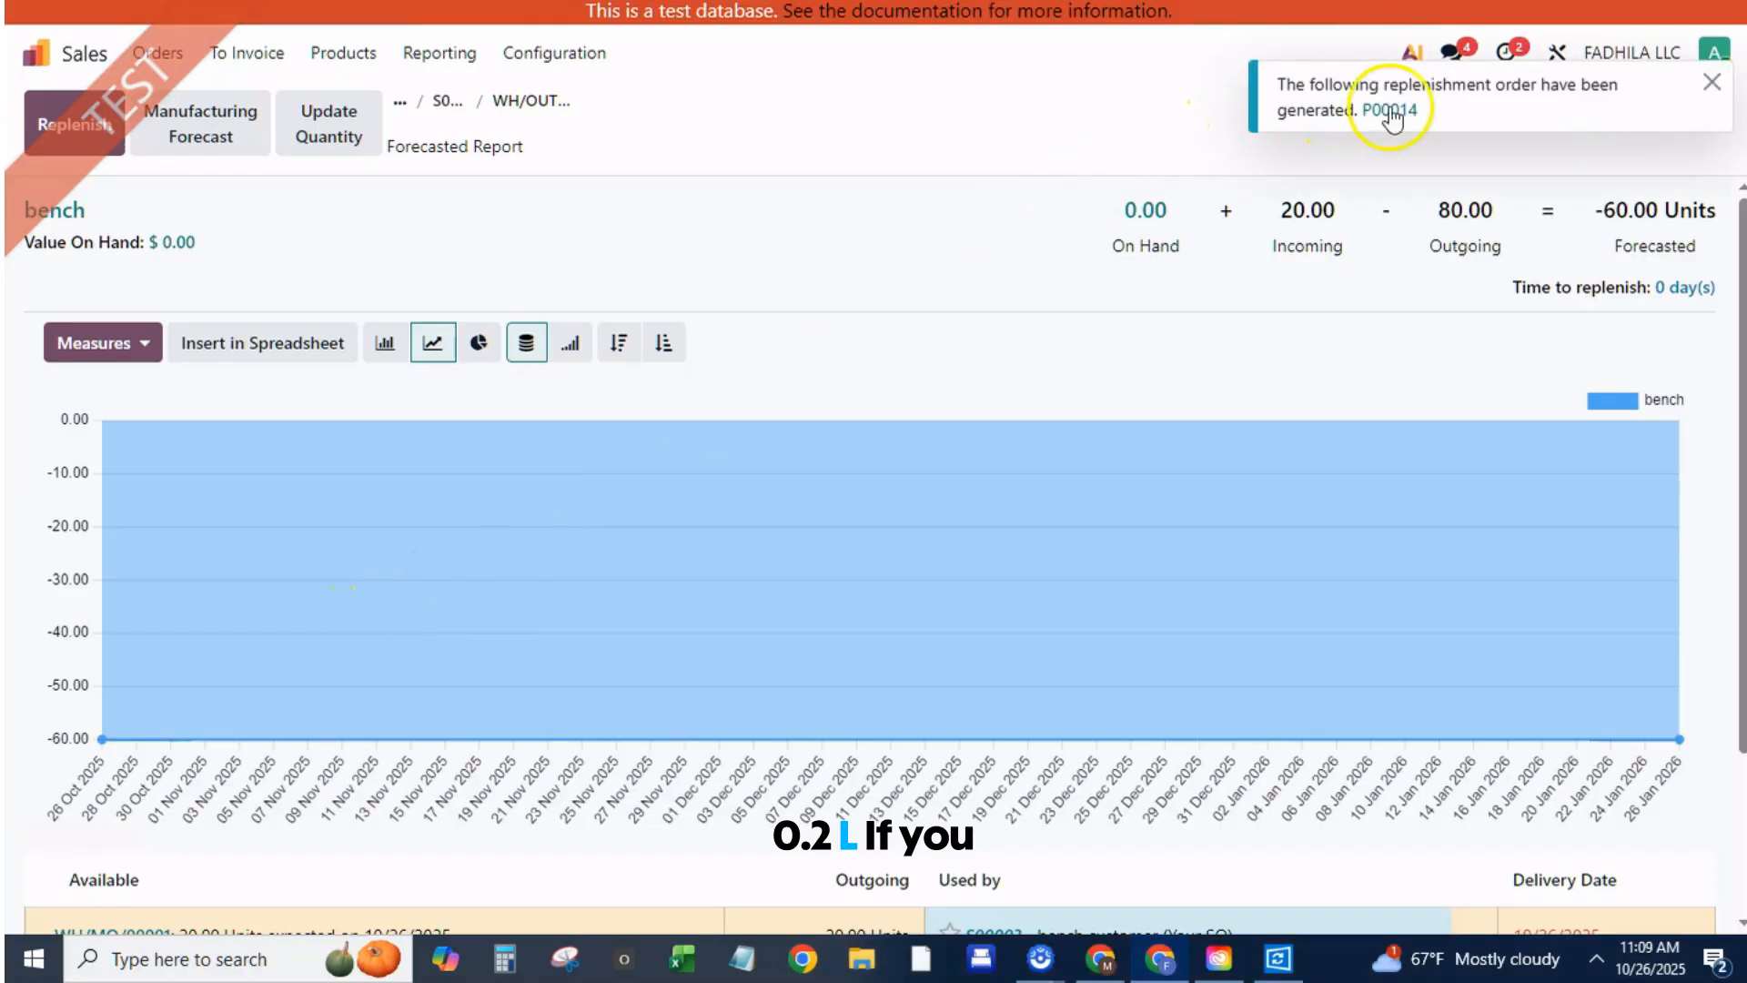
mouse_move(195, 178)
type("/ P")
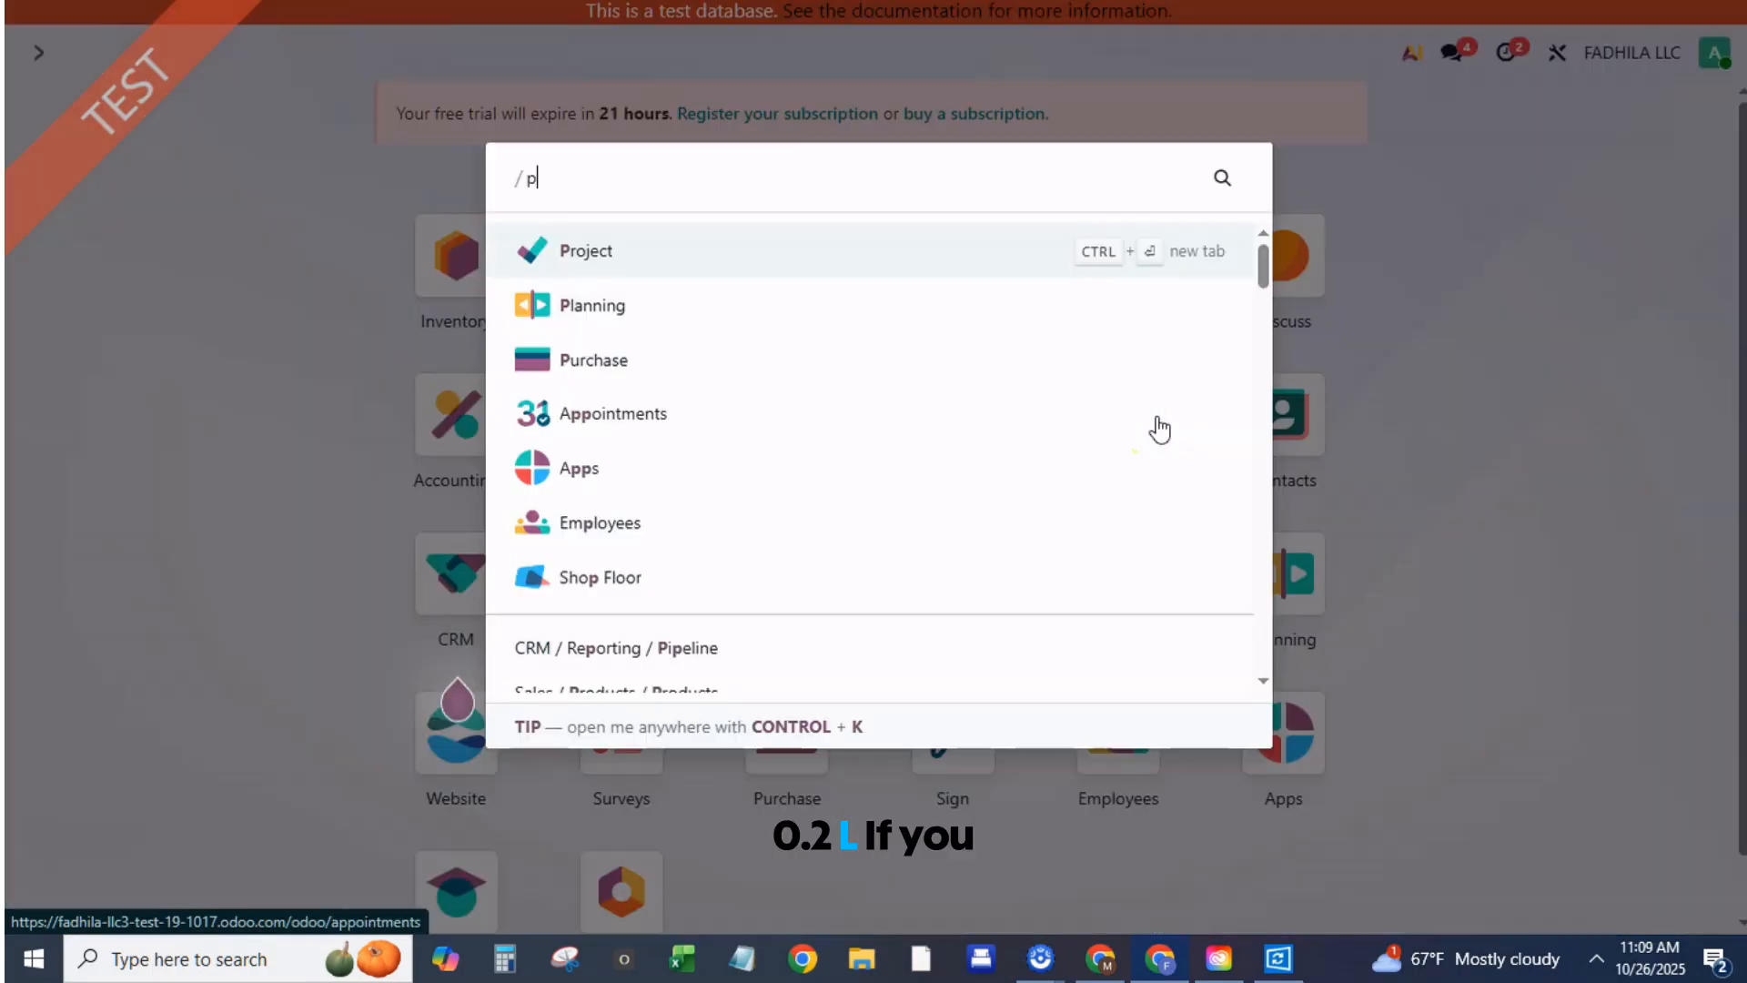
Open the generated purchase order P00014 from the Purchase app
type("ur")
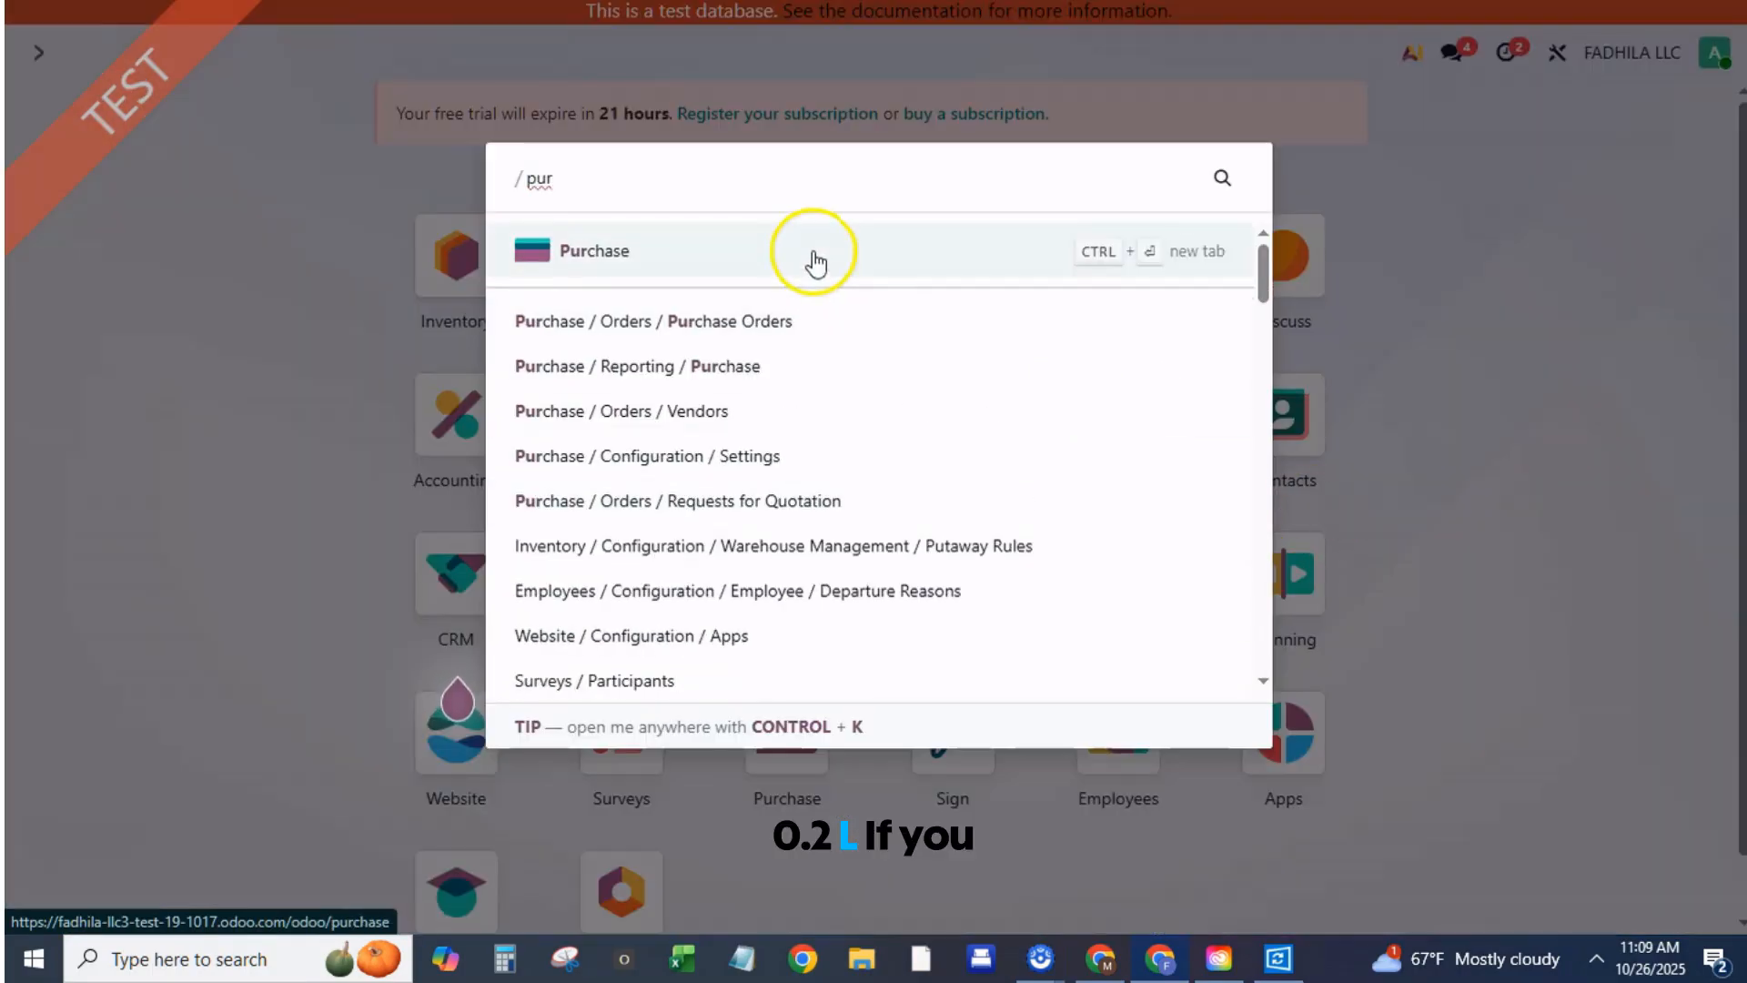
left_click(592, 249)
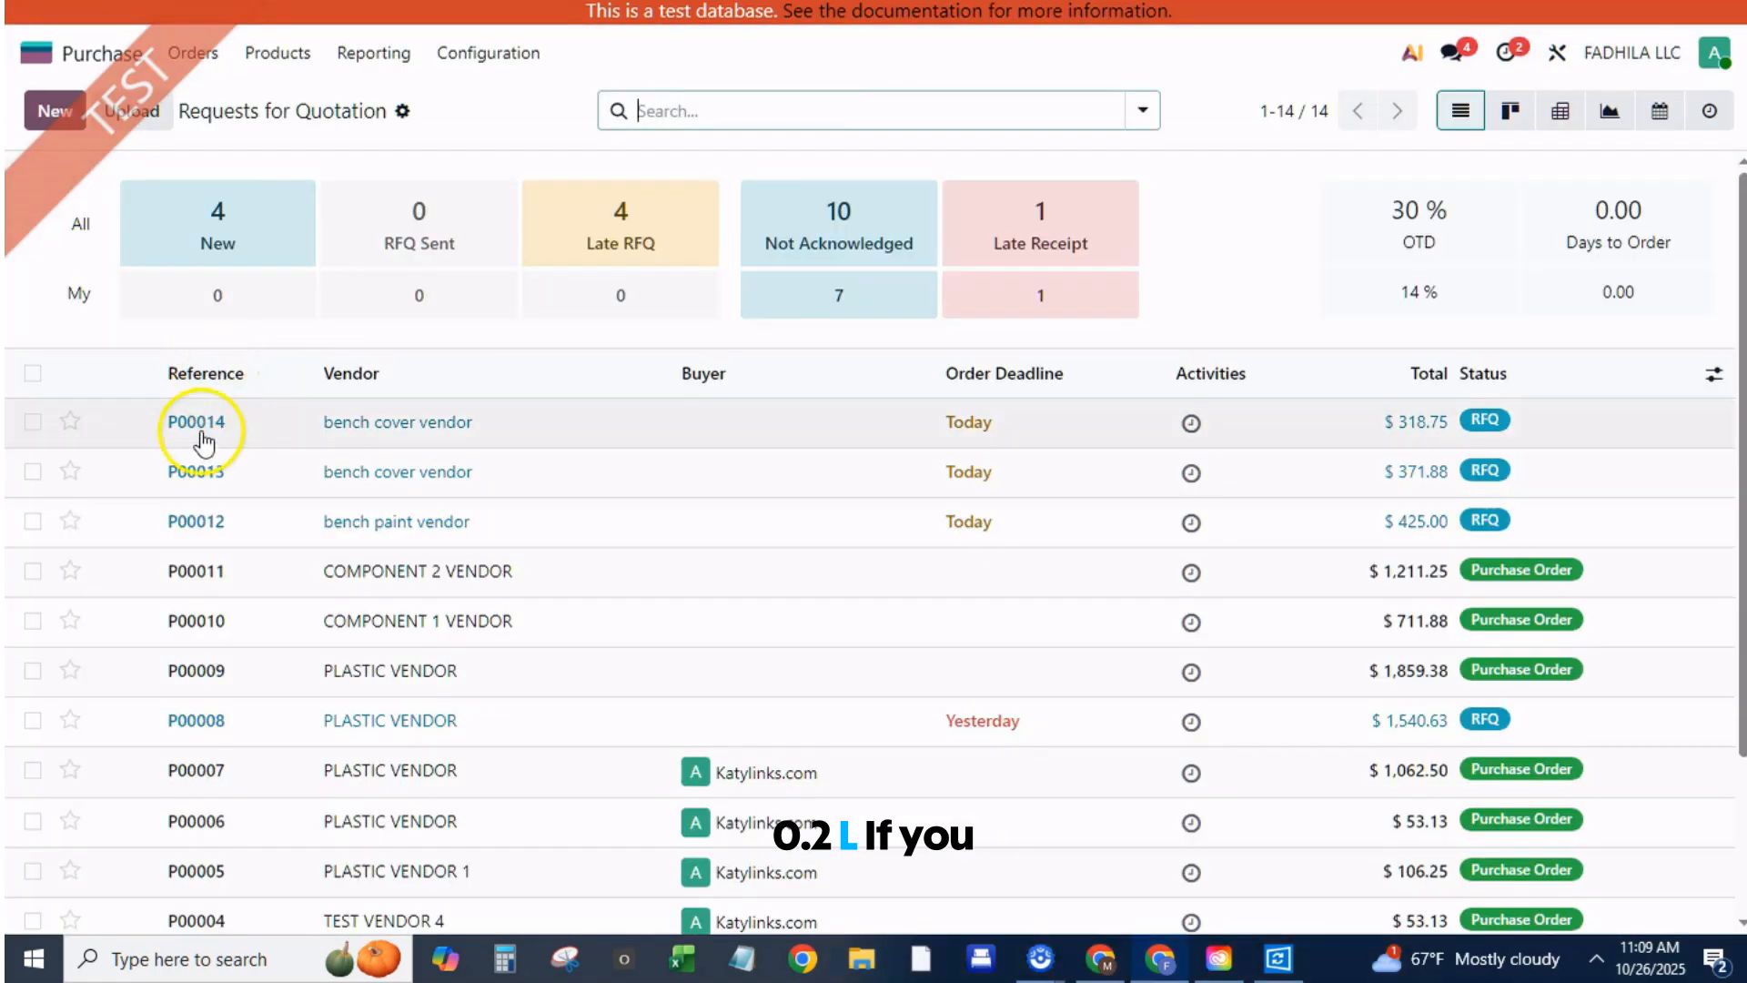
left_click(196, 422)
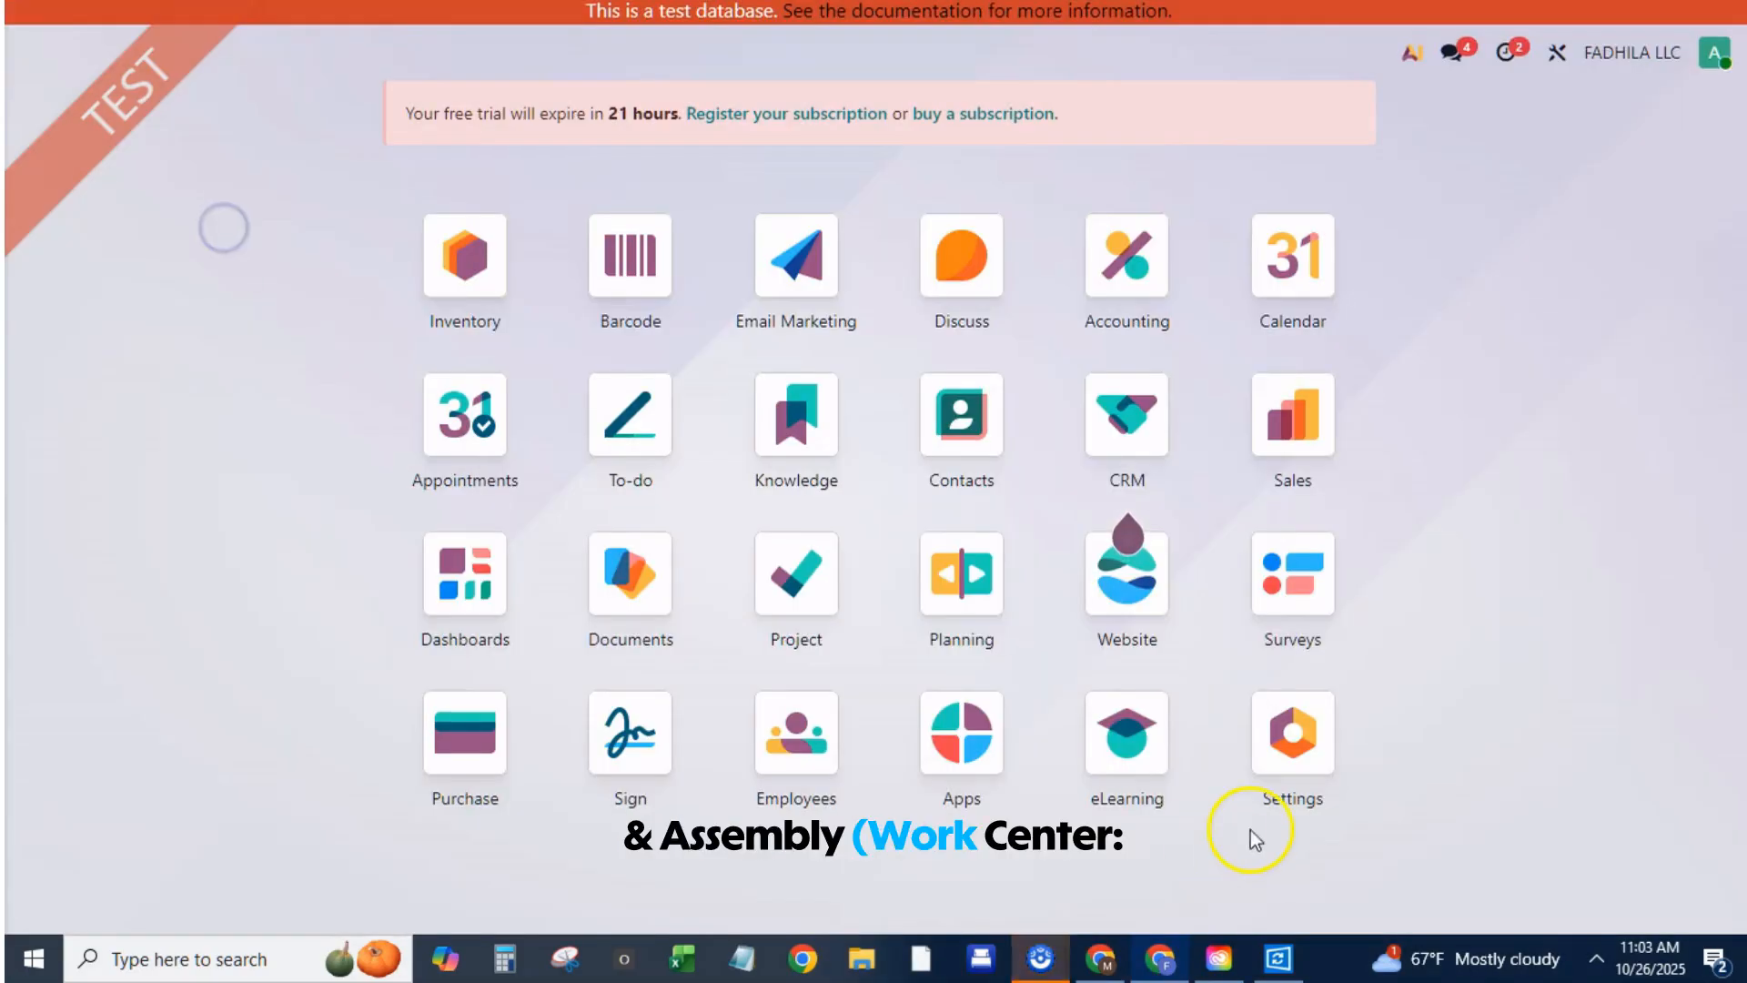
Search the Apps list for 'manu' and install Manufacturing
left_click(959, 734)
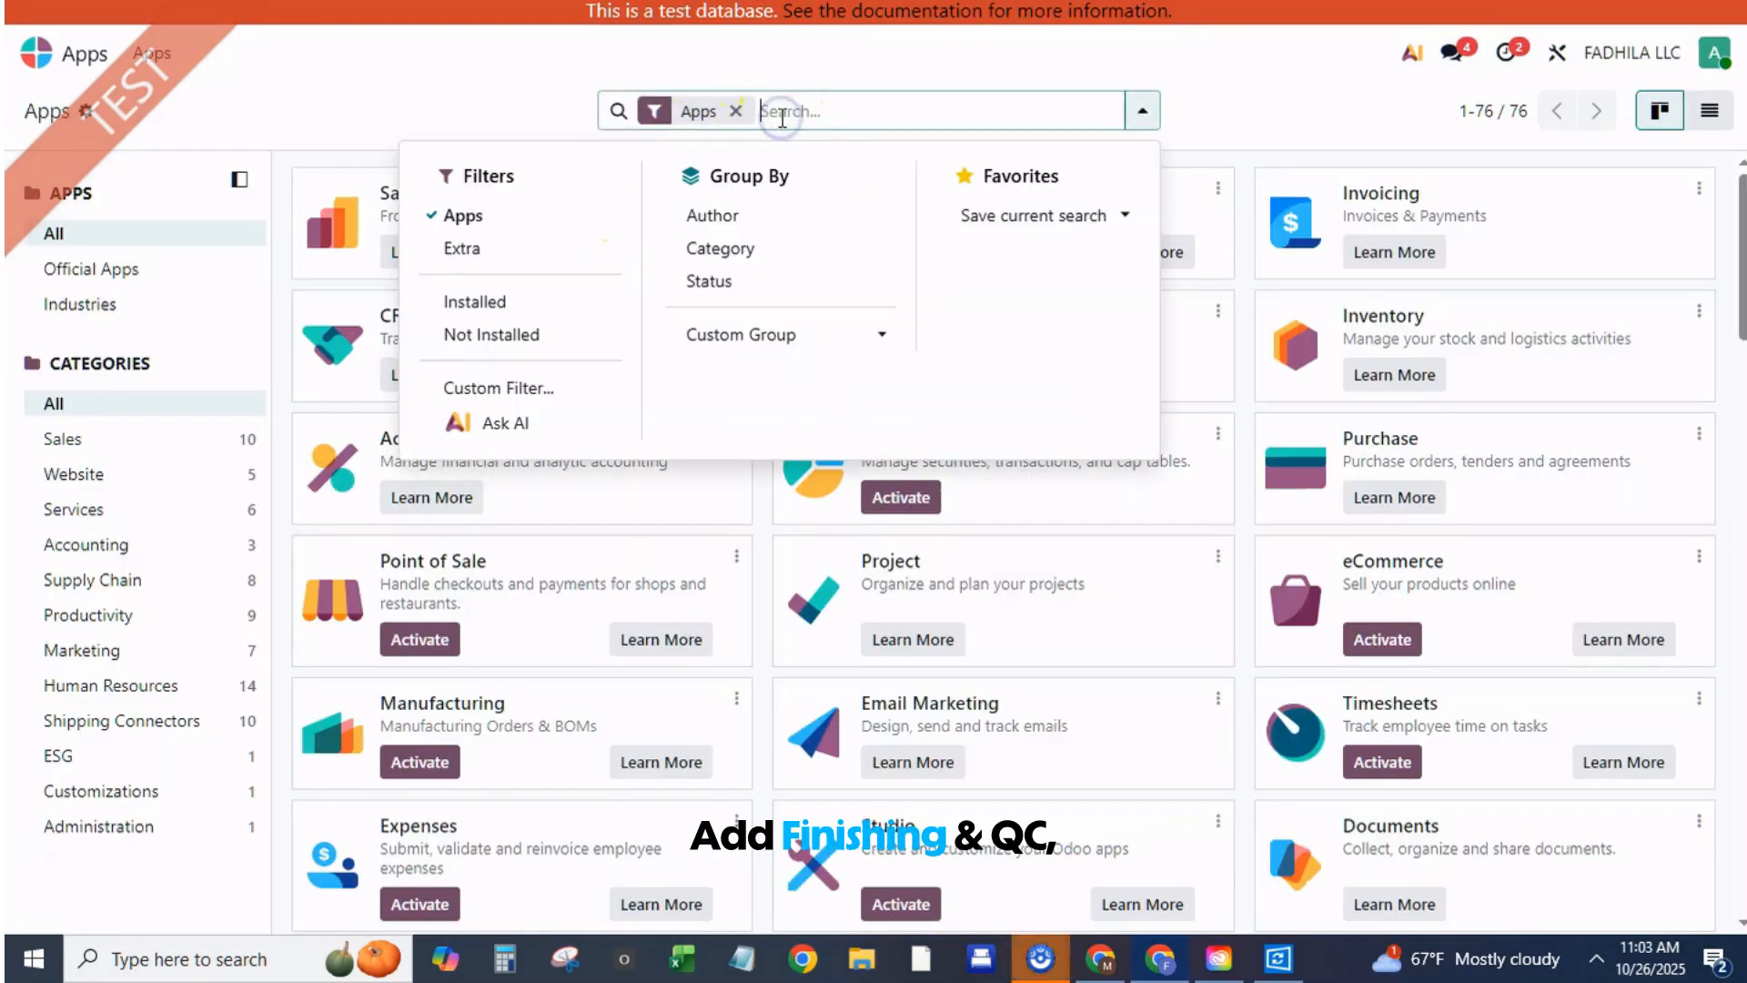
type("manu")
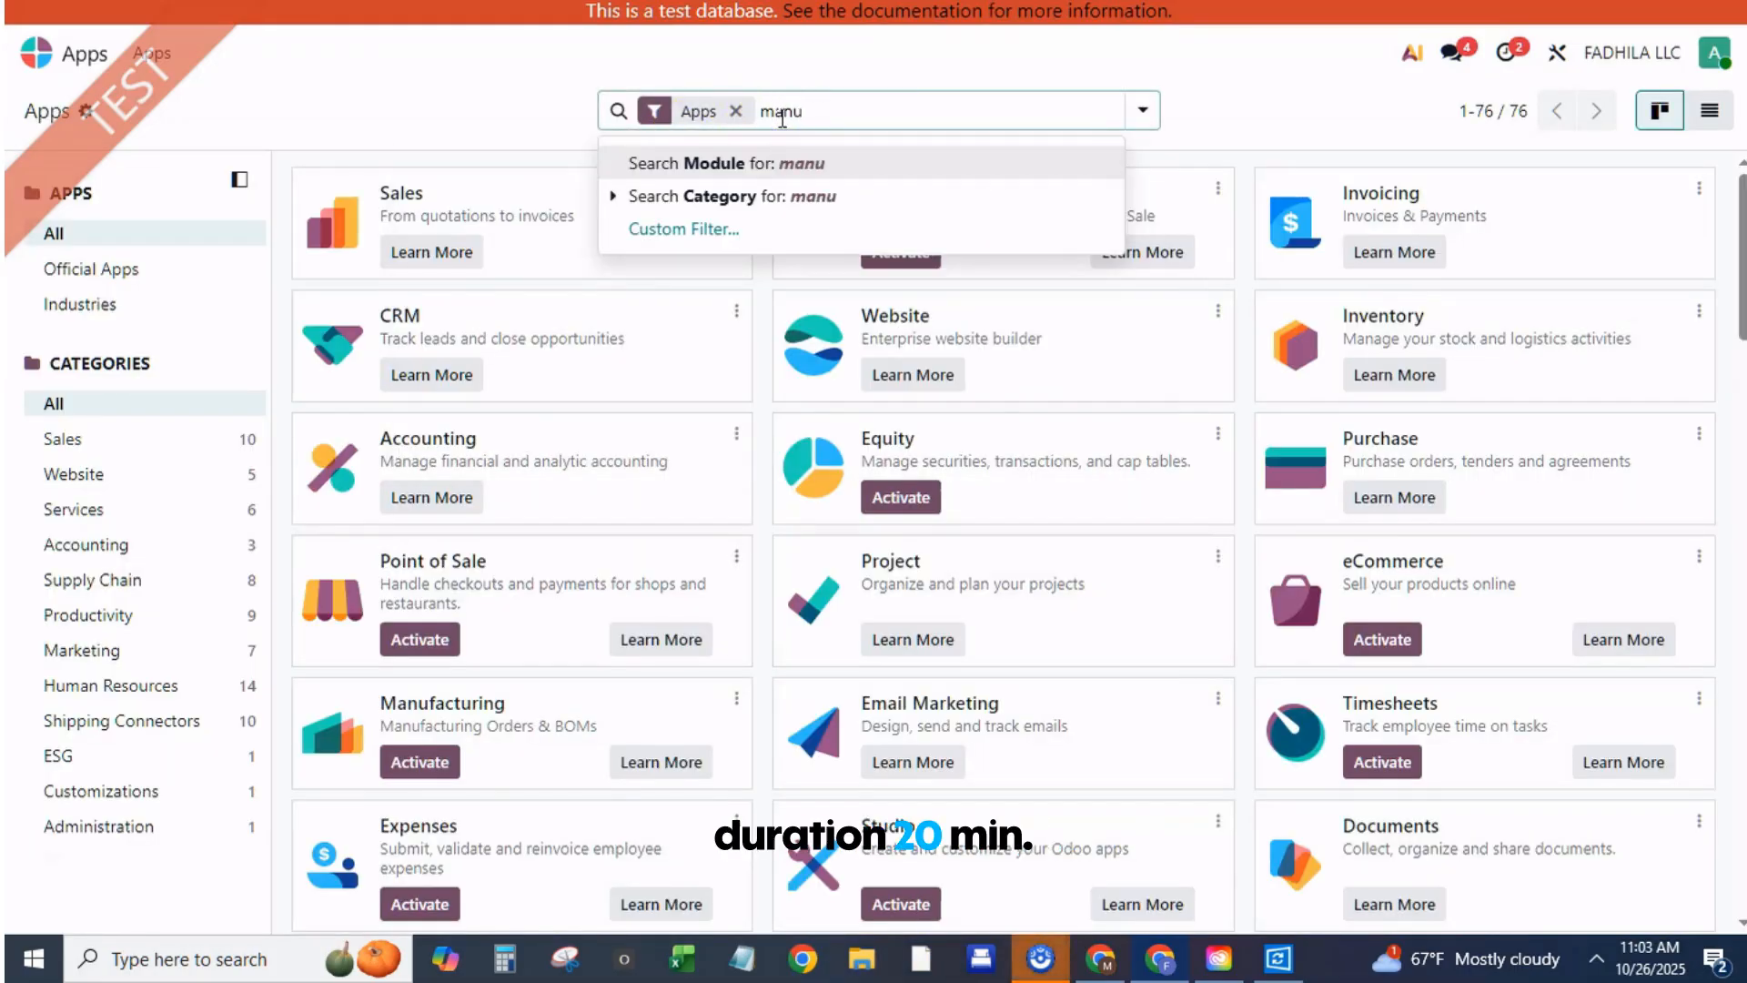
left_click(712, 163)
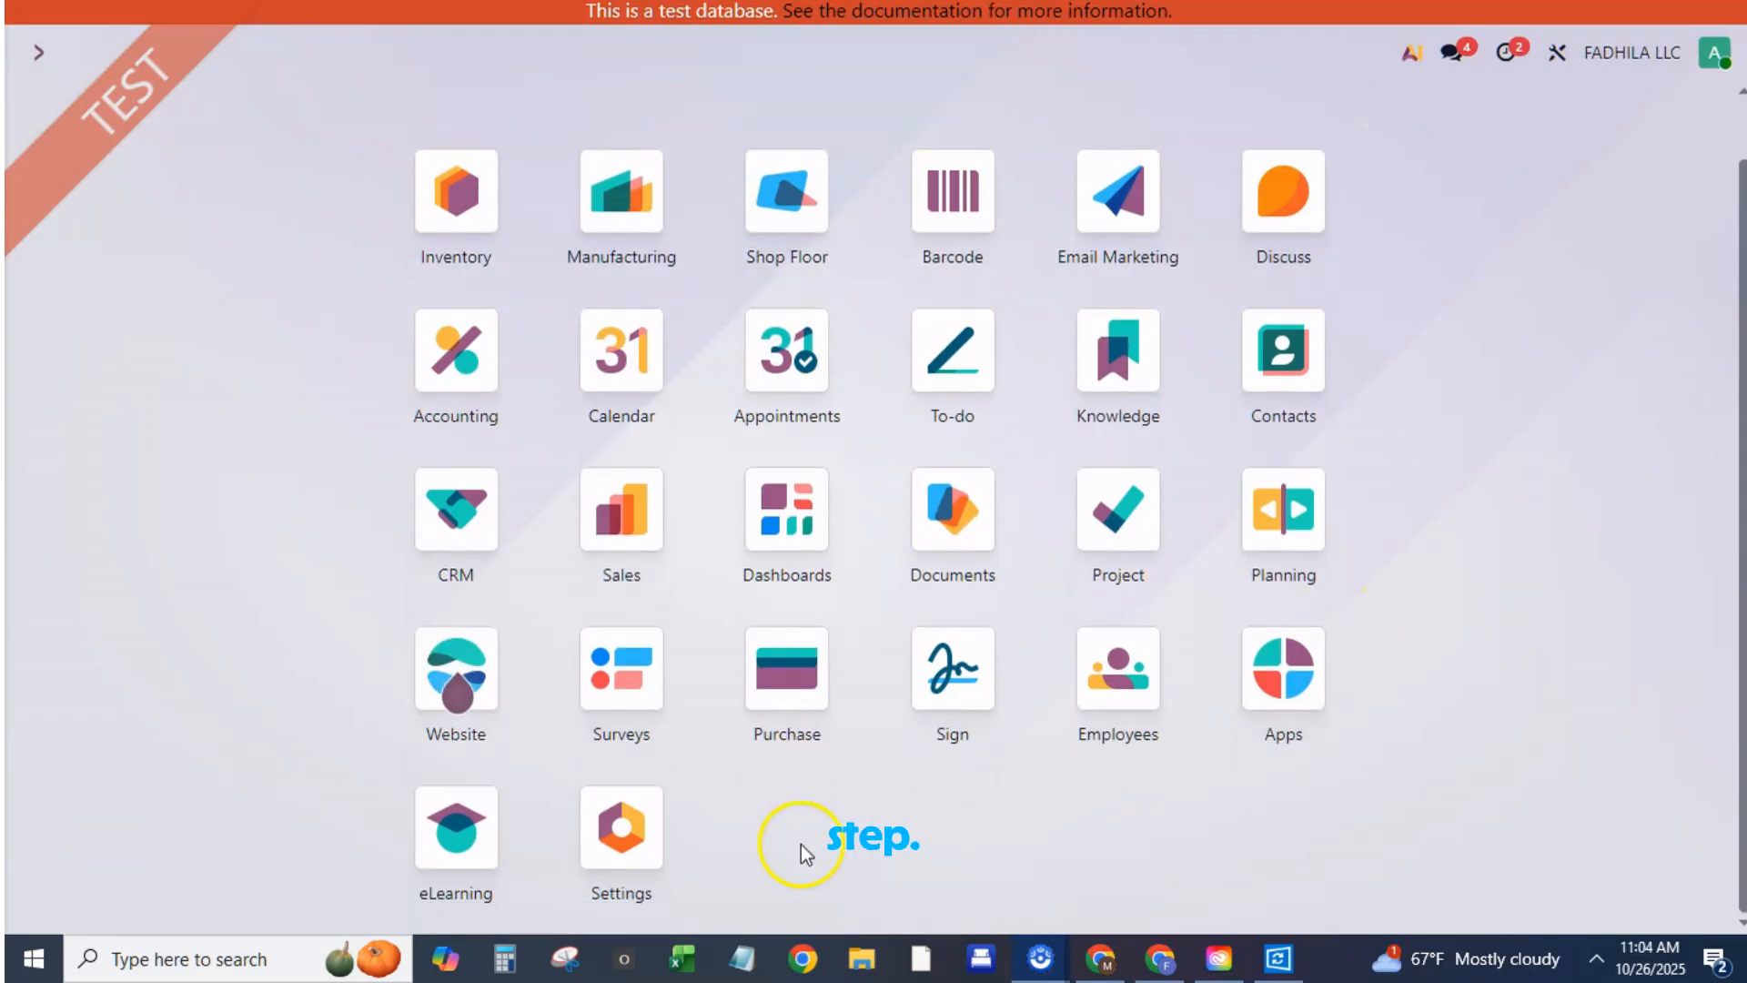
Review the Manufacturing settings, then return to the apps home screen
left_click(620, 833)
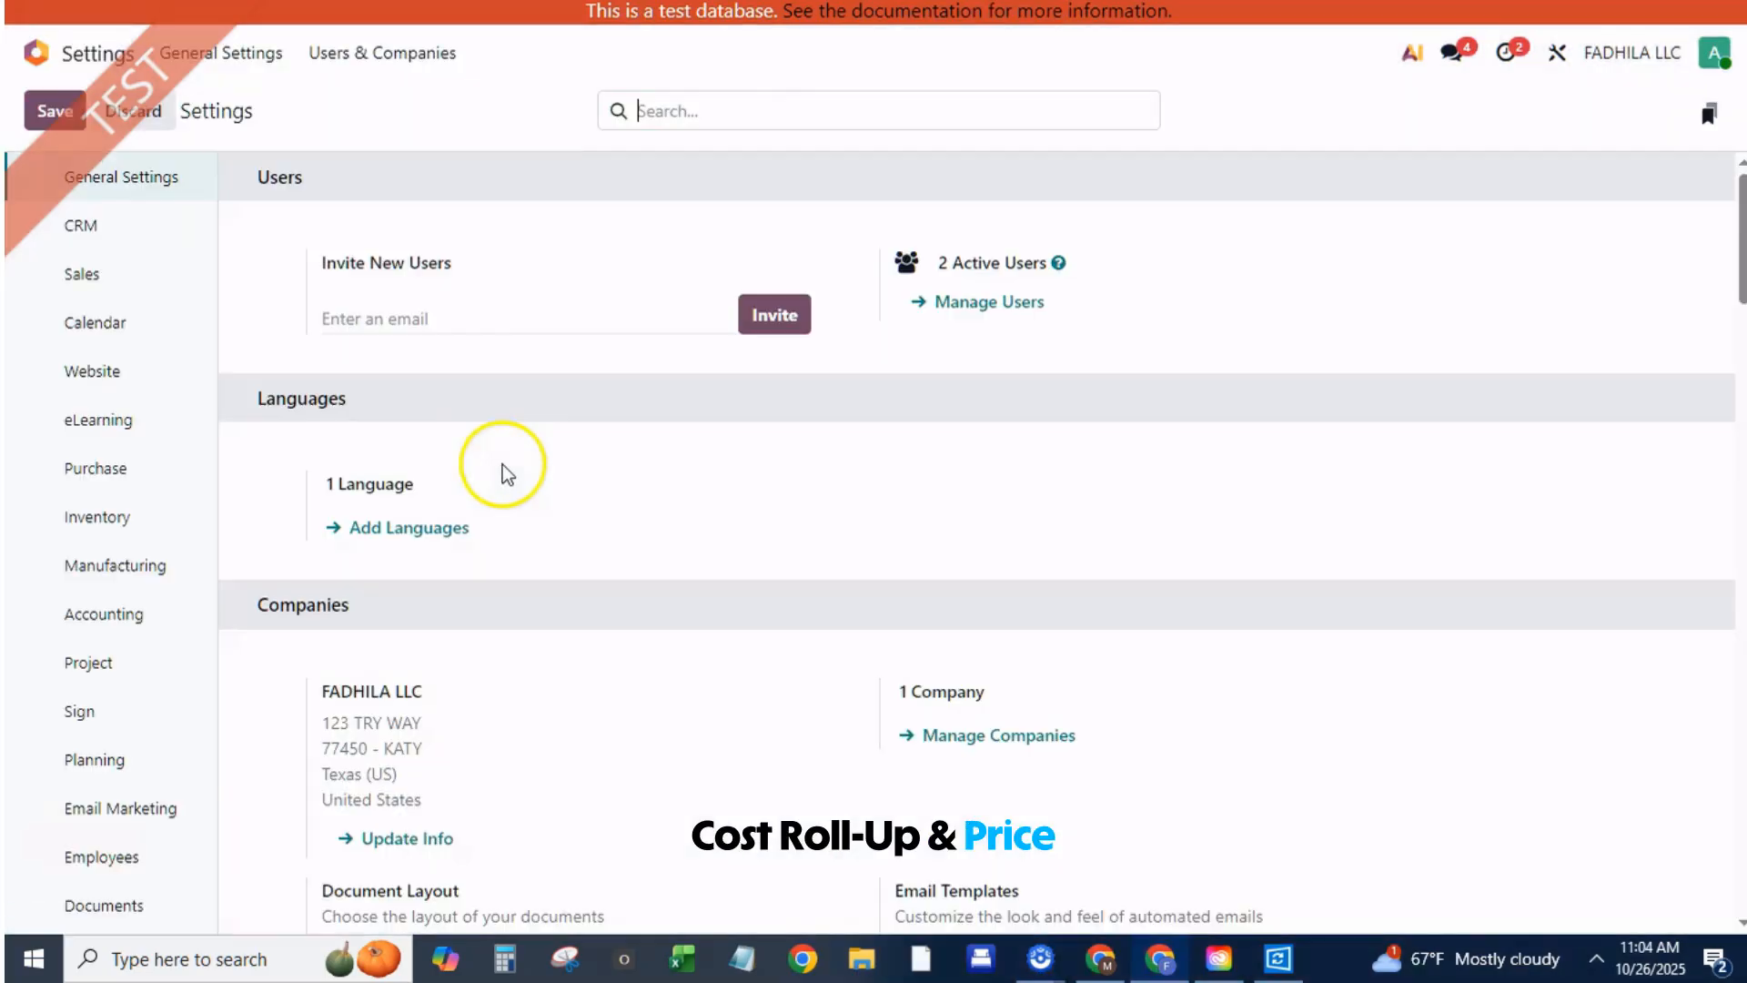
left_click(114, 566)
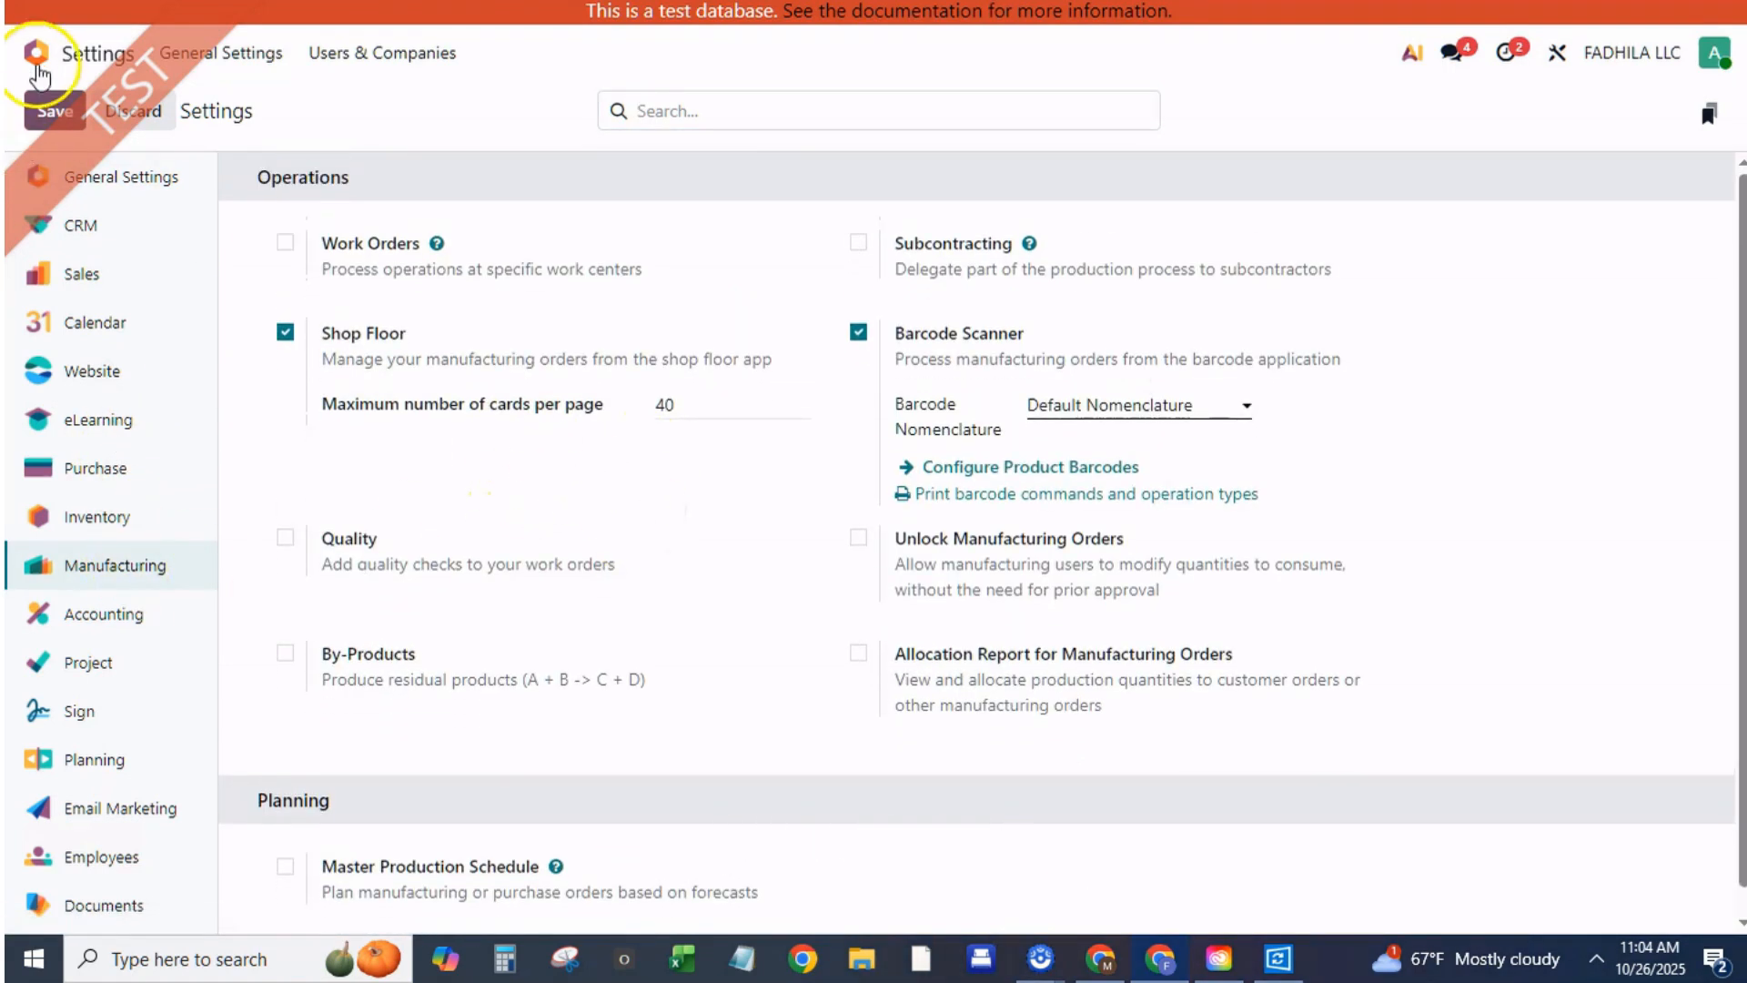
left_click(35, 53)
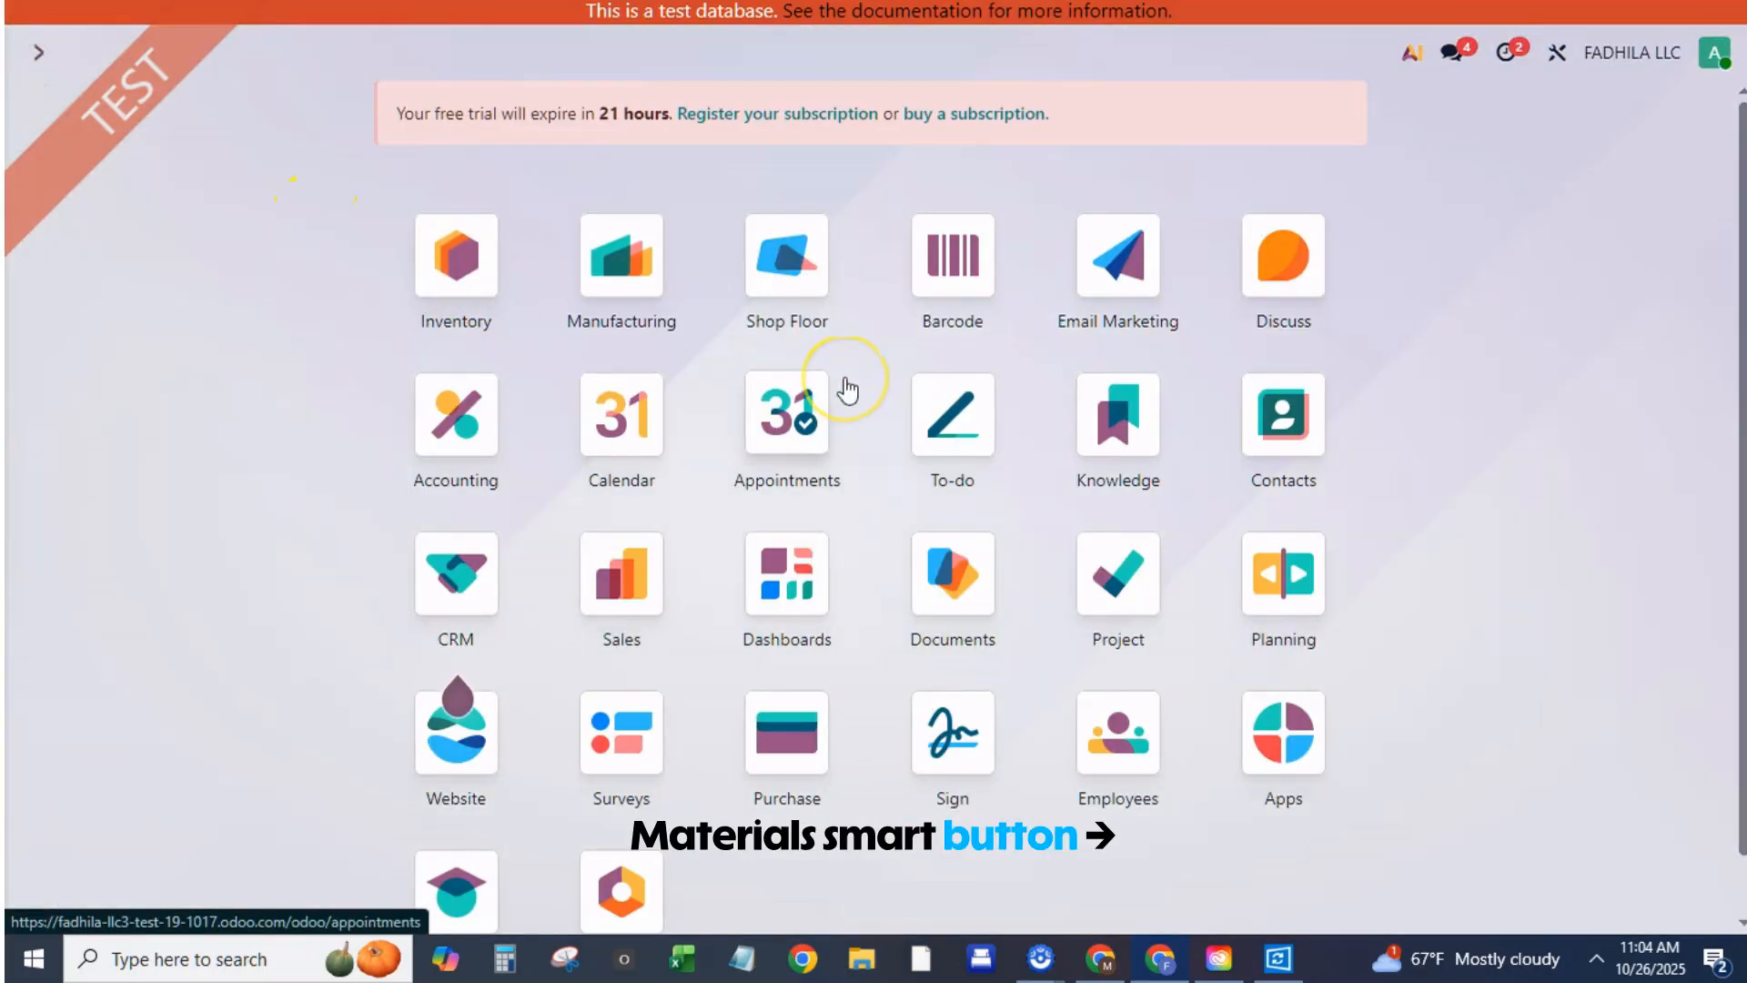
Create and save a new product named 'bench' from Inventory's product list
type("/in")
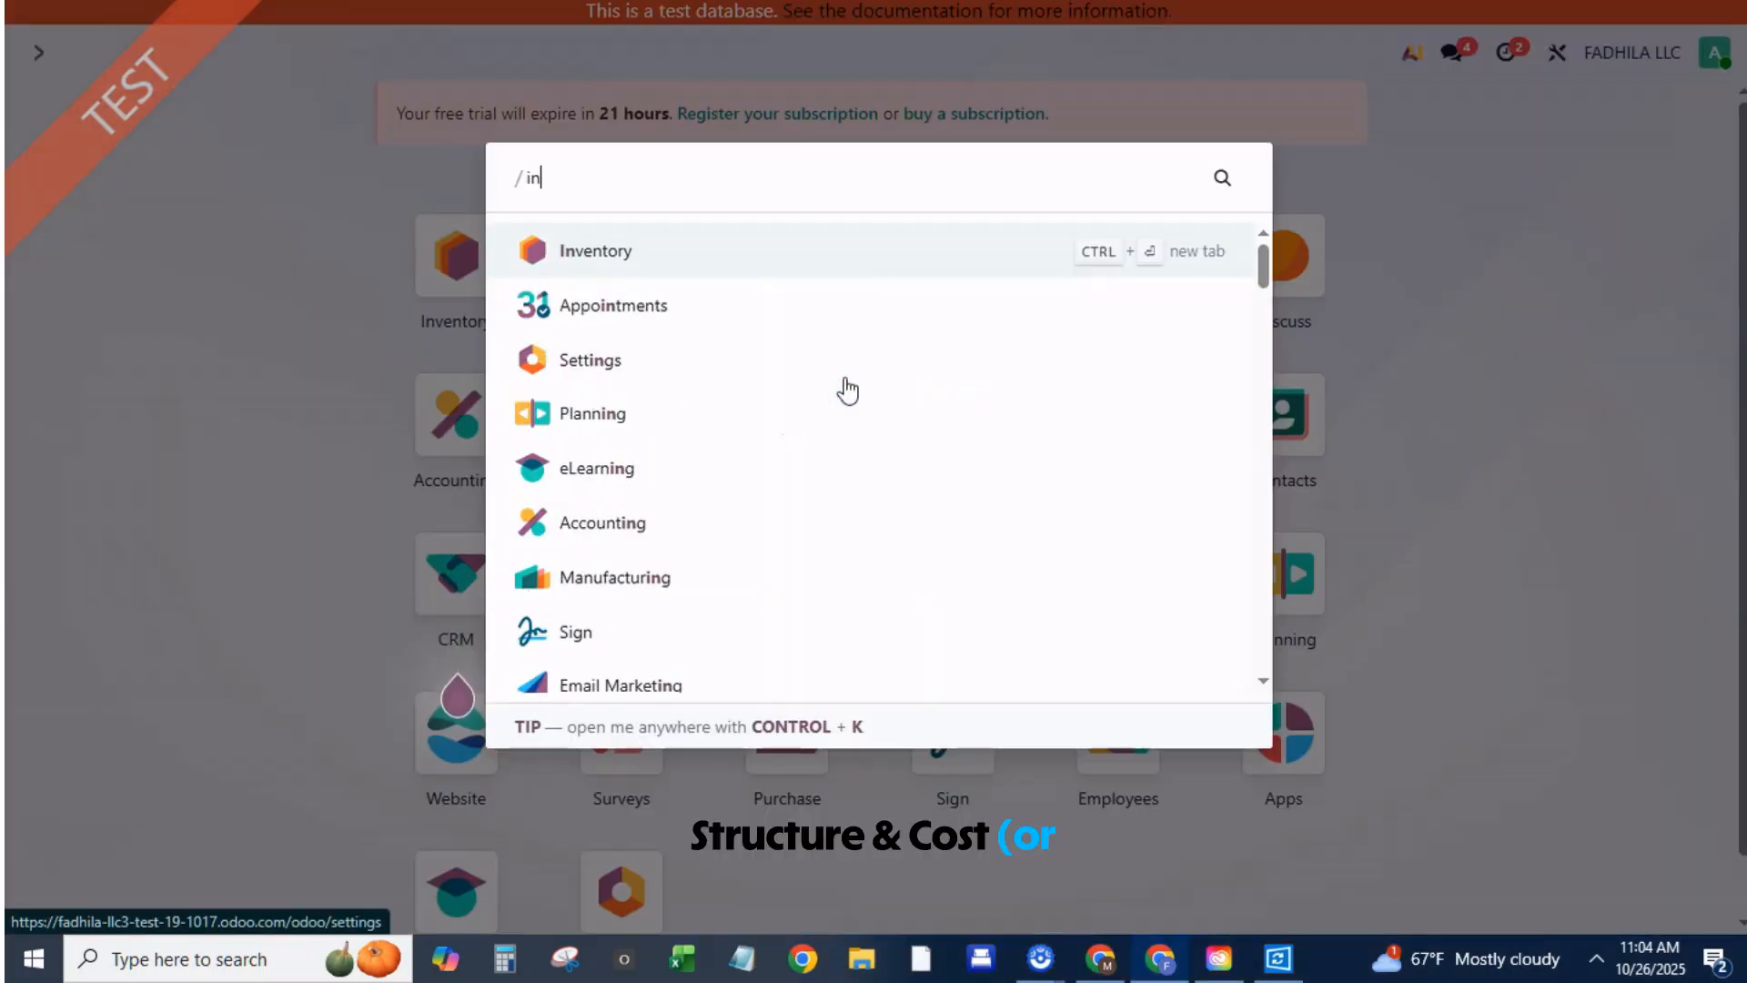
left_click(596, 252)
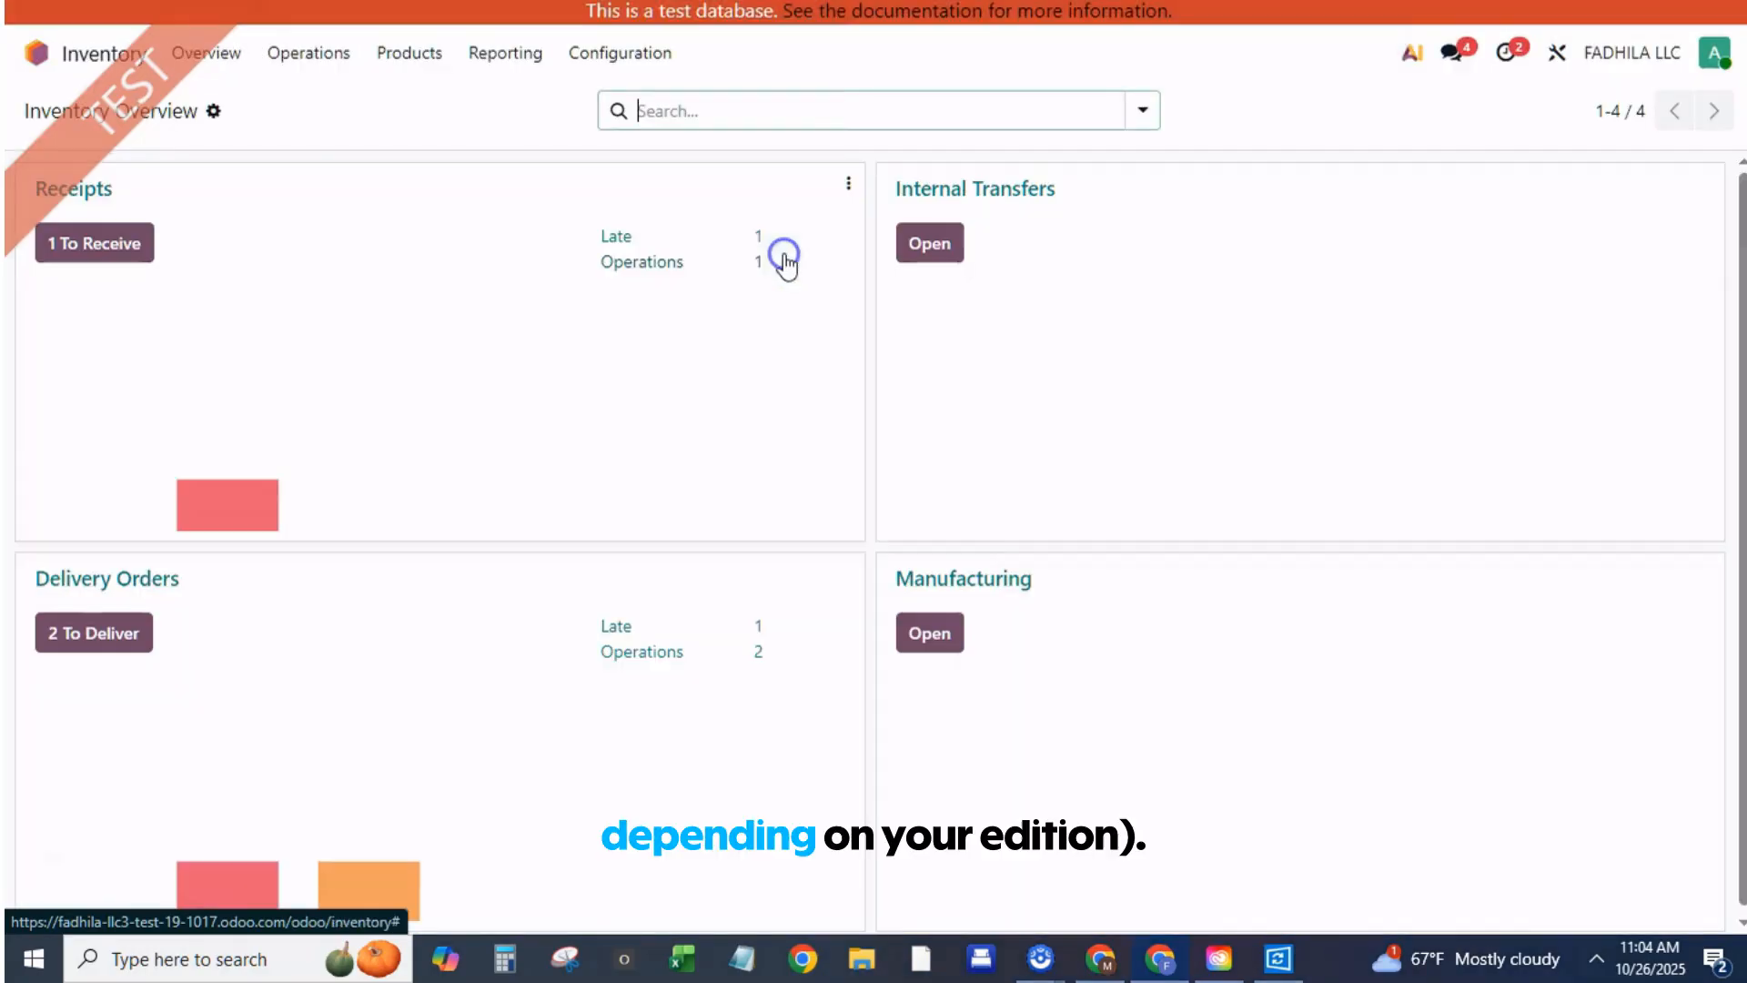
left_click(408, 53)
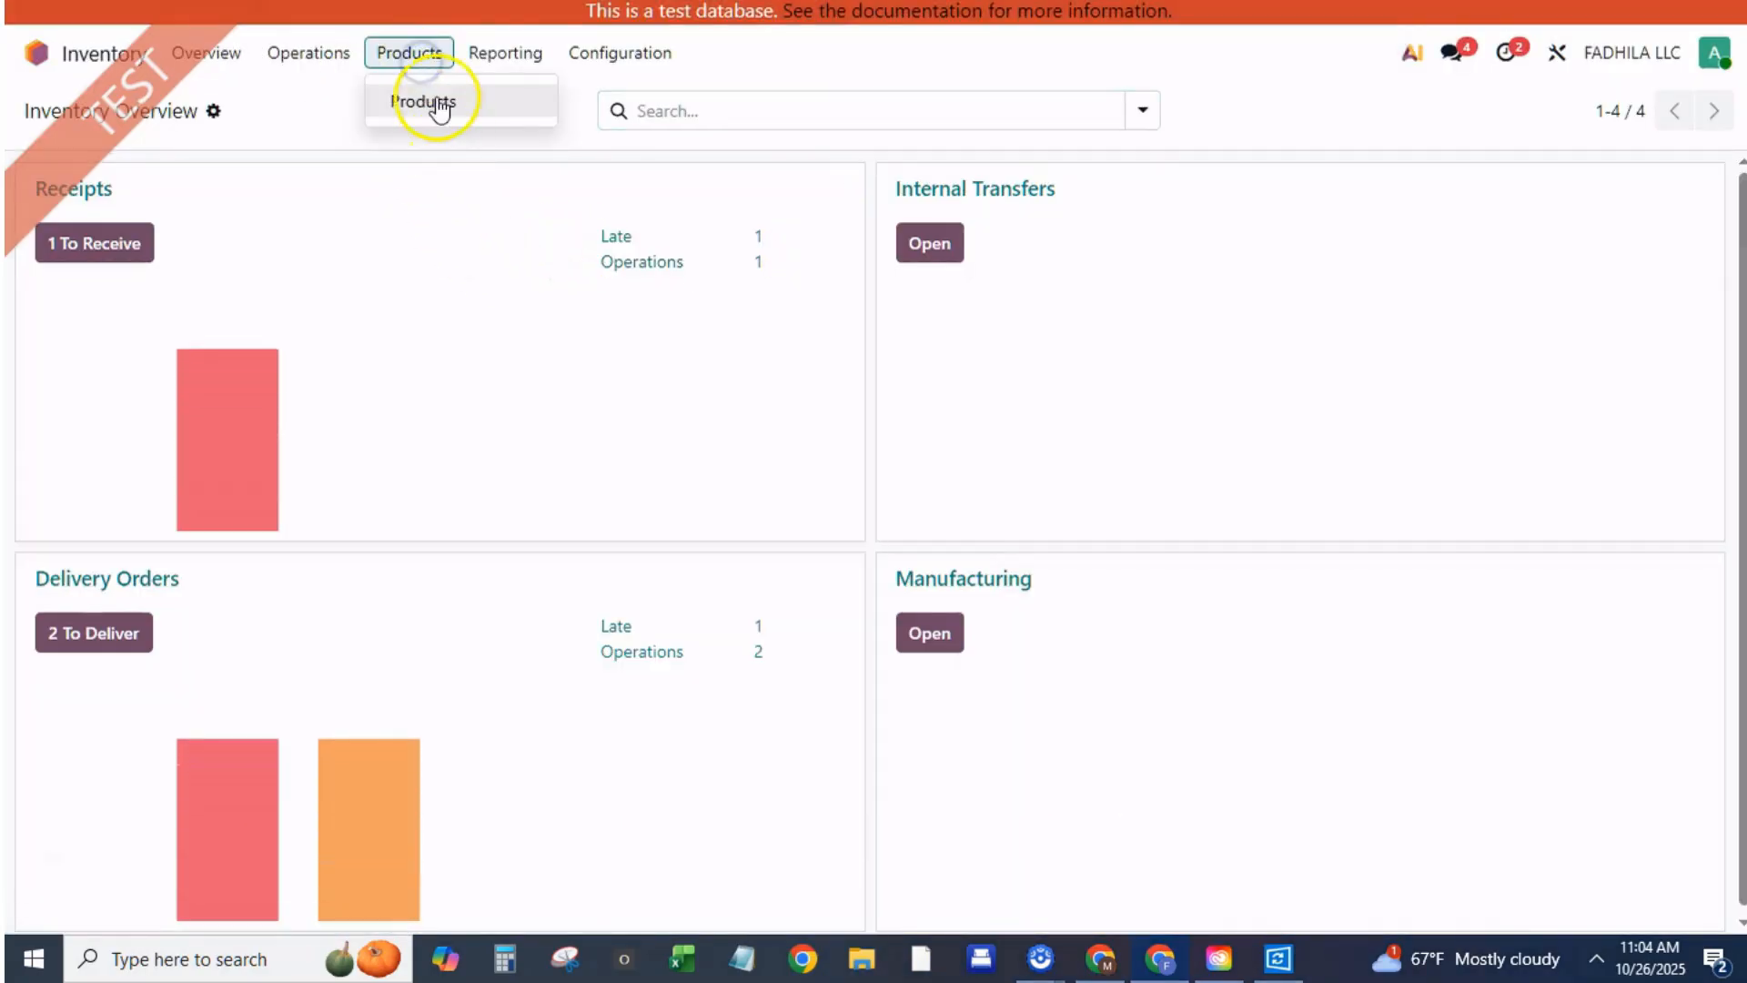
left_click(422, 101)
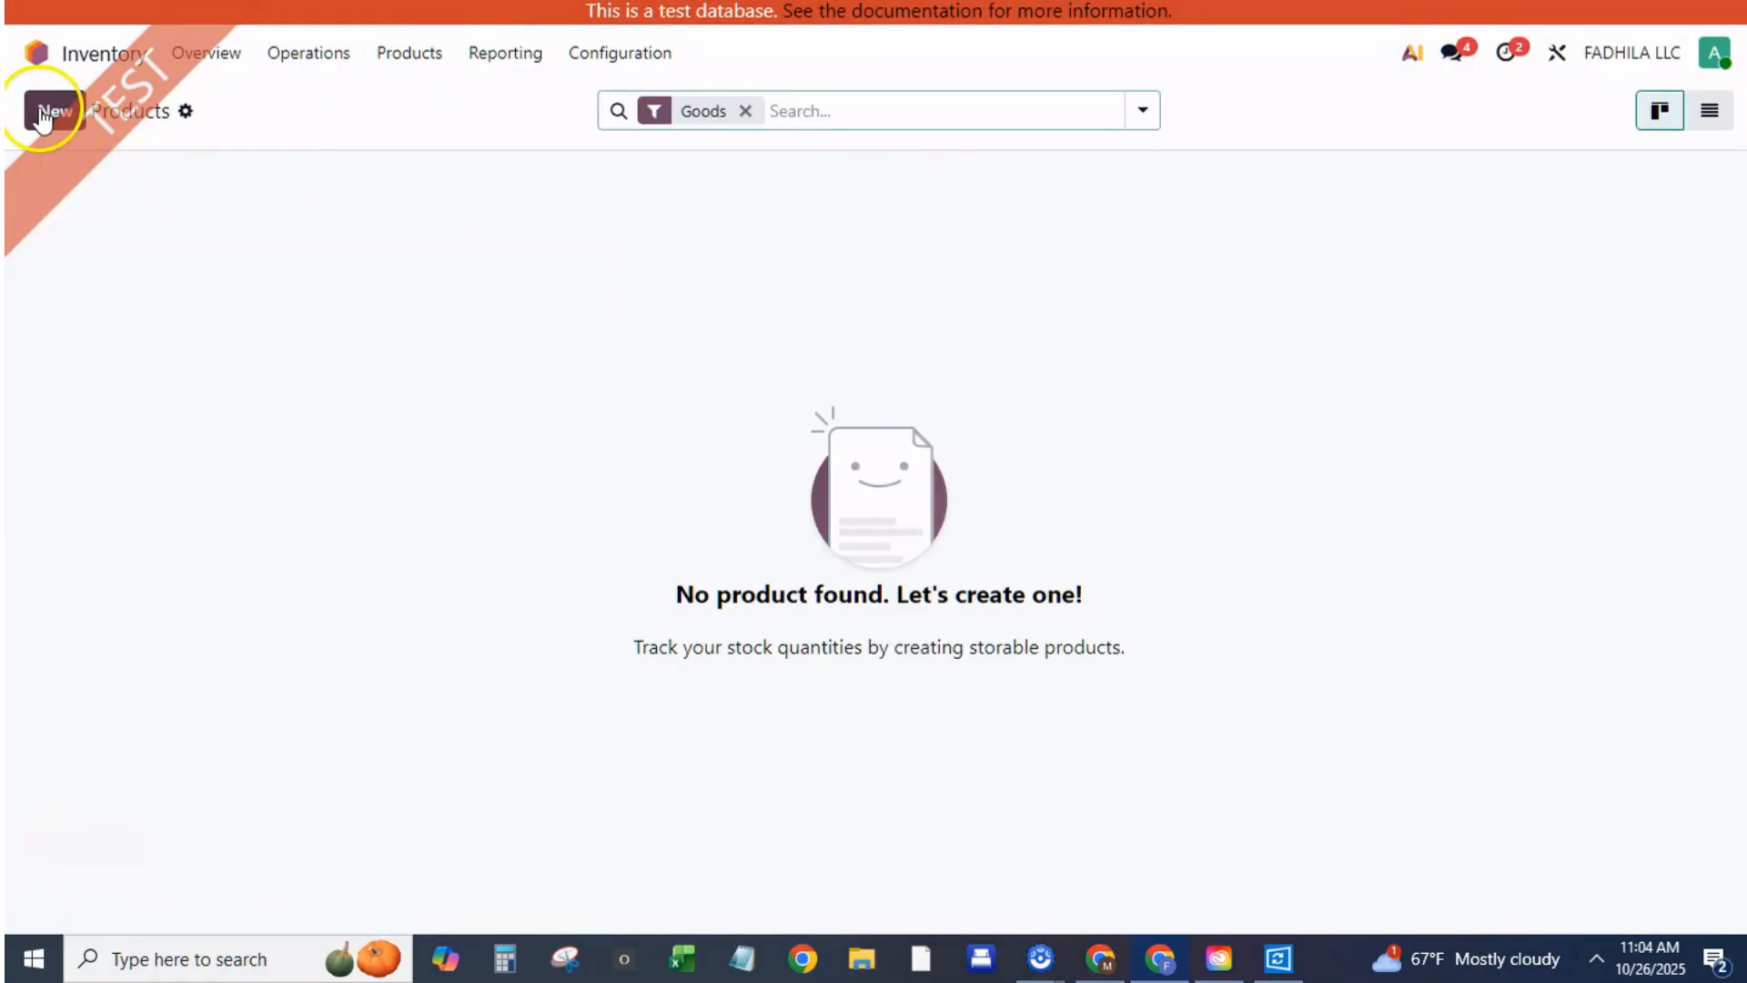
left_click(52, 110)
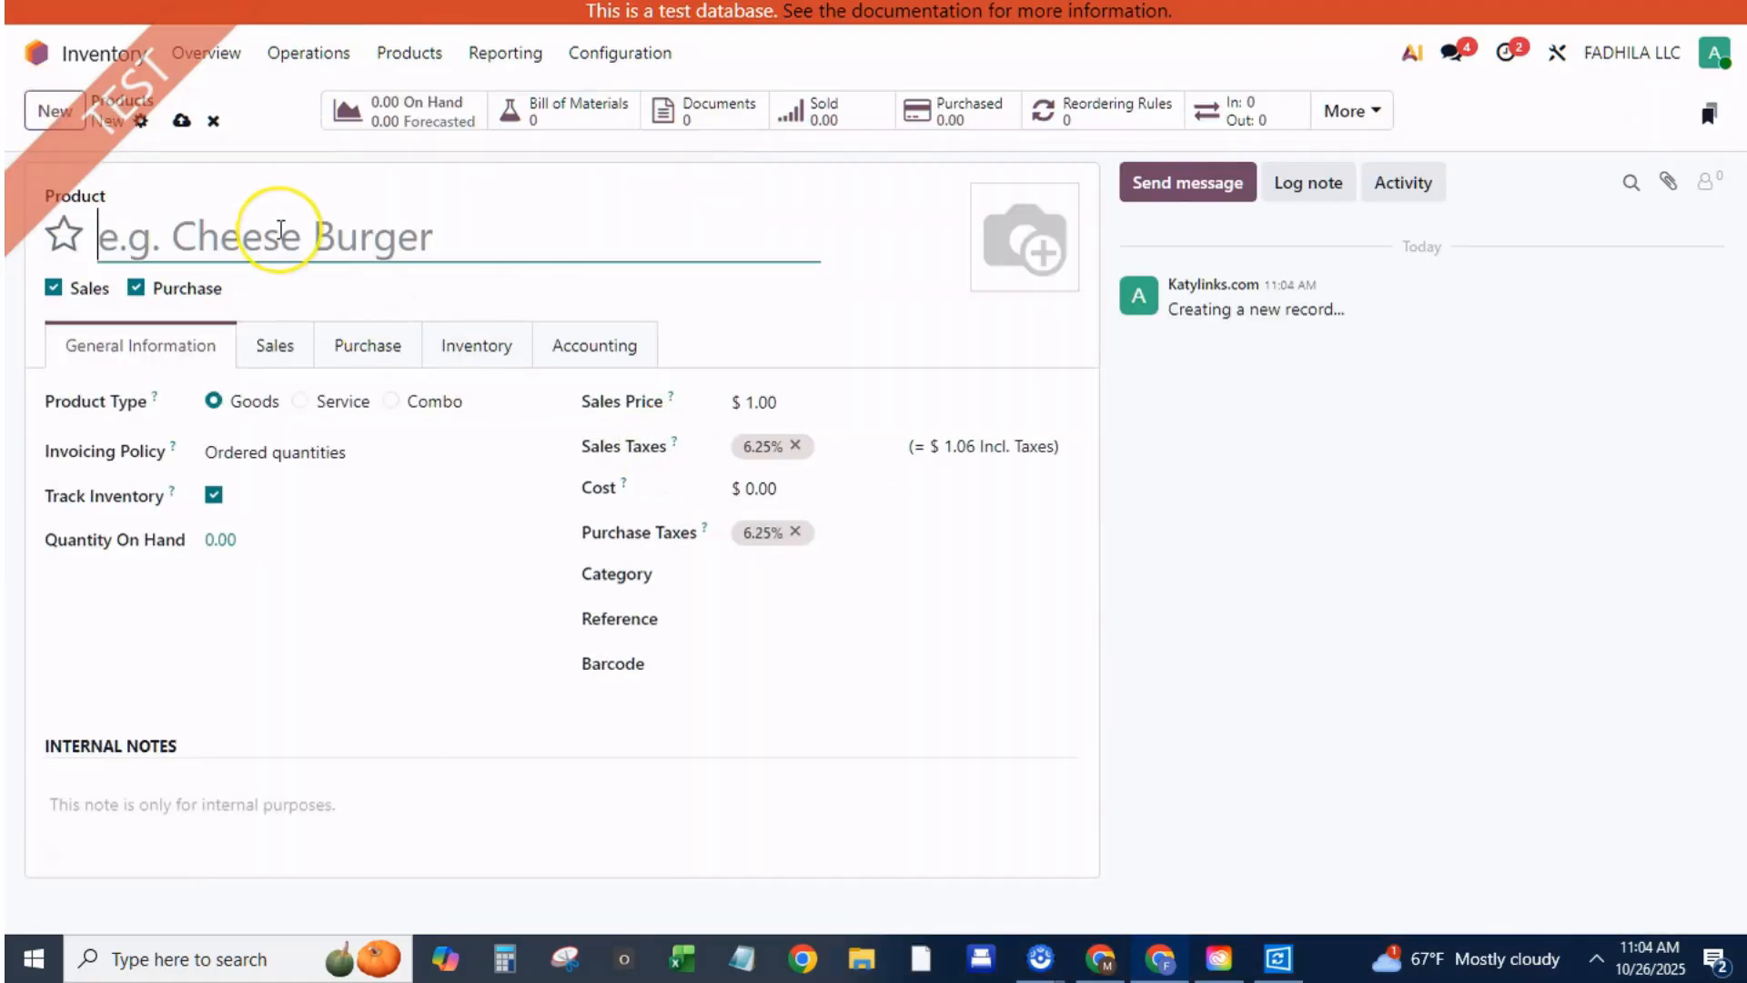
type("bend")
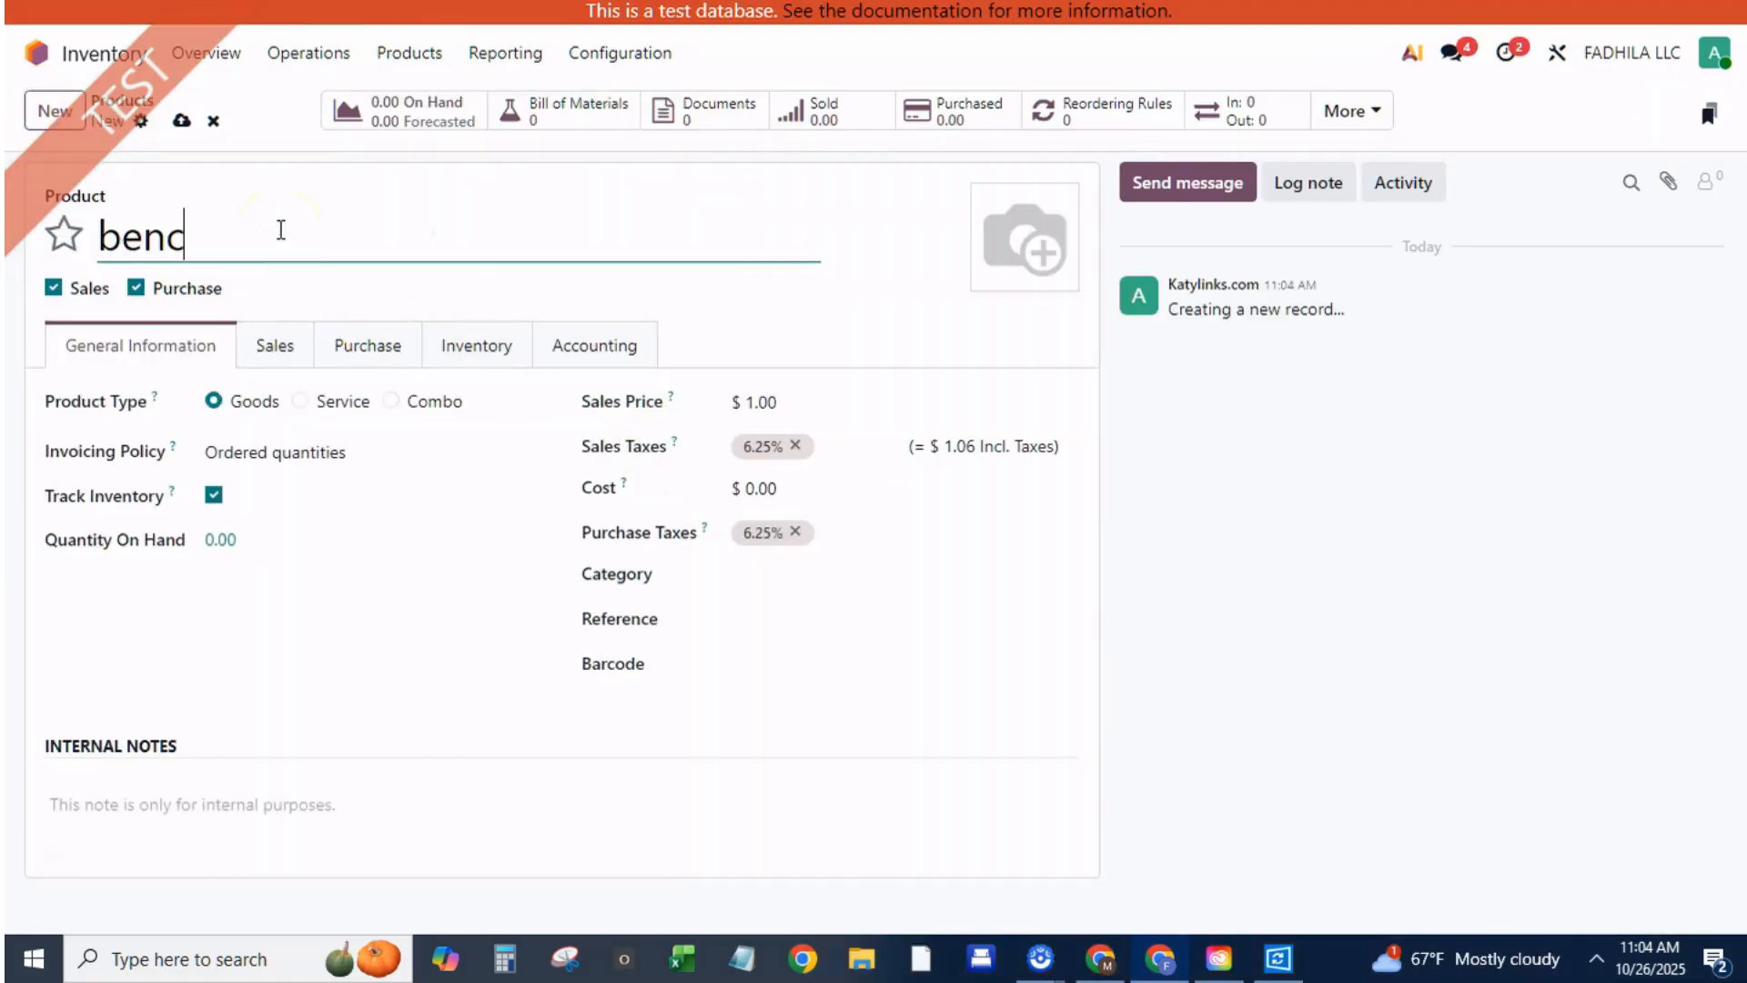
type("h")
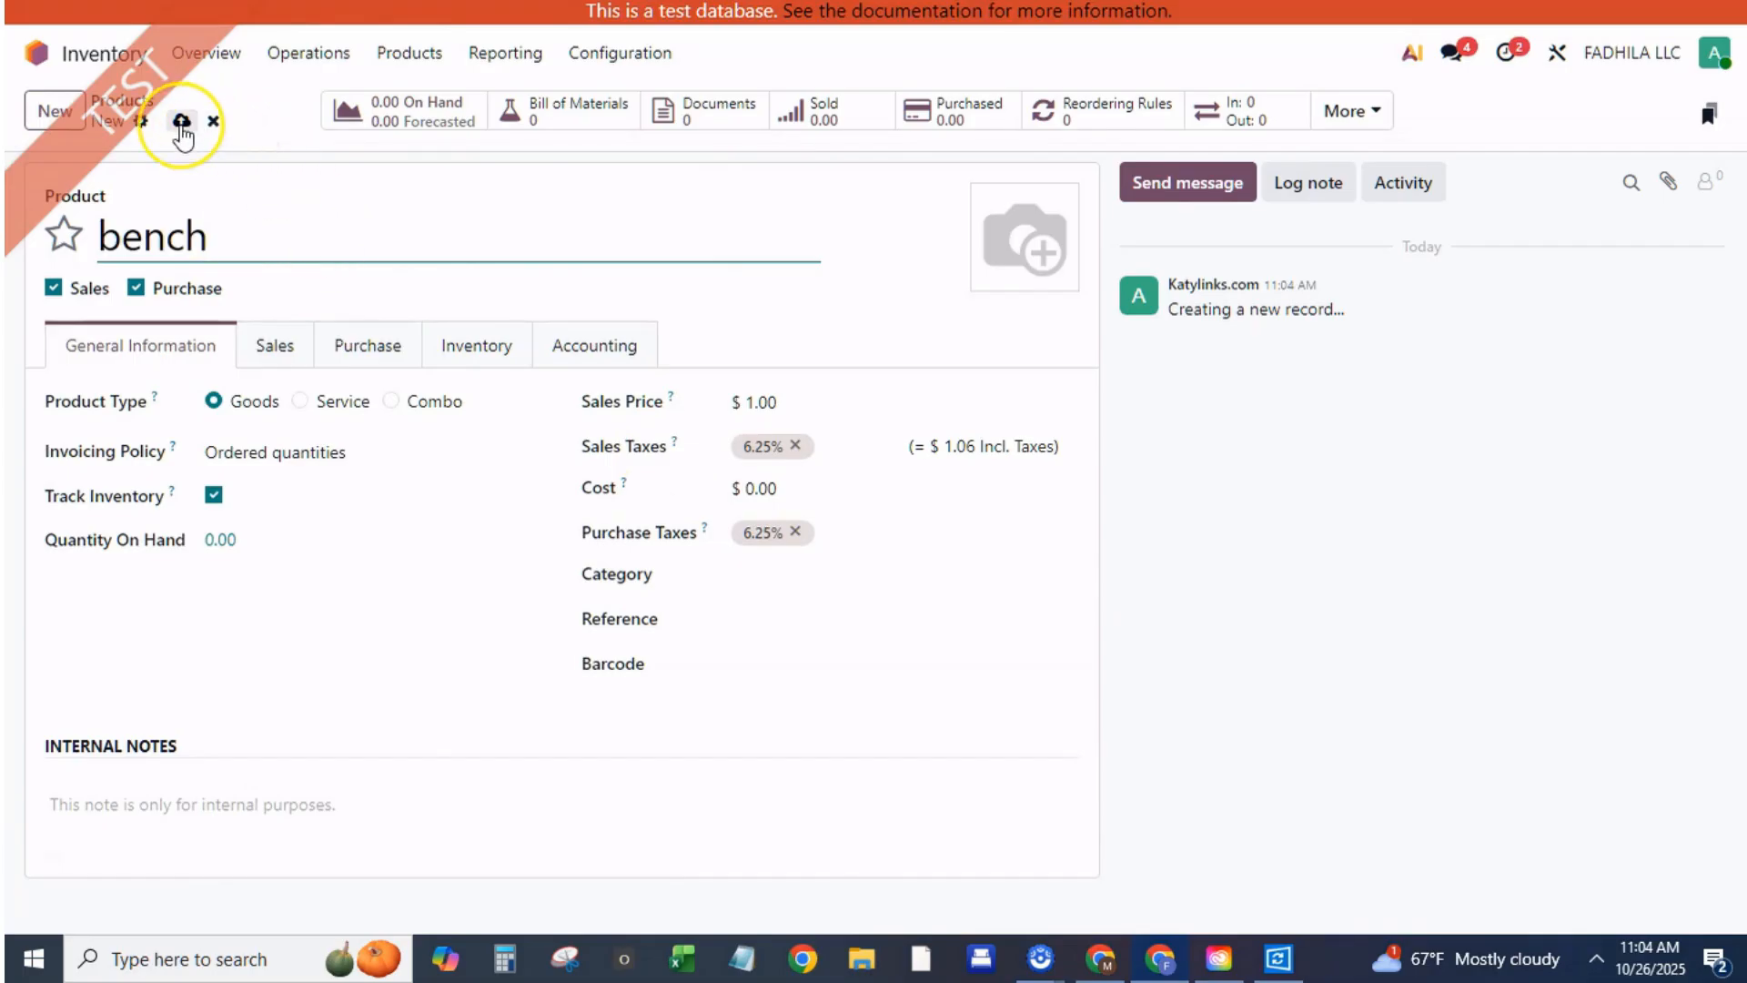
mouse_move(182, 121)
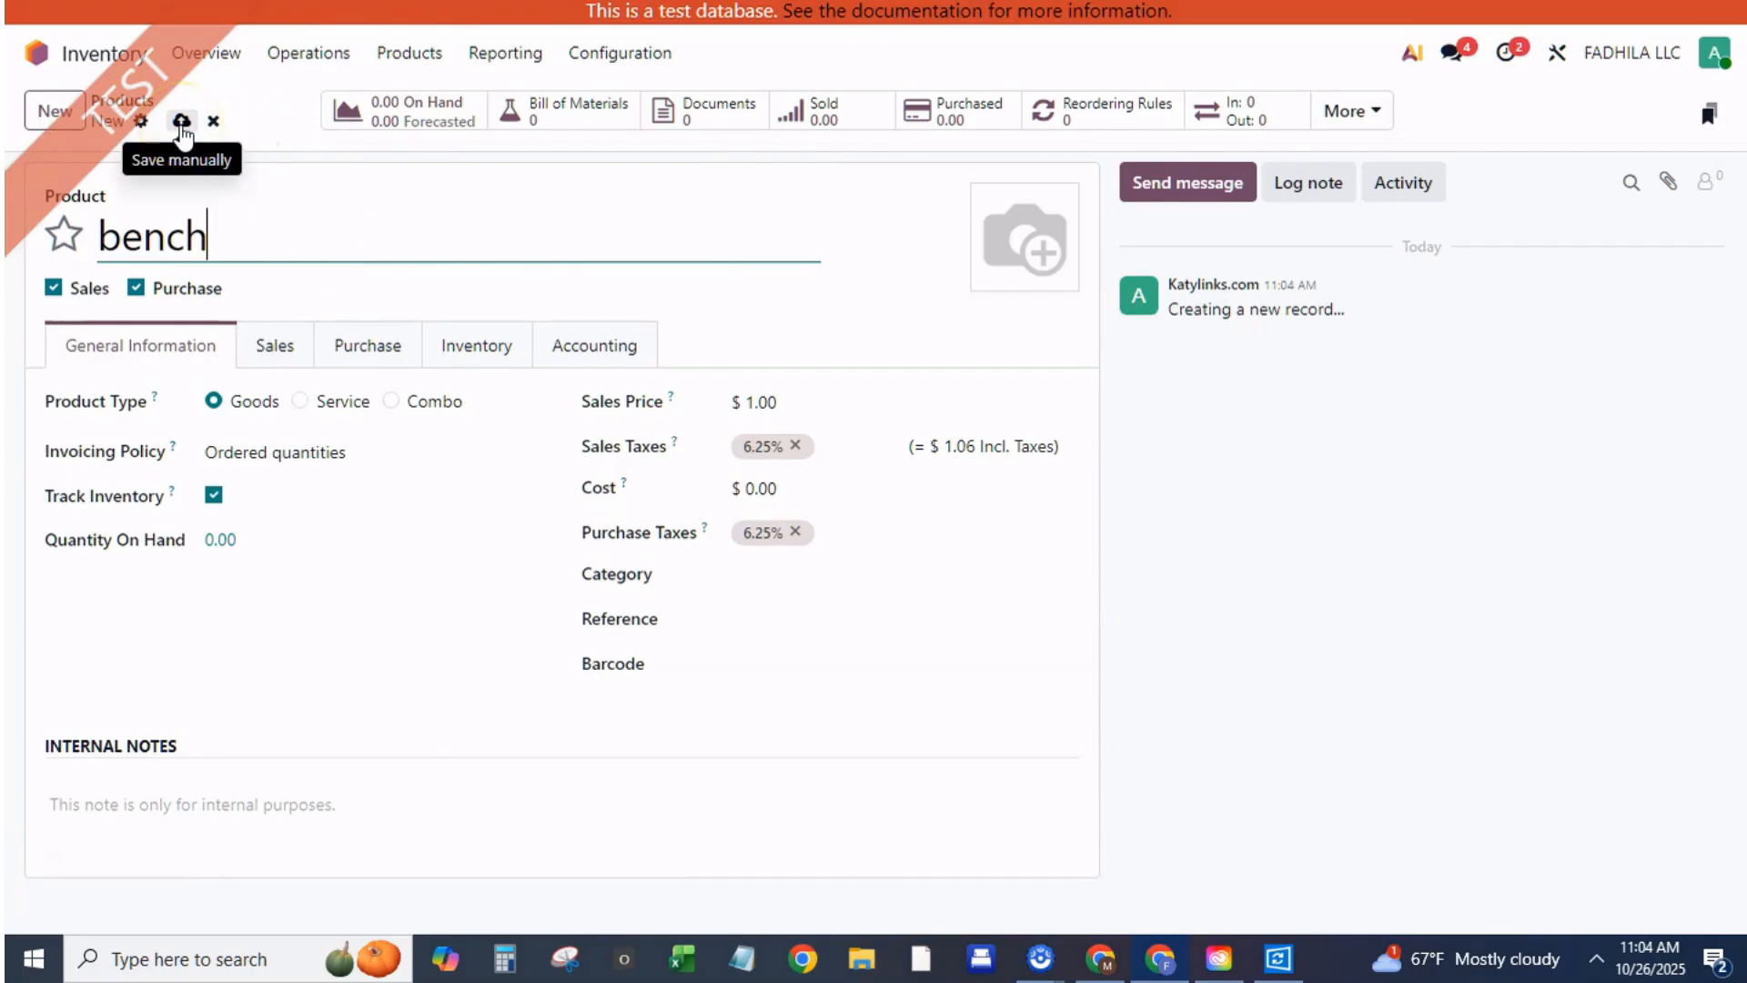
left_click(182, 120)
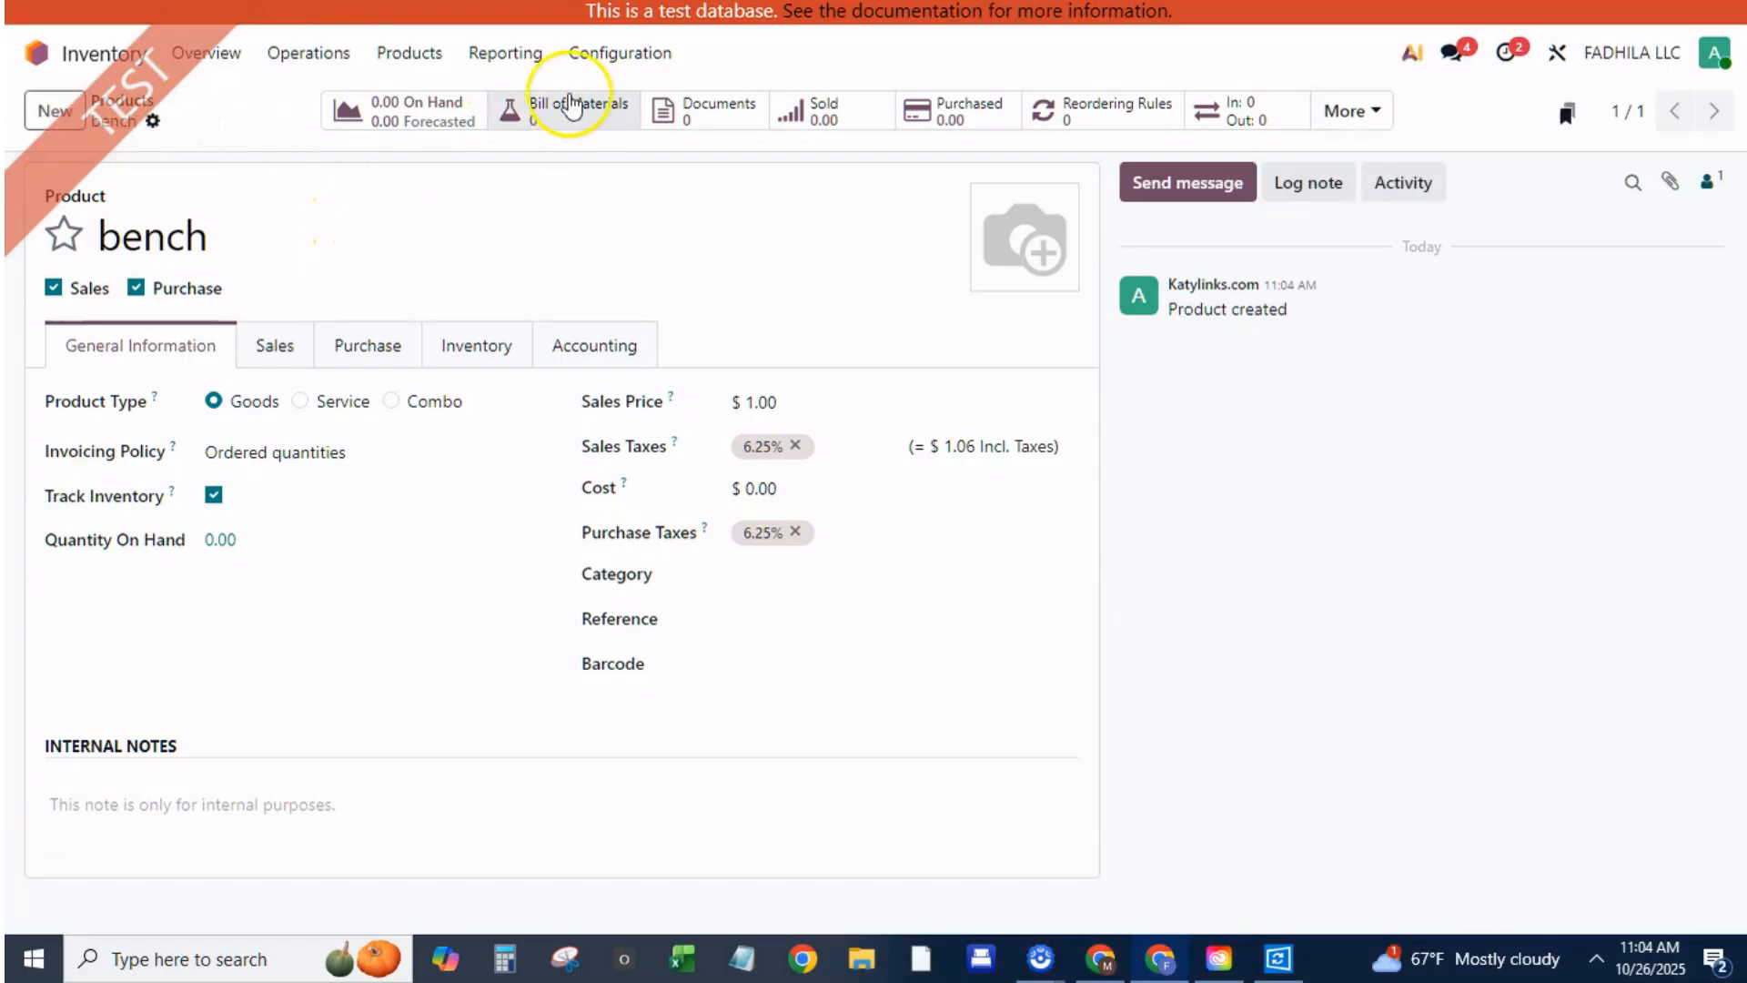
Add new component 'bench paint' to bench's bill of materials and open its product record
left_click(566, 109)
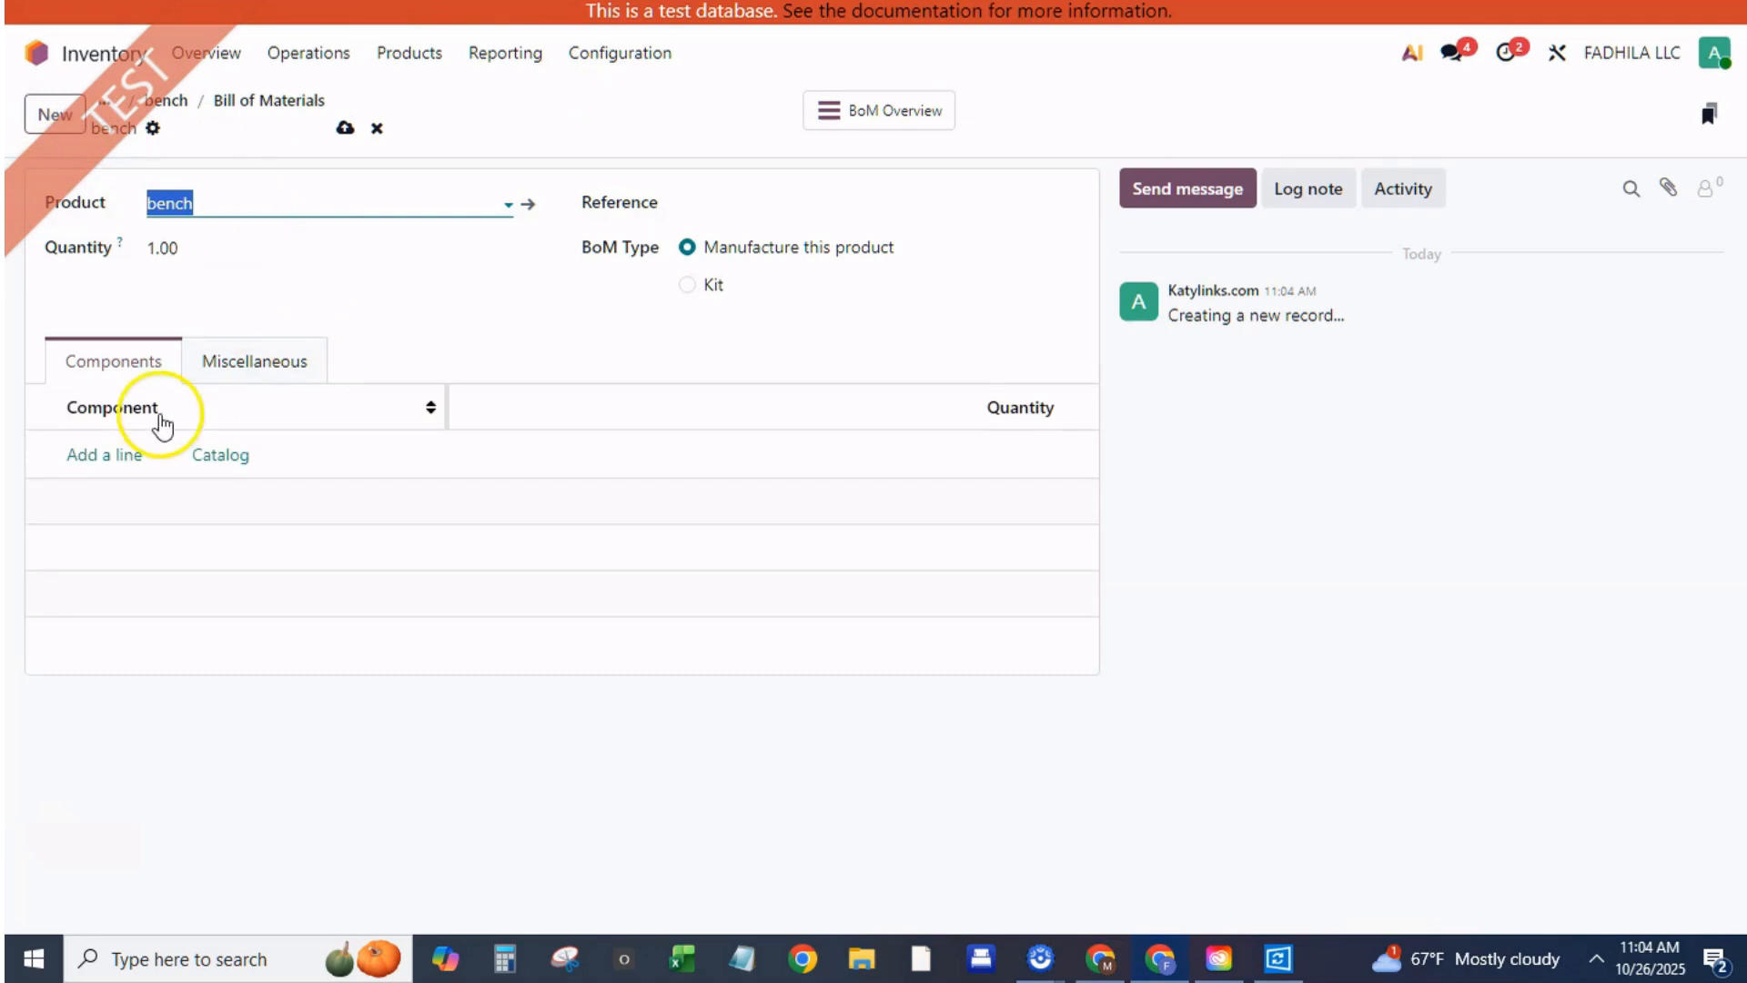
left_click(103, 455)
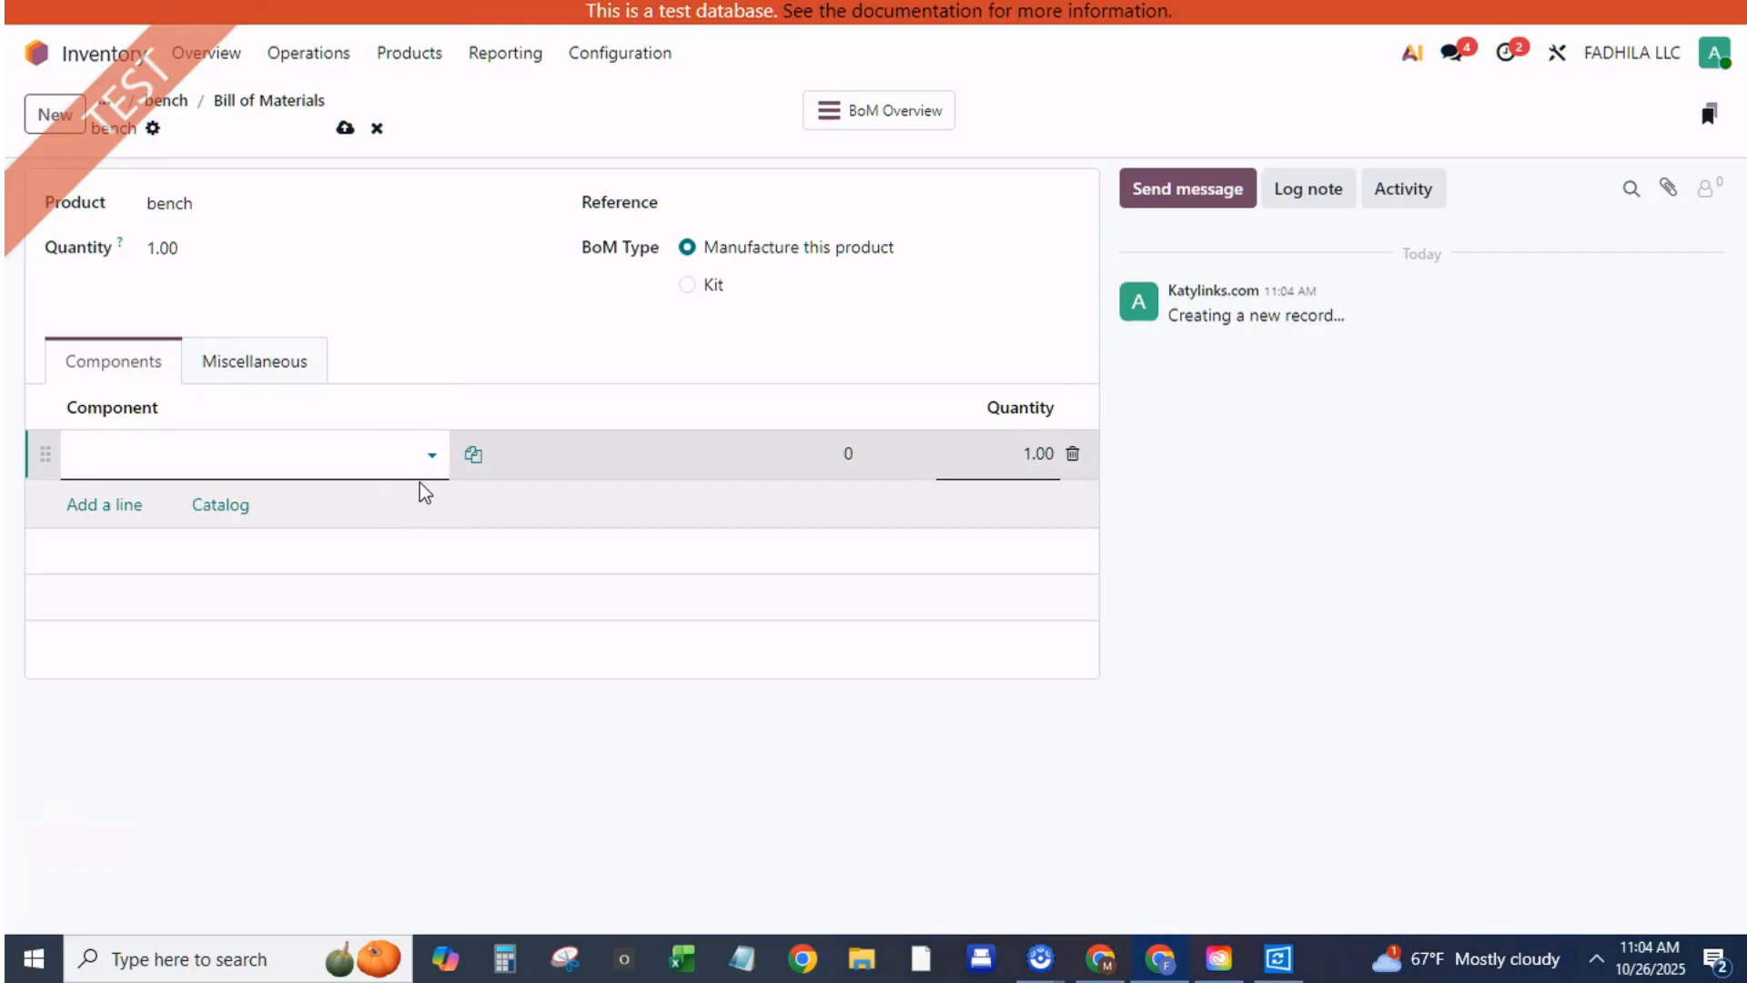
type("sc")
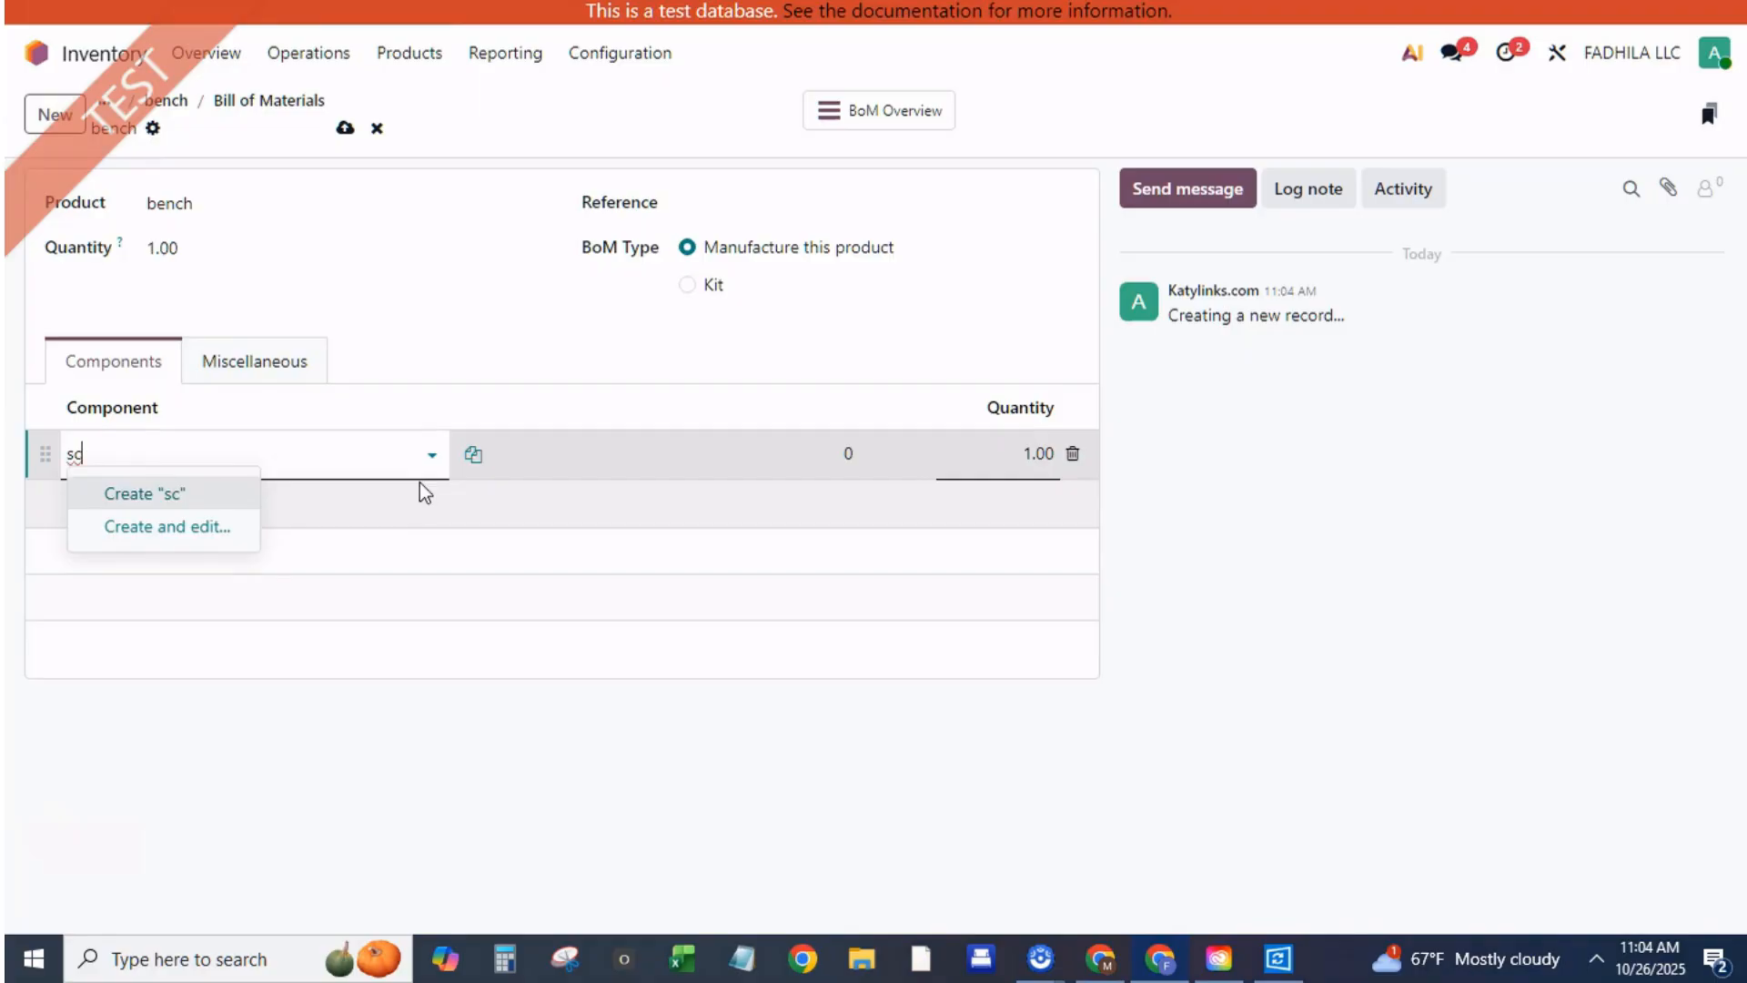
key("Backspace")
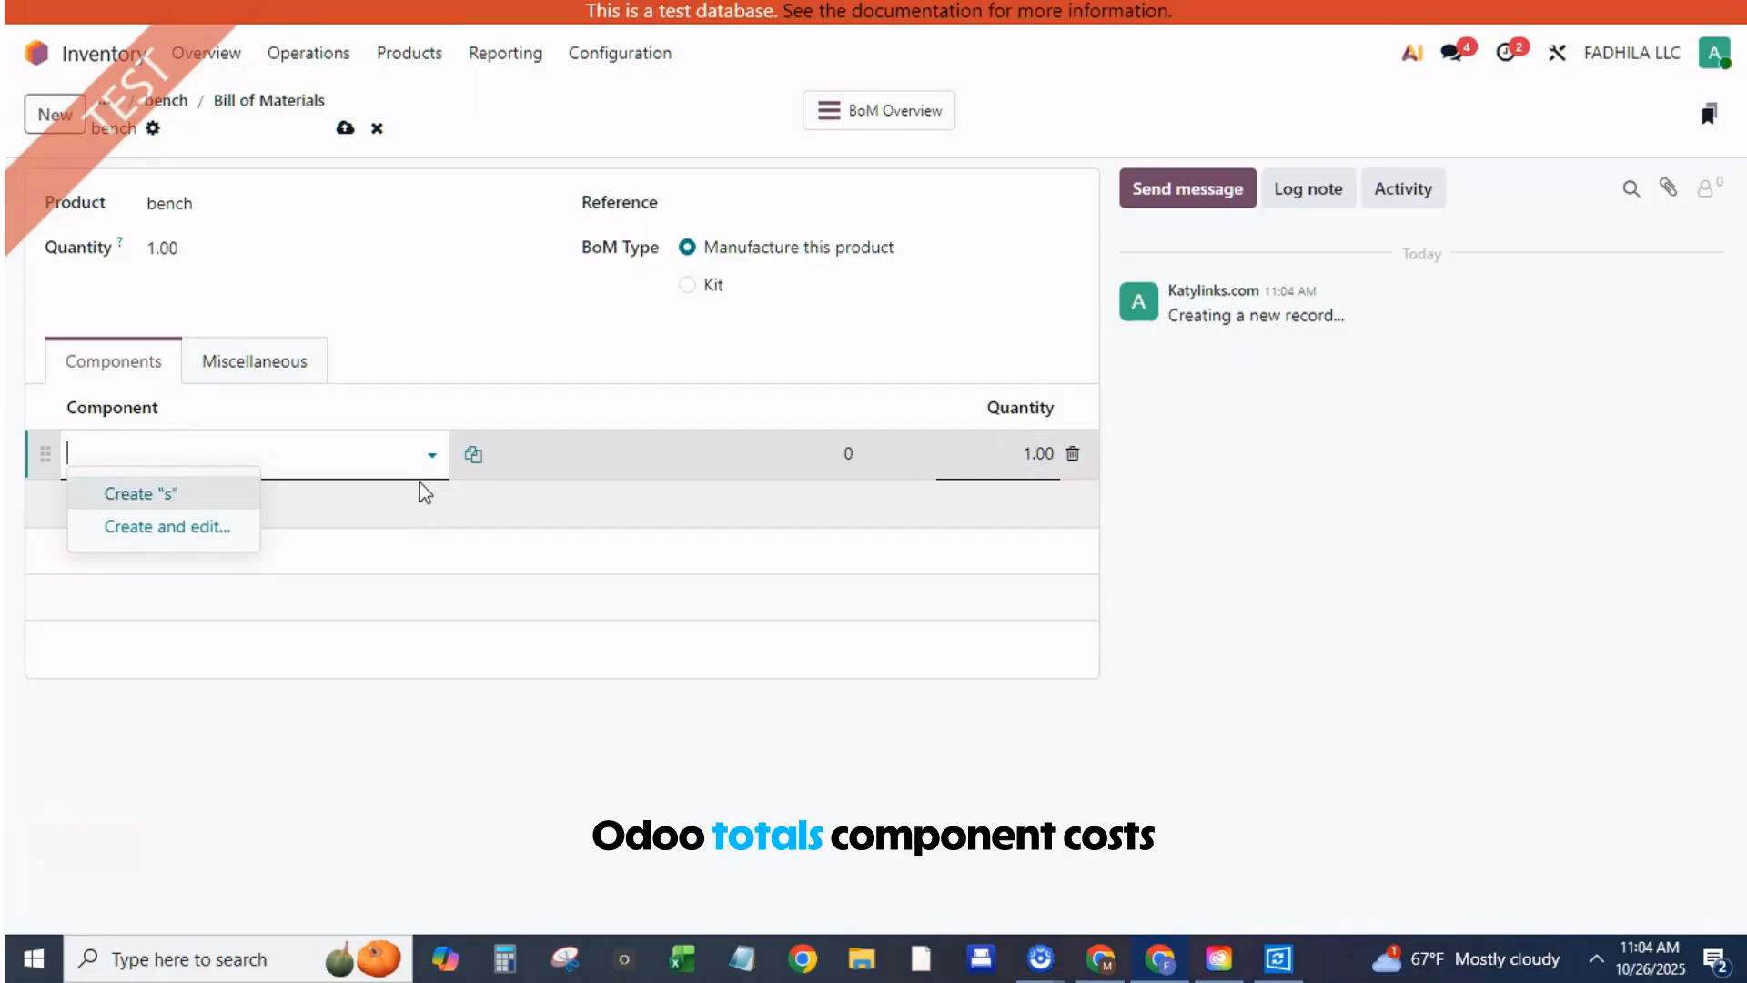
type("bench")
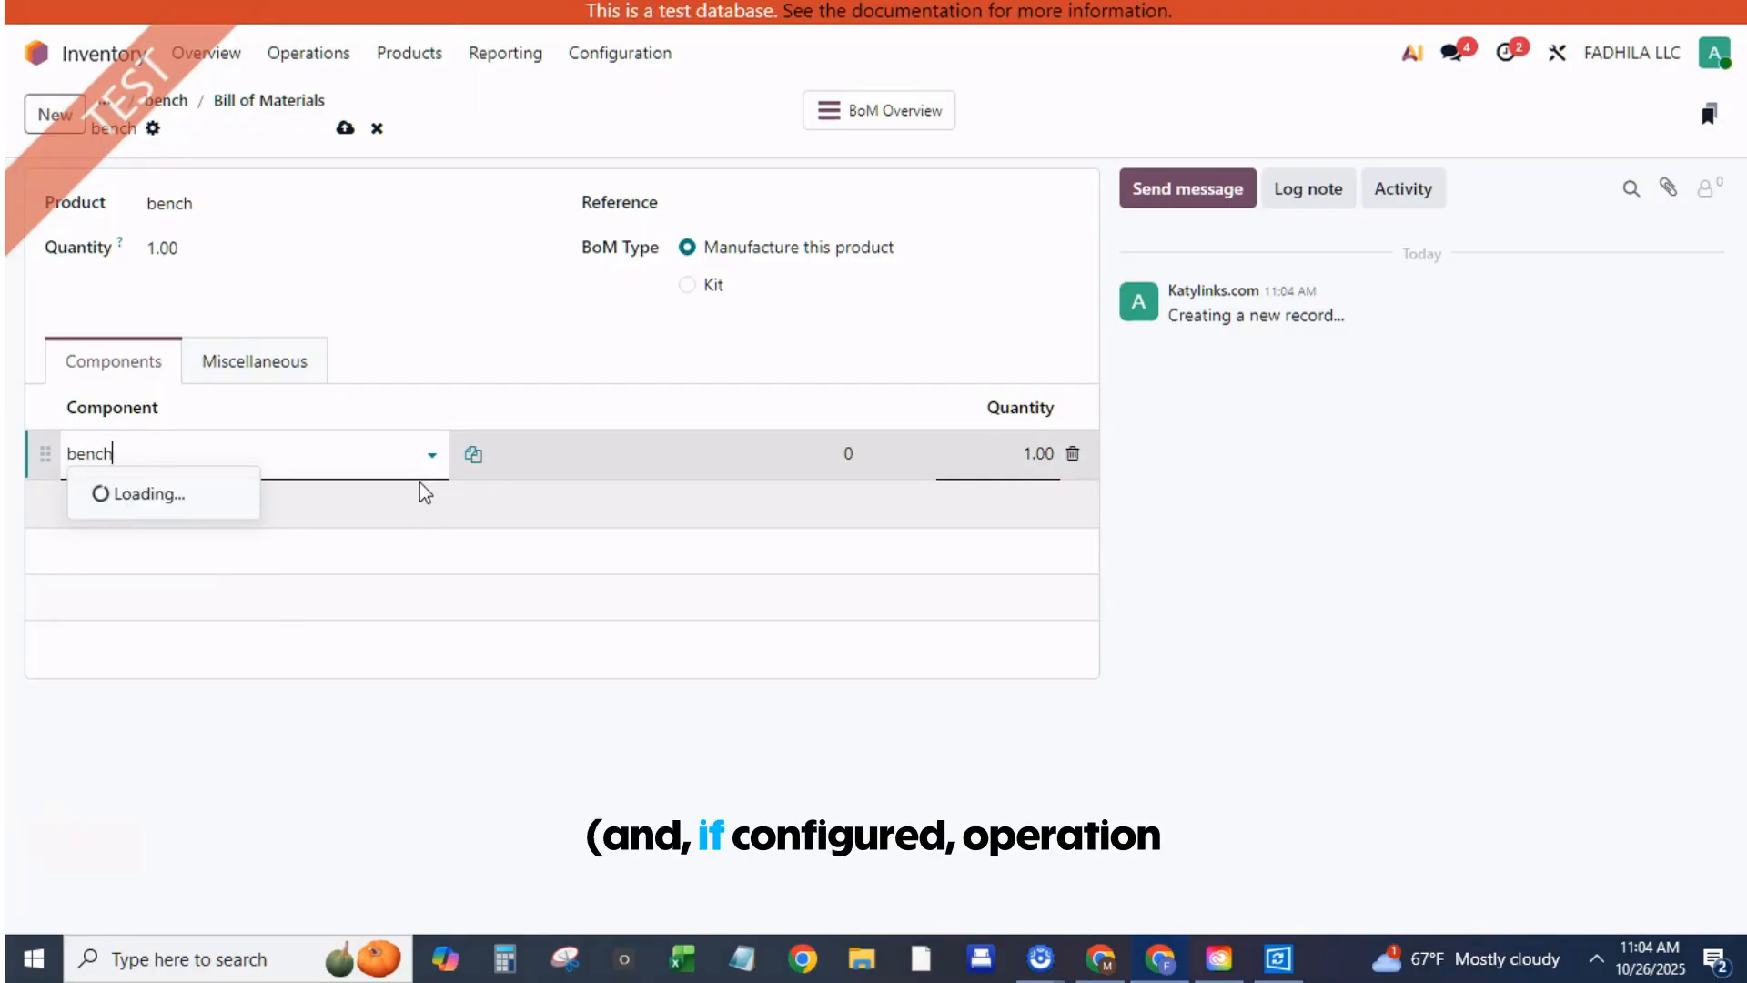
type("pao")
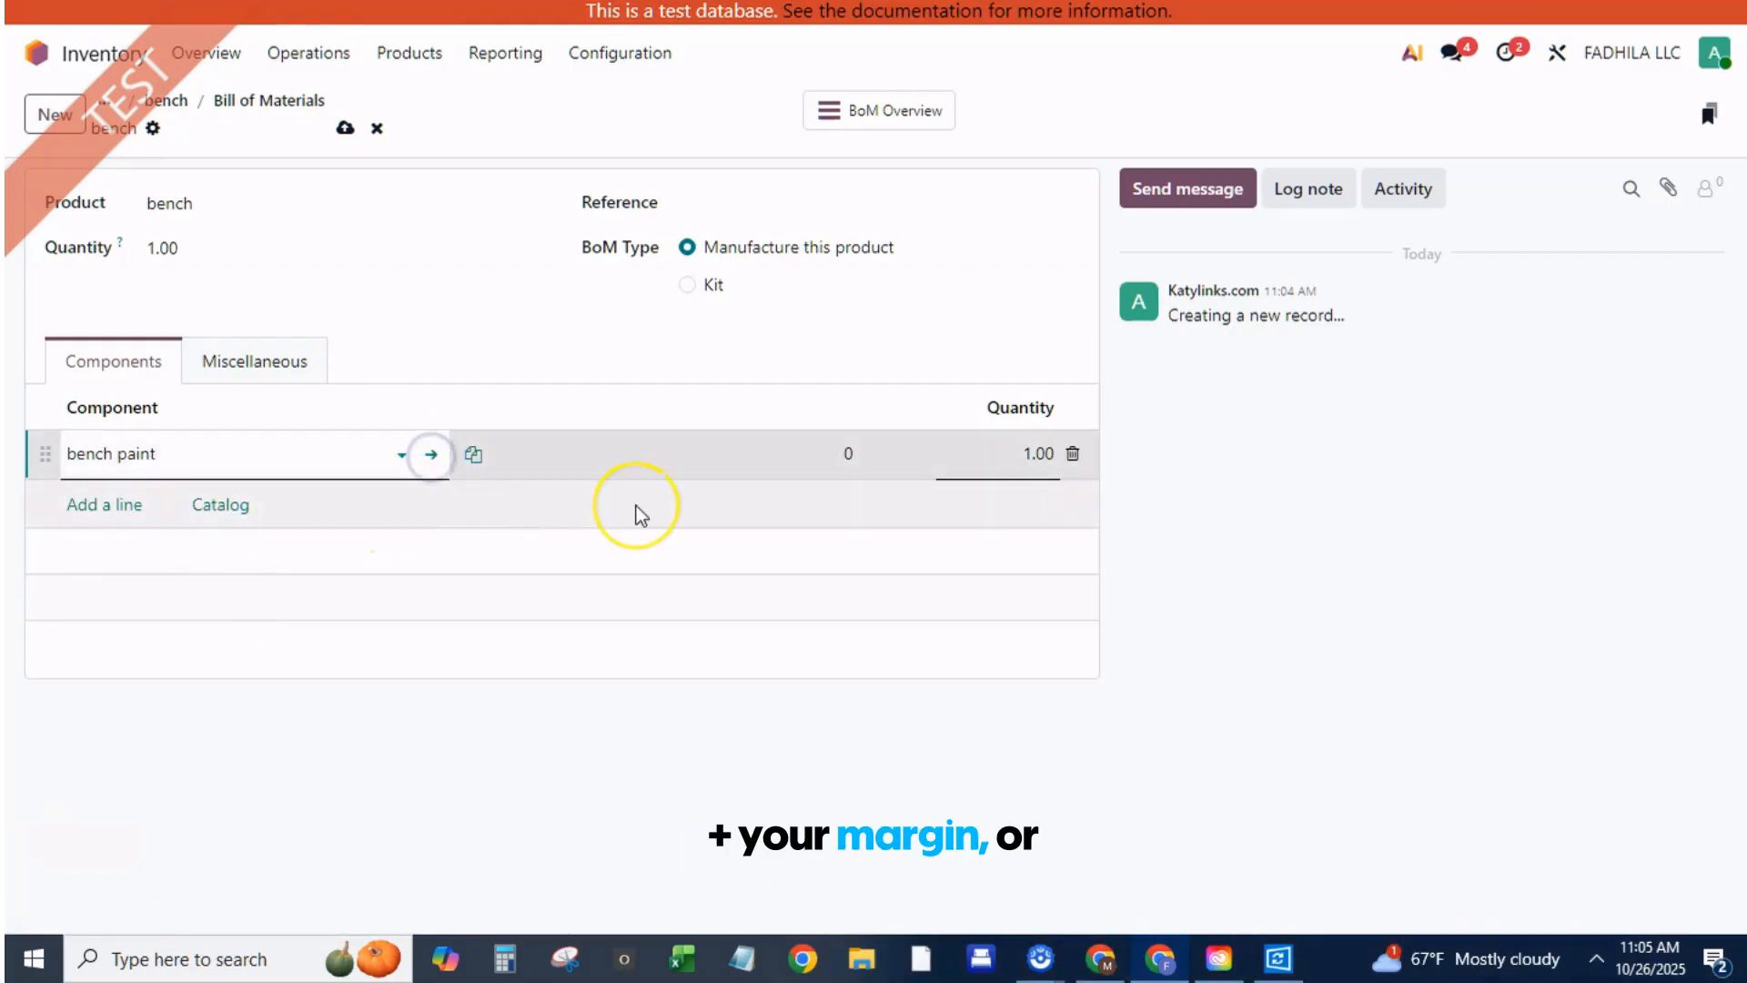
left_click(430, 455)
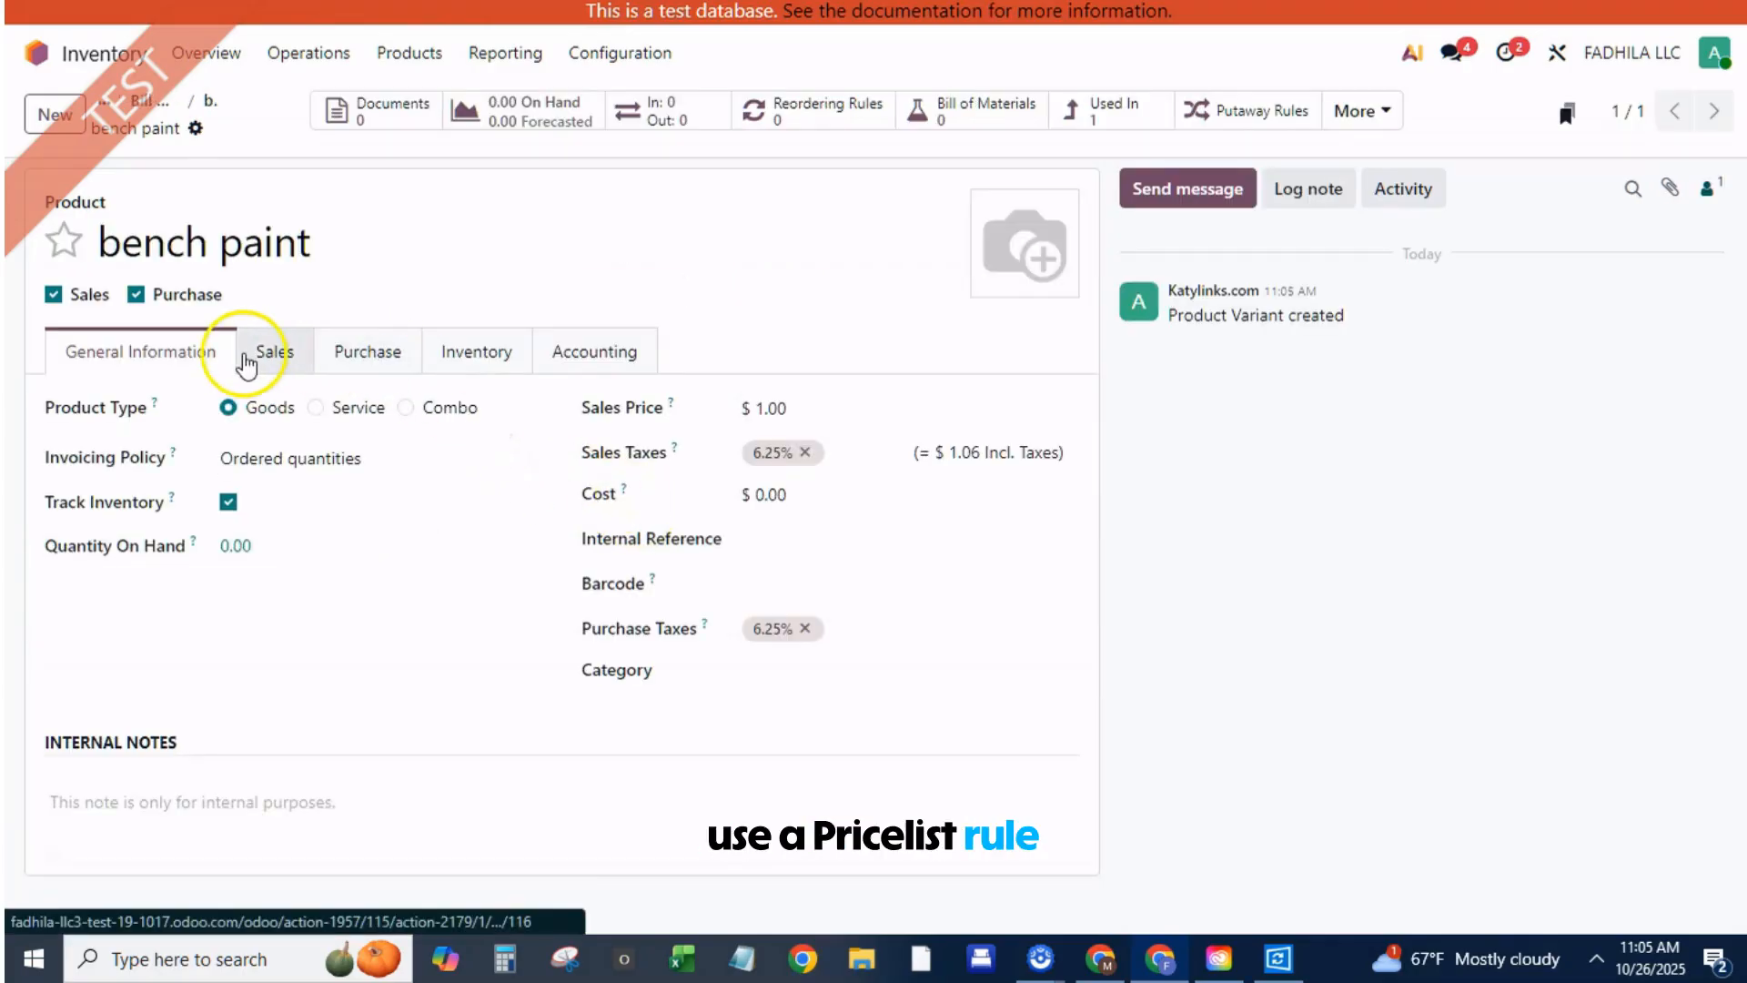
Add vendor 'bench paint vendor' at 20.00 for 5 units to bench paint, save, return to BoM
left_click(367, 351)
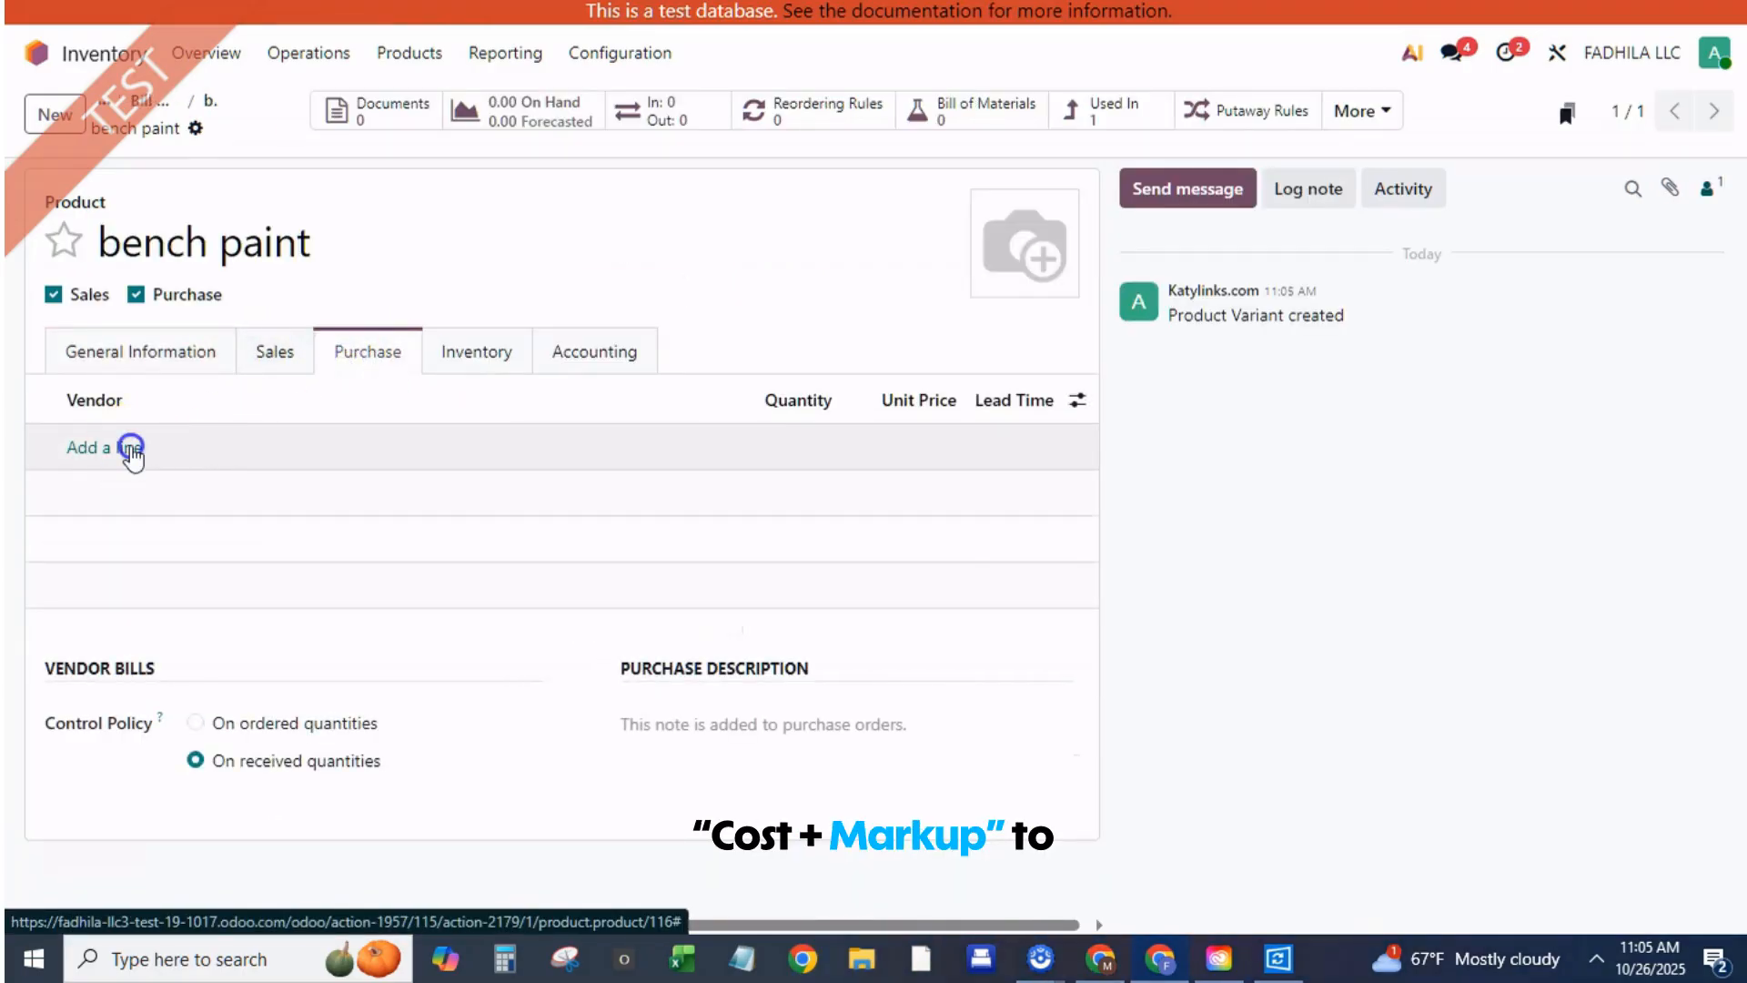
type("bench paint vendor")
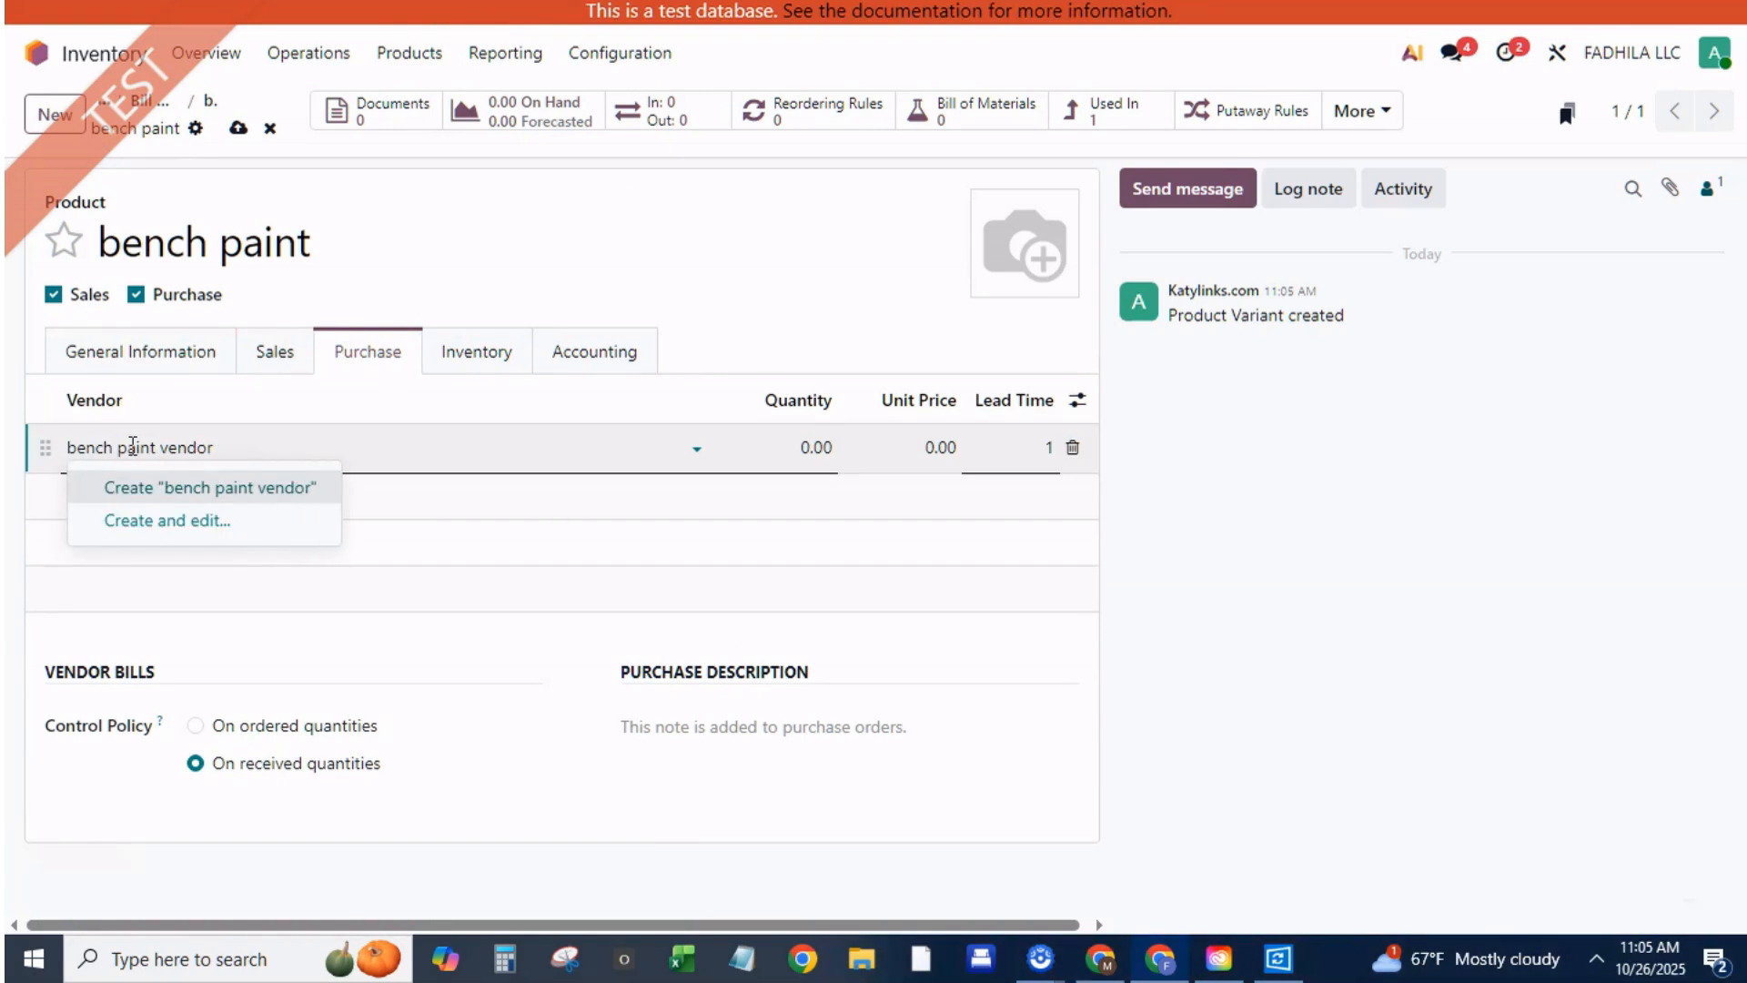
left_click(210, 487)
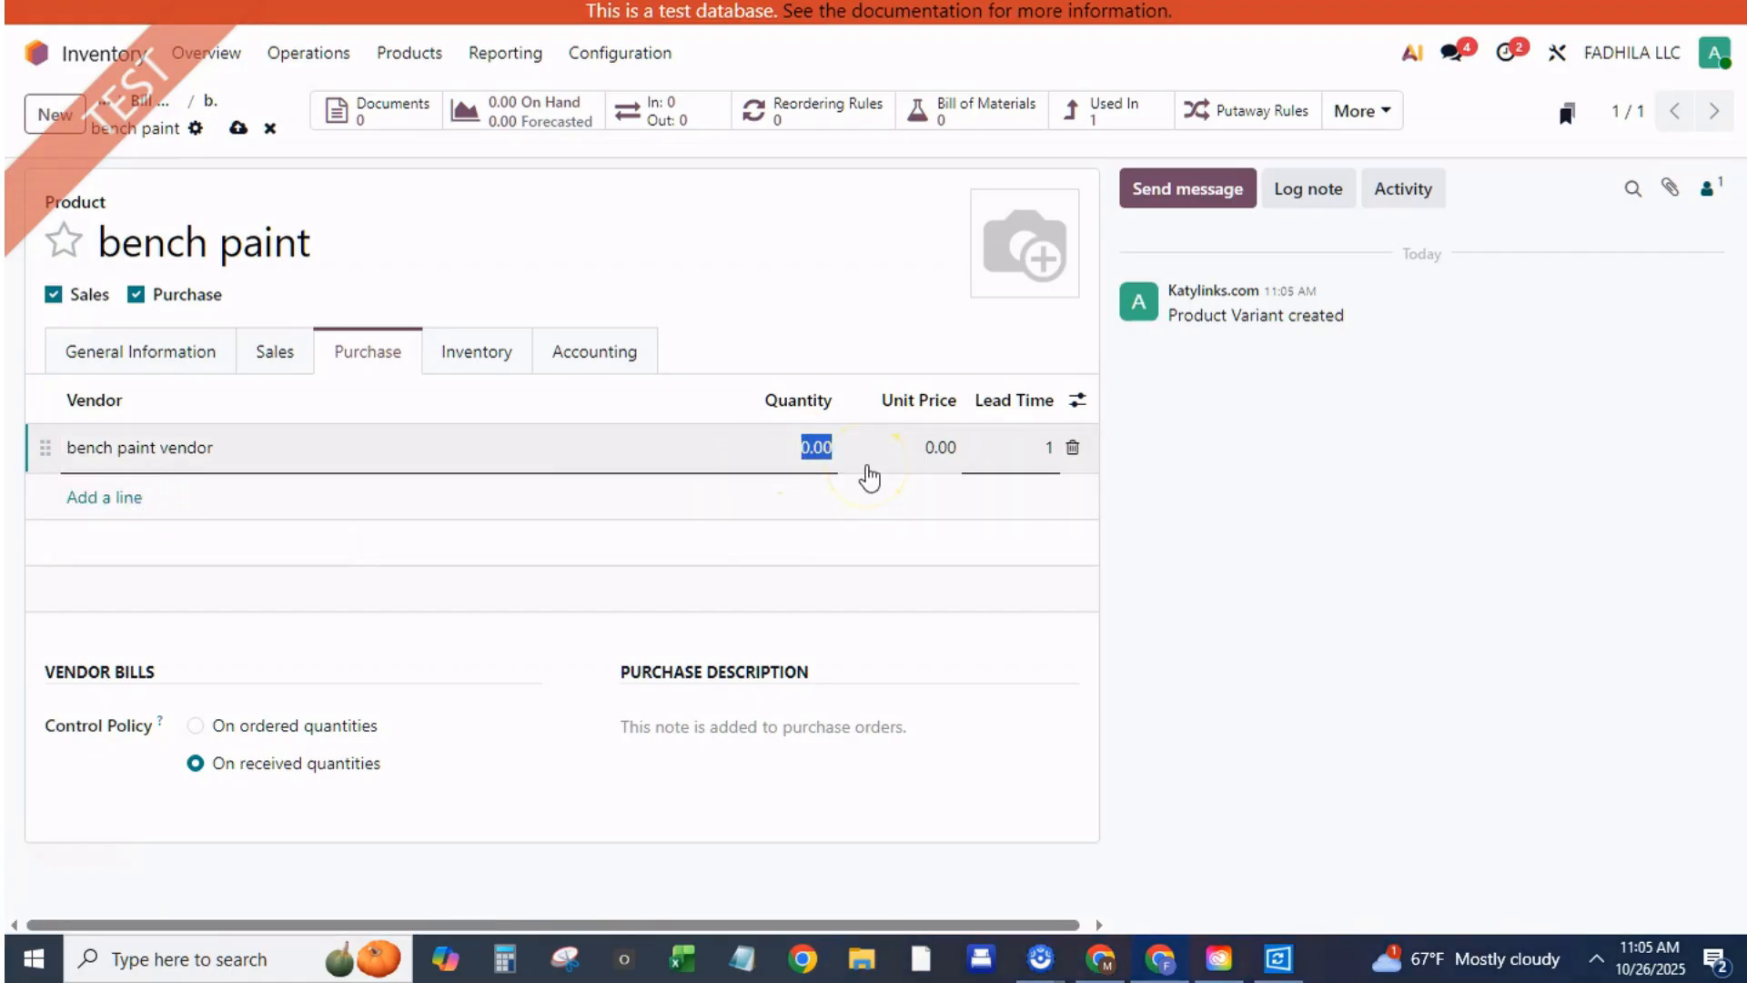
left_click(939, 447)
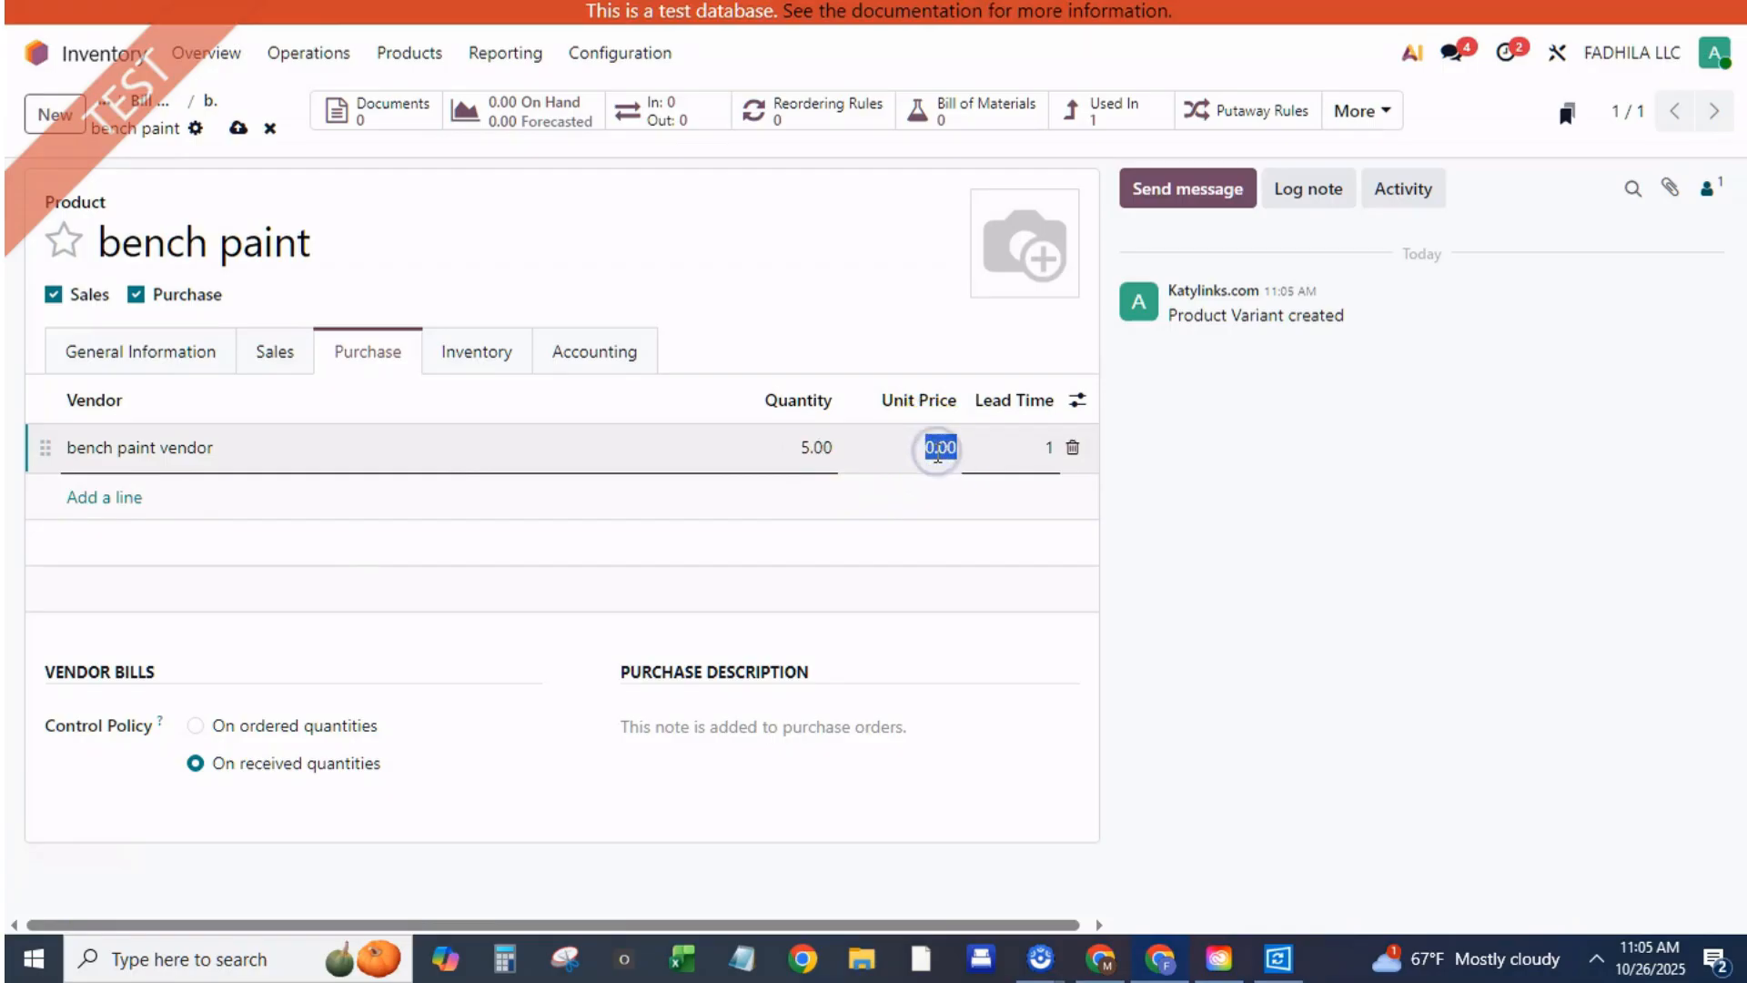
type("20")
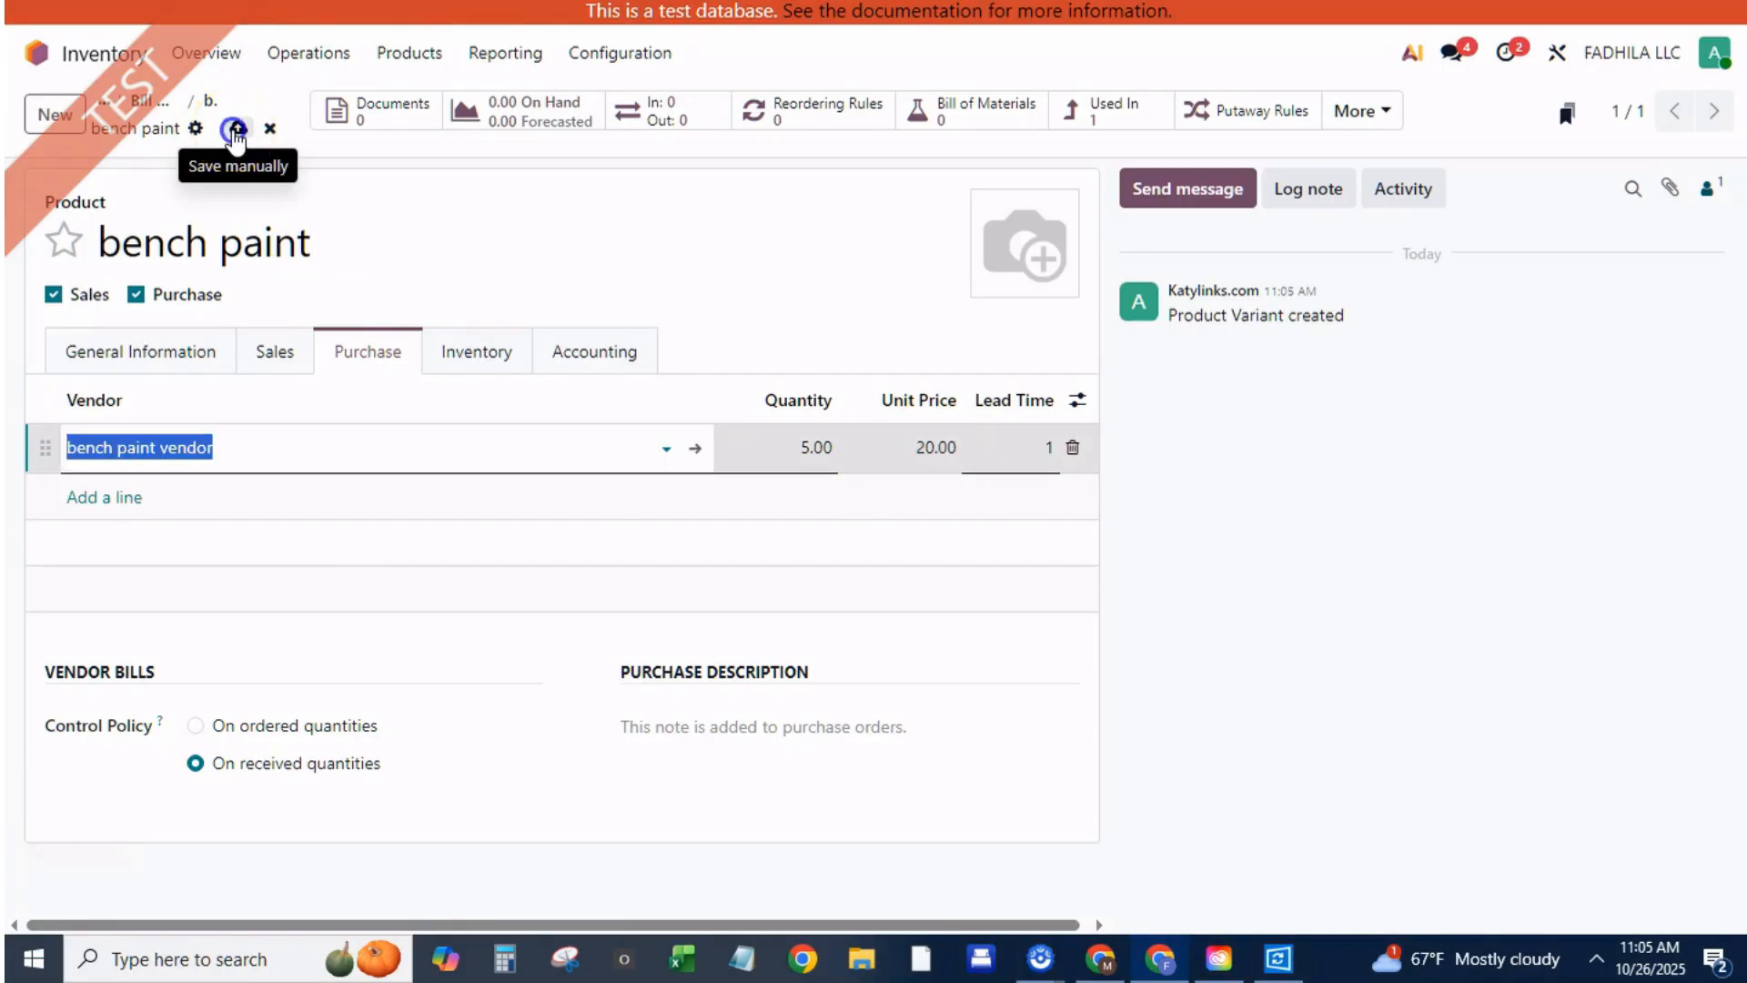
left_click(235, 128)
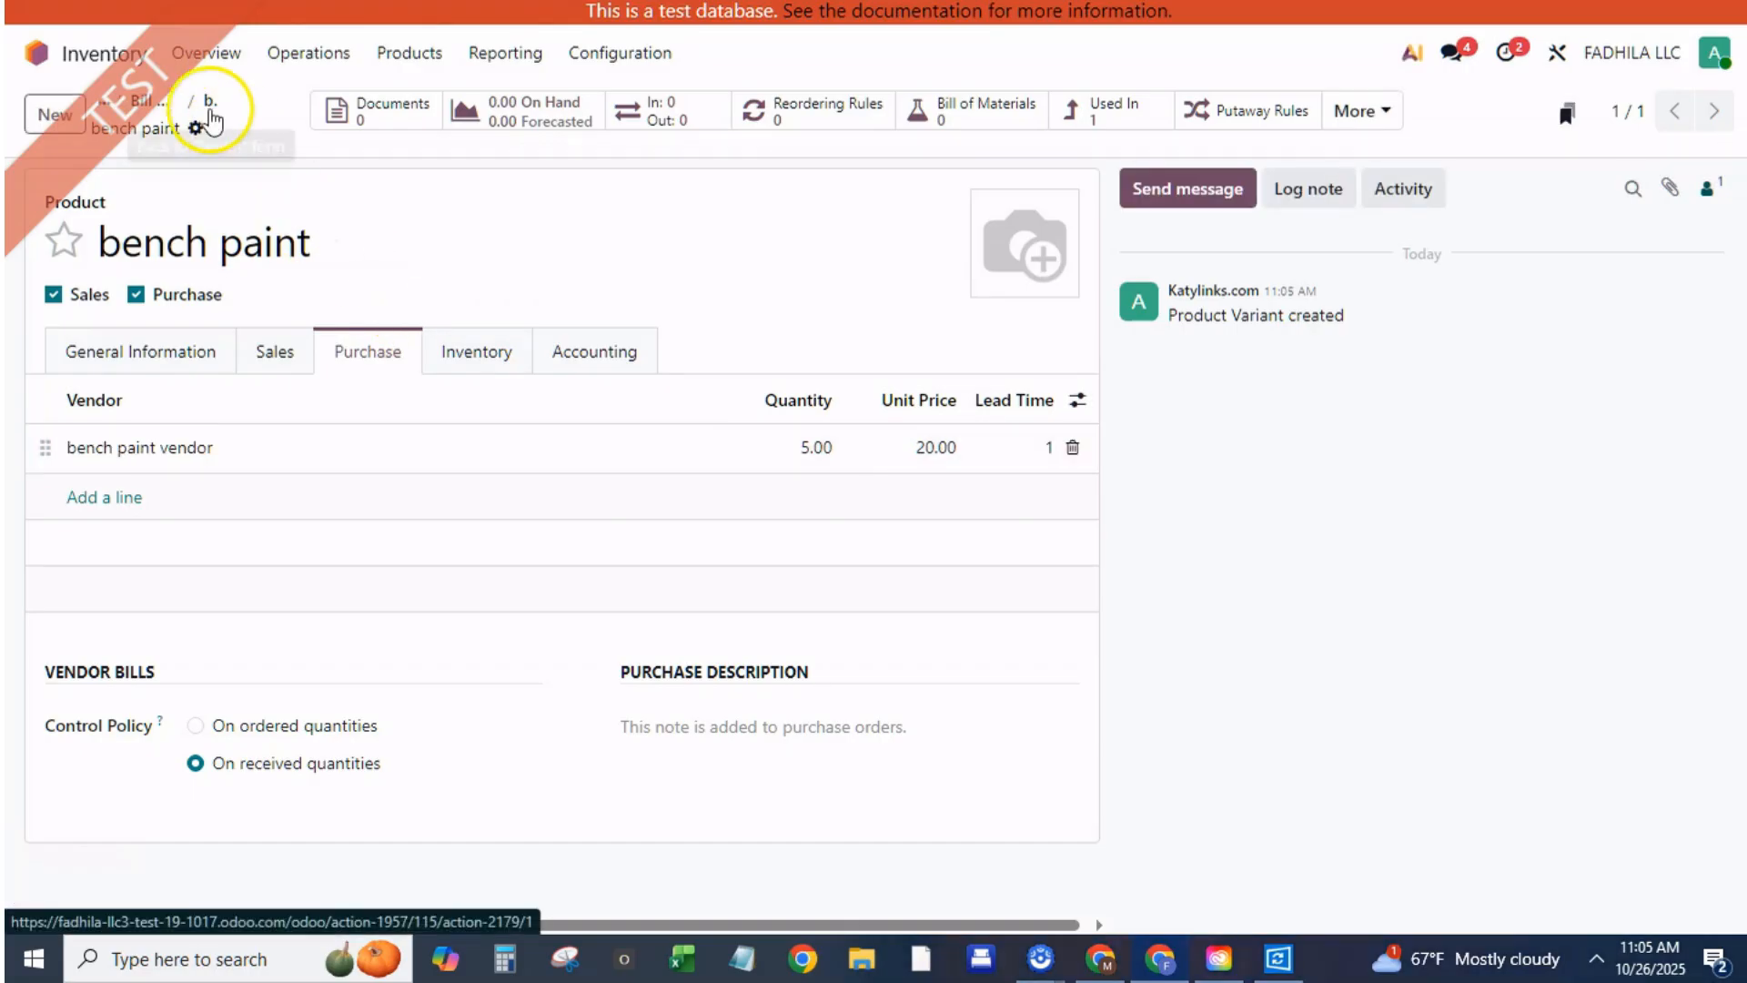
left_click(969, 103)
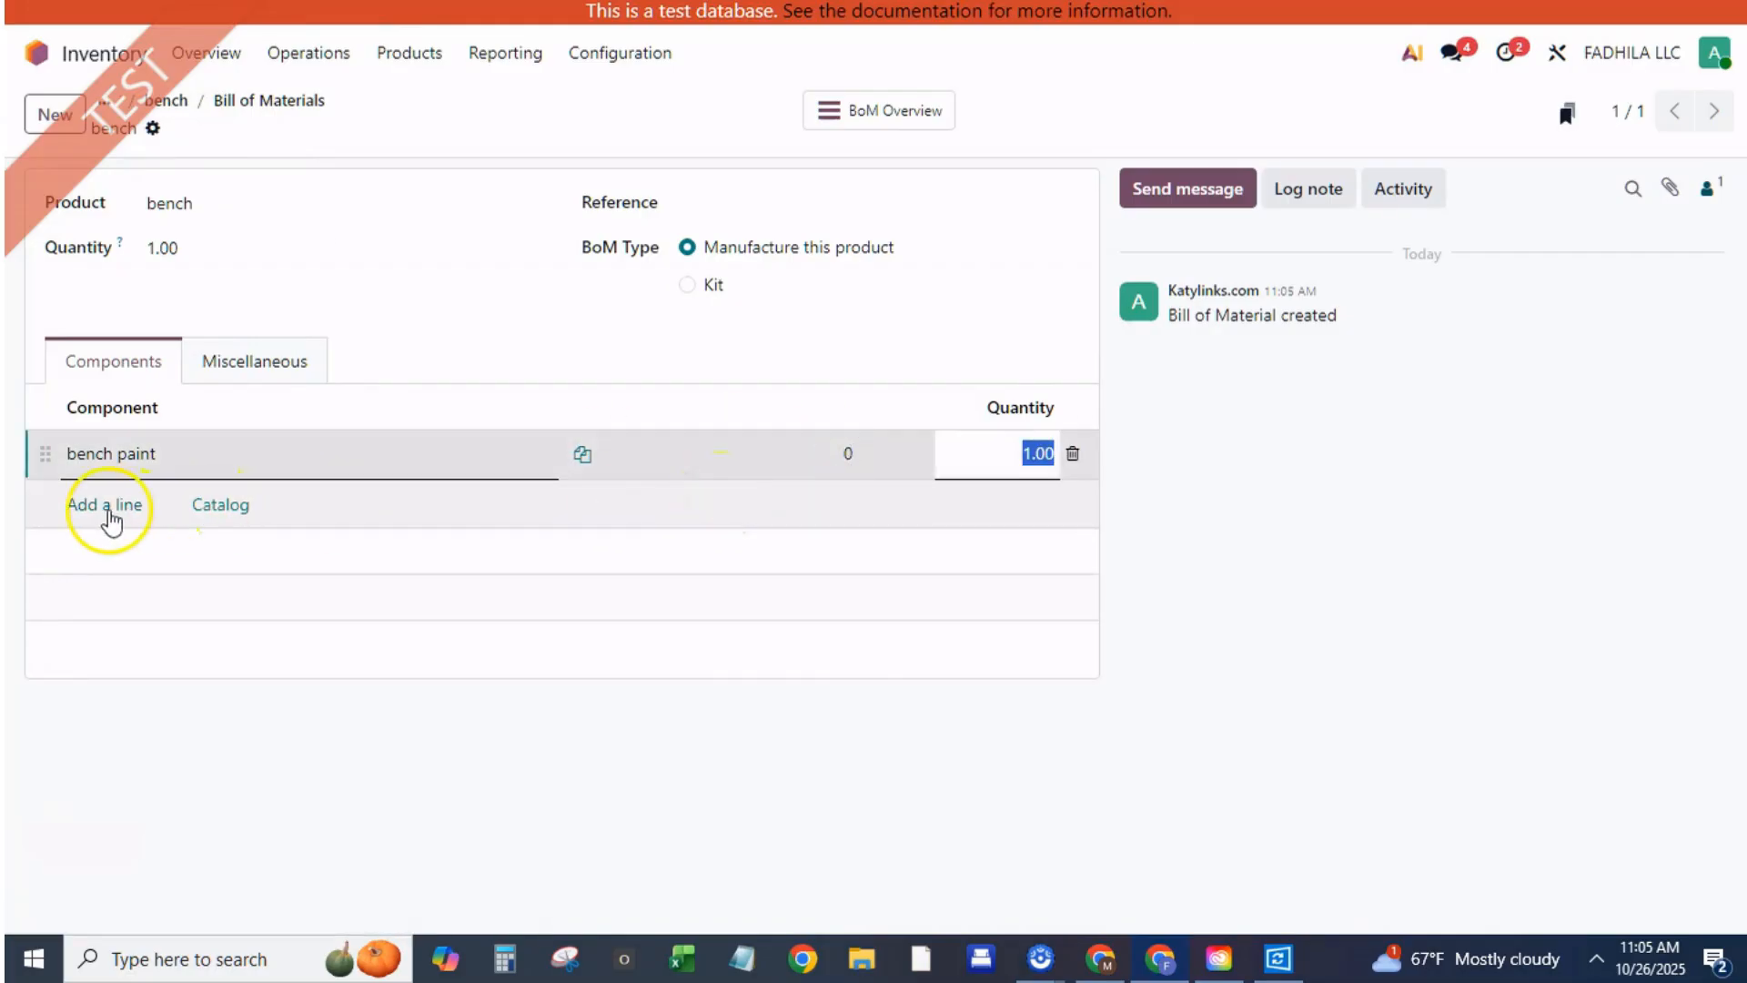
Add 'bench cover' as a second BoM component and open its product record
left_click(104, 504)
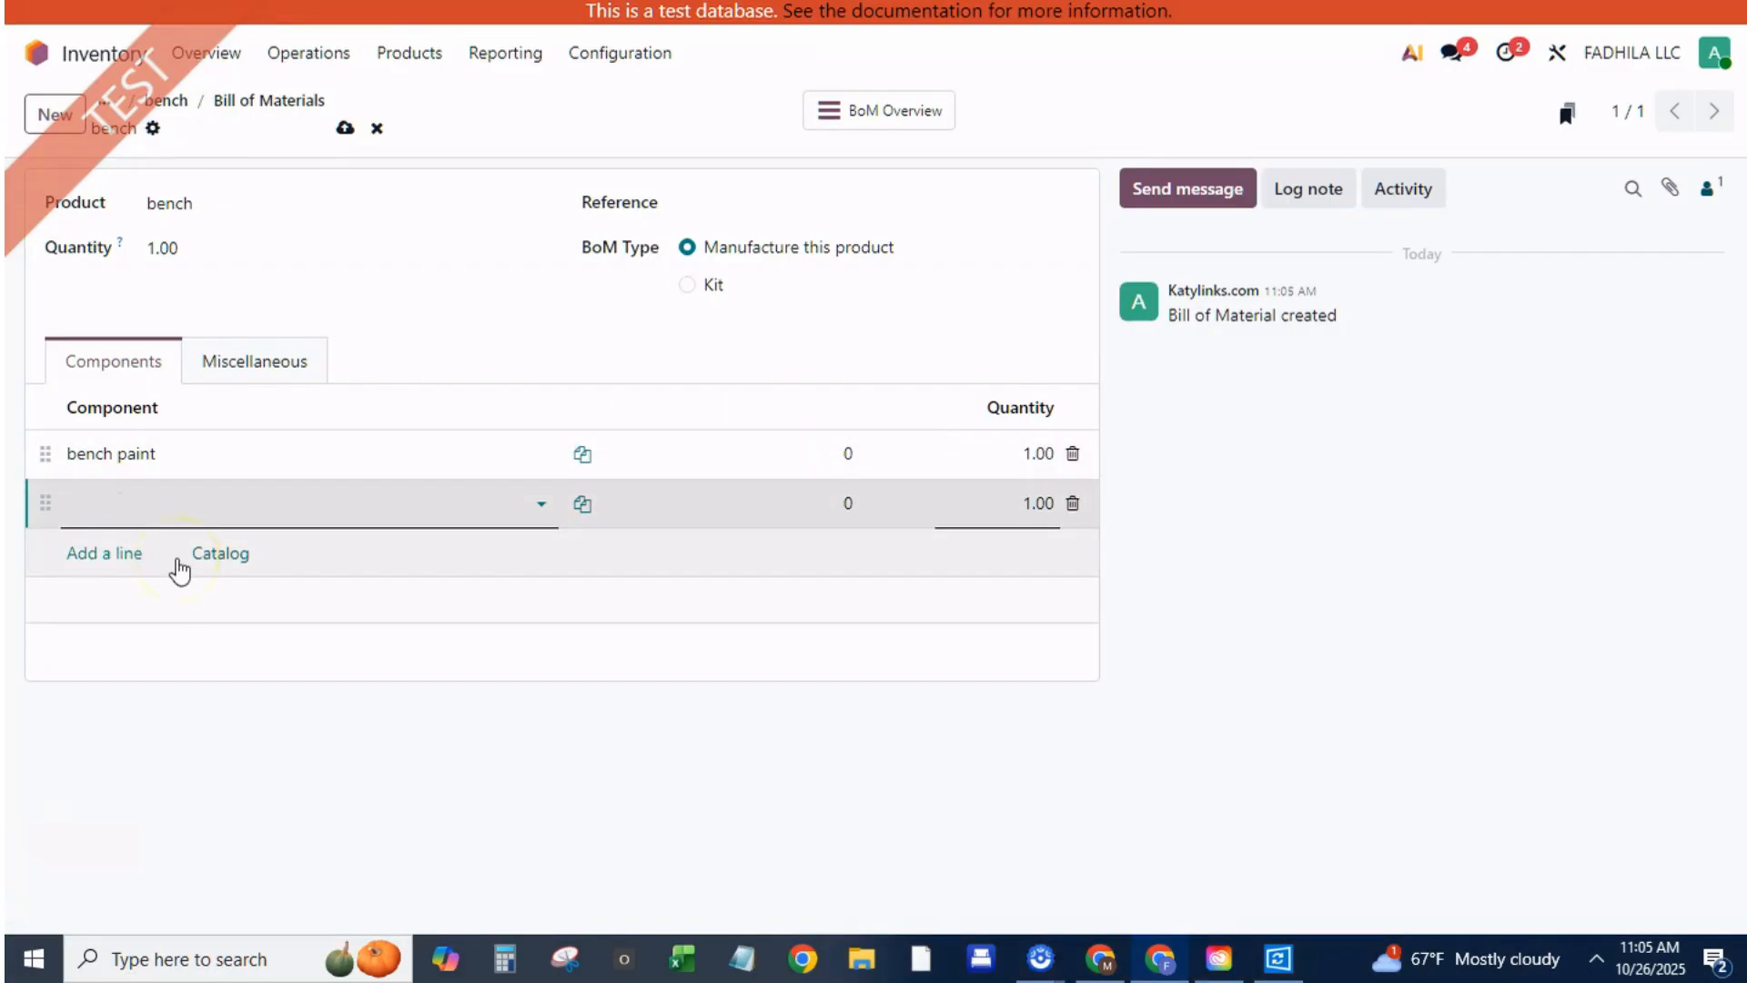
type("b")
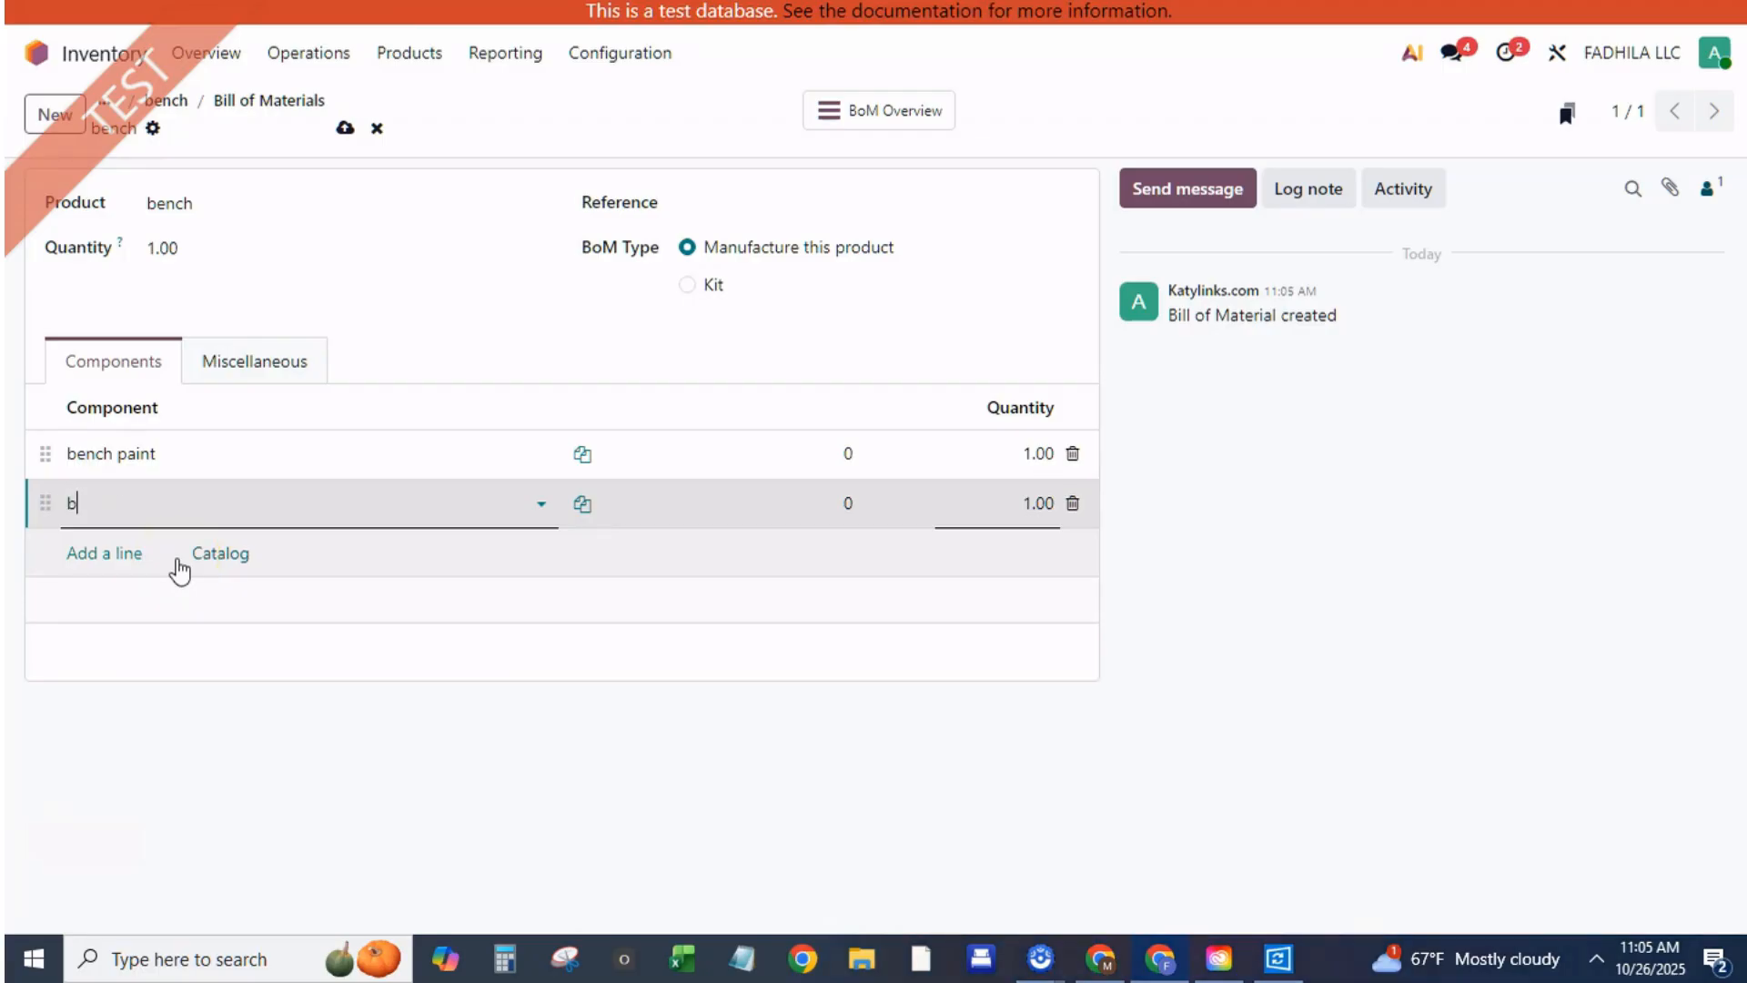
type("ench")
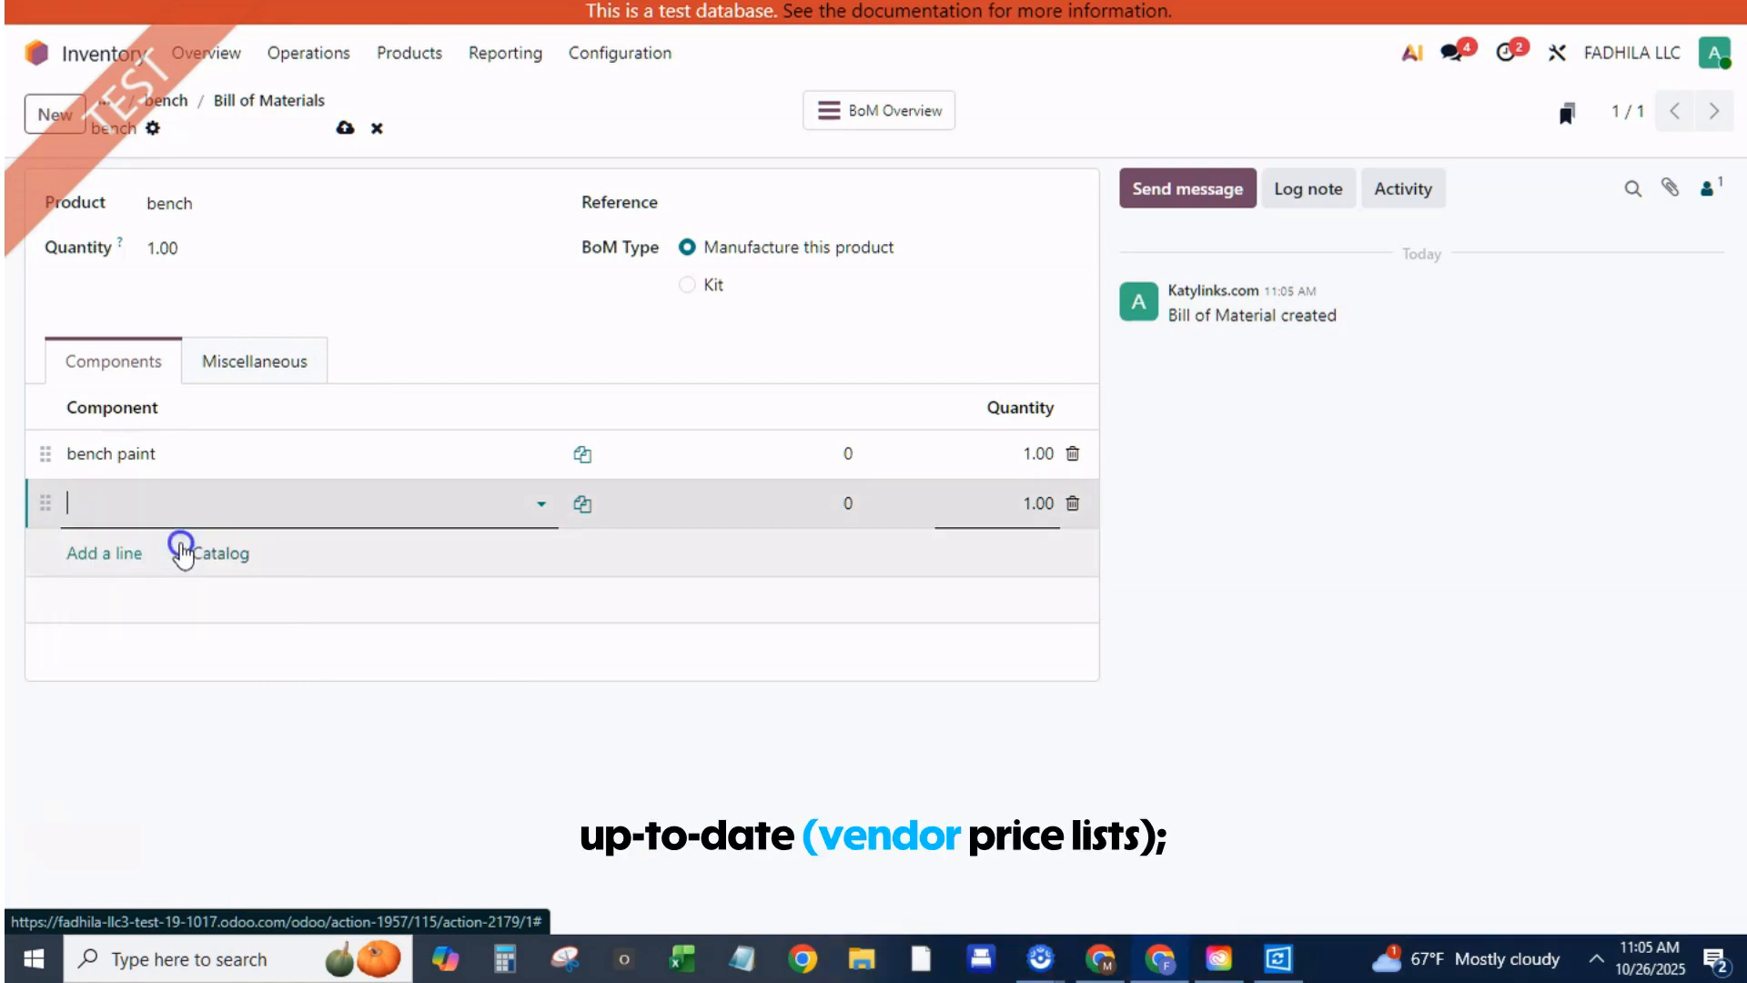
type("bench cover")
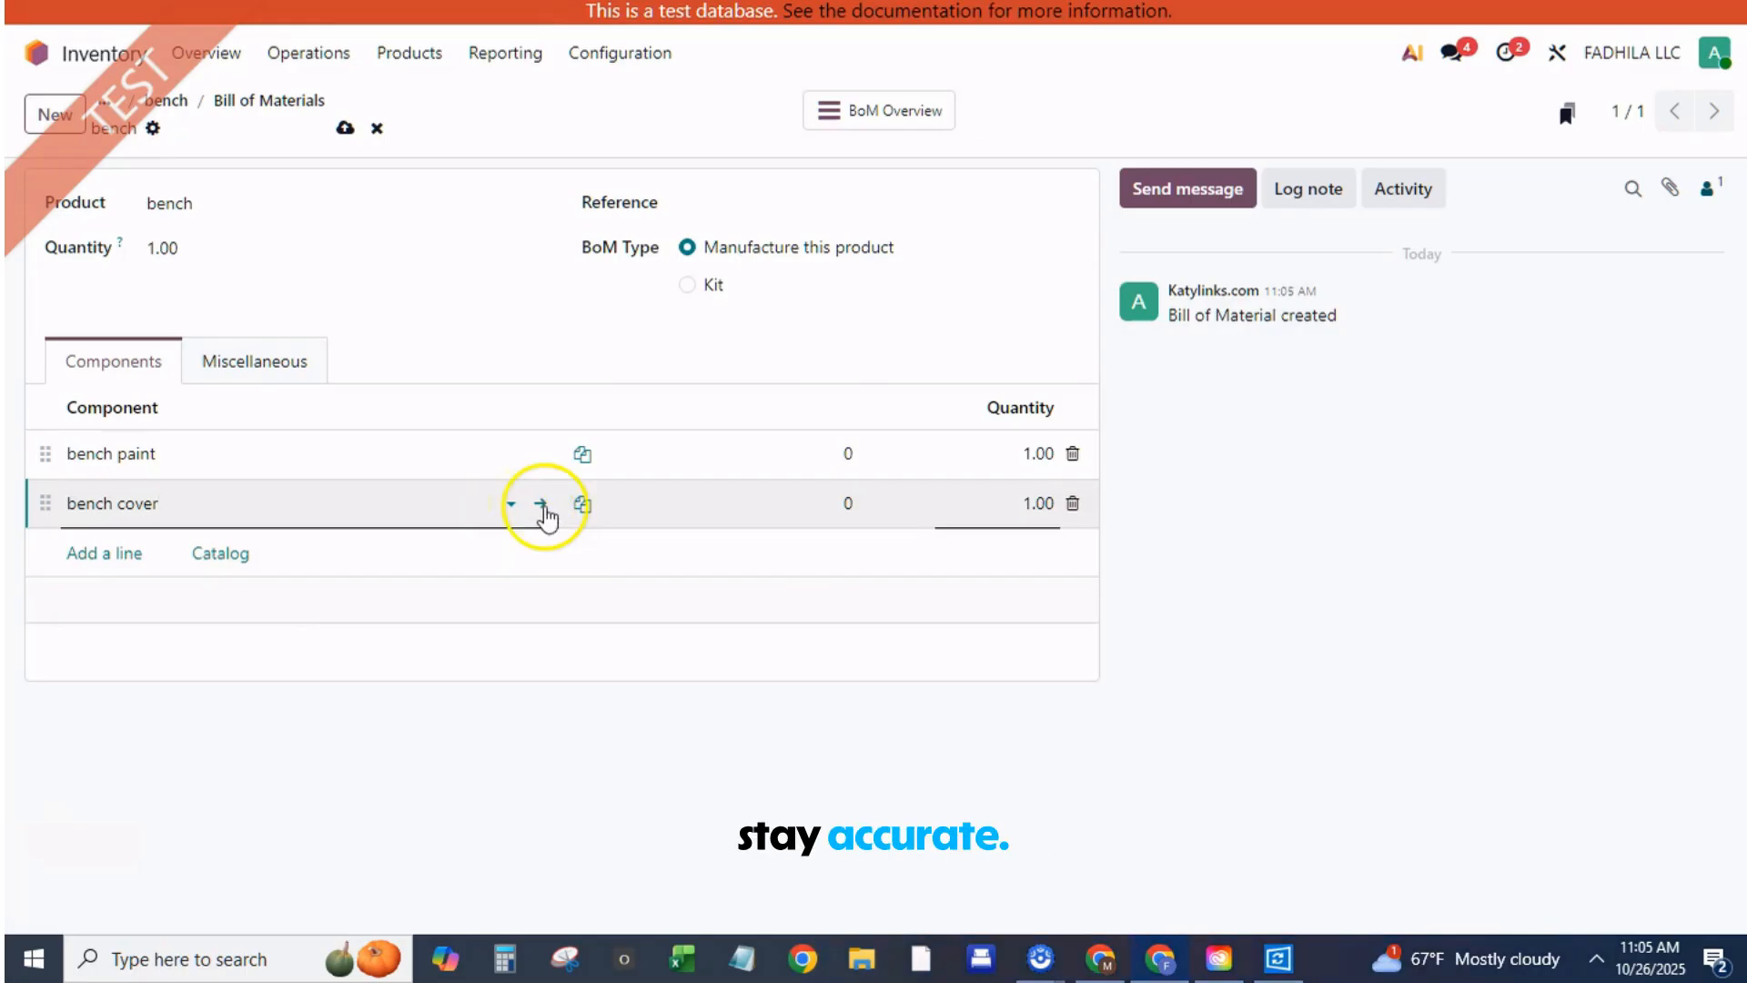
left_click(548, 512)
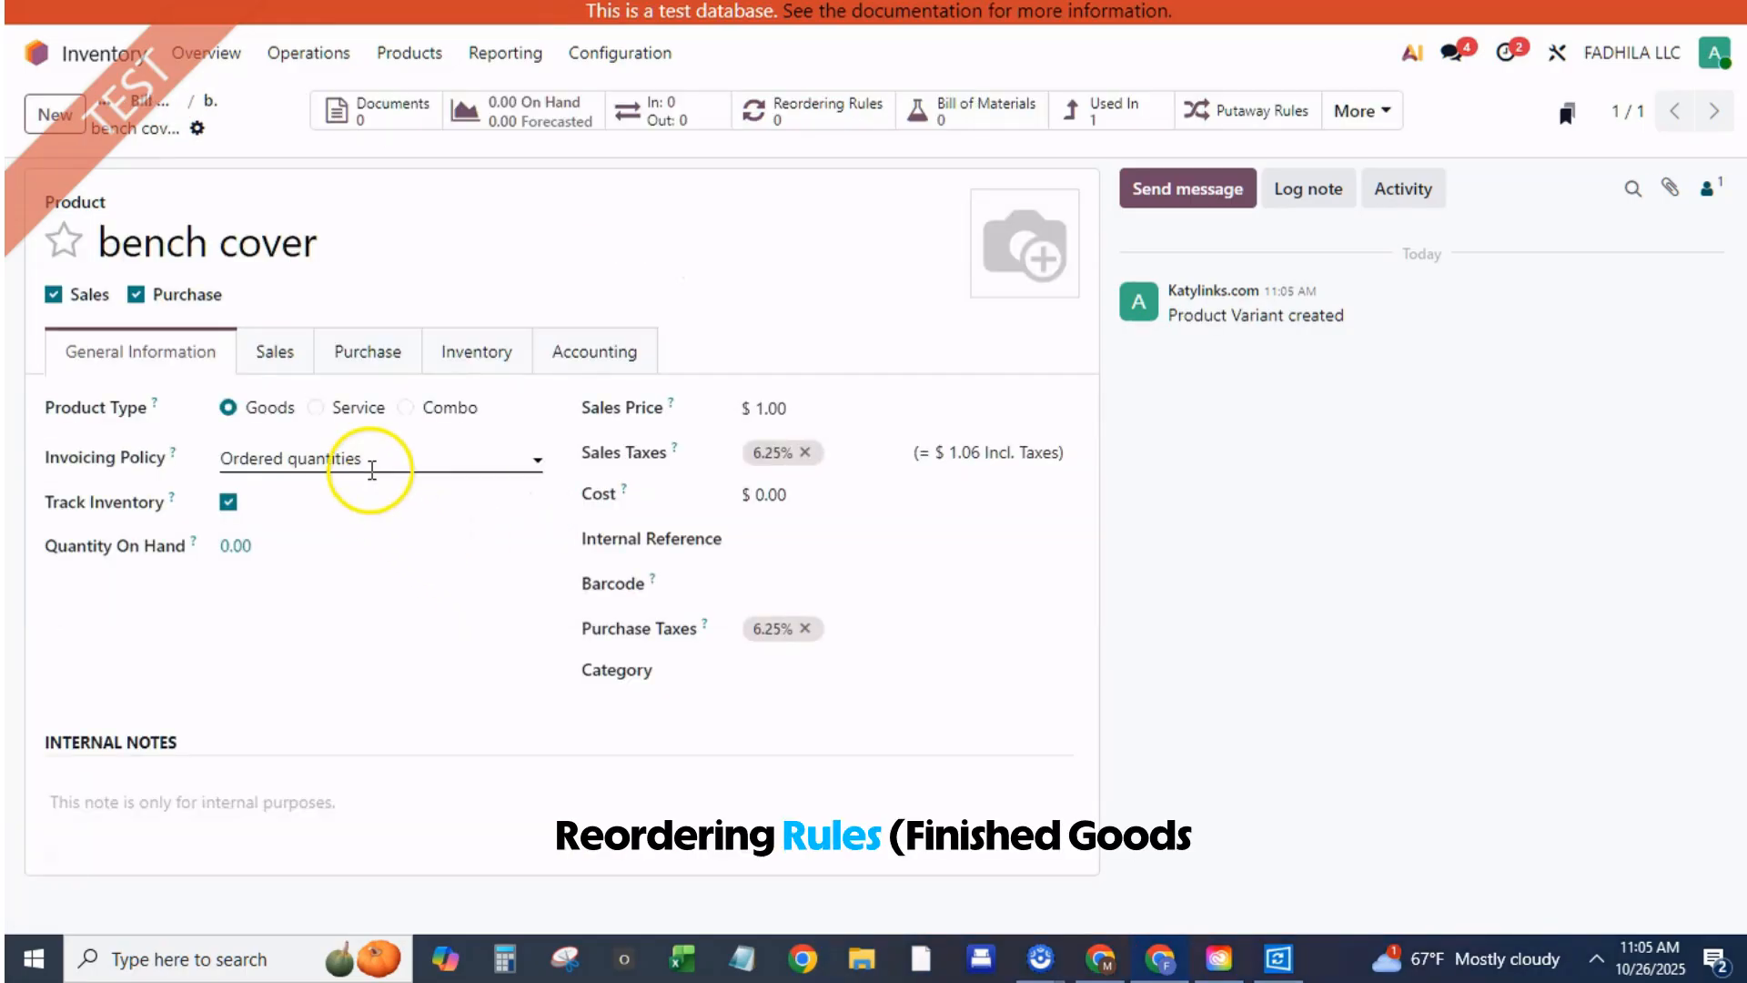
Give bench cover vendor 'bench cover vendor' at 5.00 and a 5.00 cost, then save
left_click(367, 351)
type("bench cover ve")
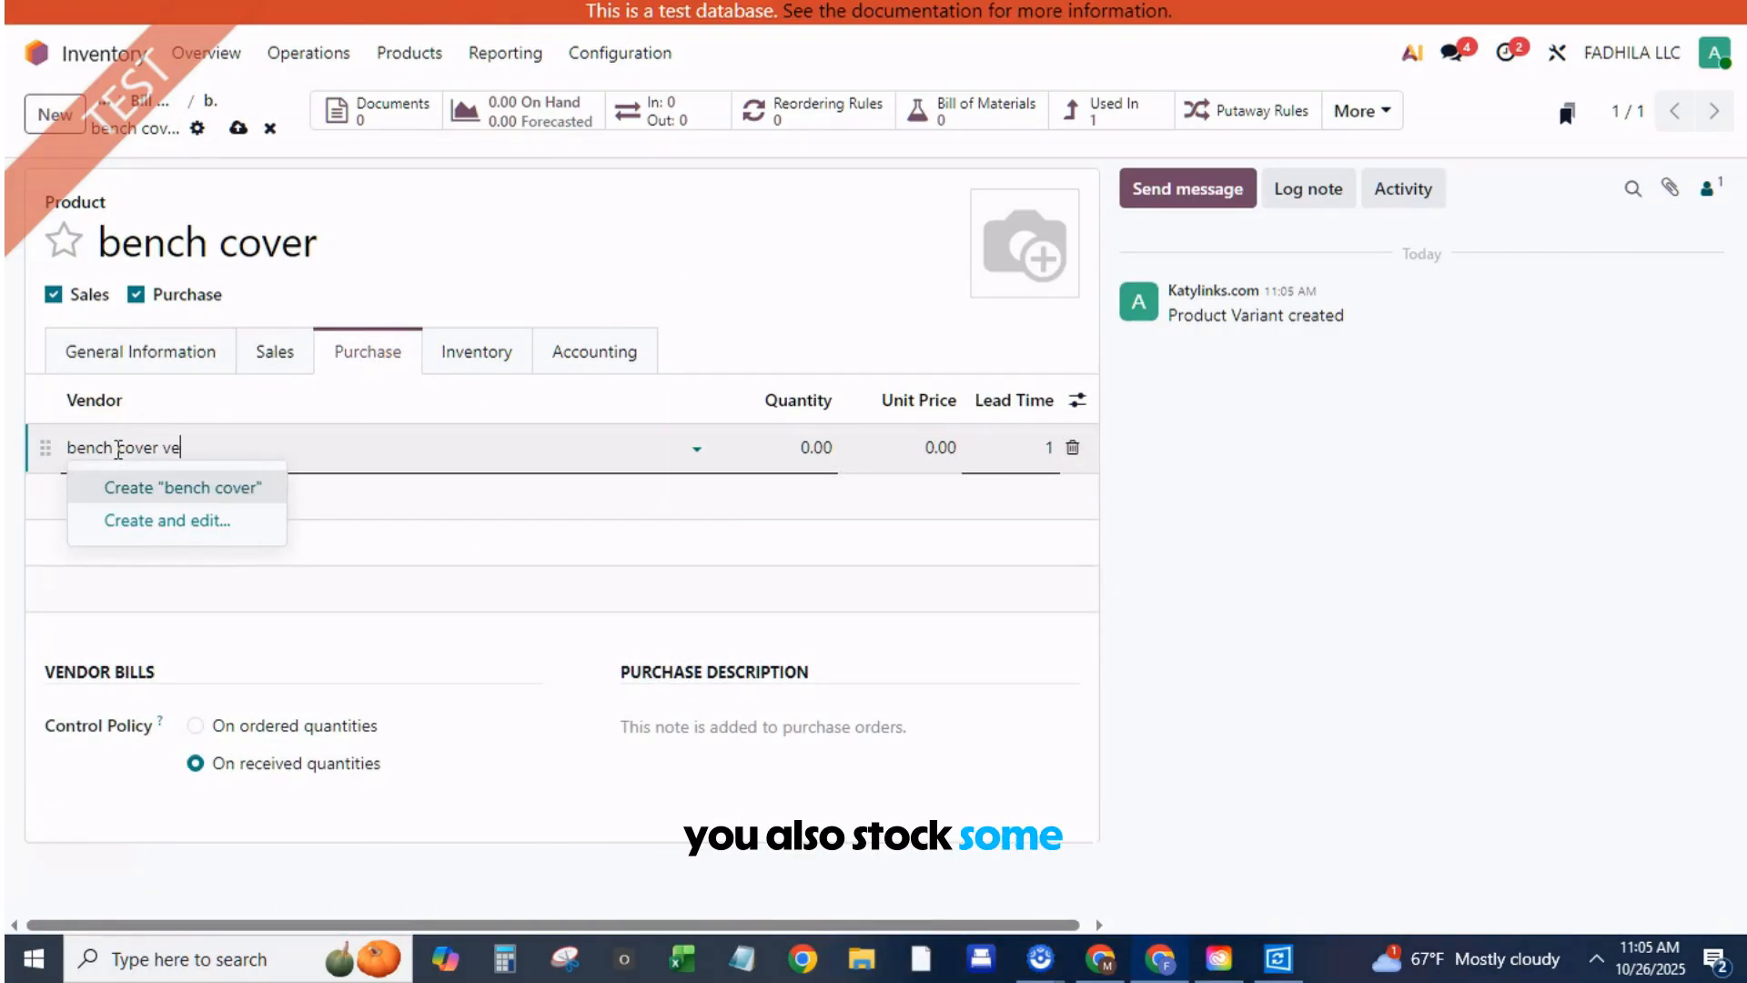
type("ndor")
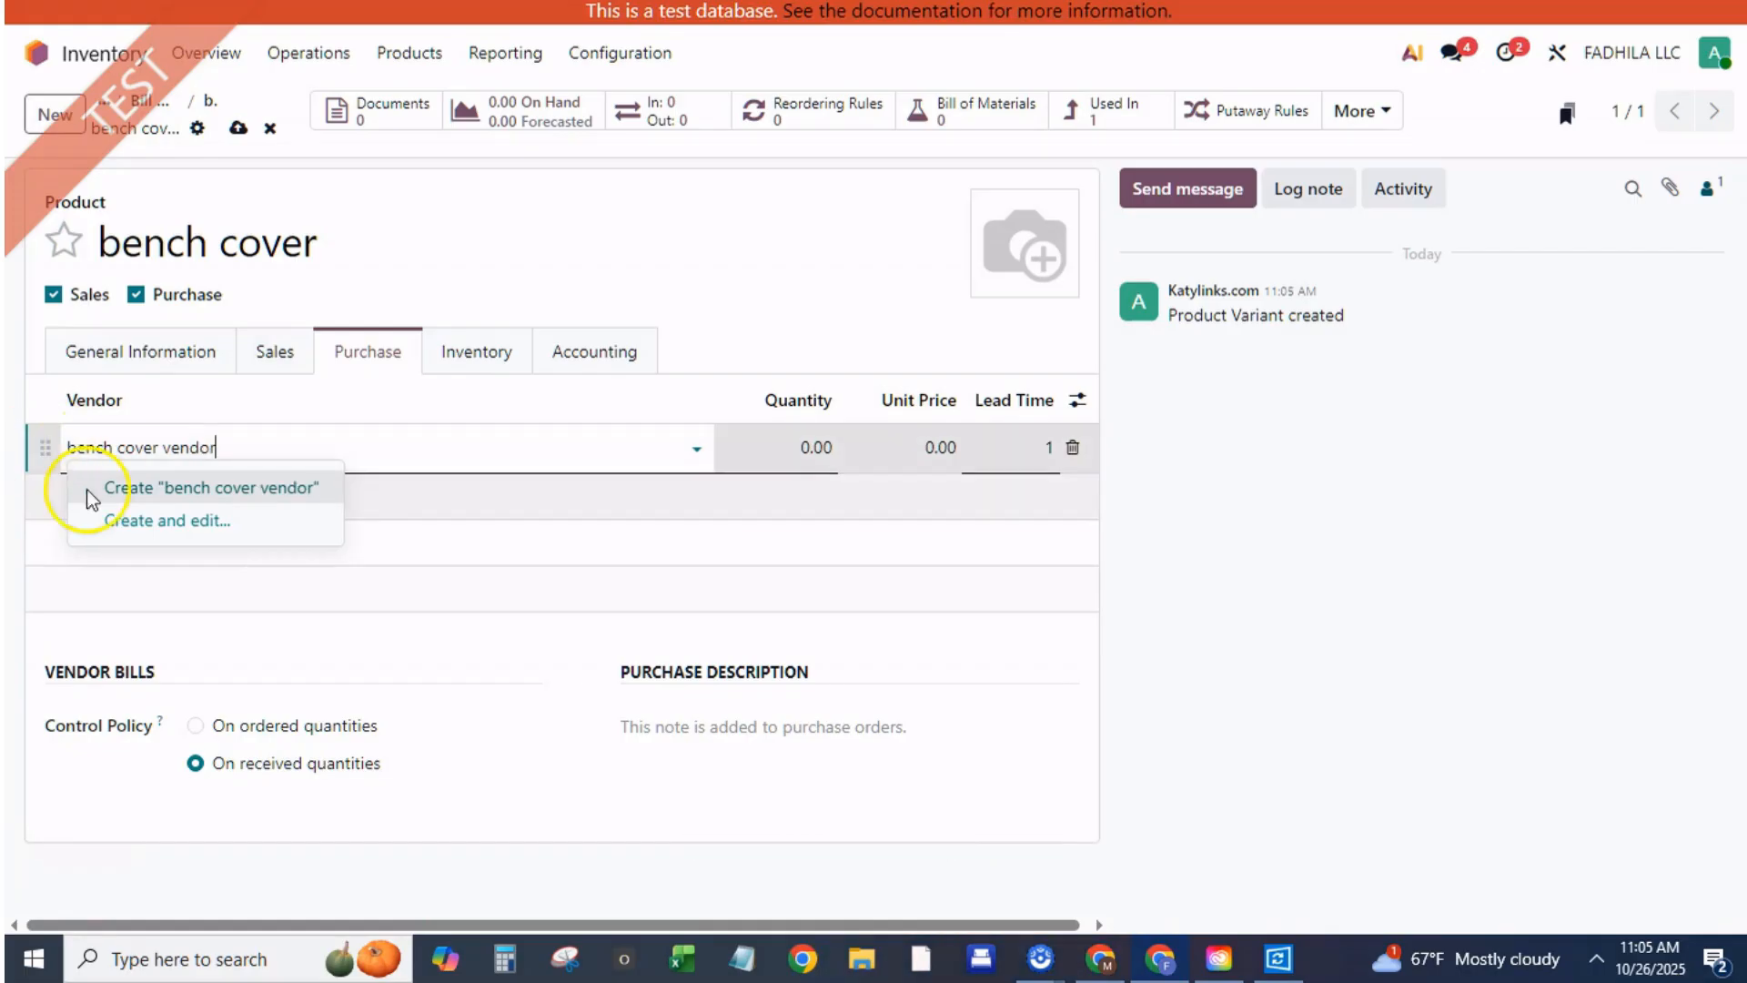
left_click(214, 487)
type("20")
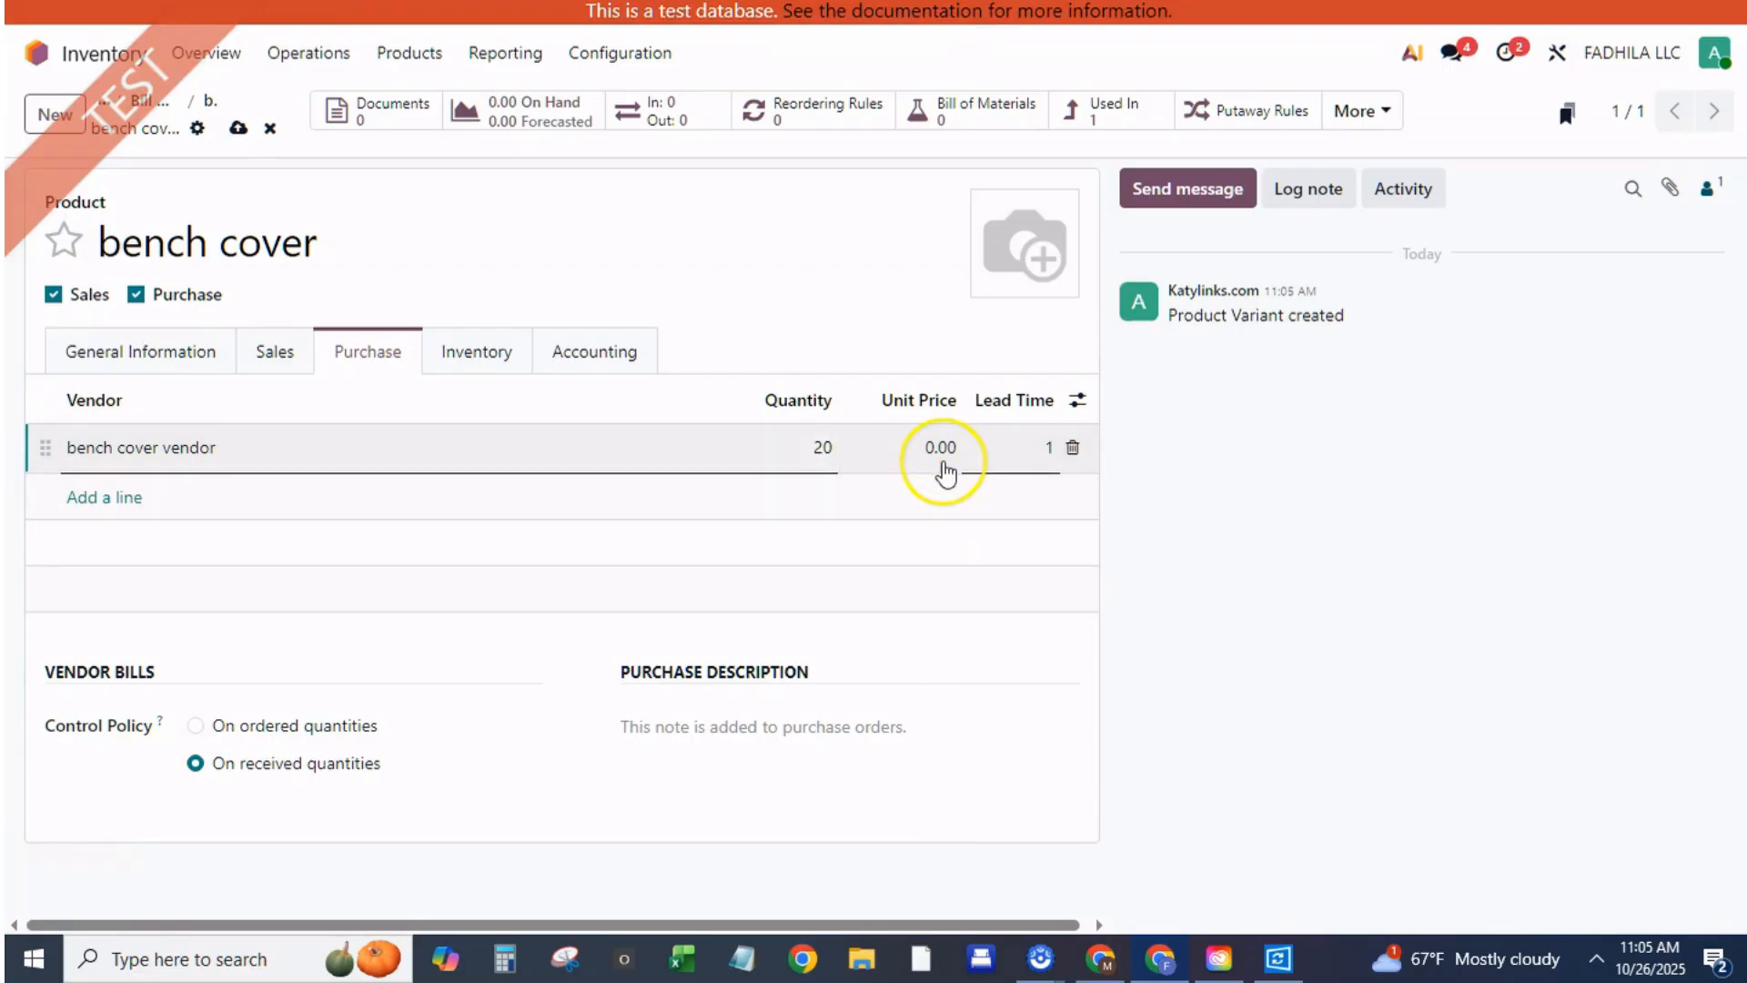
left_click(939, 447)
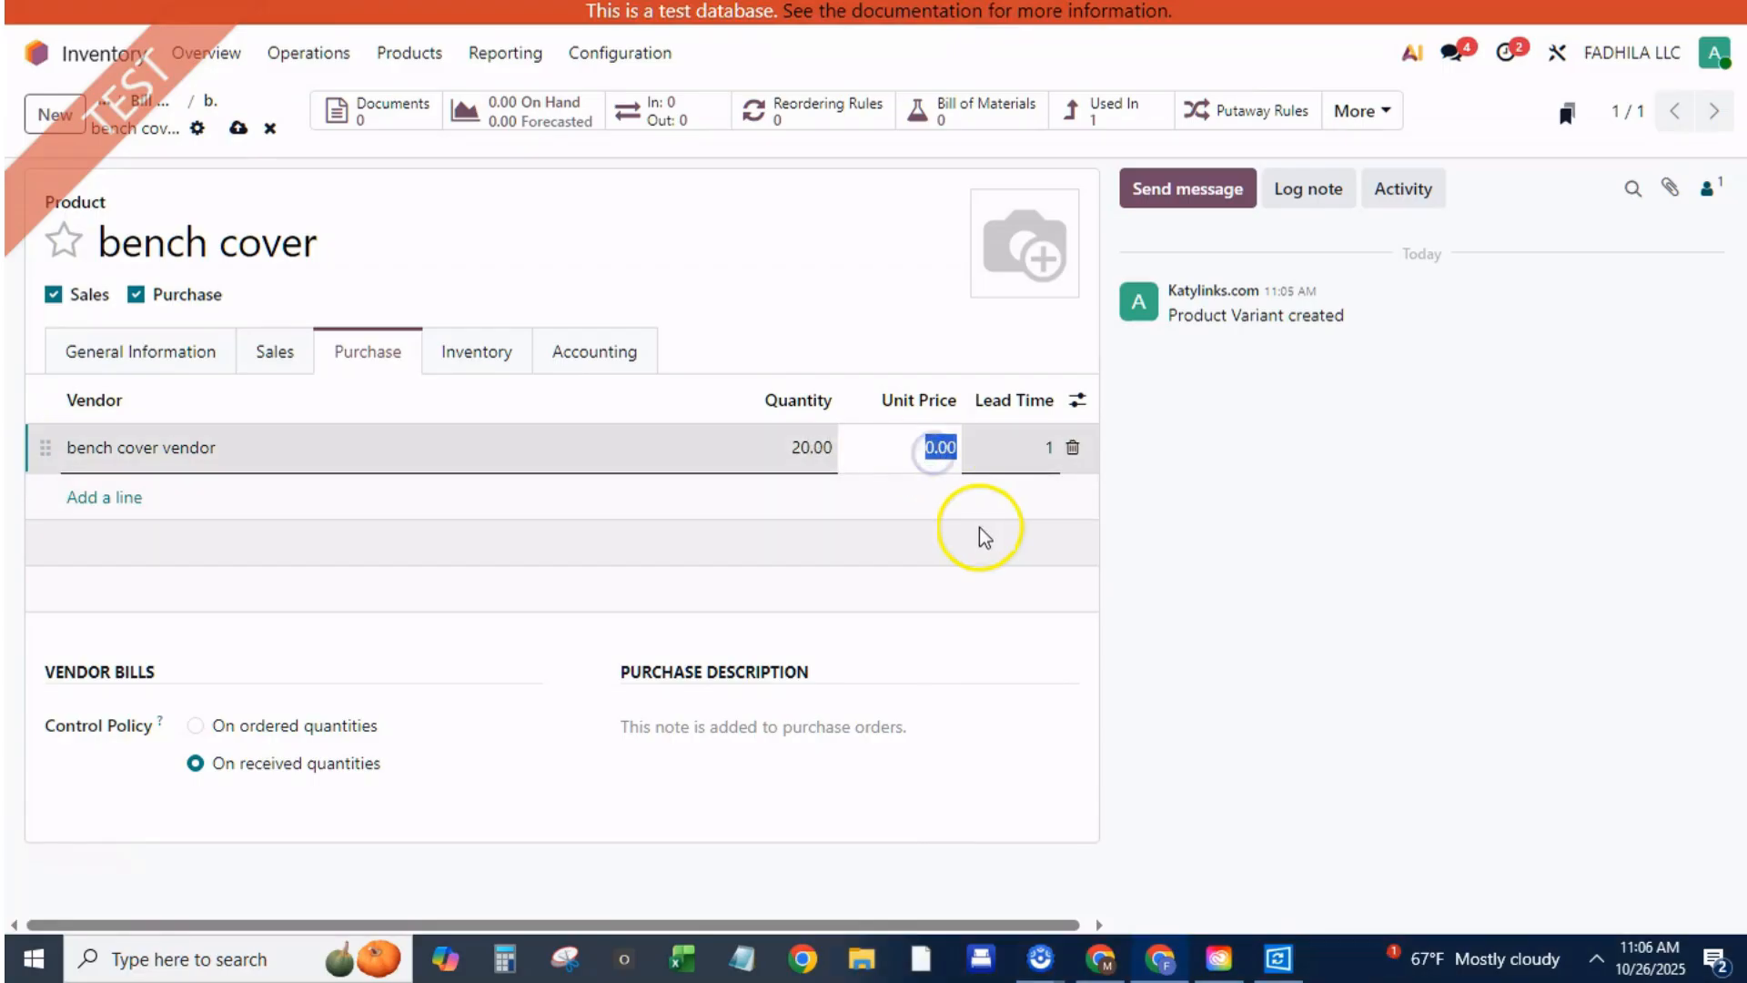
type("5")
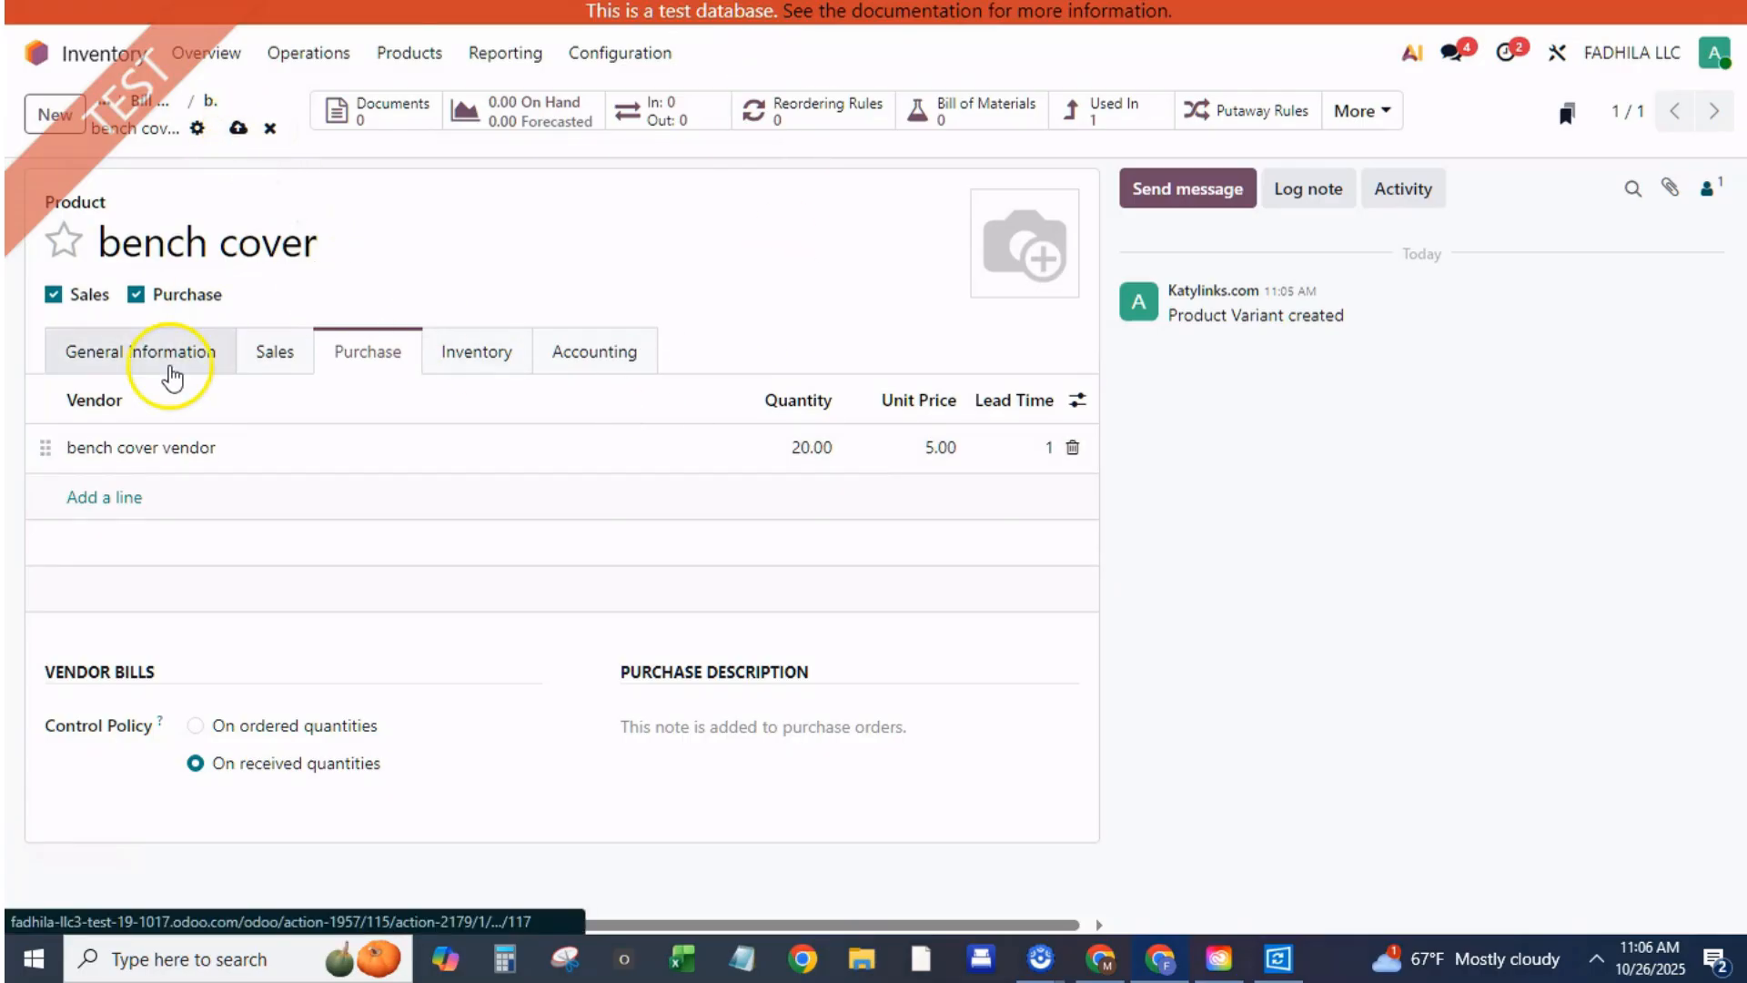
left_click(138, 351)
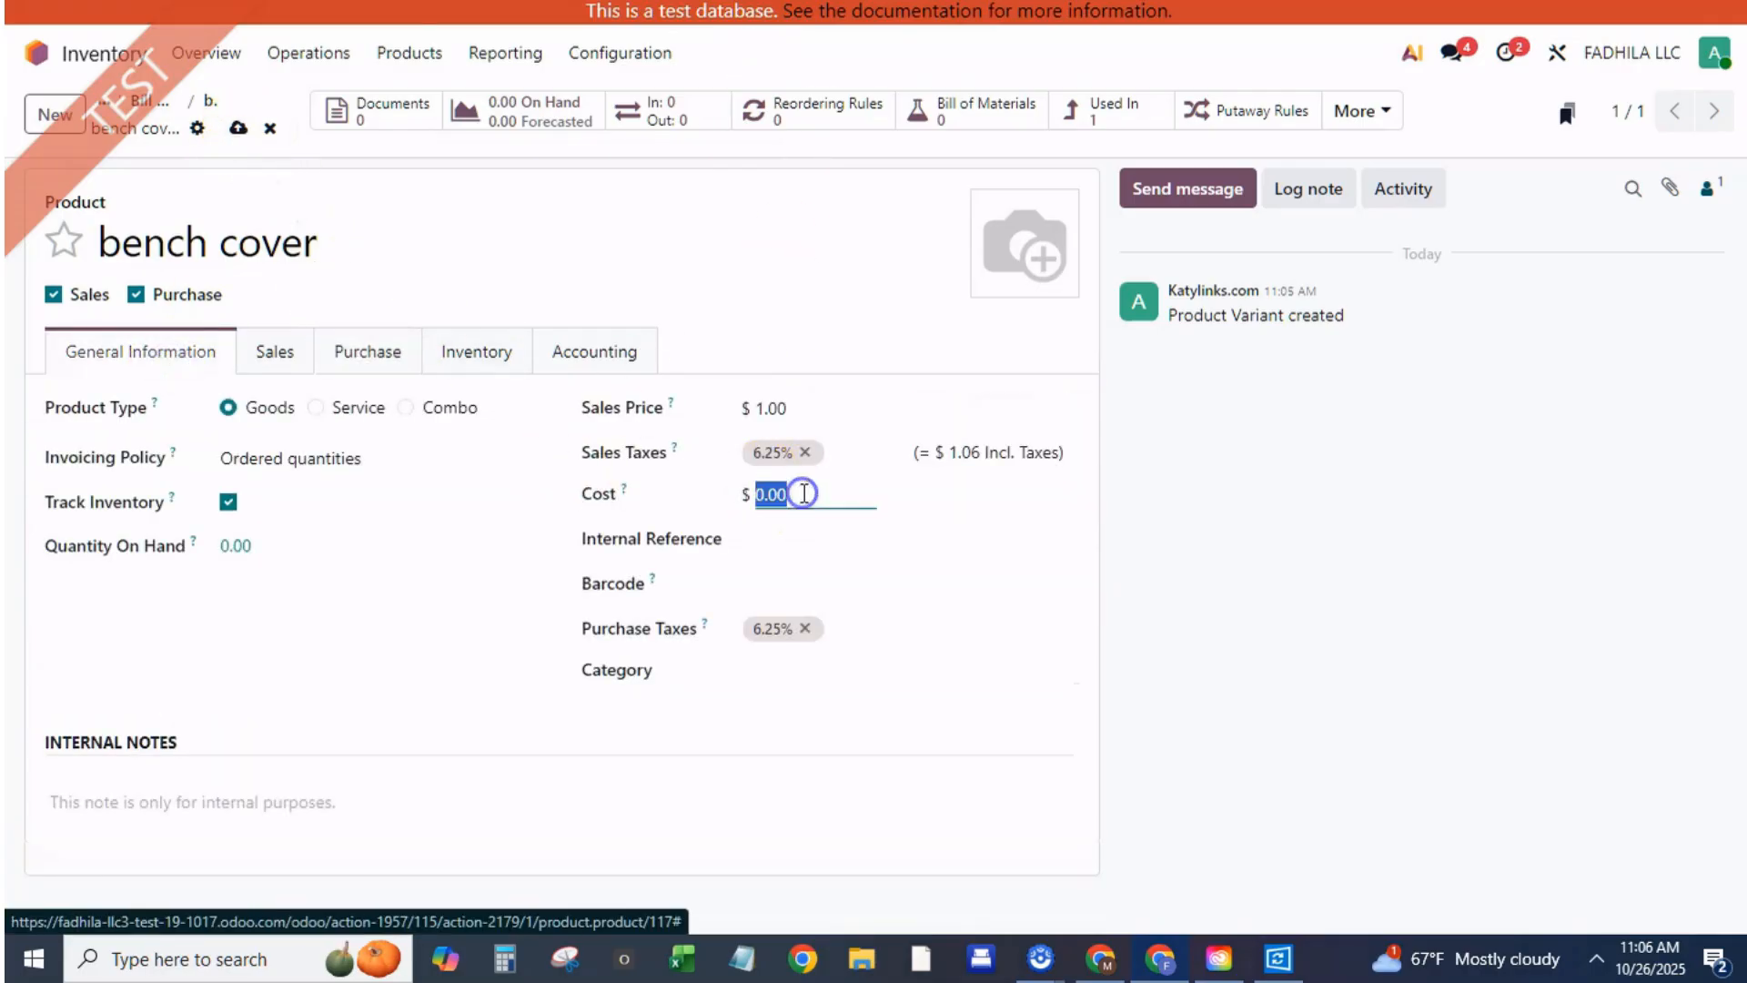
type("5")
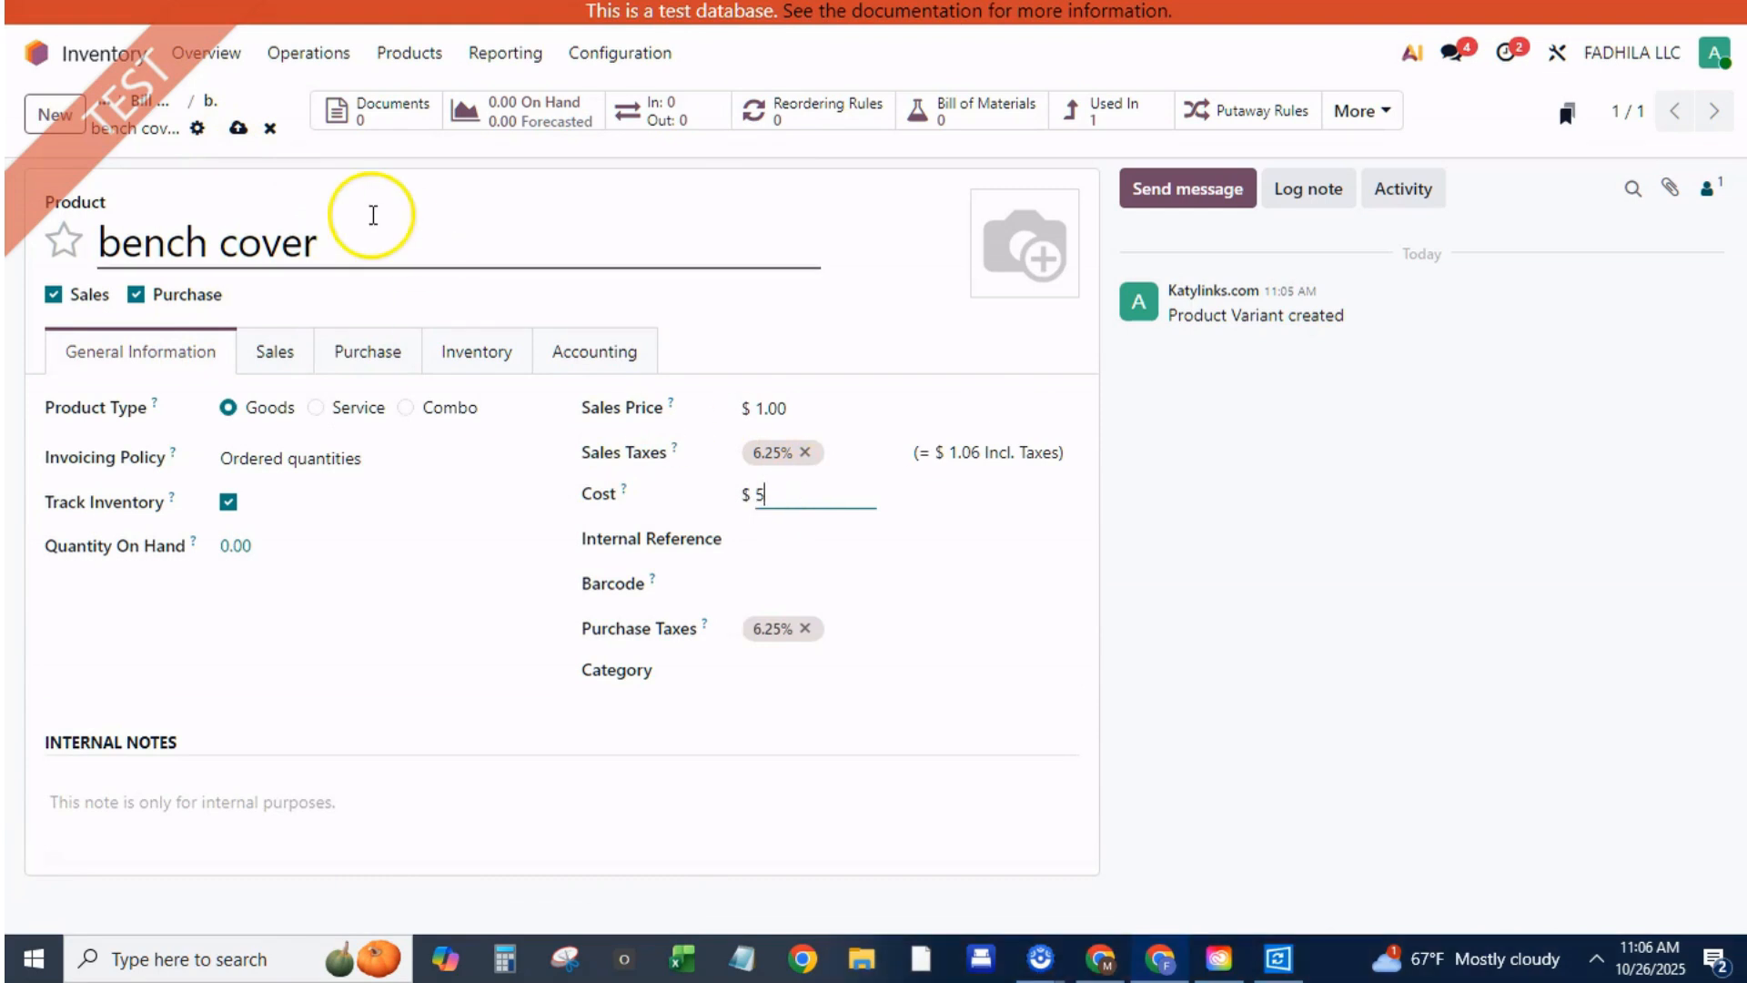
left_click(238, 128)
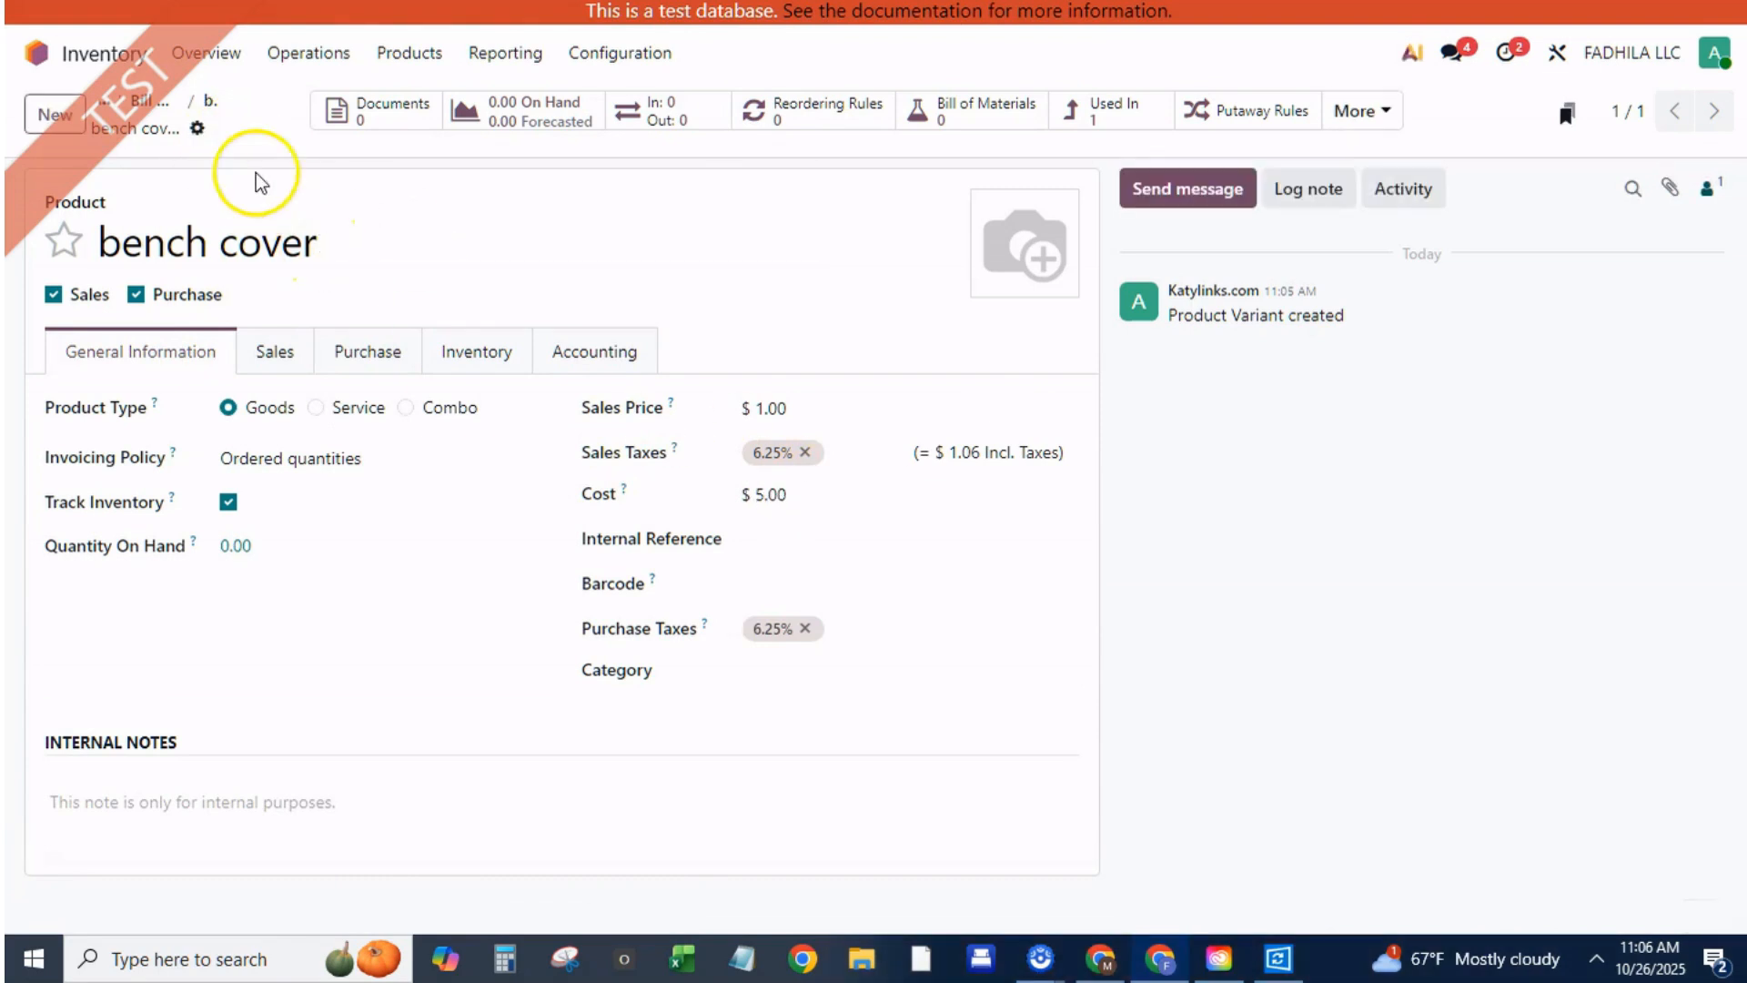
Set bench paint's cost to 20
left_click(984, 104)
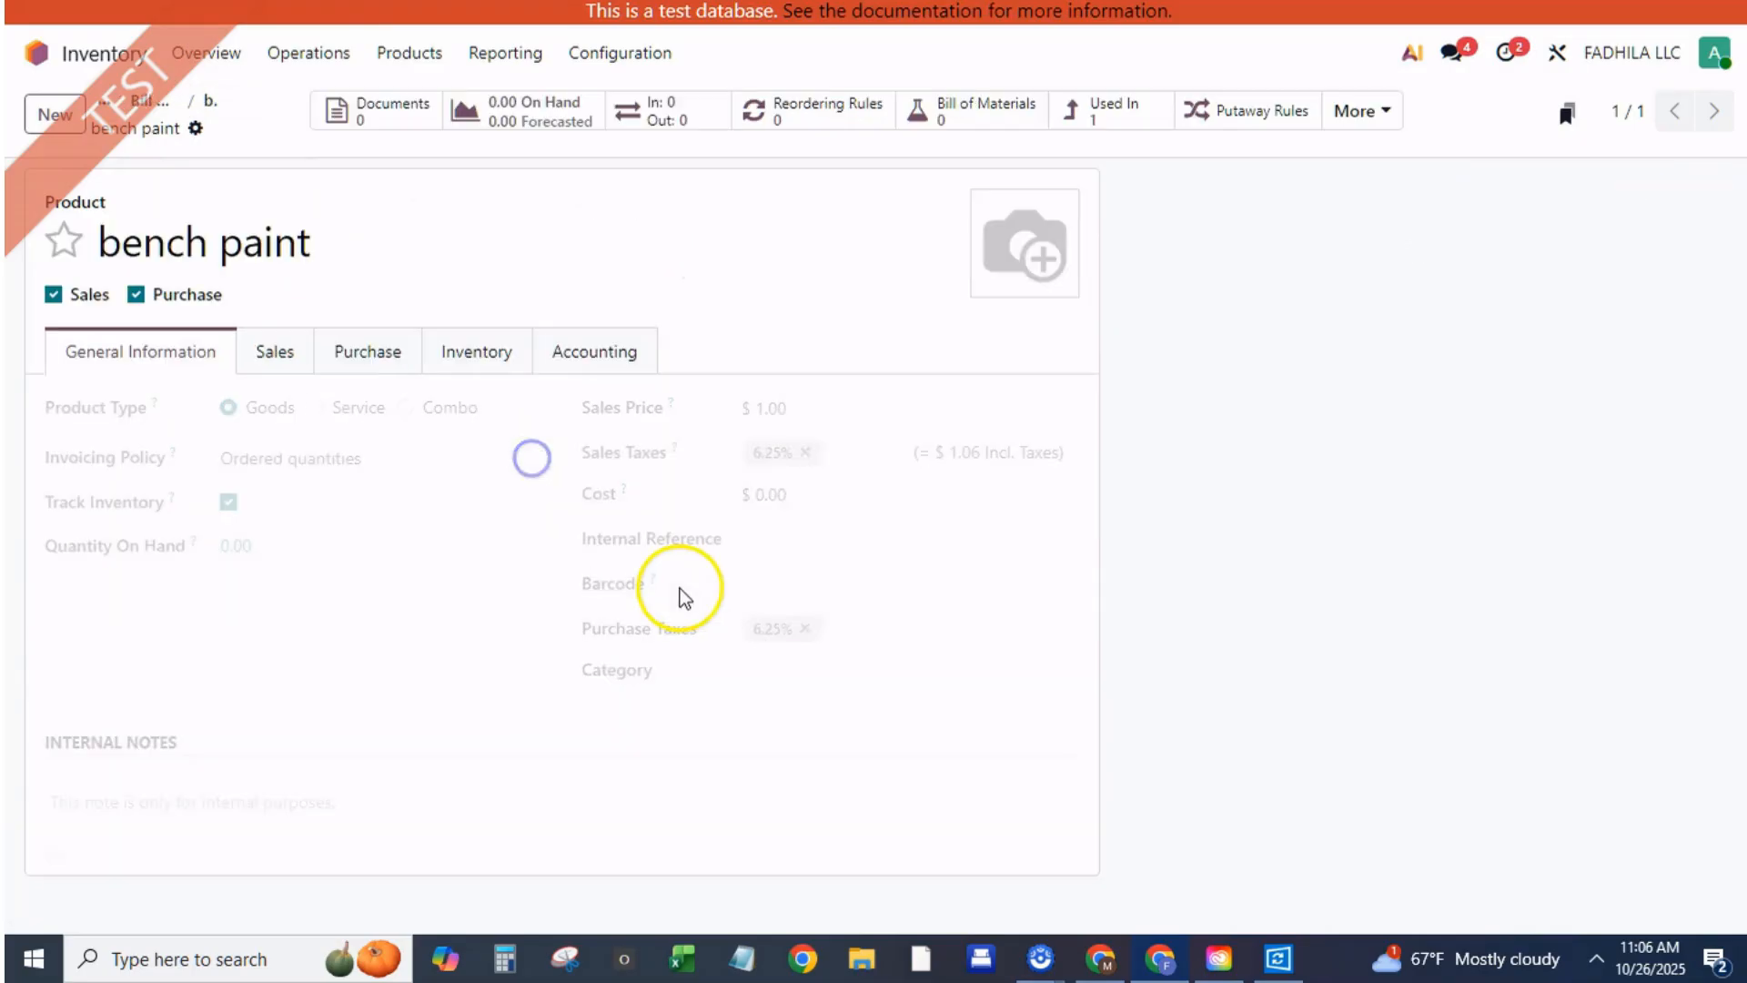
left_click(769, 493)
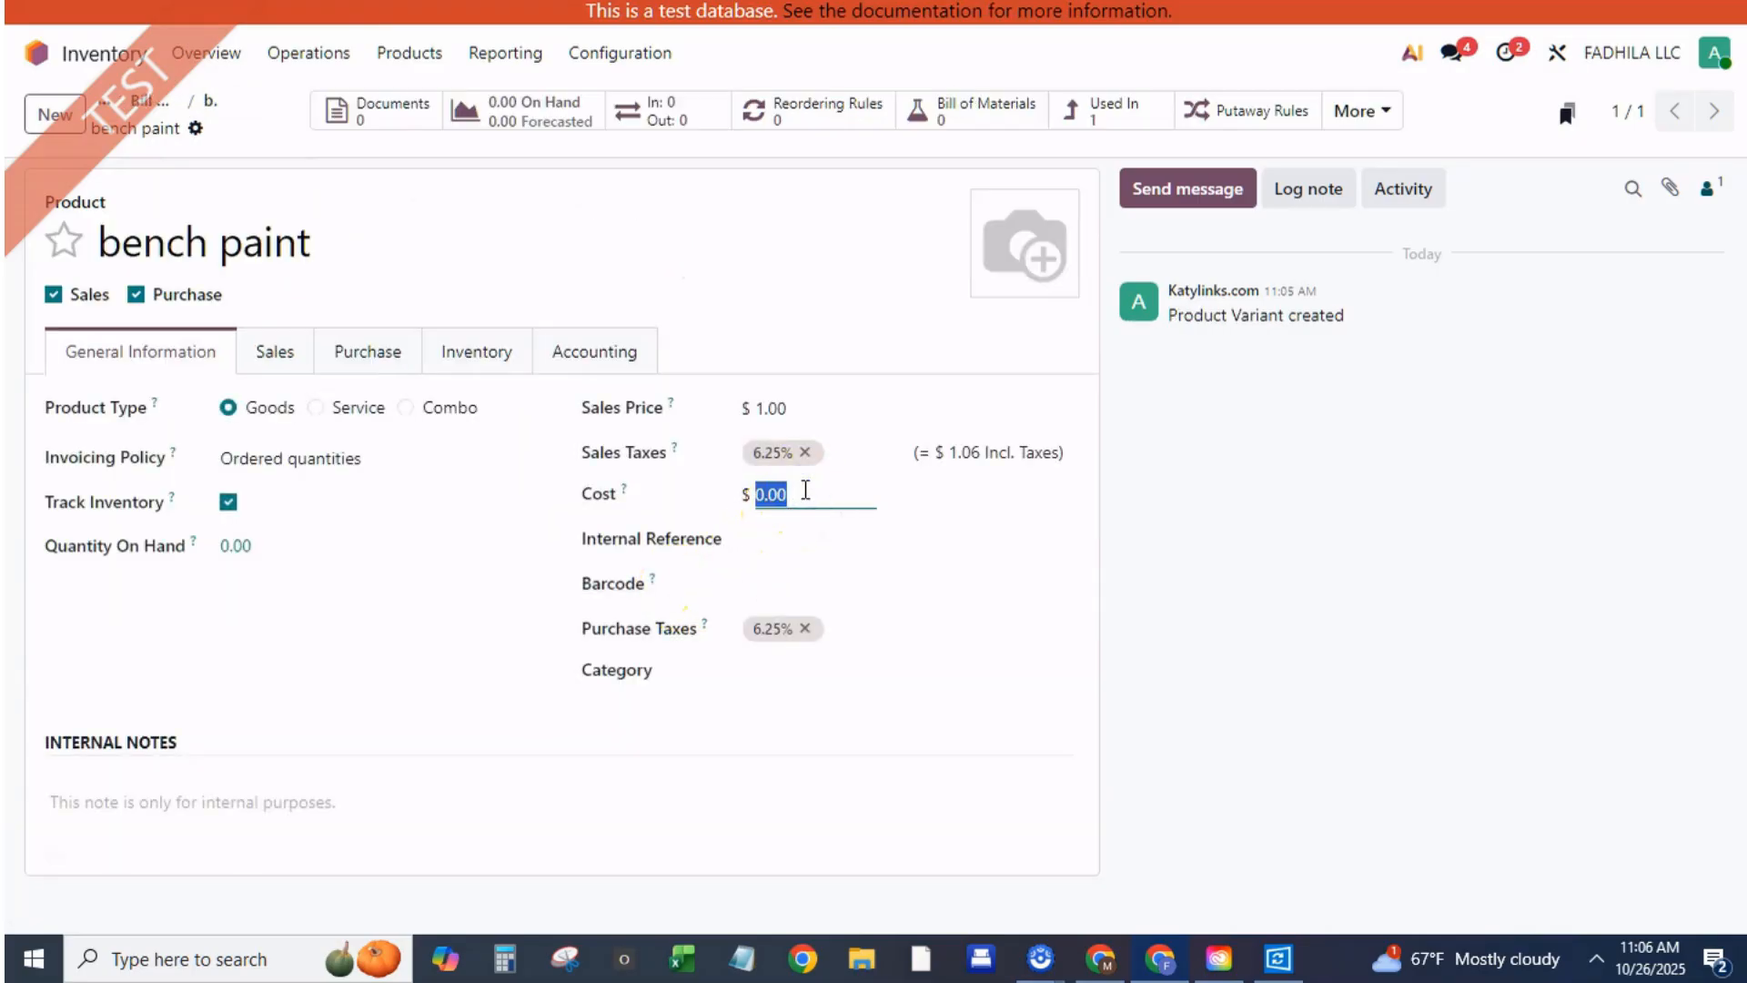
type("20")
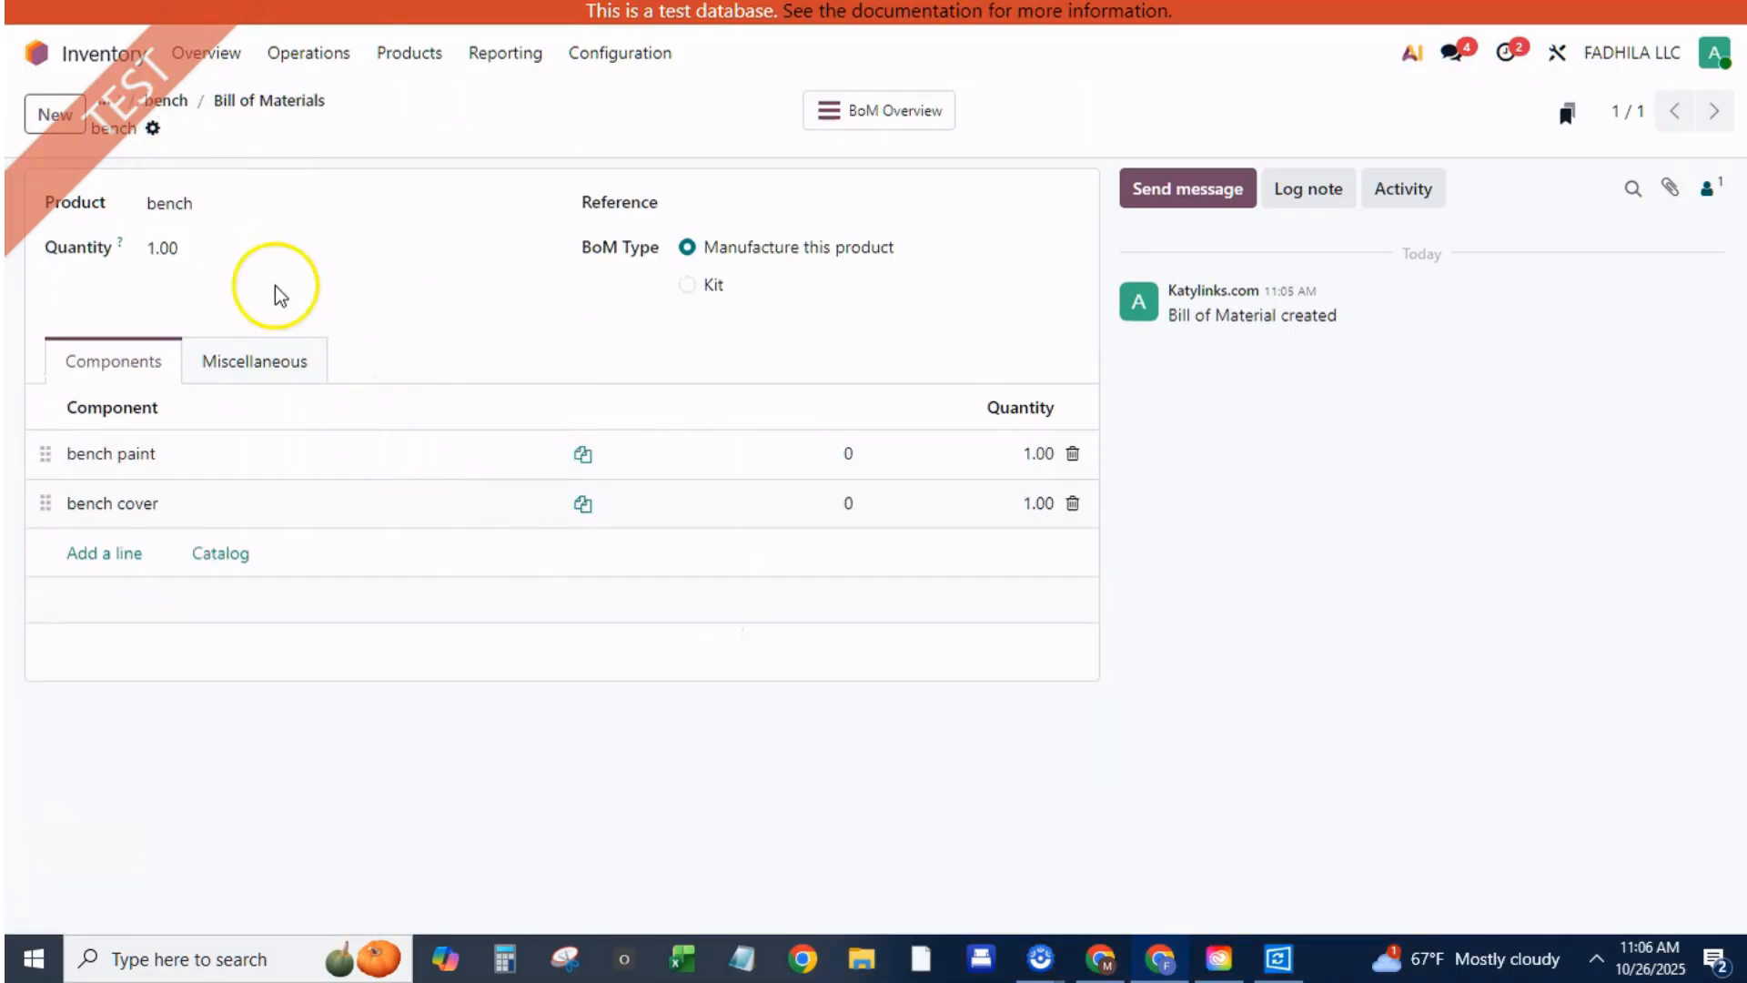
mouse_move(579, 206)
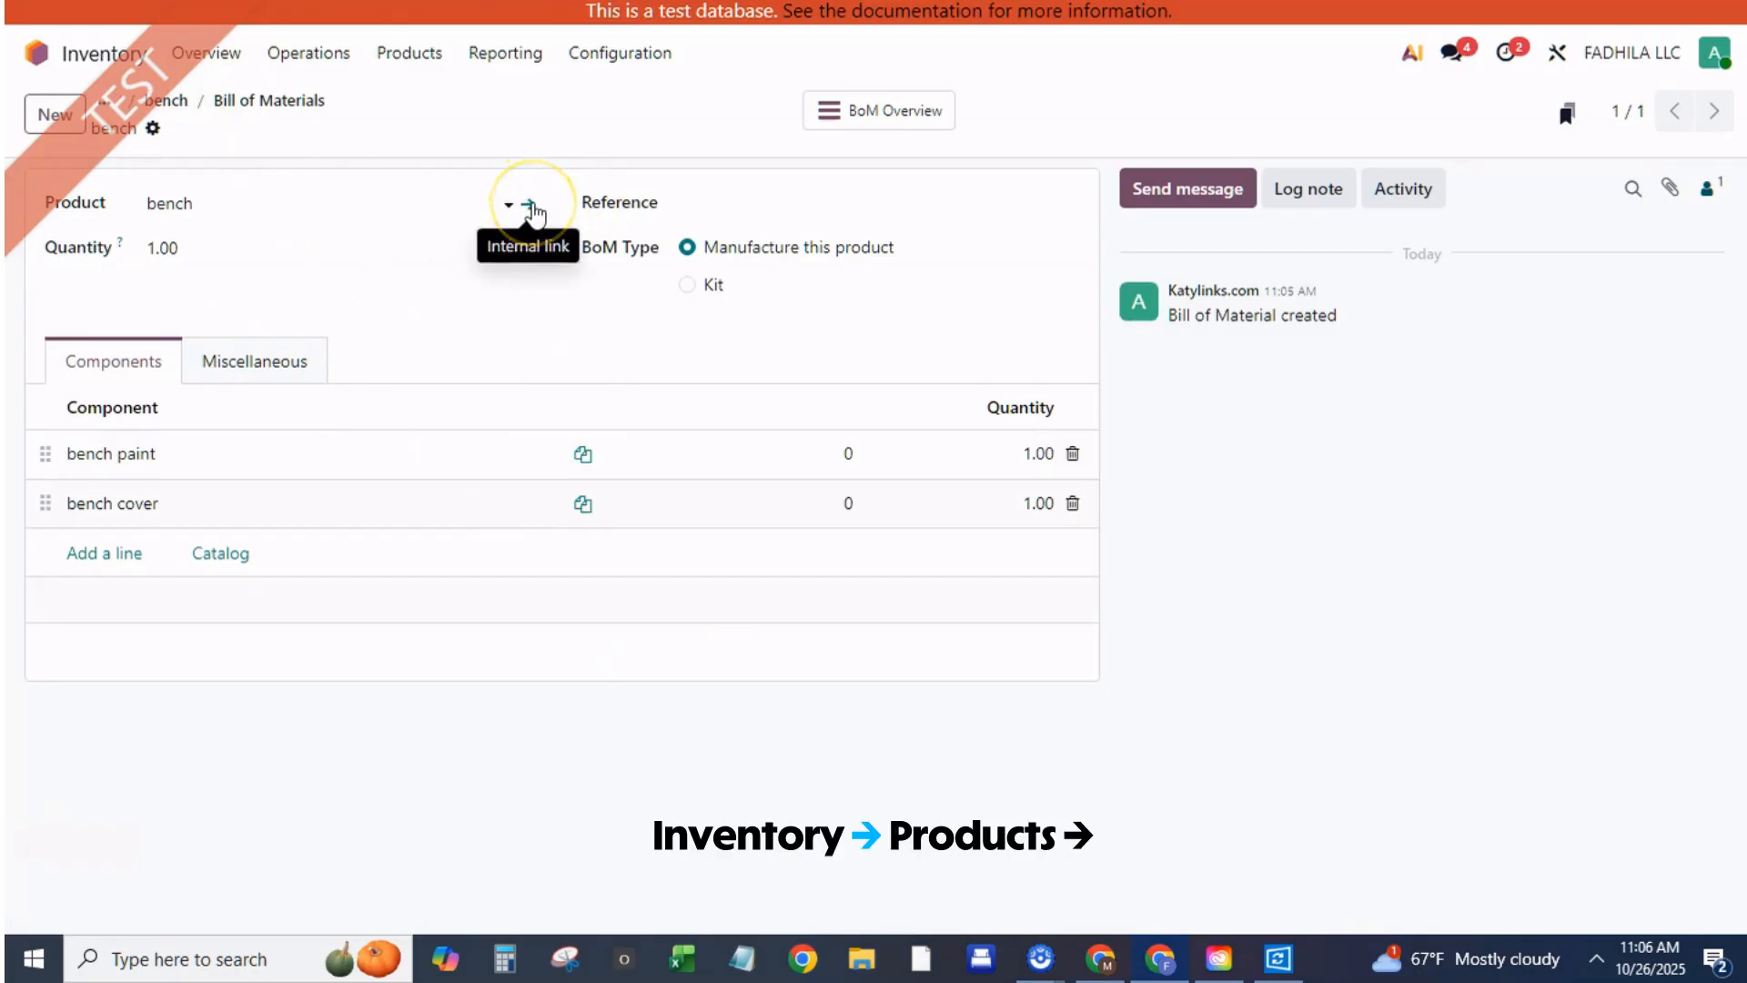
Check that bench's cost reads 25.00, then go to the Inventory Overview dashboard
left_click(532, 204)
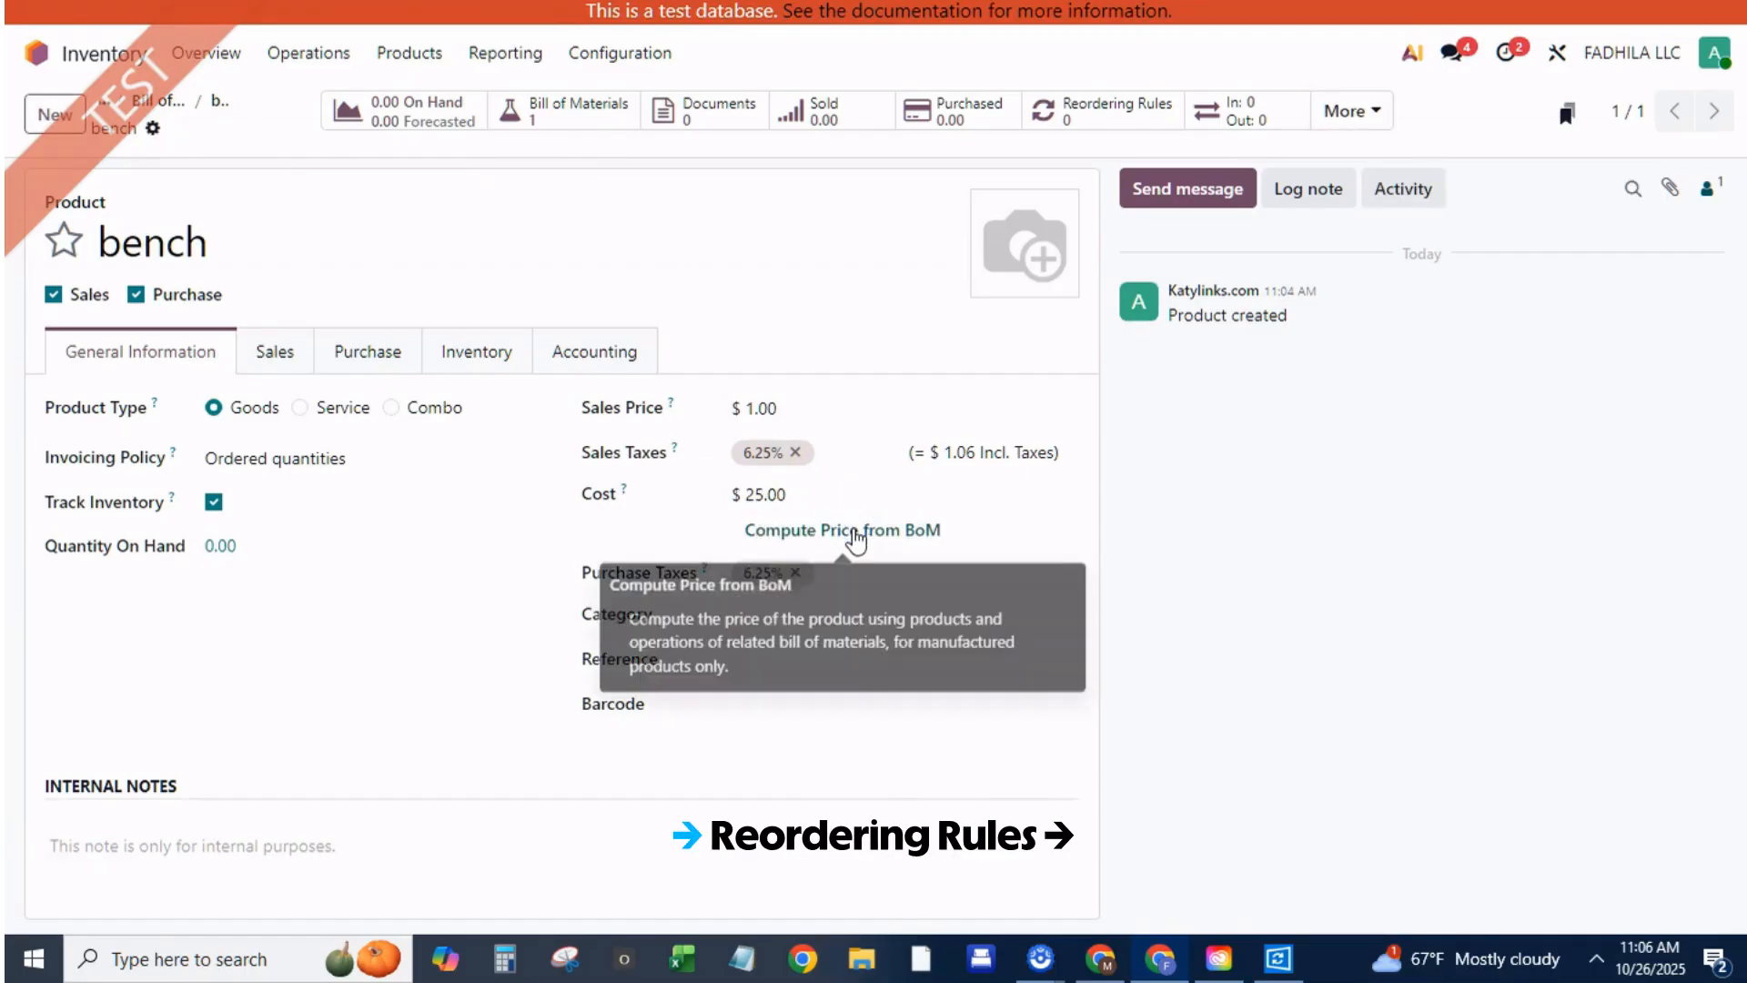
mouse_move(233, 121)
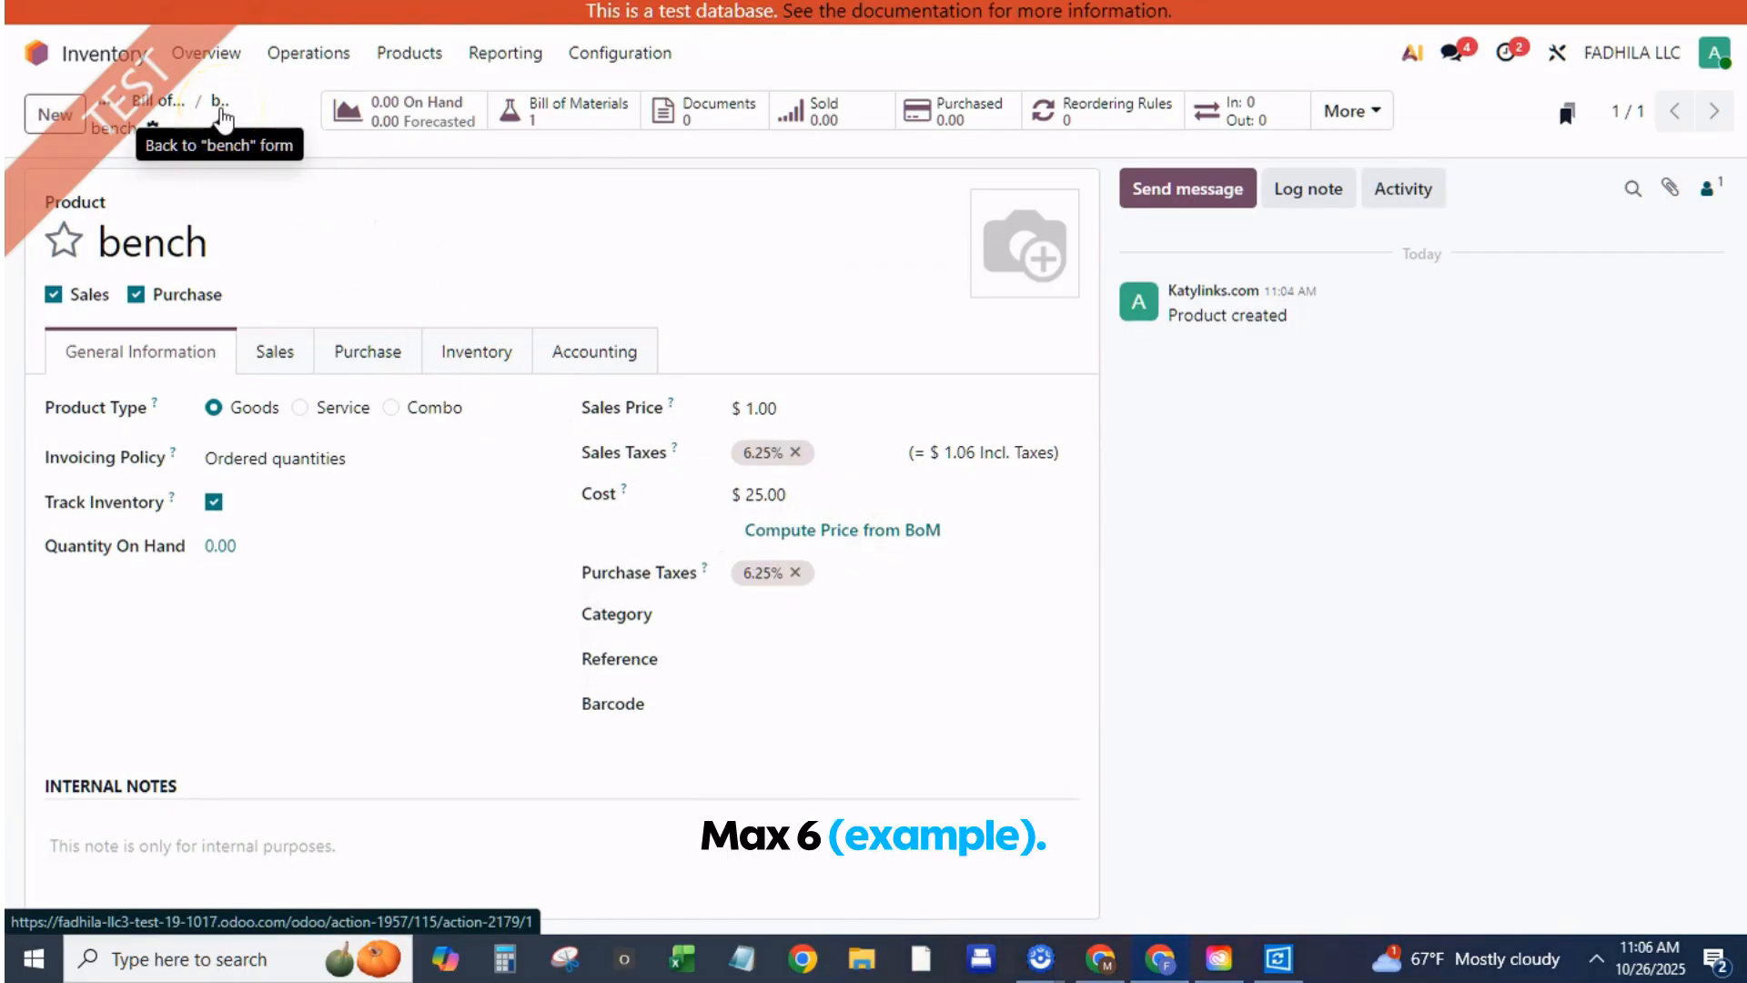
left_click(218, 100)
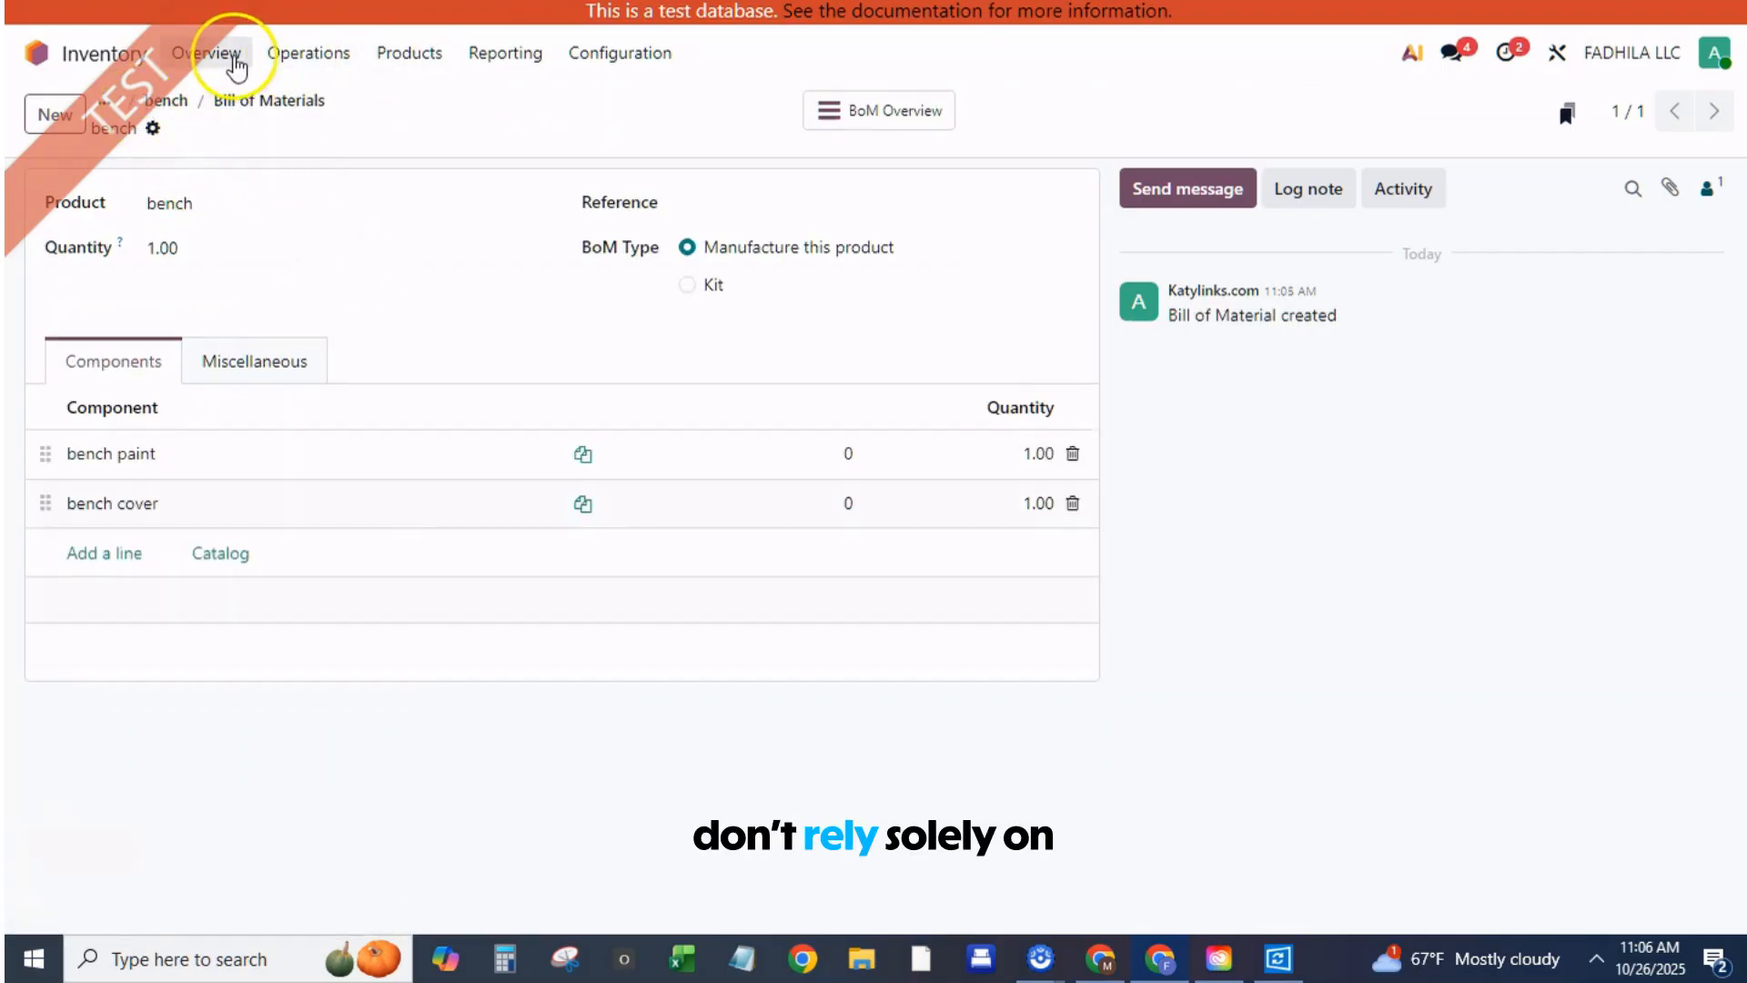
left_click(207, 53)
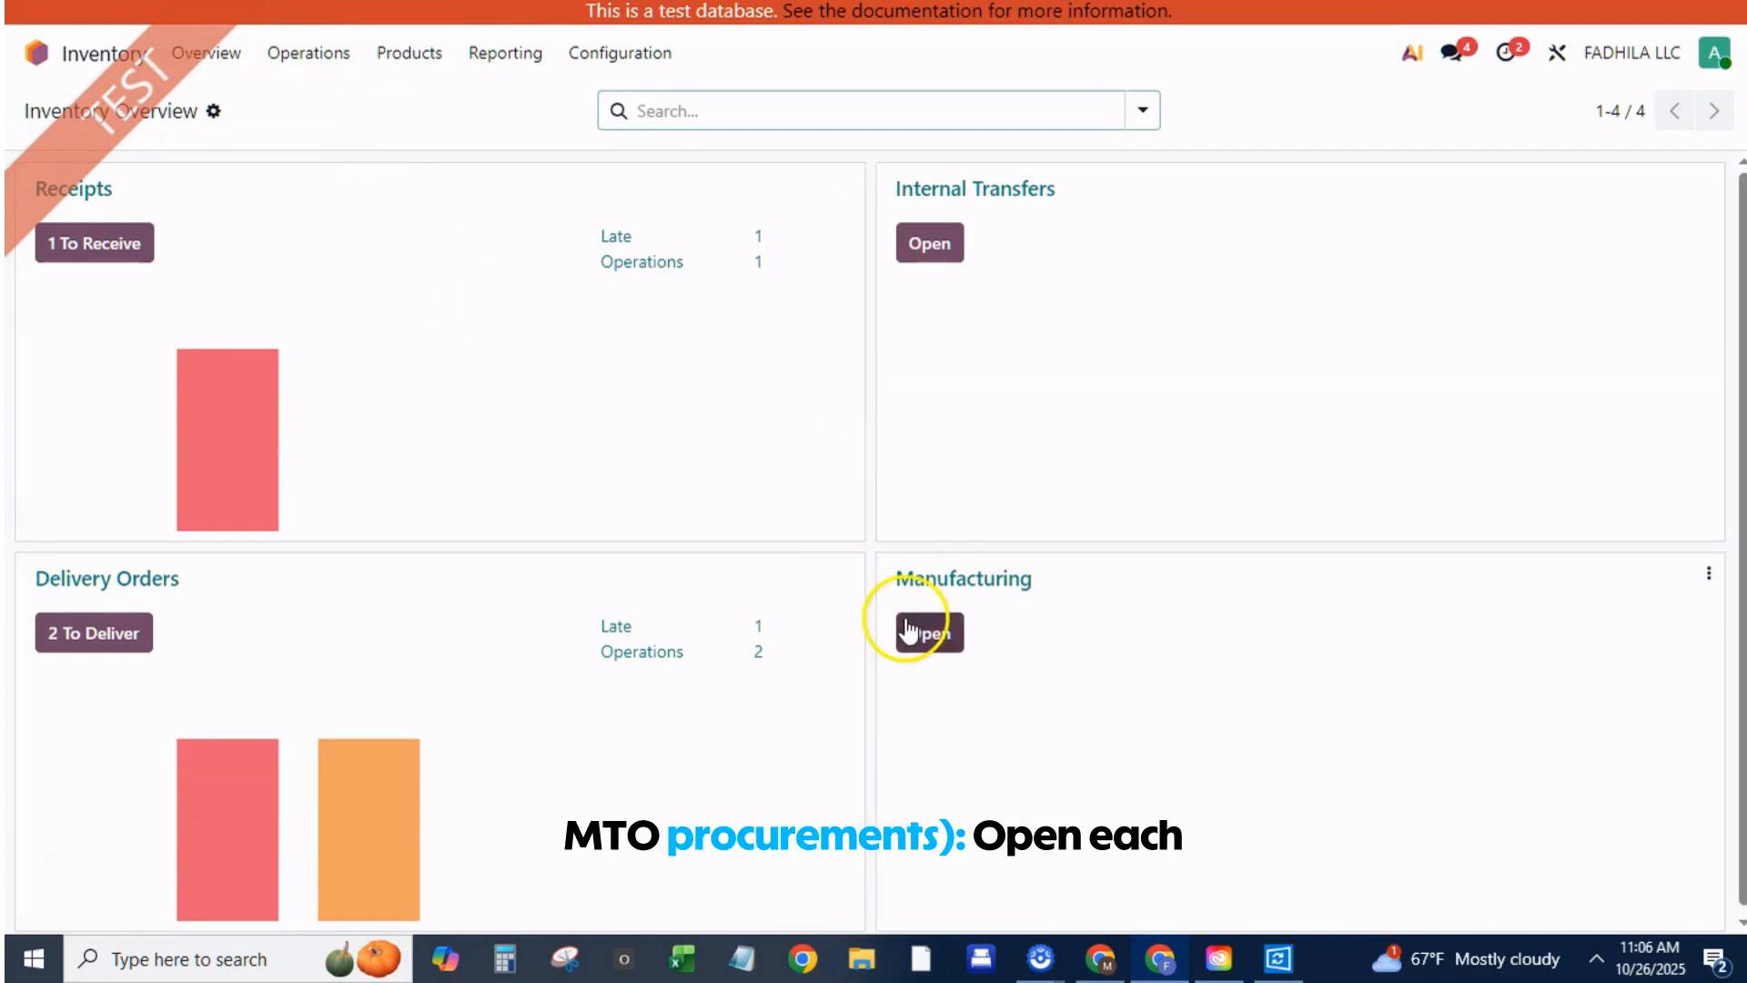
Start a new manufacturing order with bench as the product
left_click(925, 632)
type("be")
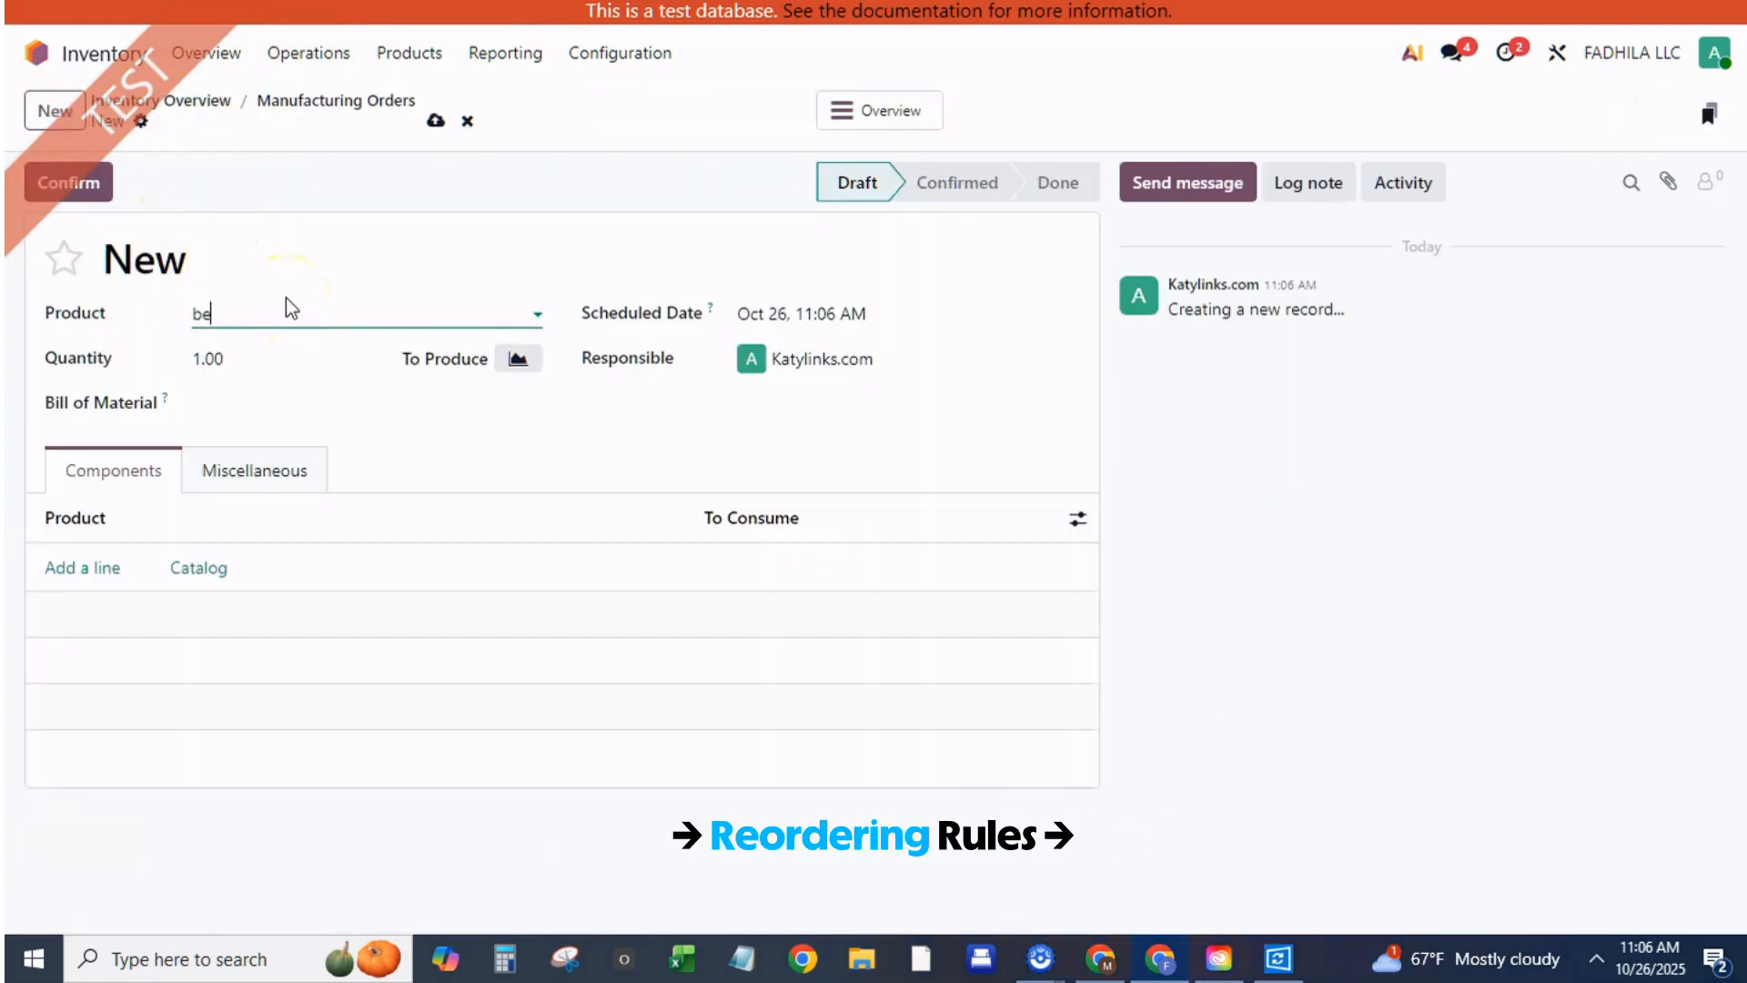
type("nch")
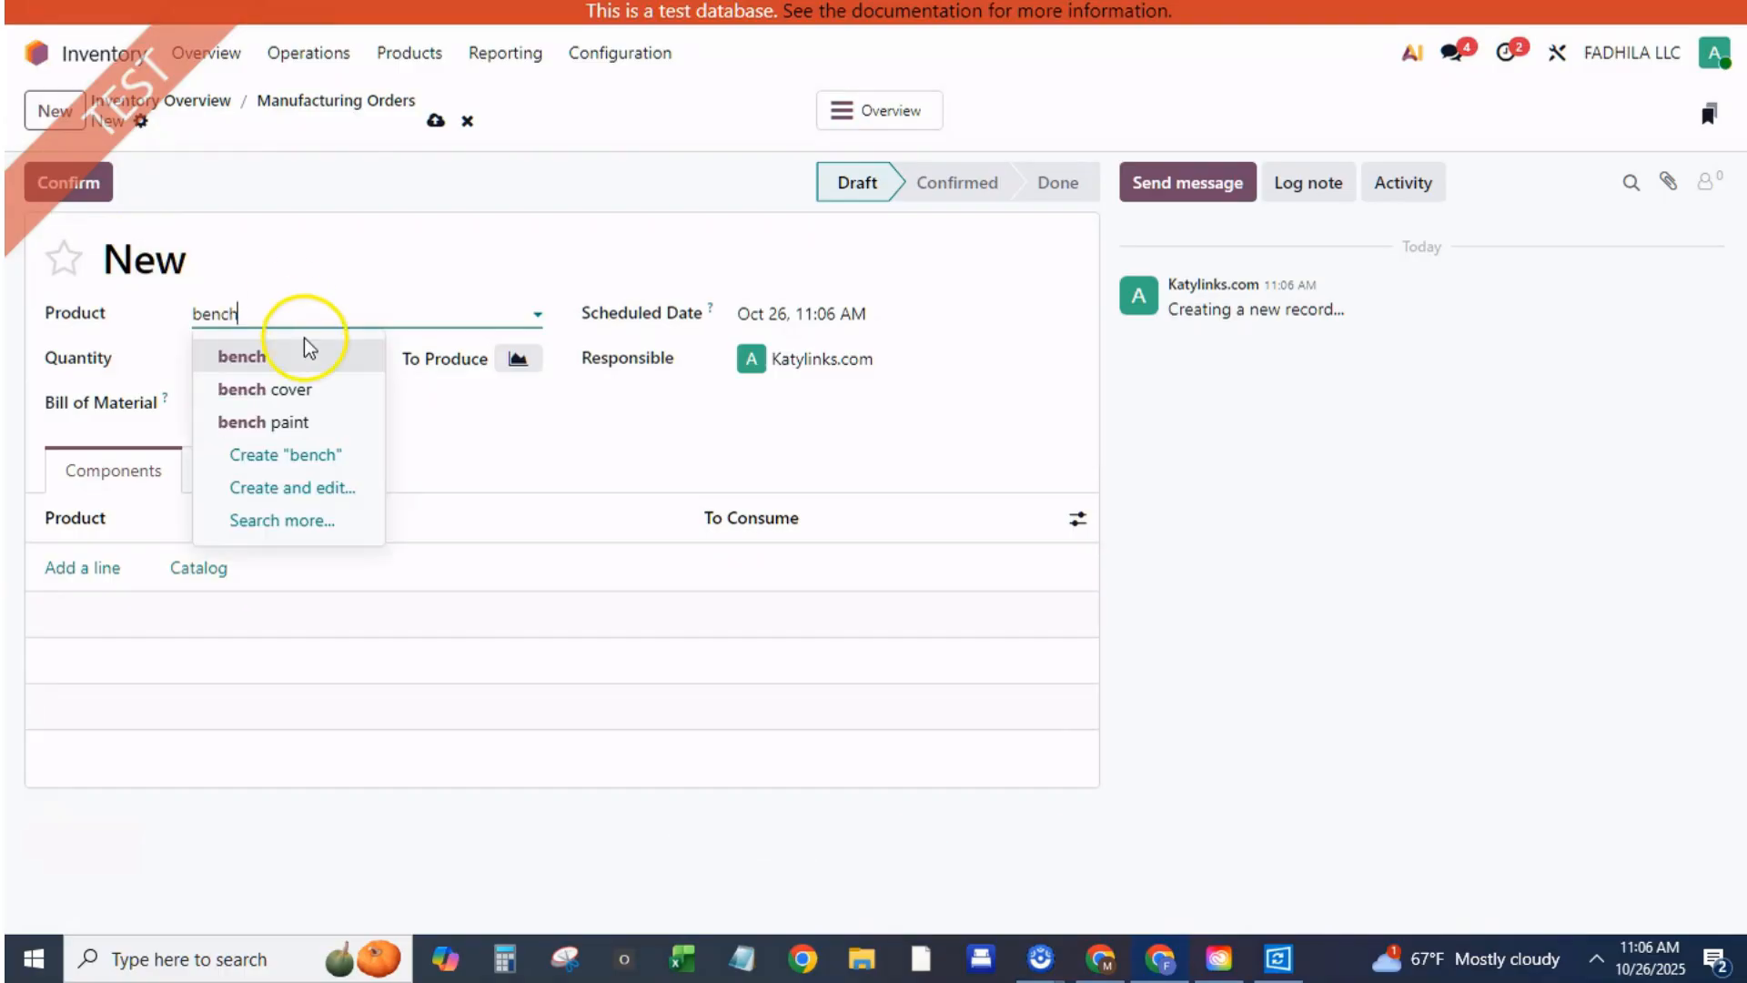
left_click(240, 357)
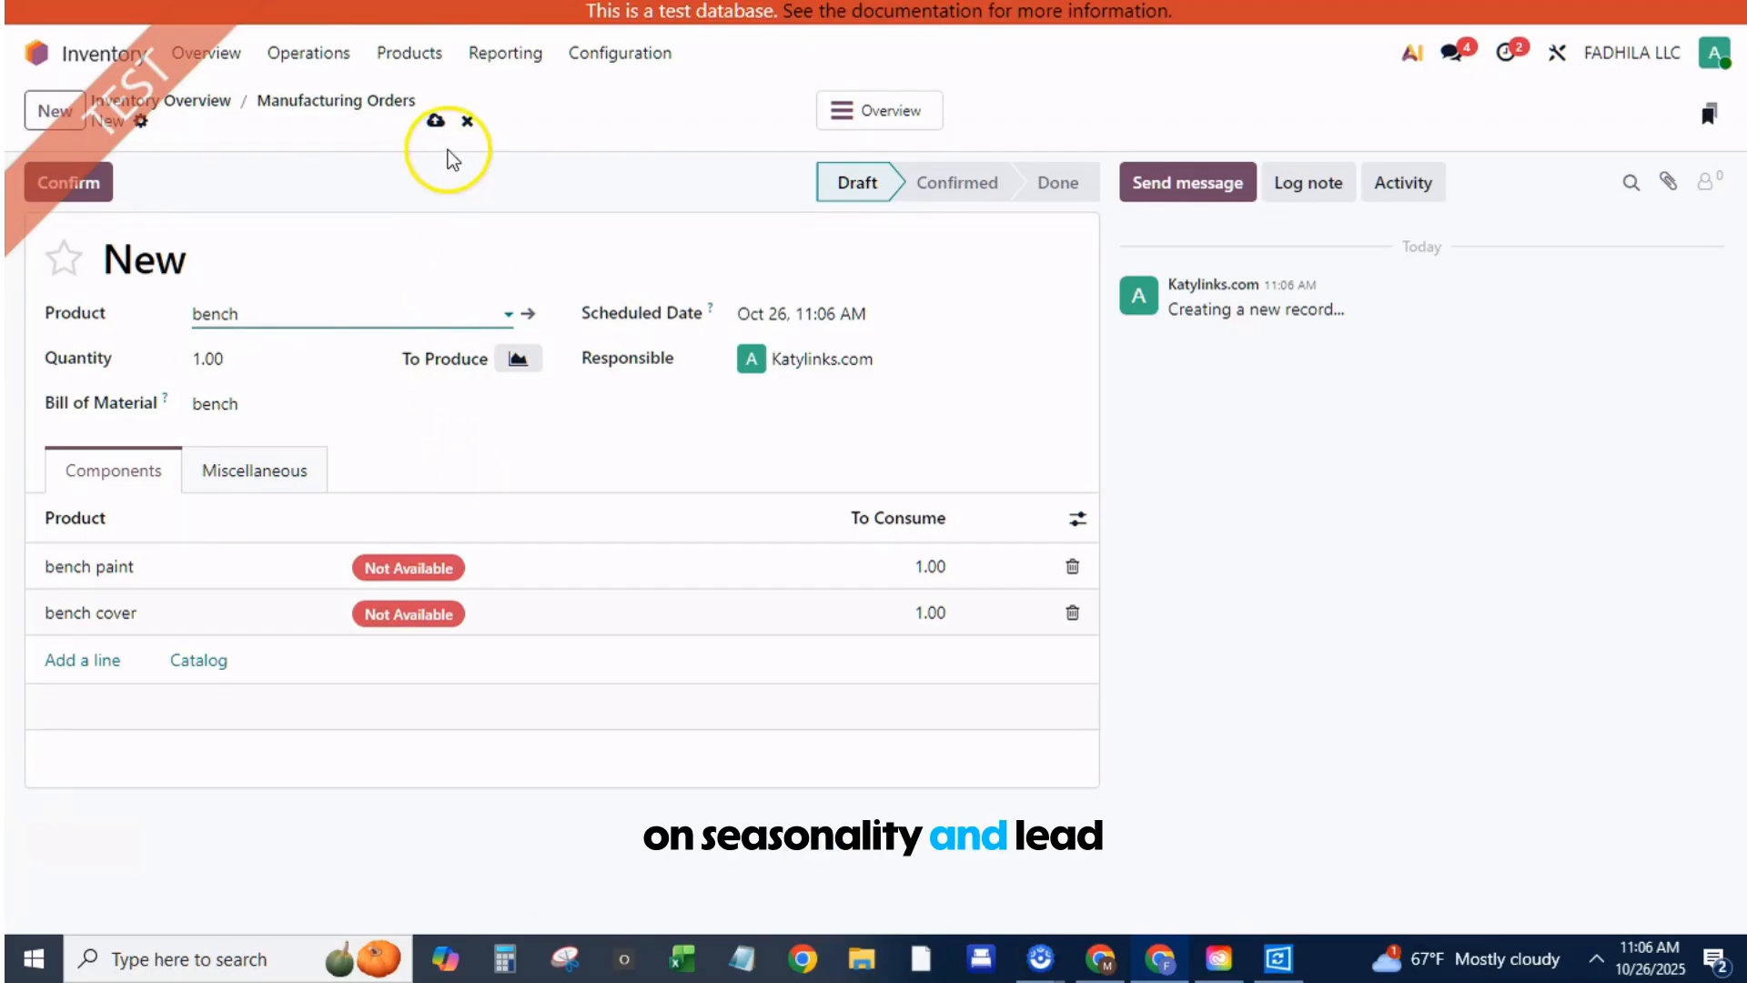
mouse_move(435, 120)
type("2")
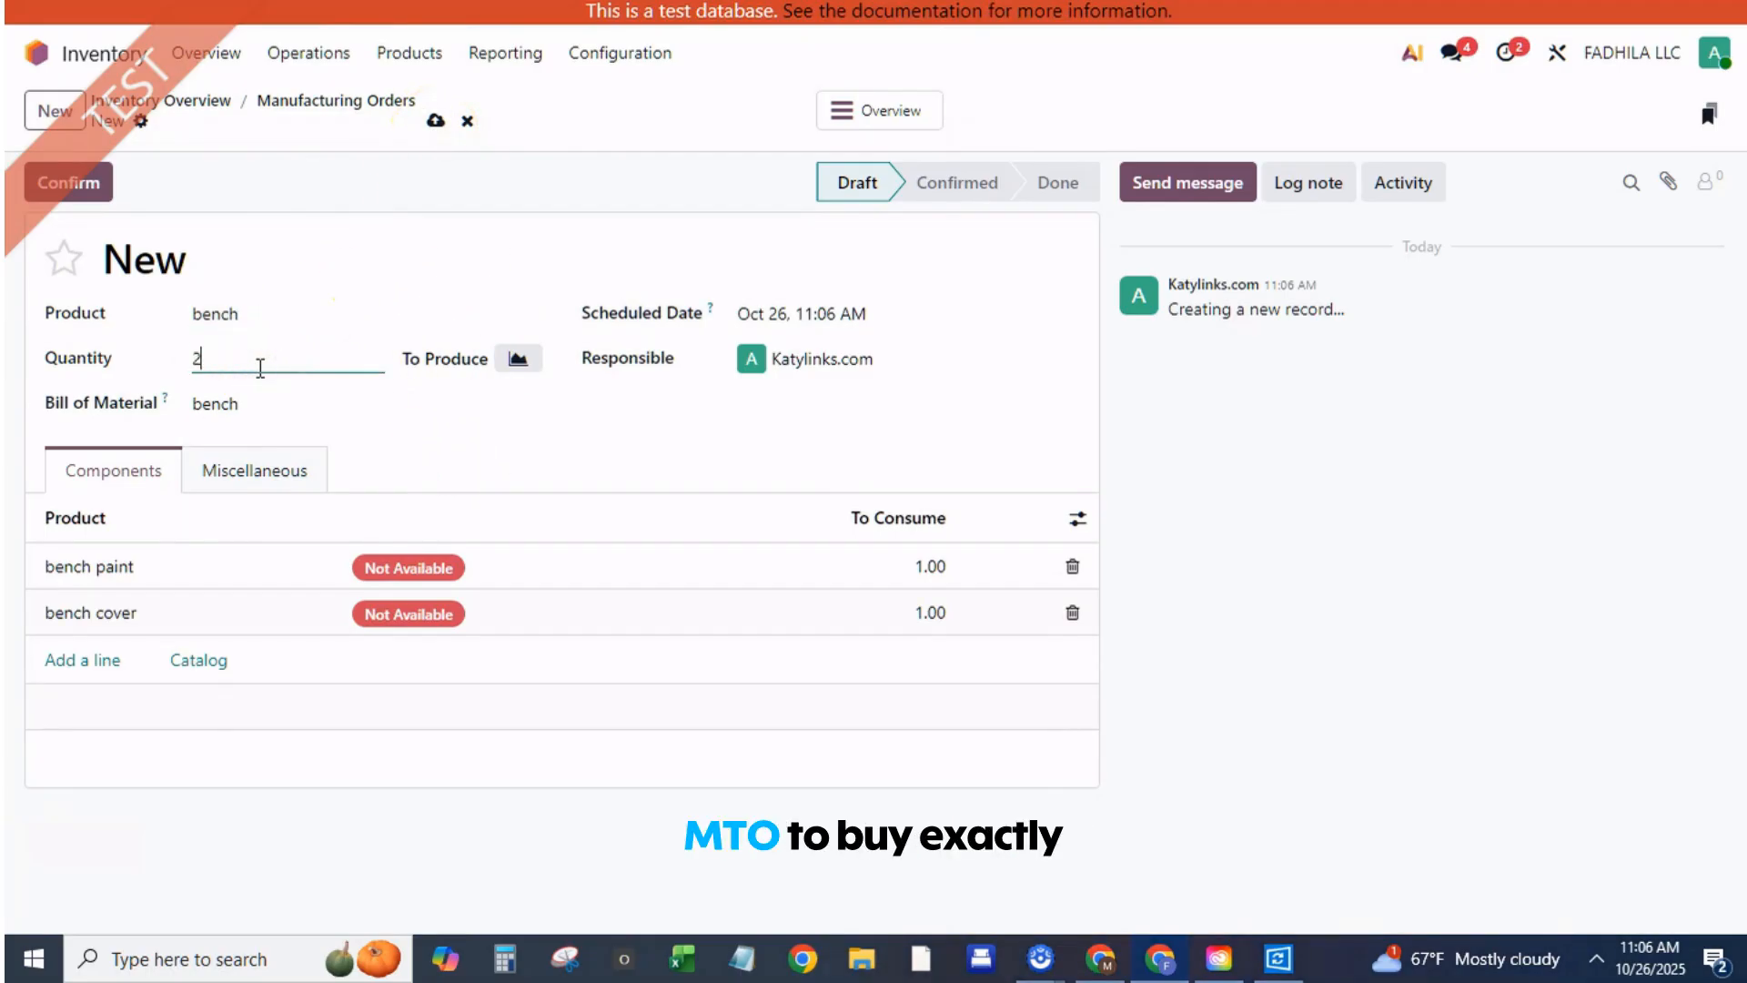
Save and confirm manufacturing order WH/MO/00001 for 20 benches
left_click(437, 121)
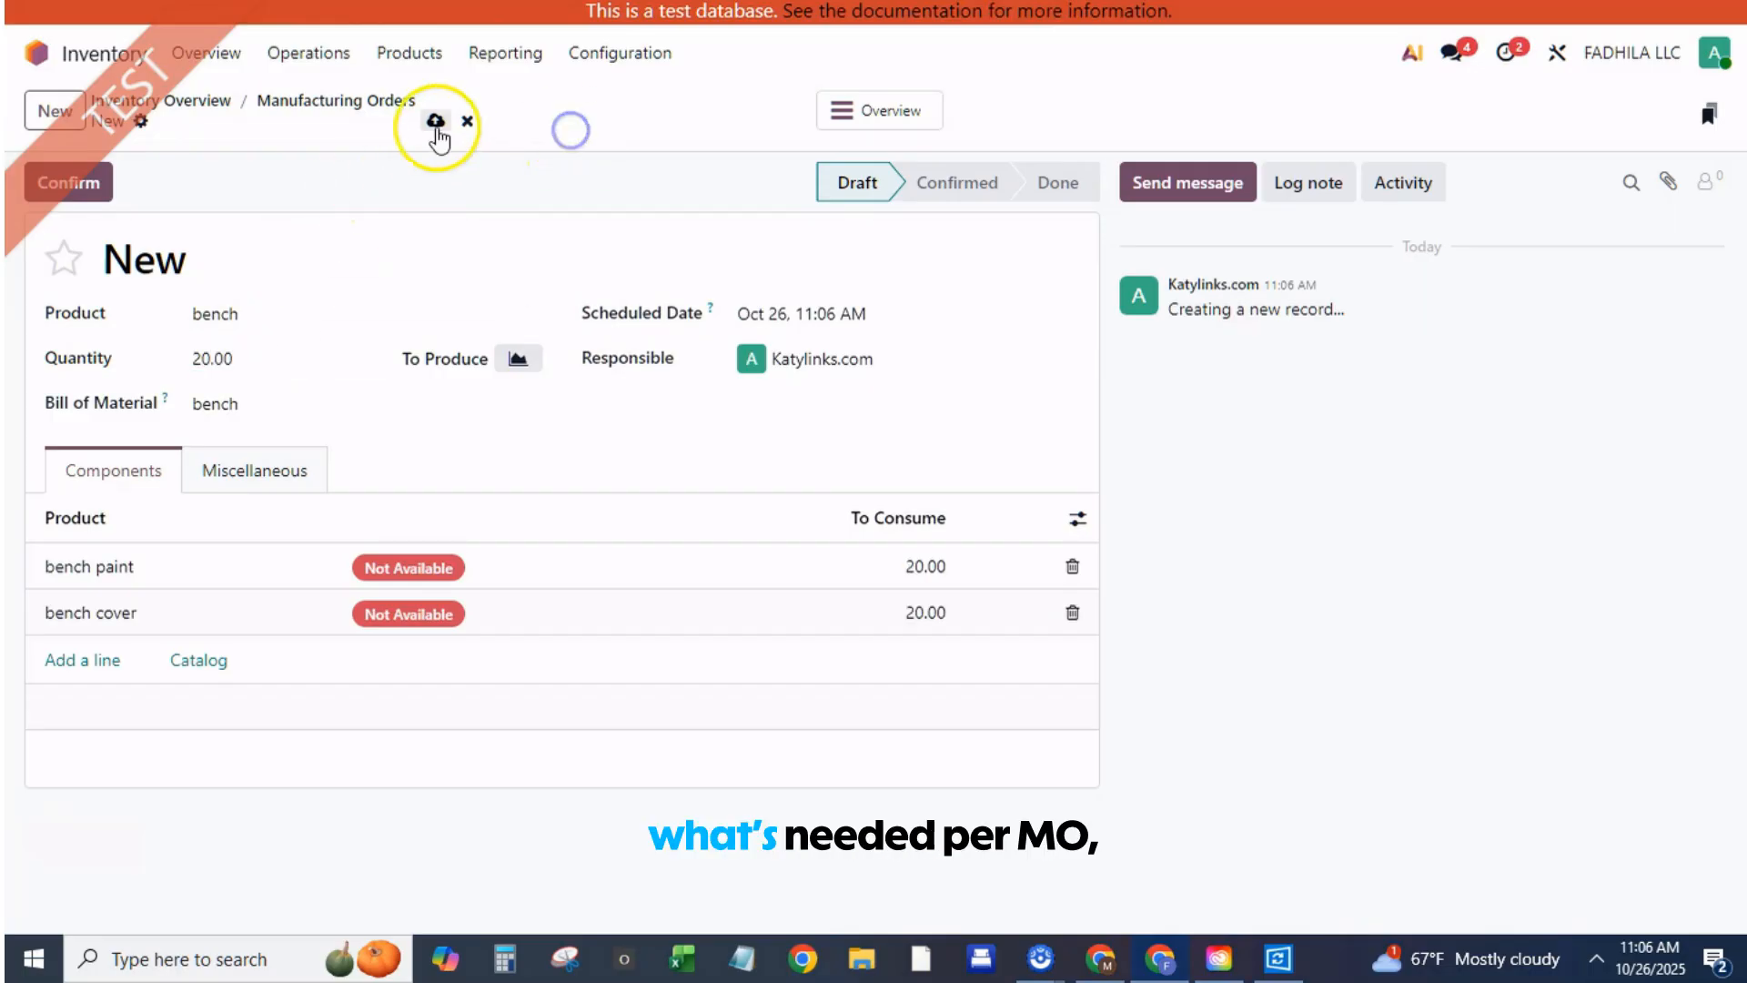
left_click(436, 123)
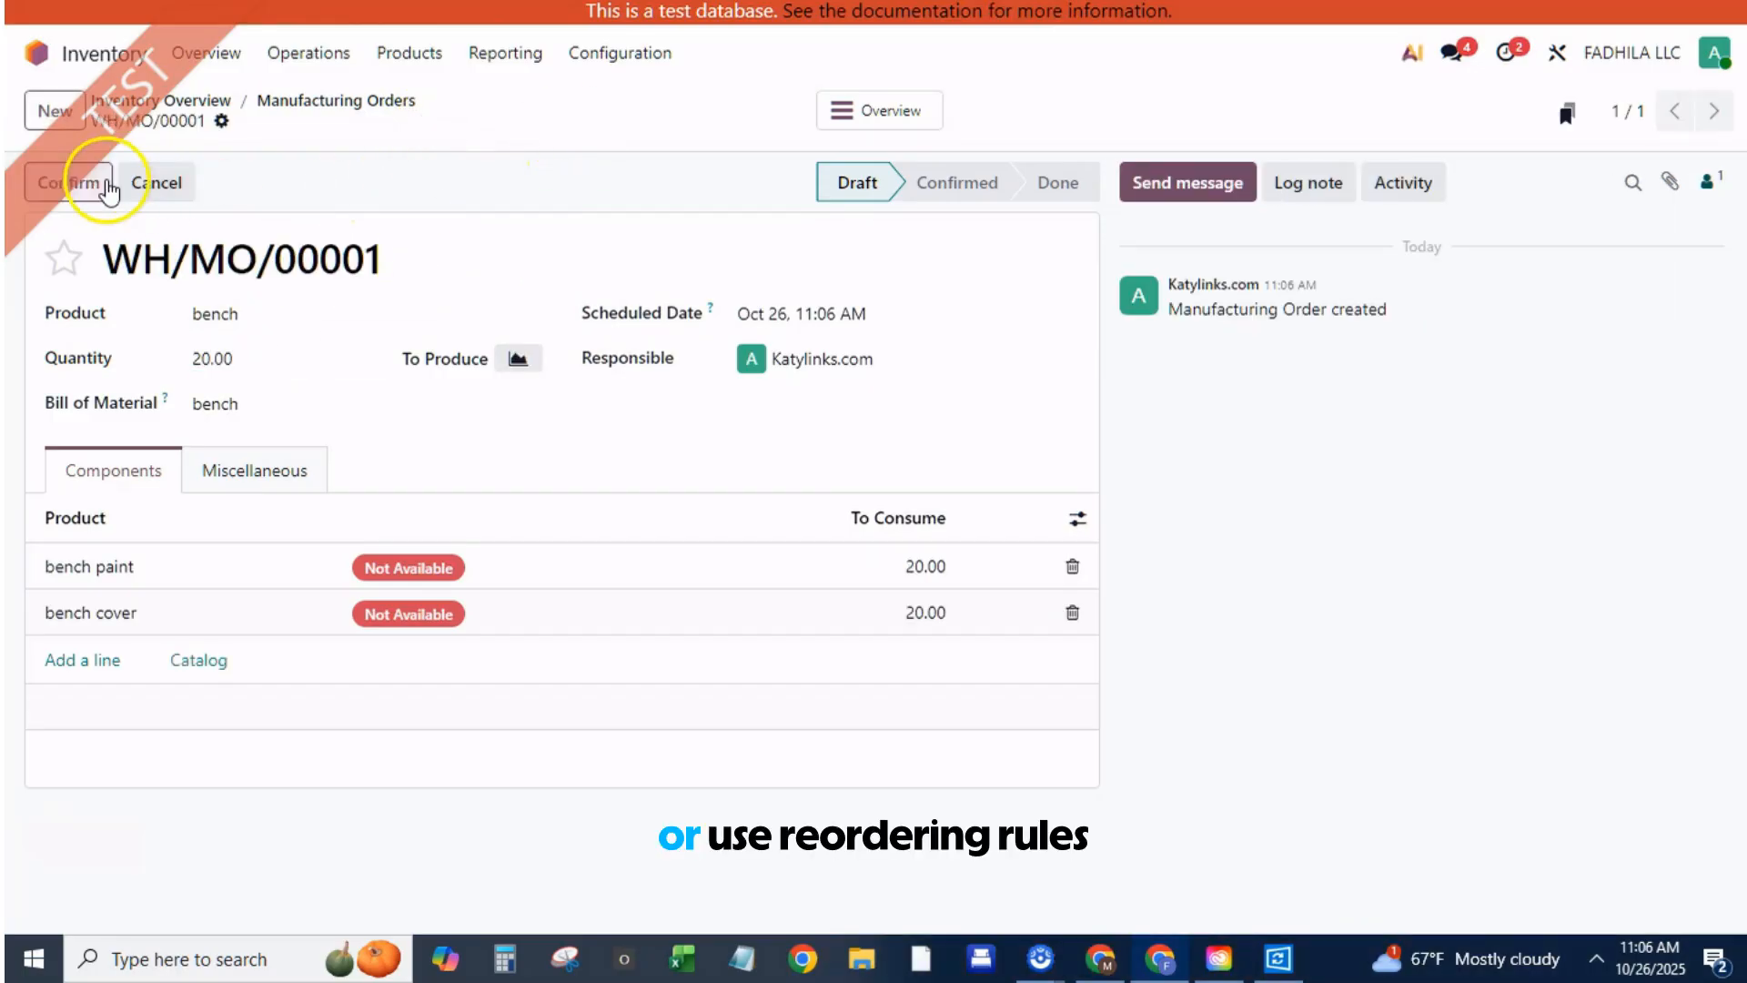
left_click(66, 182)
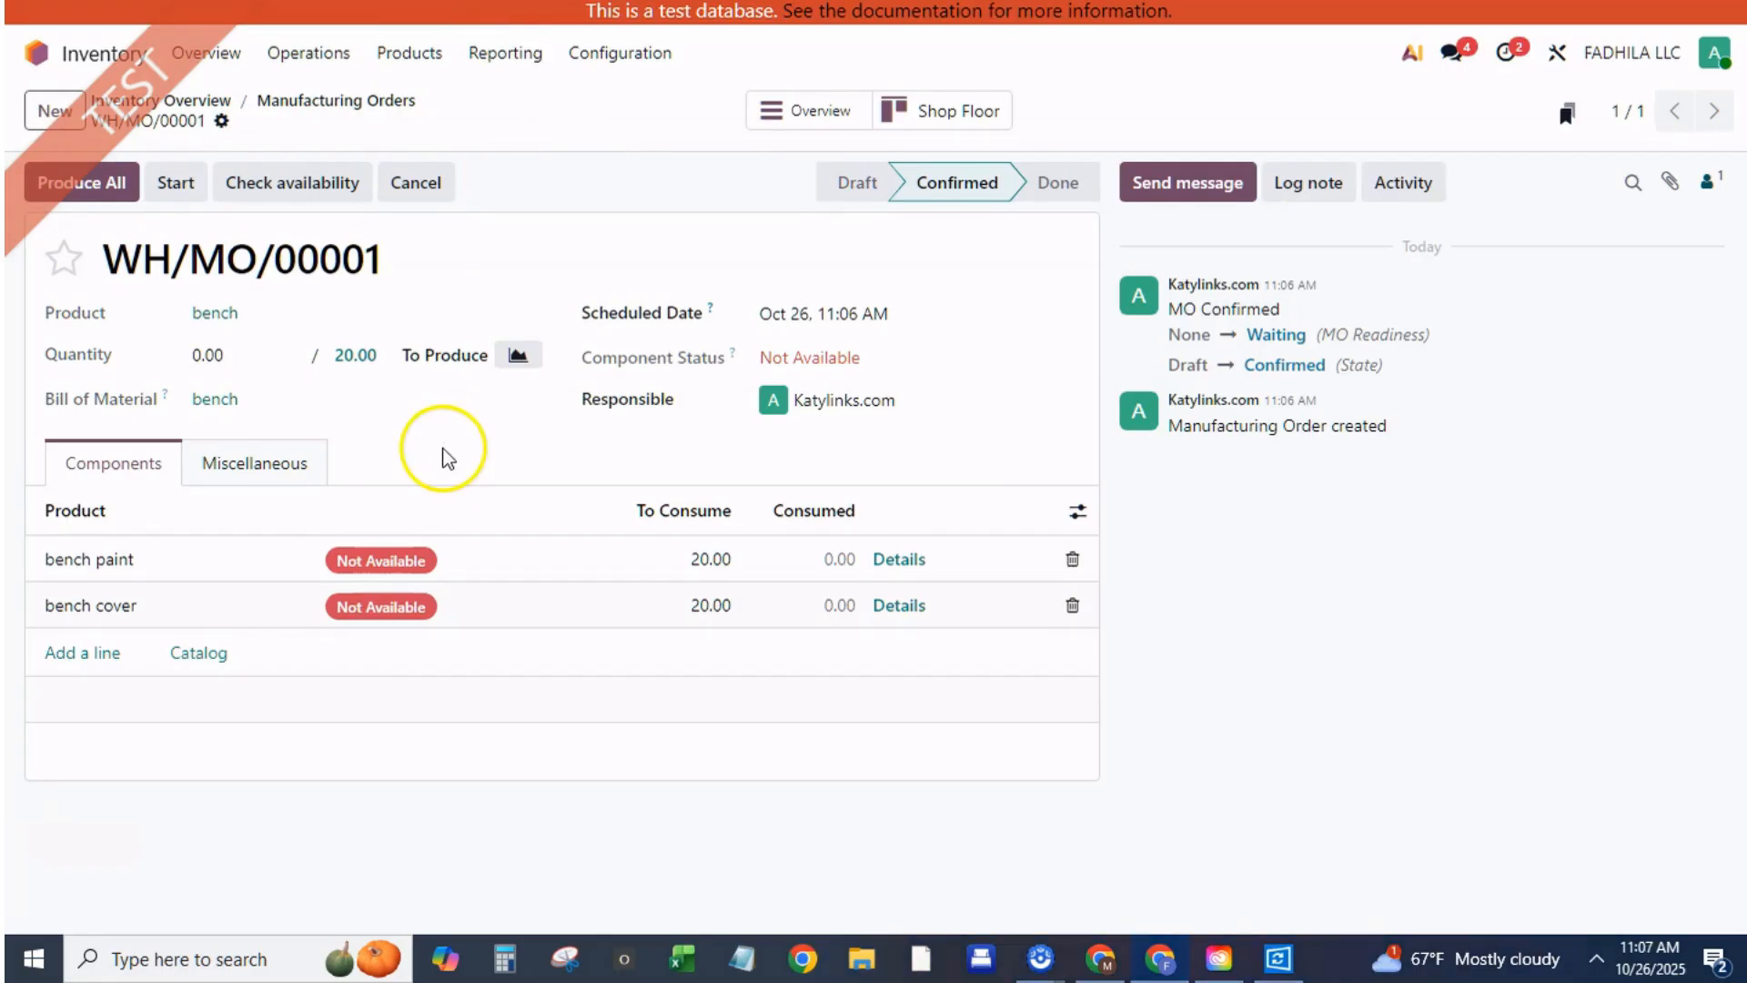
mouse_move(380, 559)
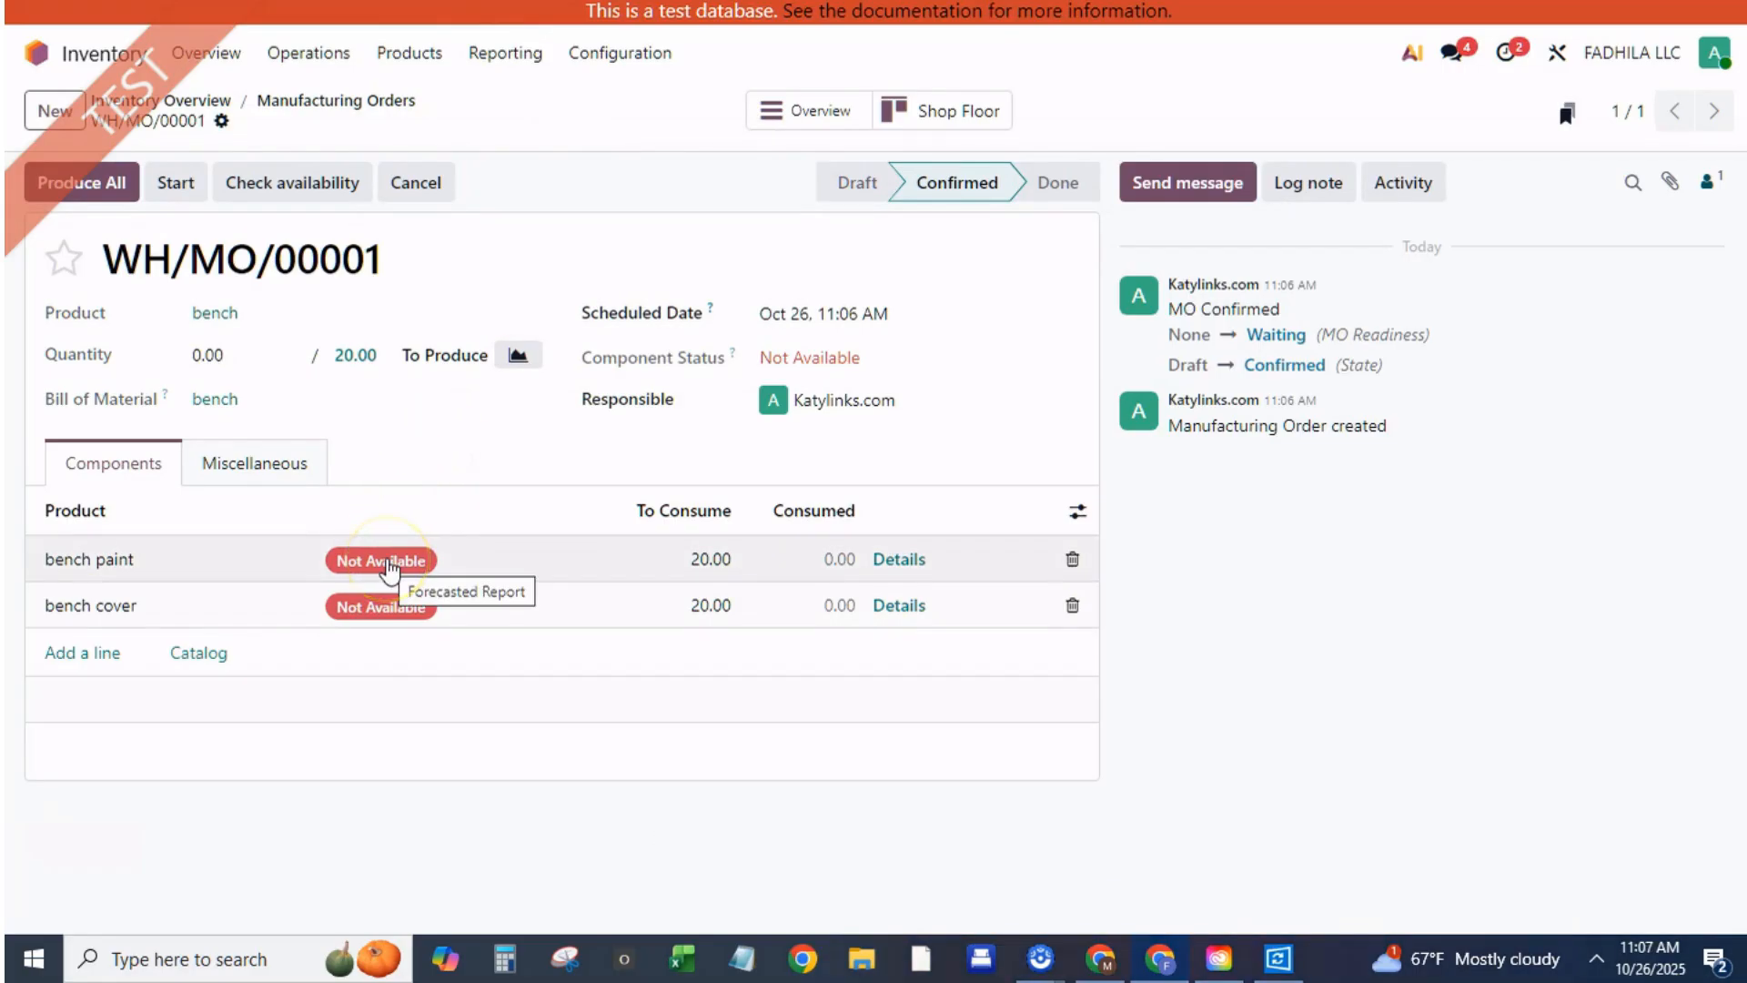
Buy 20 bench paint from its forecast, generating P00012, and return to WH/MO/00001
left_click(381, 559)
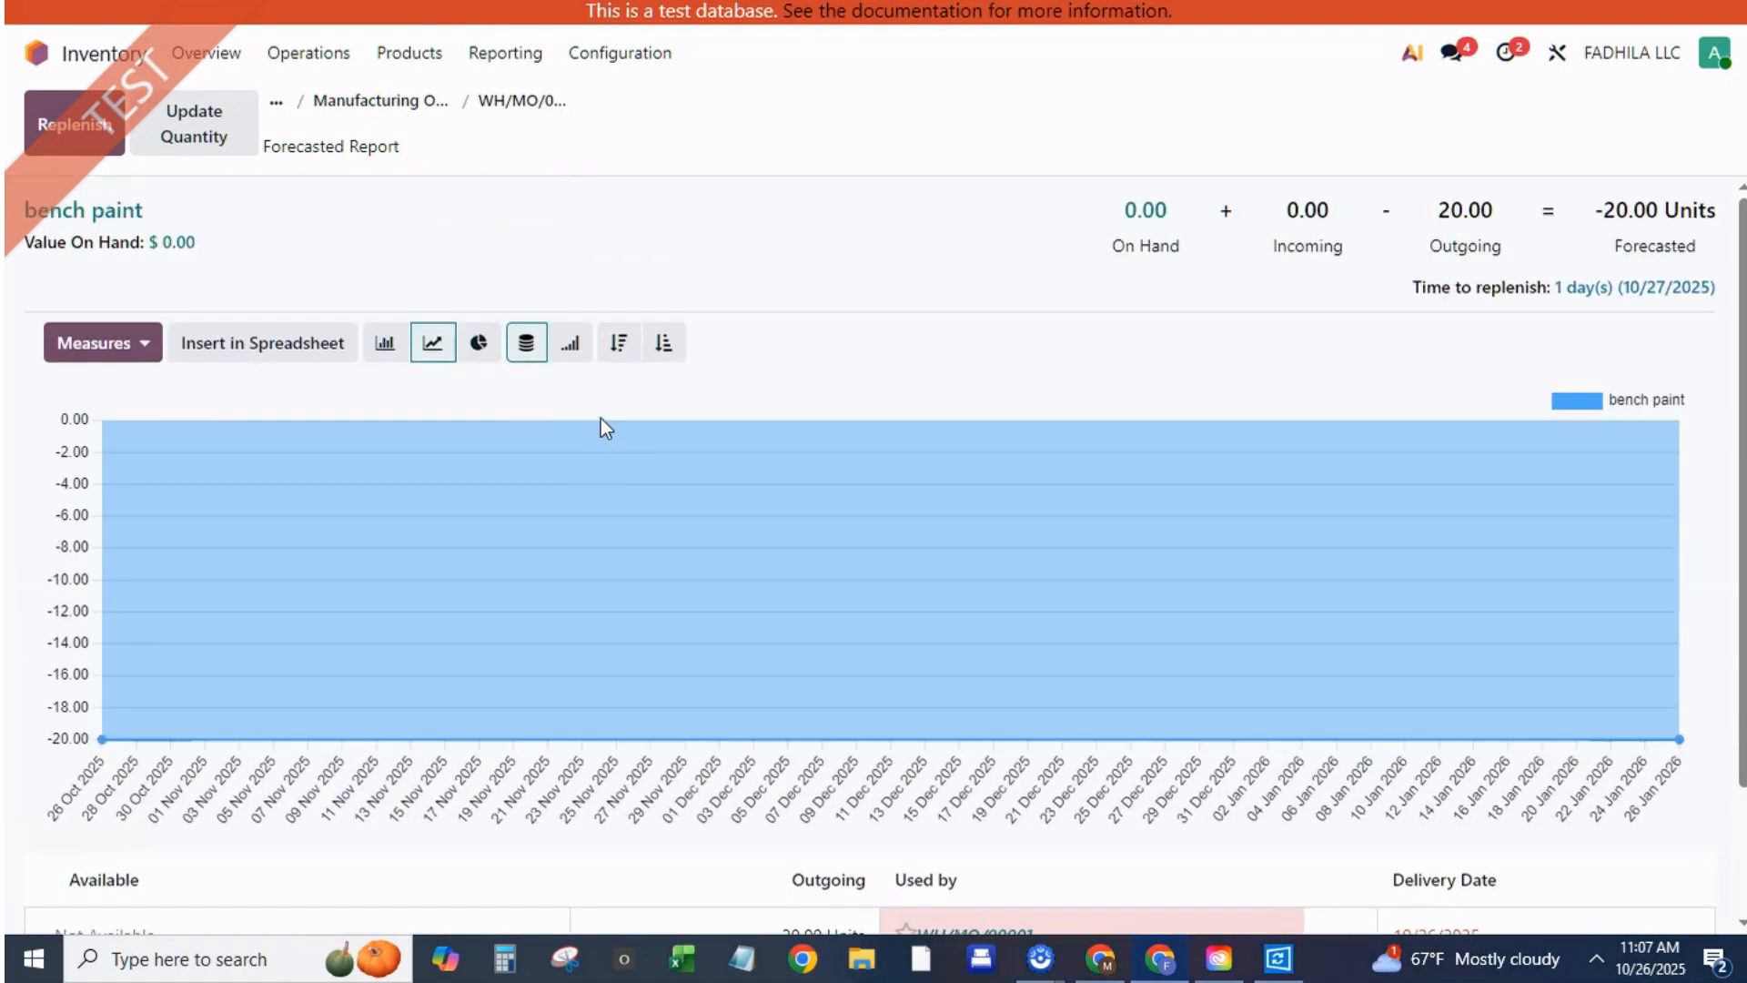
mouse_move(520, 100)
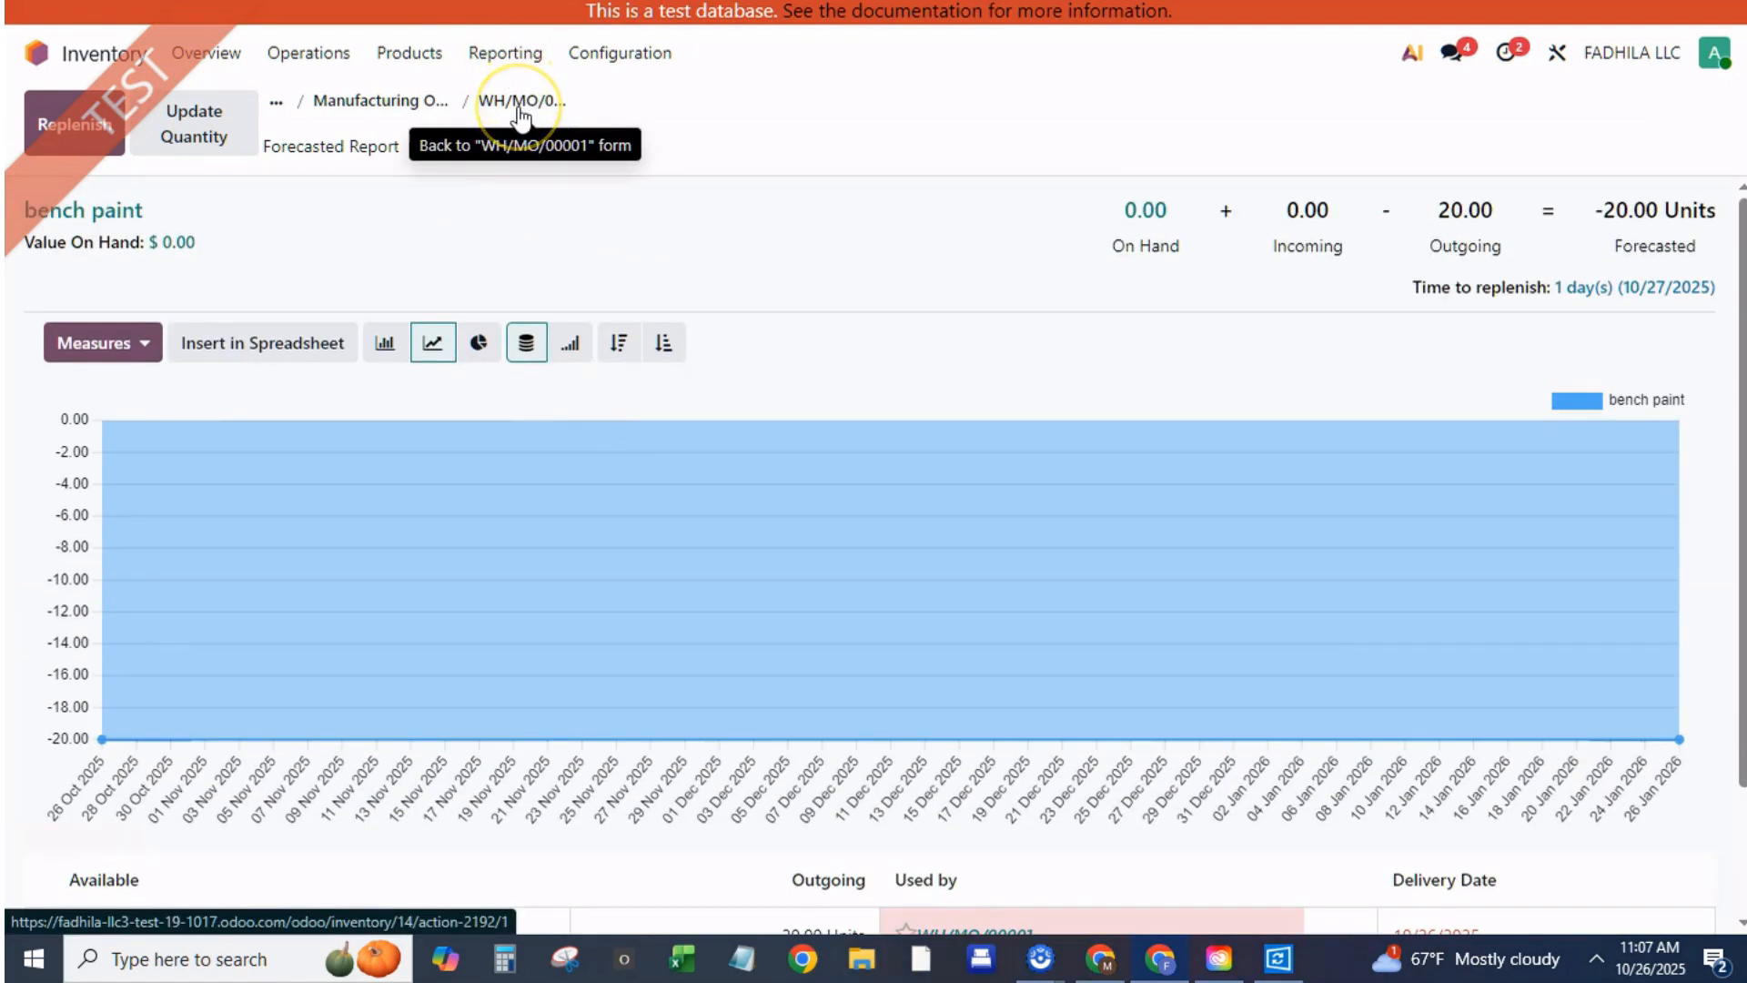
mouse_move(78, 124)
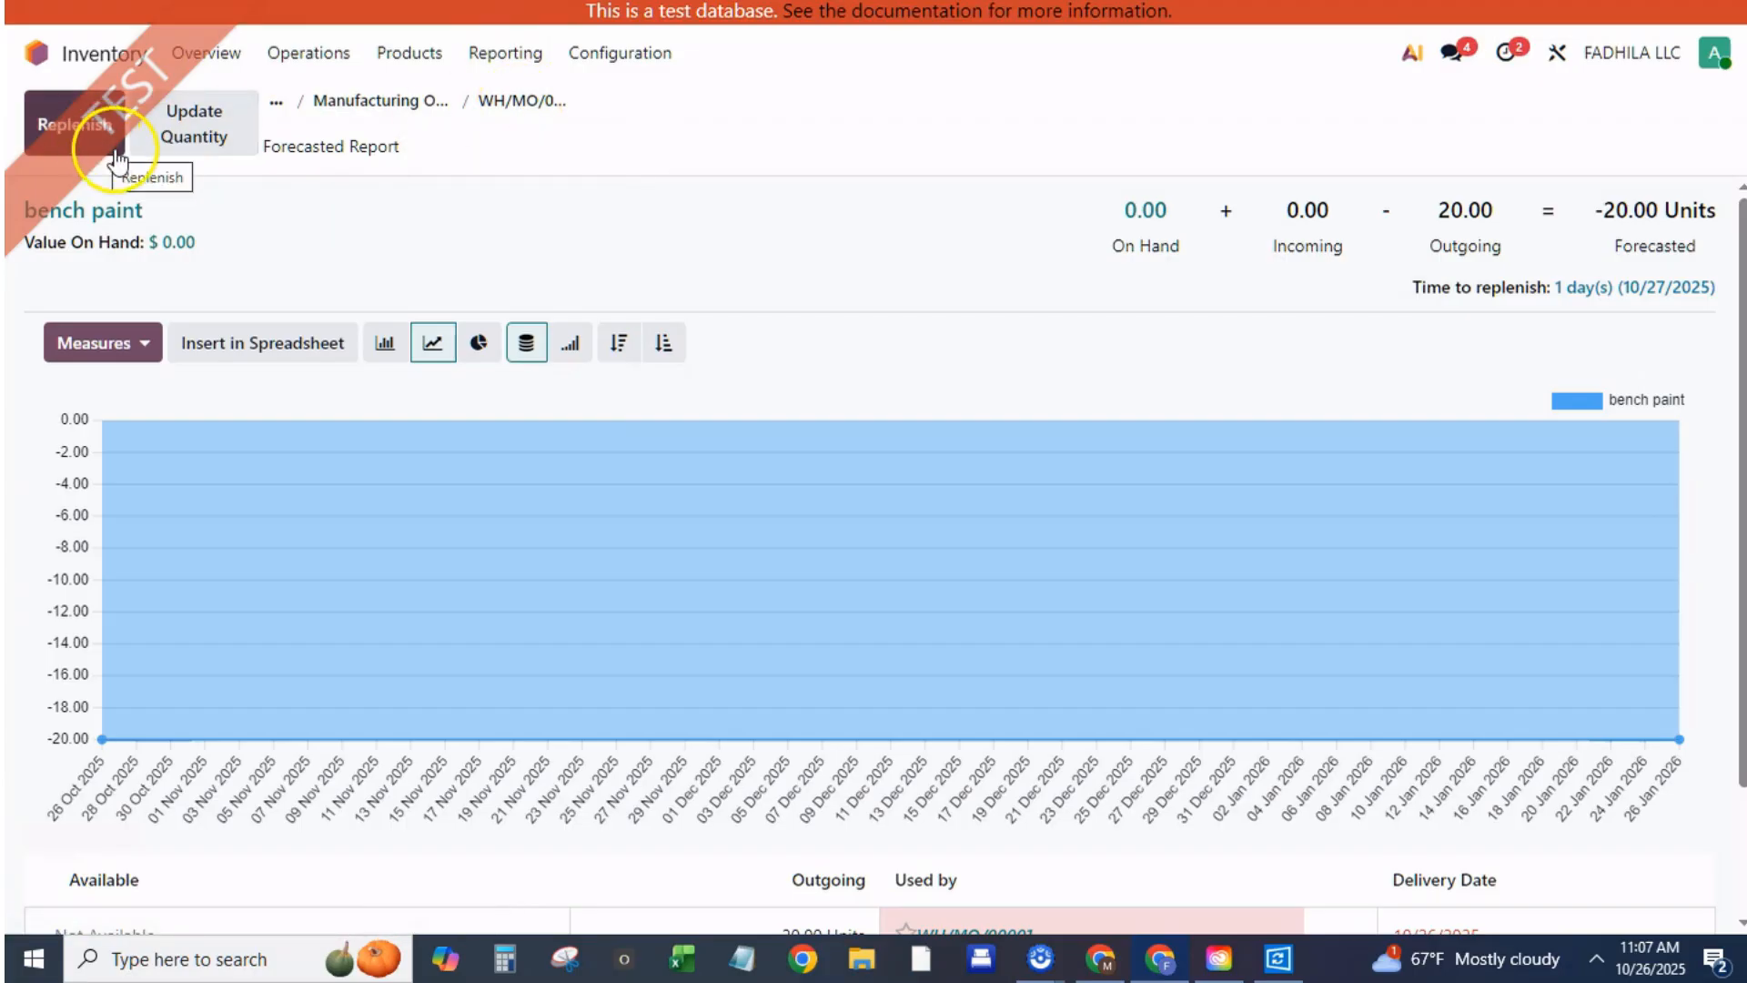
left_click(73, 123)
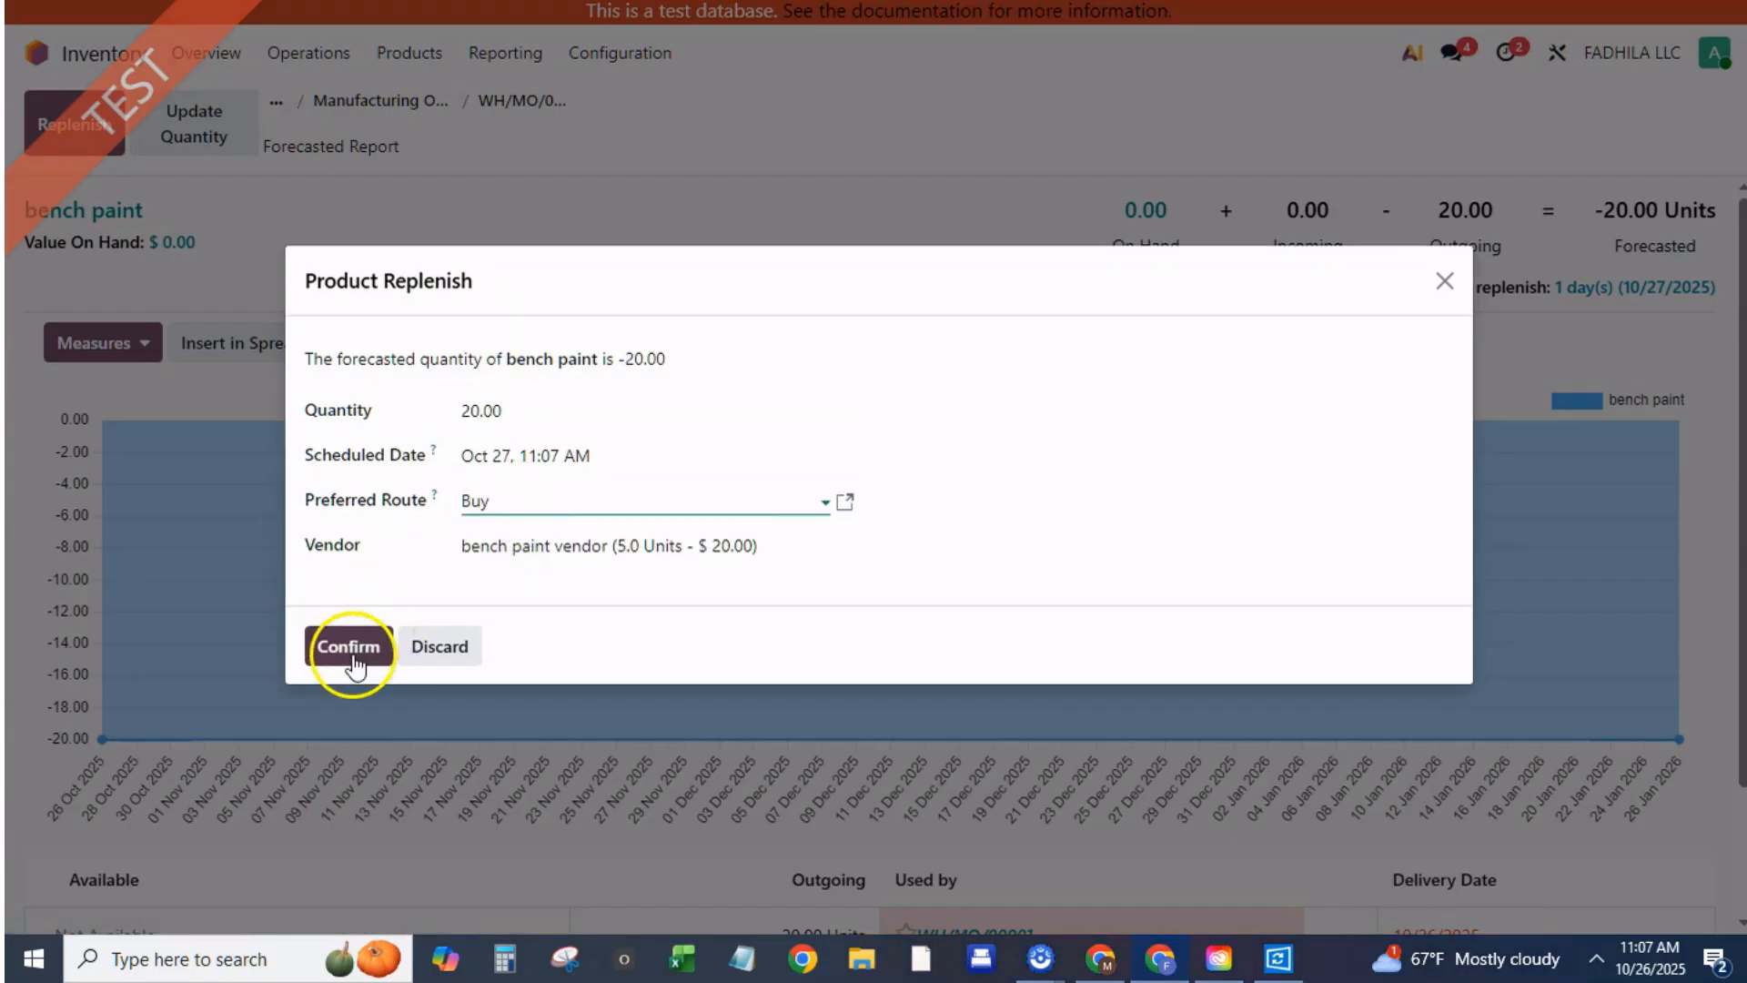
left_click(350, 646)
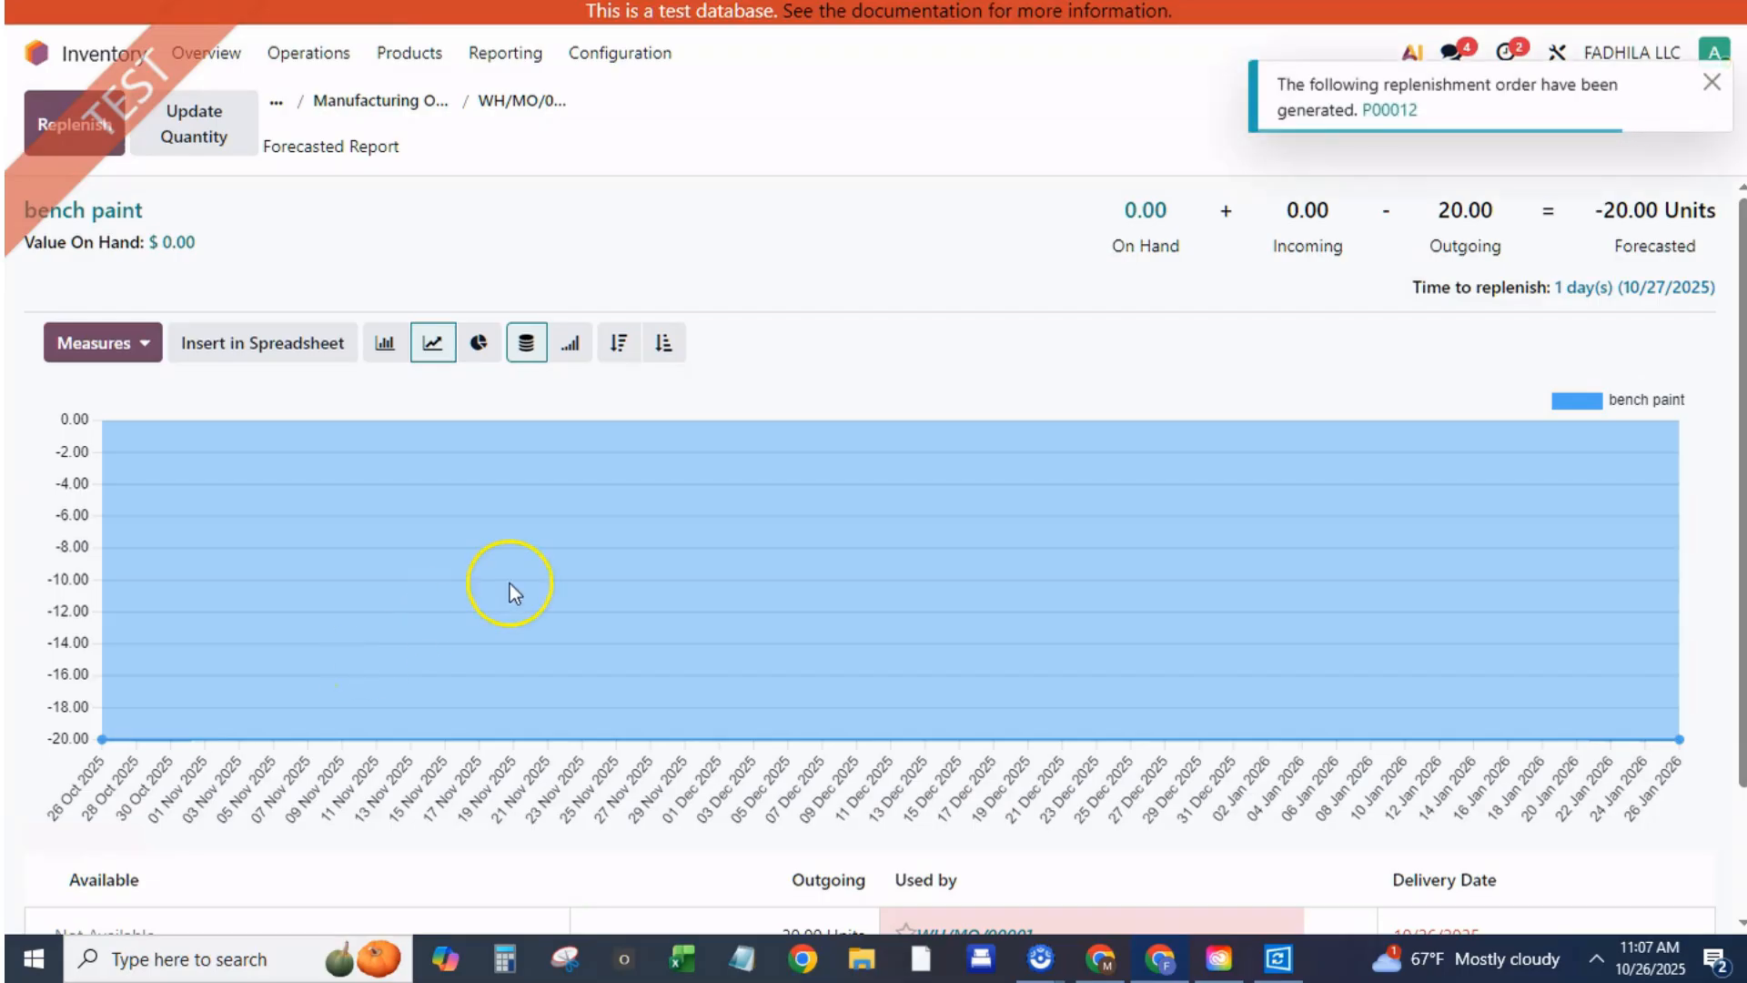
mouse_move(596, 194)
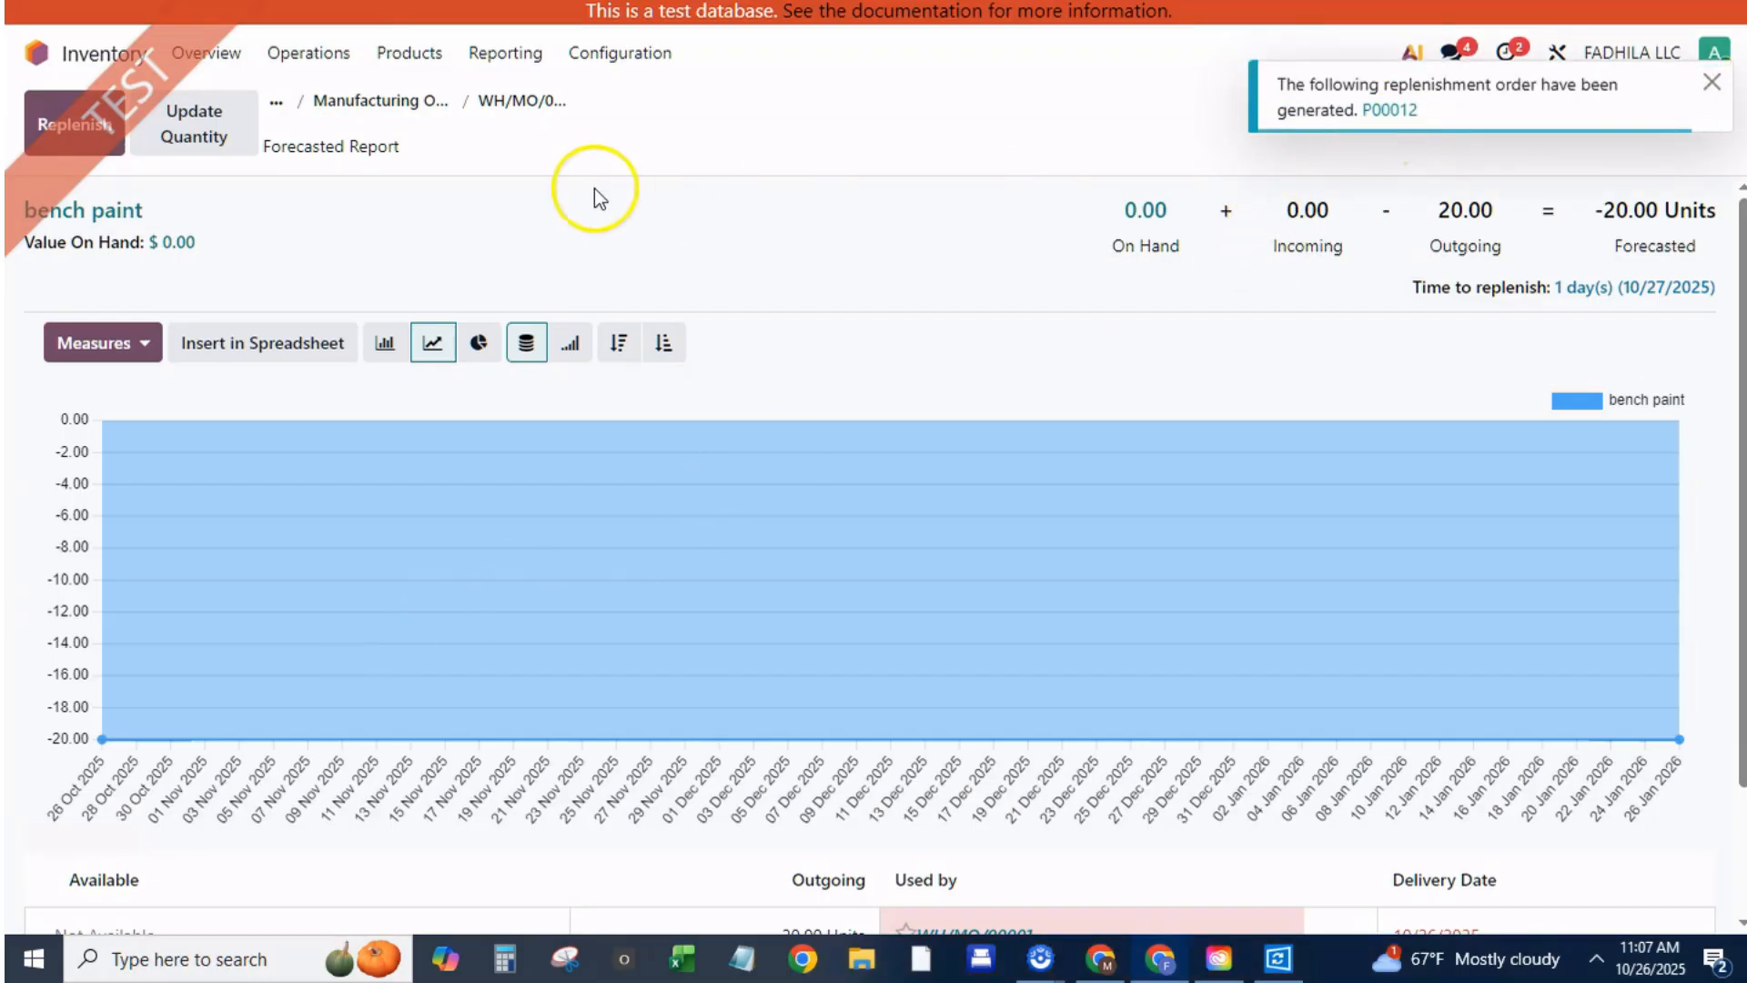
left_click(518, 100)
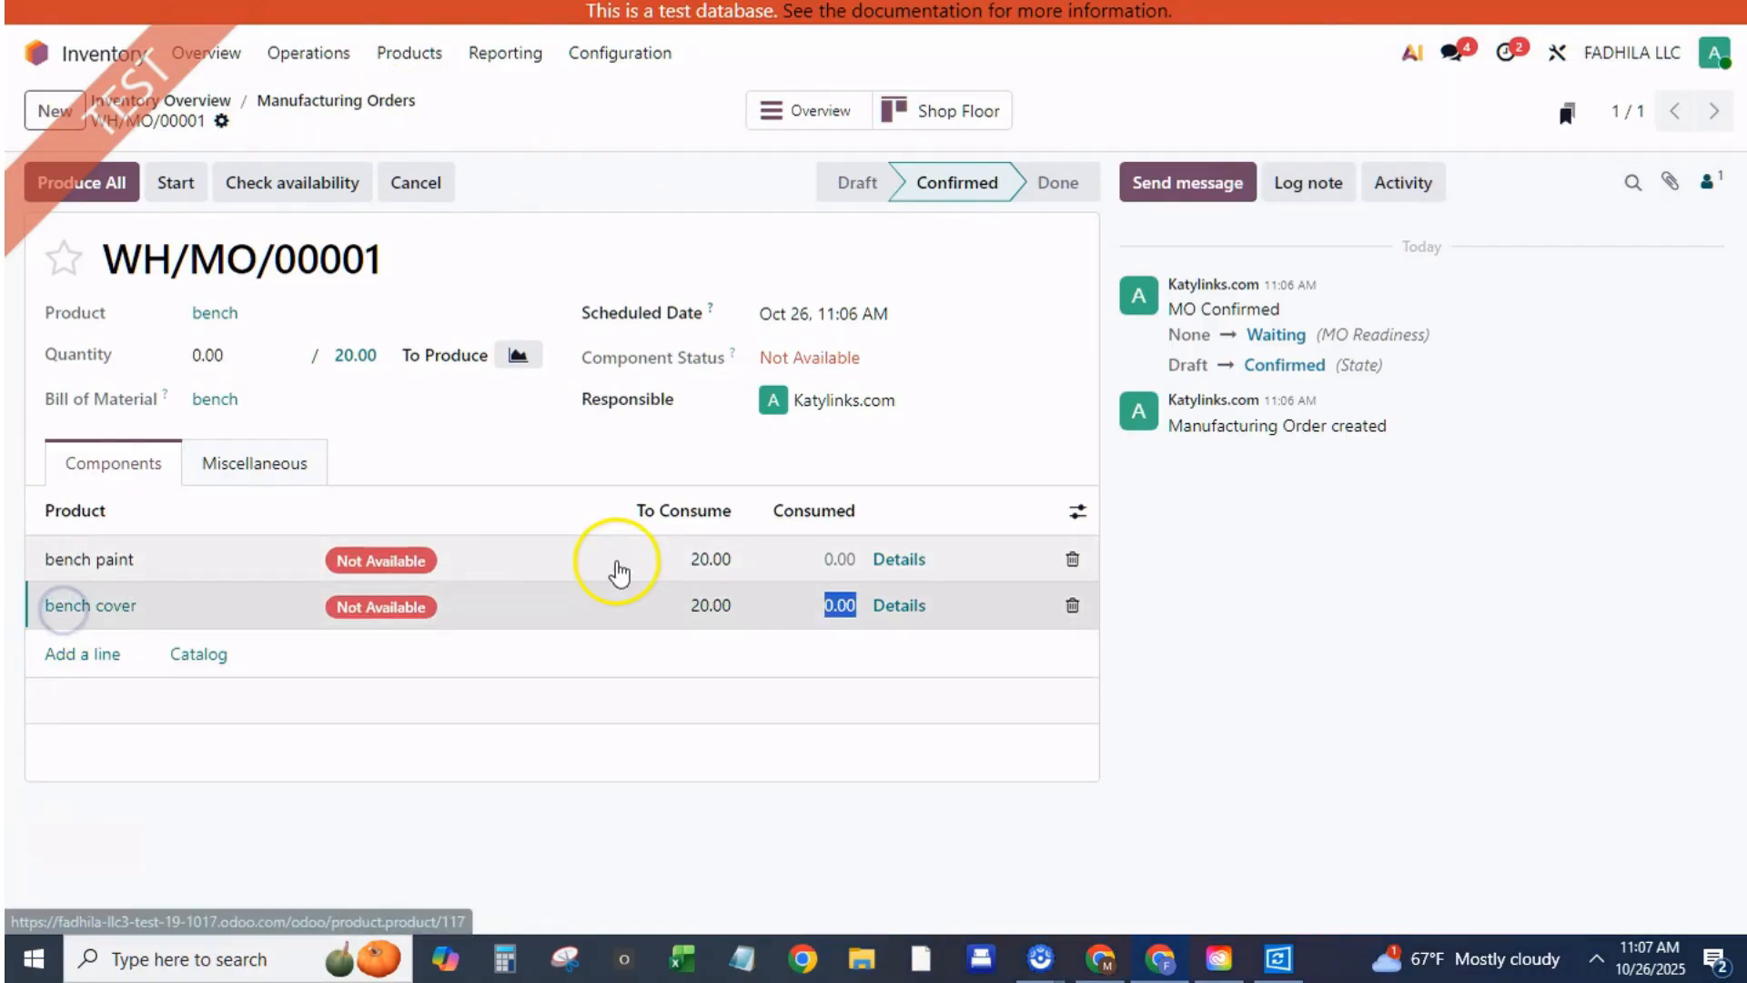
Add a reordering rule to bench cover with minimum and maximum 50
left_click(89, 605)
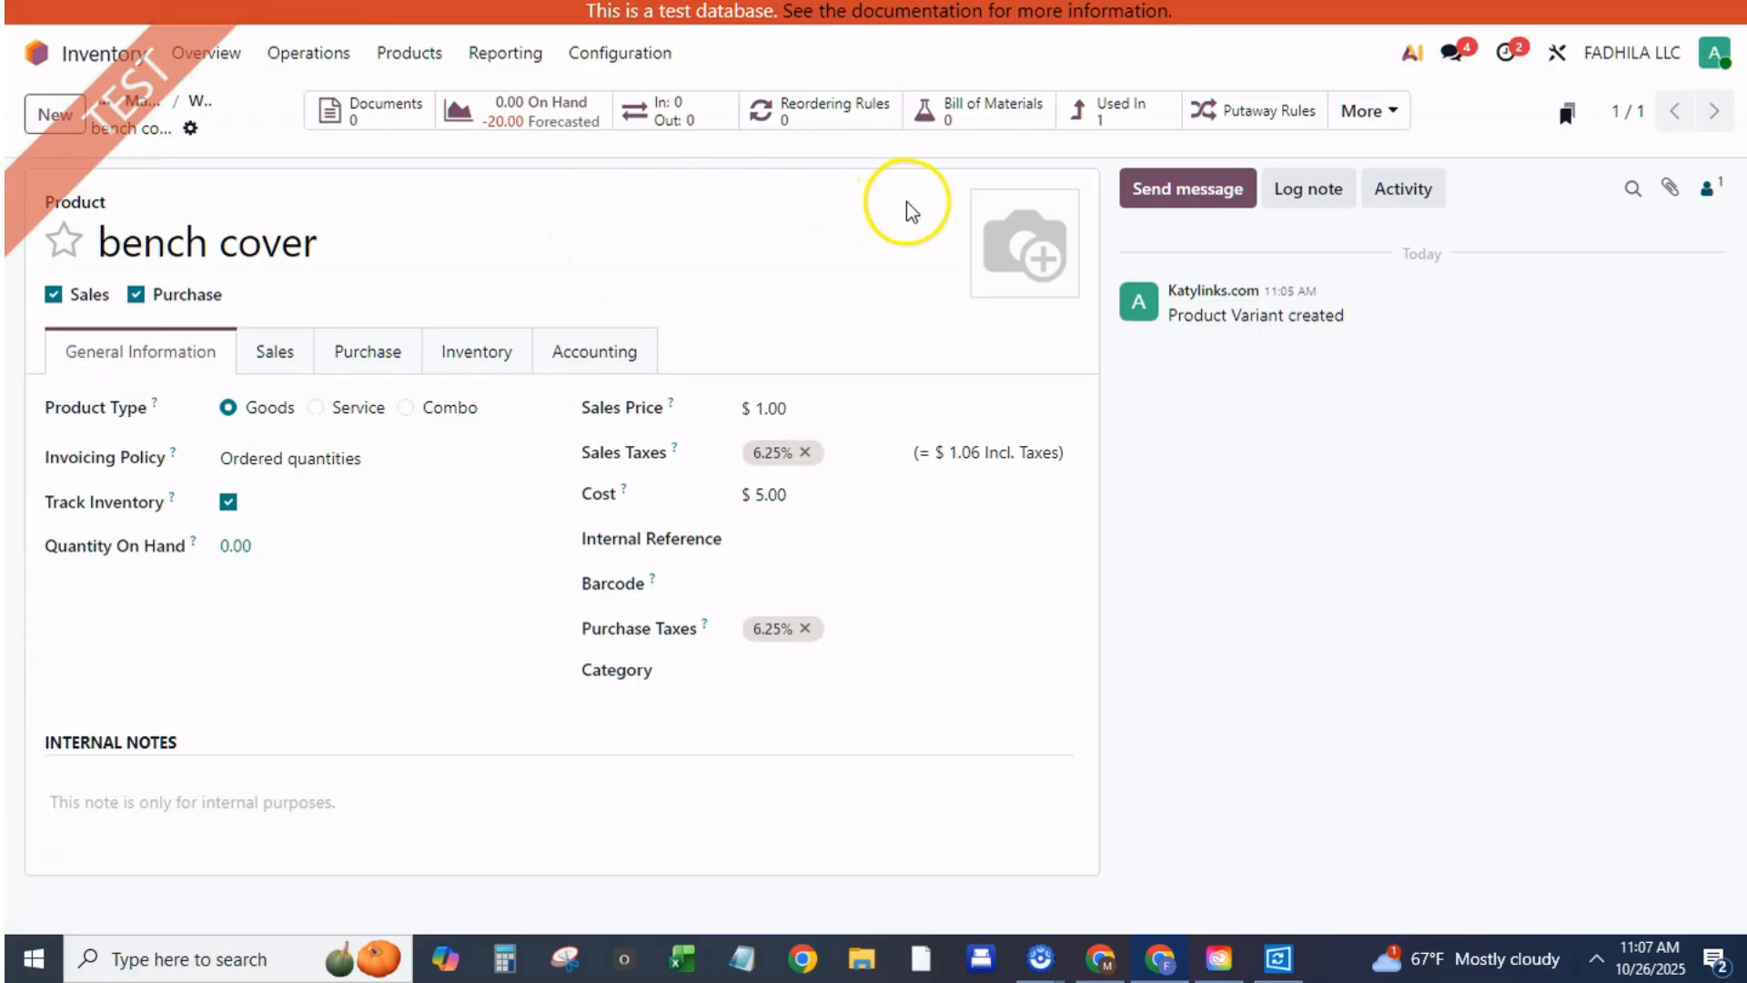
mouse_move(819, 142)
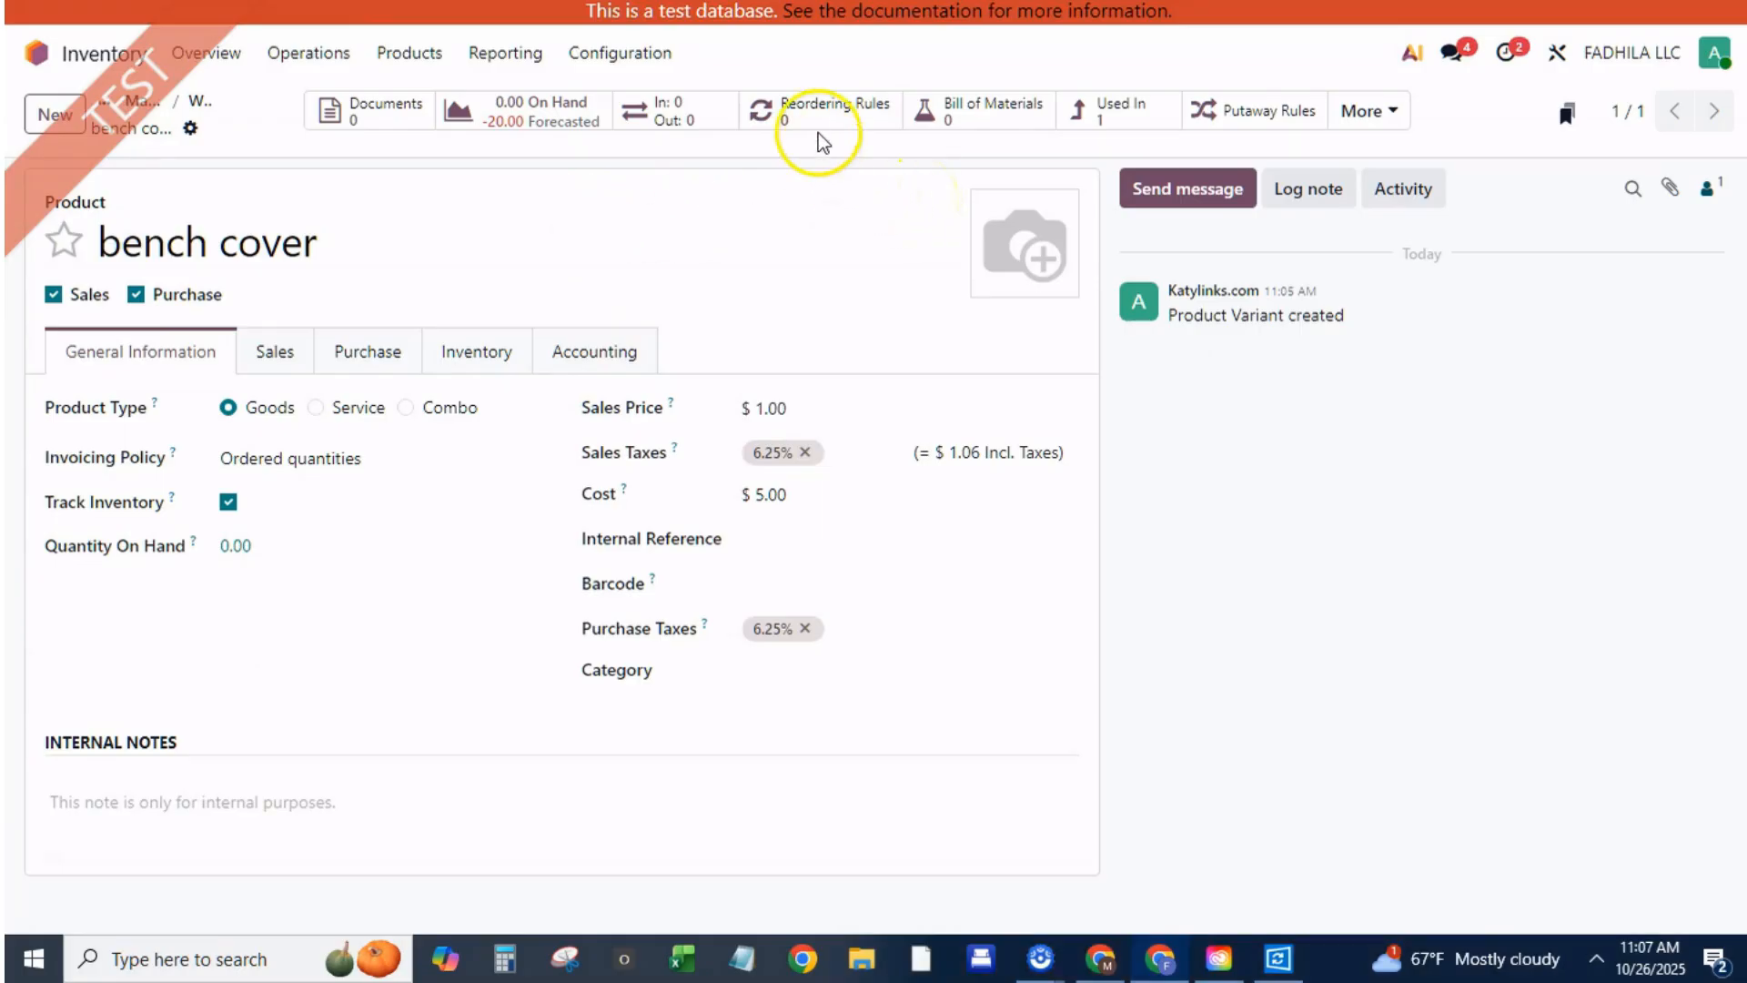
left_click(834, 109)
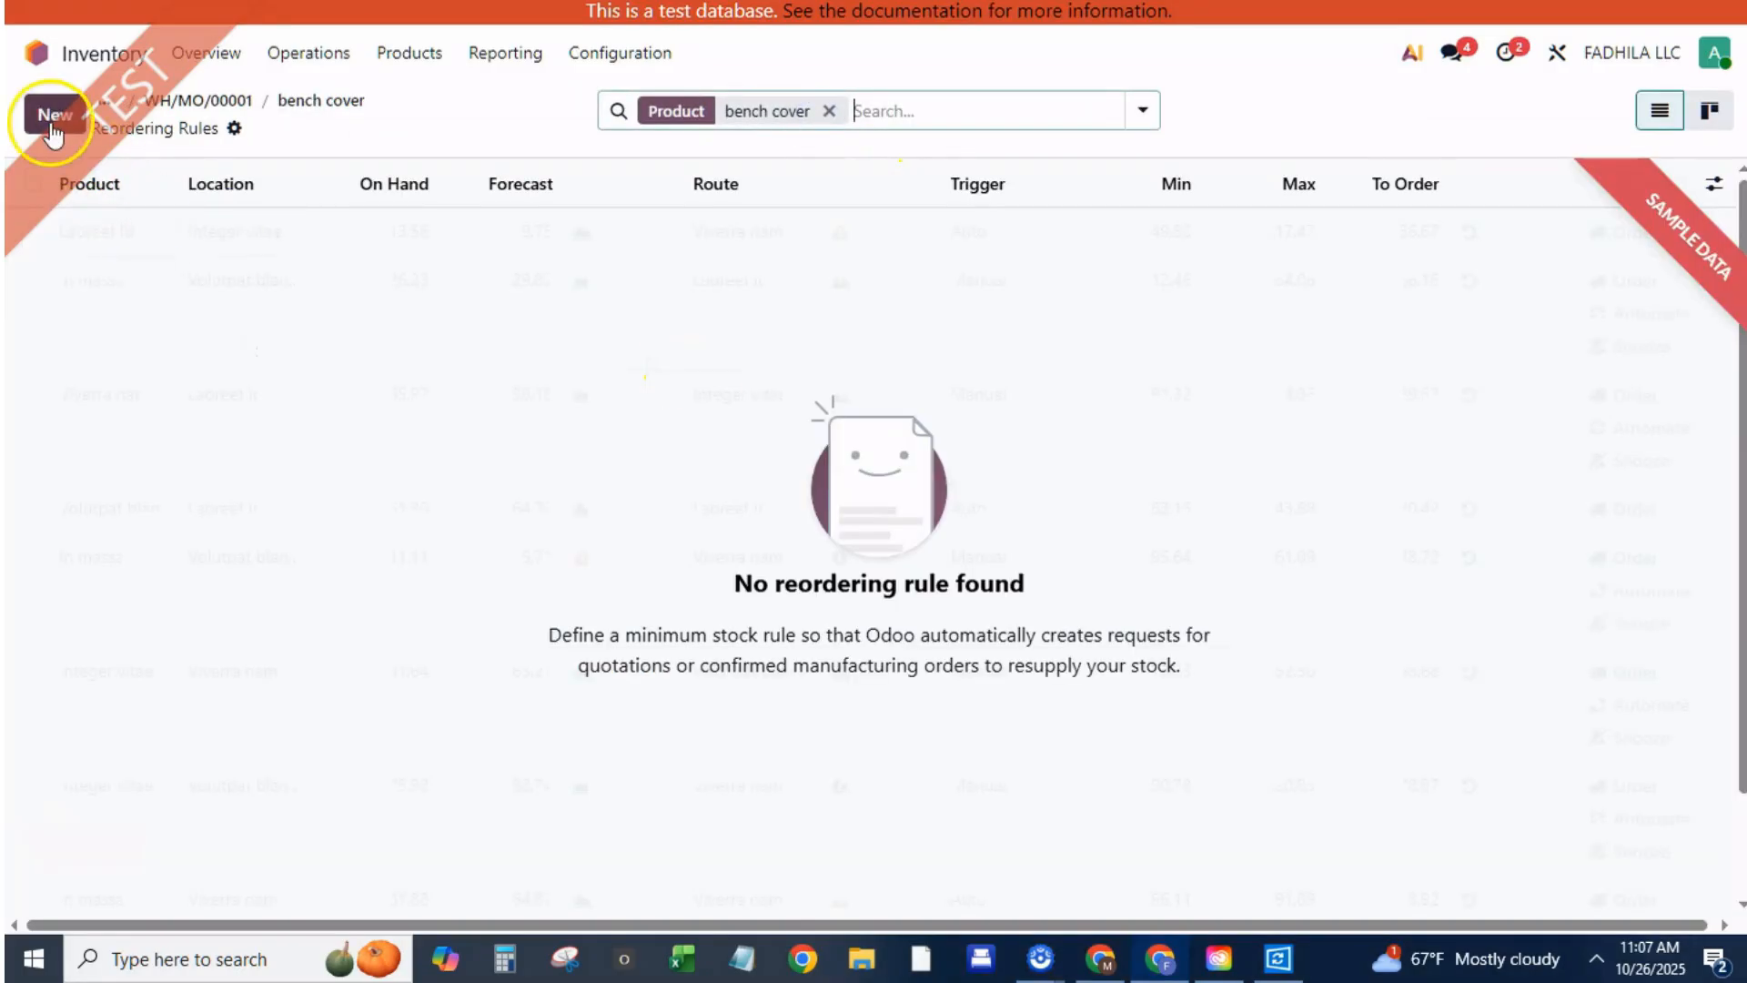
left_click(48, 113)
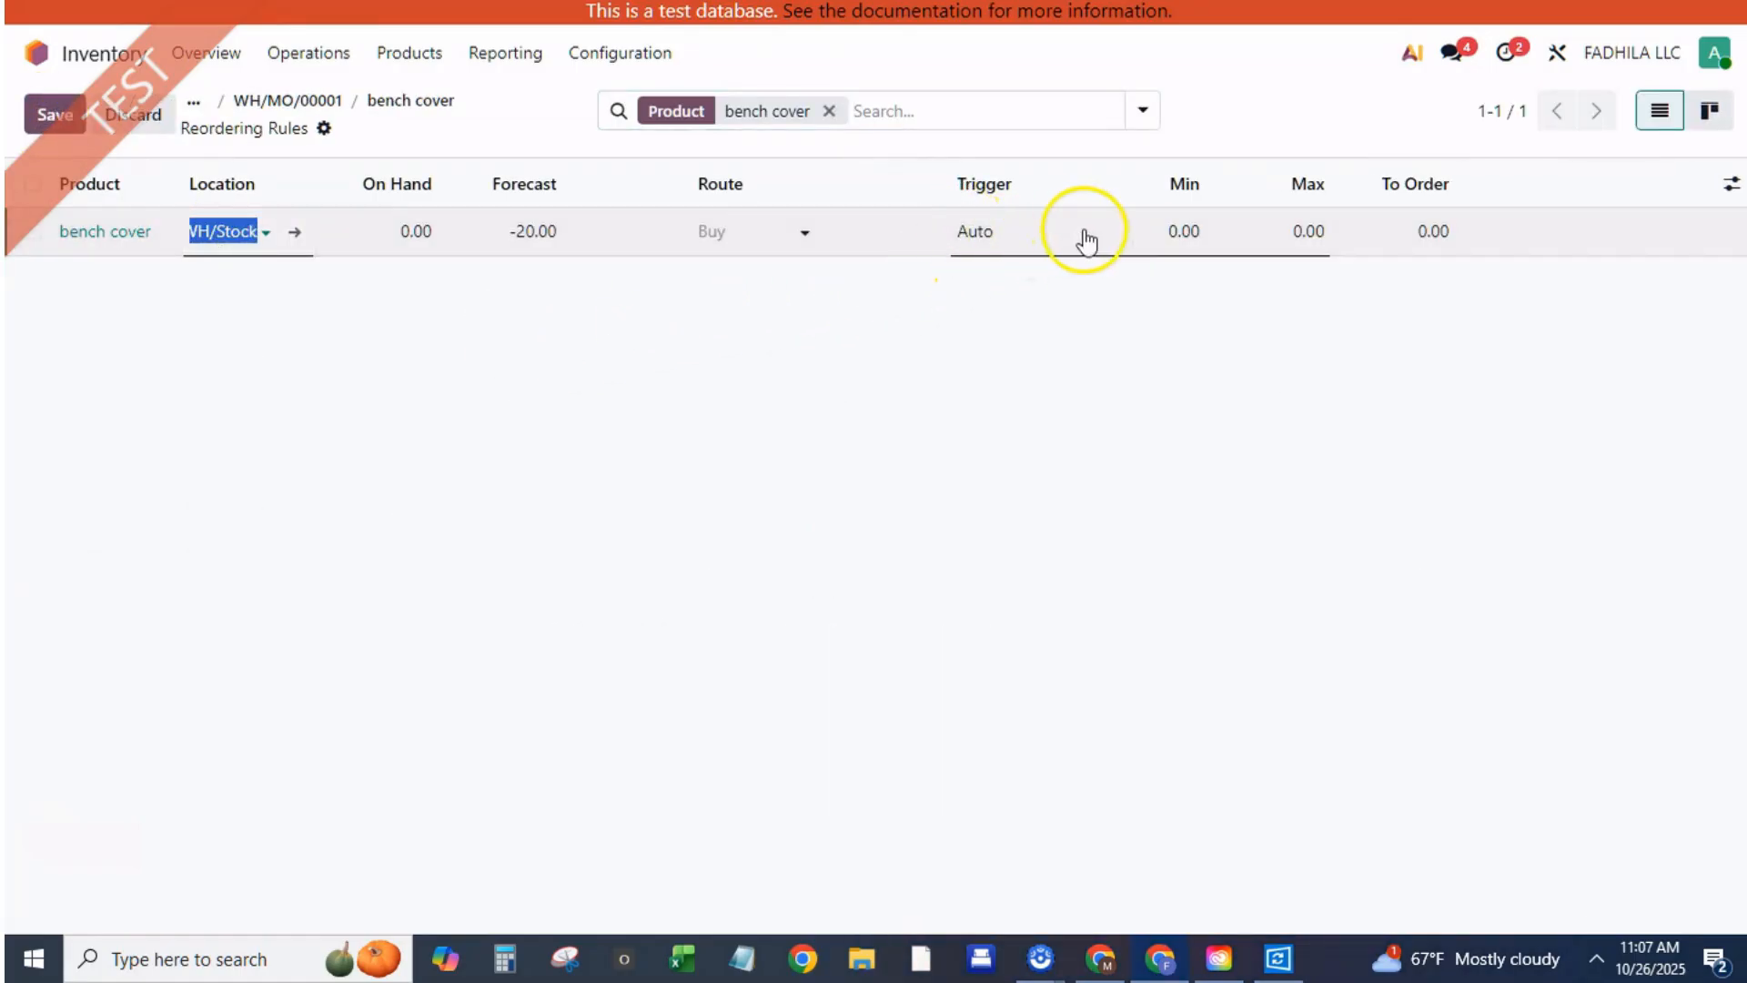
left_click(1183, 232)
type("50")
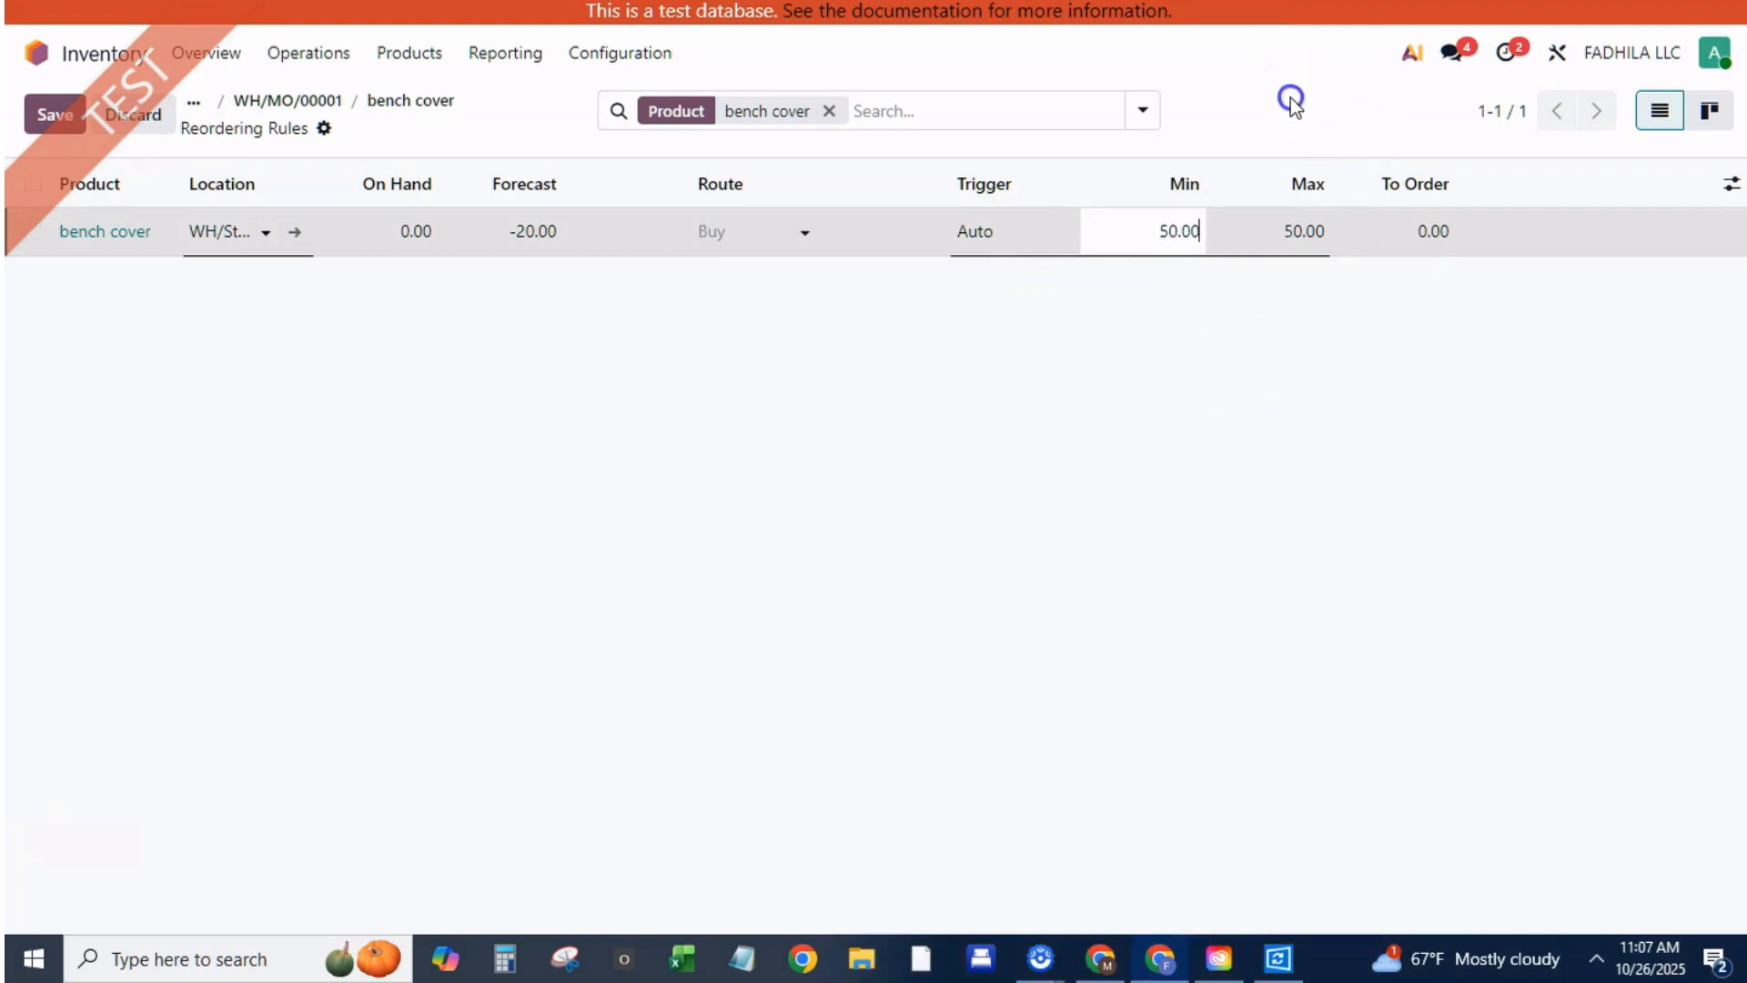
left_click(53, 113)
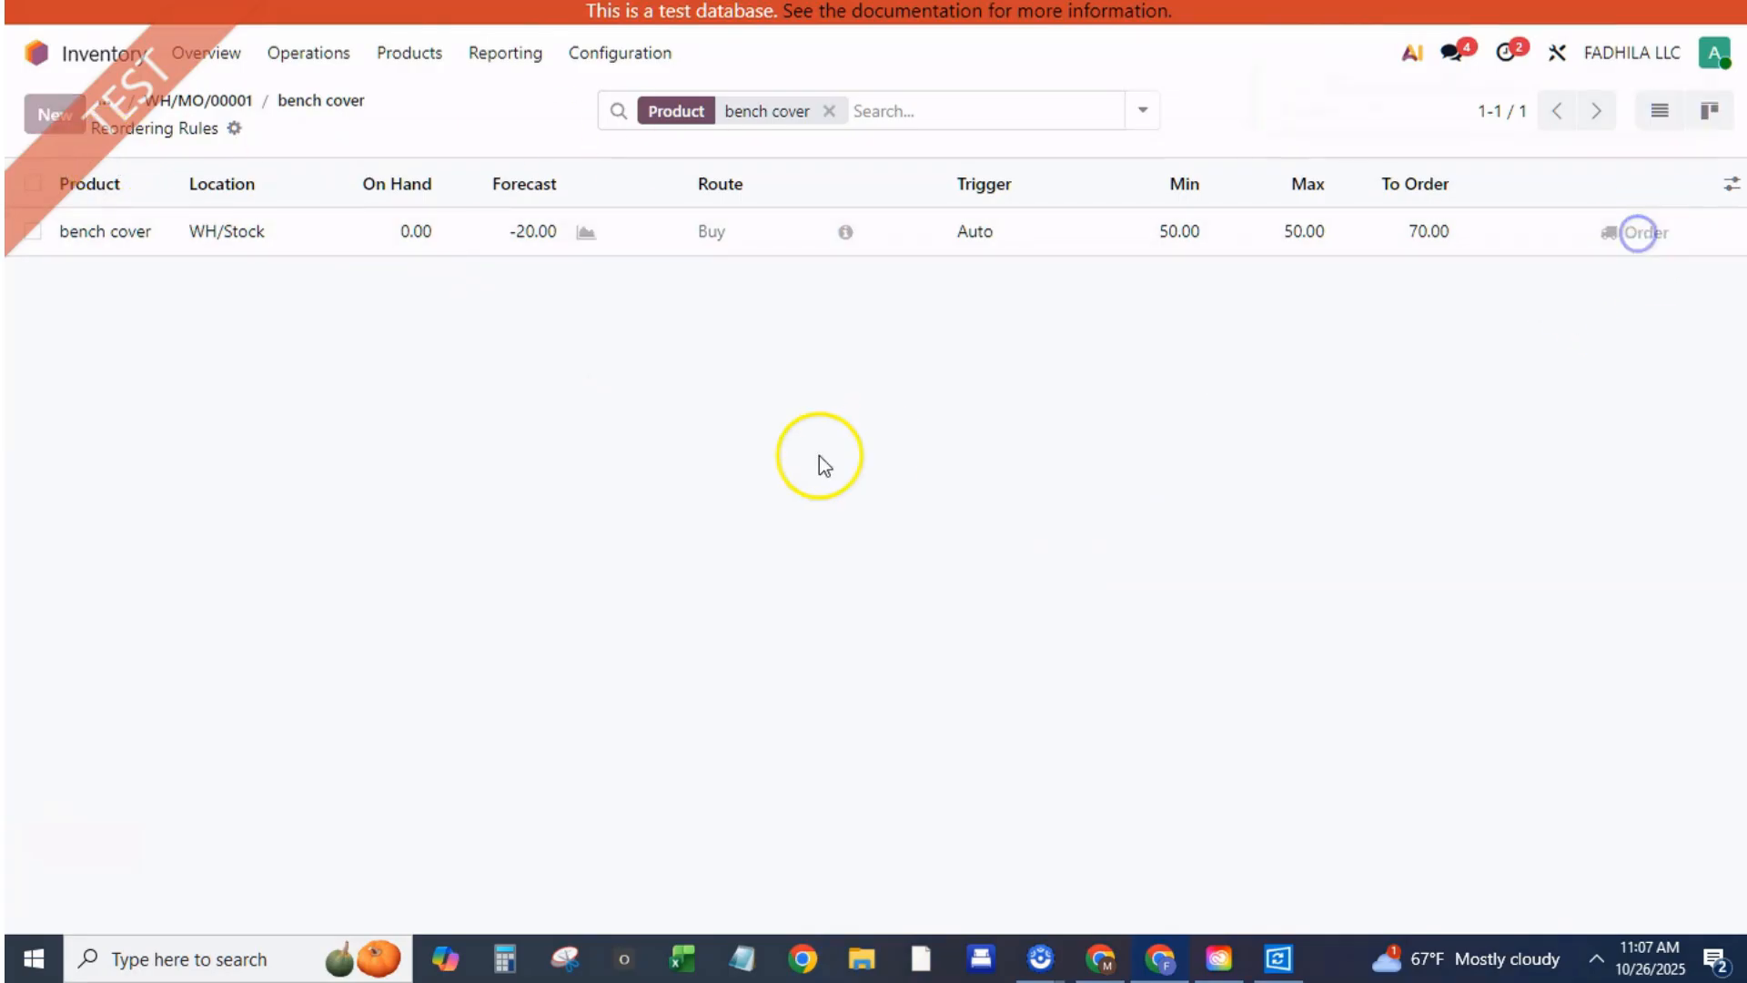
Order the rule's suggested quantity, generating P00013, and return to bench cover
left_click(1639, 232)
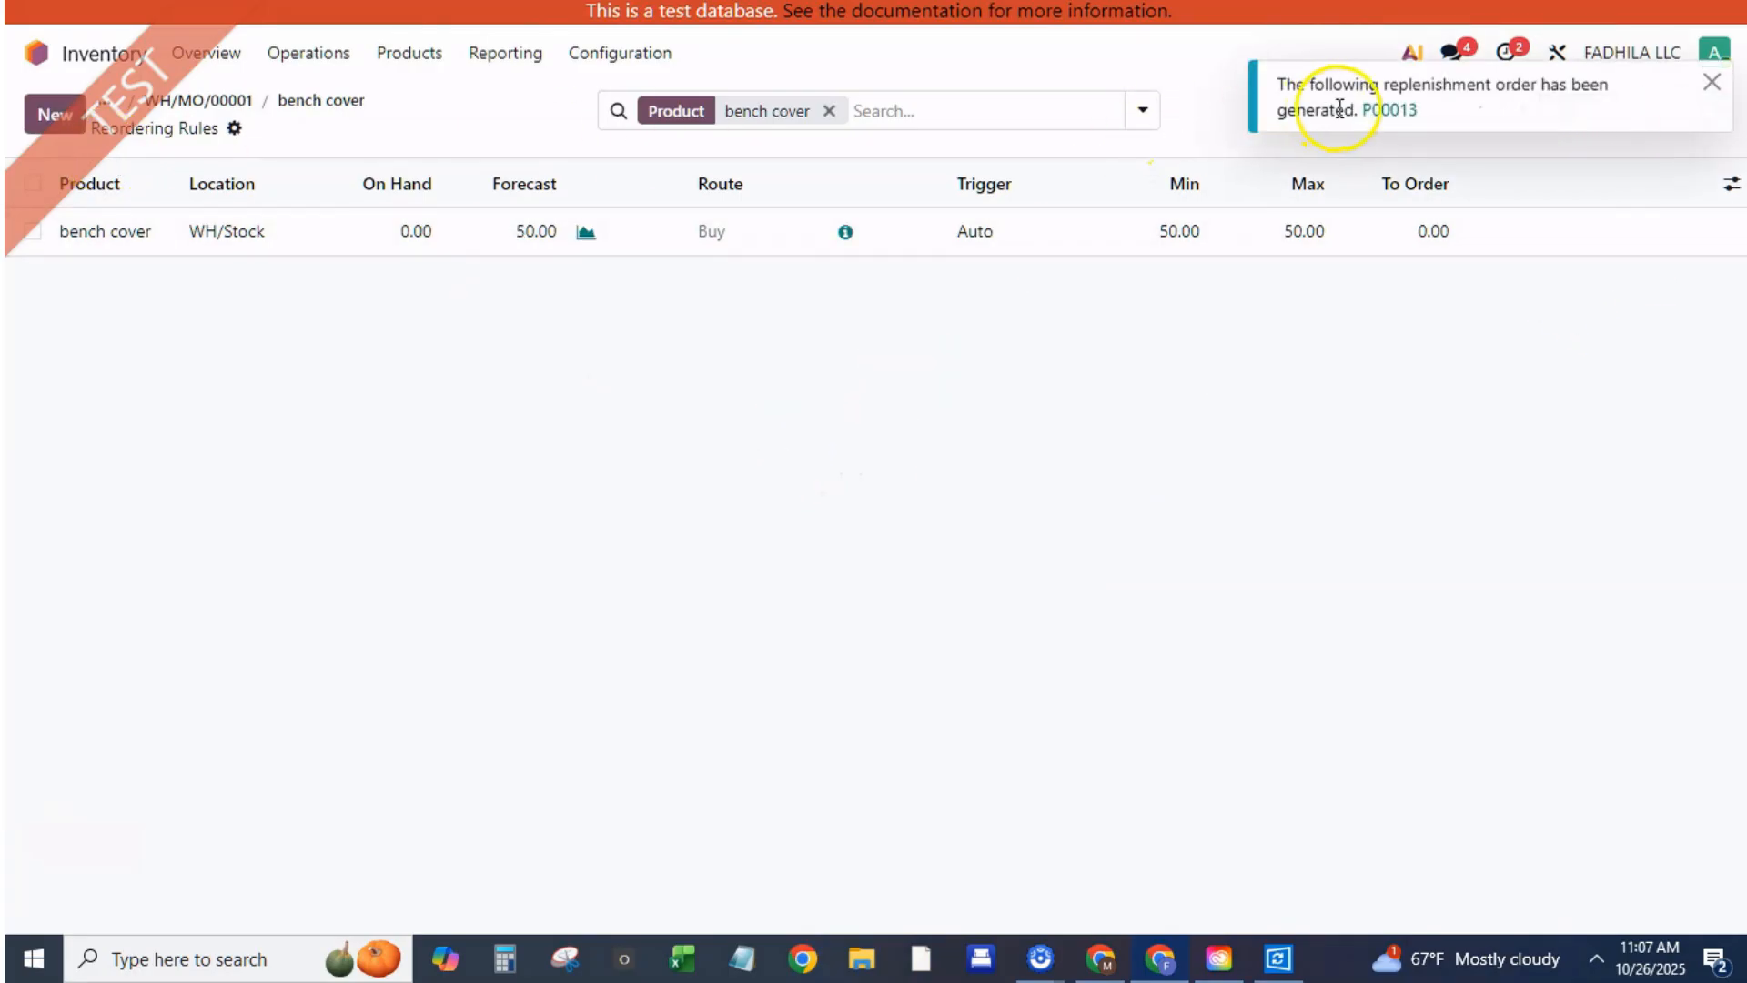
mouse_move(321, 99)
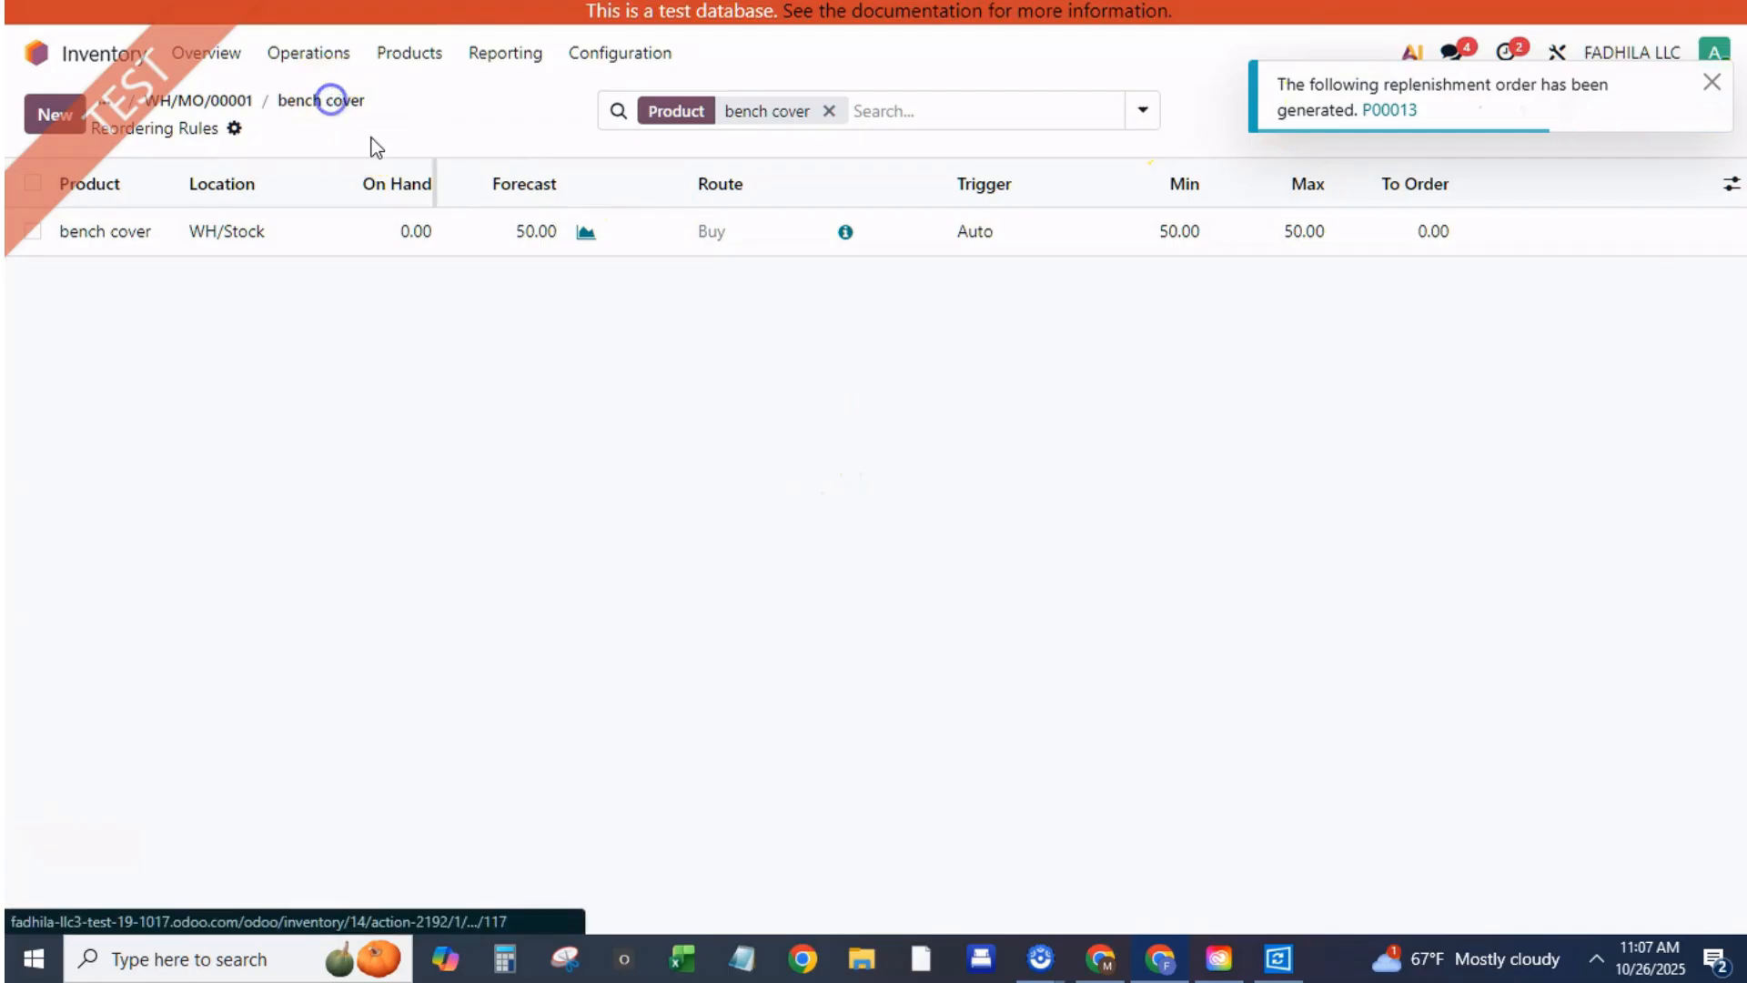
left_click(319, 100)
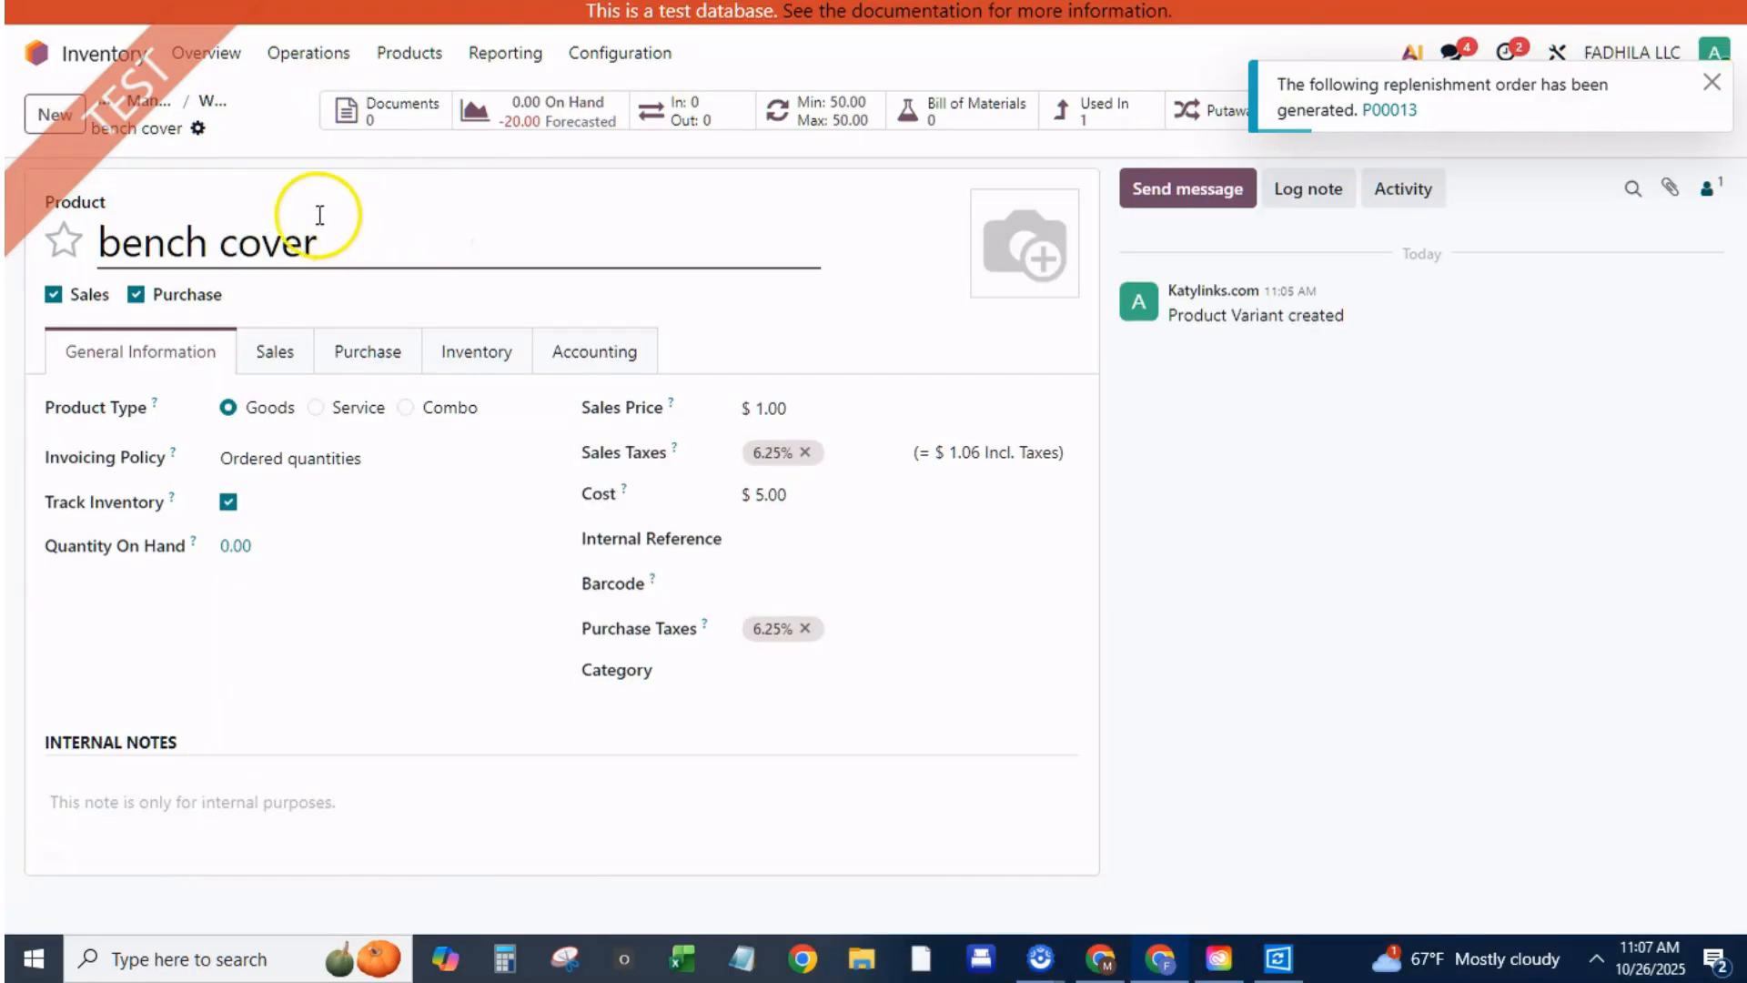
left_click(1713, 81)
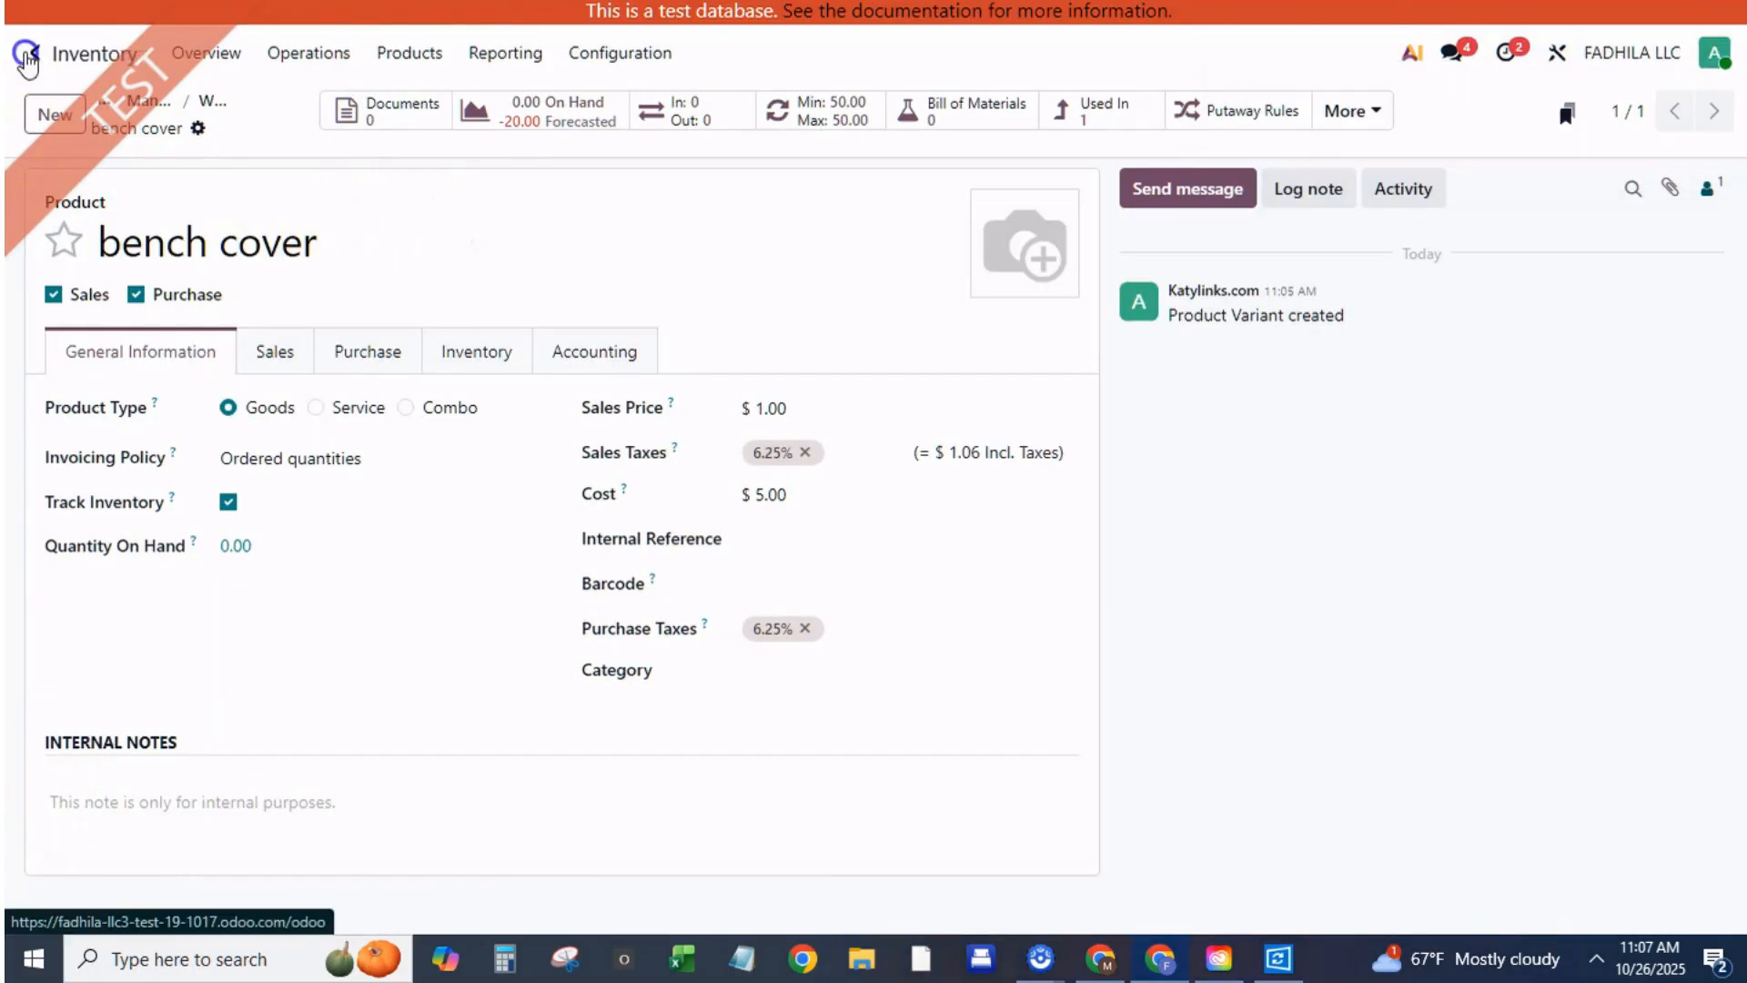
Start a new Sales quotation for a newly created customer, 'bench customer'
type("sa")
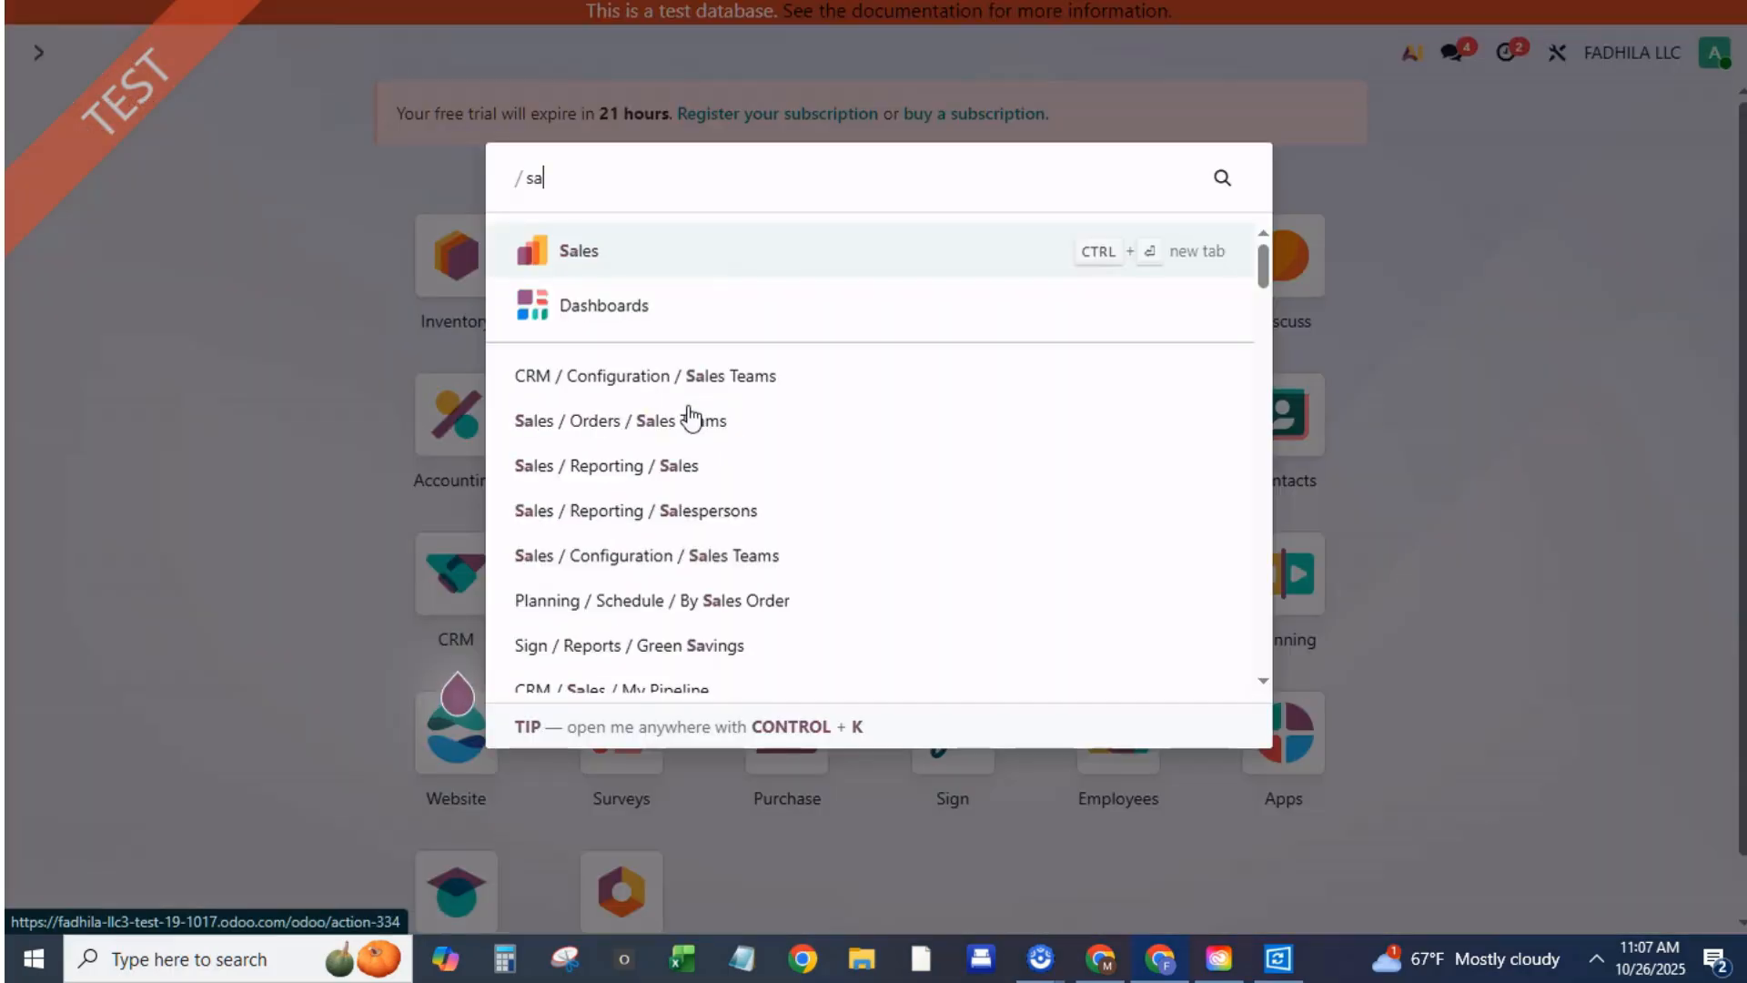
left_click(577, 249)
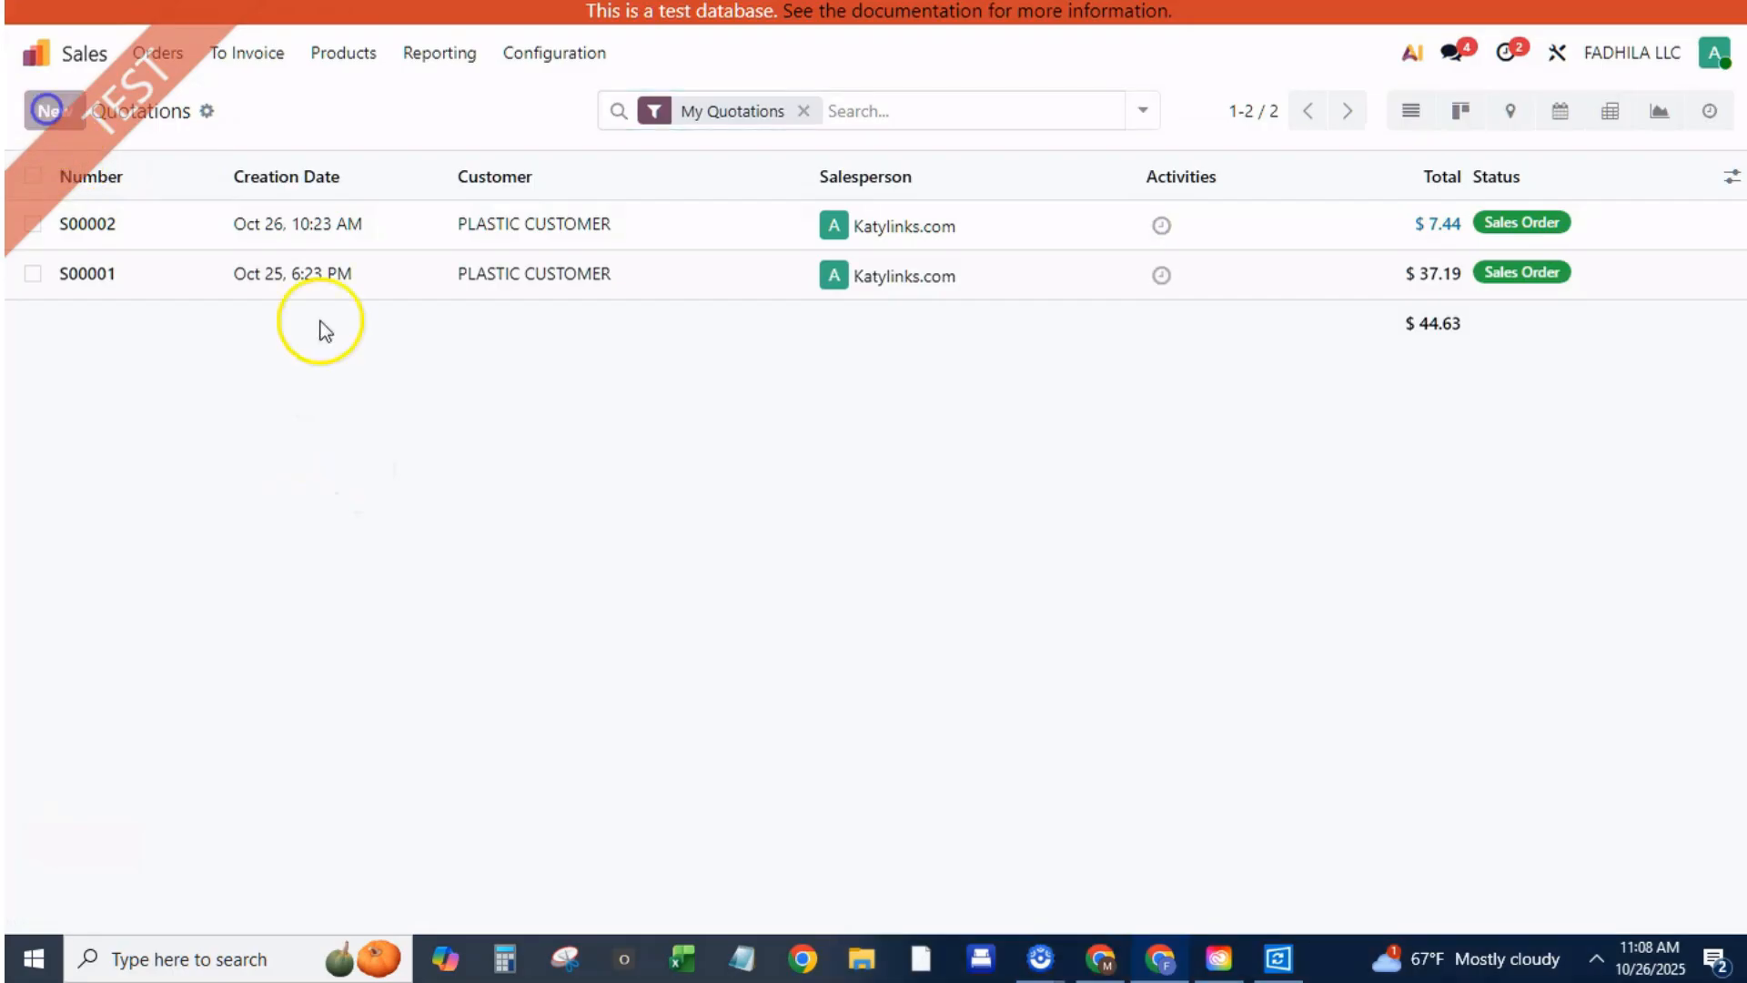
left_click(53, 110)
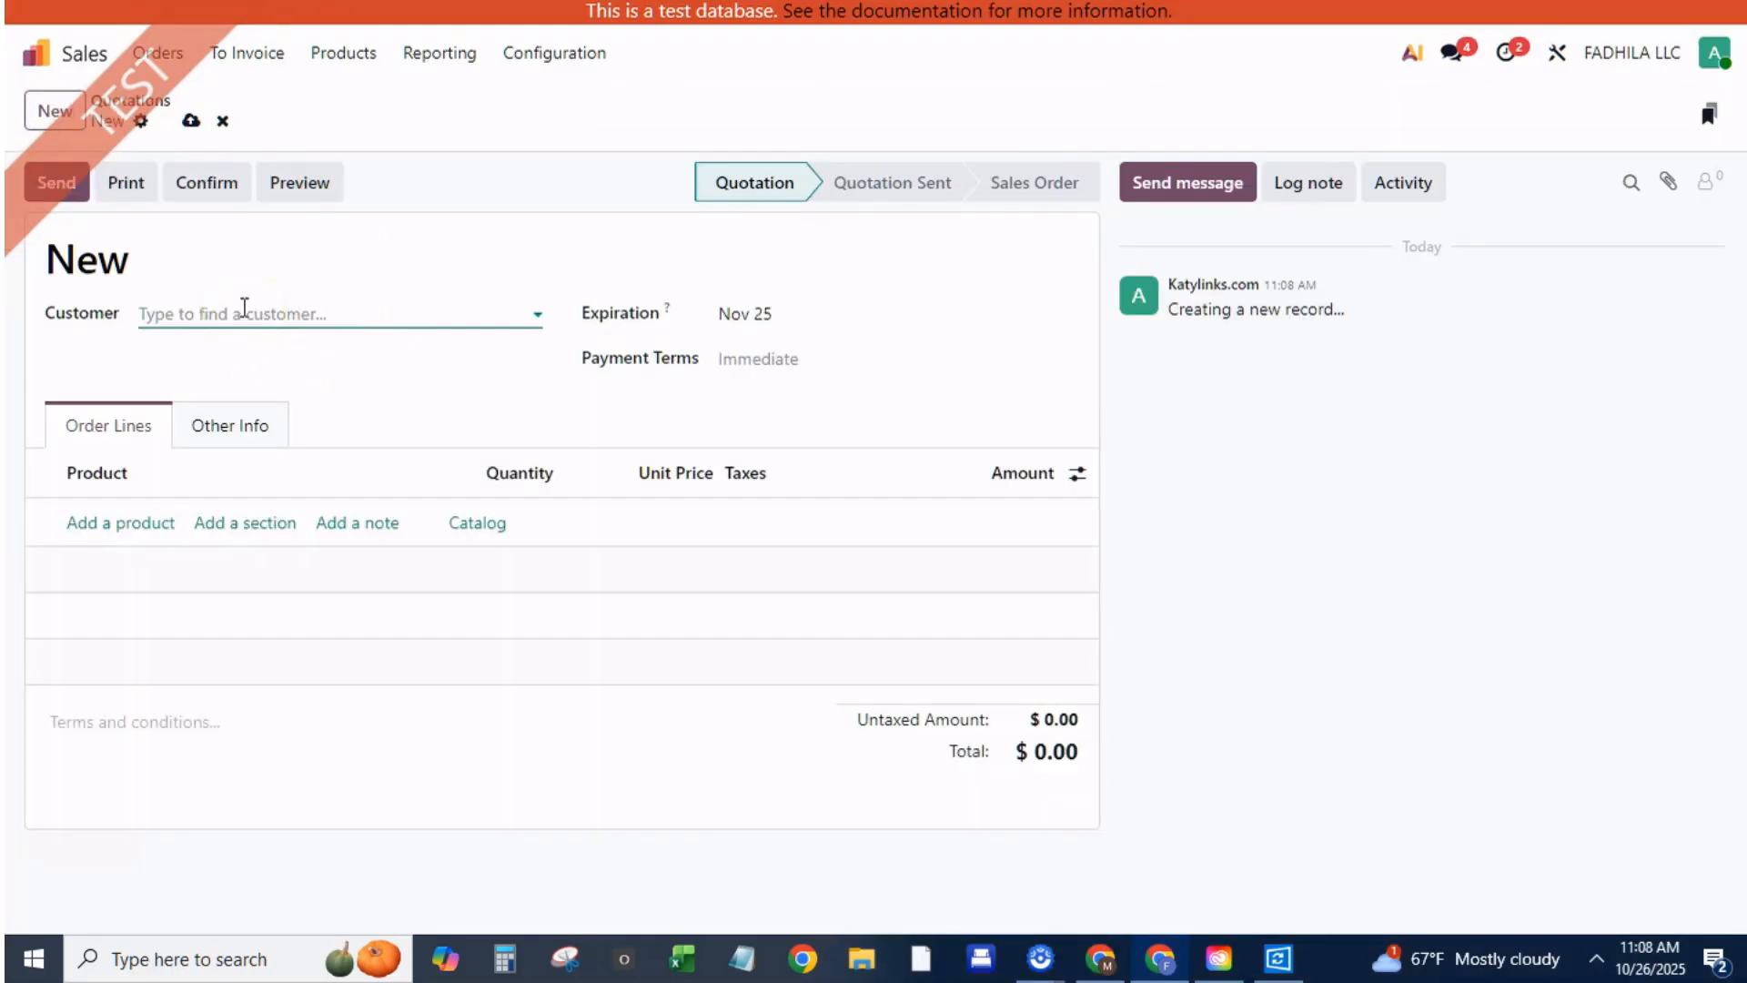
type("bed")
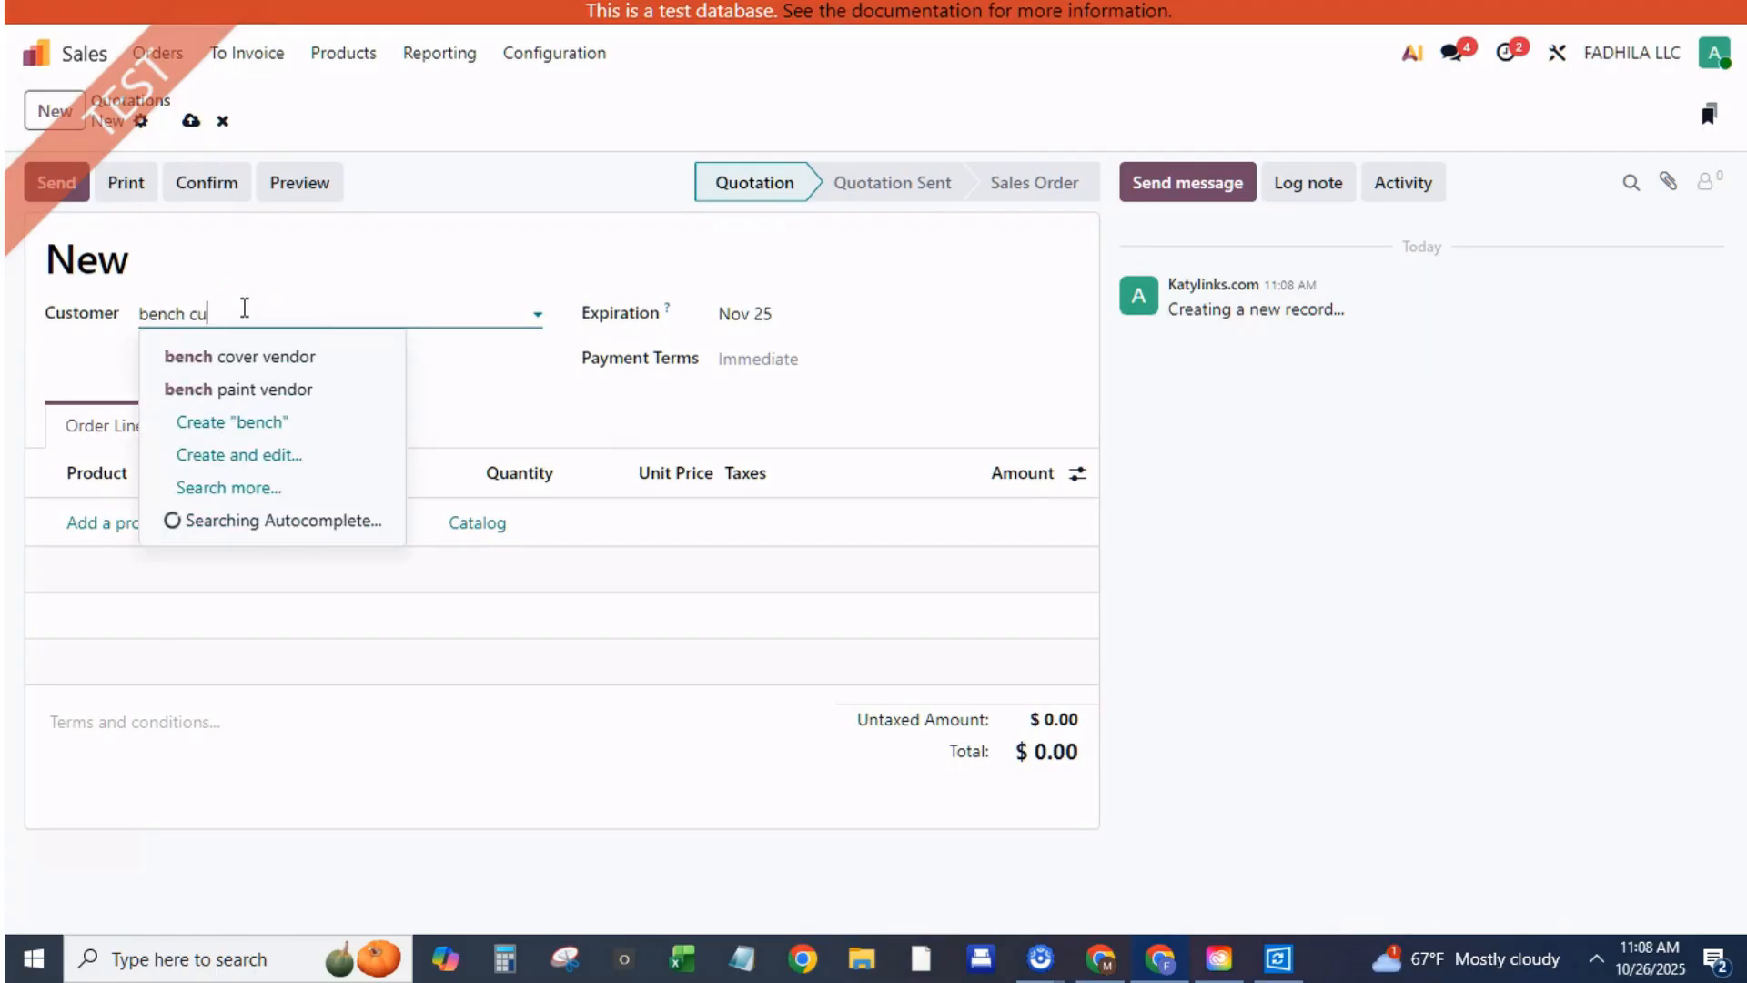
type("stomer")
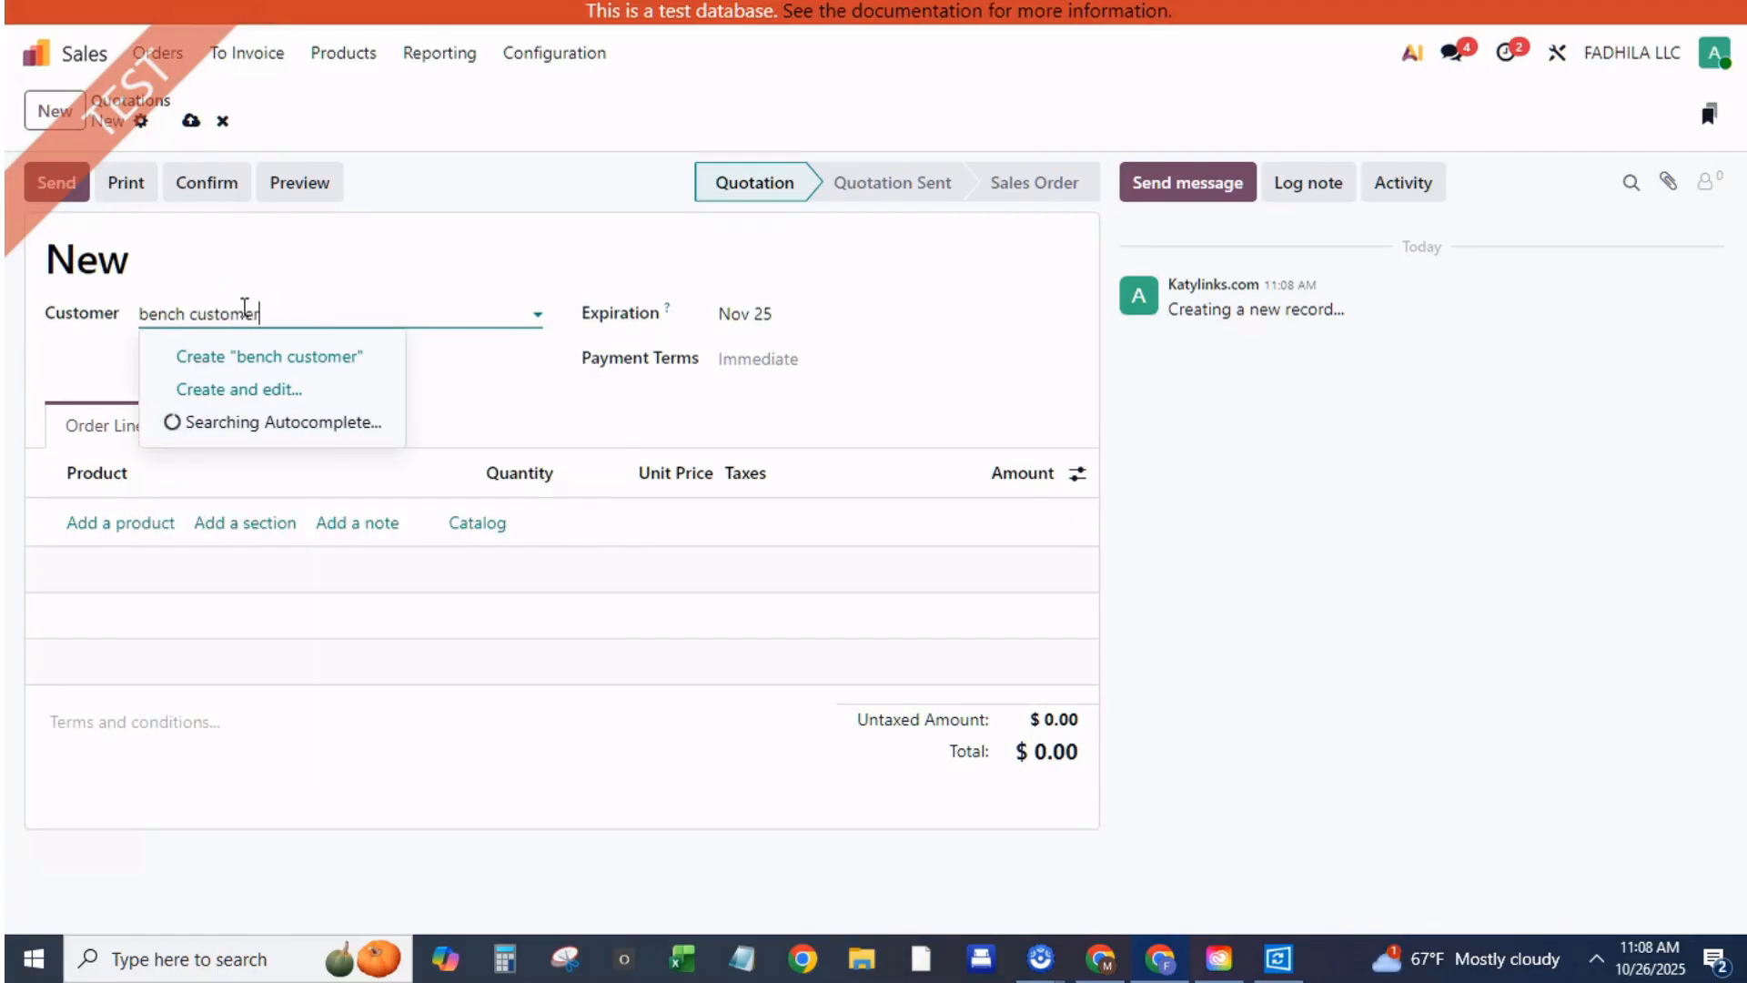
left_click(269, 356)
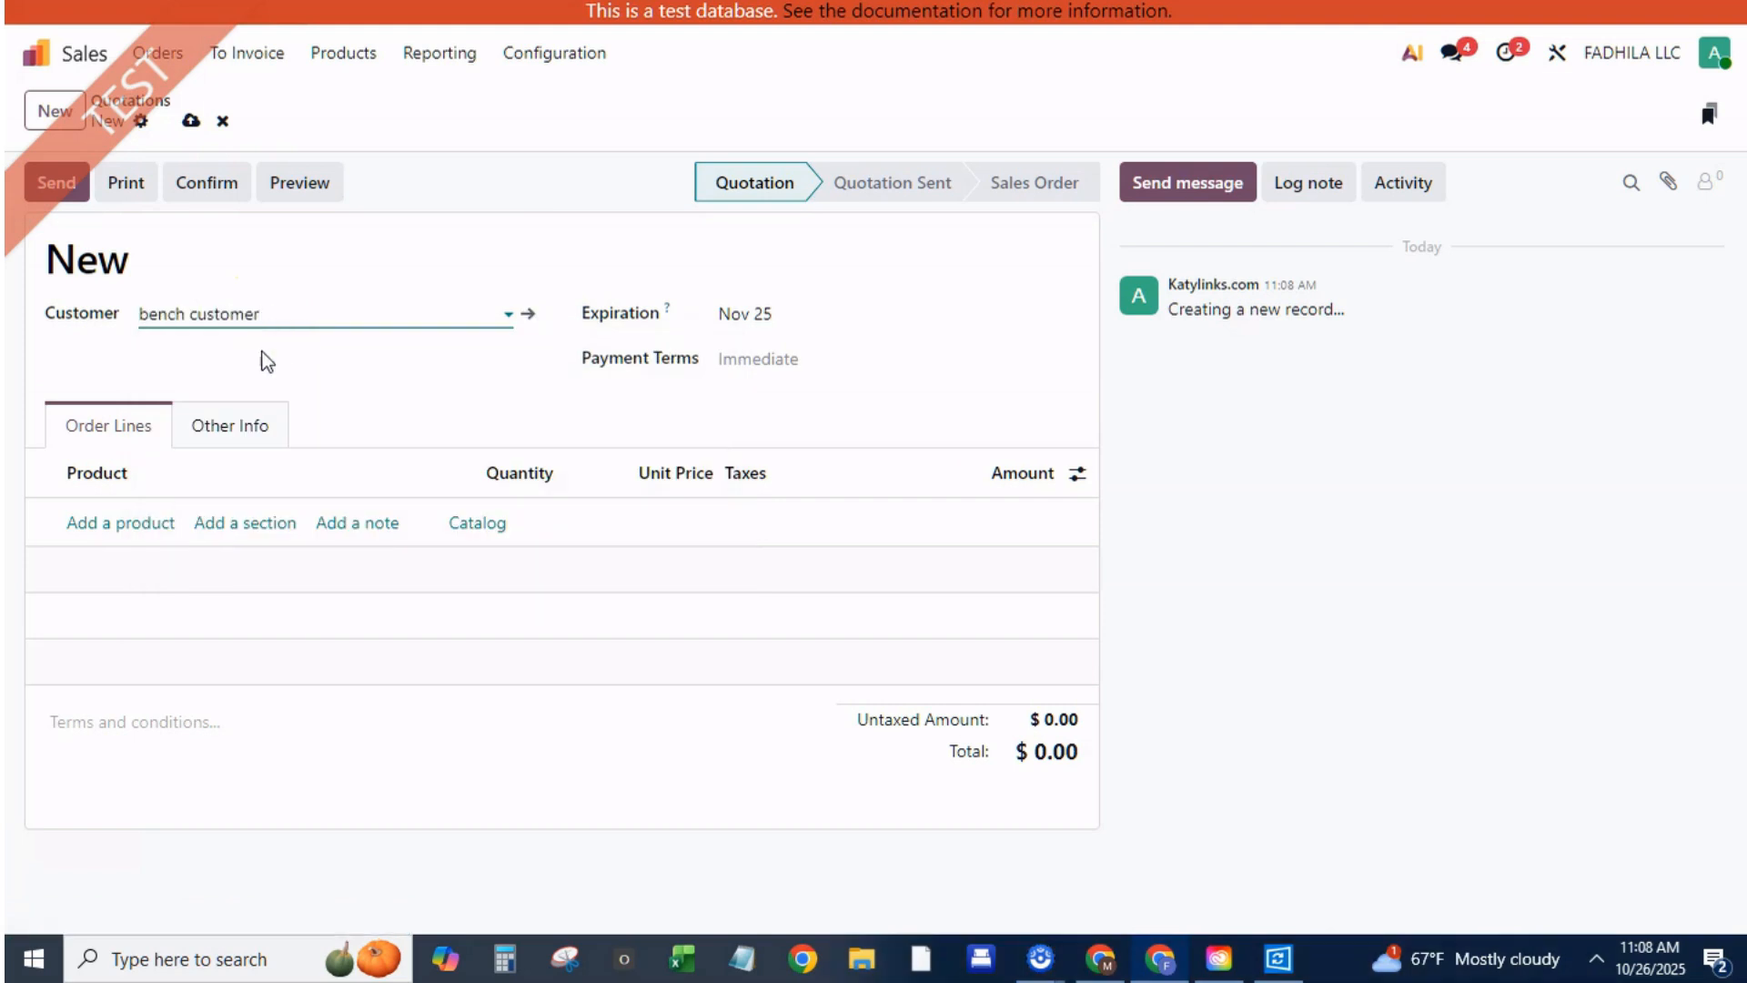
Add a quotation line for 80 benches
left_click(119, 521)
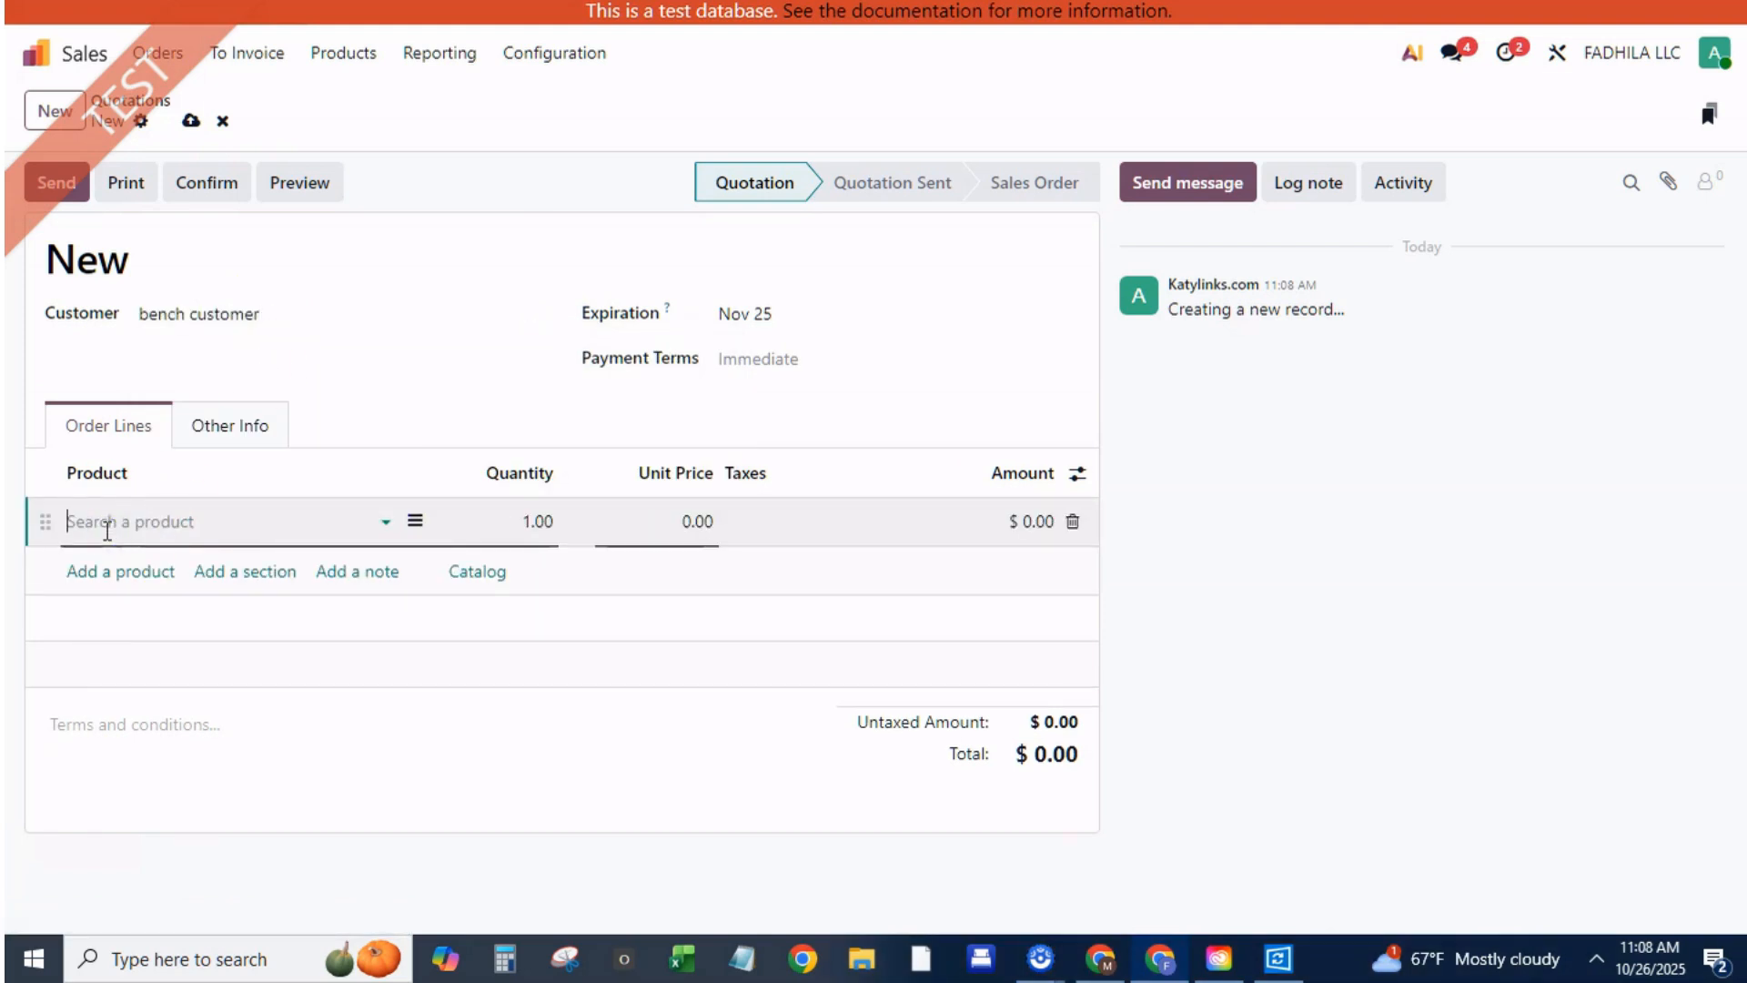
type("bench")
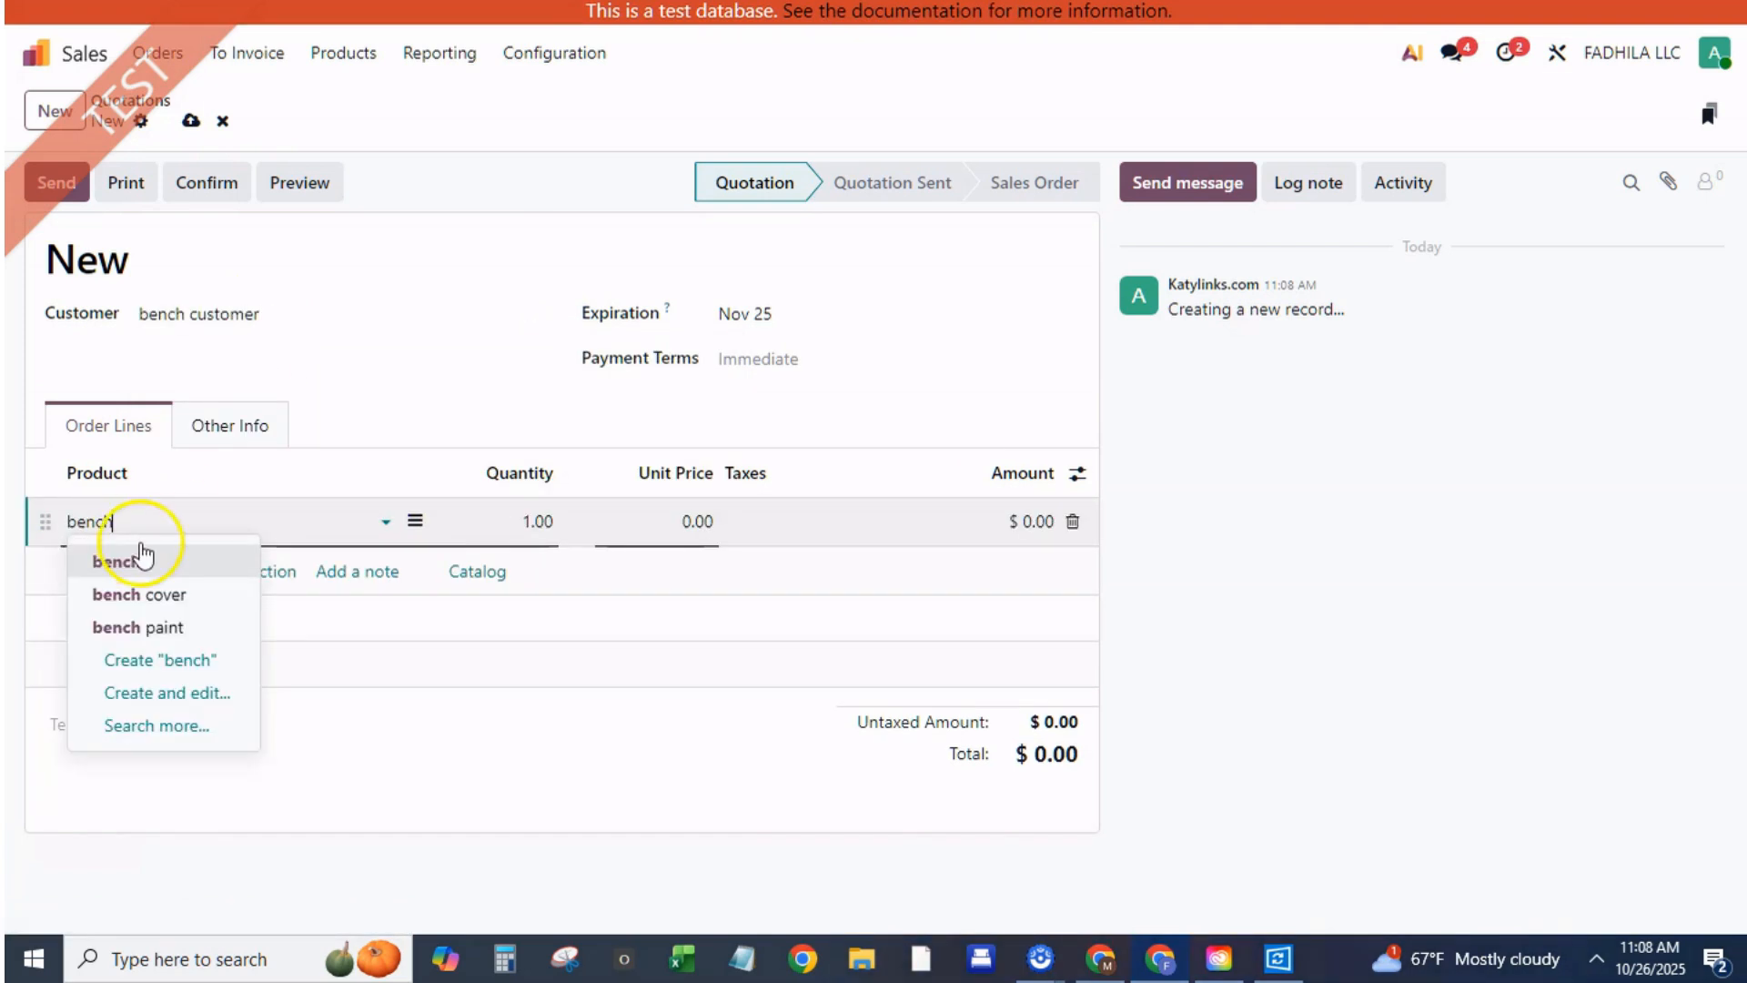
left_click(115, 559)
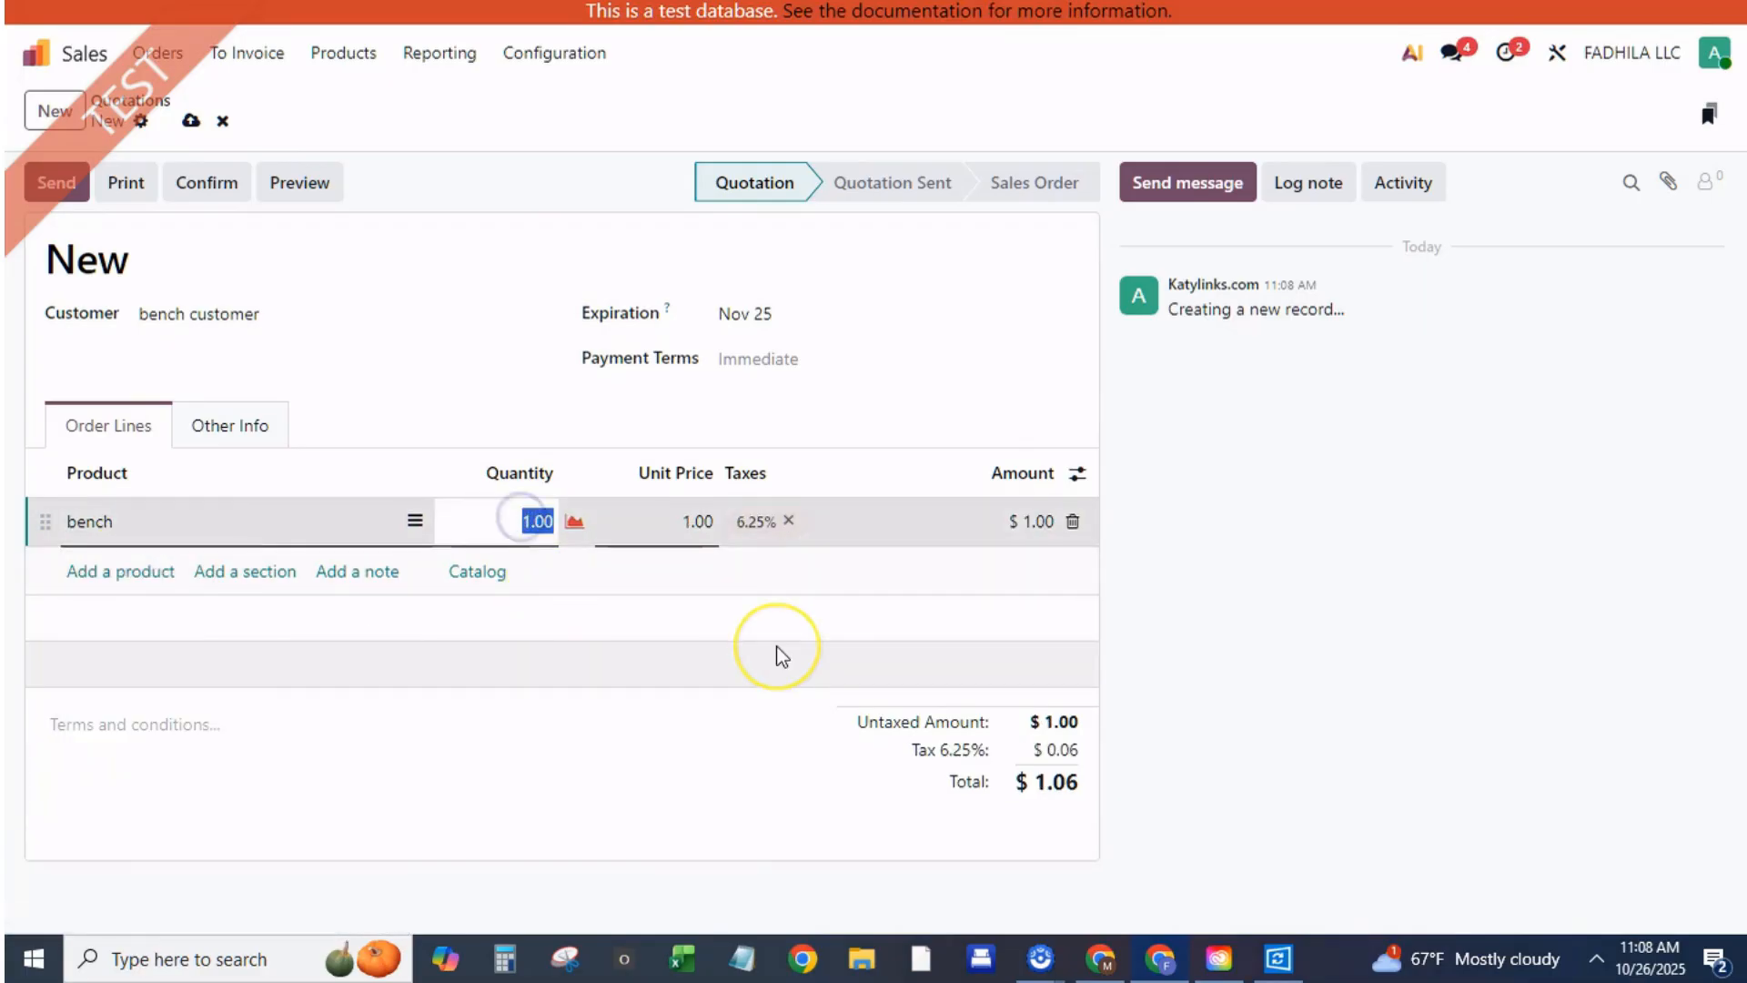
type("8")
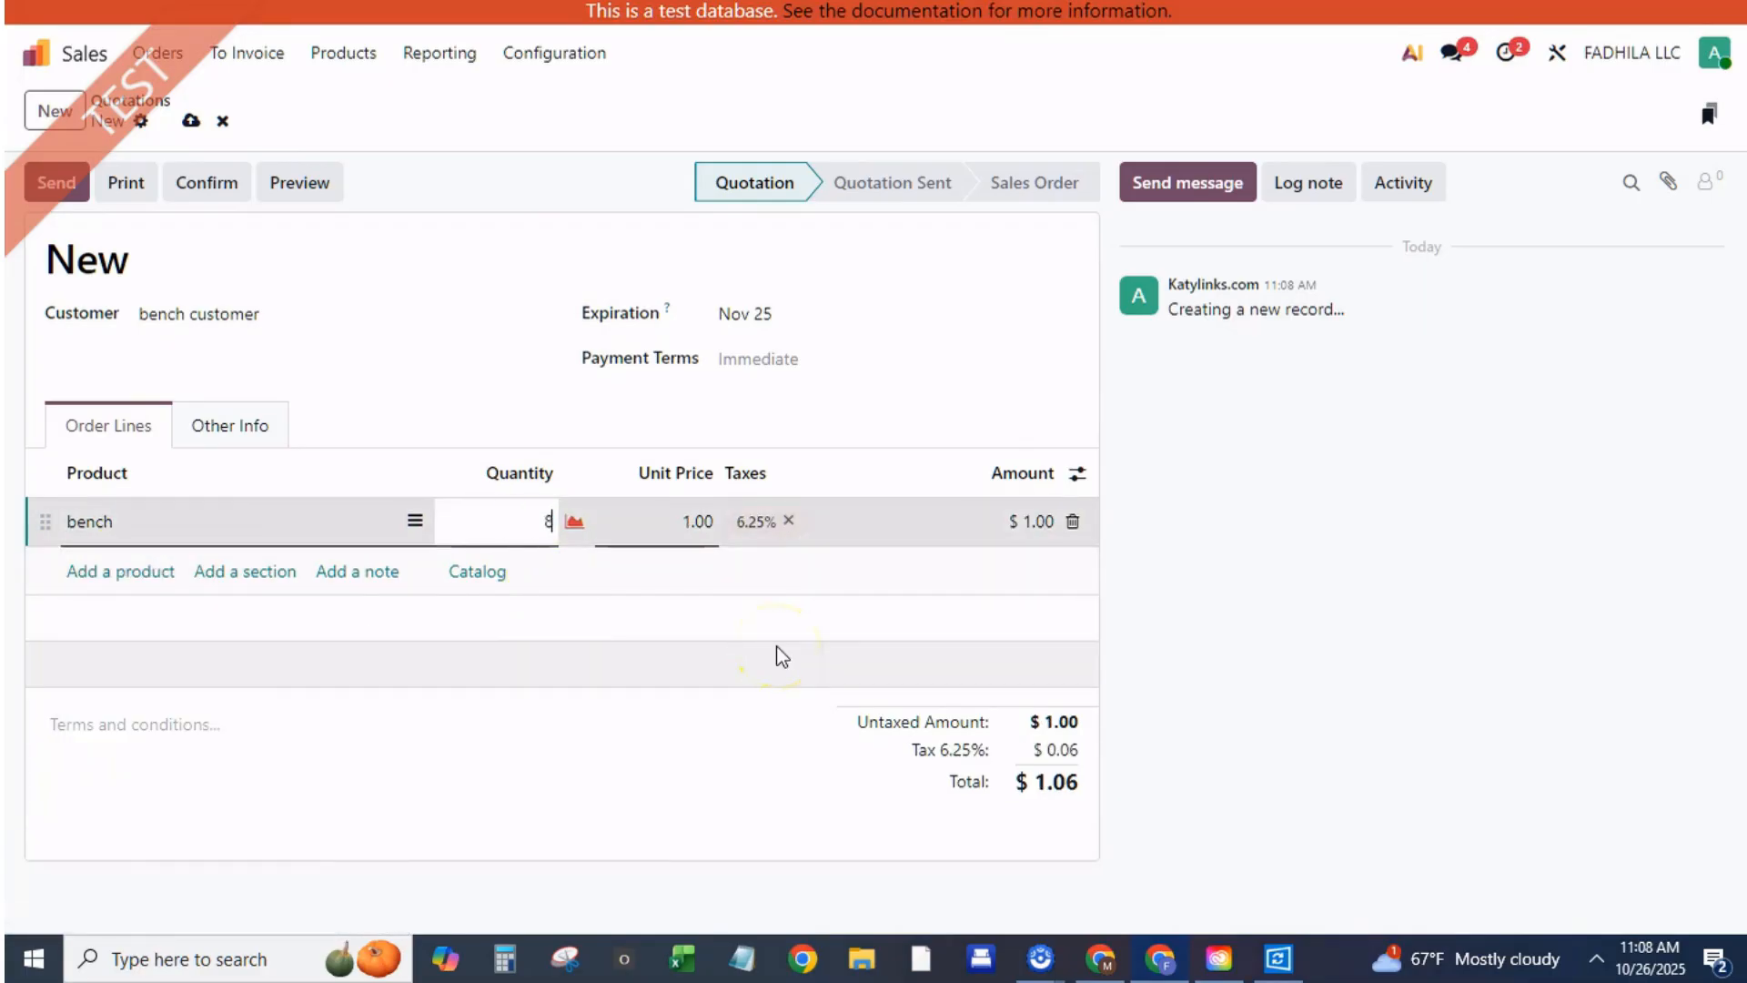
type("0")
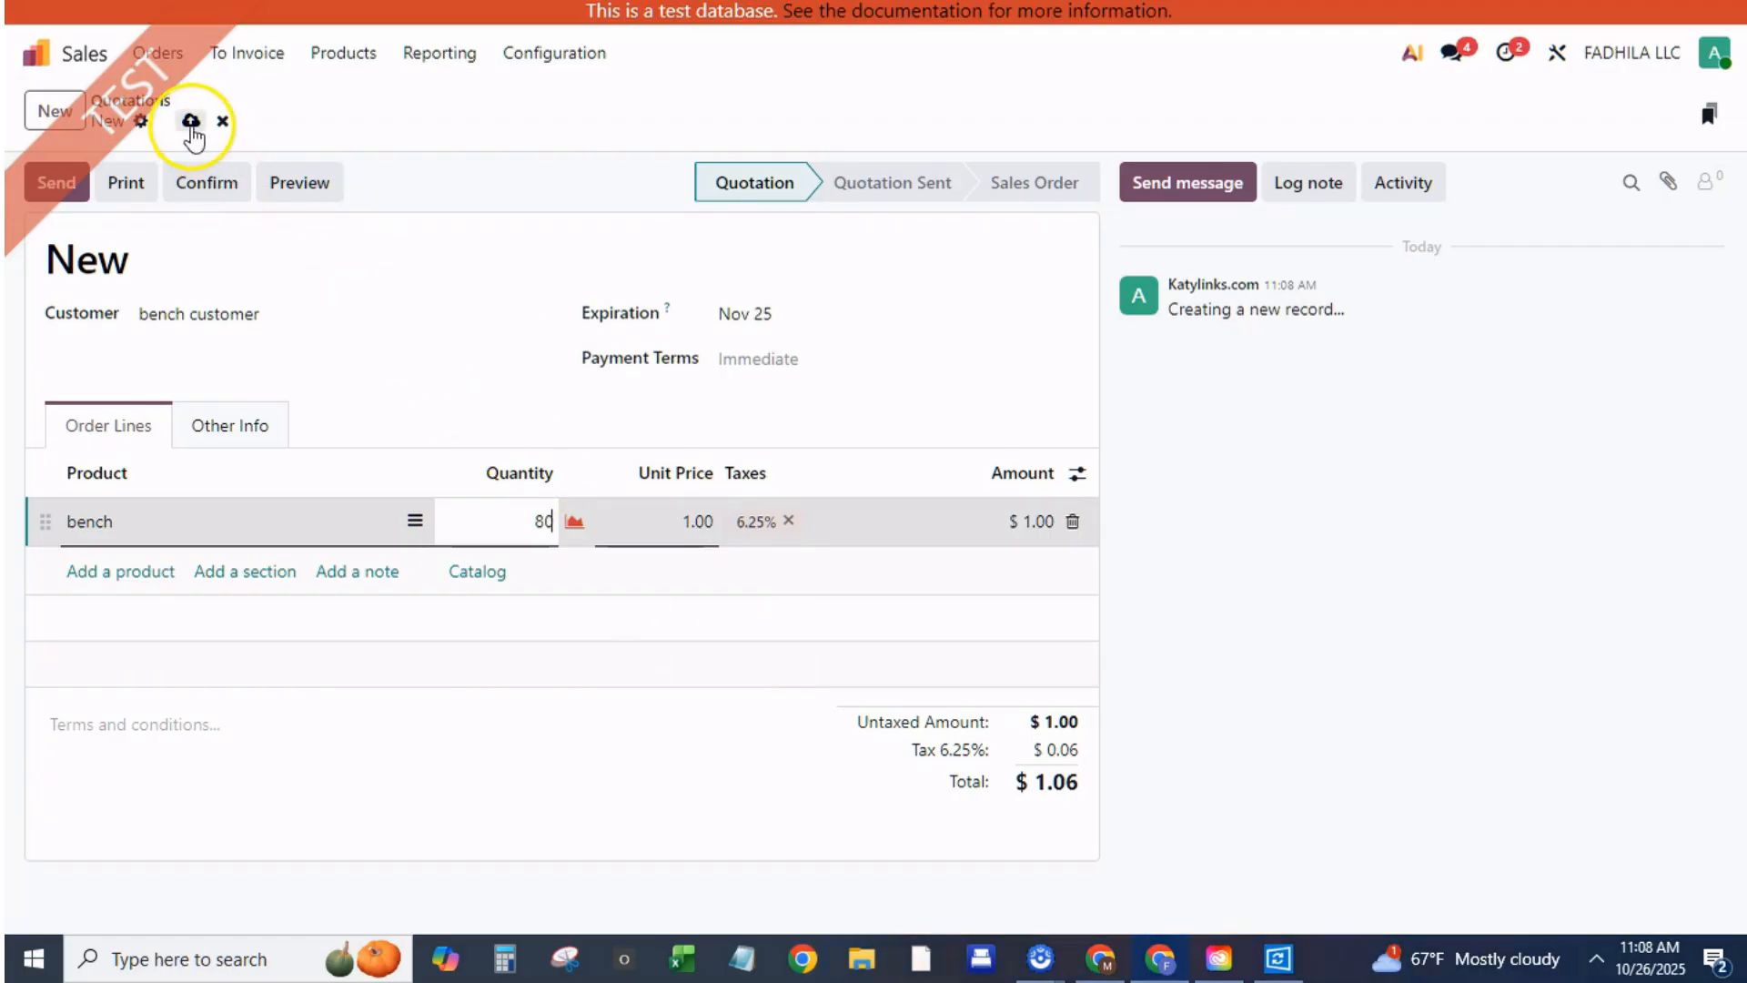
Save and confirm sales order S00003, then view delivery WH/OUT/00003
left_click(190, 123)
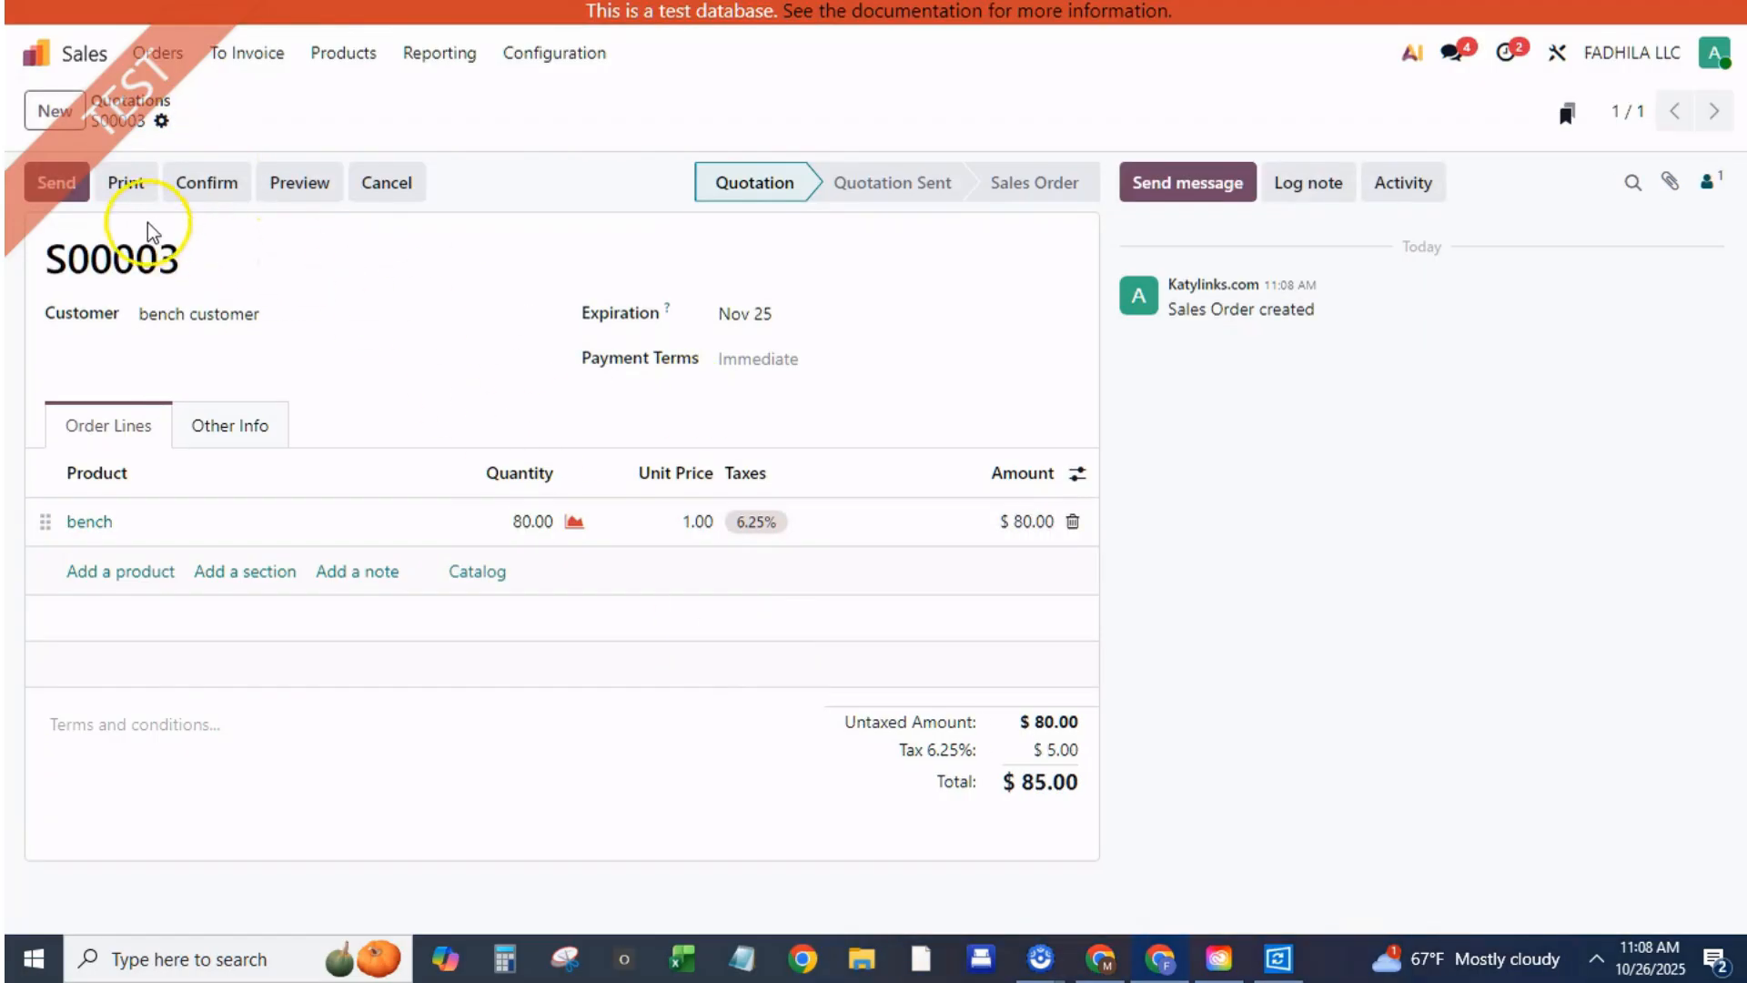
left_click(205, 182)
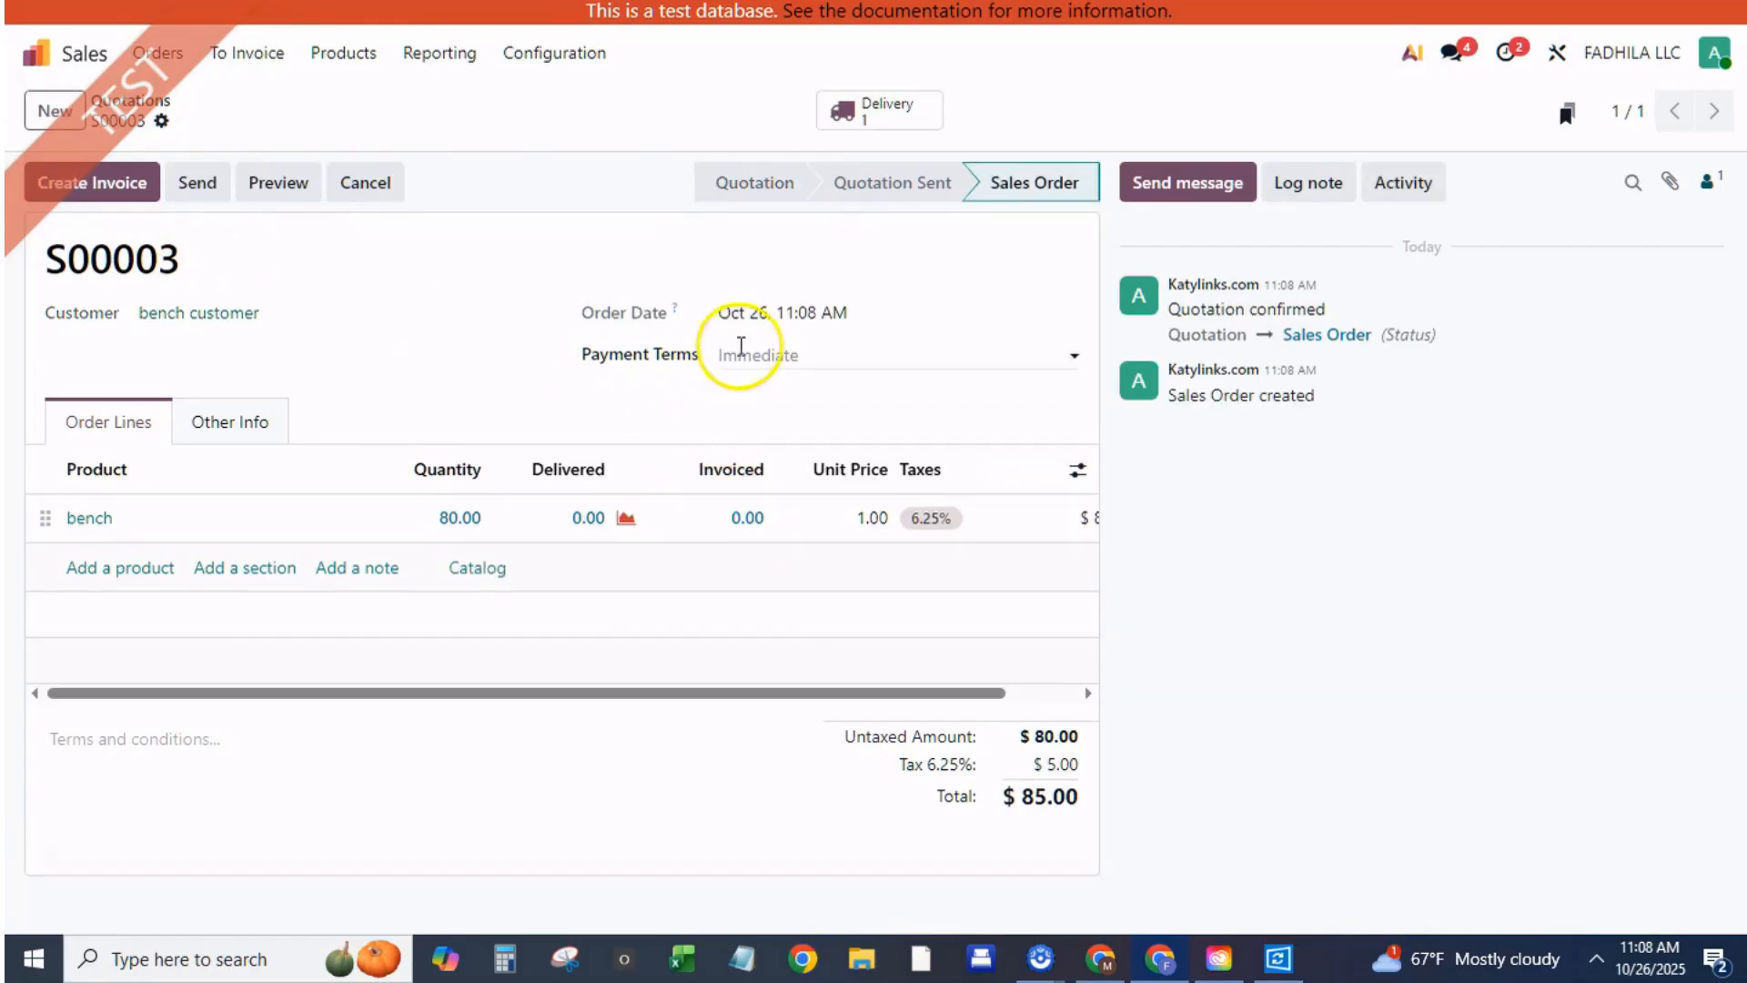
mouse_move(780, 277)
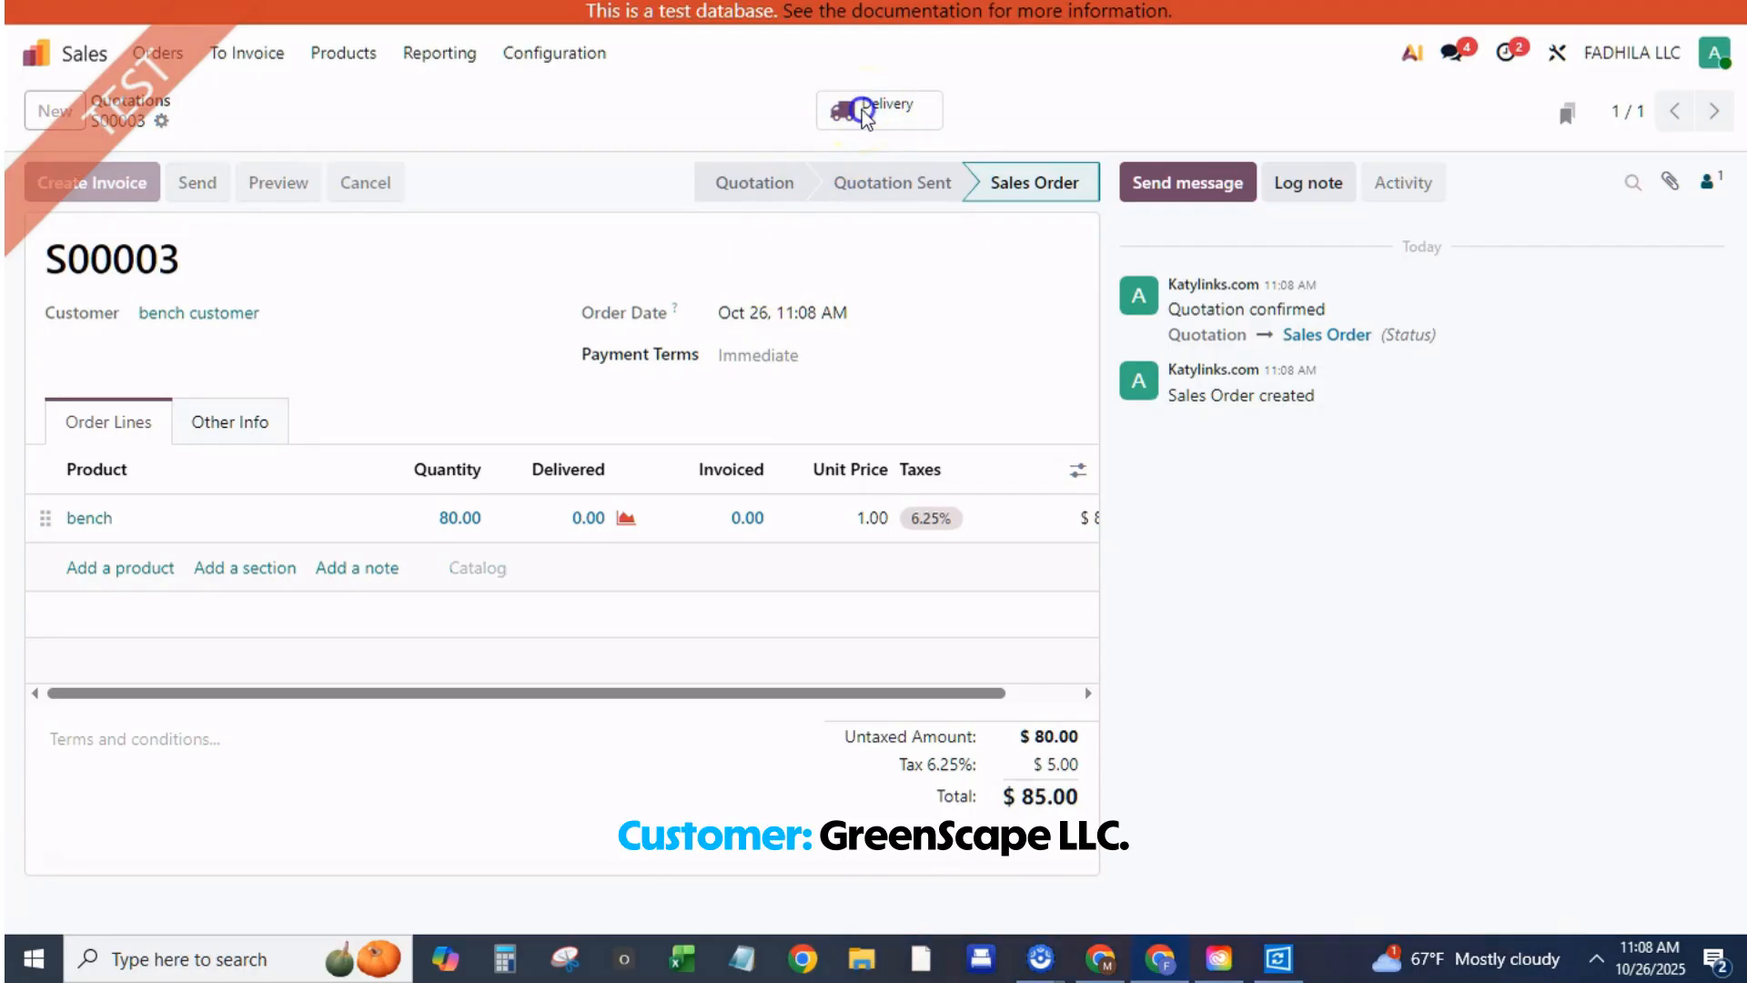
left_click(879, 110)
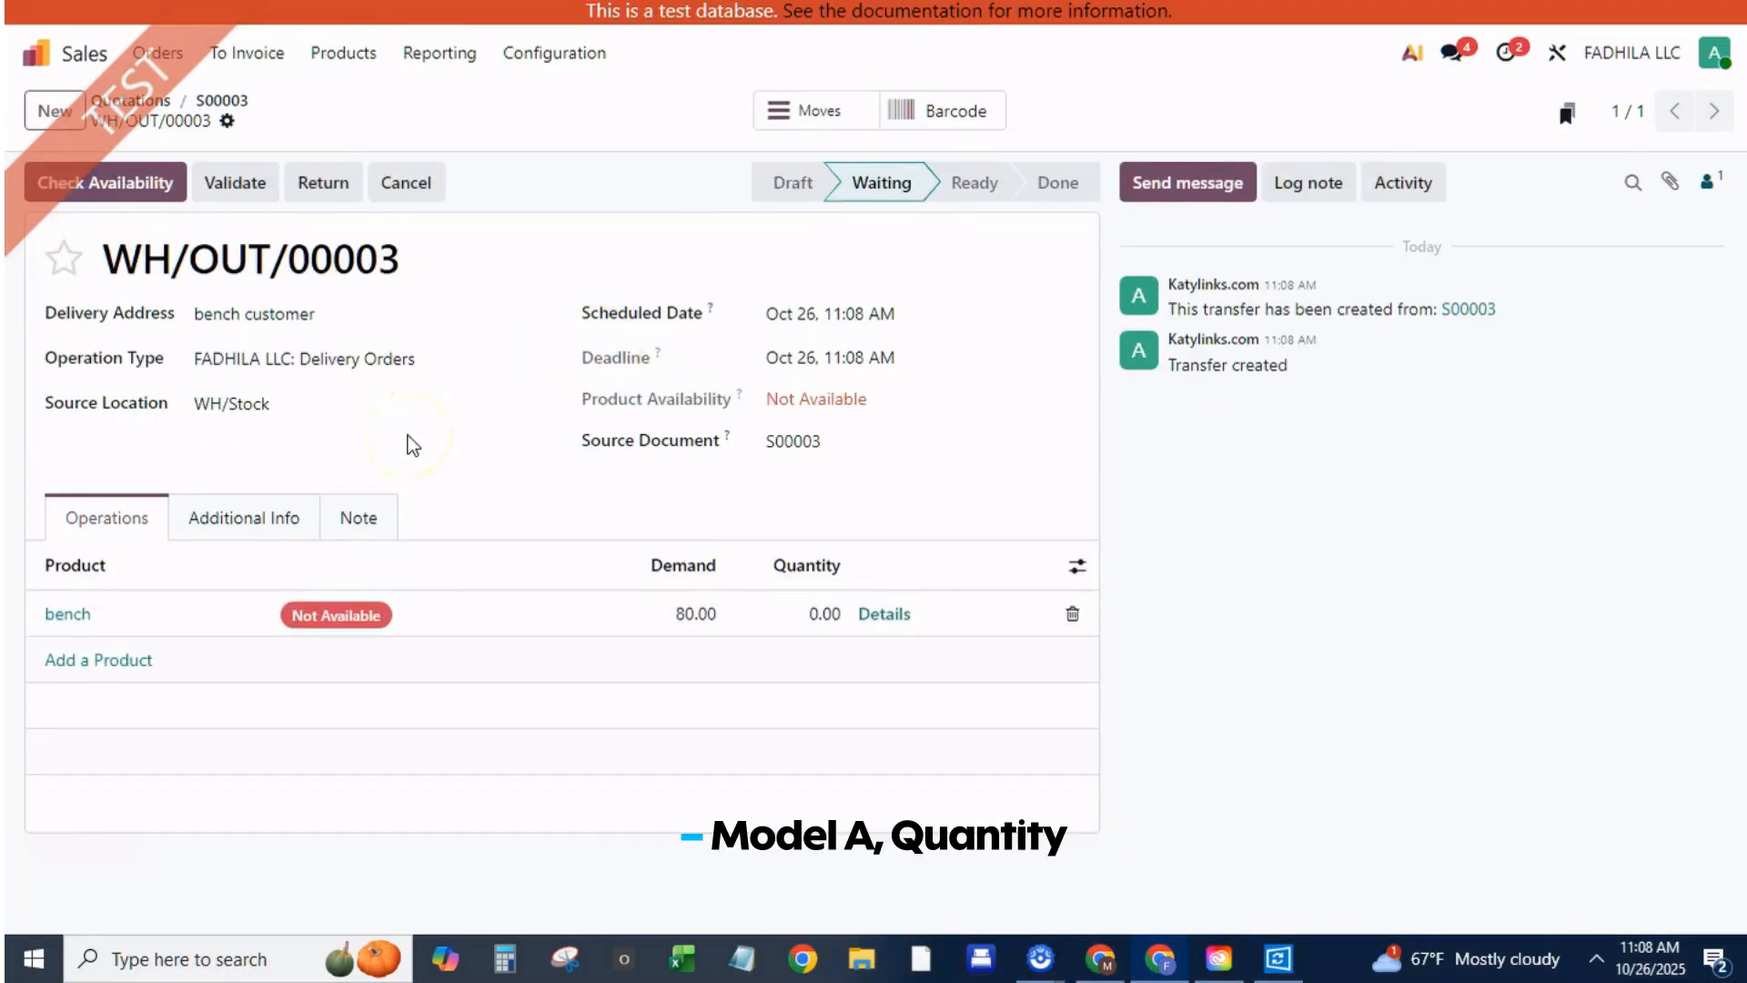
After a failed validation of WH/OUT/00003, replenish 60 benches, generating P00014
left_click(234, 182)
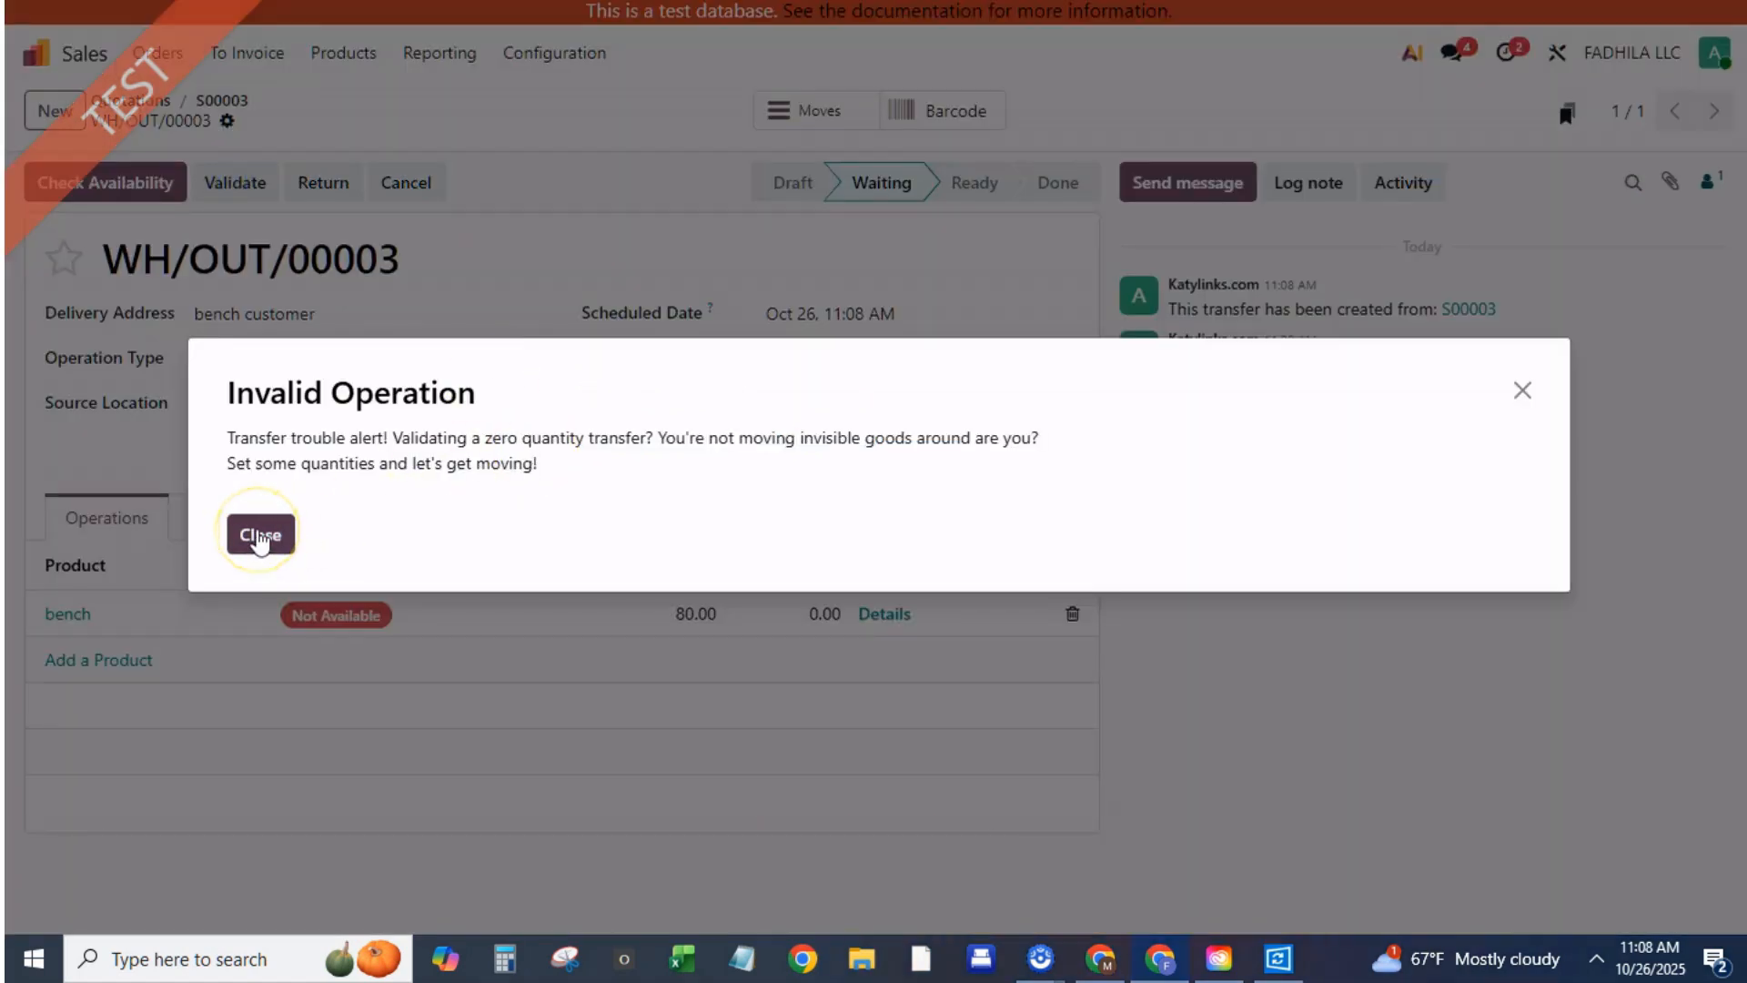
left_click(257, 532)
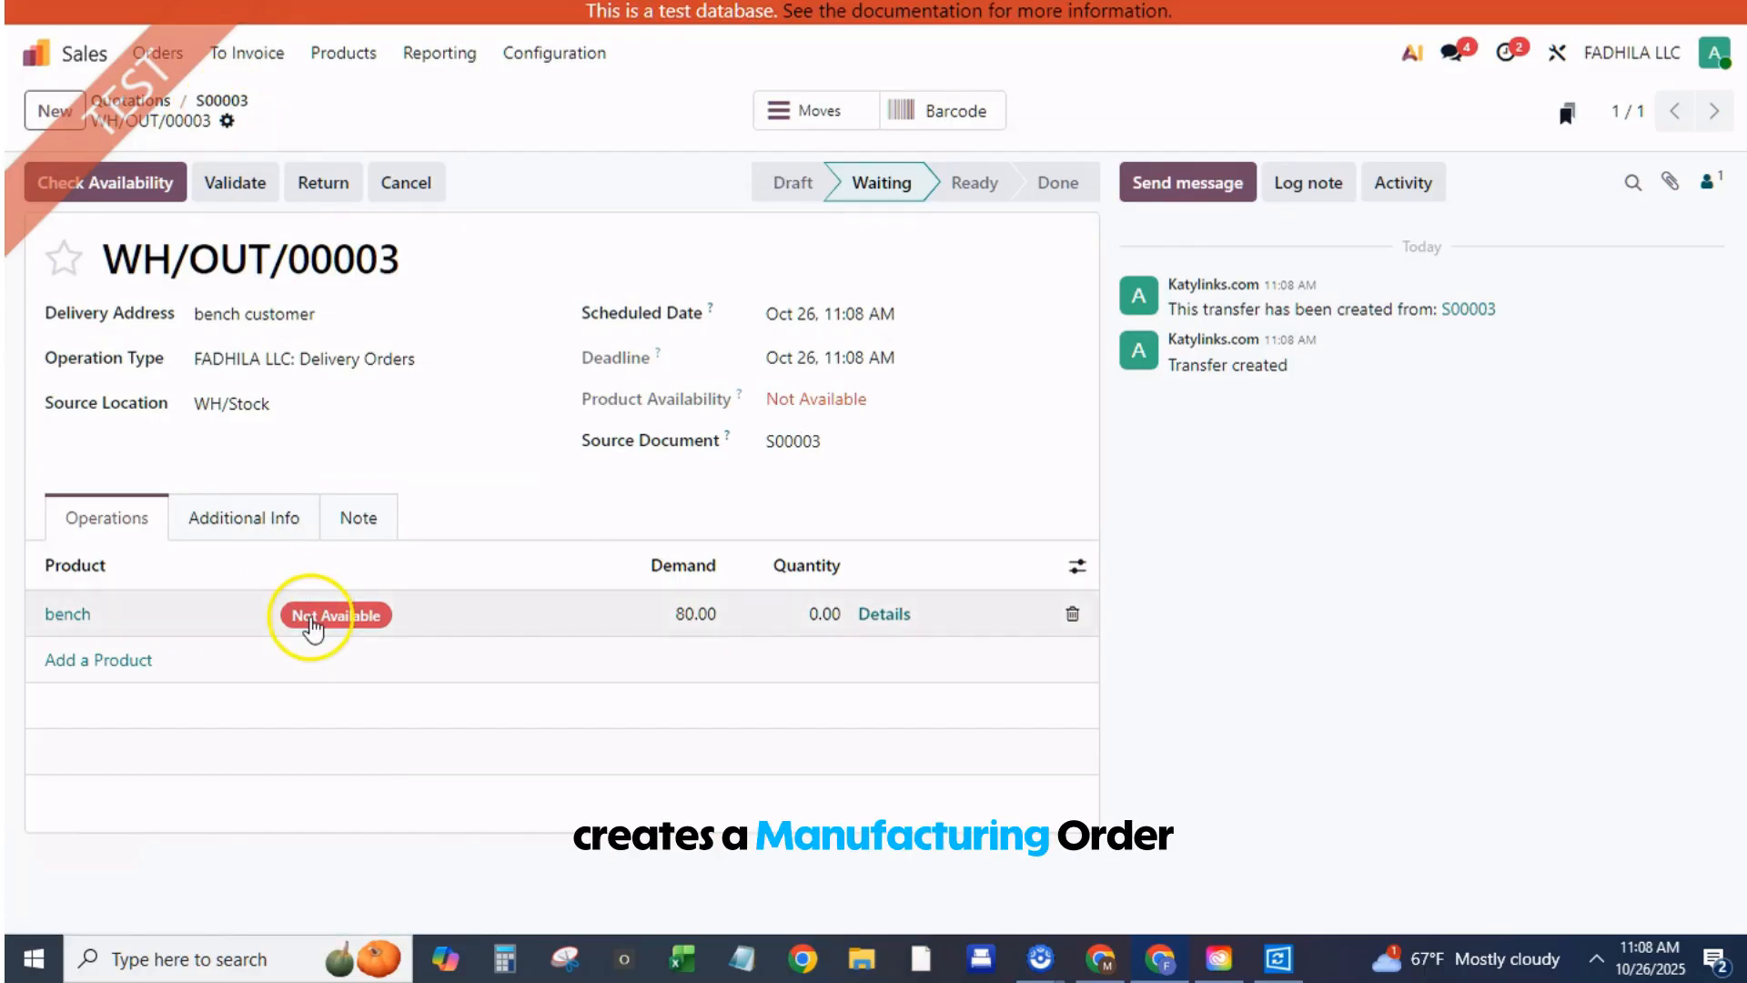
left_click(336, 614)
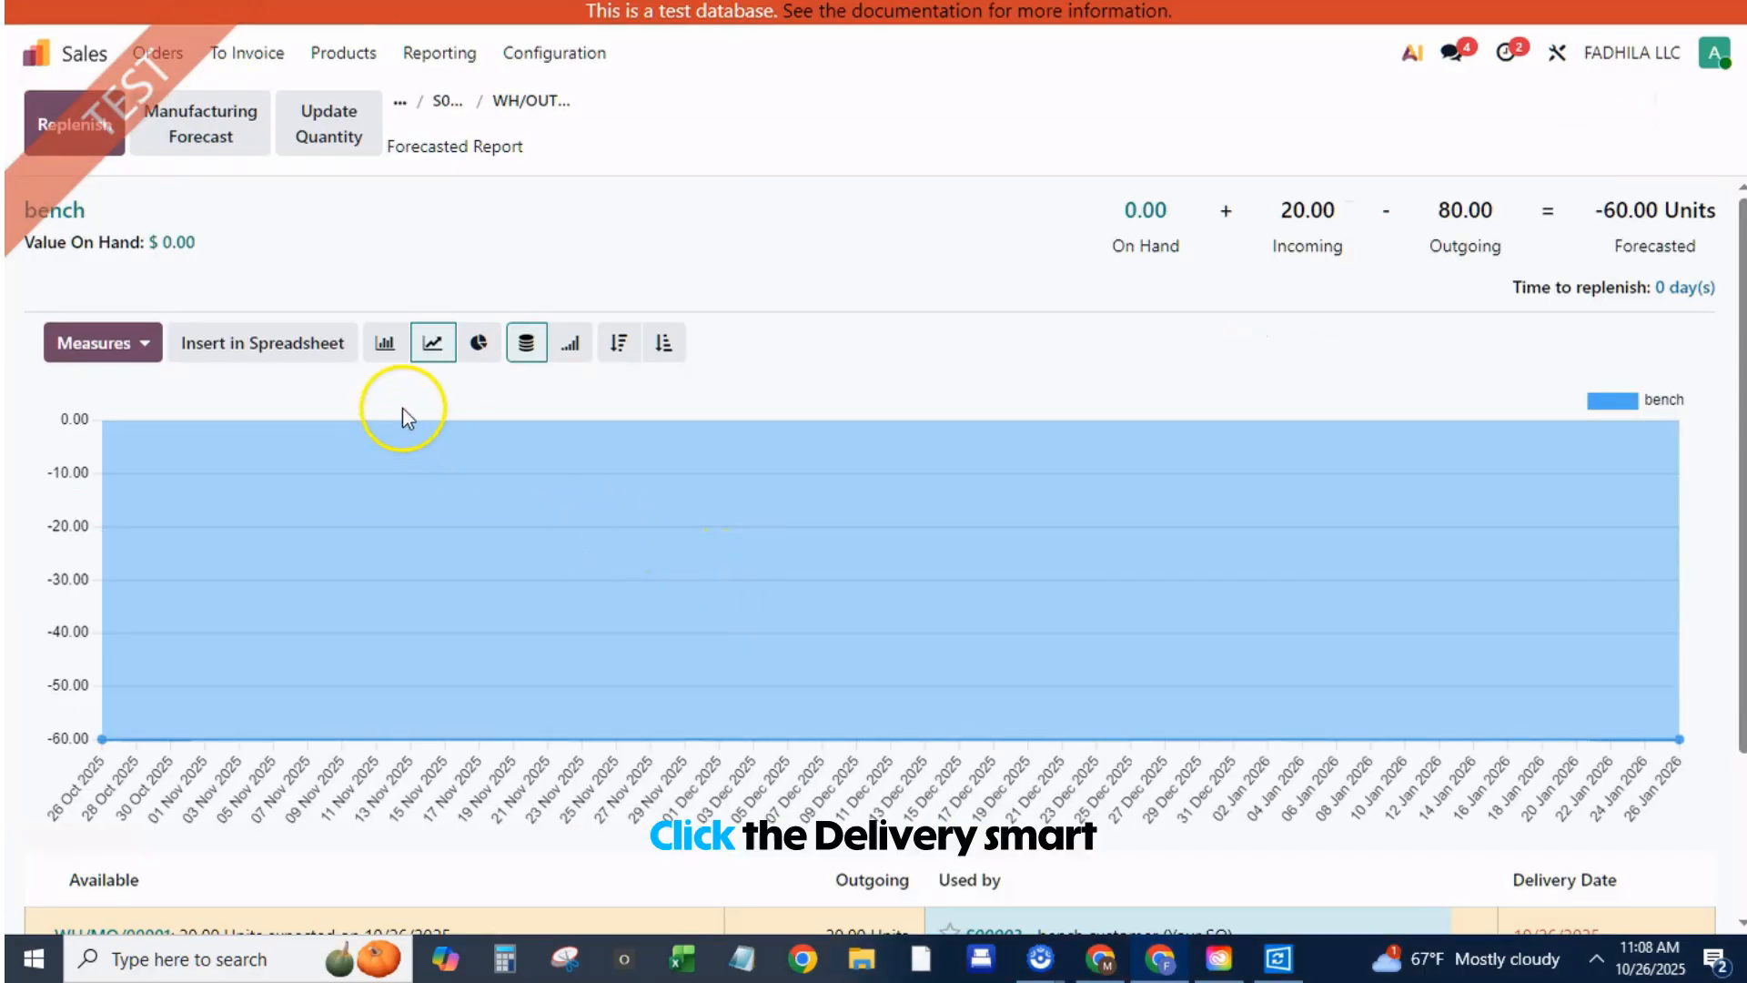
mouse_move(200, 125)
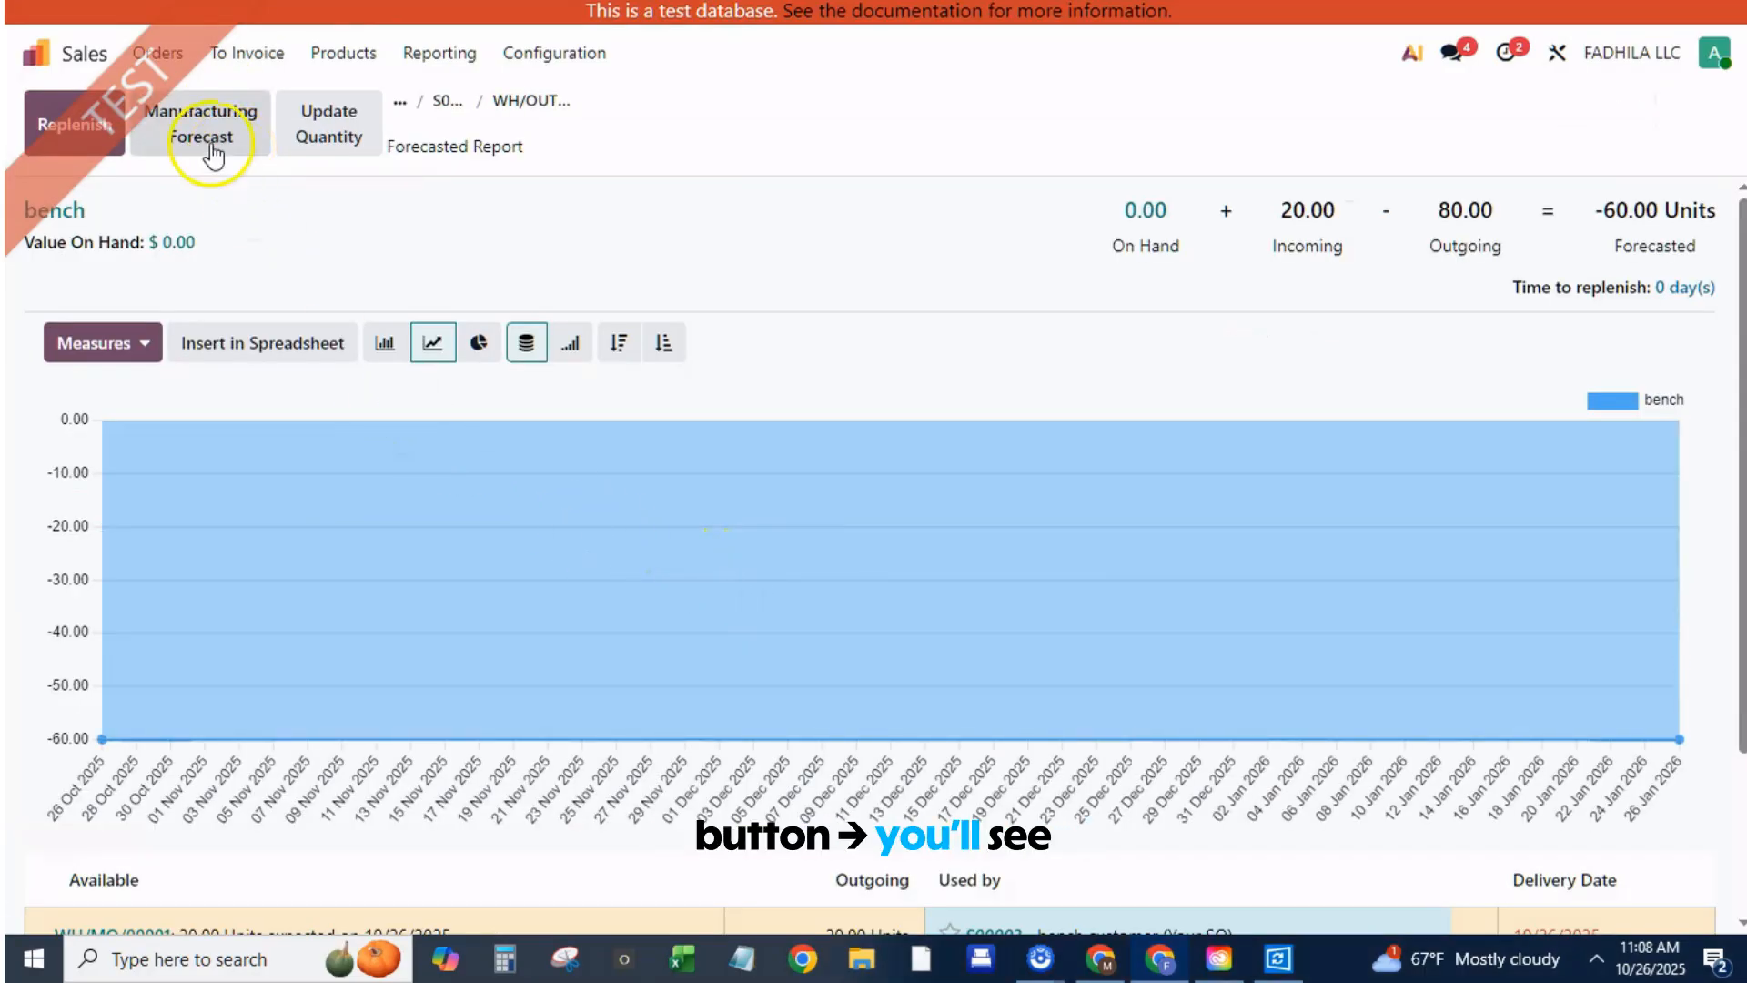
left_click(73, 122)
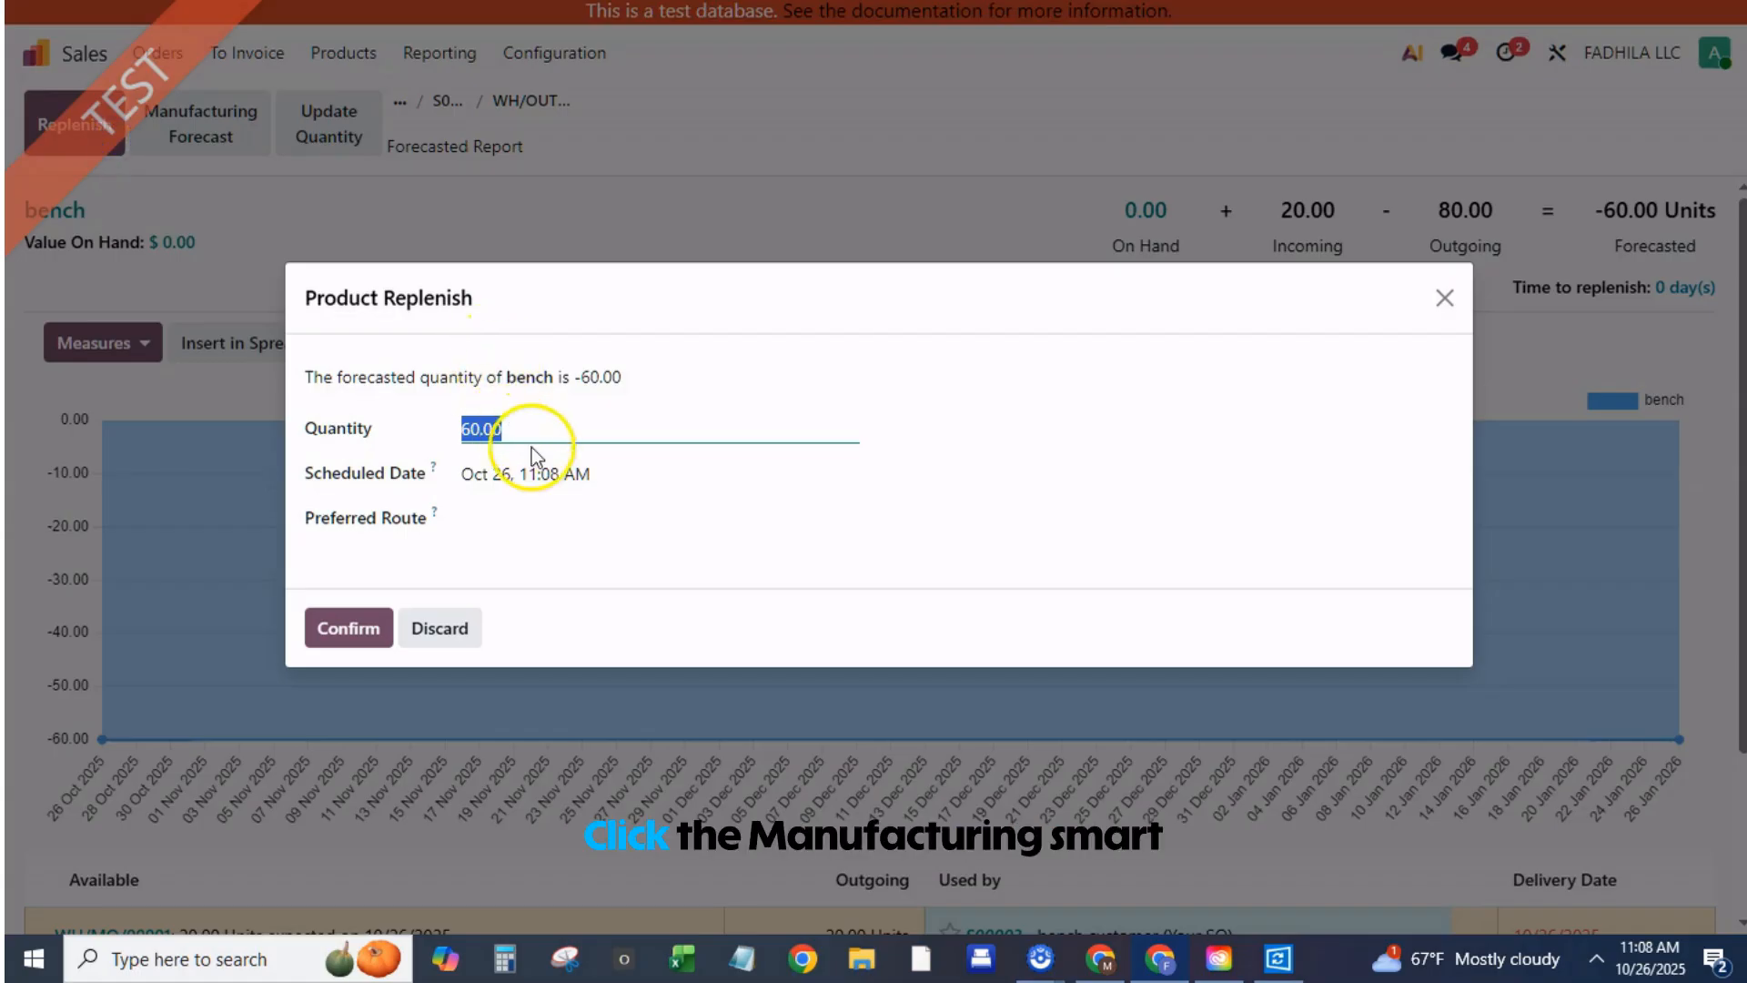
left_click(657, 518)
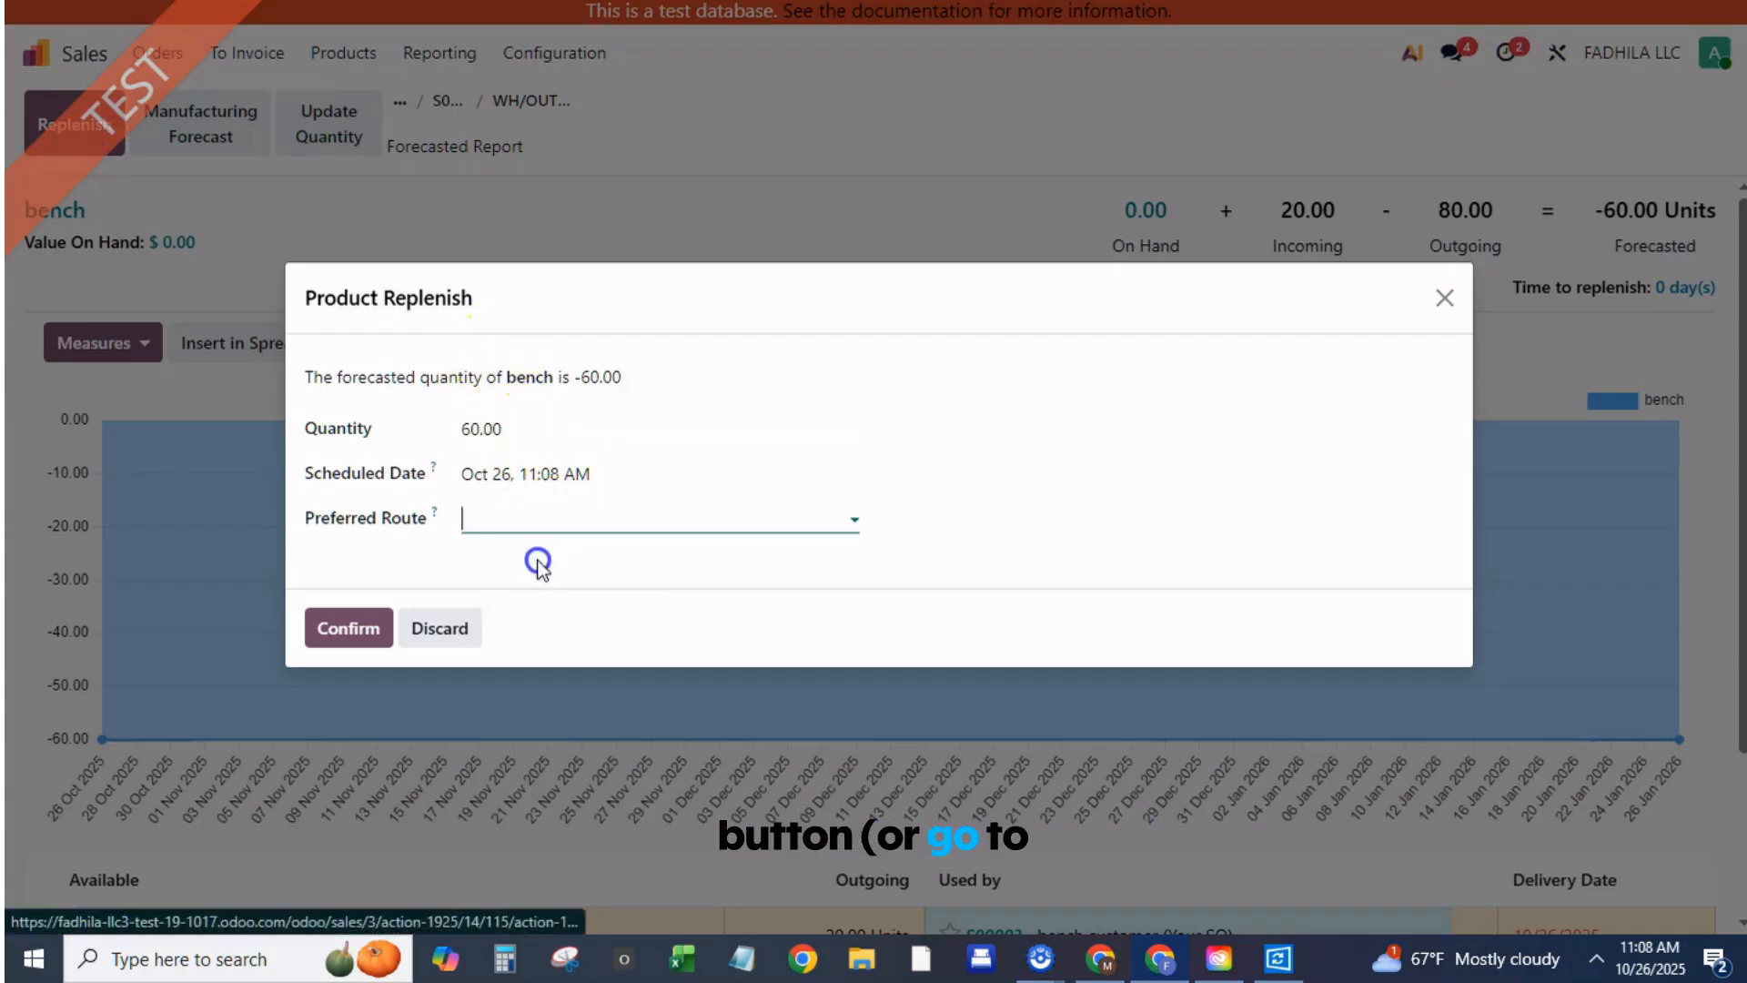
left_click(348, 627)
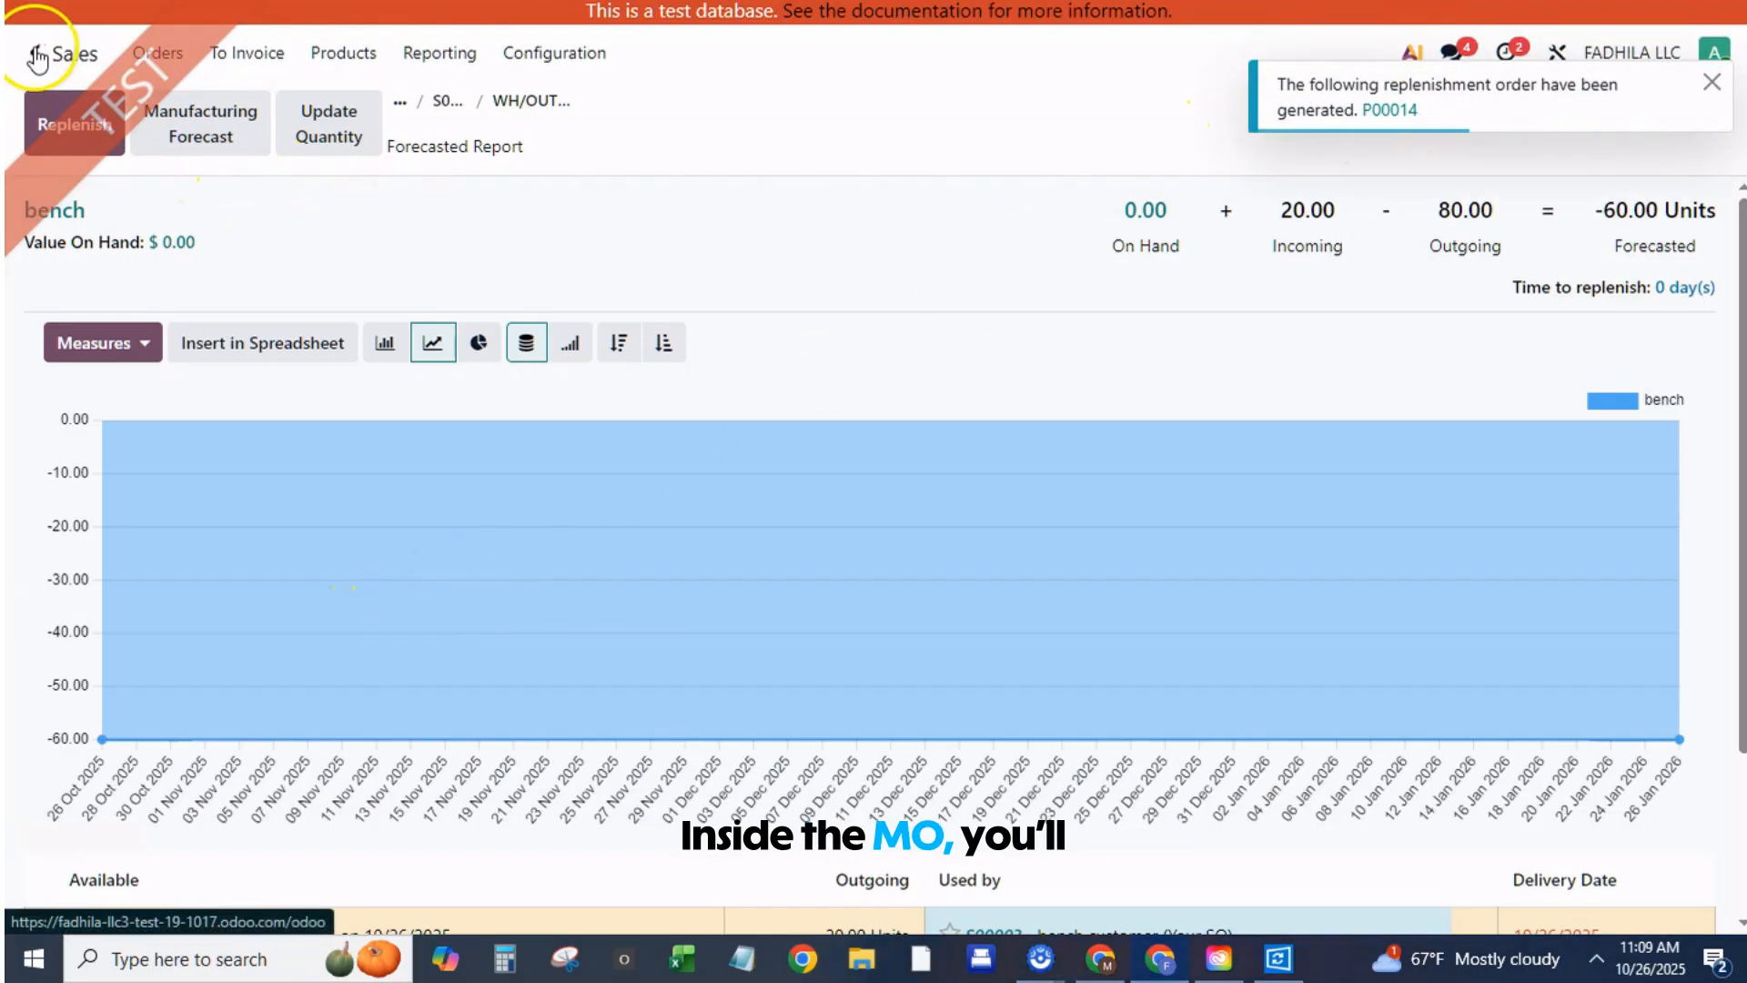
left_click(31, 53)
type("/ pur")
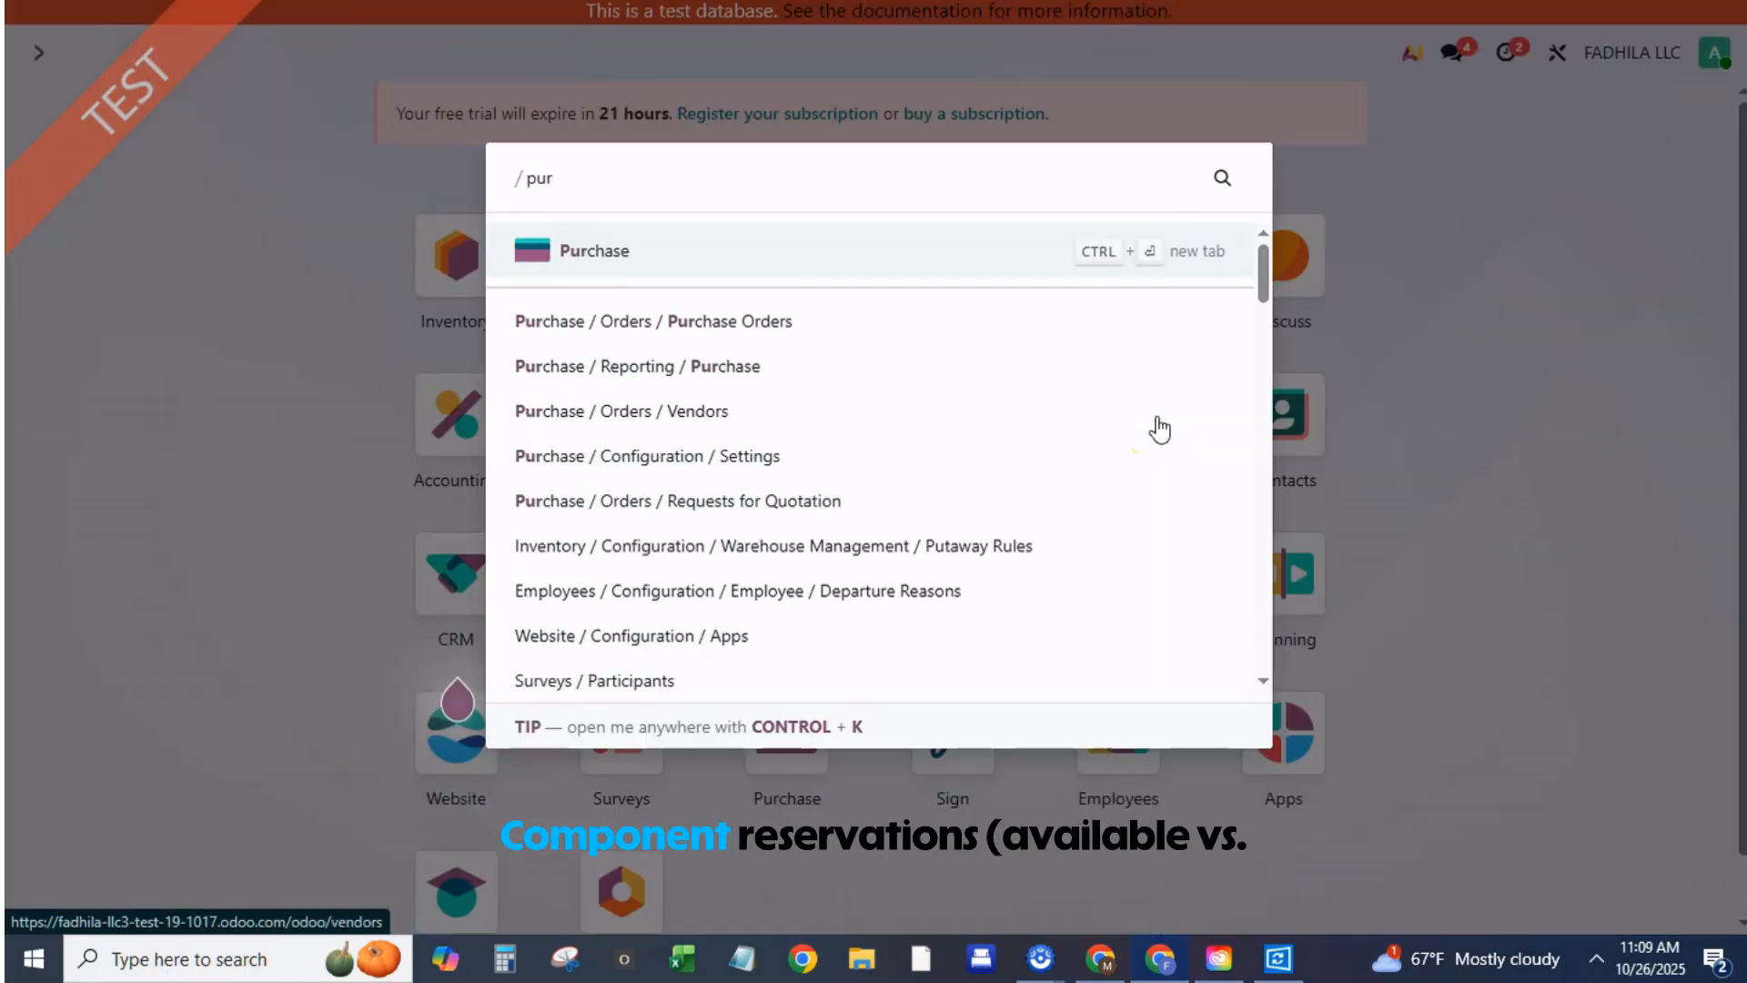
Review RFQ P00014 for 60 bench covers at $318.75, then go home
left_click(676, 500)
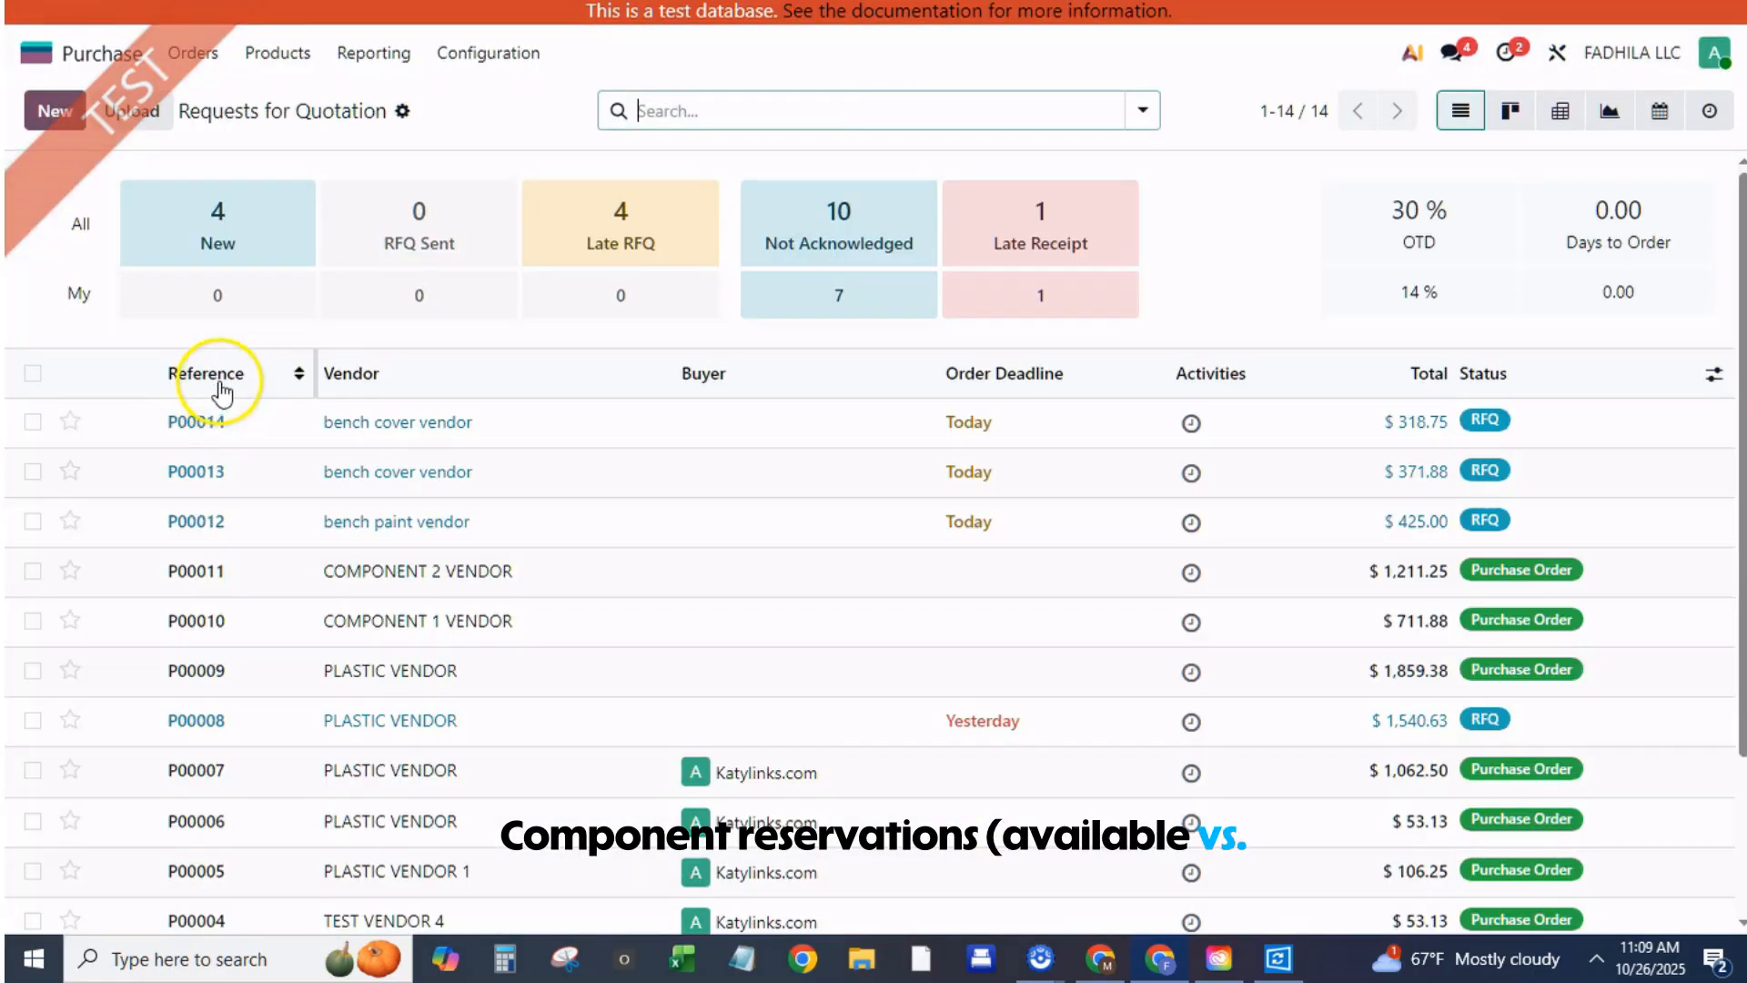
left_click(195, 422)
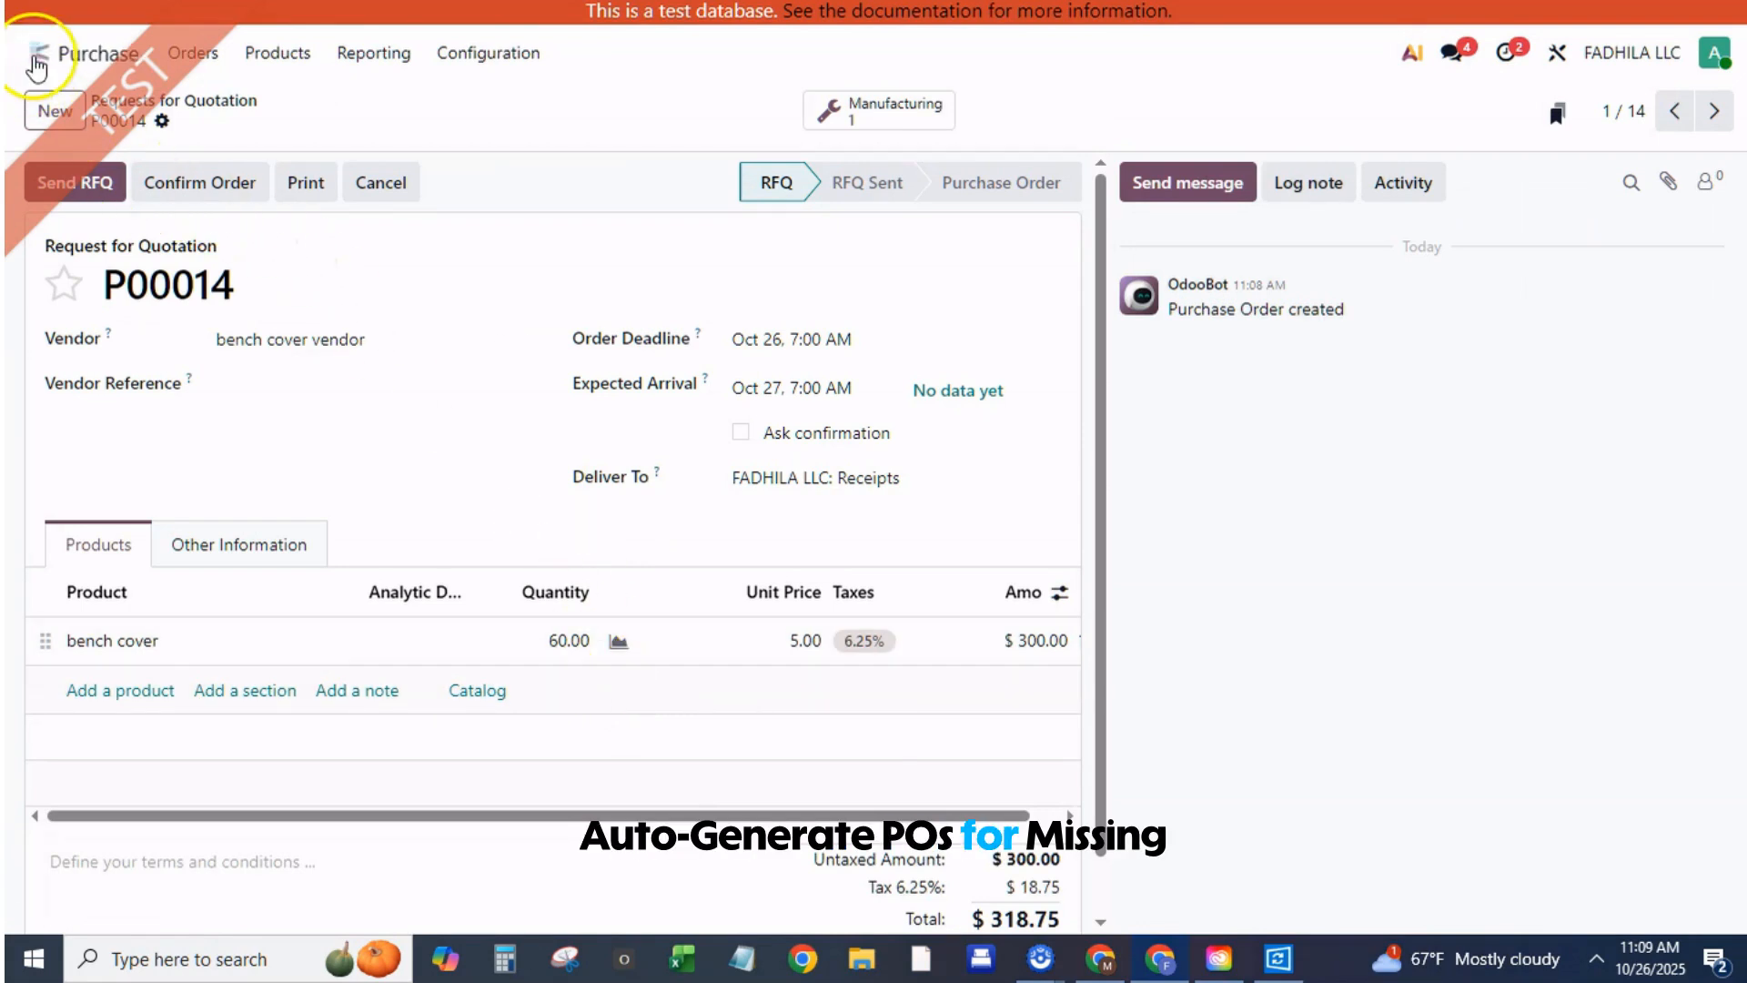
left_click(36, 52)
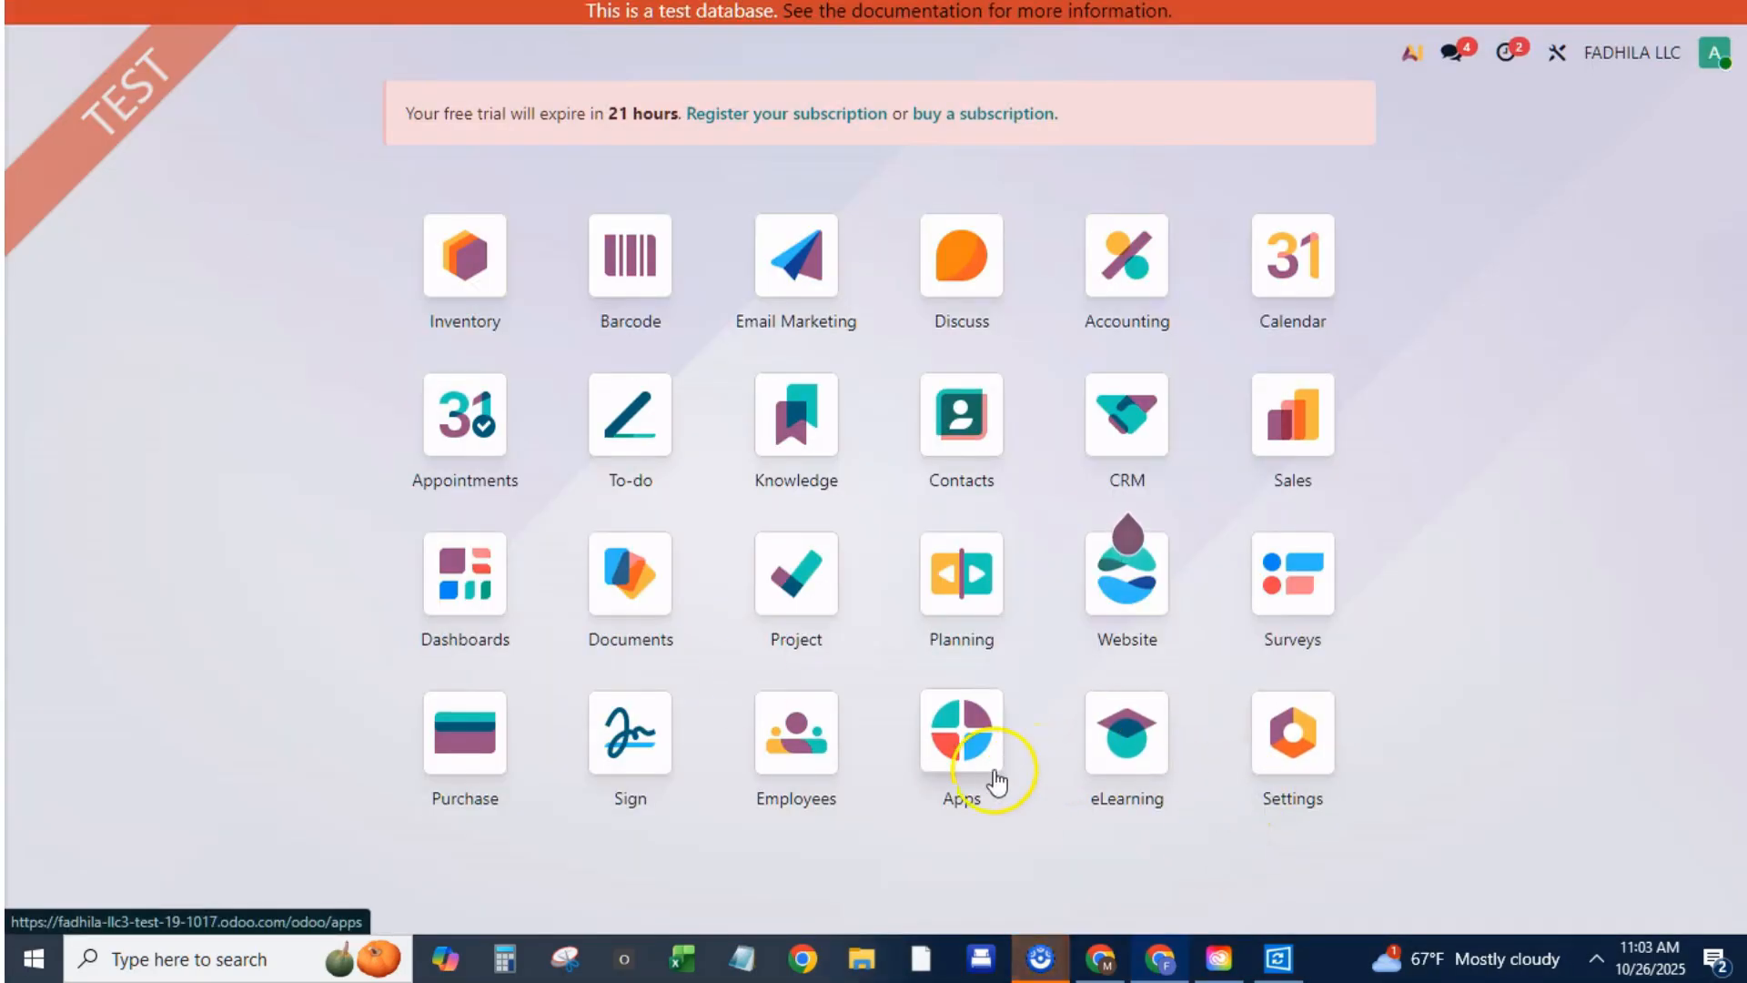
Find the Manufacturing module by searching the Apps catalogue for 'manu'
left_click(959, 732)
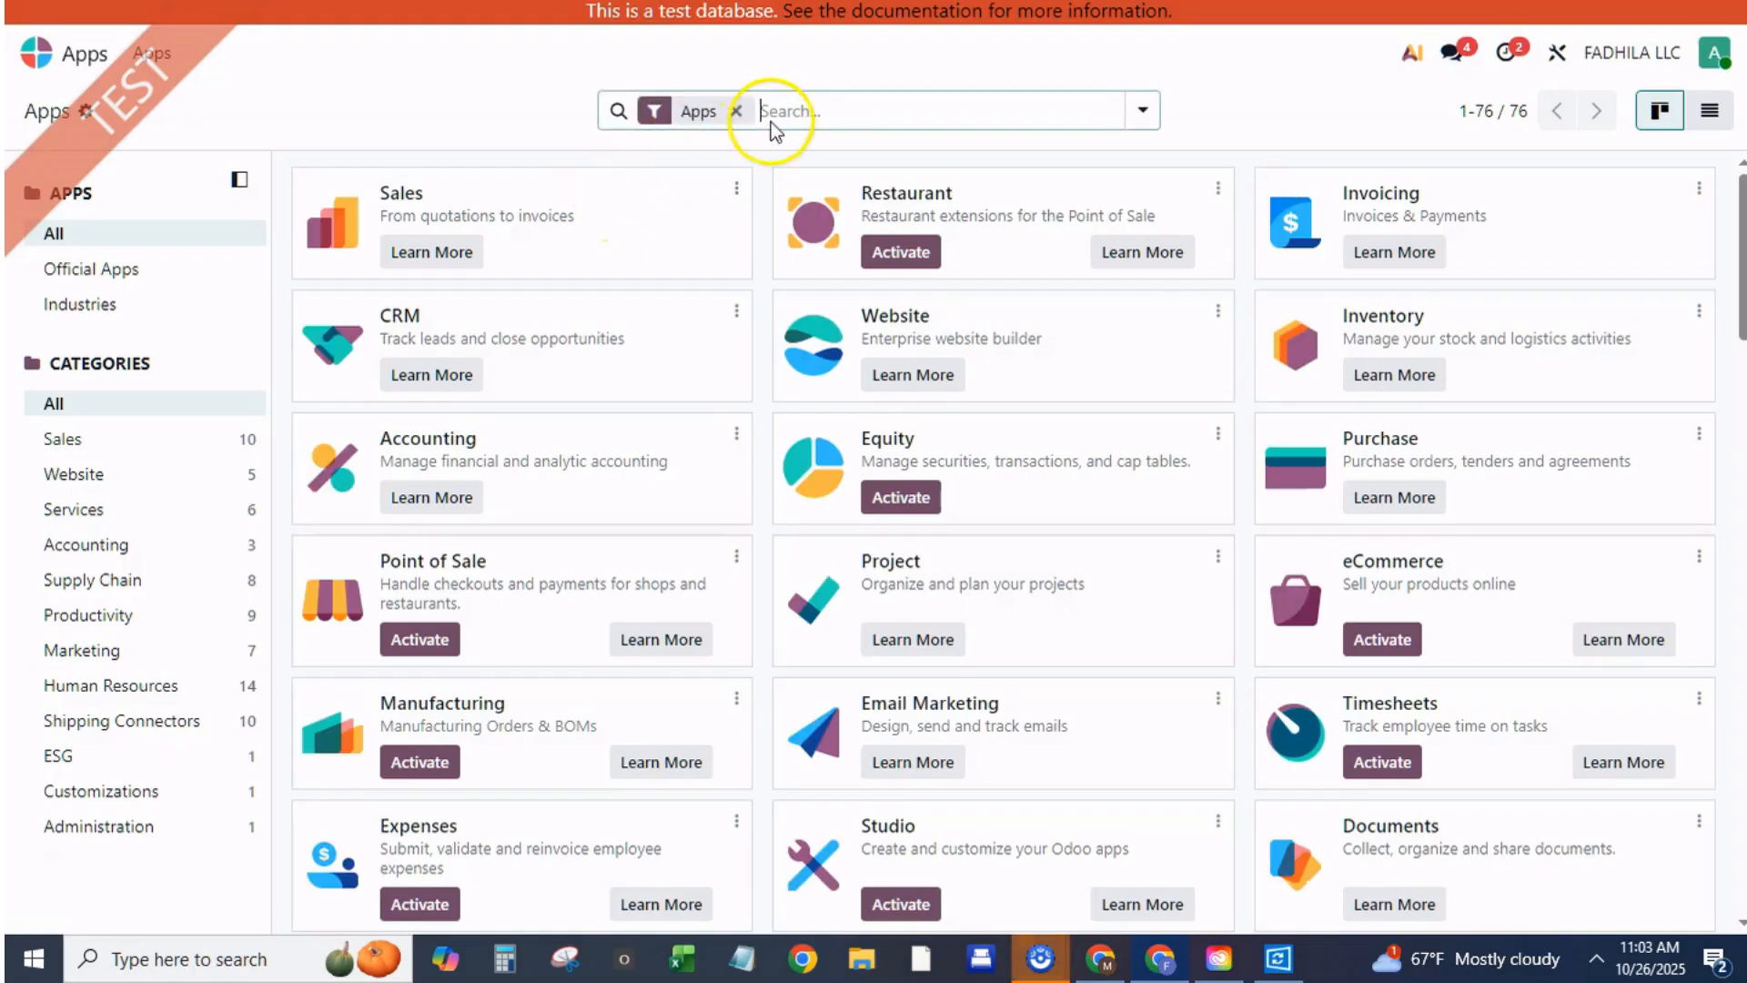
type("ma")
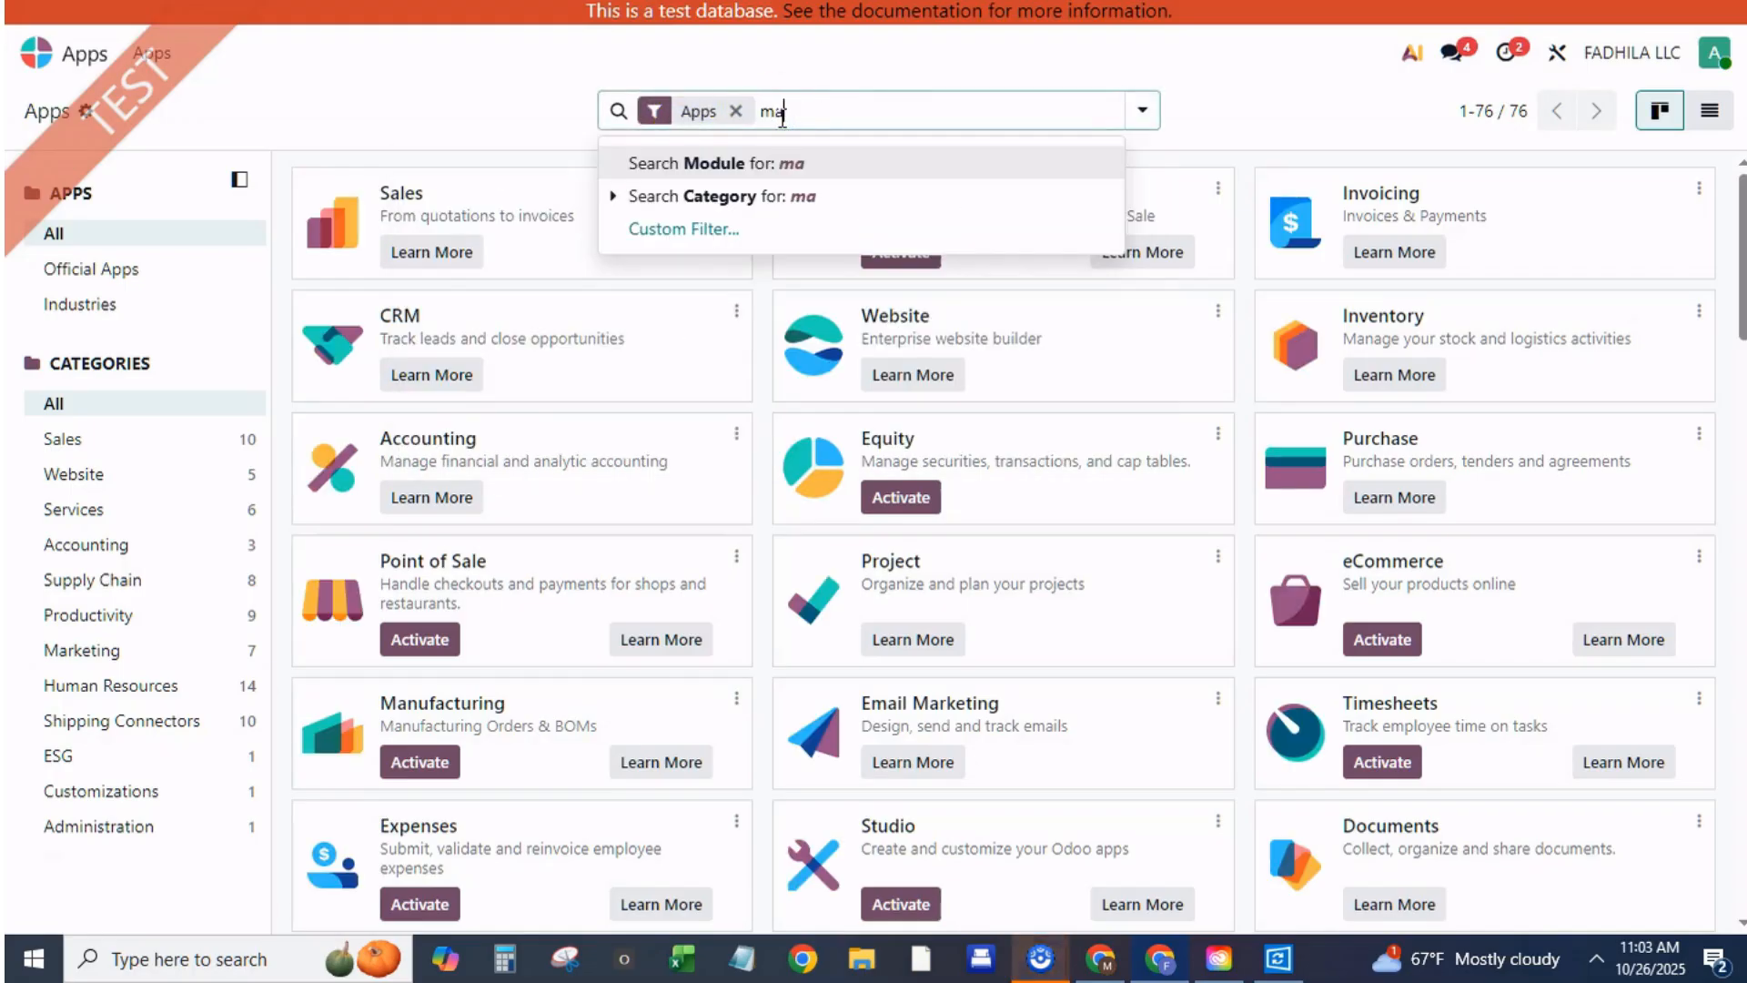
type("nu")
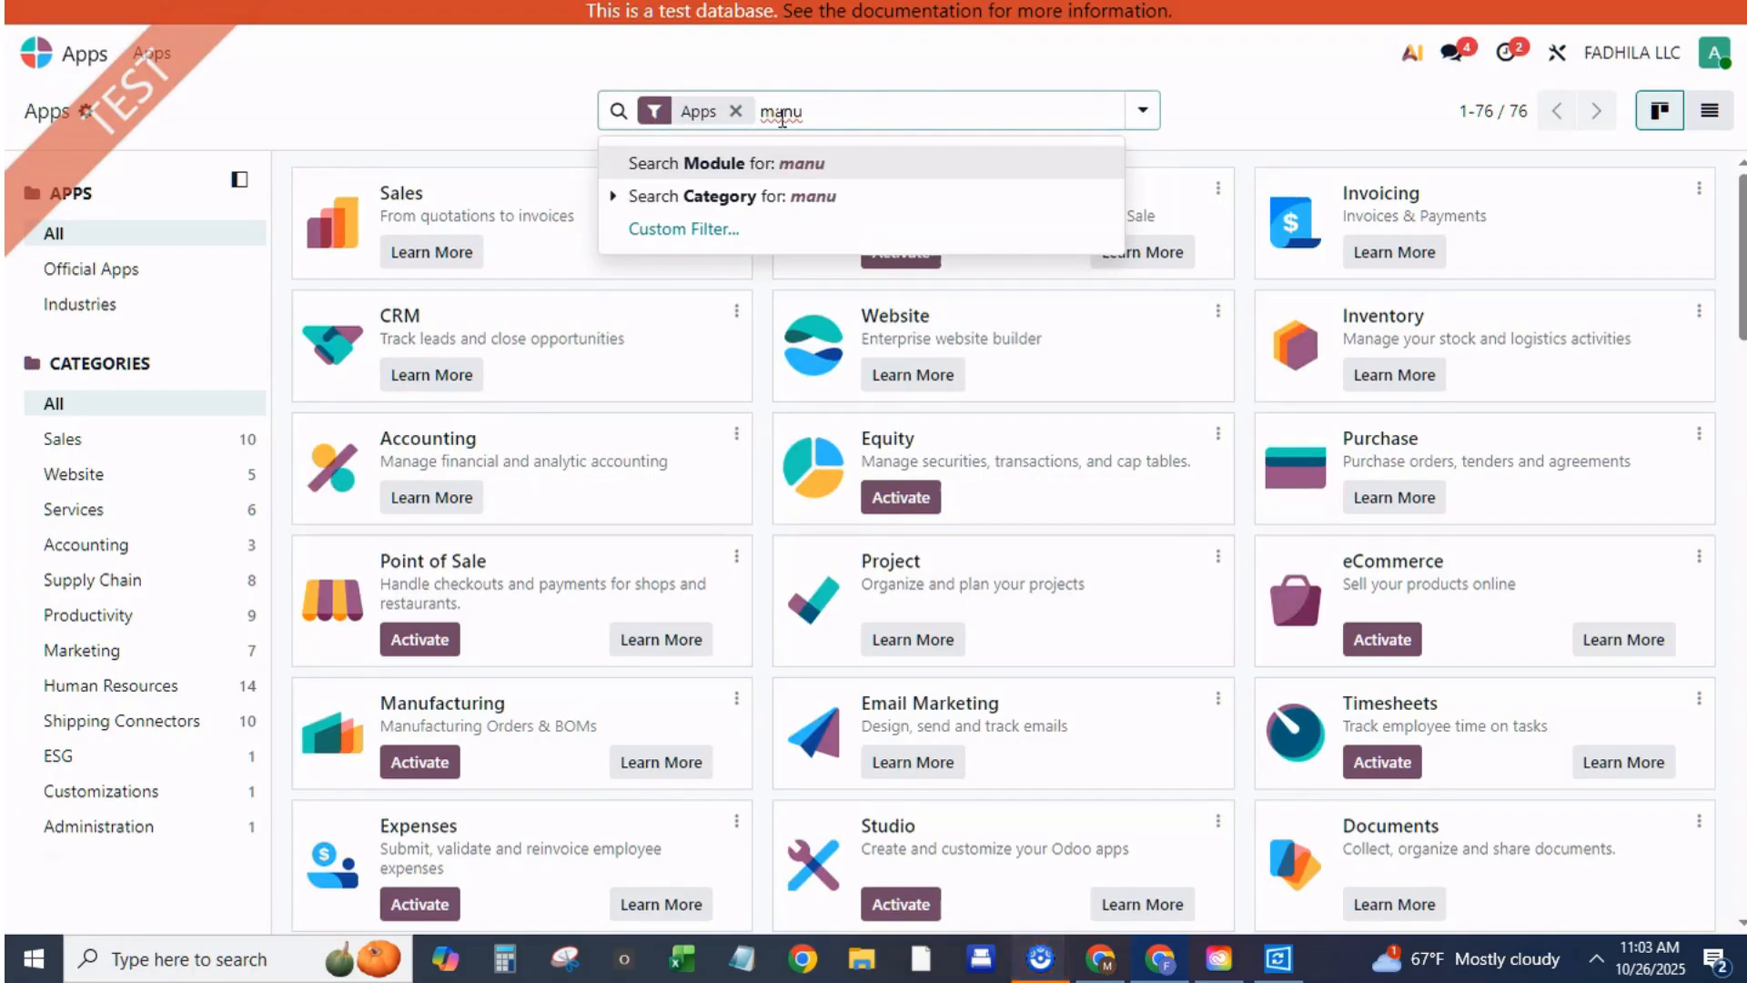
left_click(713, 163)
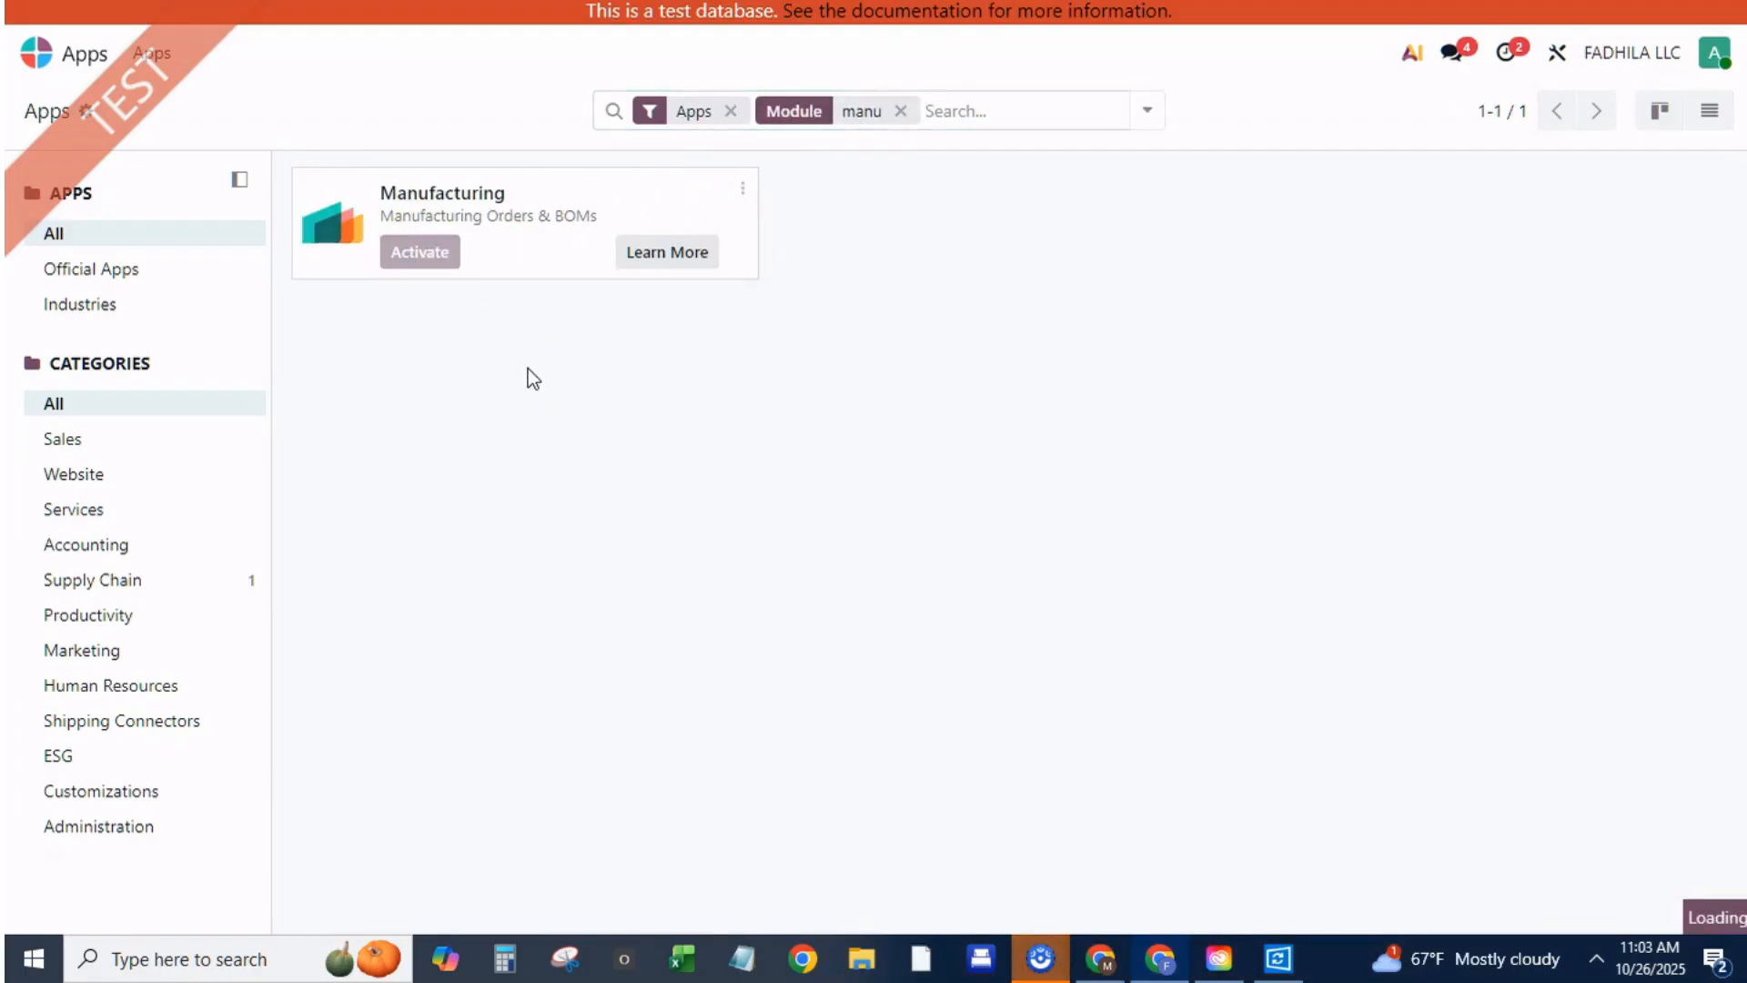
mouse_move(350, 522)
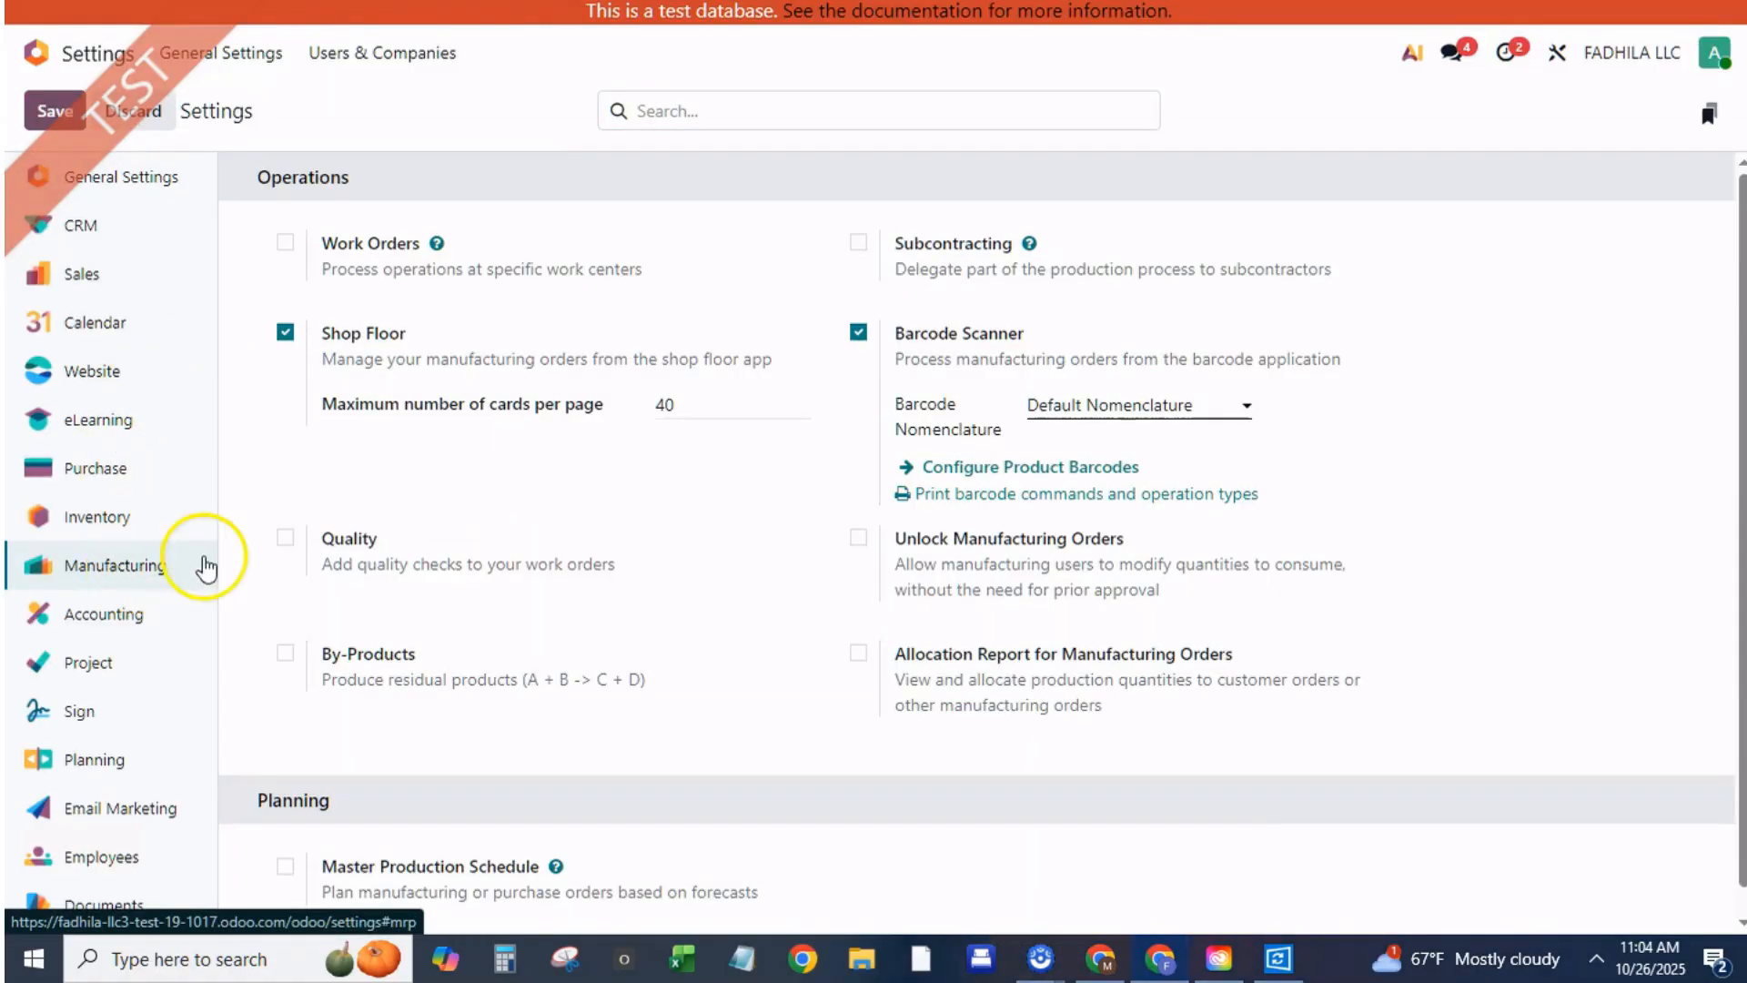
scroll("down", 3)
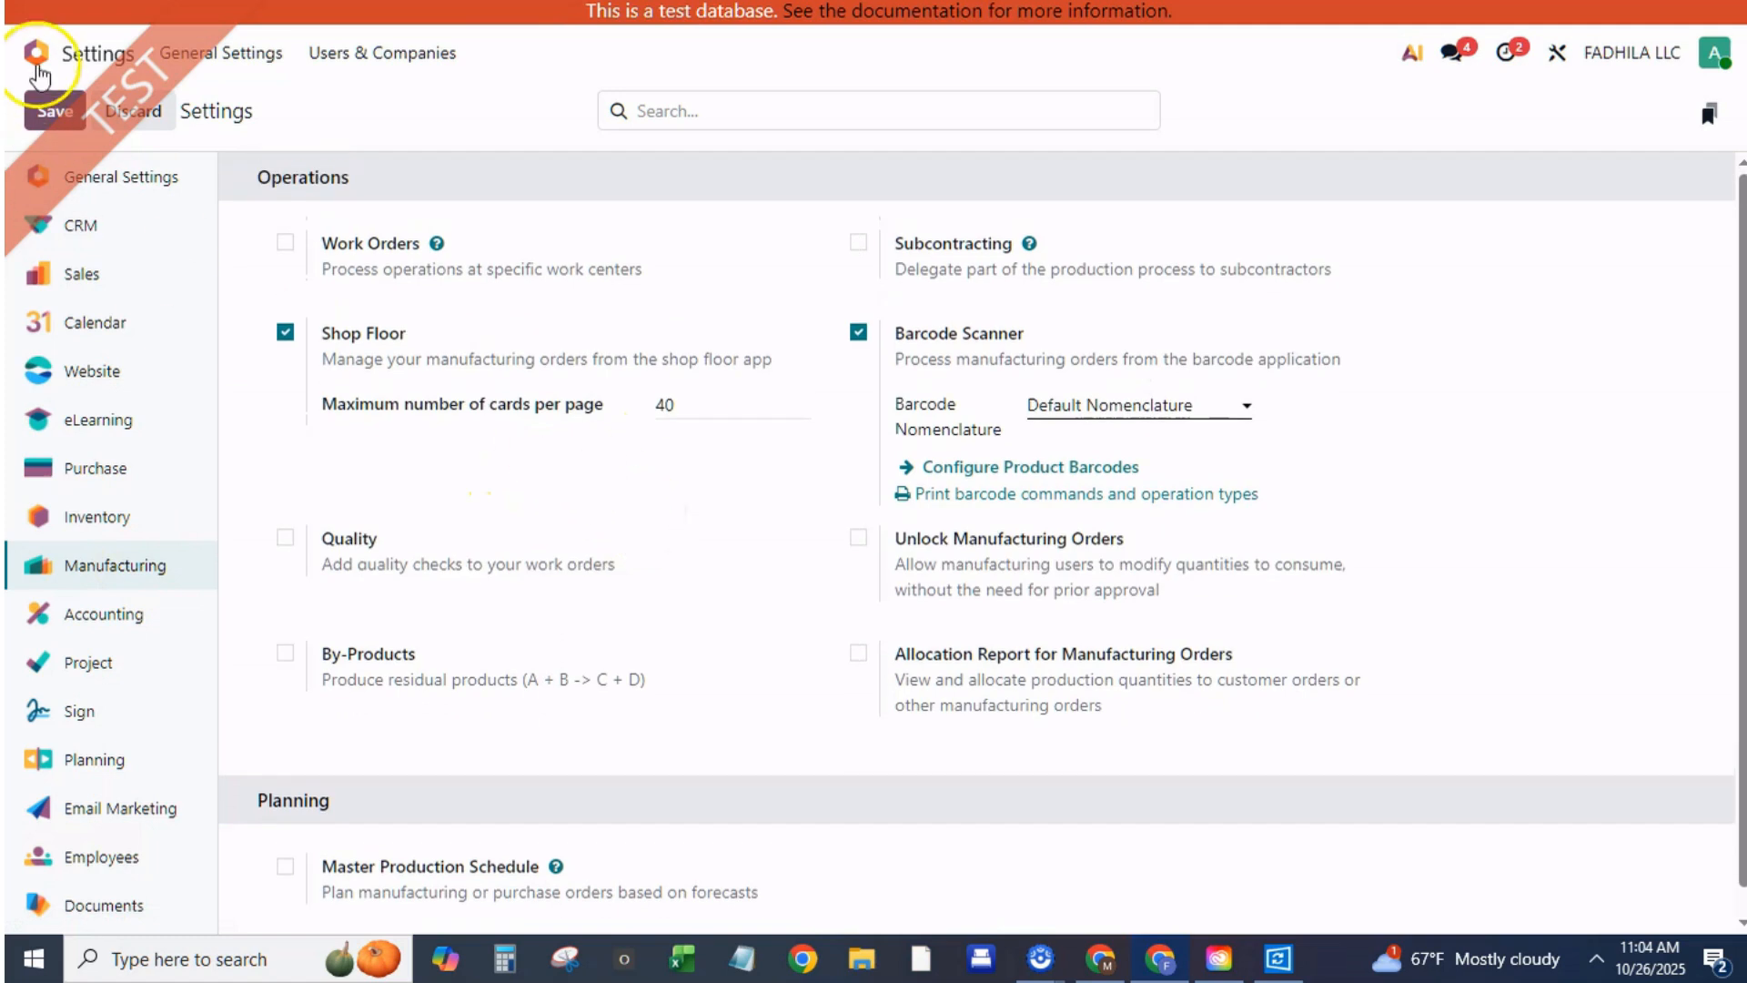
left_click(36, 54)
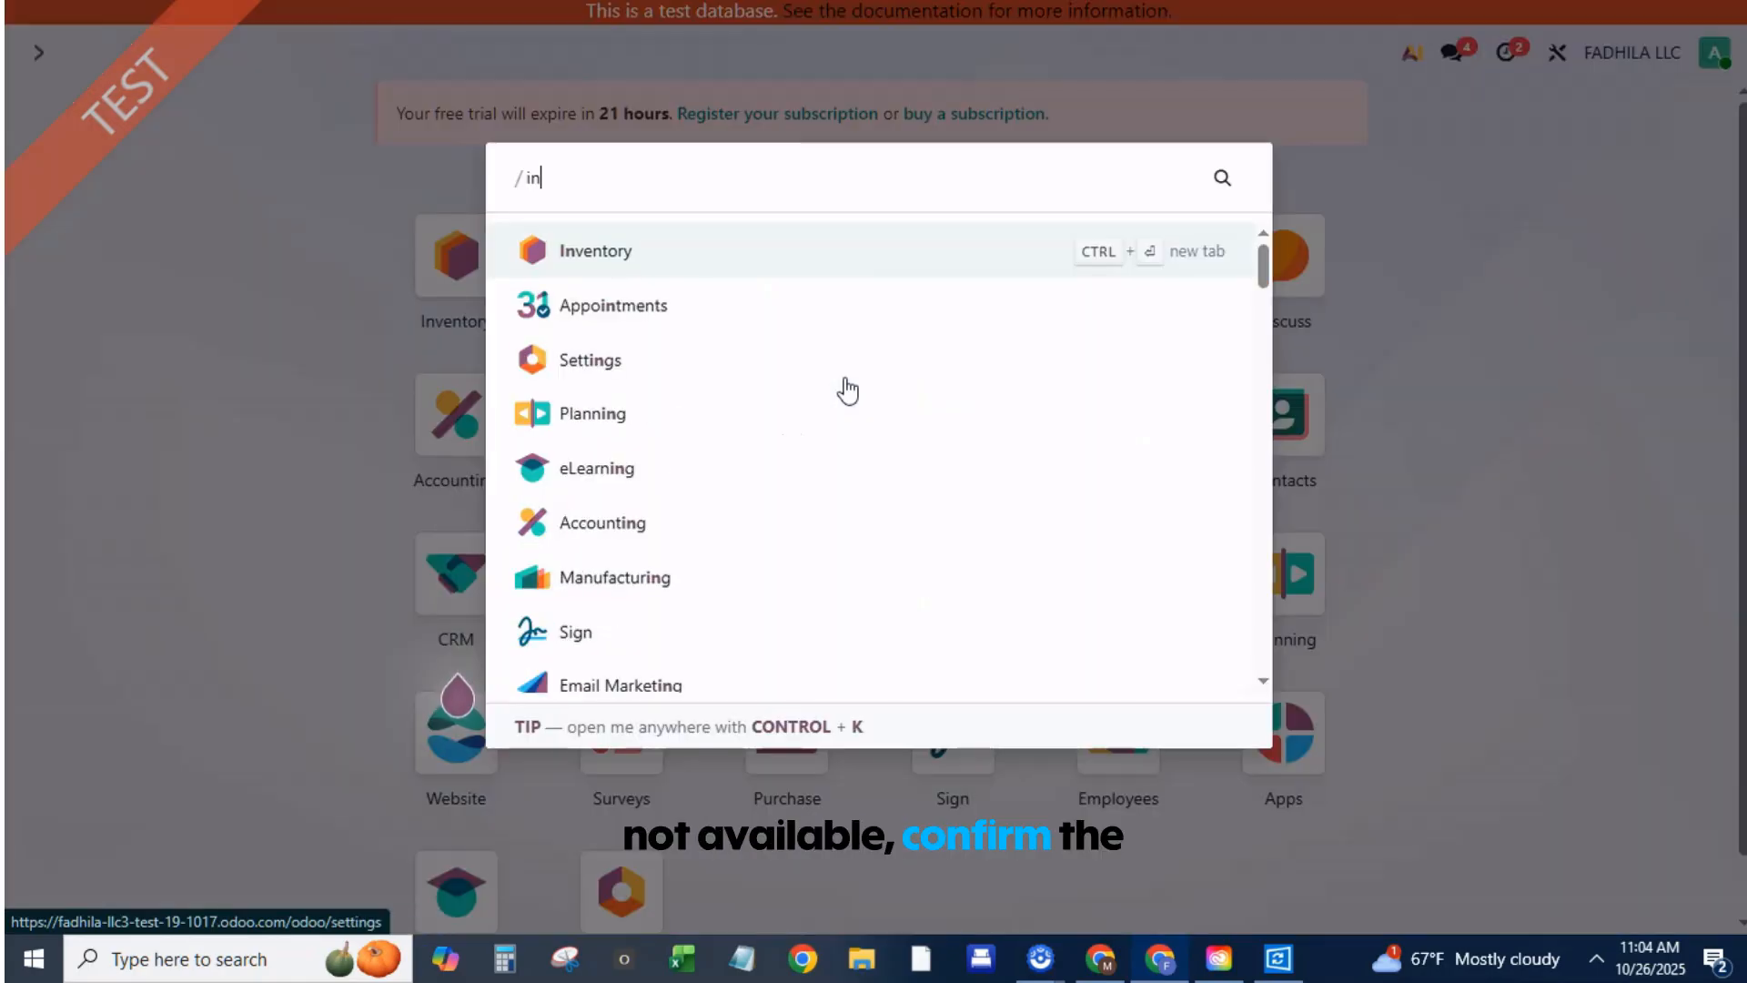
Create and save a goods product named 'bench' under Inventory > Products
left_click(595, 250)
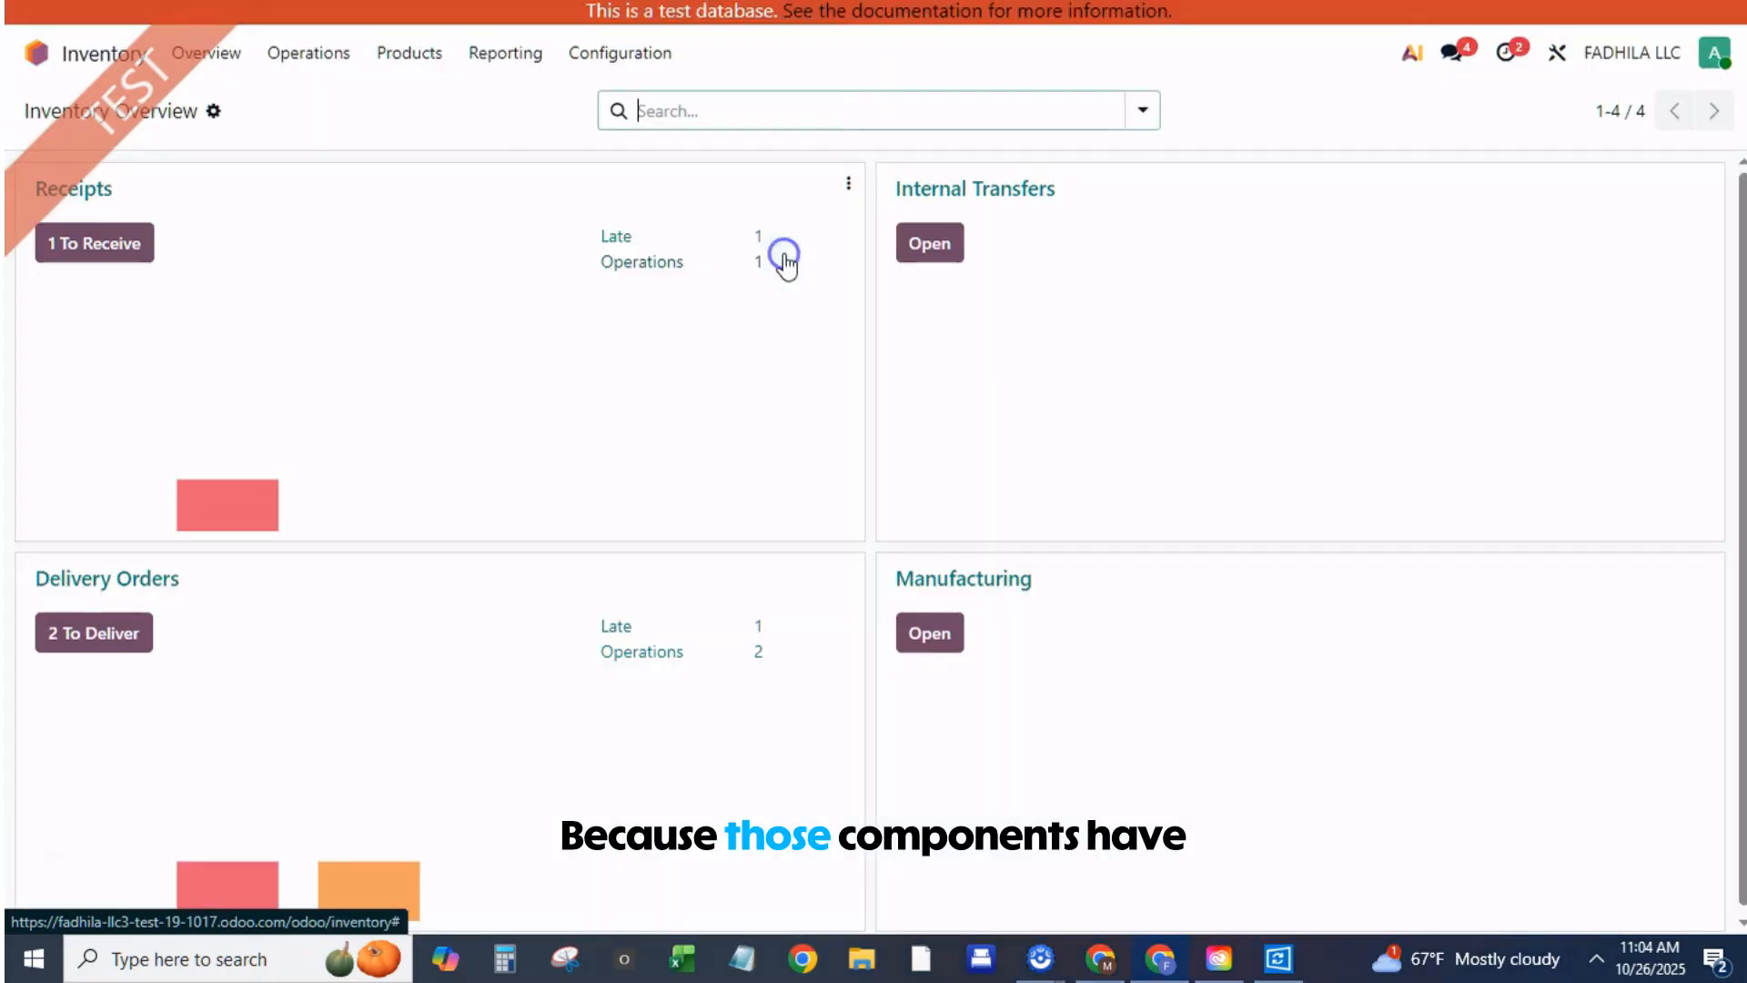
left_click(409, 53)
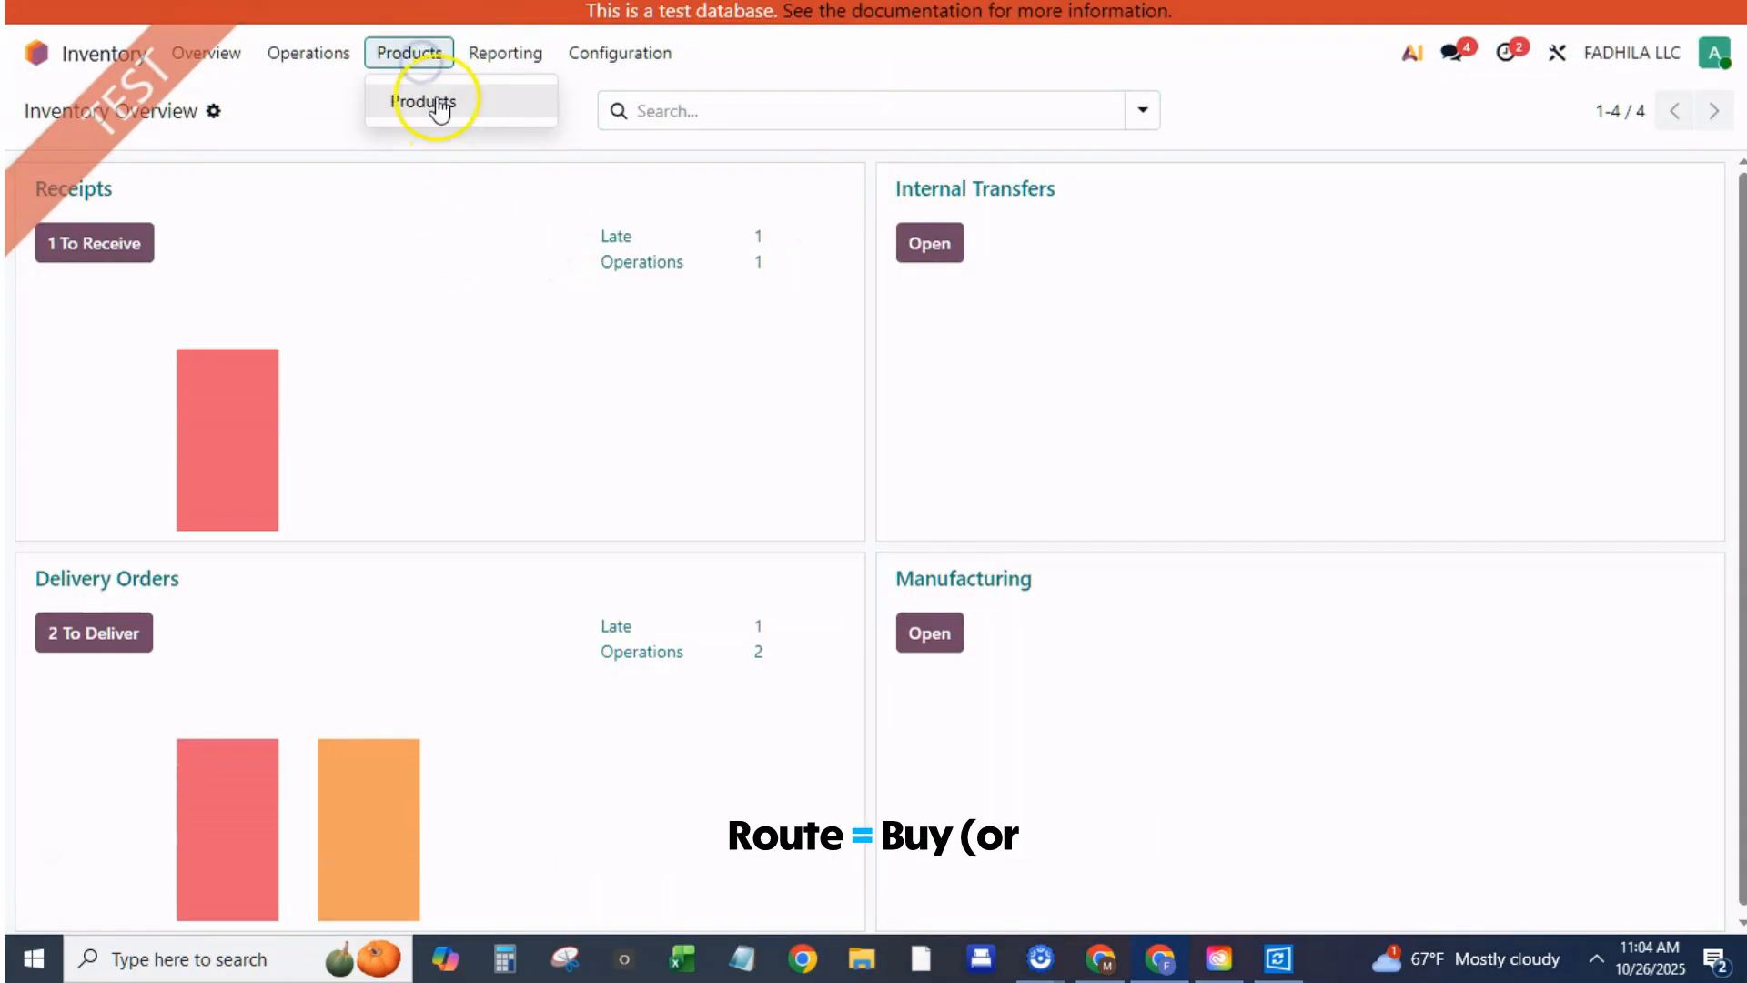
left_click(423, 101)
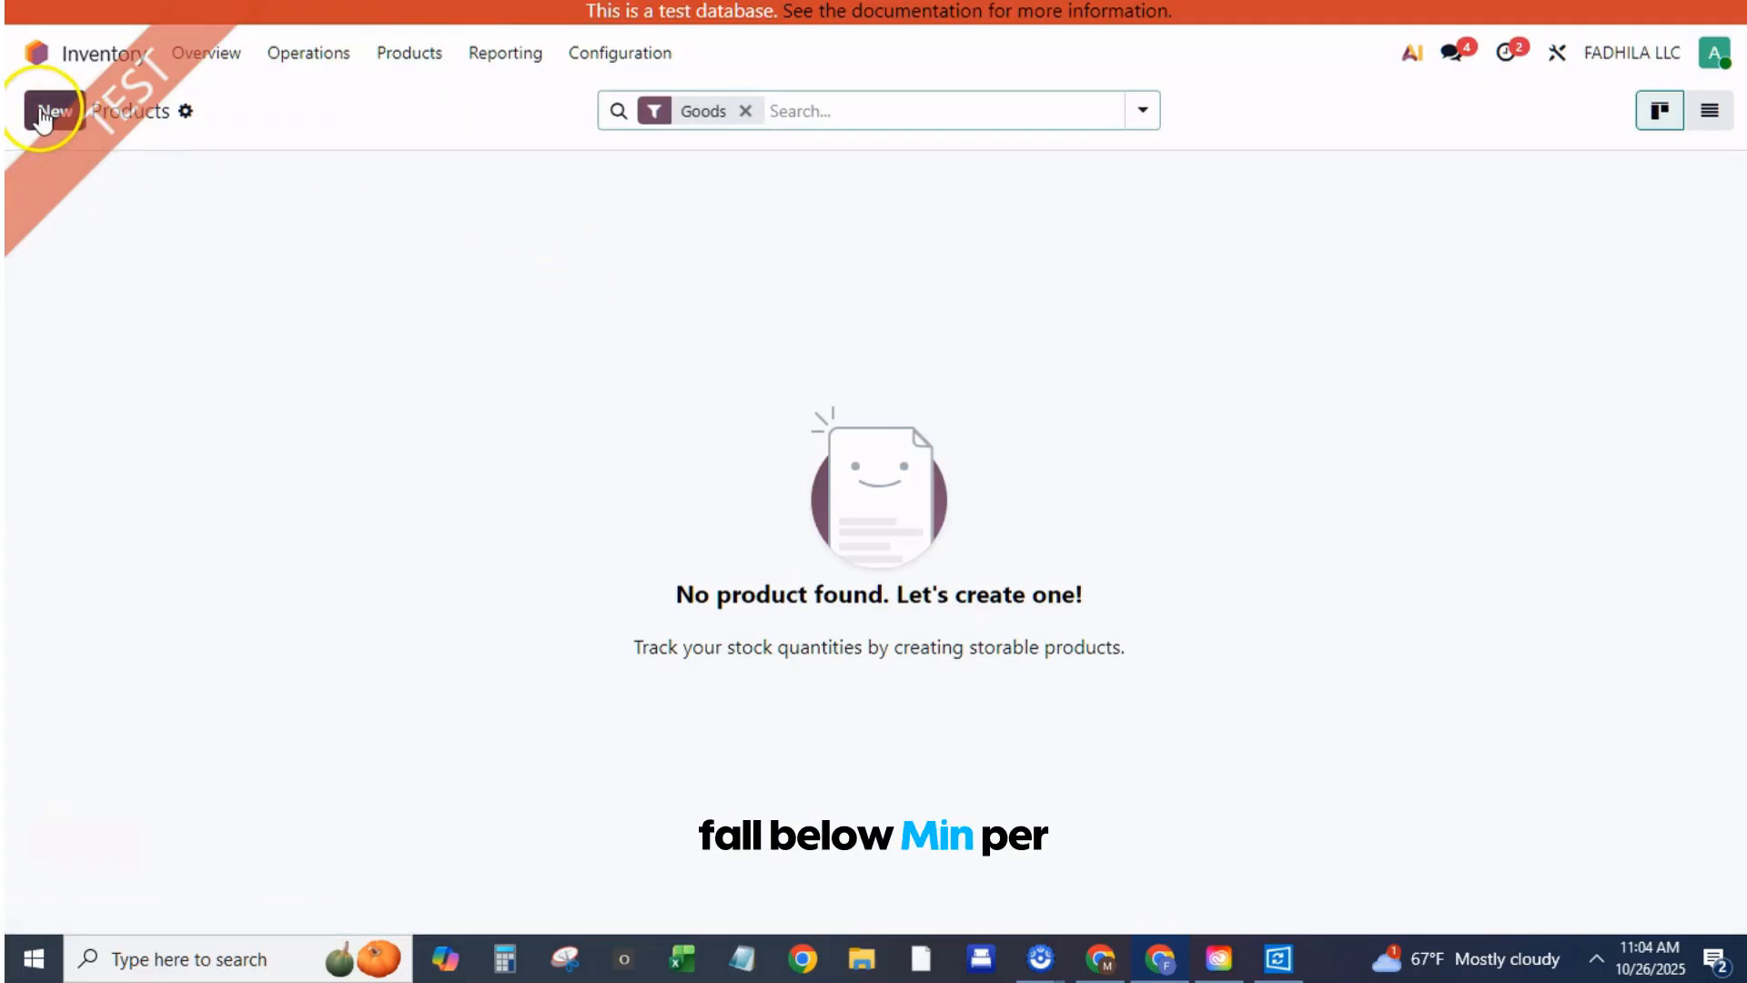
left_click(51, 110)
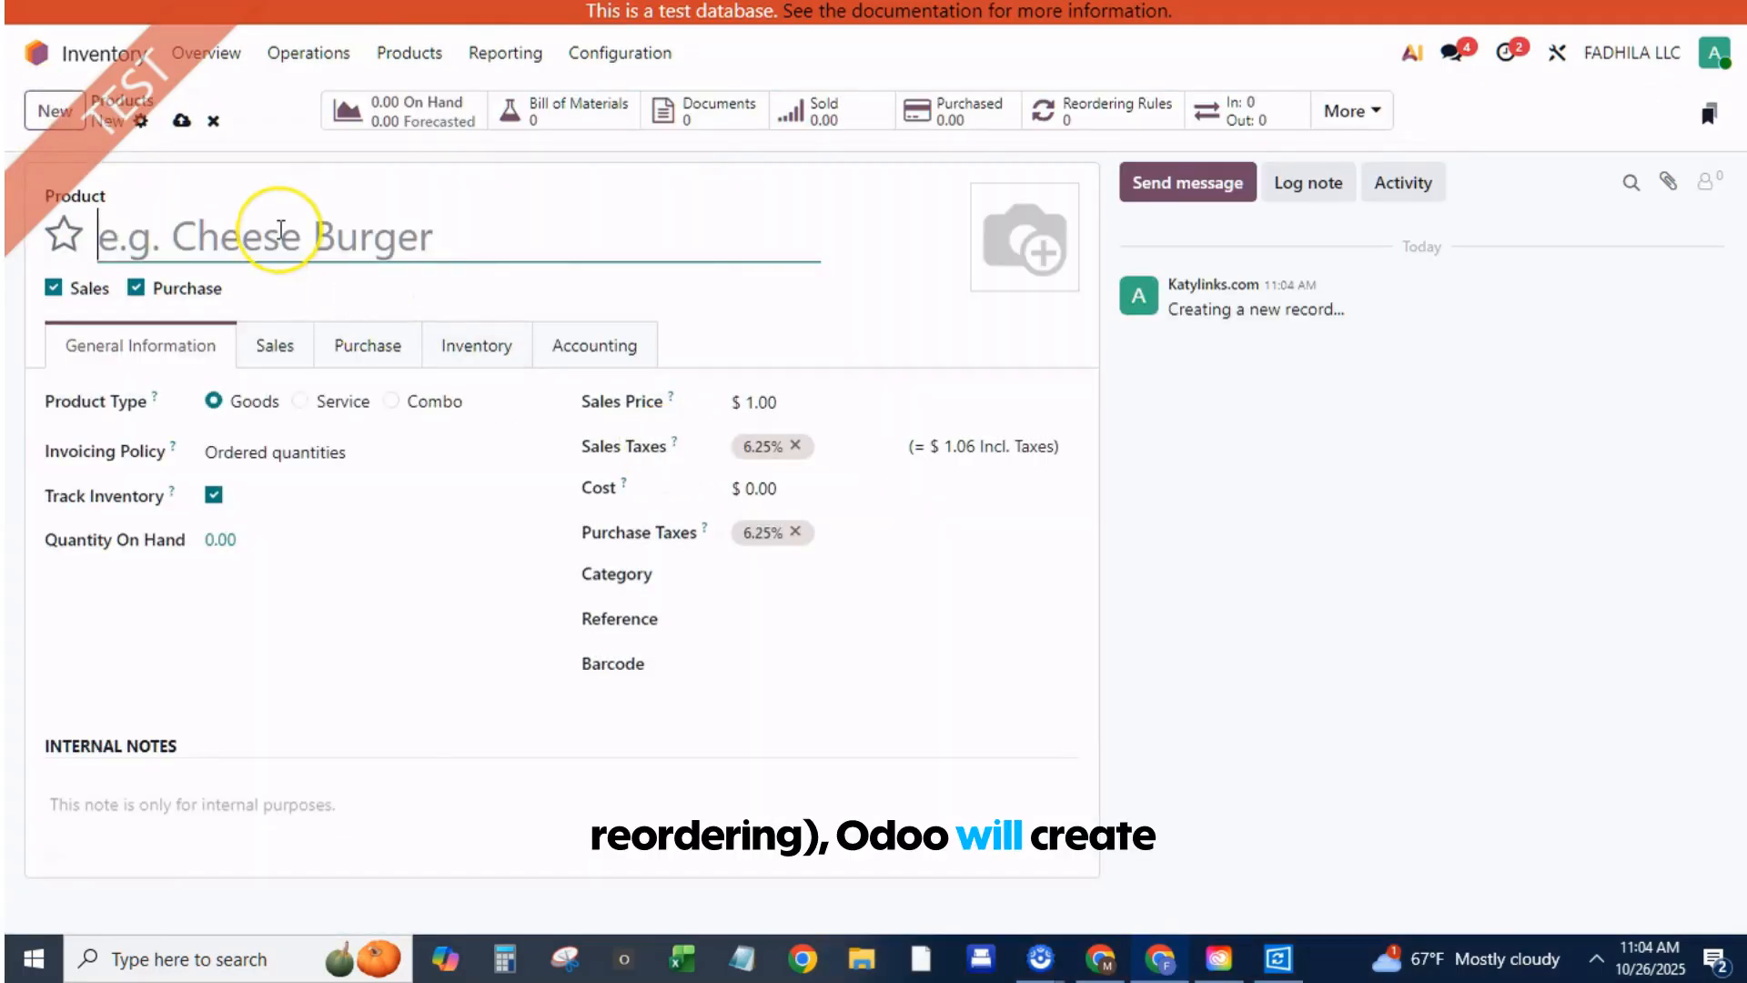
type("bend")
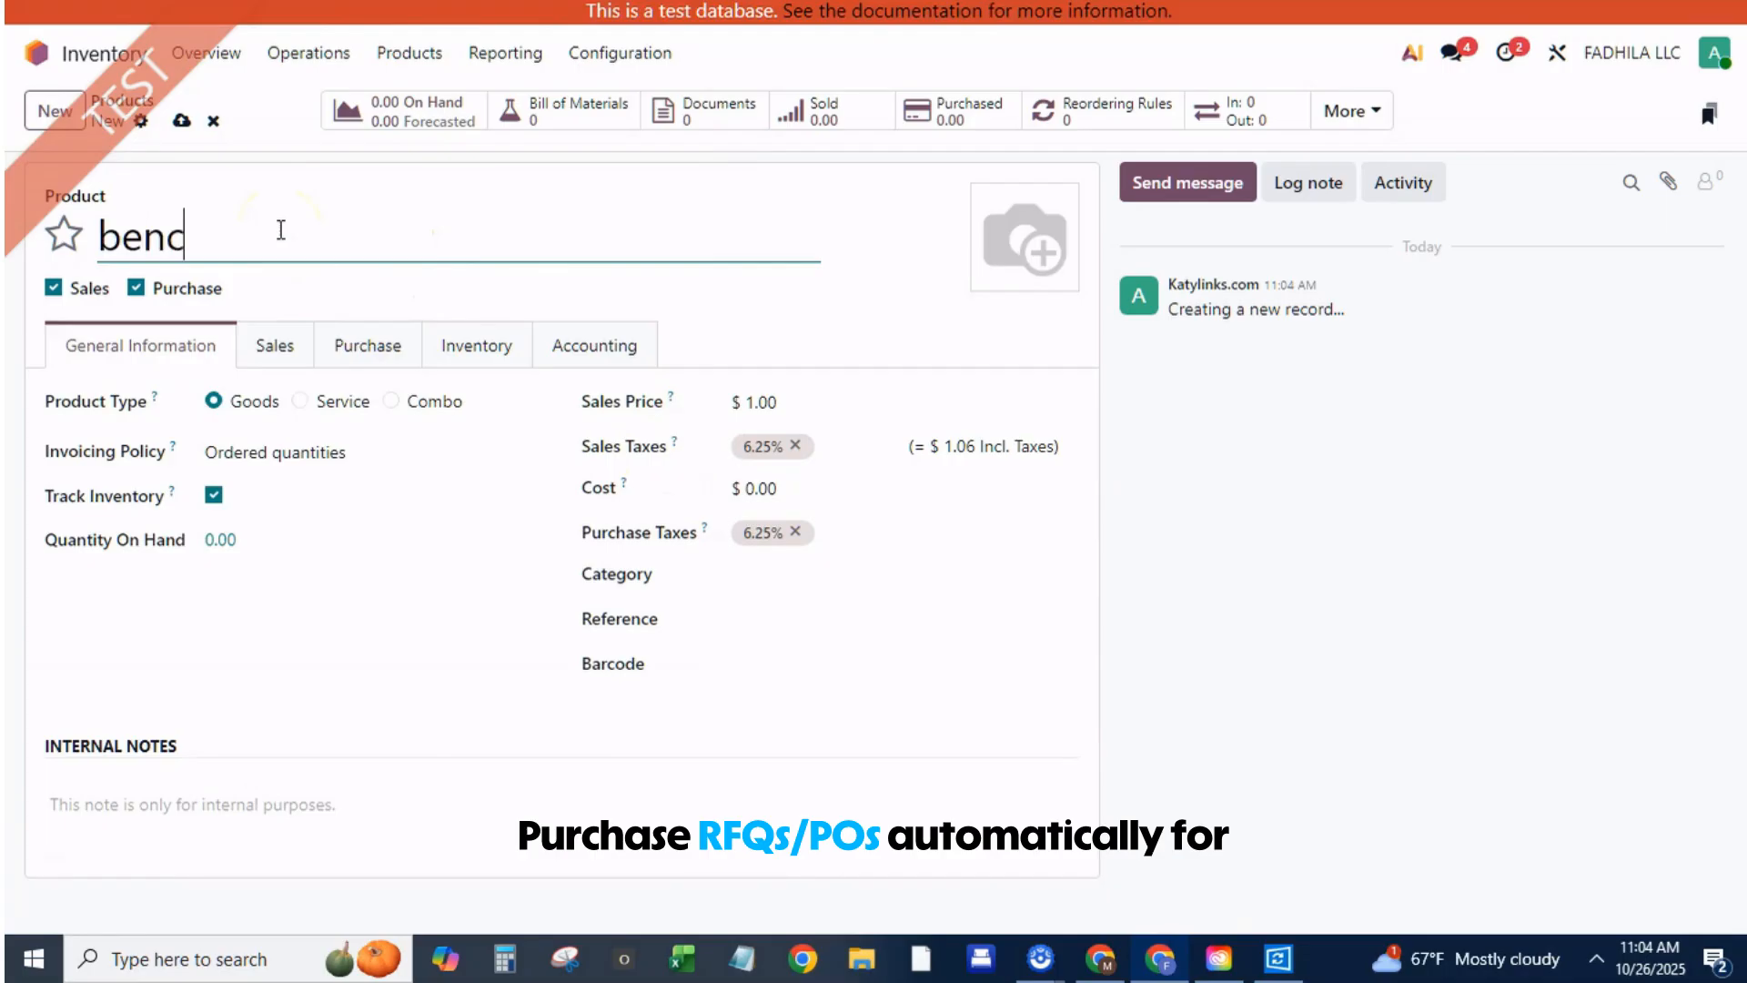
type("h")
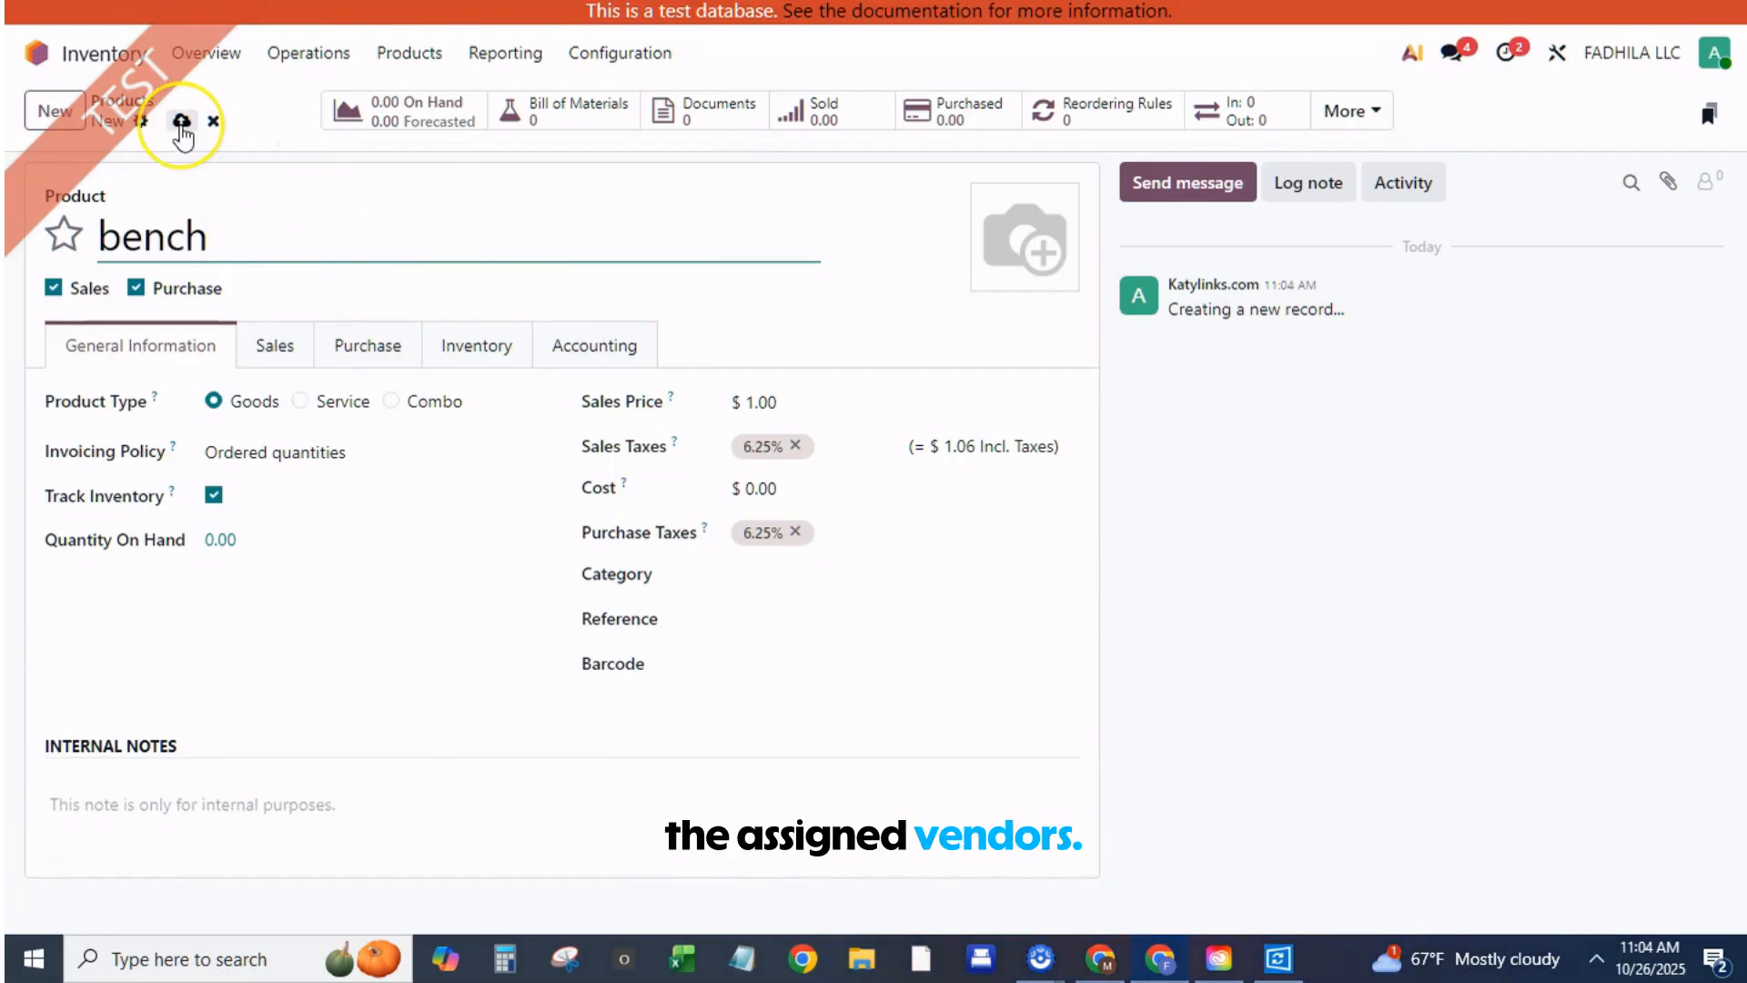
mouse_move(180, 121)
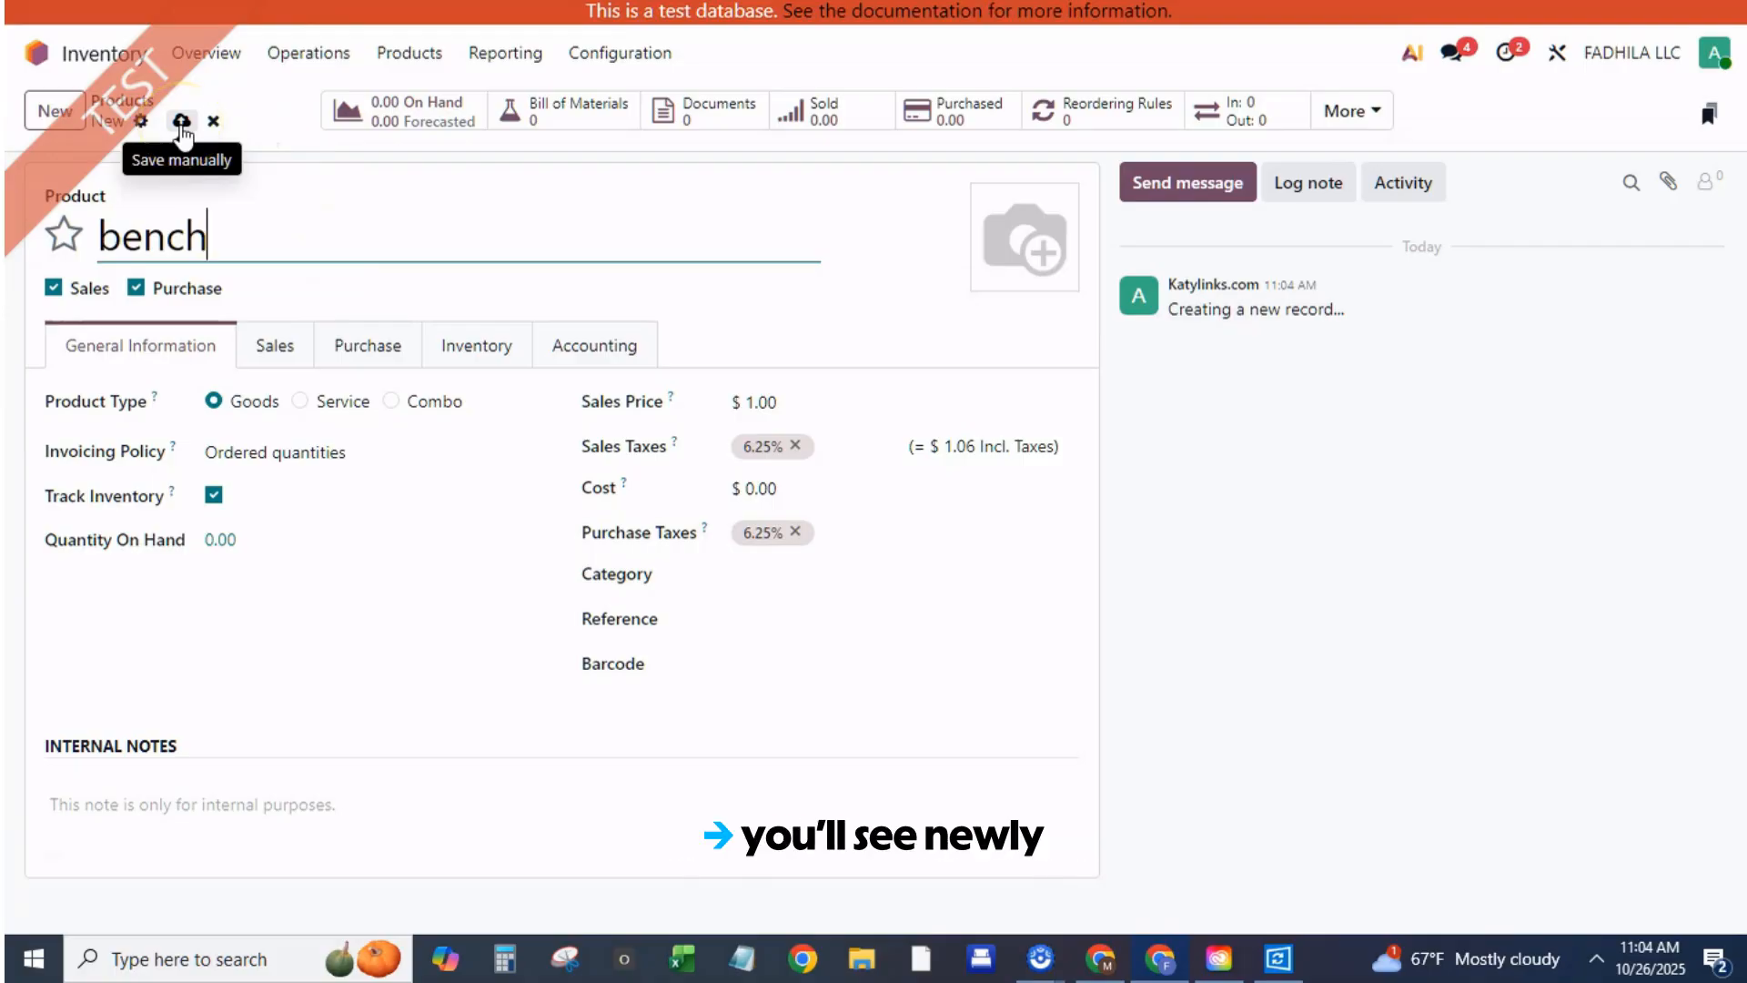
left_click(183, 121)
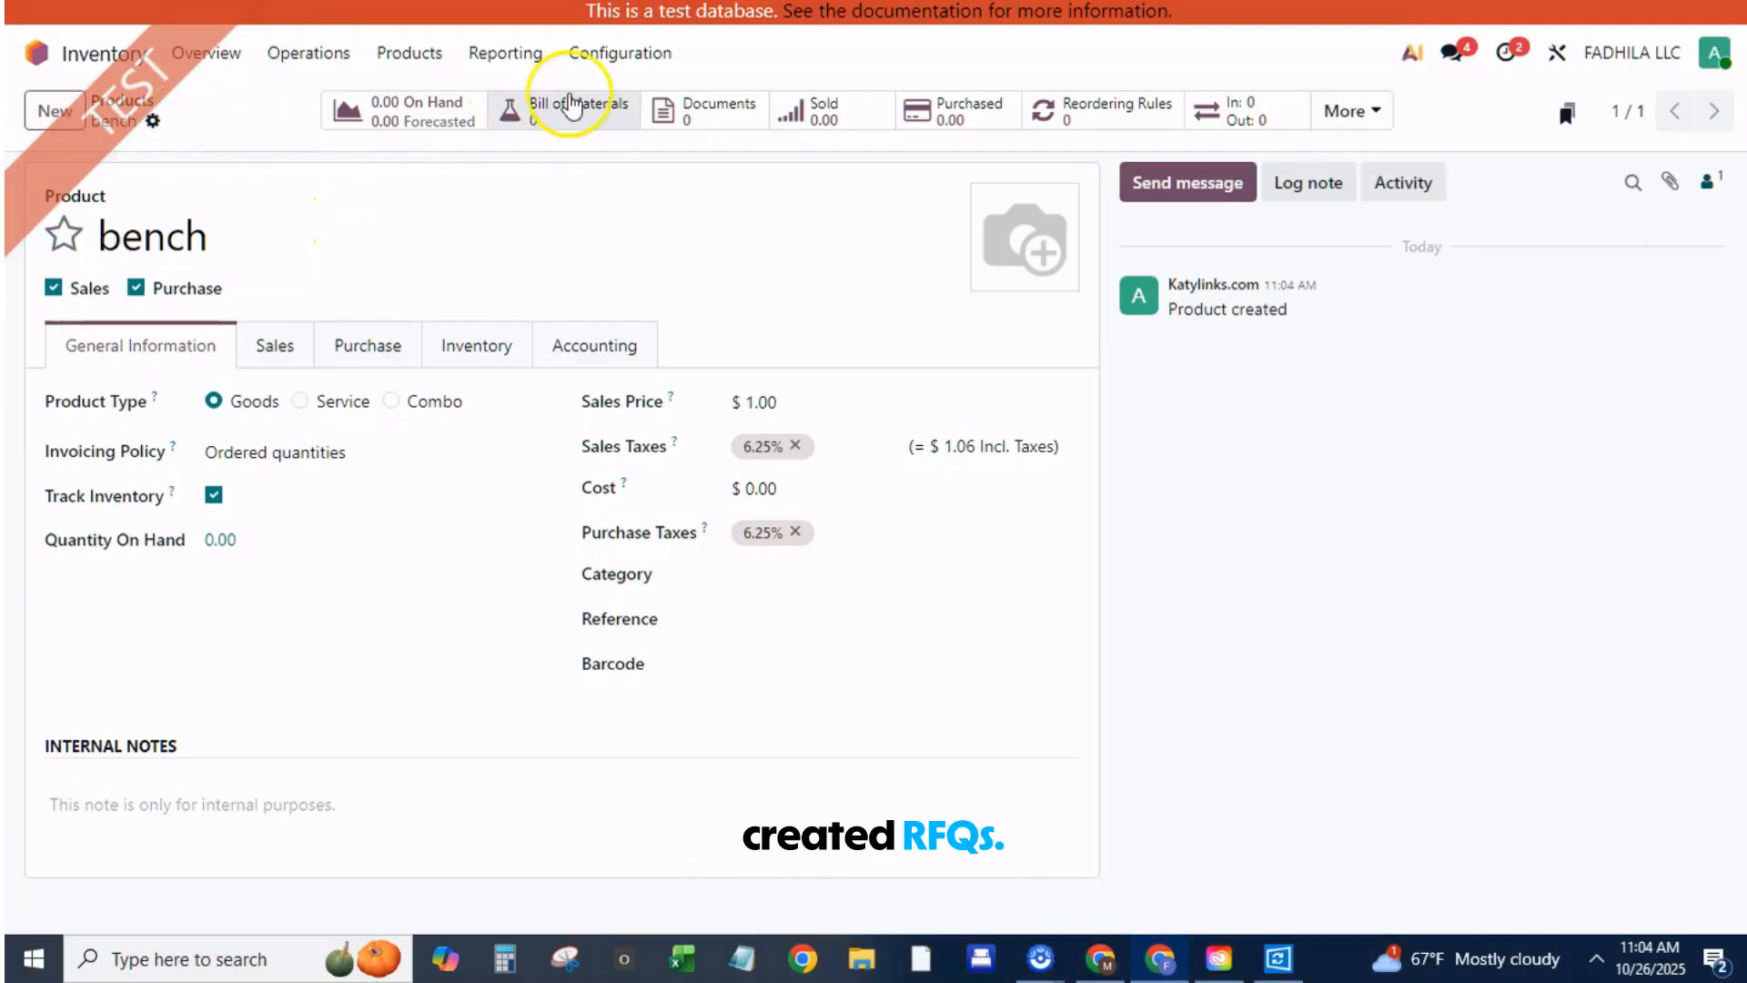
Start a bill of materials for bench with 'bench paint' as its first component
left_click(577, 109)
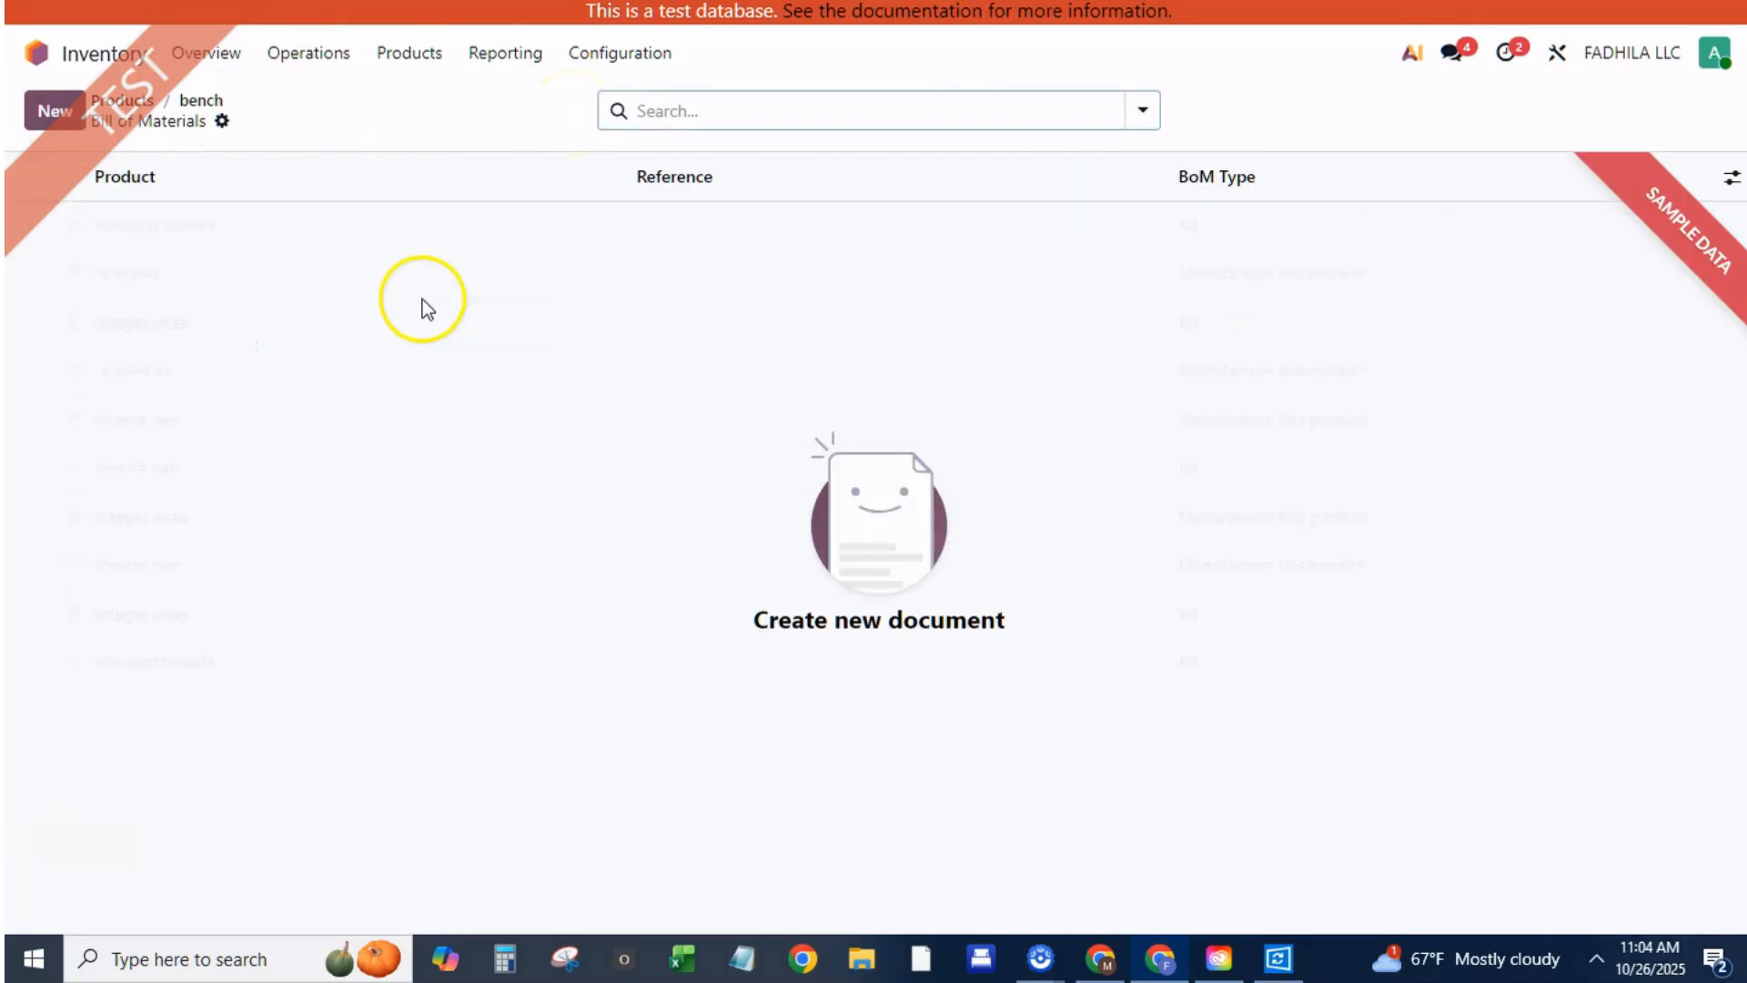
left_click(54, 110)
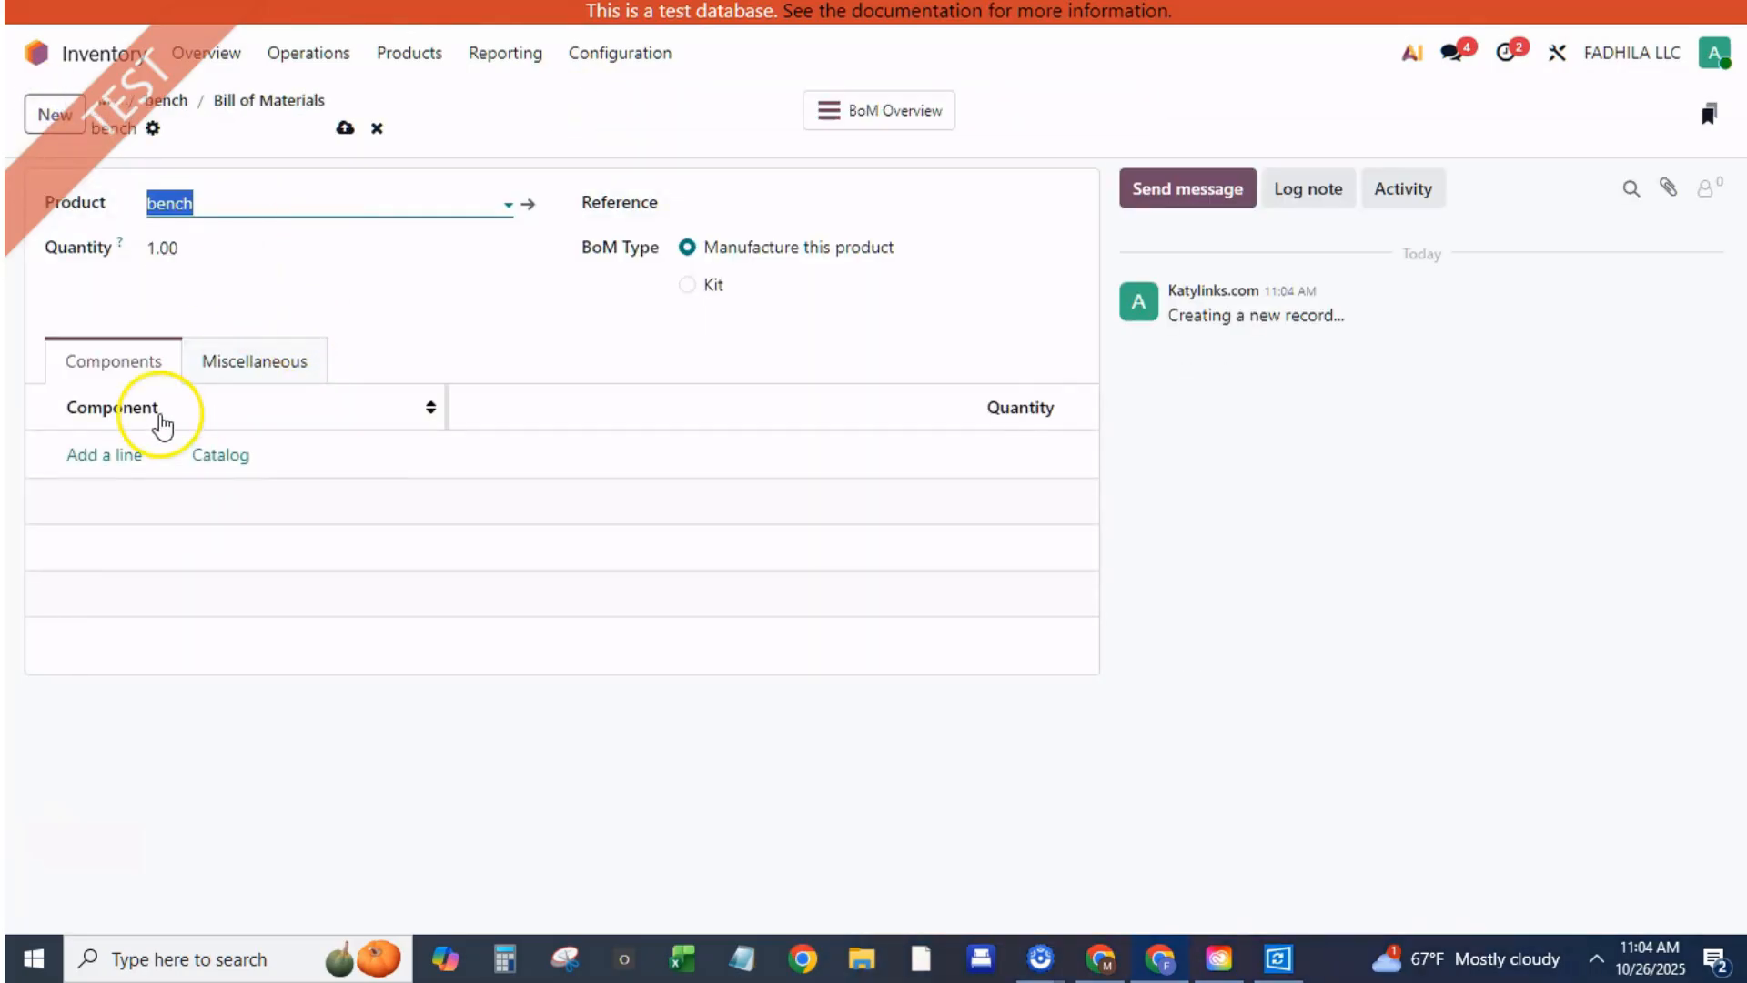
left_click(103, 455)
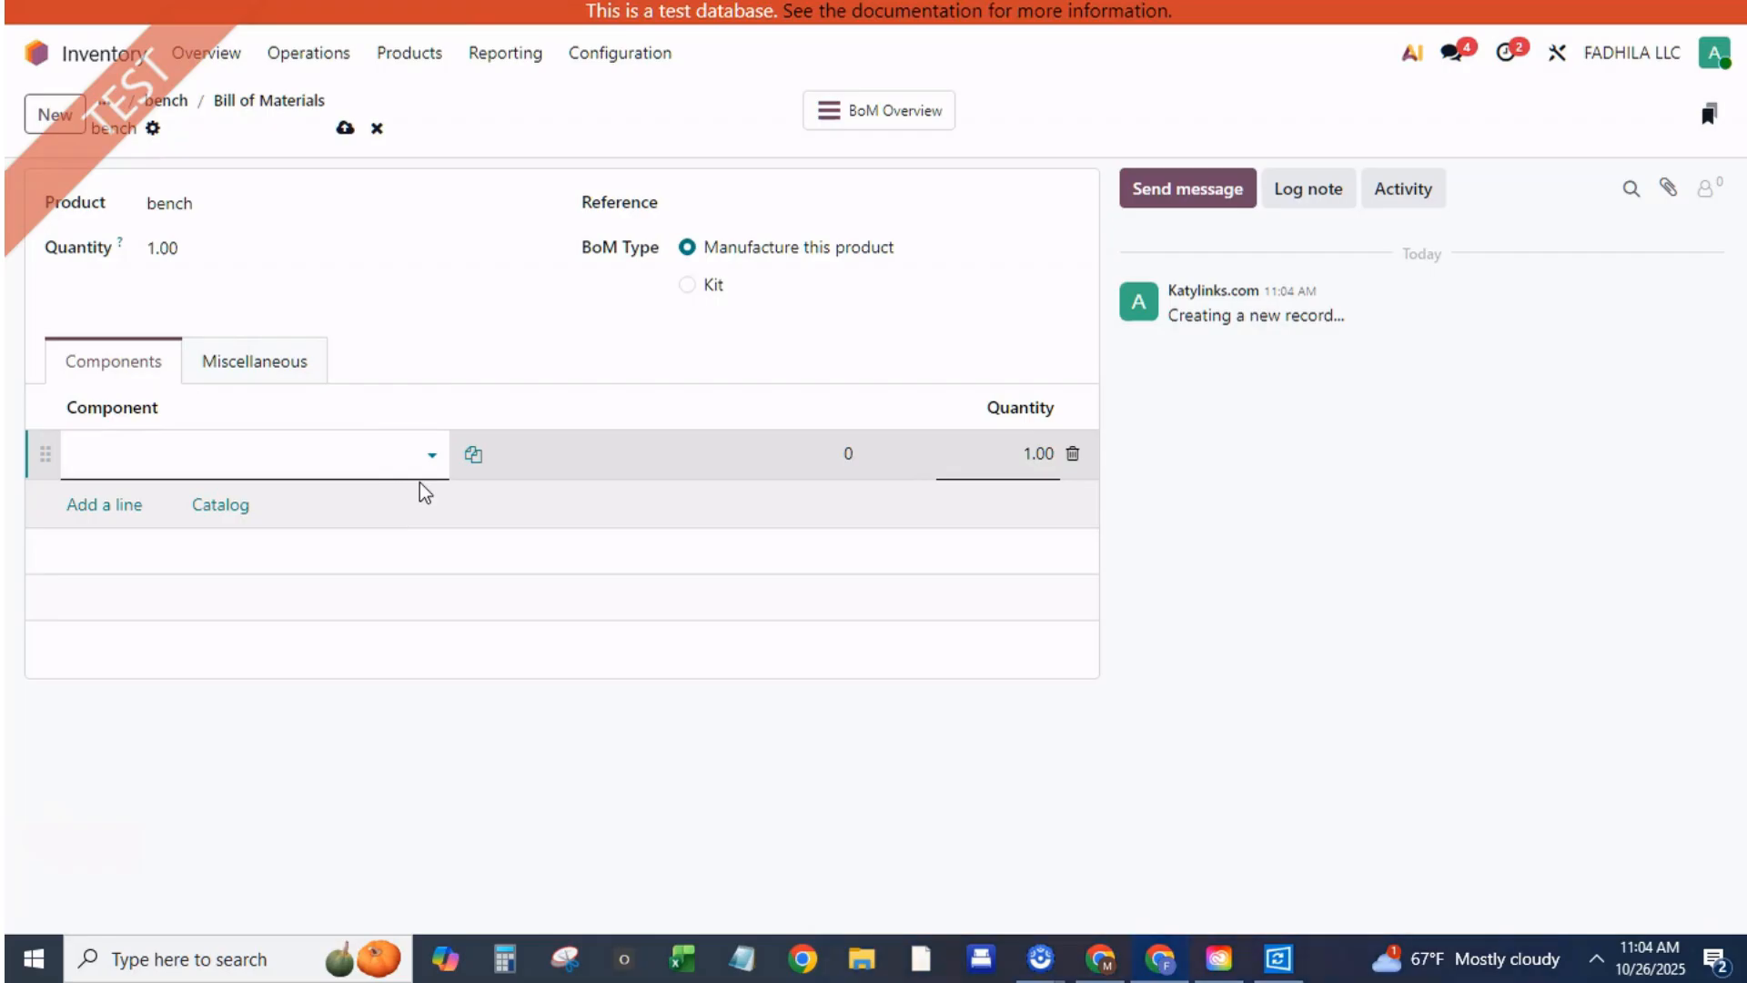
type("sc")
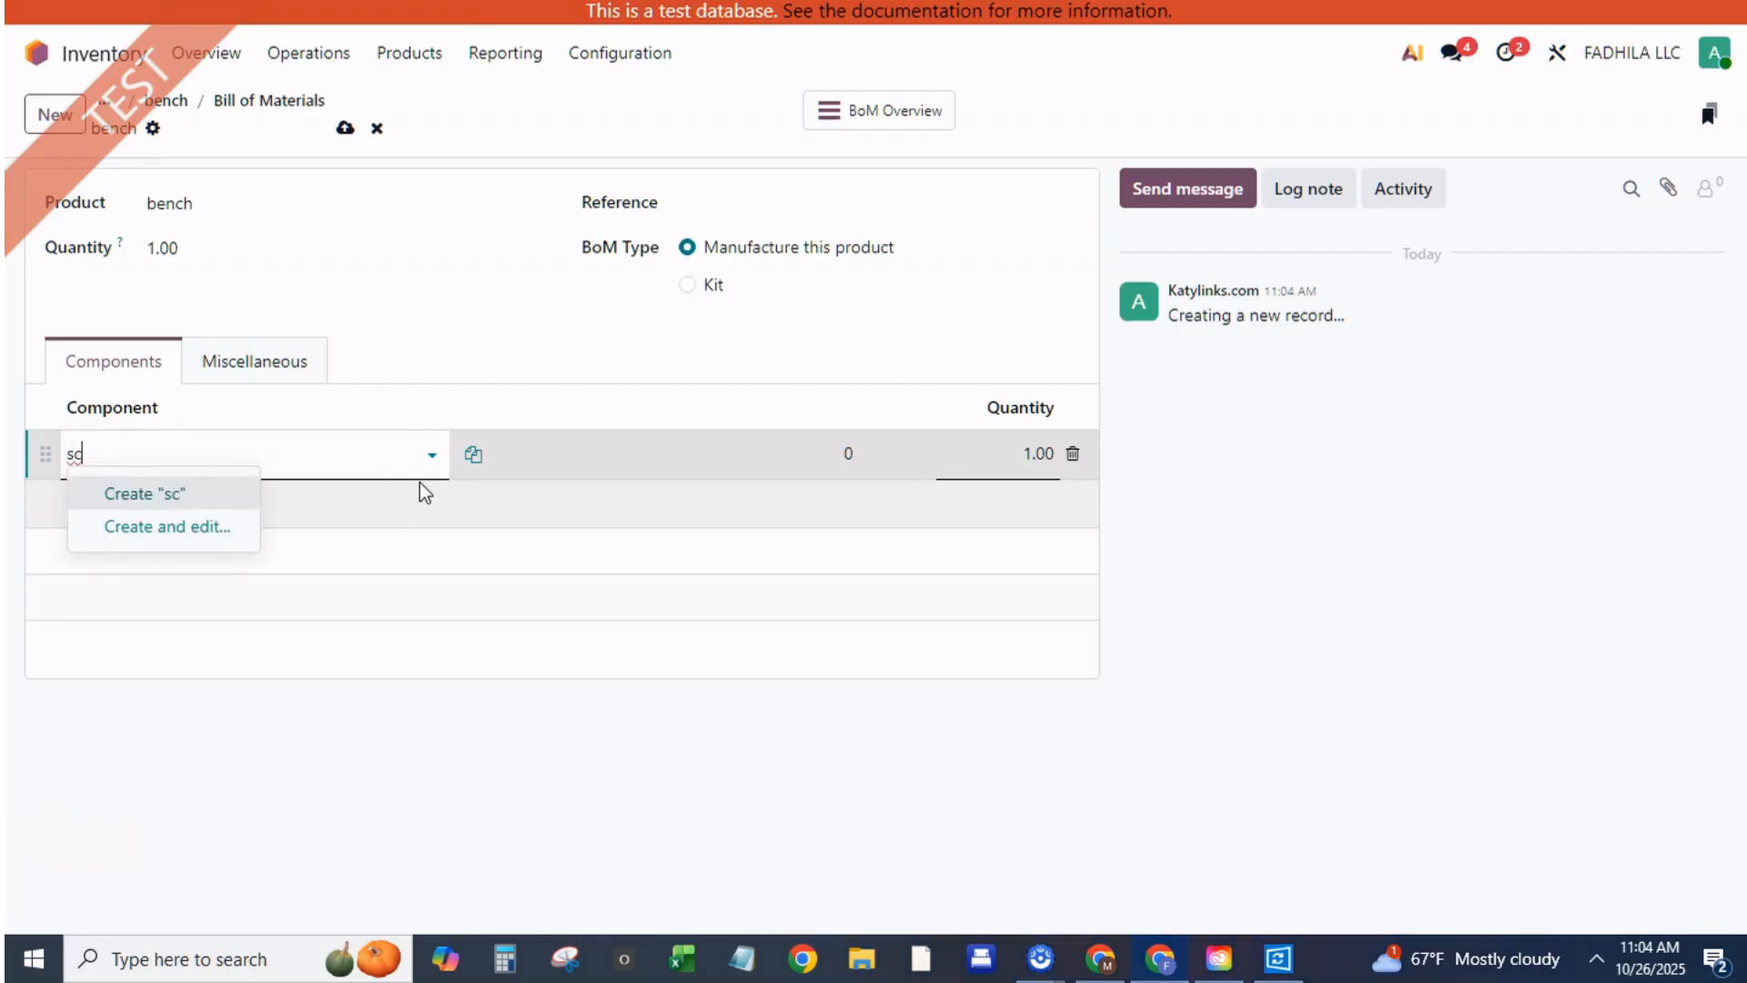
key("Backspace")
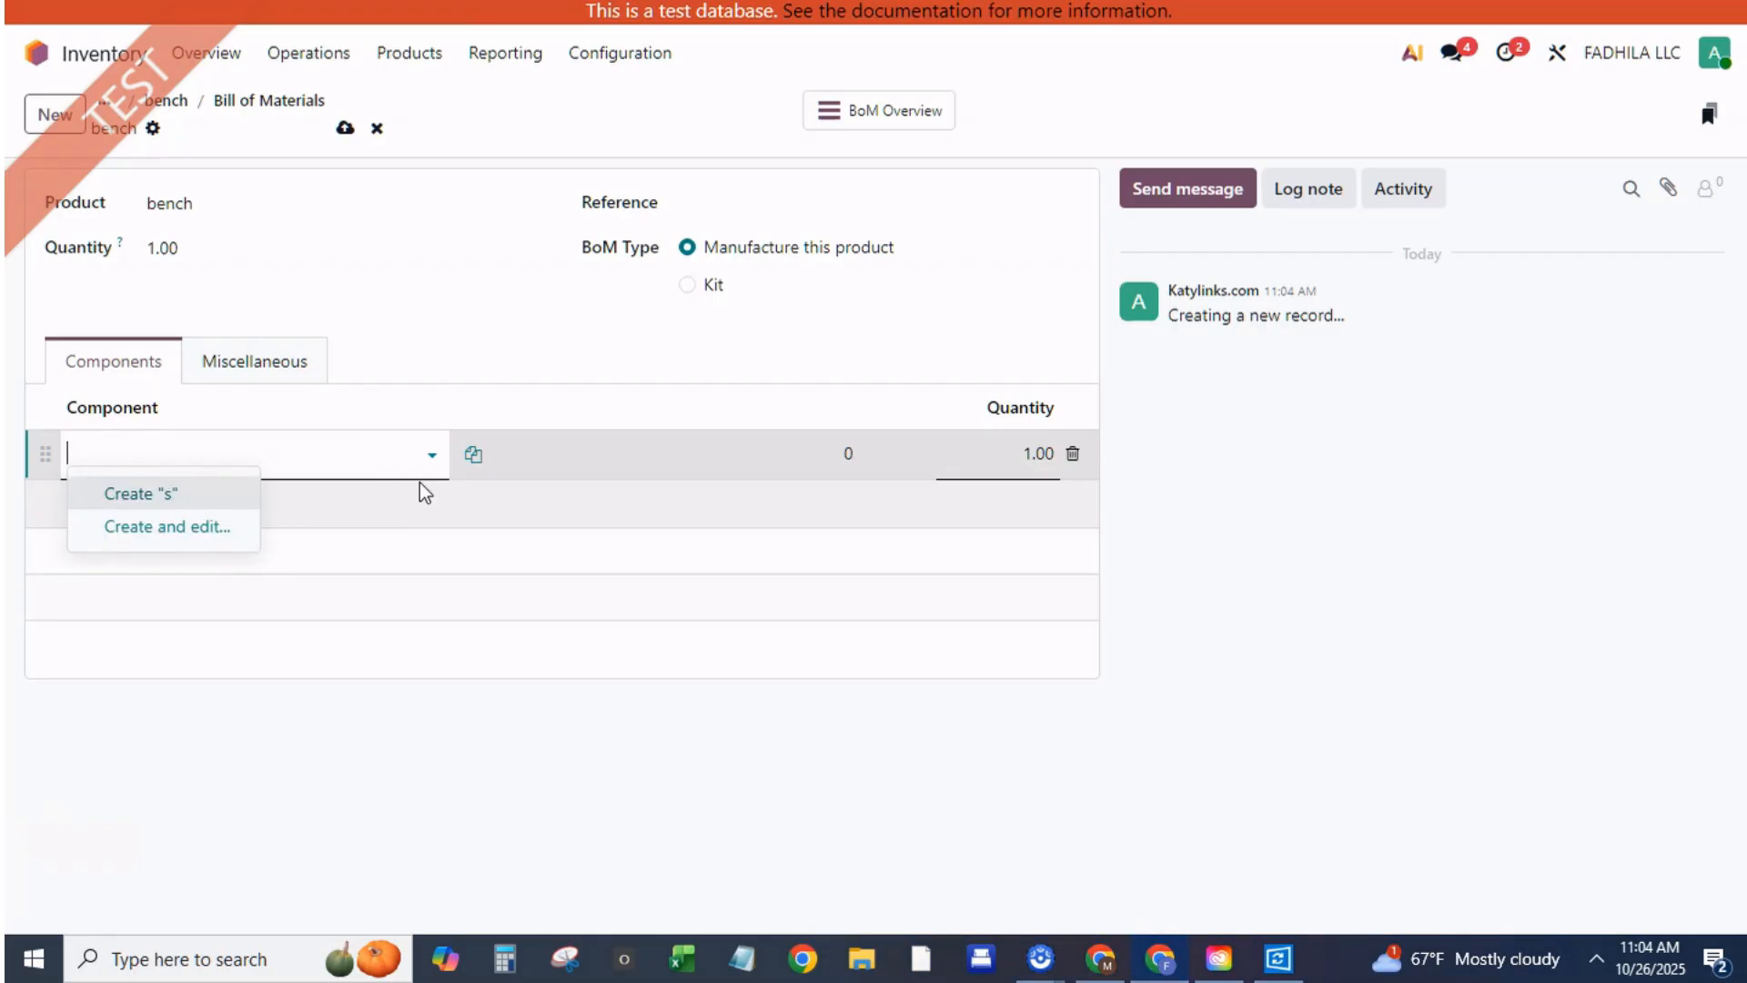
type("bench")
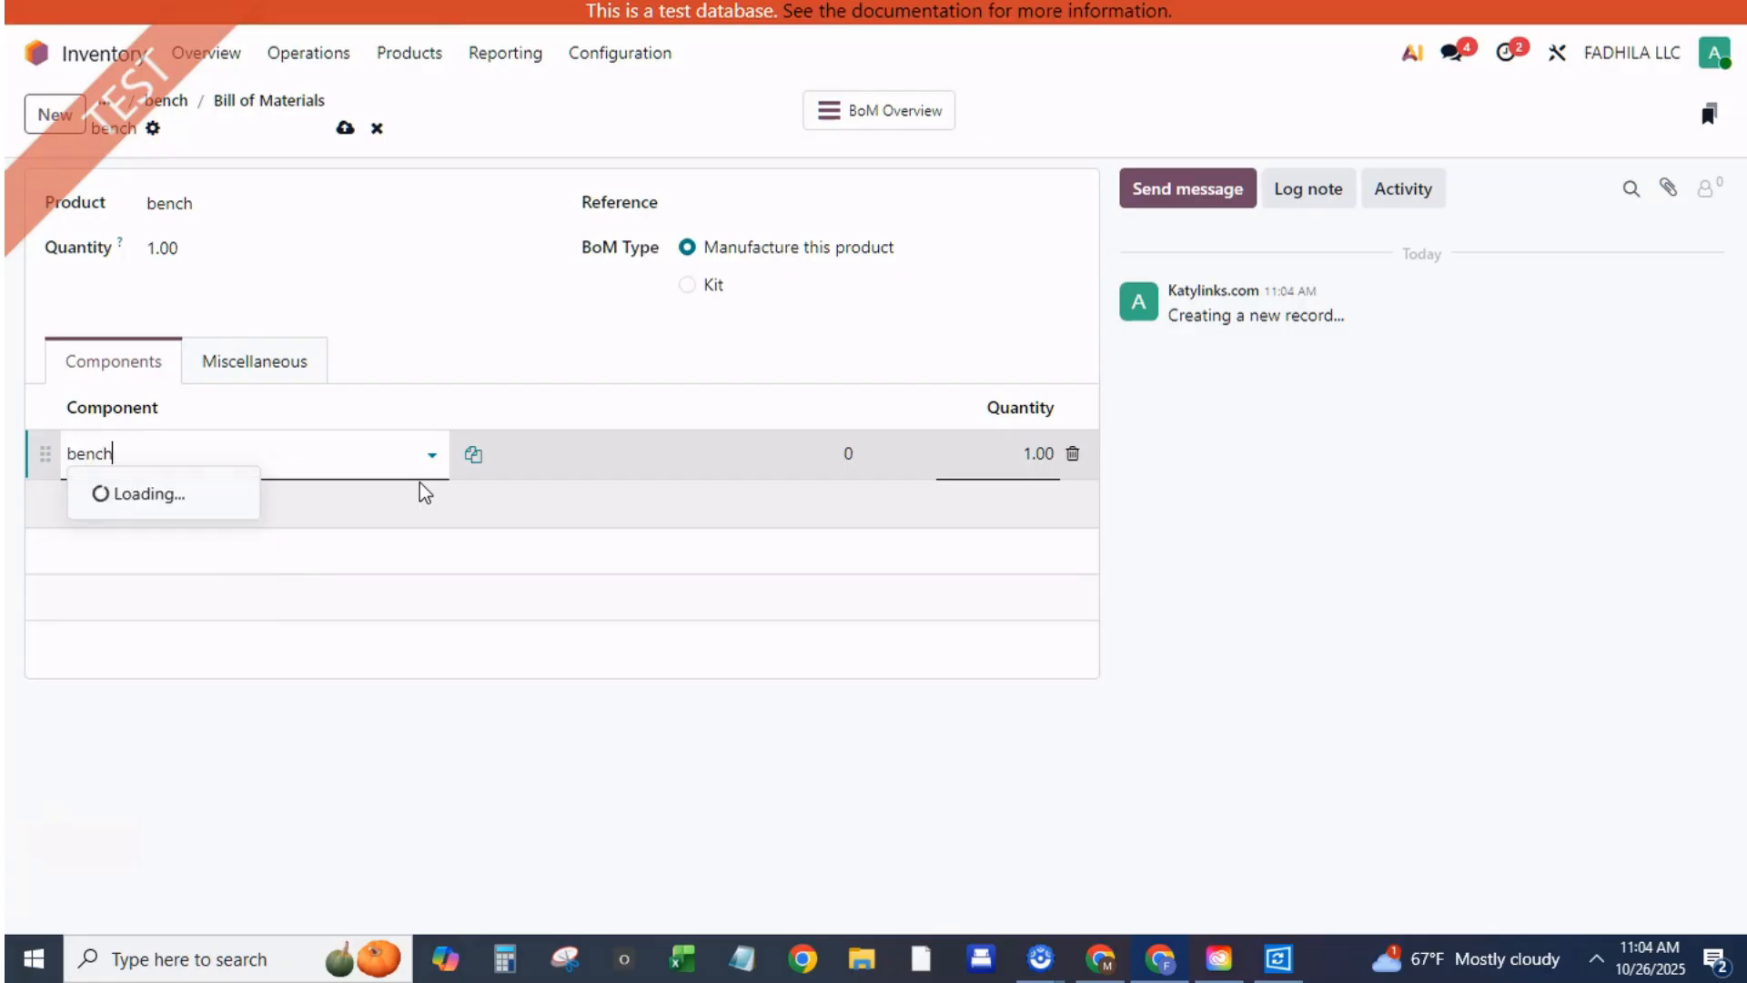
type("pao")
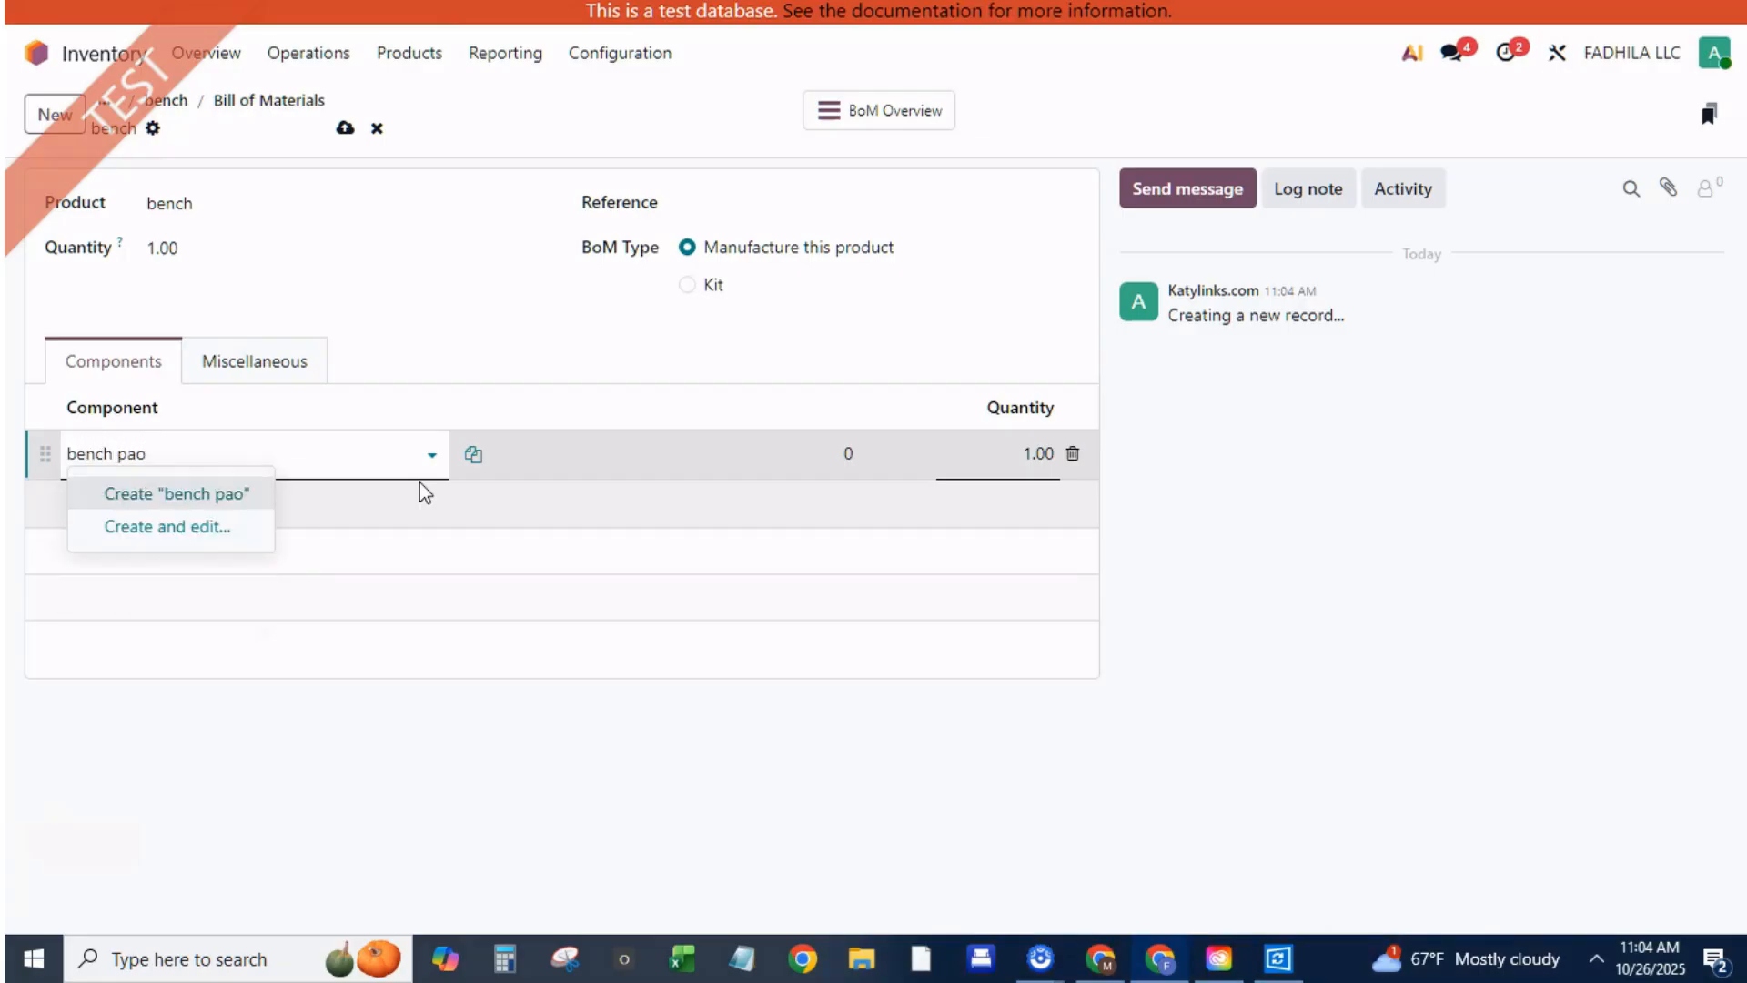
type("paint")
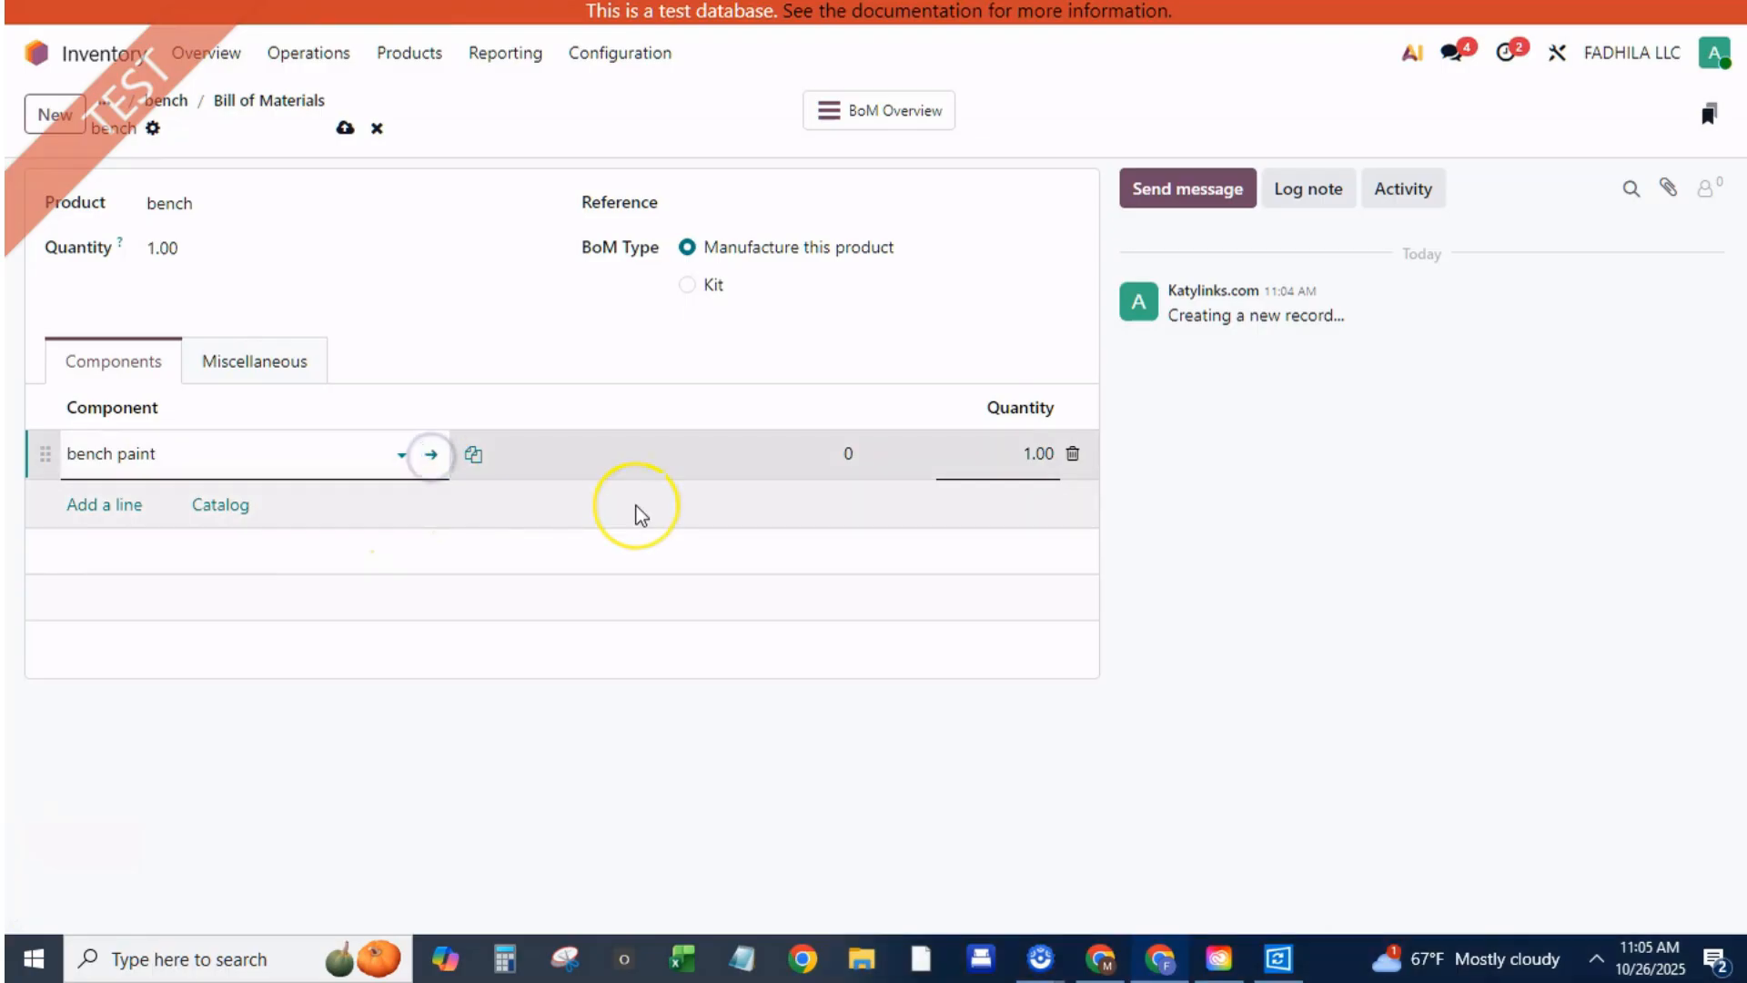
Give bench paint a vendor line, 'bench paint vendor', quantity 5 at price 20
left_click(430, 455)
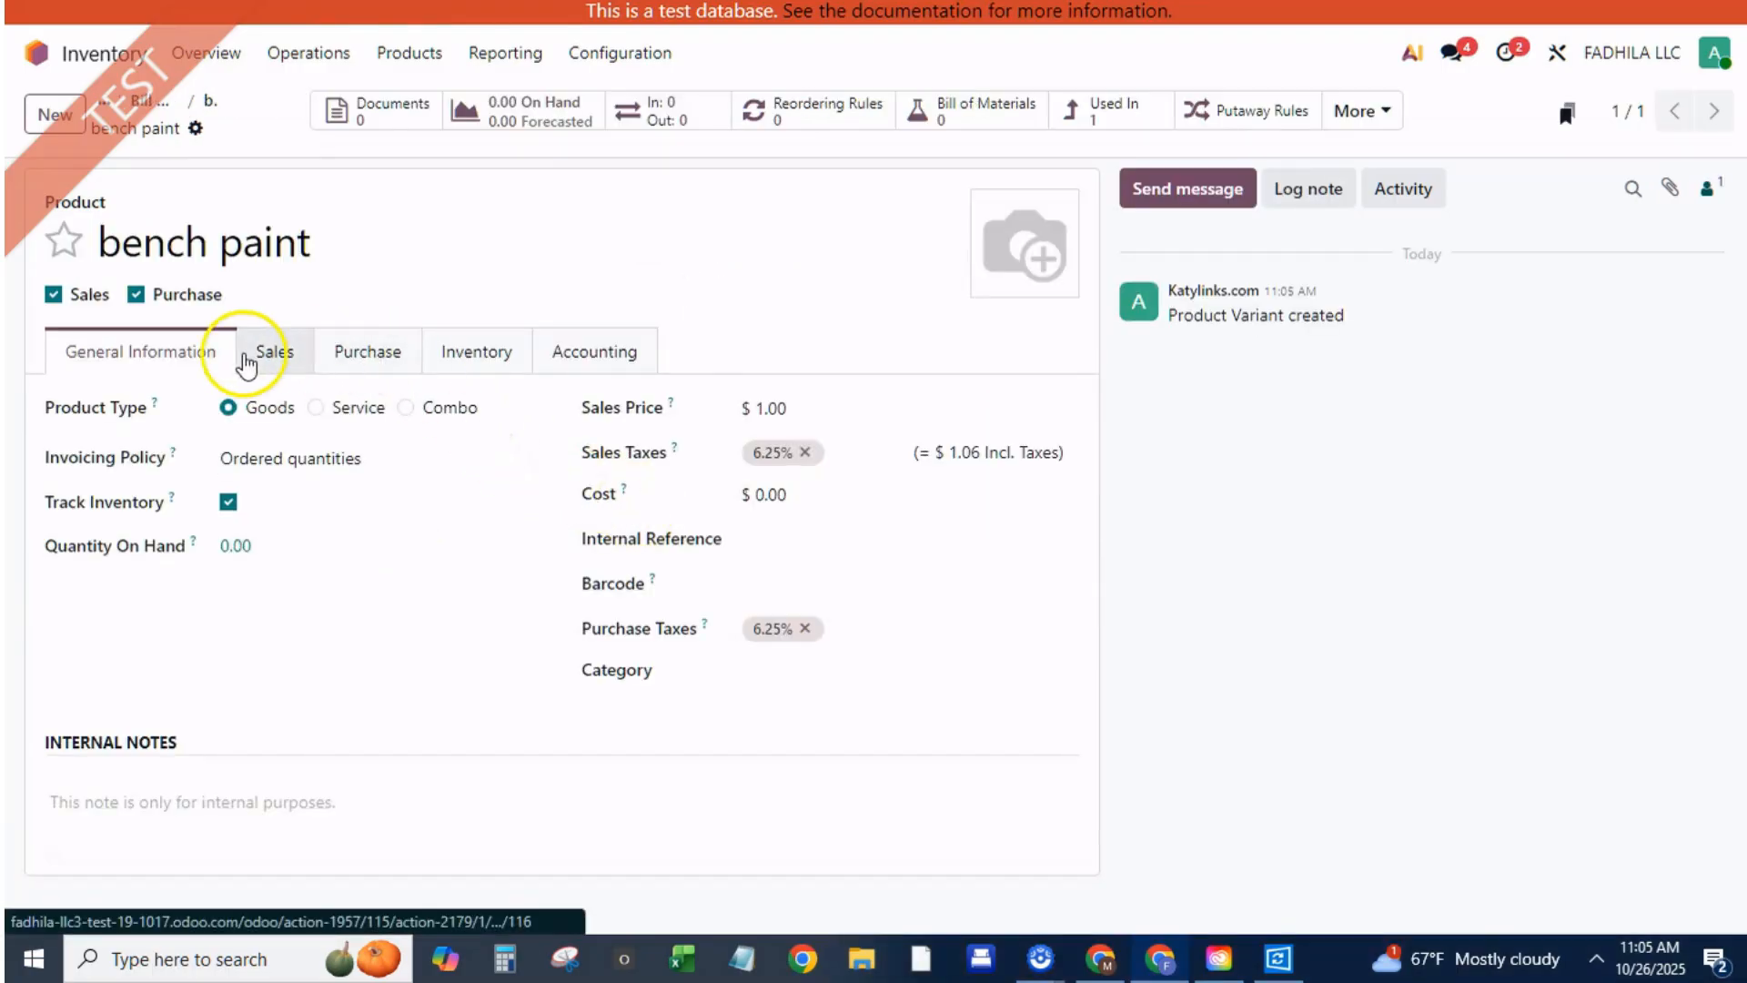
left_click(367, 351)
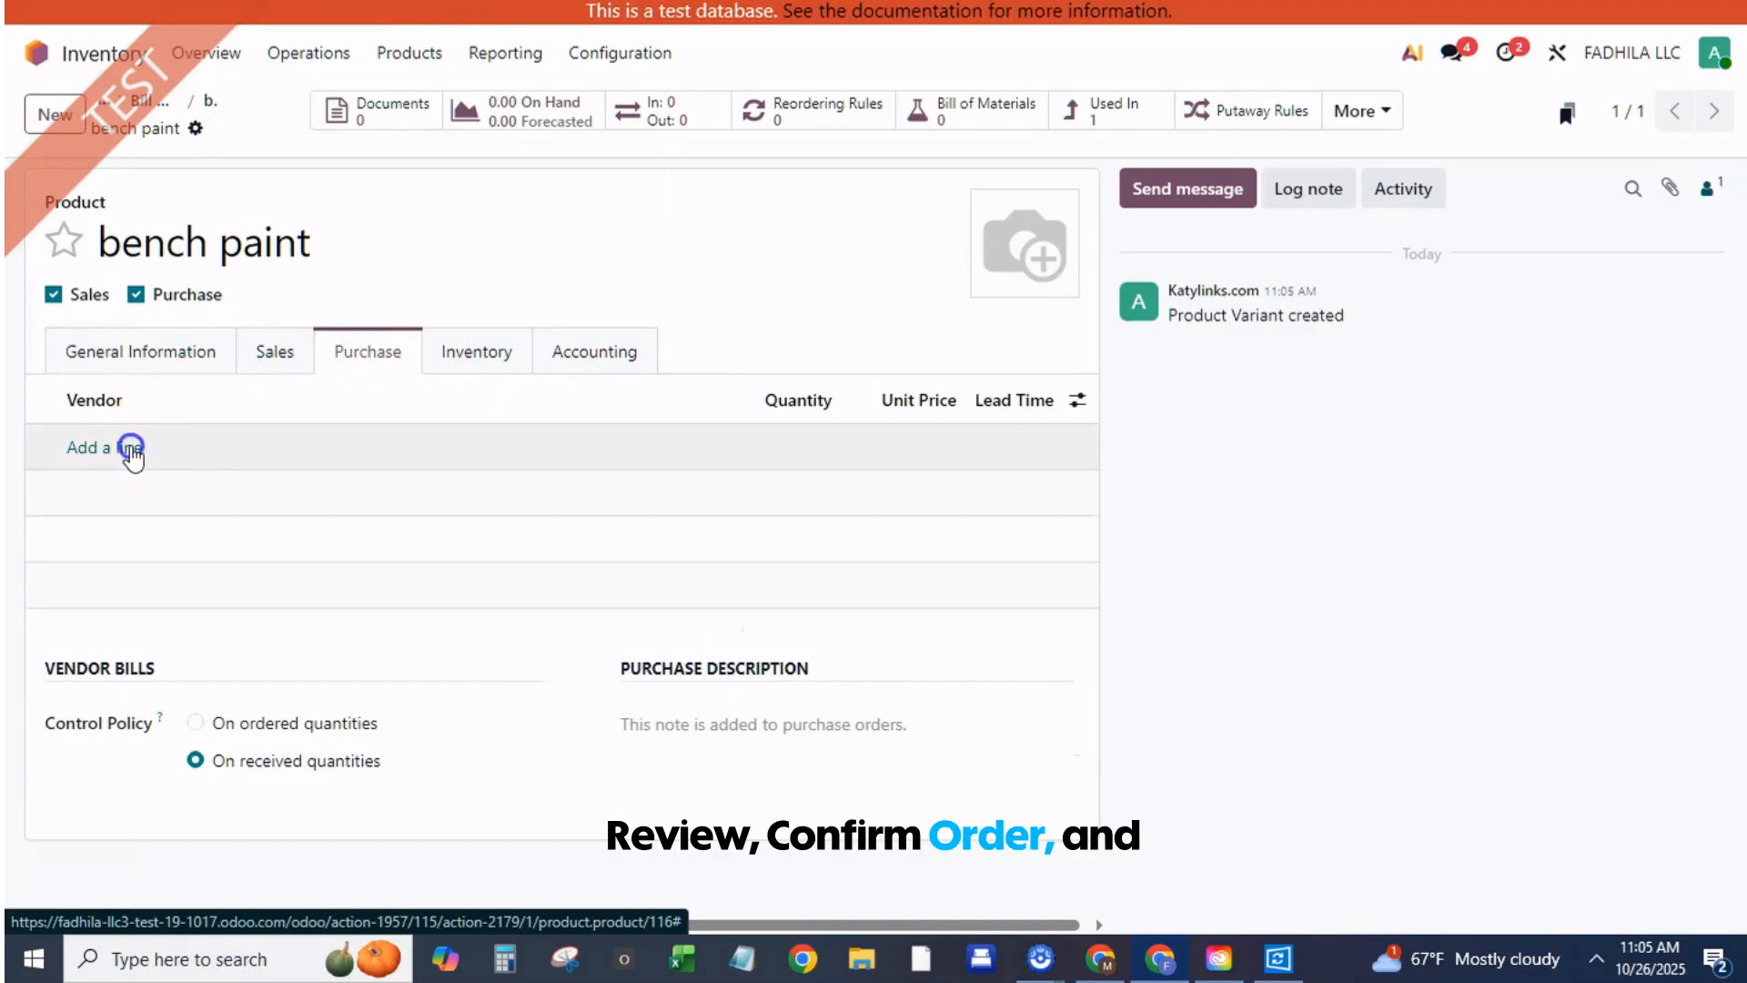
type("bench paint vendor")
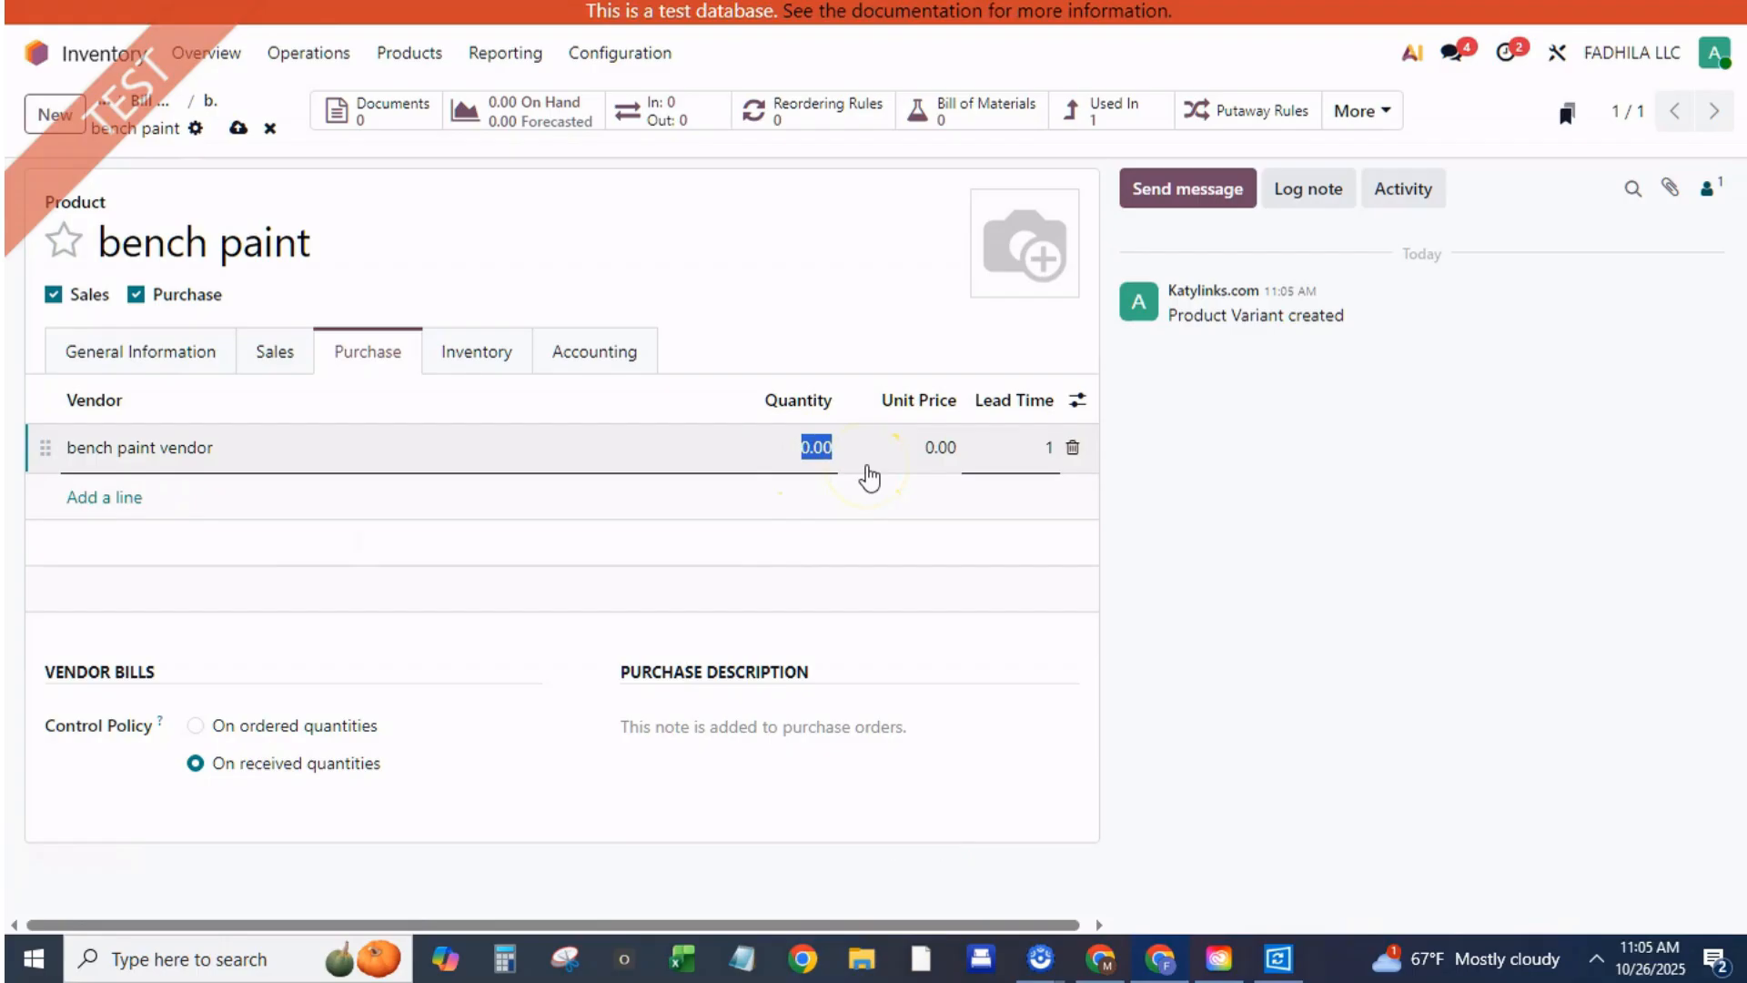
left_click(939, 447)
type("20")
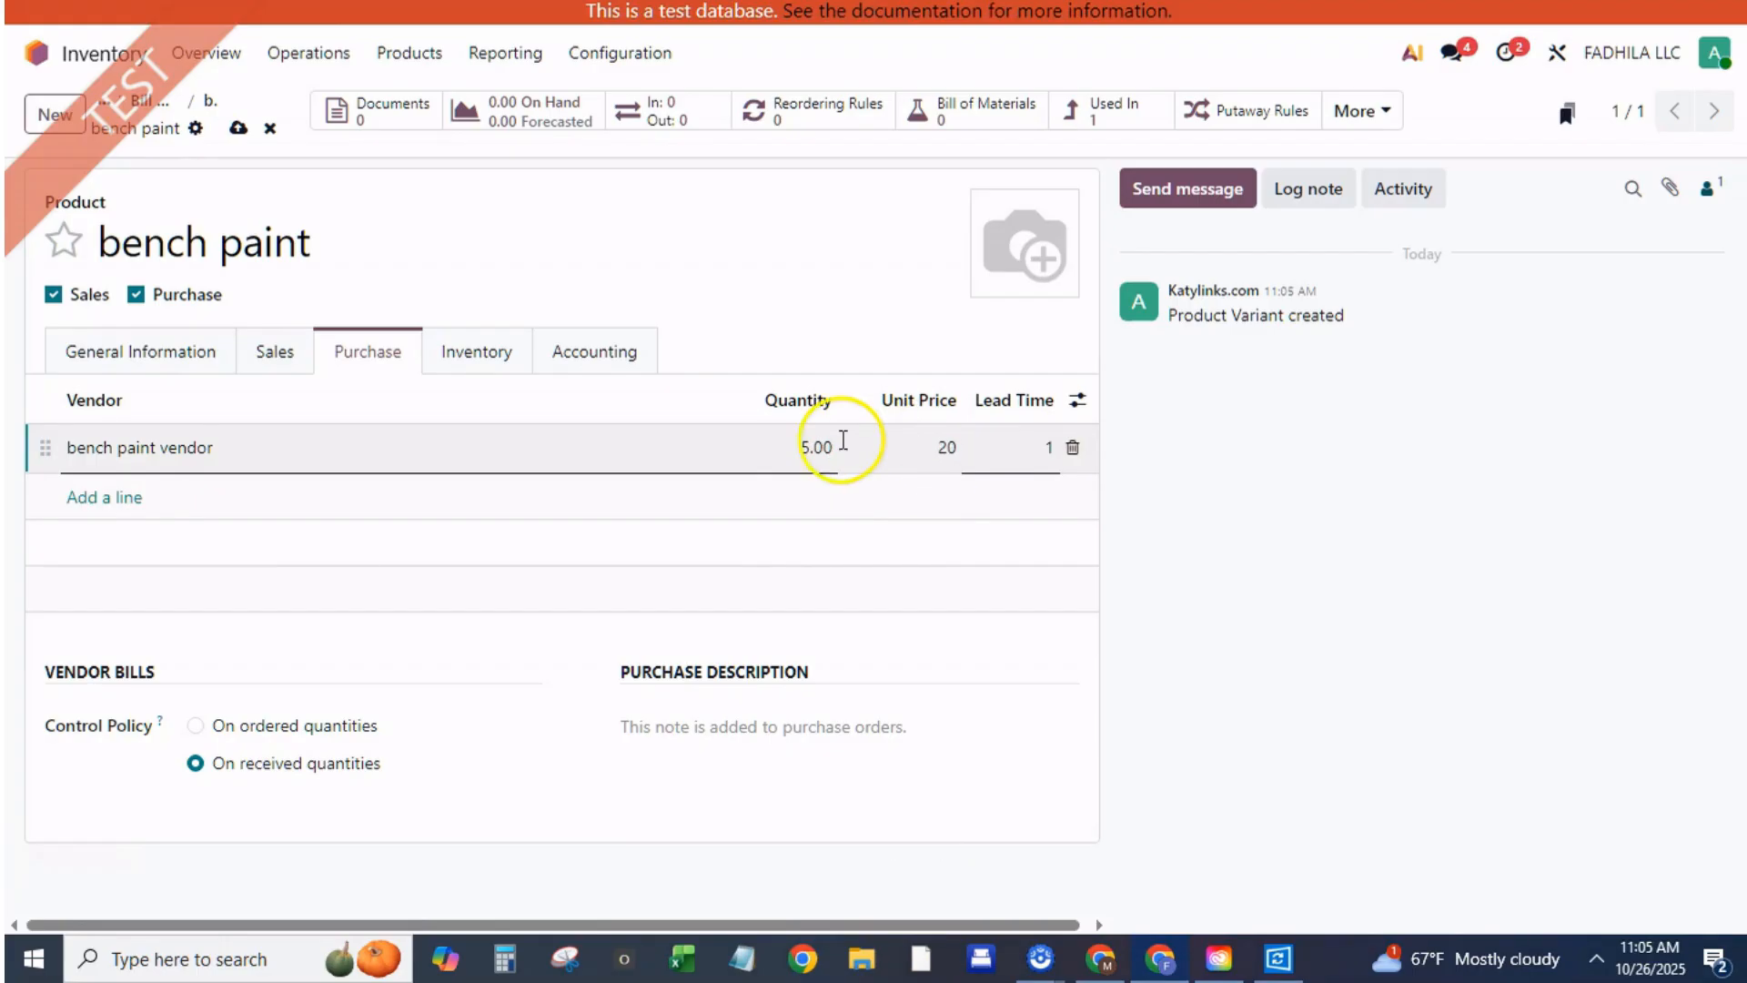
mouse_move(235, 128)
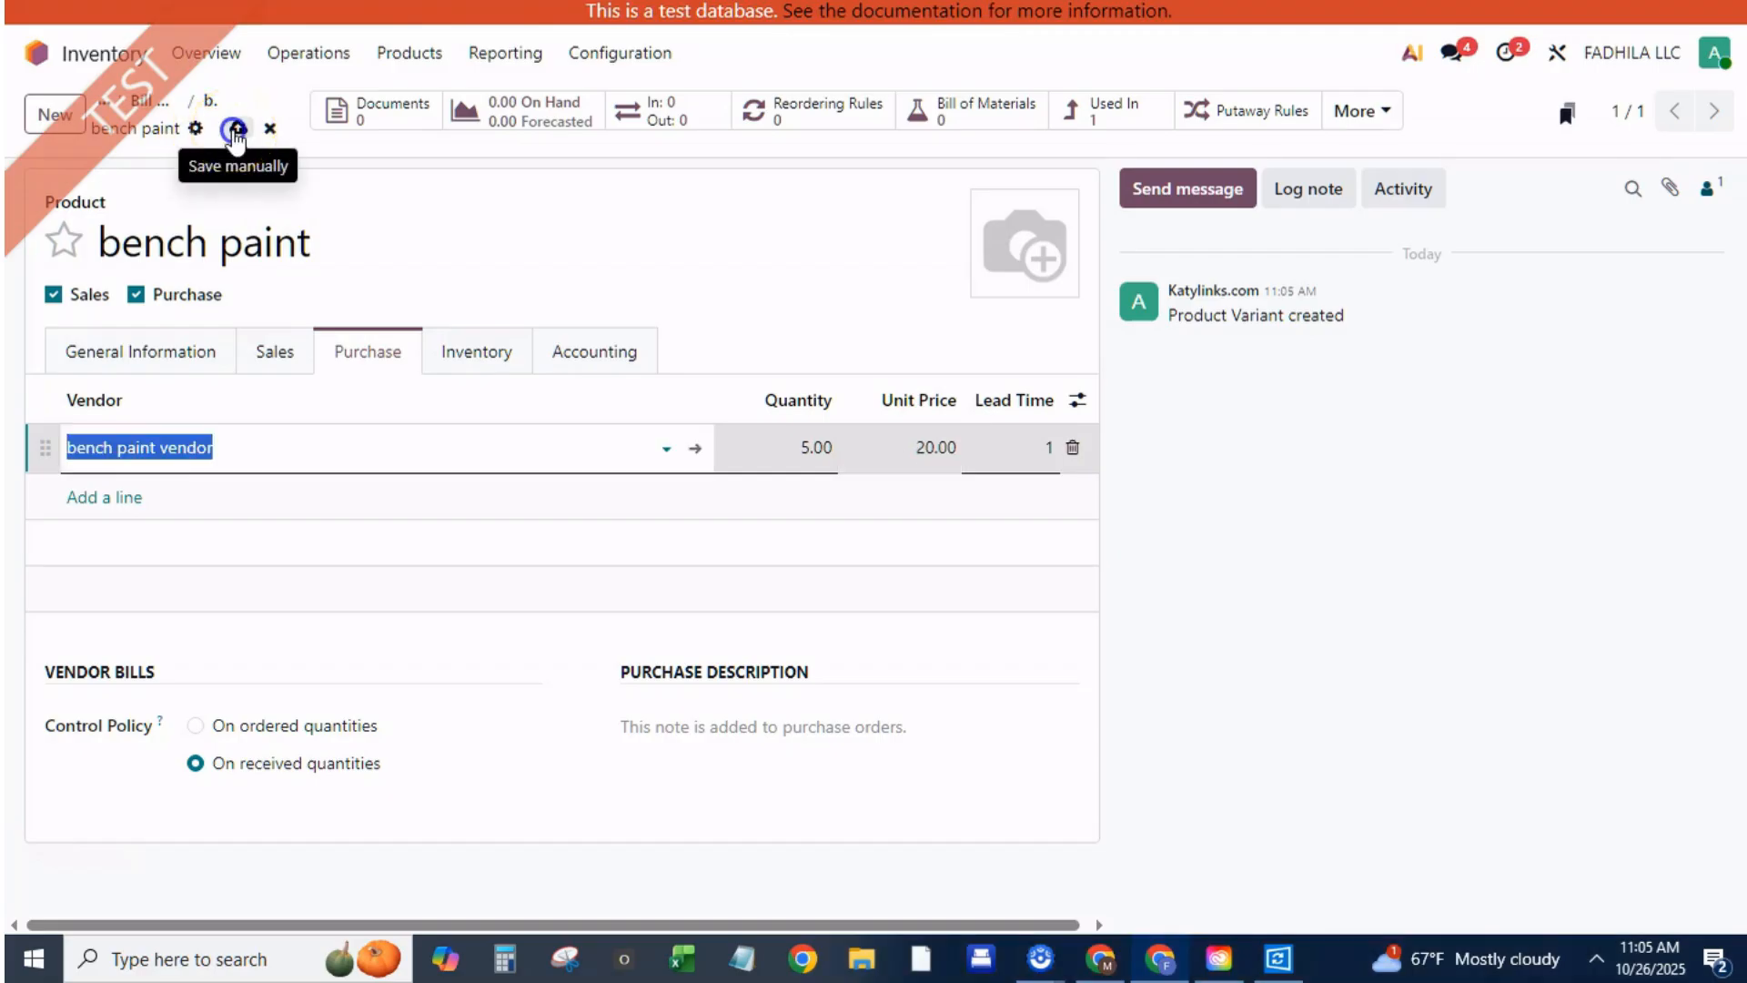
Save the bench paint product and return to the bench bill of materials
left_click(234, 128)
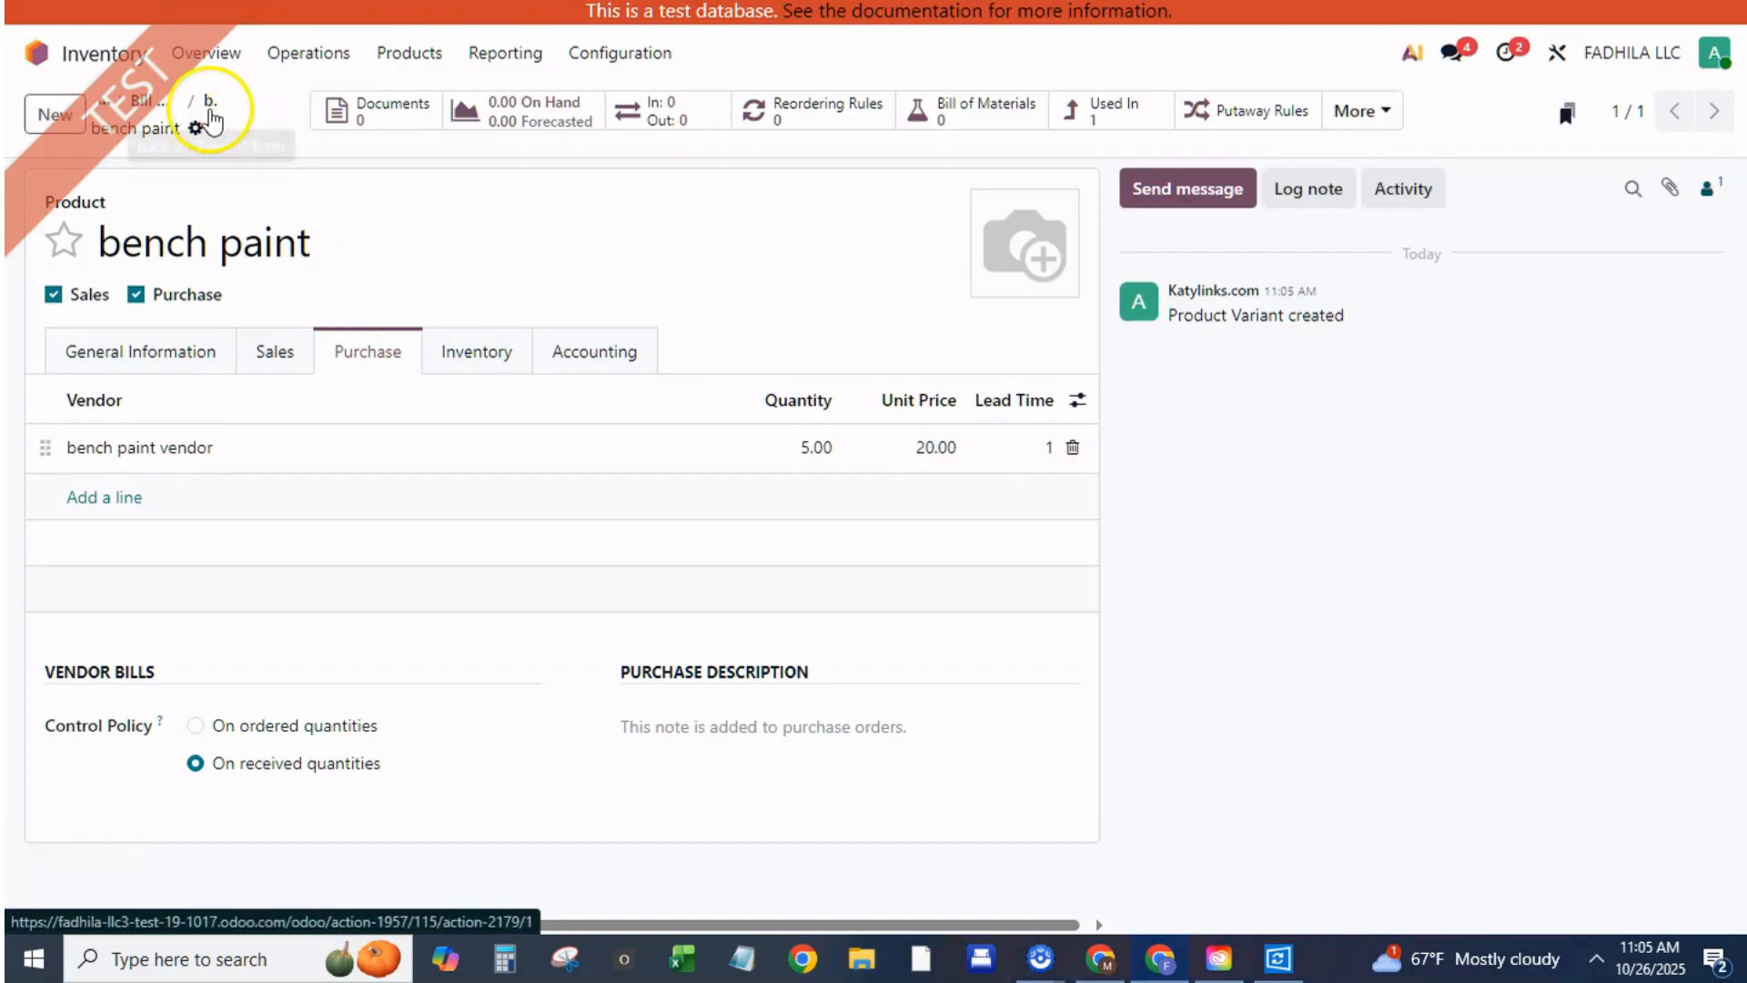
left_click(972, 110)
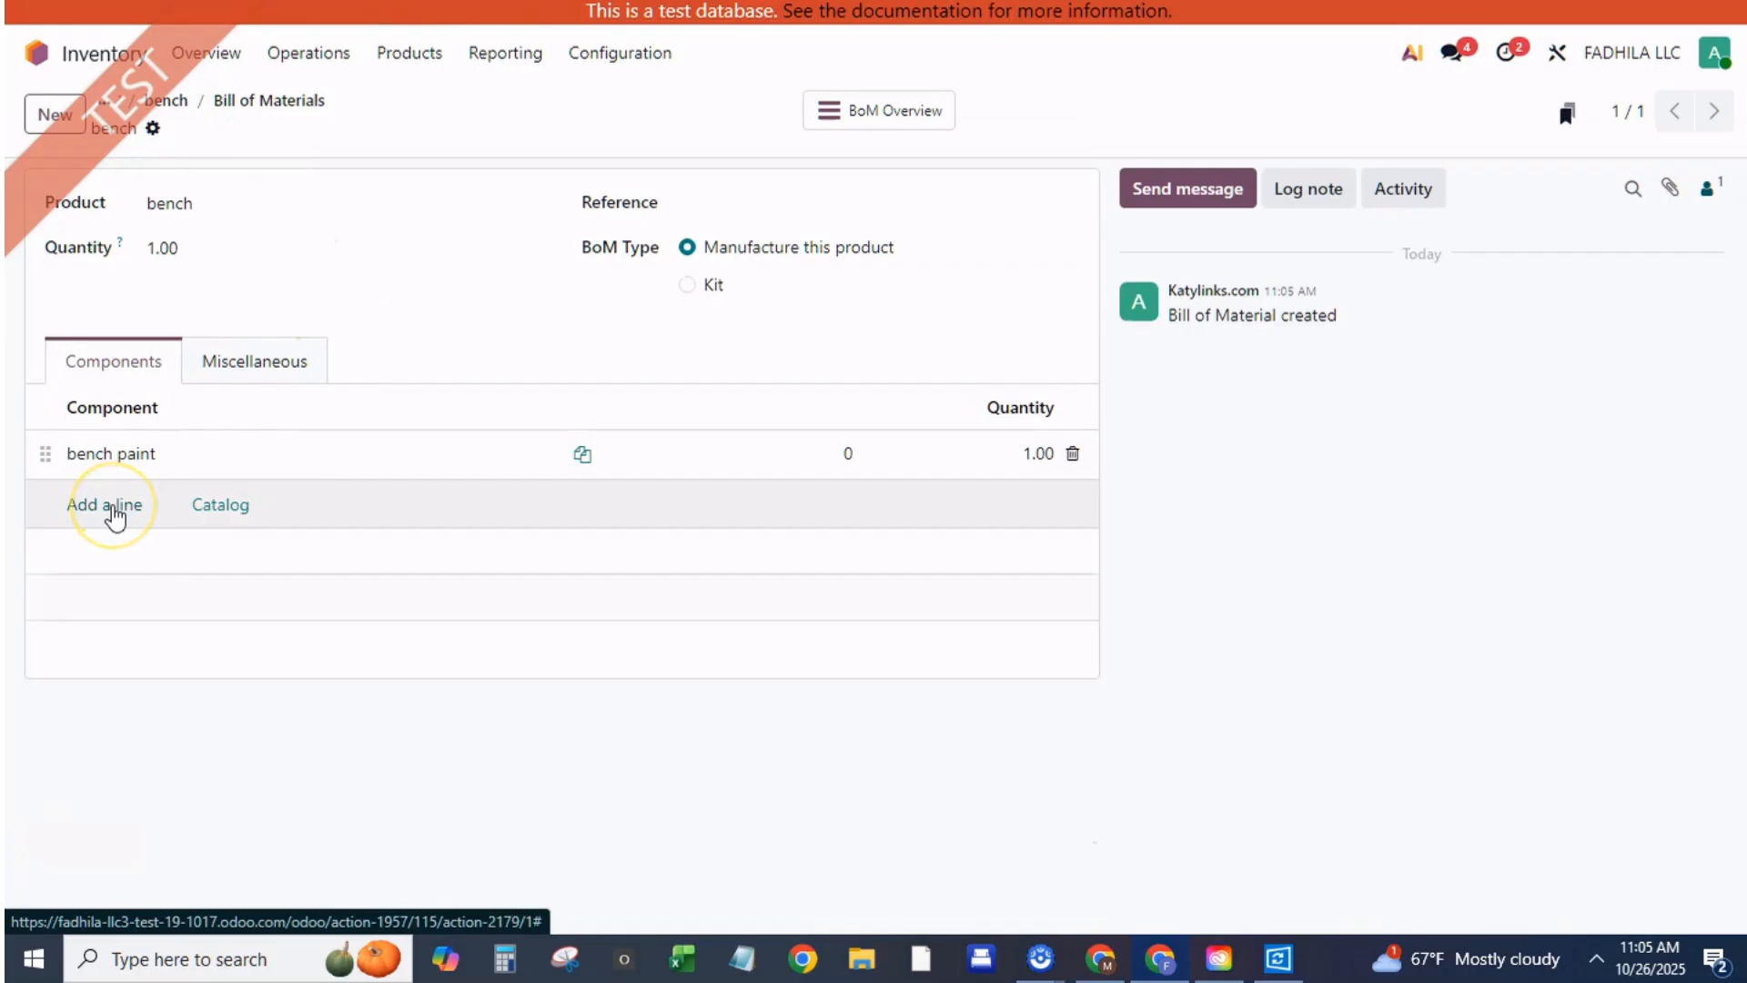
mouse_move(775, 456)
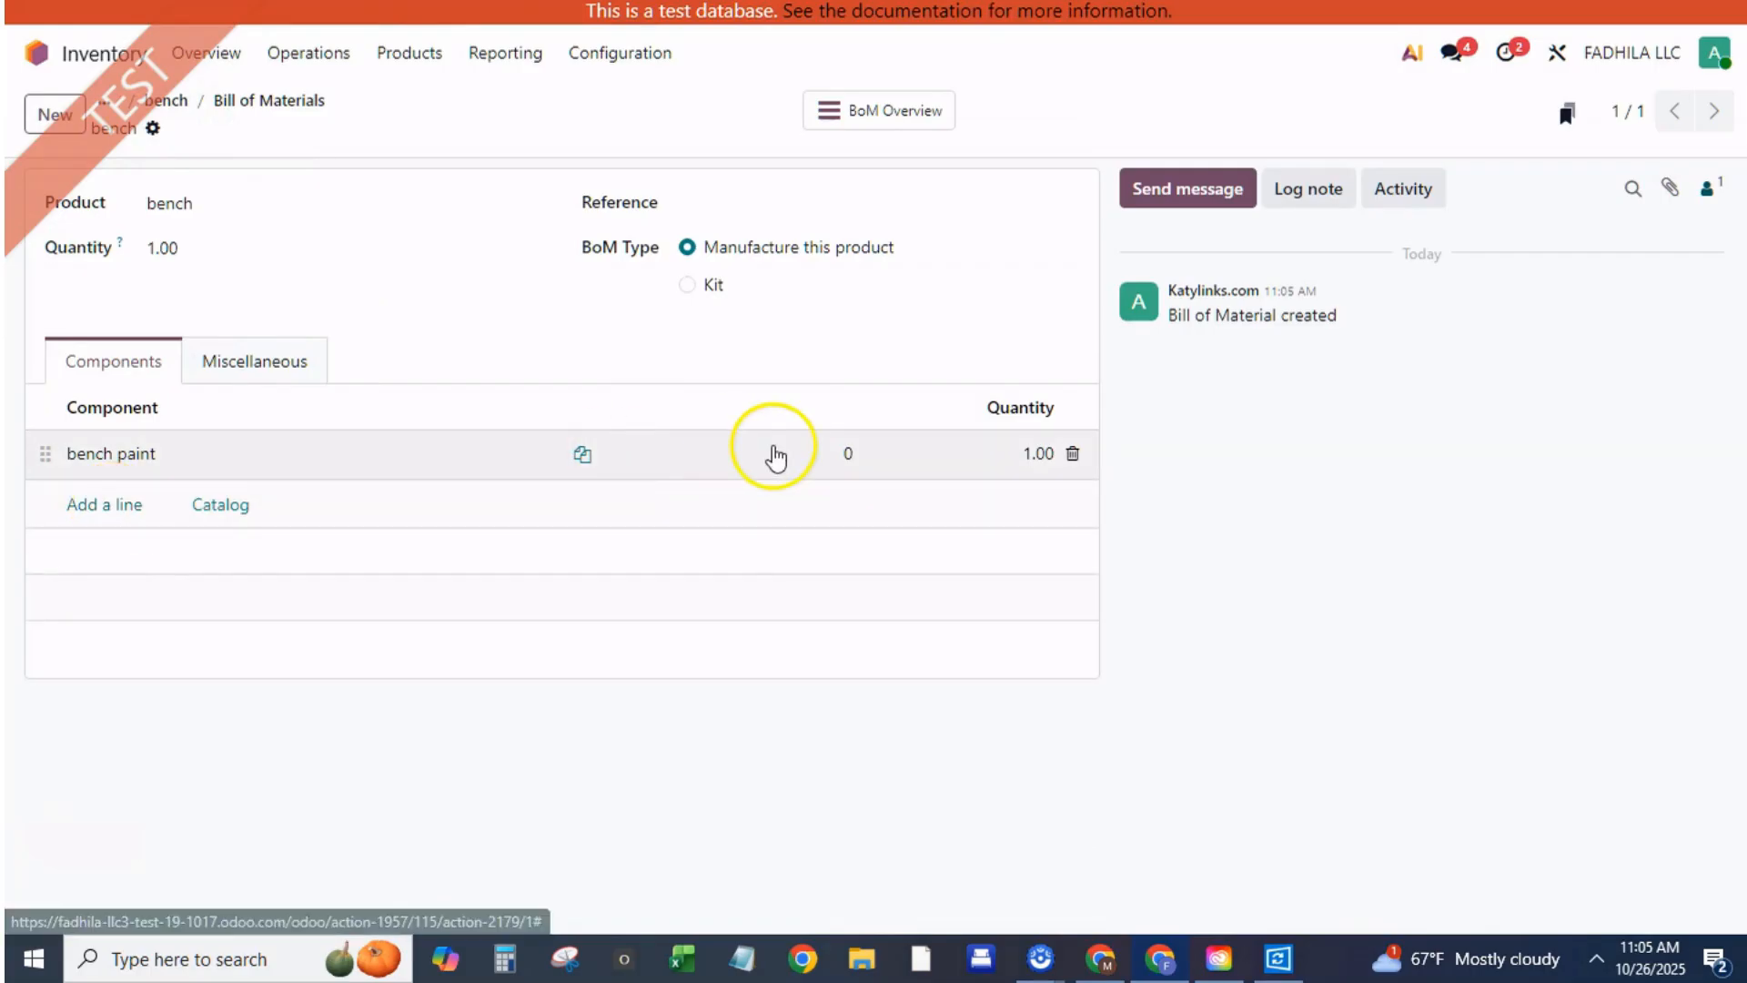
left_click(1037, 453)
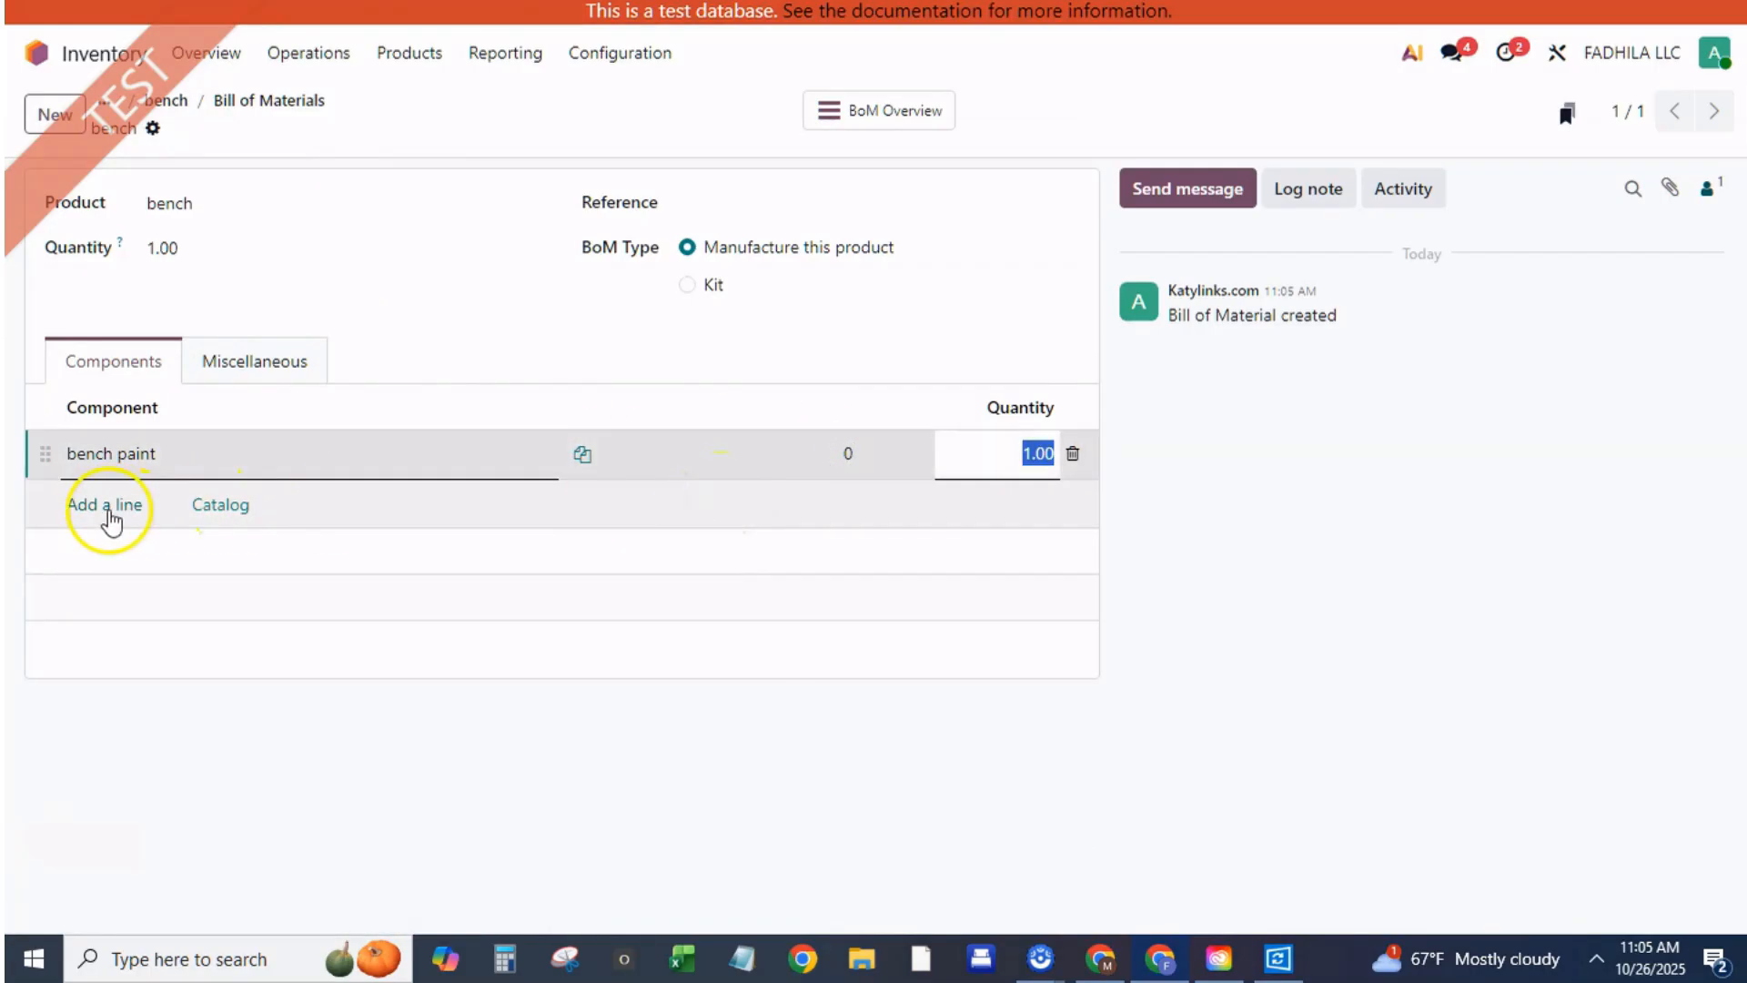
Add a second component line for 'bench cover' with quantity 1.00
left_click(105, 505)
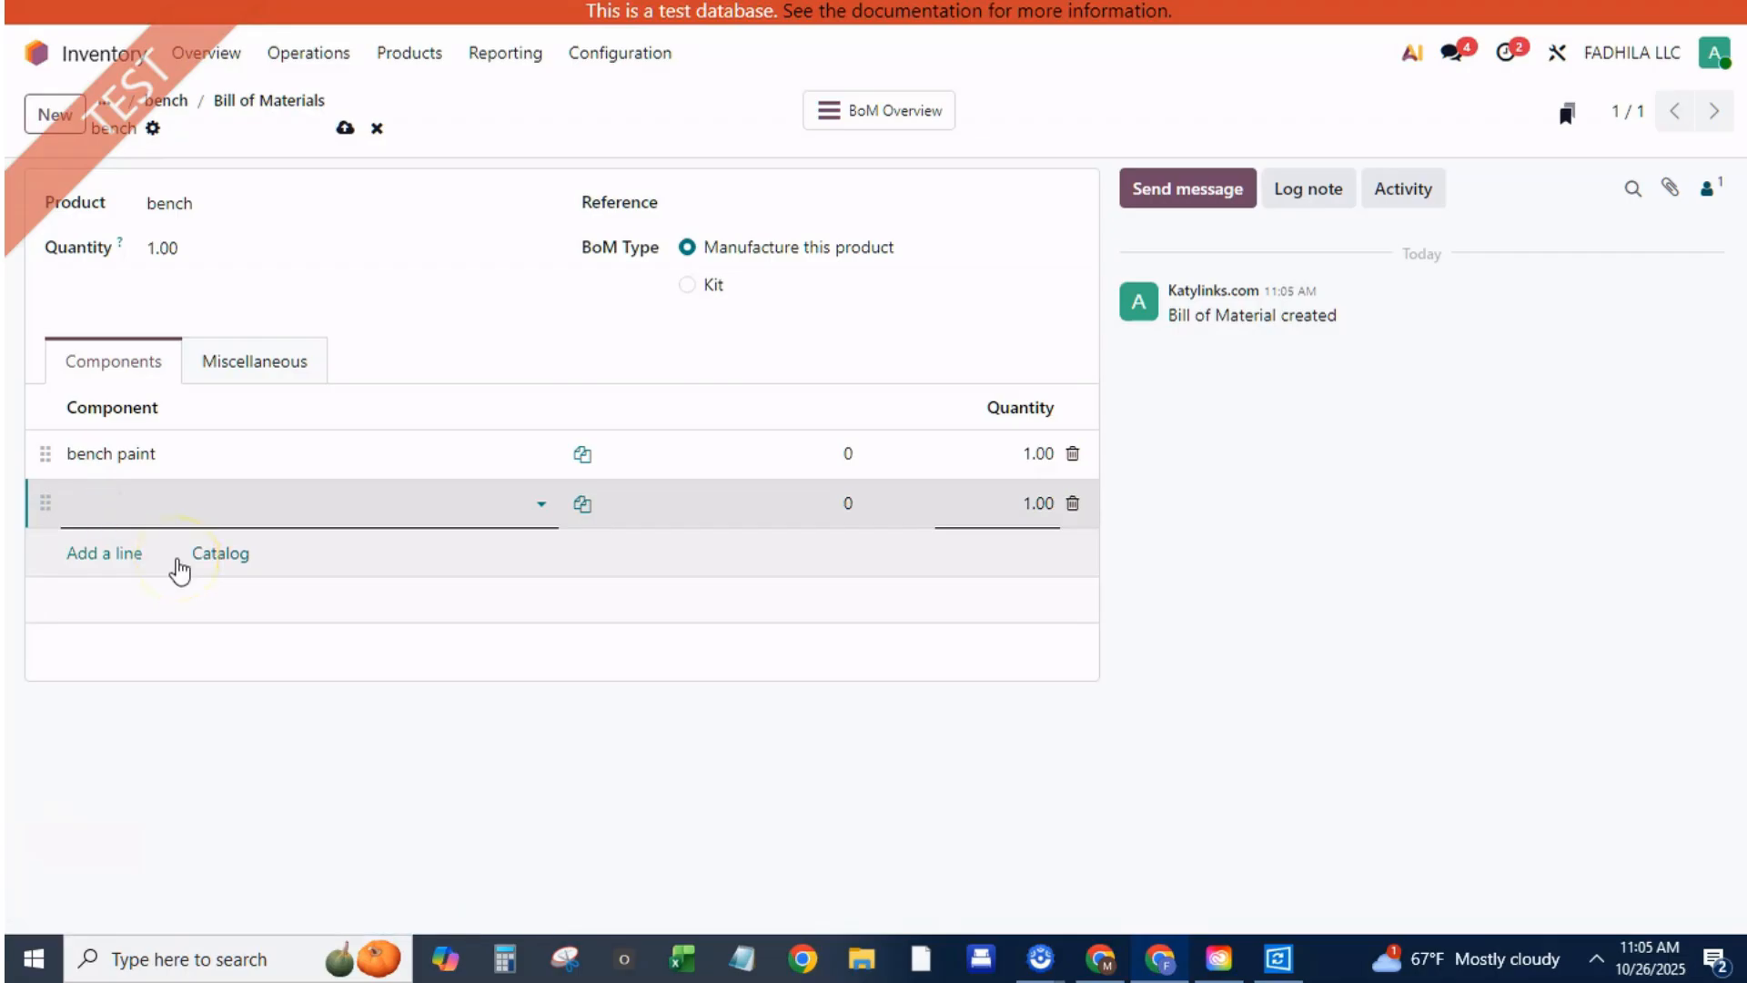
type("b")
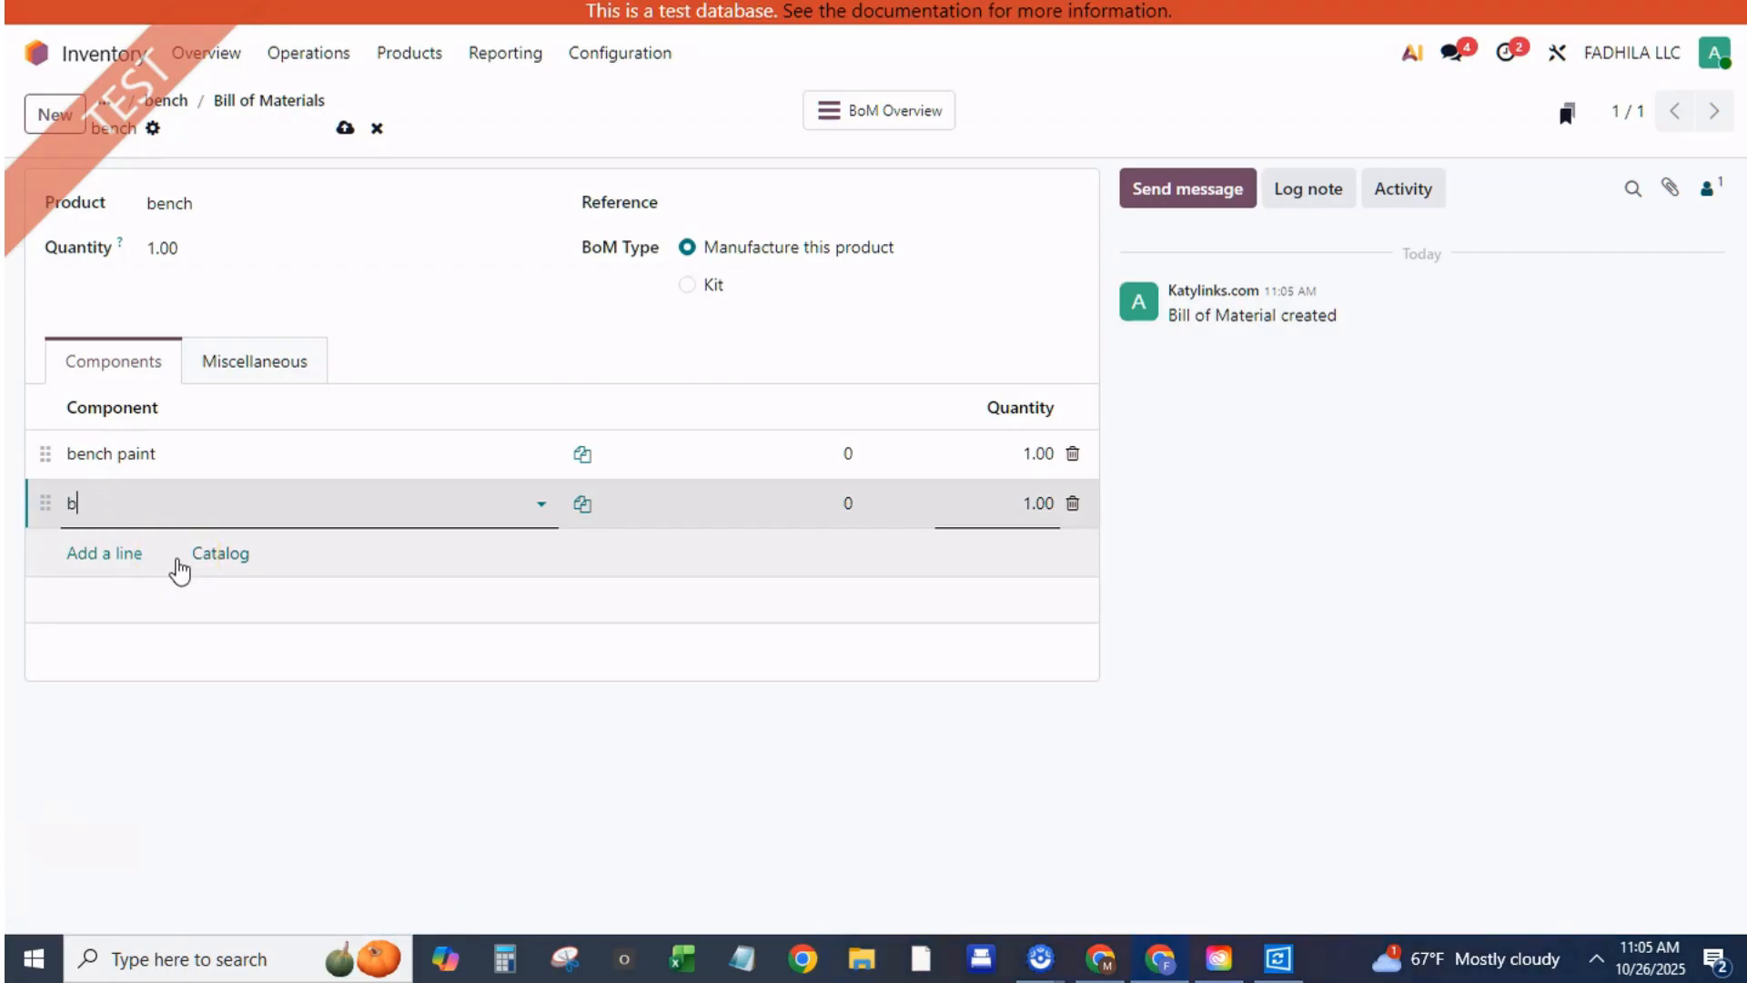
type("ench")
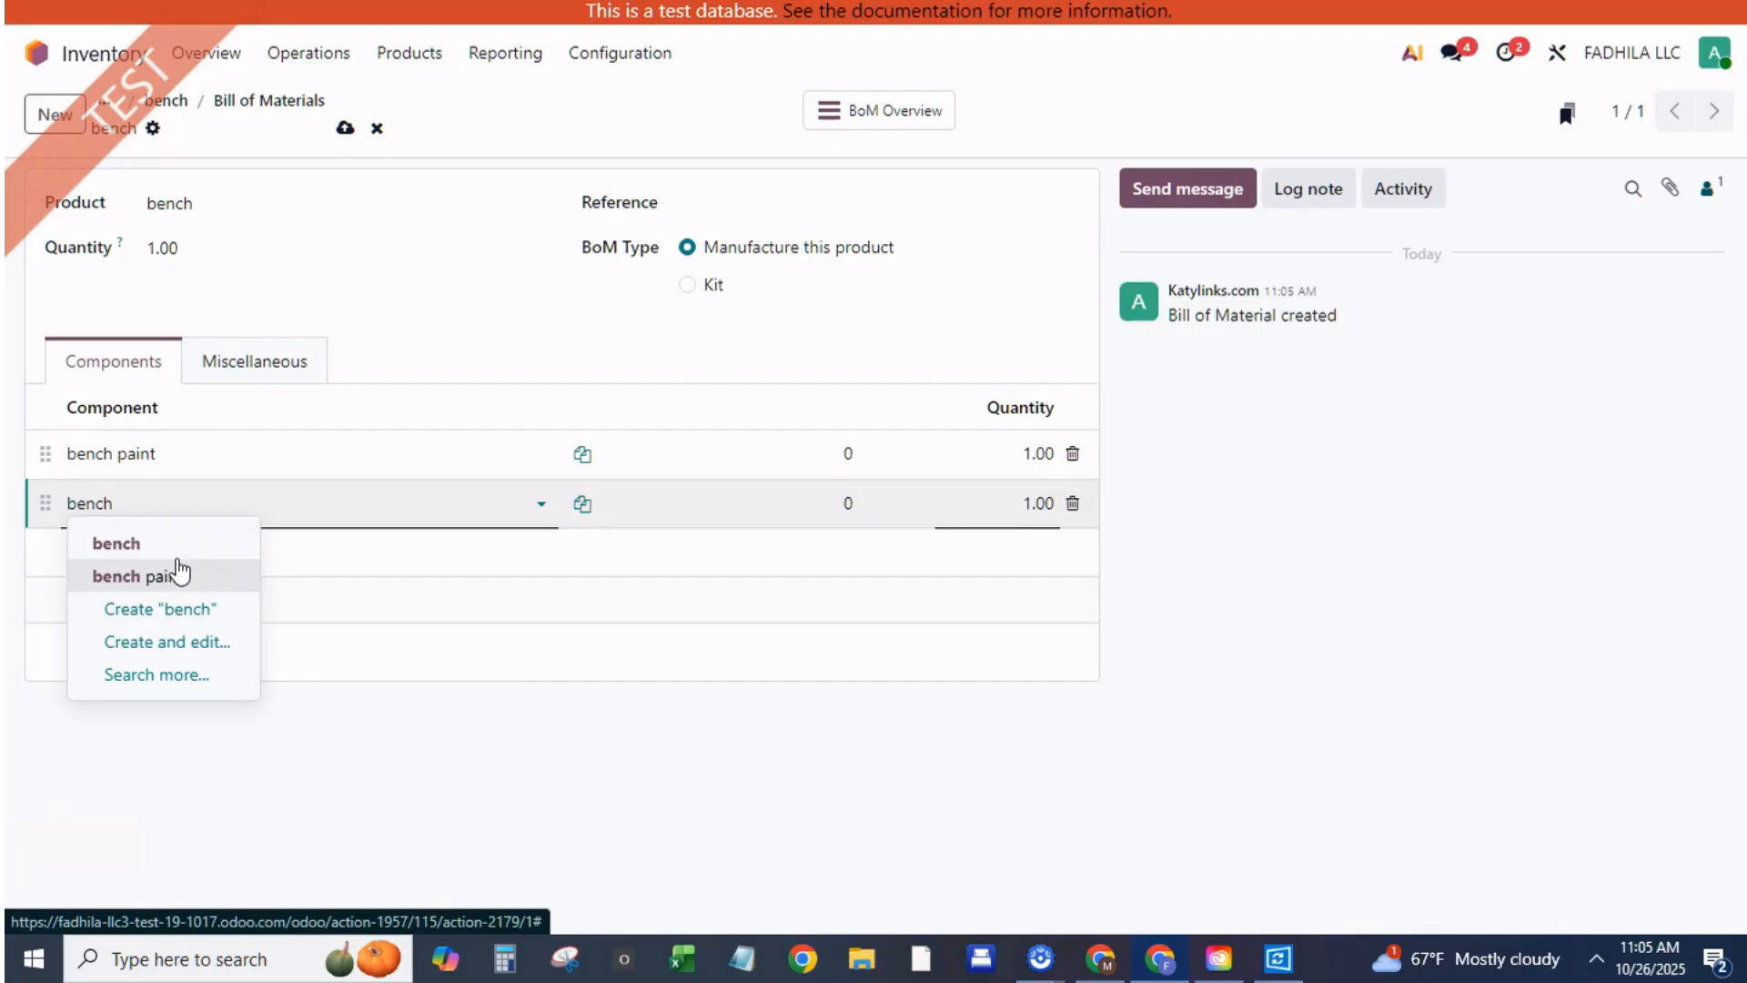
type("cover")
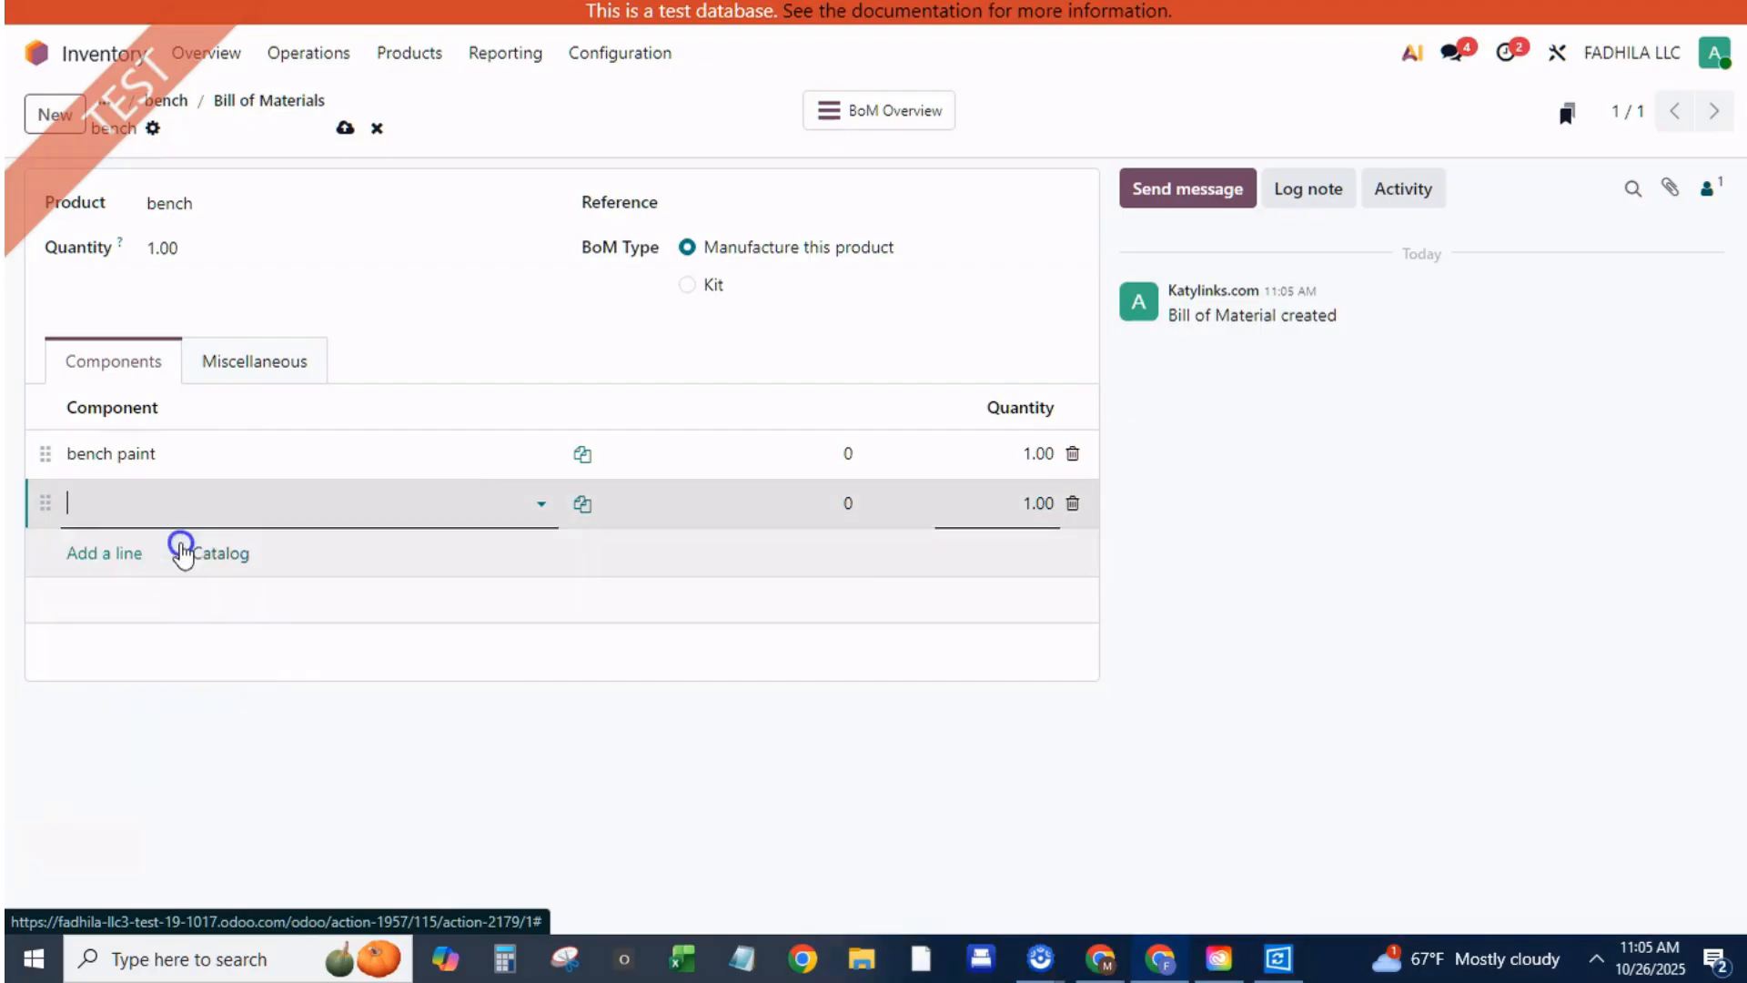
type("bench cover")
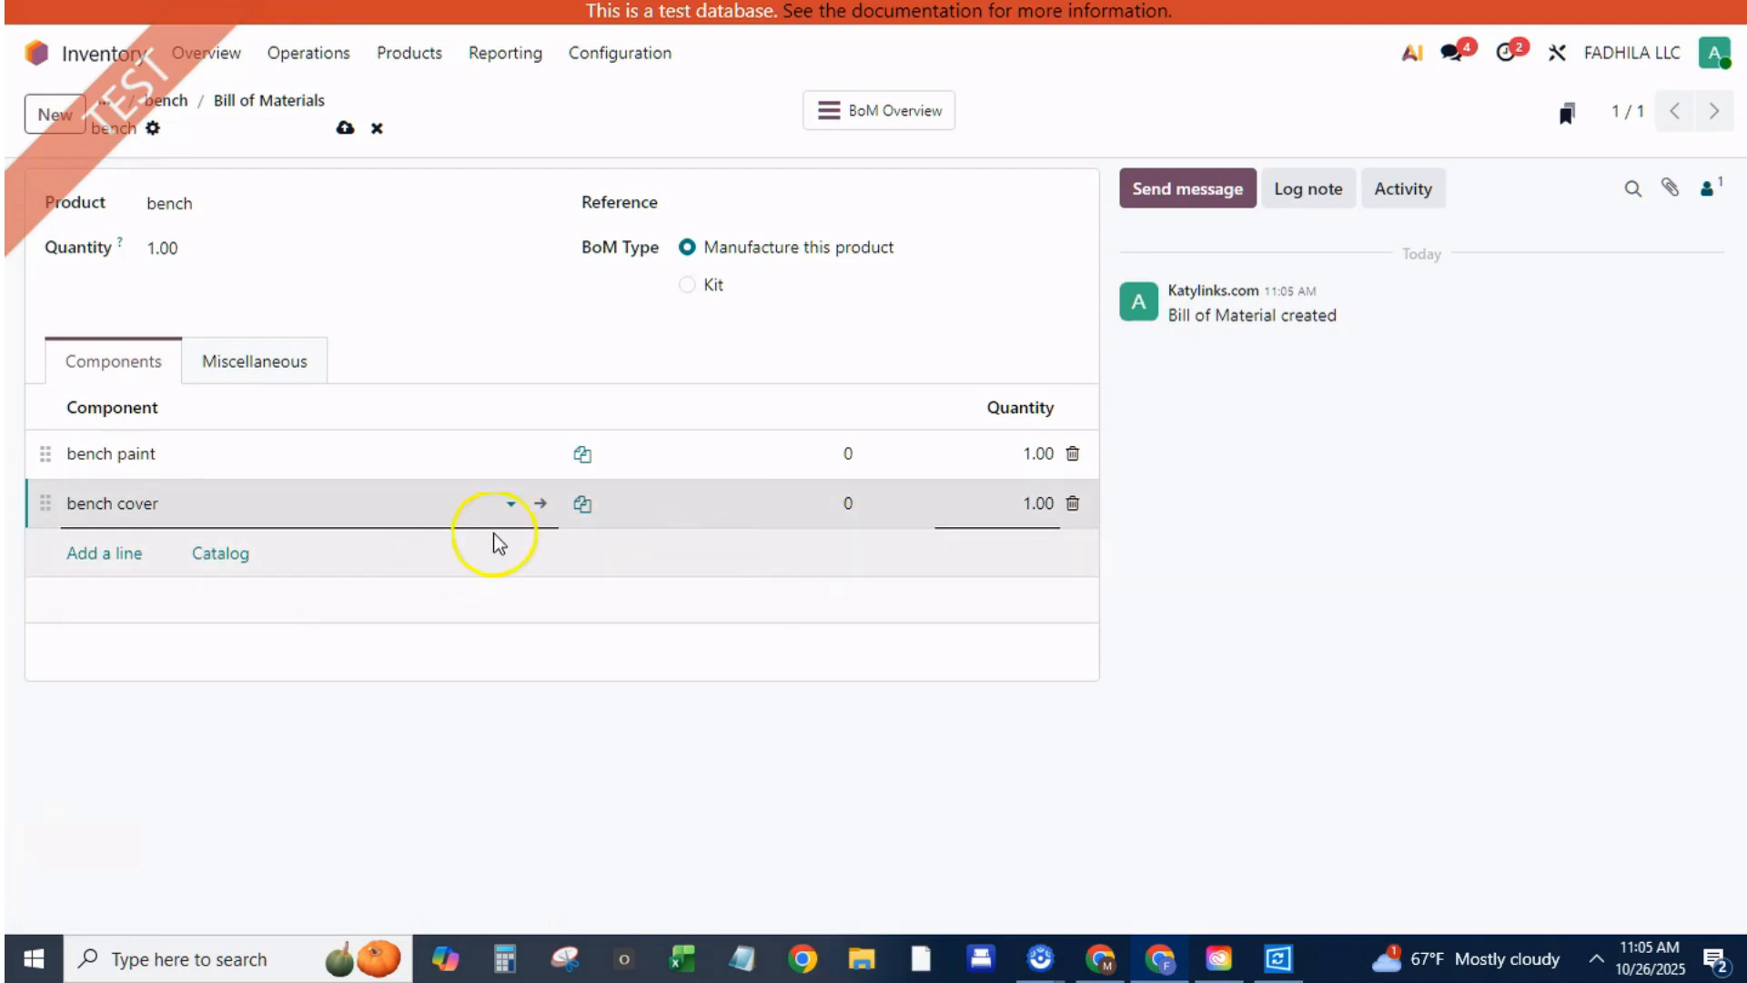
mouse_move(545, 513)
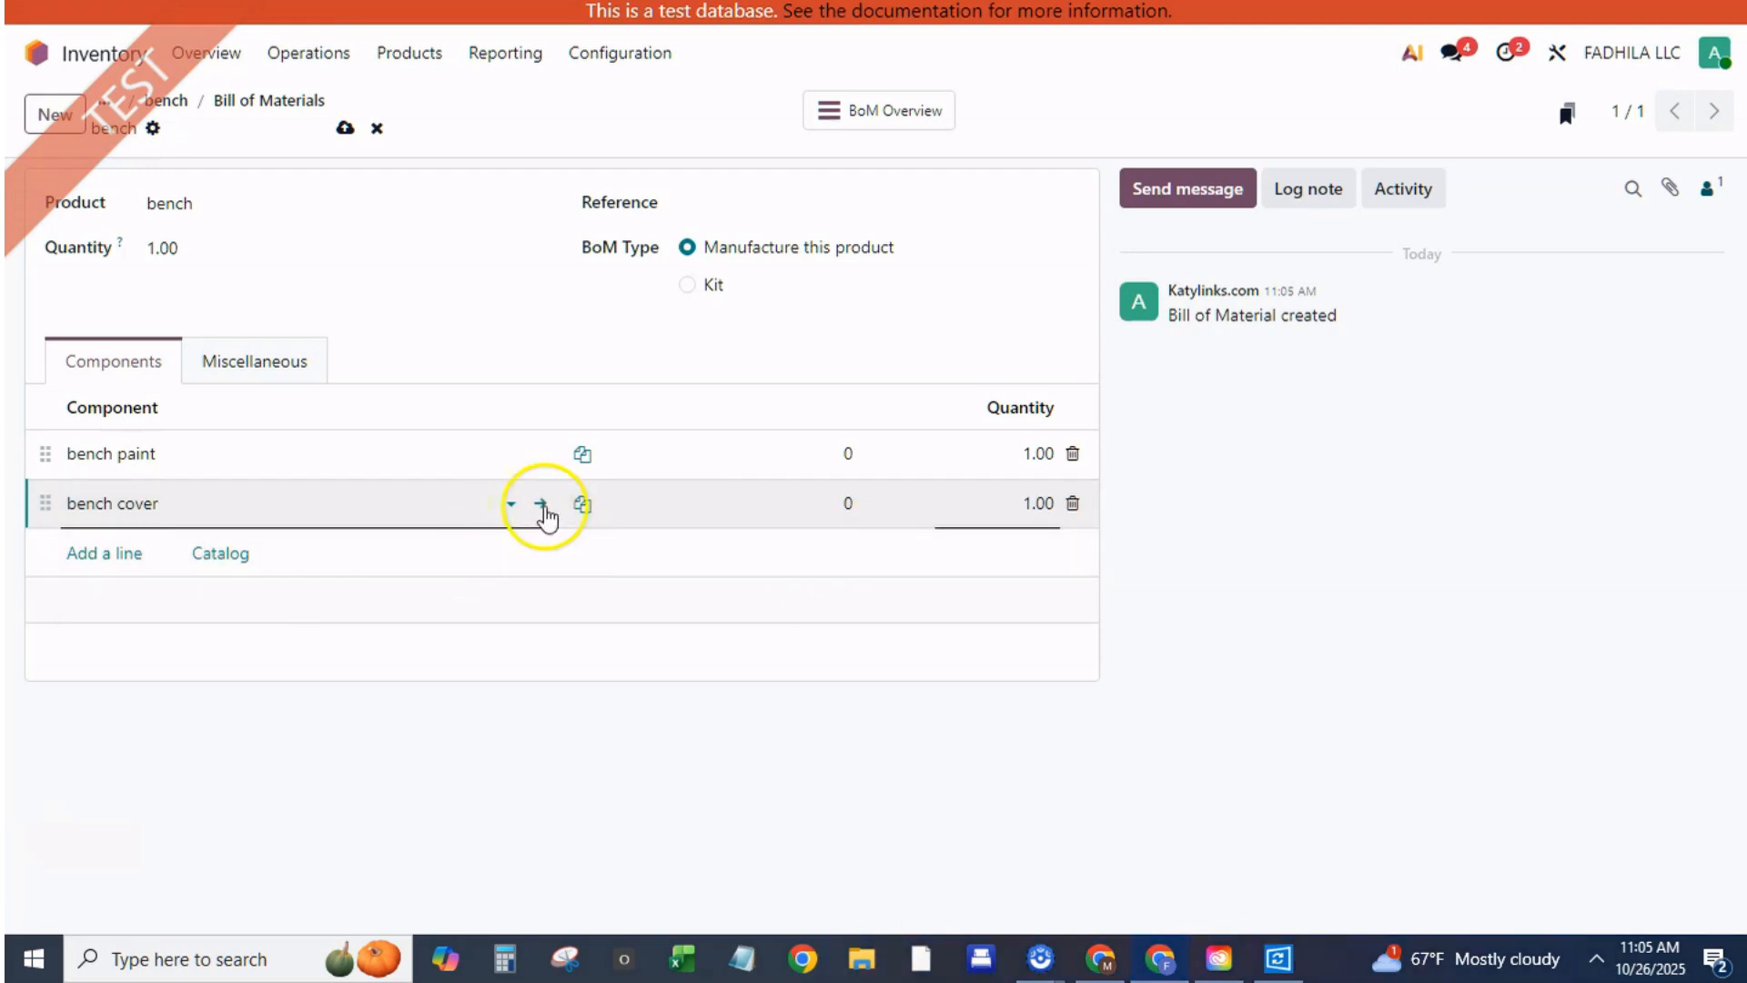
Give bench cover a new vendor 'bench cover vendor' with unit price 5
left_click(546, 503)
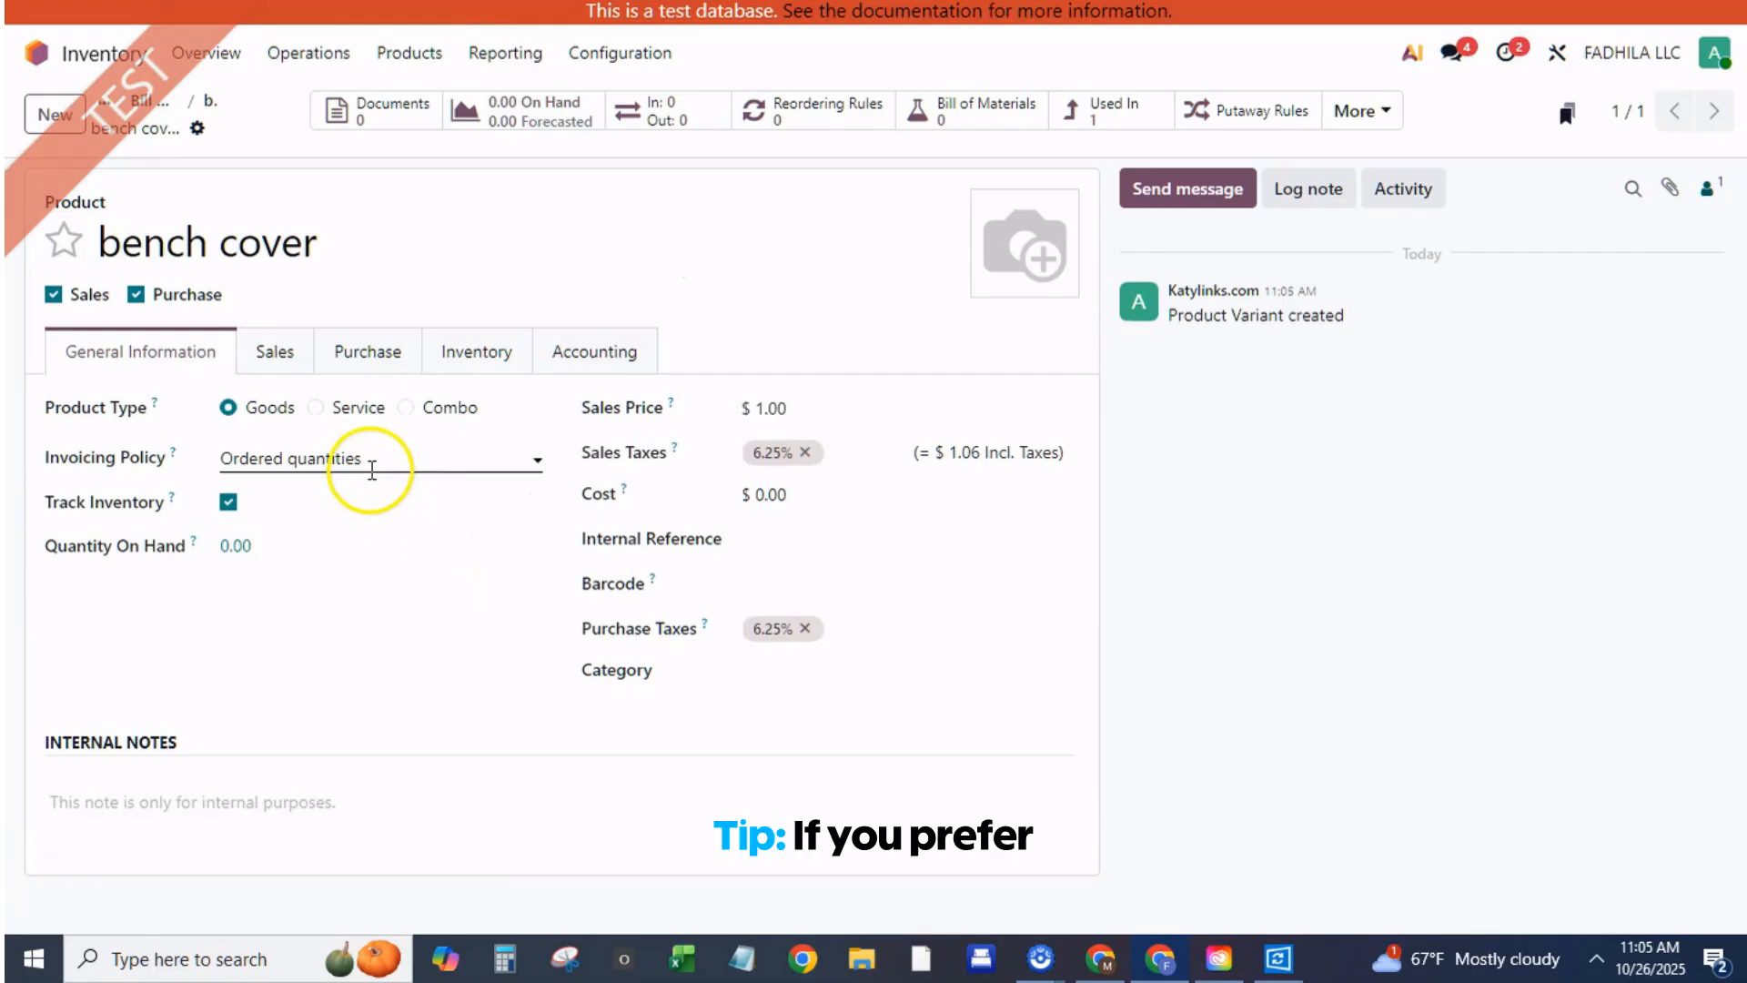
left_click(366, 351)
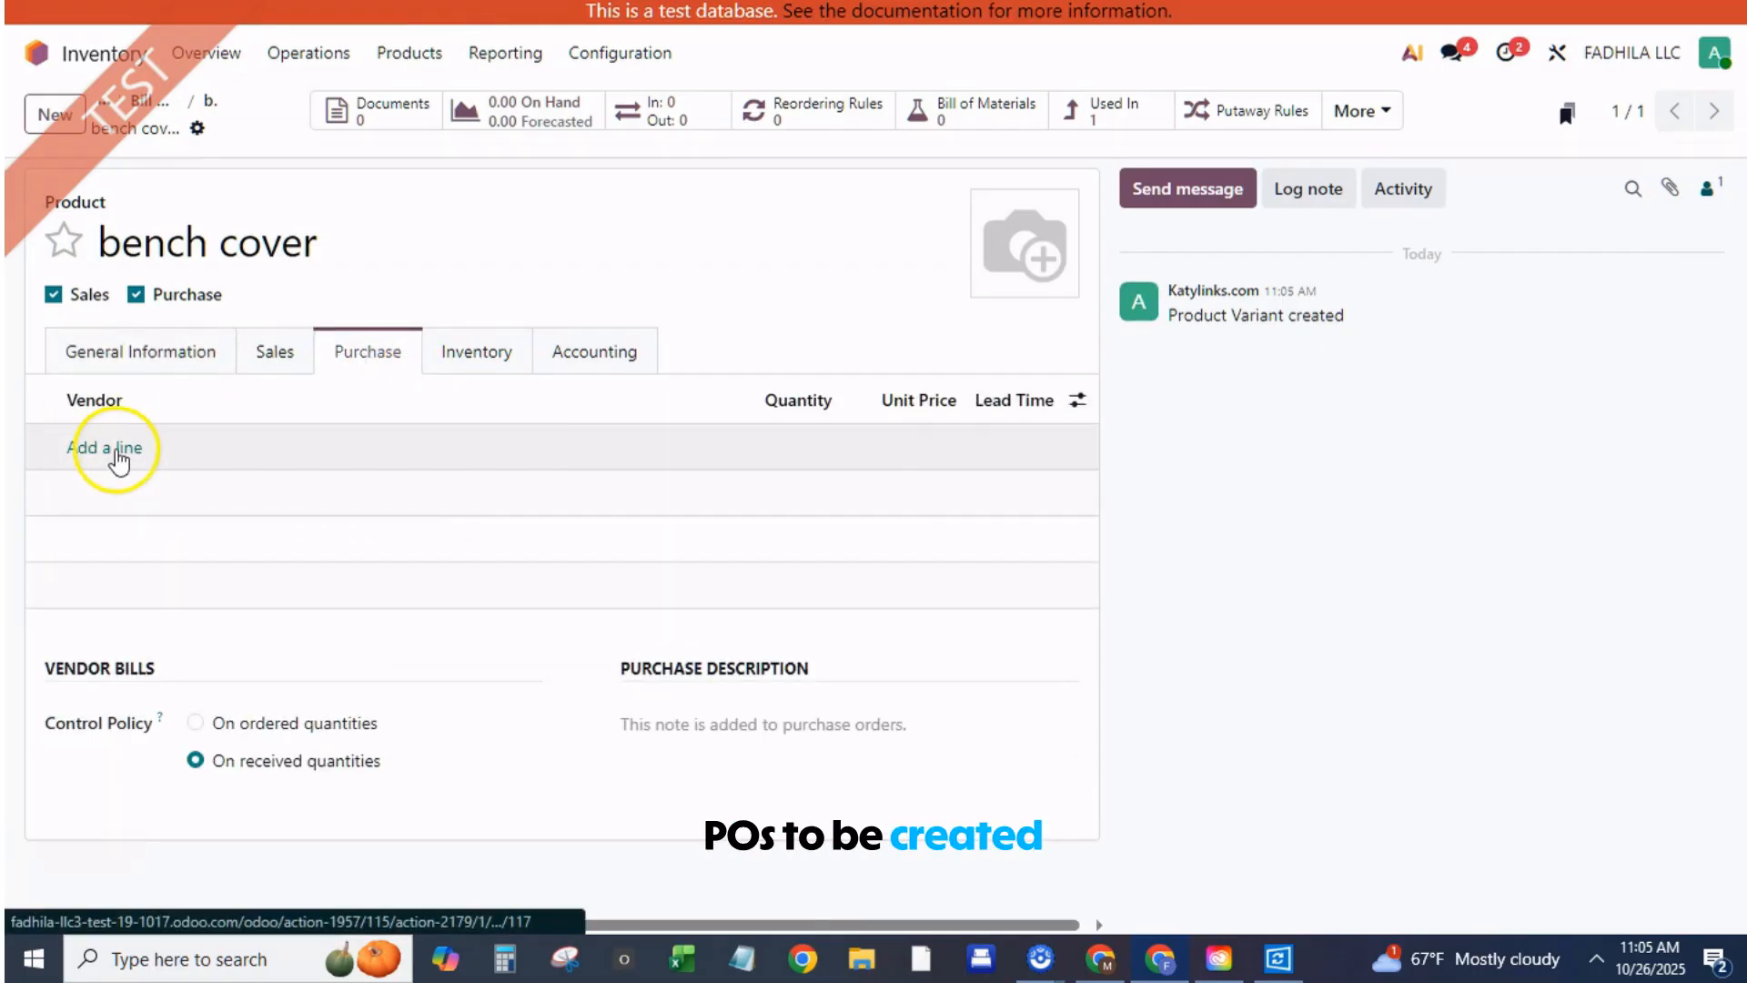
left_click(105, 447)
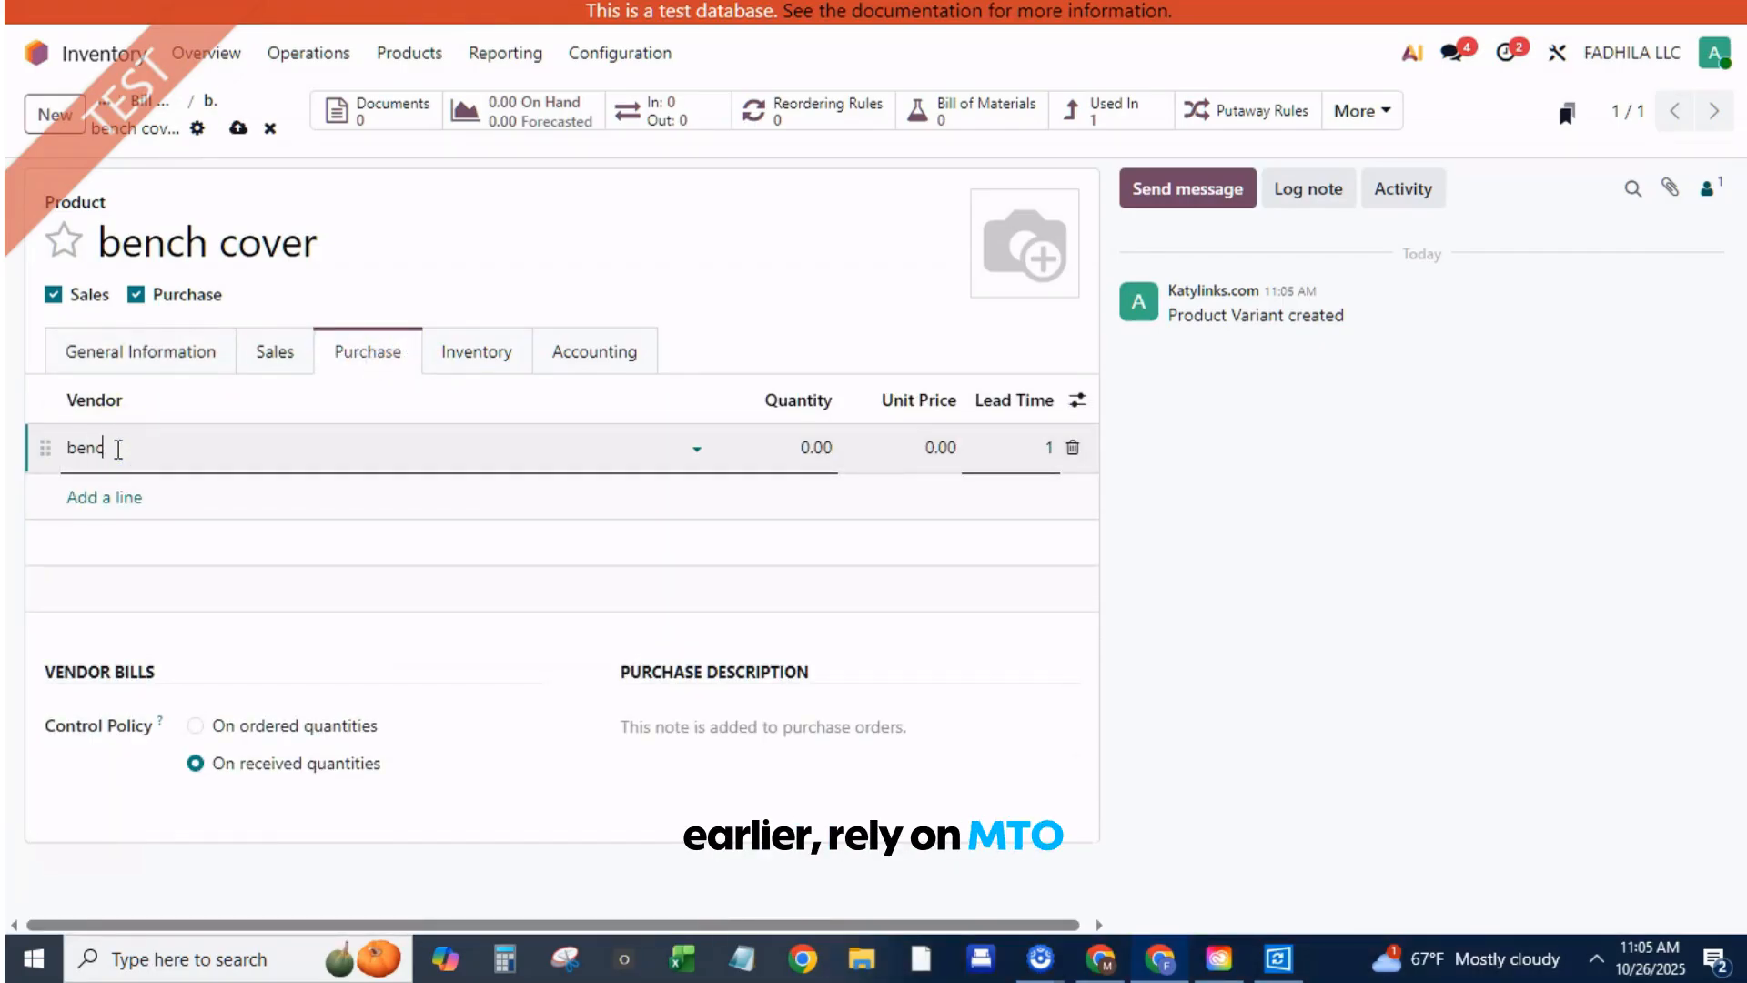
type("bench cover ve")
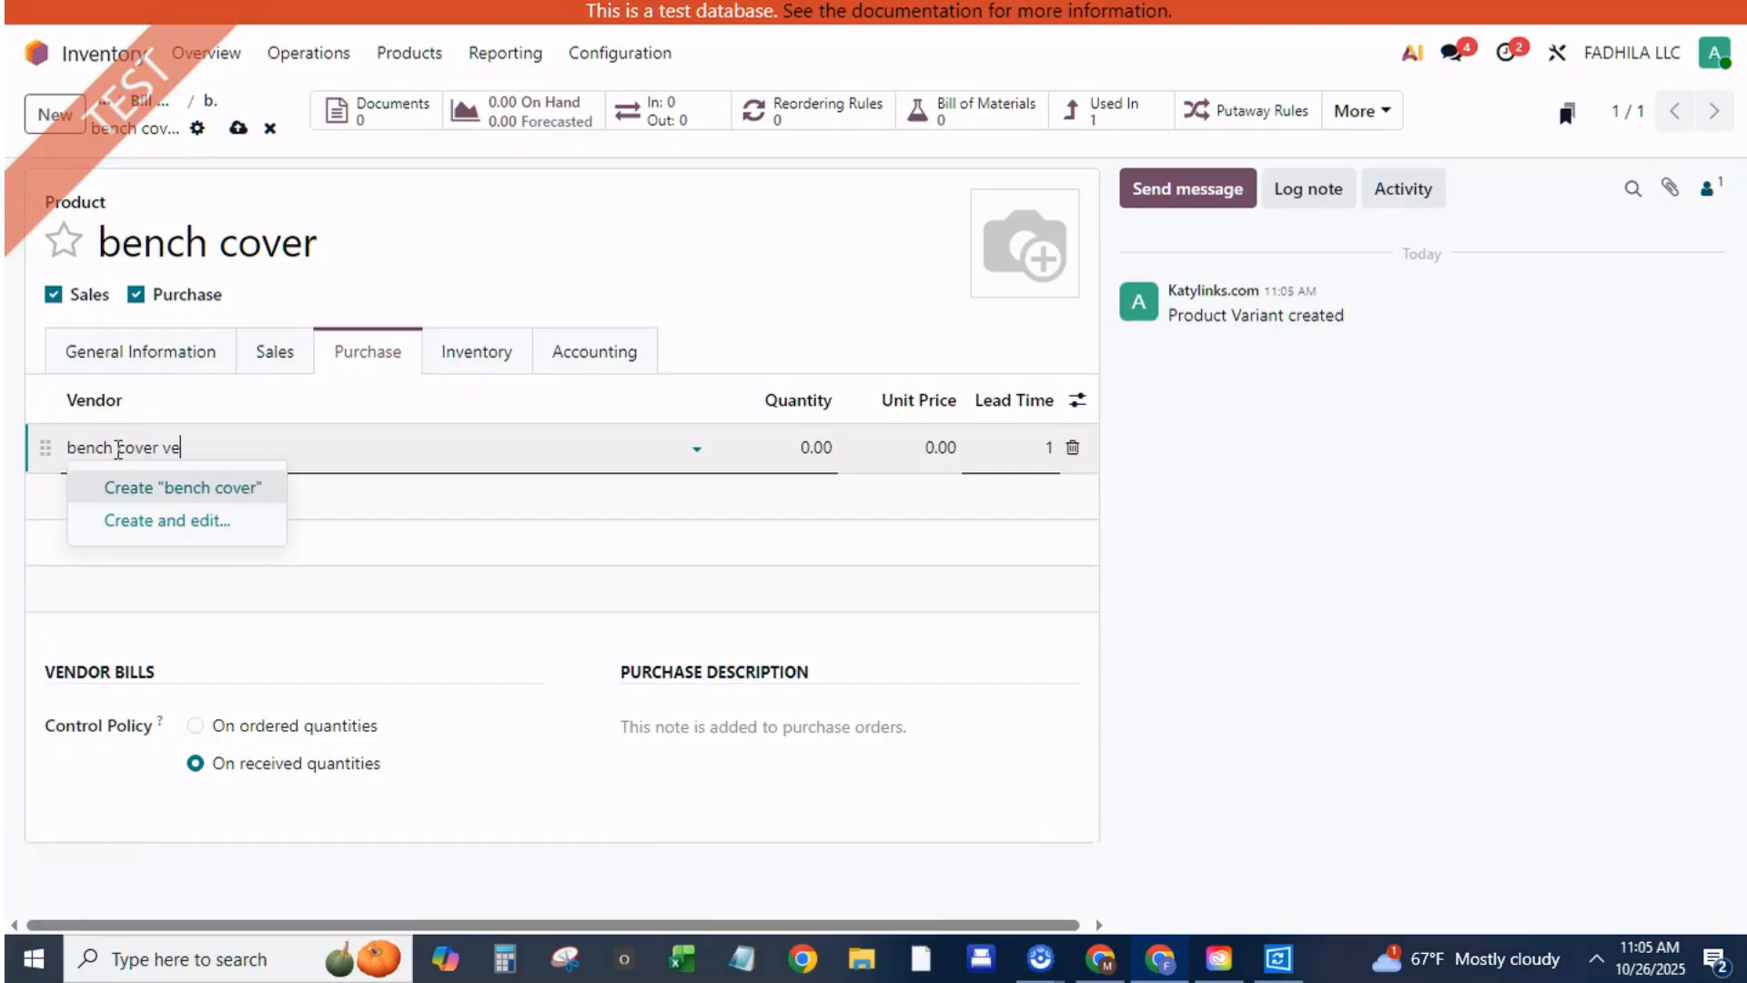
type("ndor")
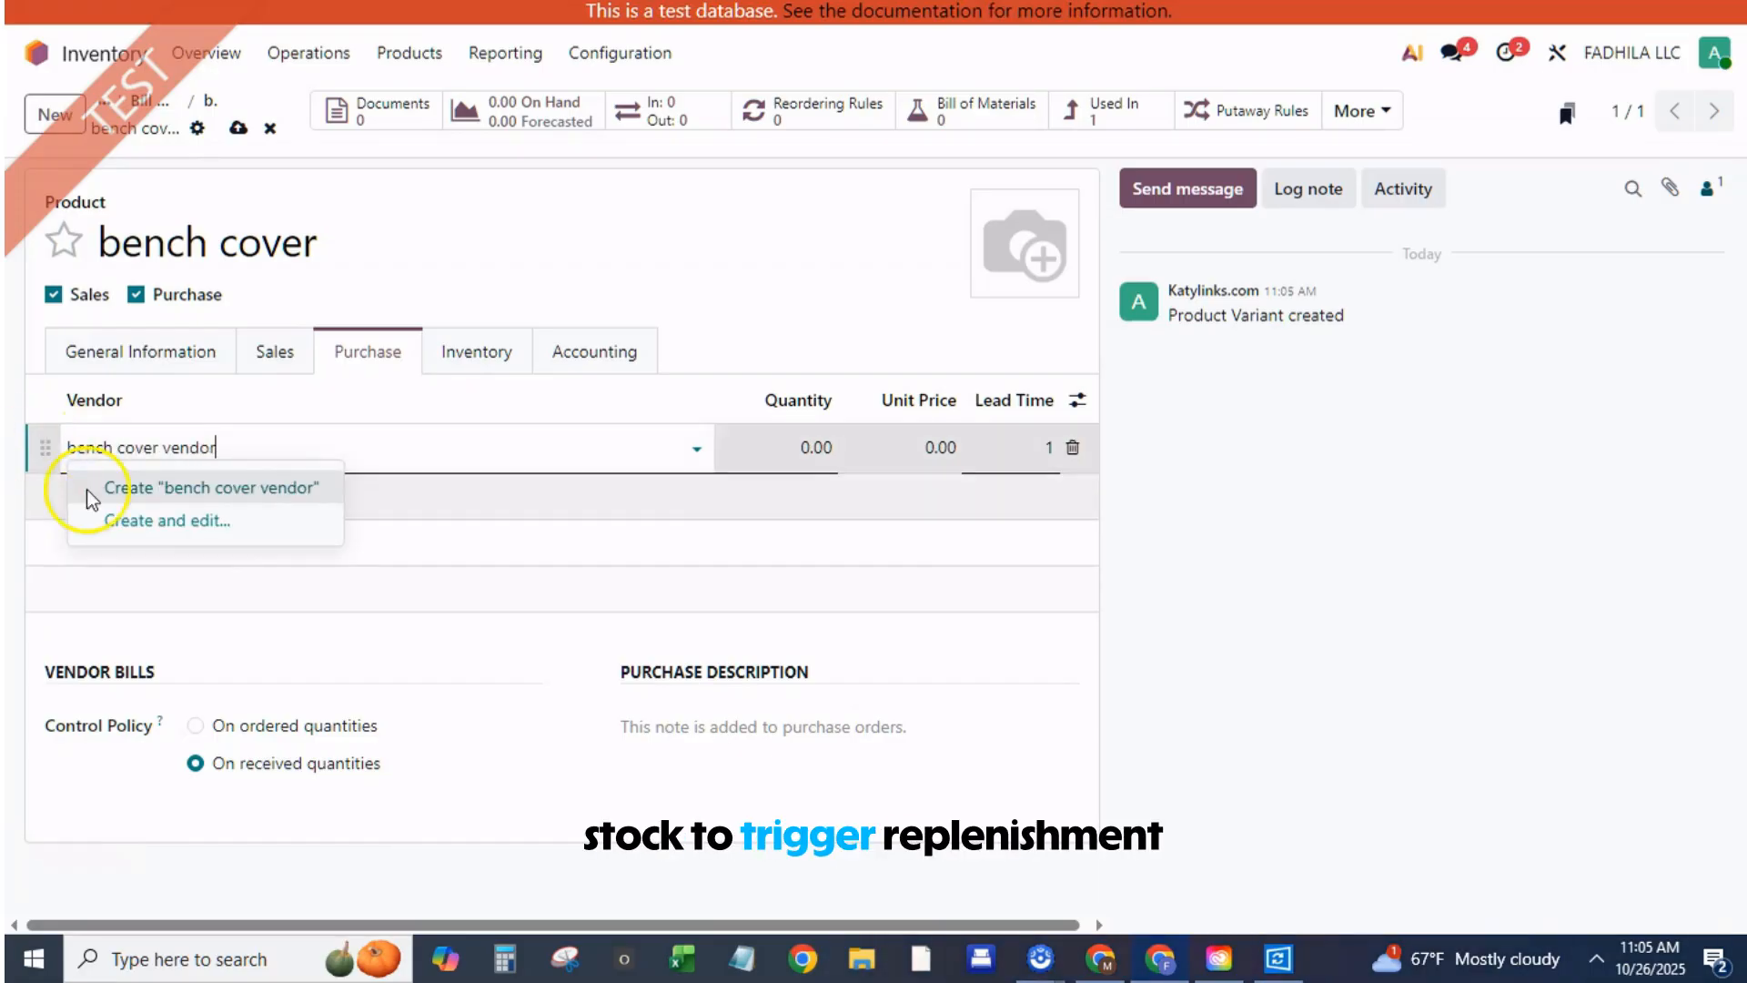
left_click(214, 488)
type("20")
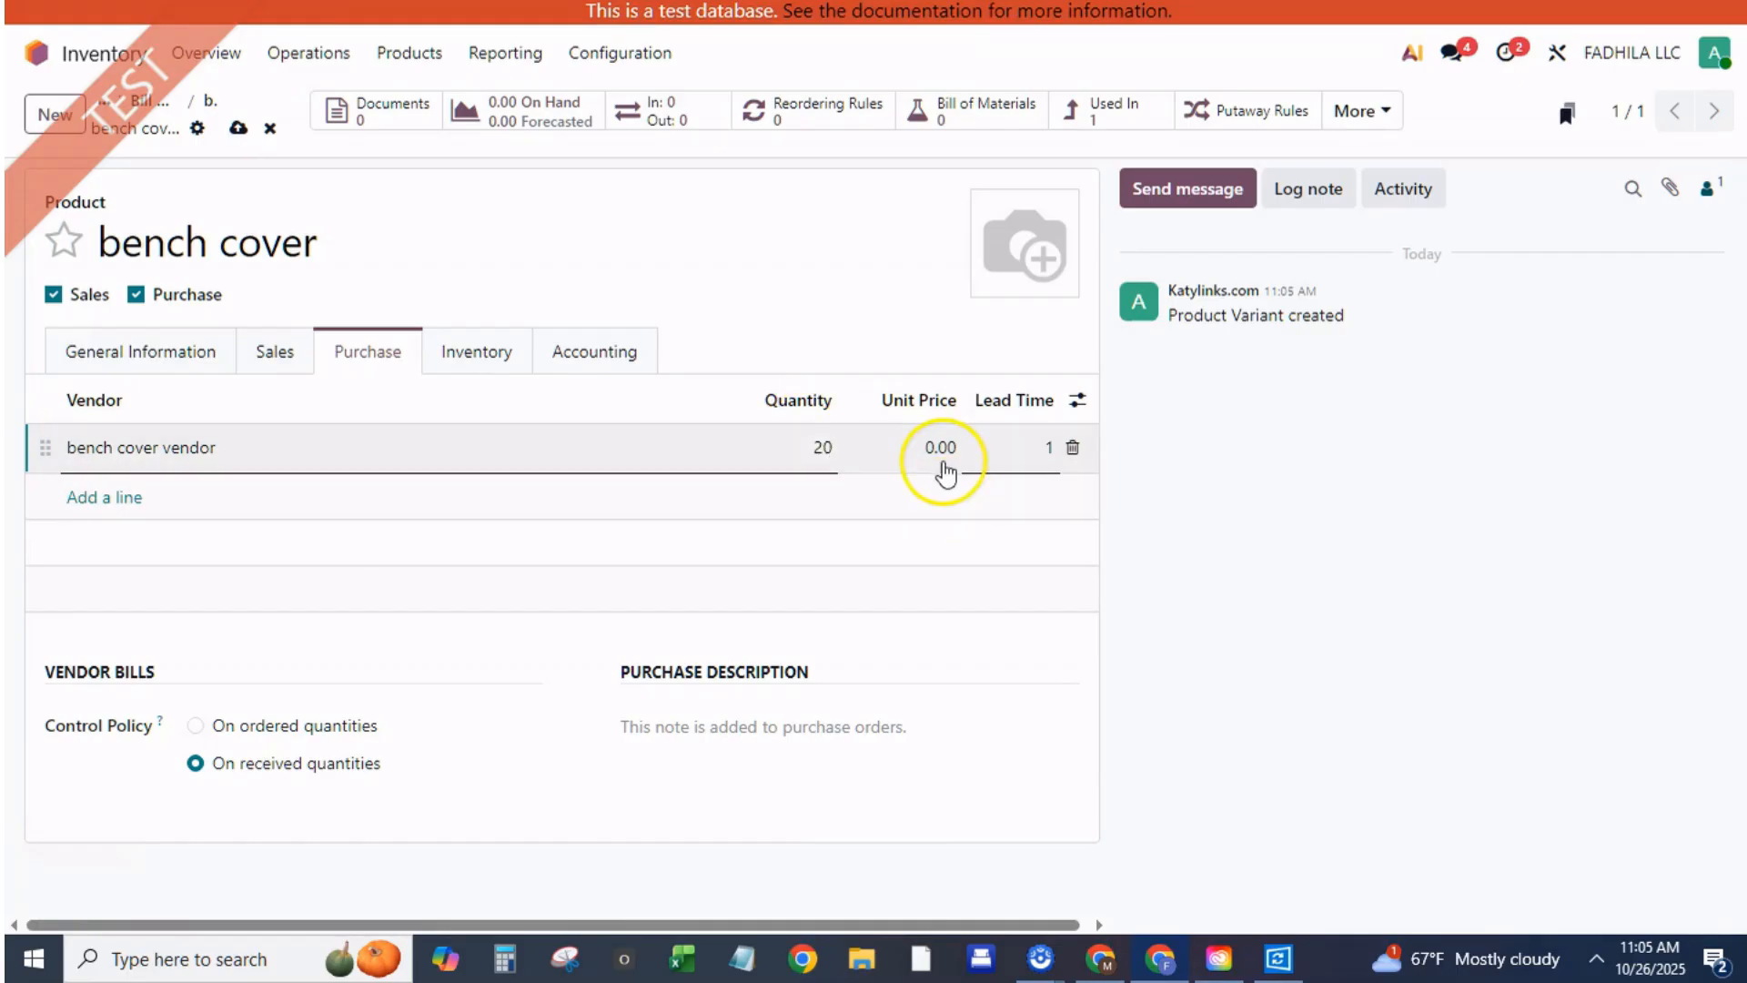
left_click(940, 446)
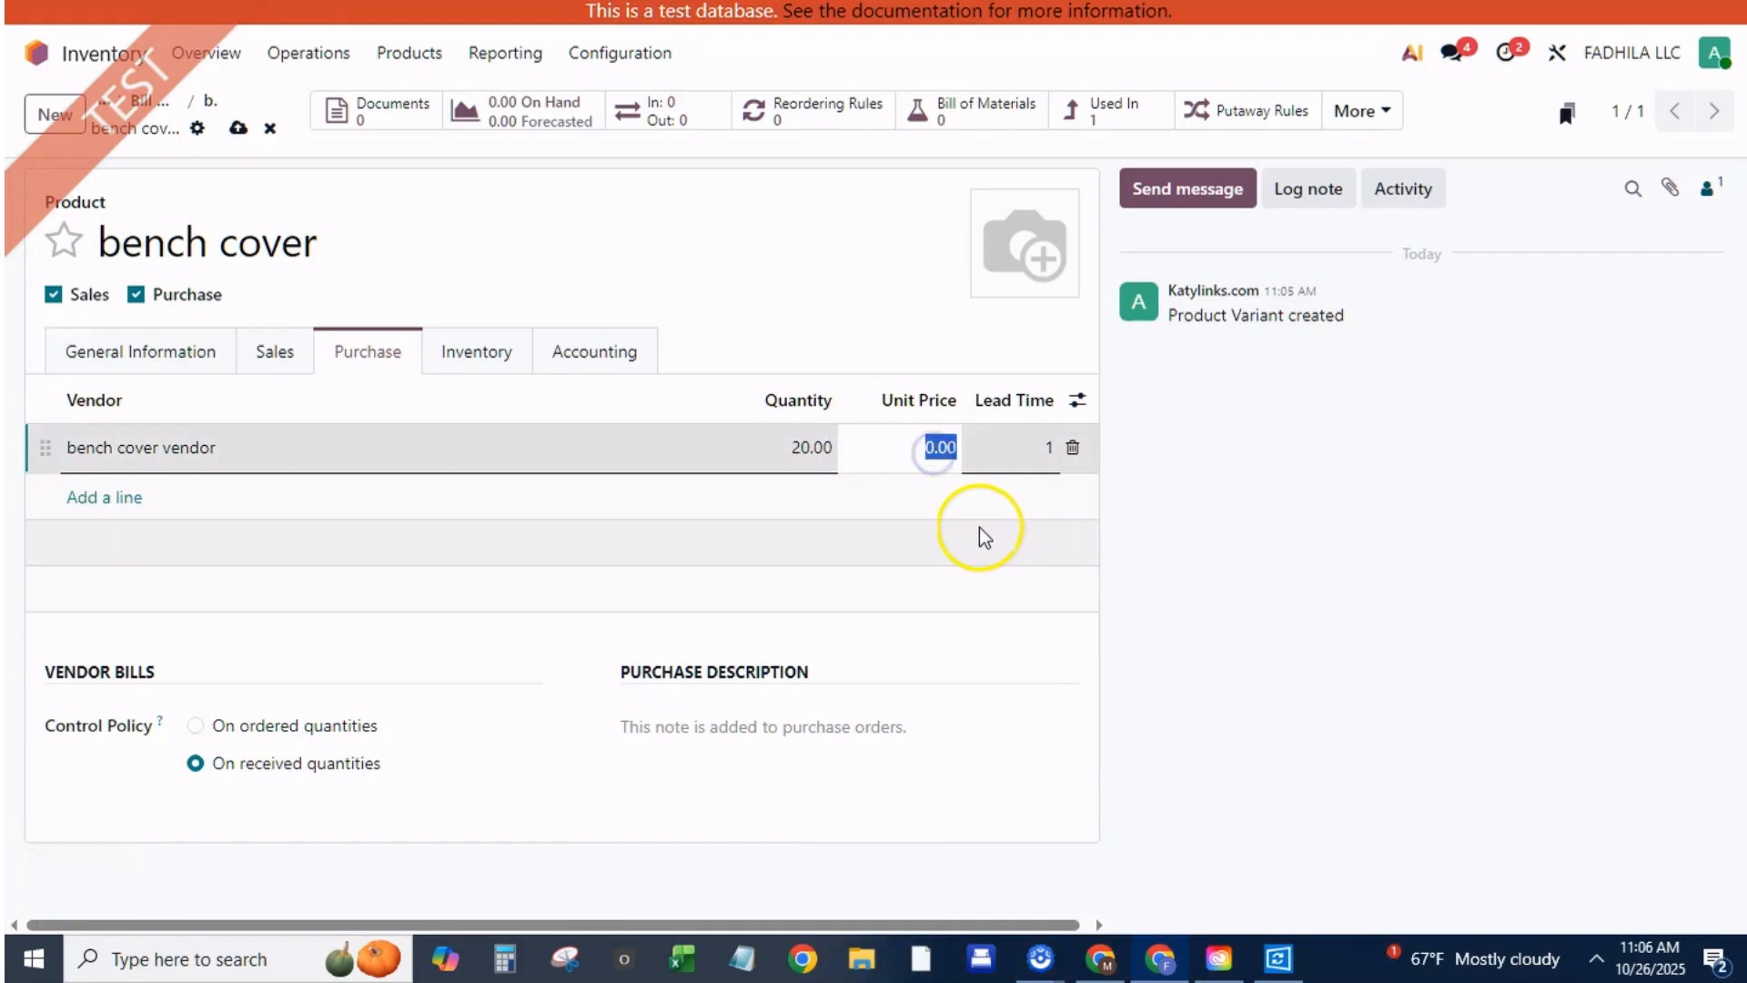
type("5")
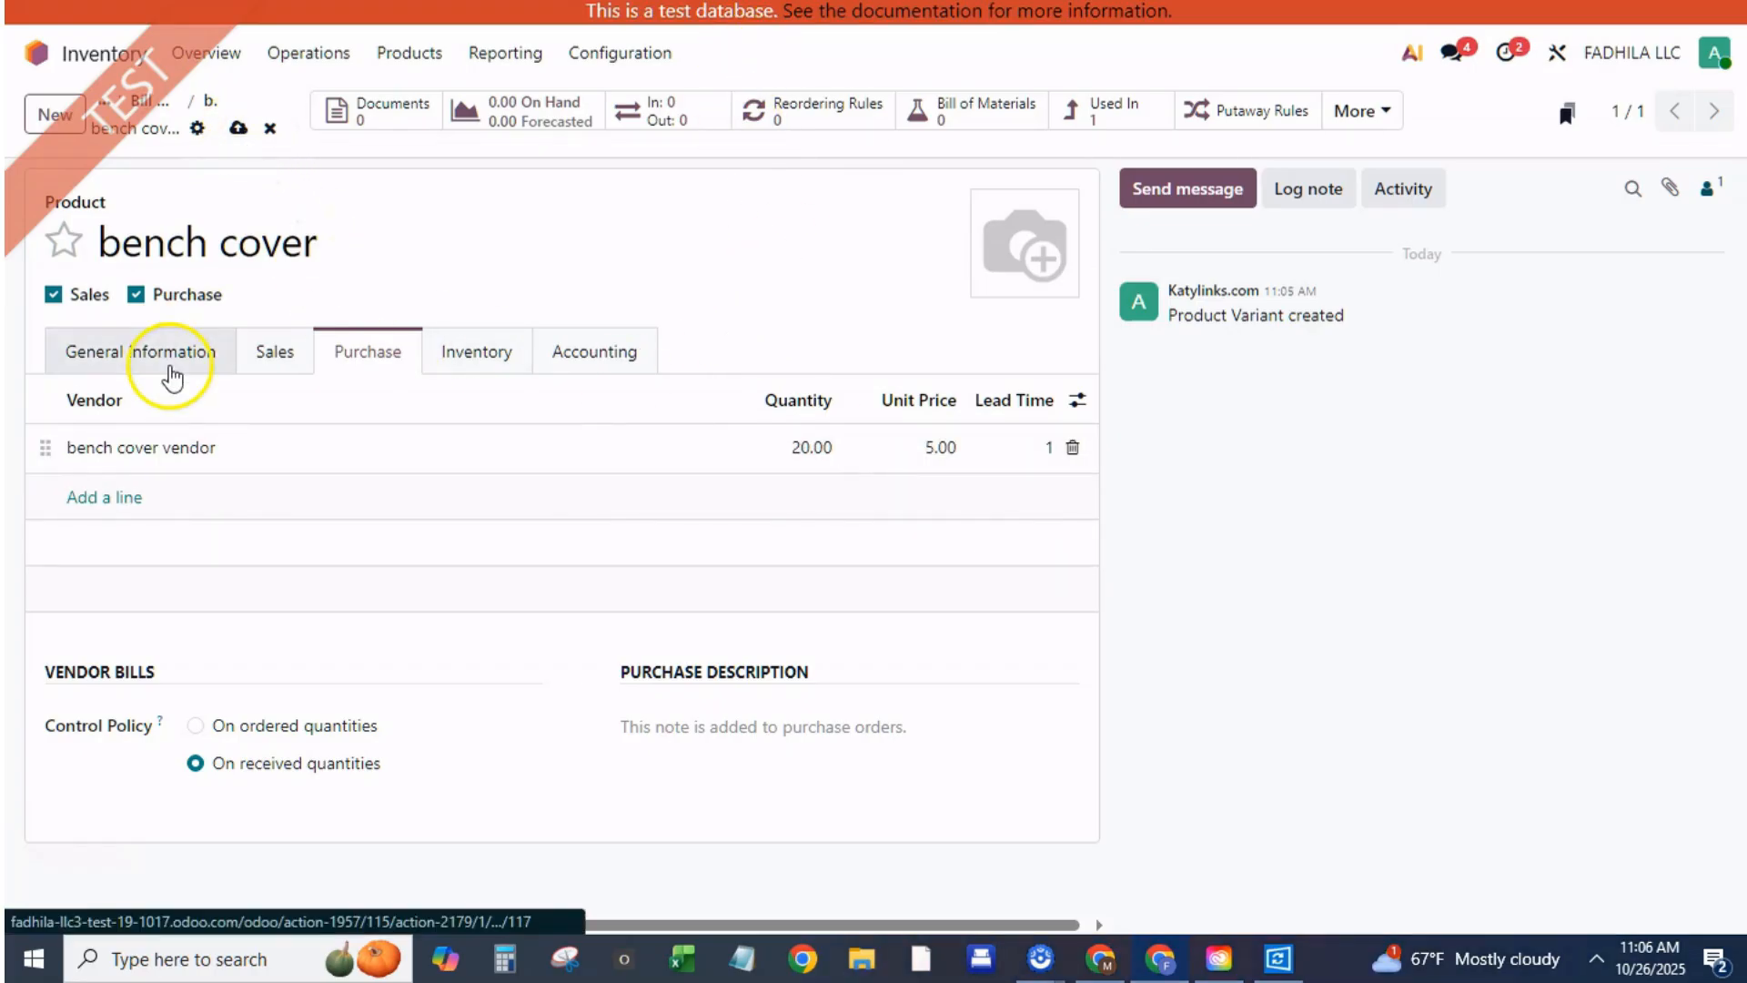
Set bench cover's cost to 5.00 and bench paint's cost to 20
left_click(140, 351)
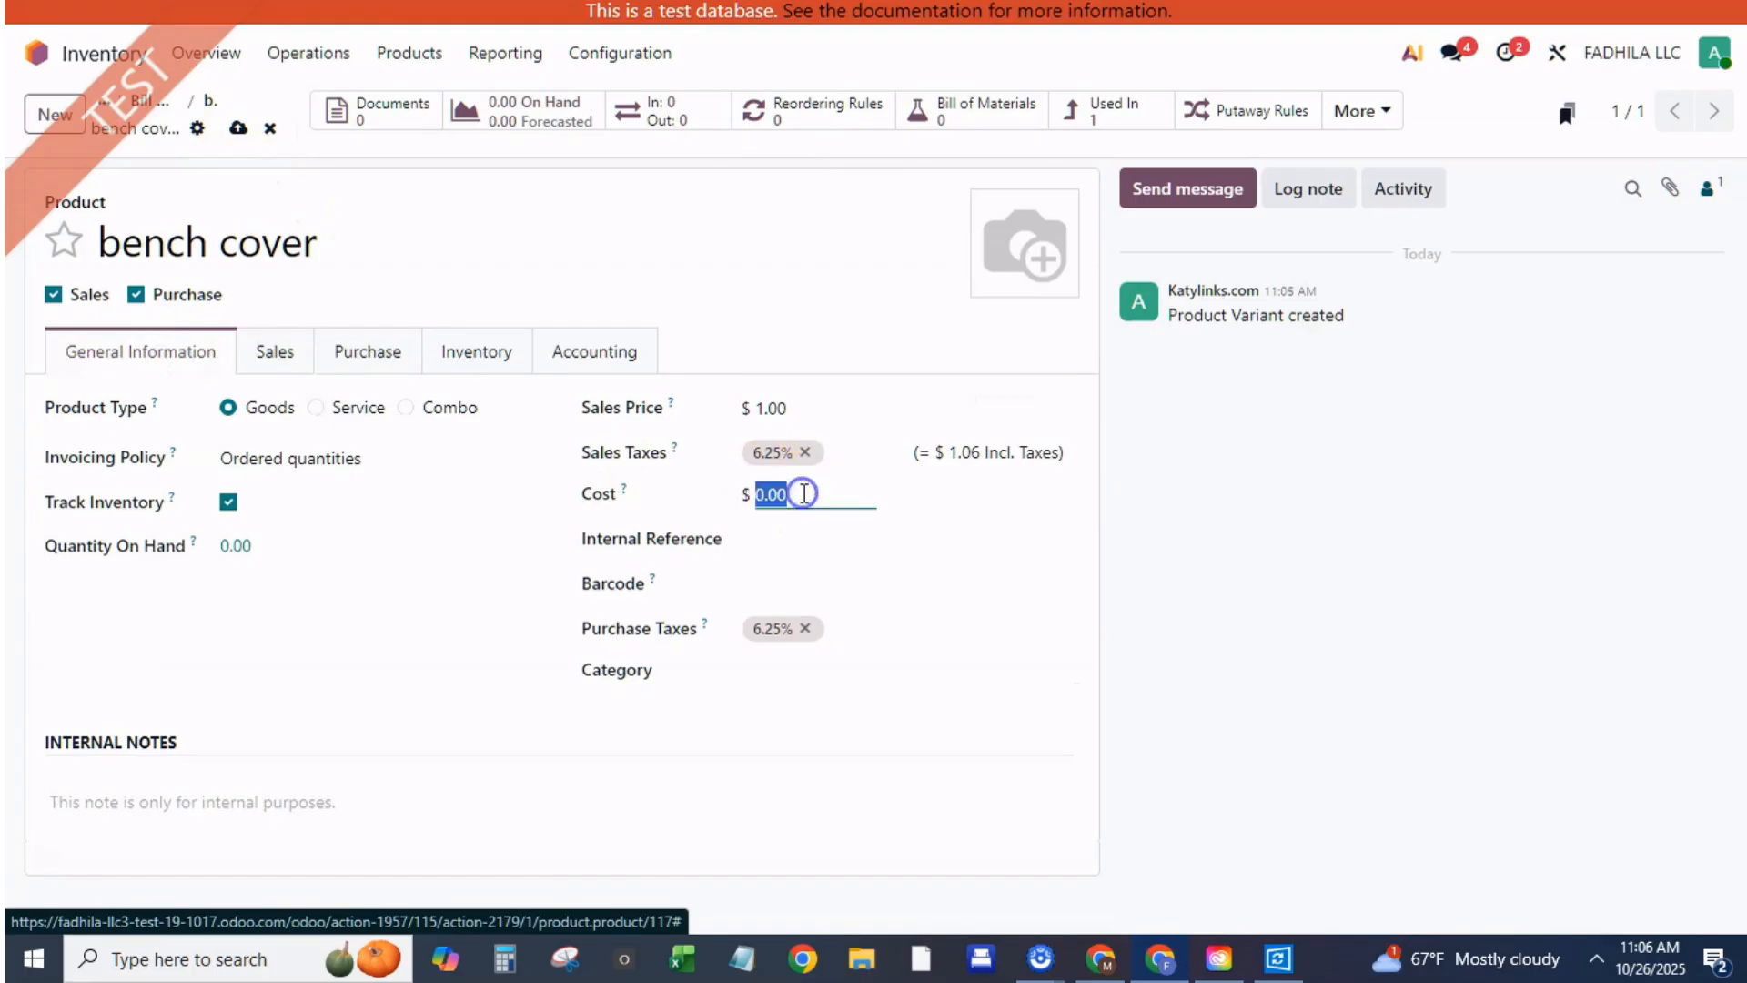
type("5")
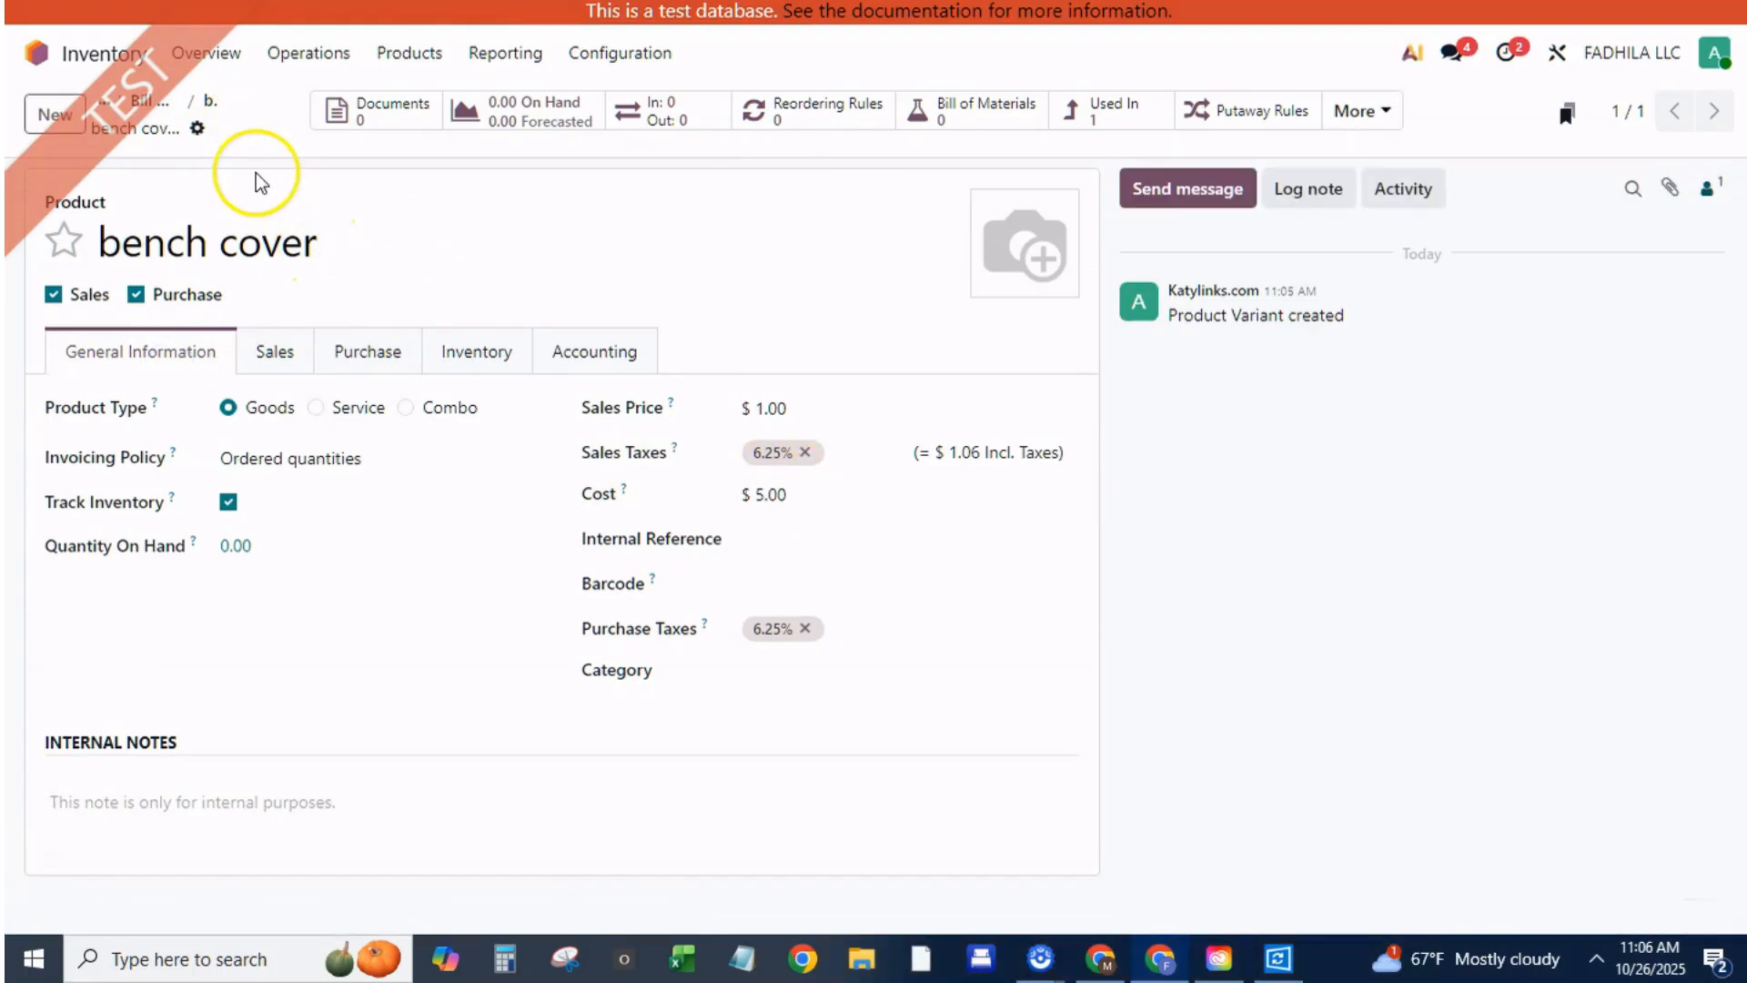
left_click(972, 103)
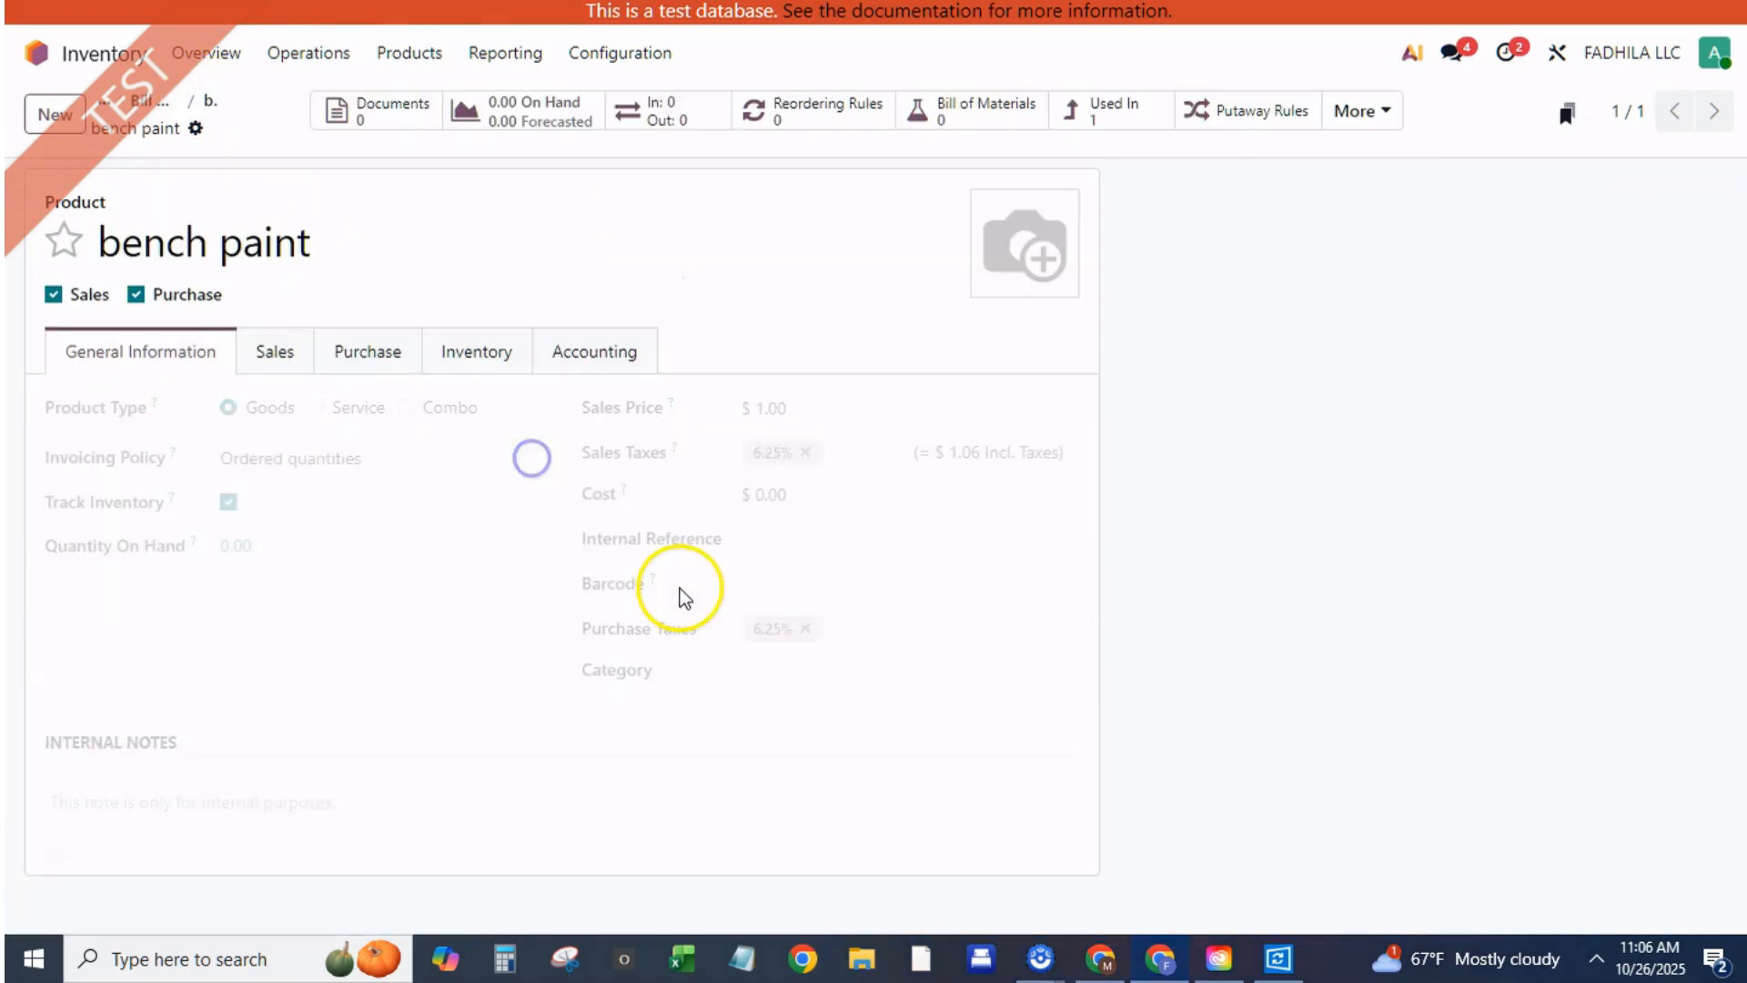
left_click(769, 493)
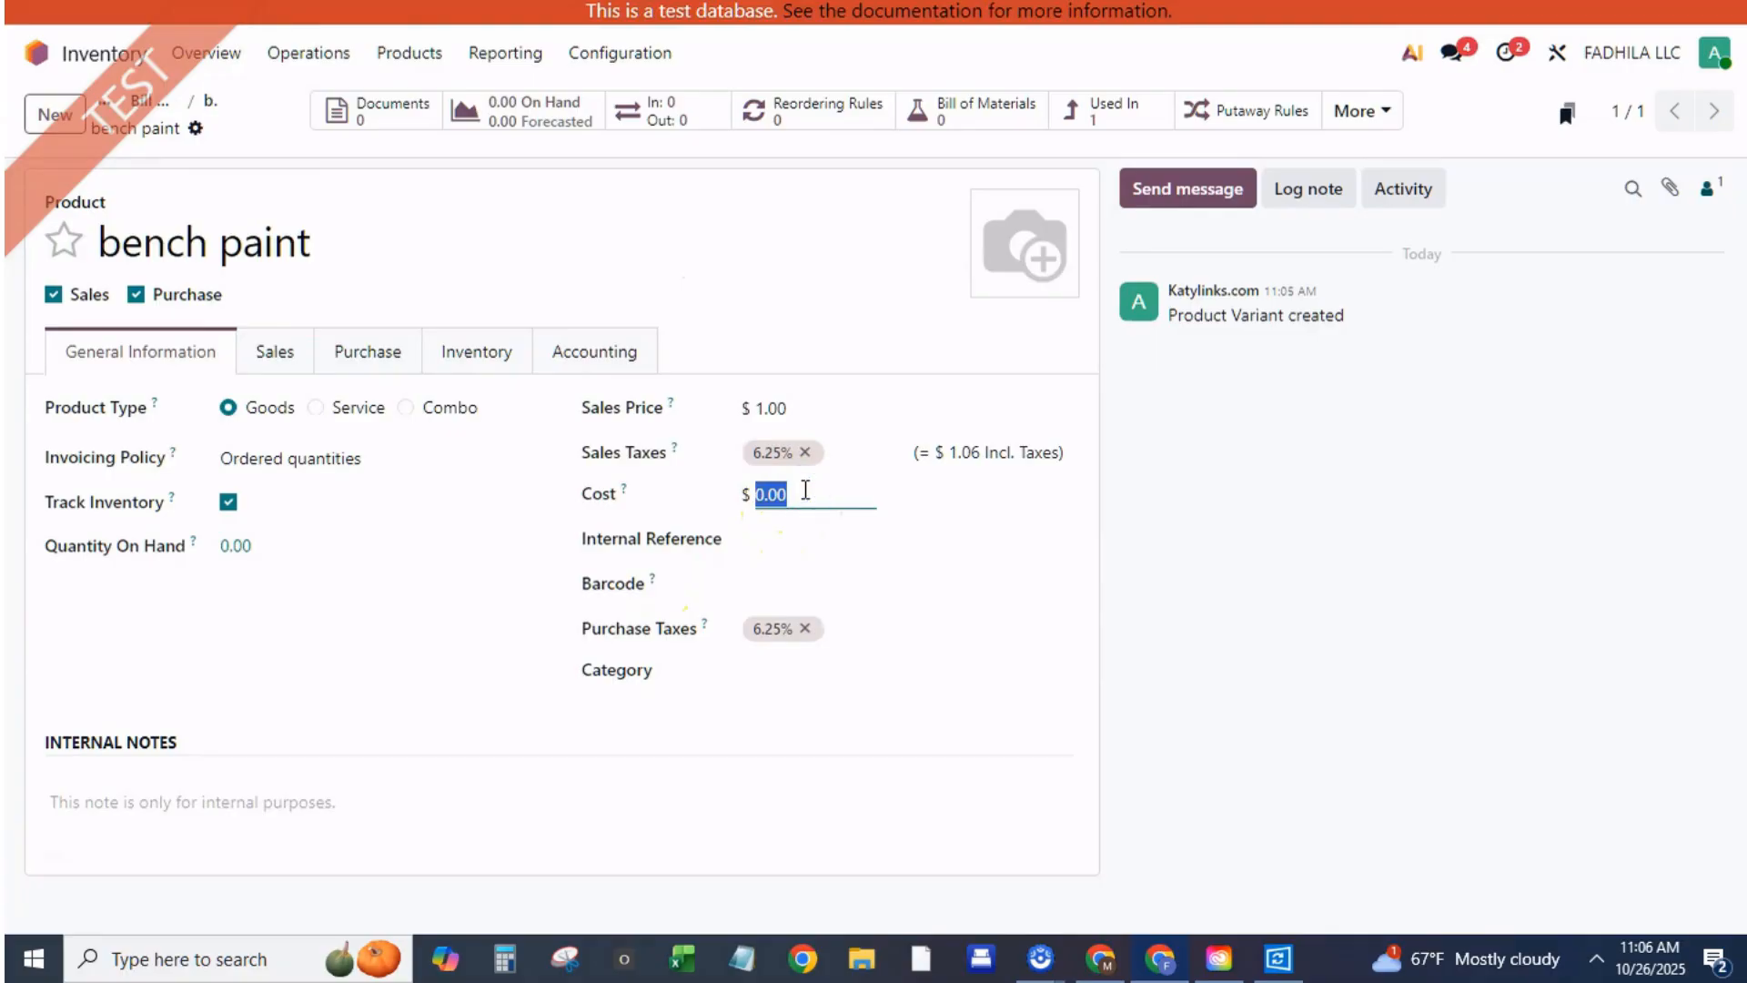
type("20")
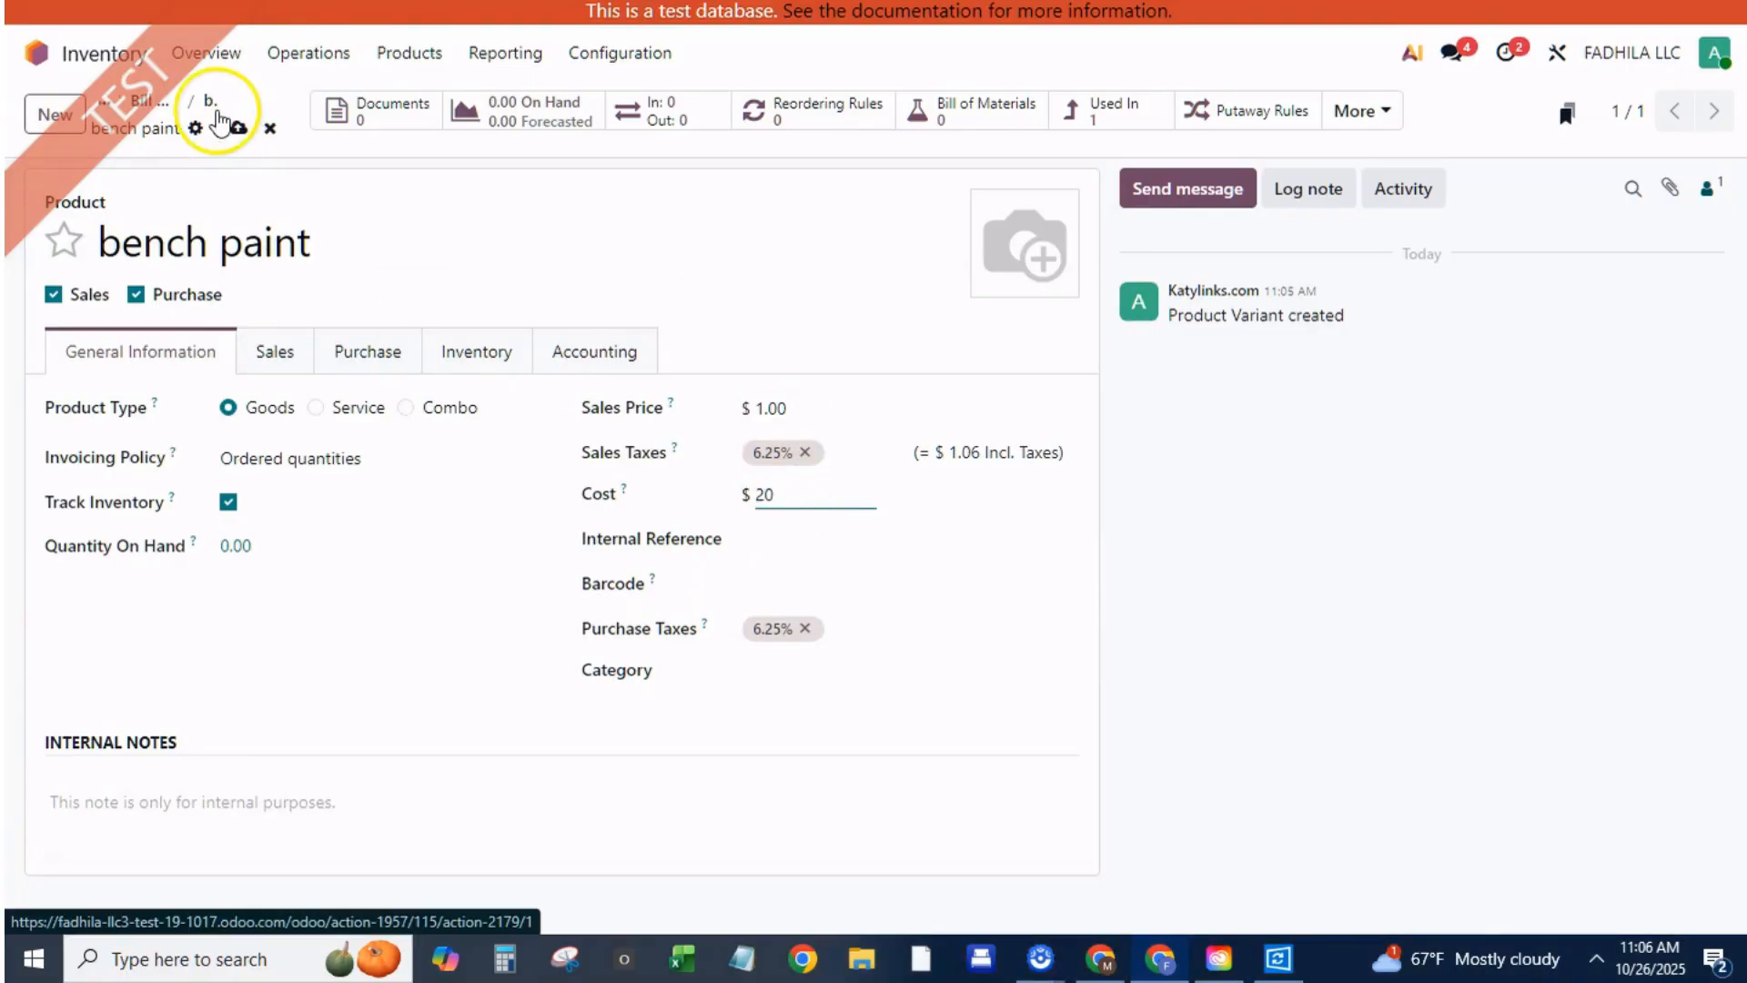
Save bench paint's cost, then view the bench product showing its $25.00 cost
left_click(971, 106)
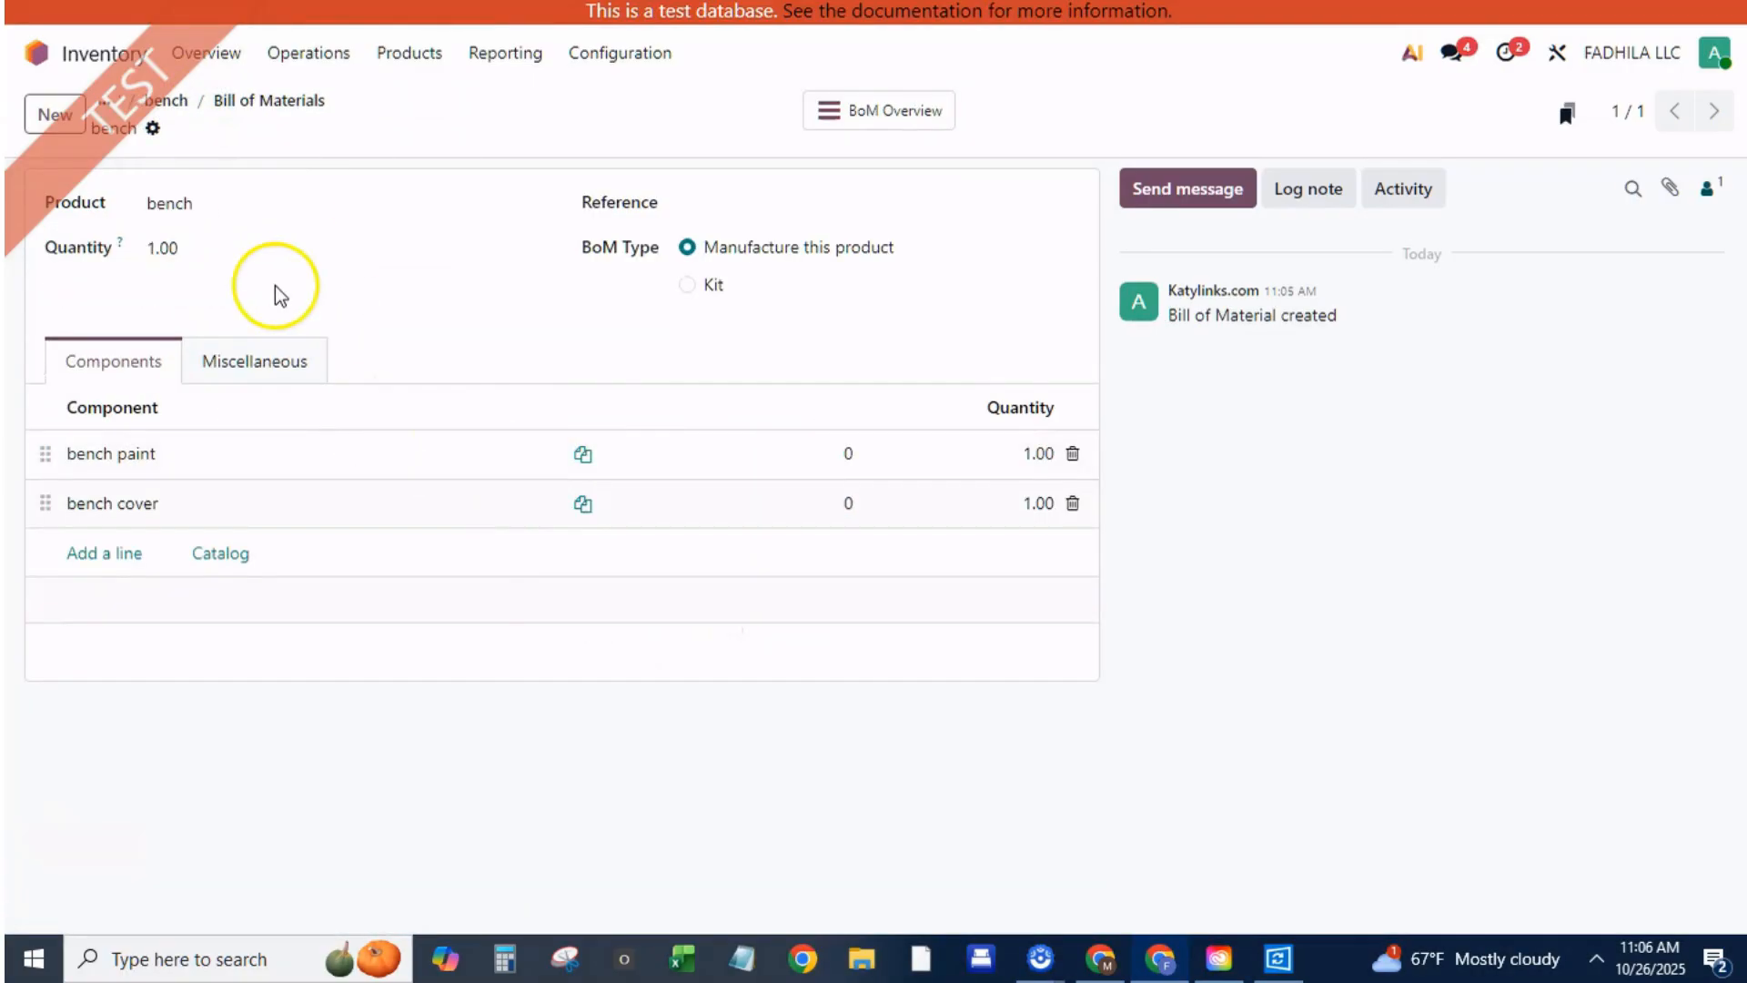
mouse_move(580, 203)
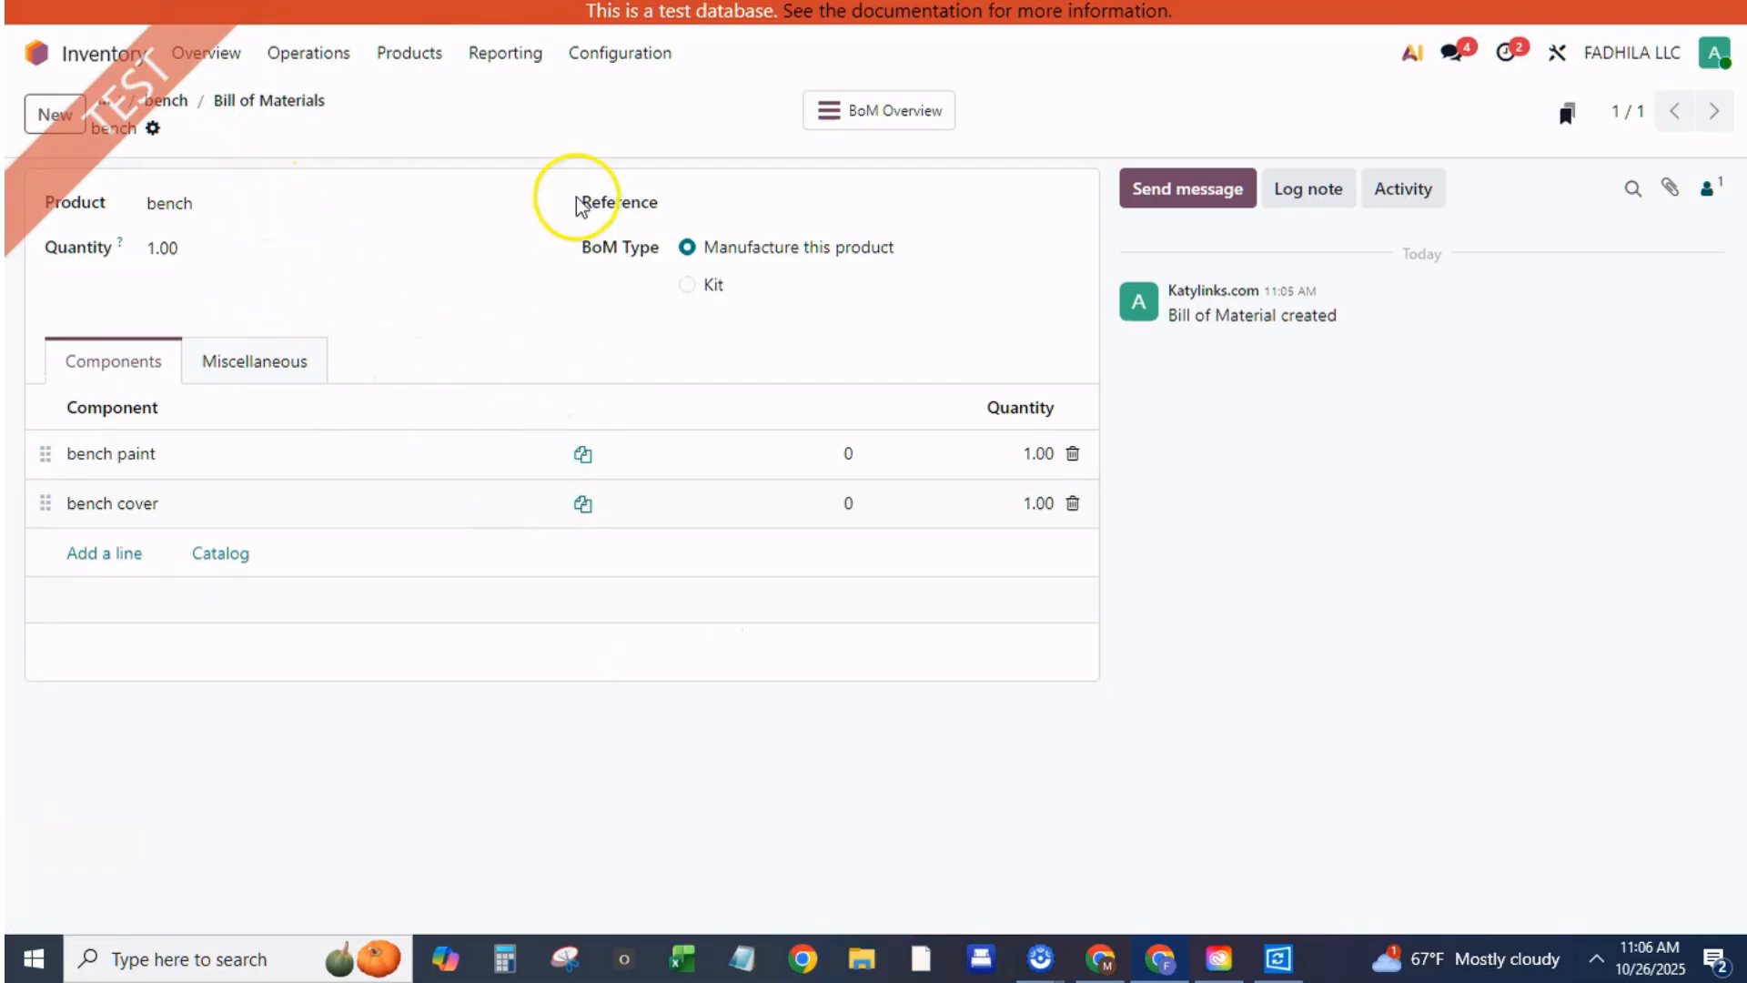
mouse_move(532, 212)
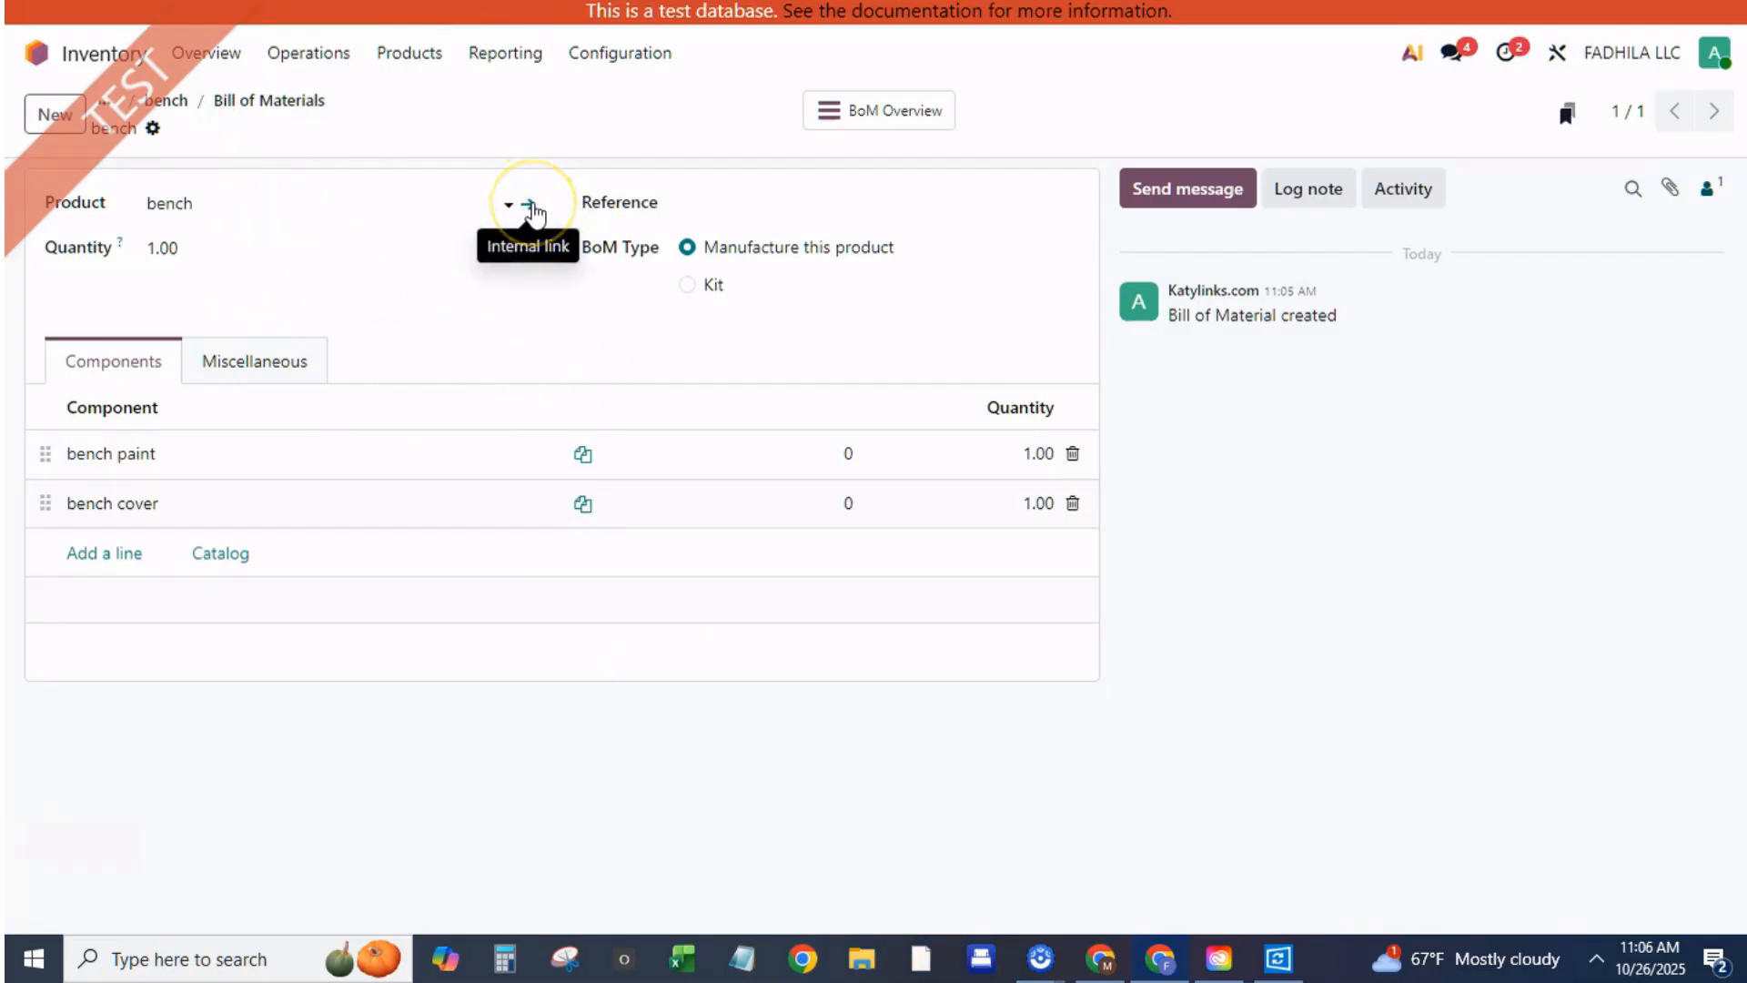
left_click(536, 202)
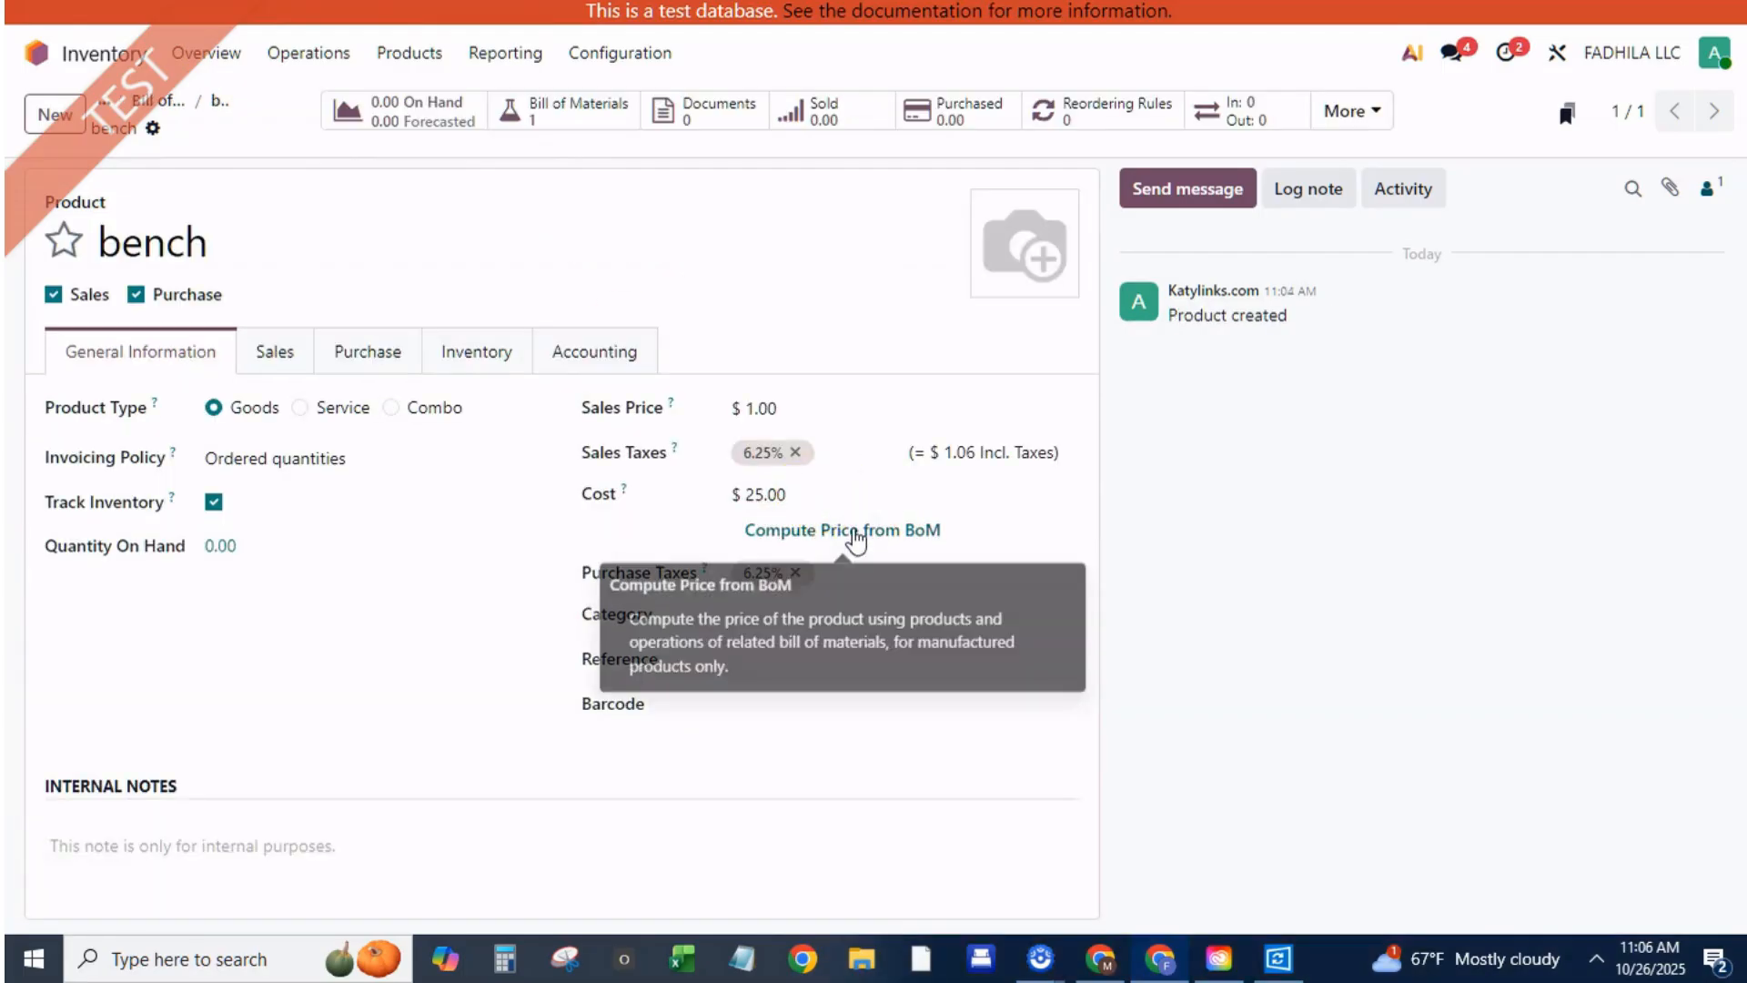
mouse_move(234, 131)
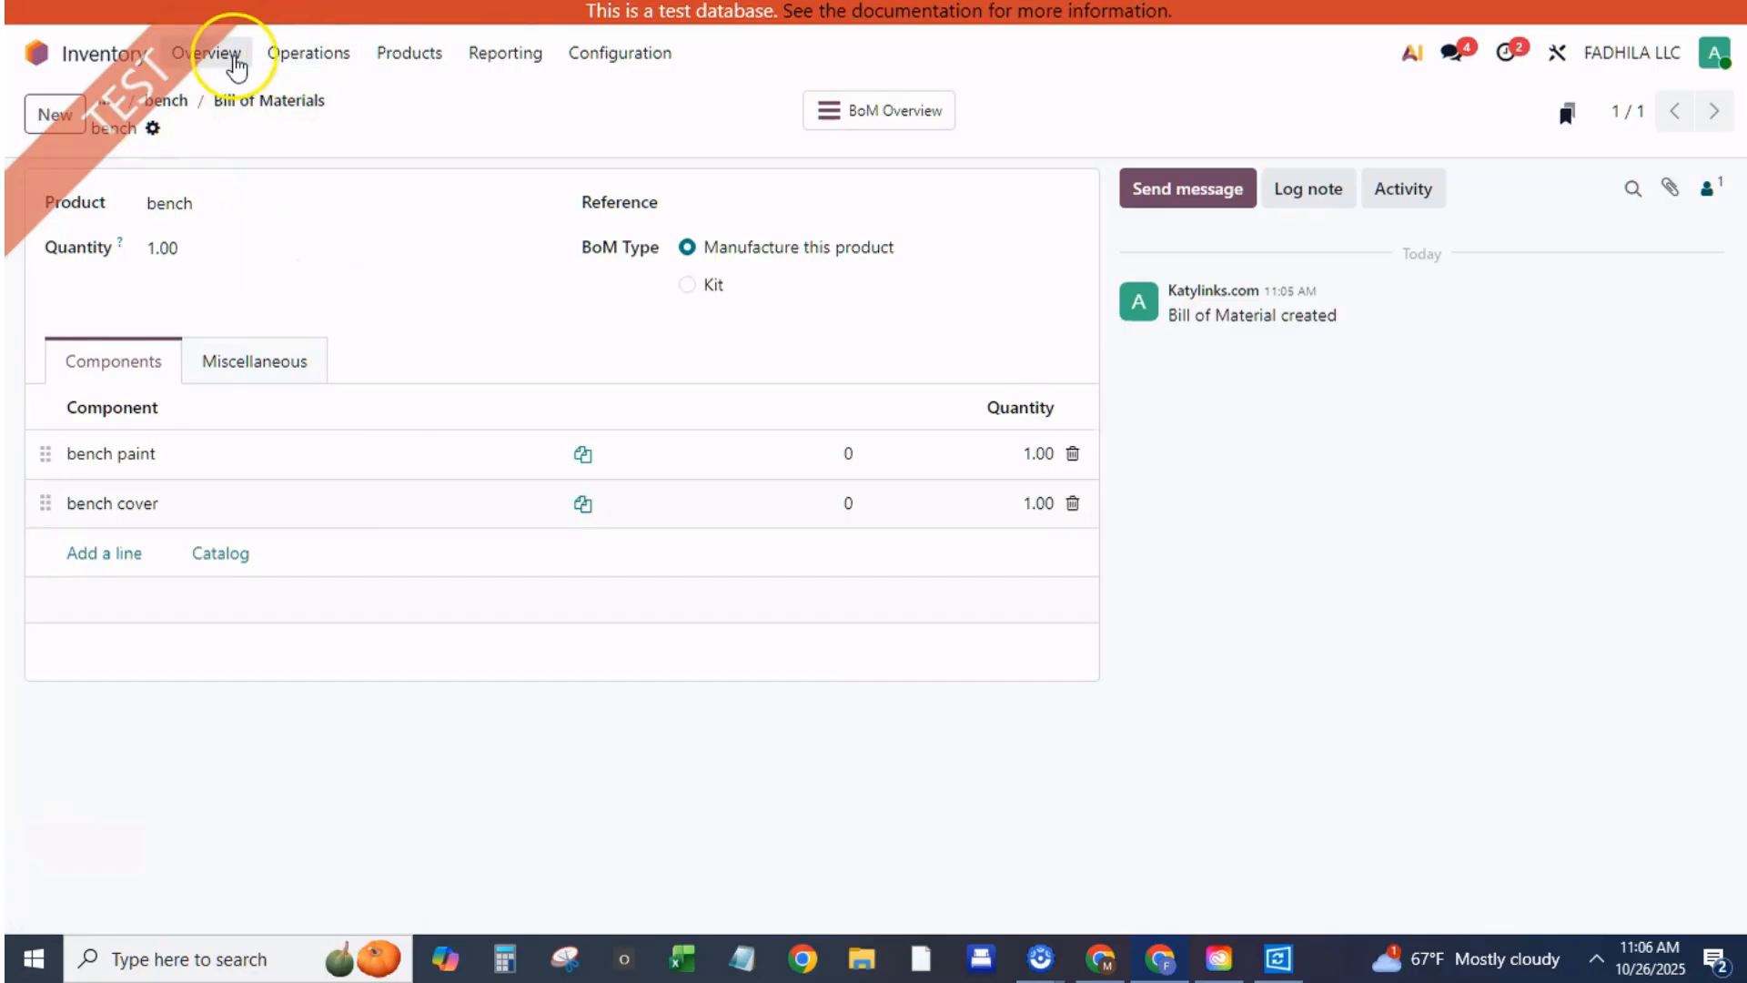
Create a manufacturing order for 20 benches, save it, and confirm WH/MO/00001
left_click(208, 53)
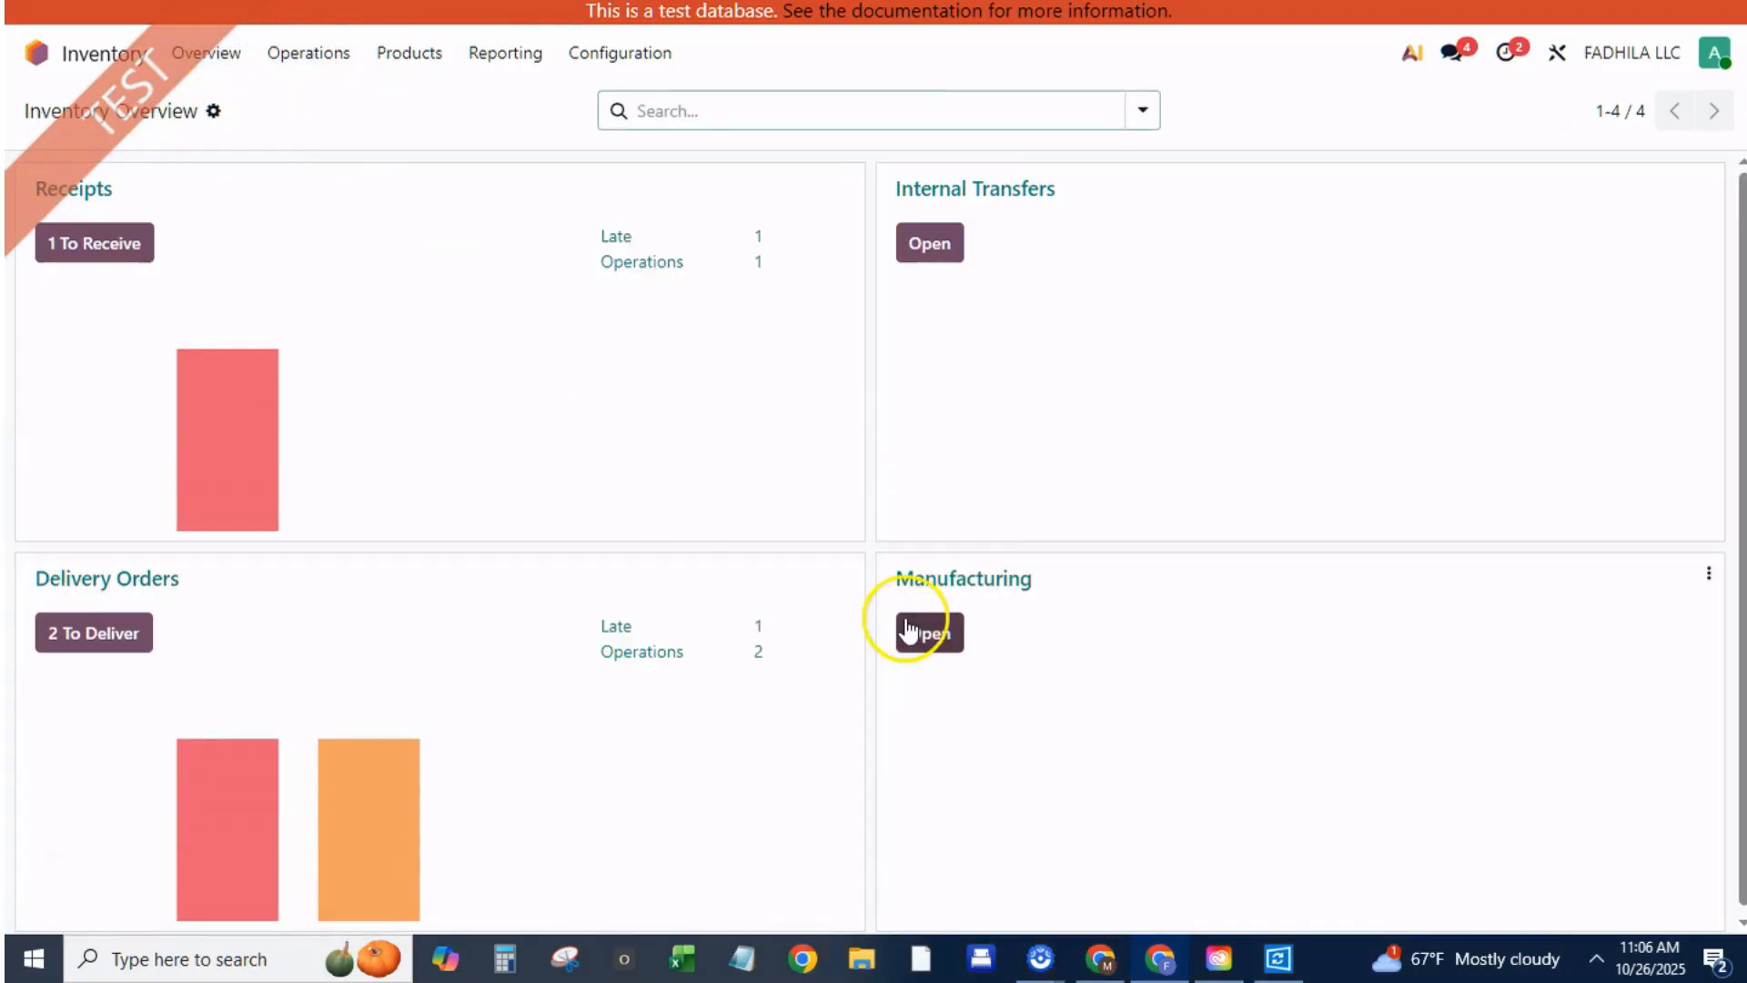
left_click(927, 631)
type("bench")
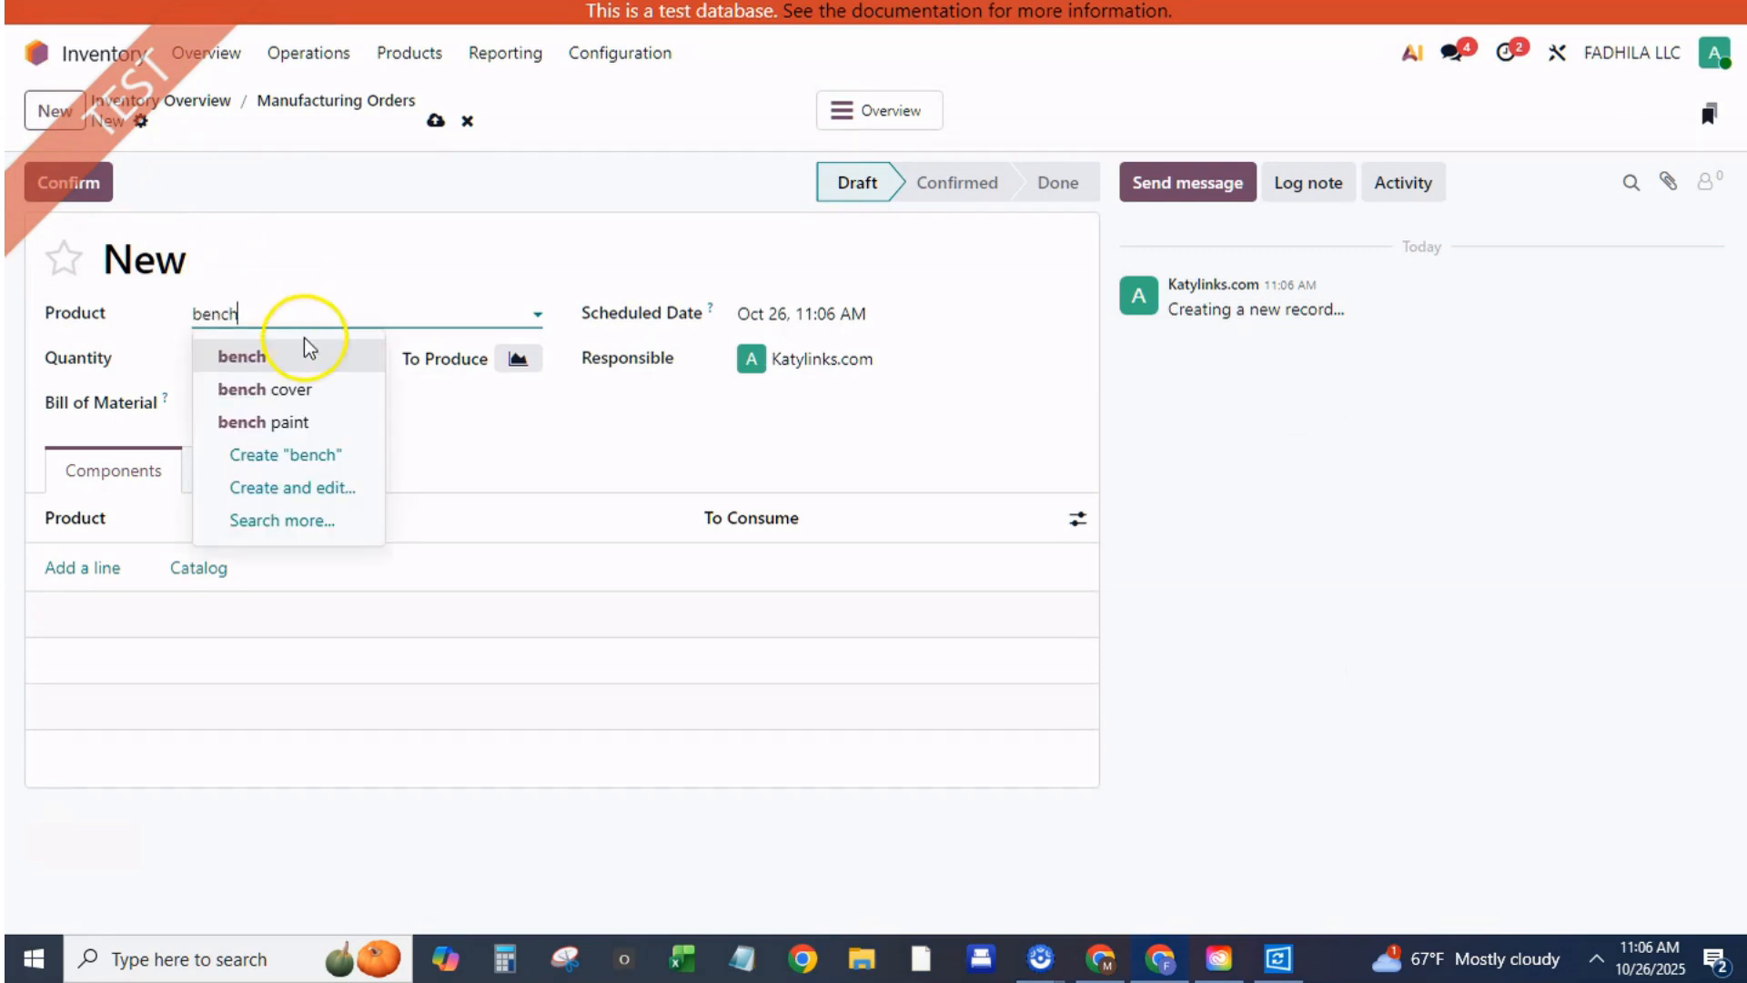
left_click(240, 356)
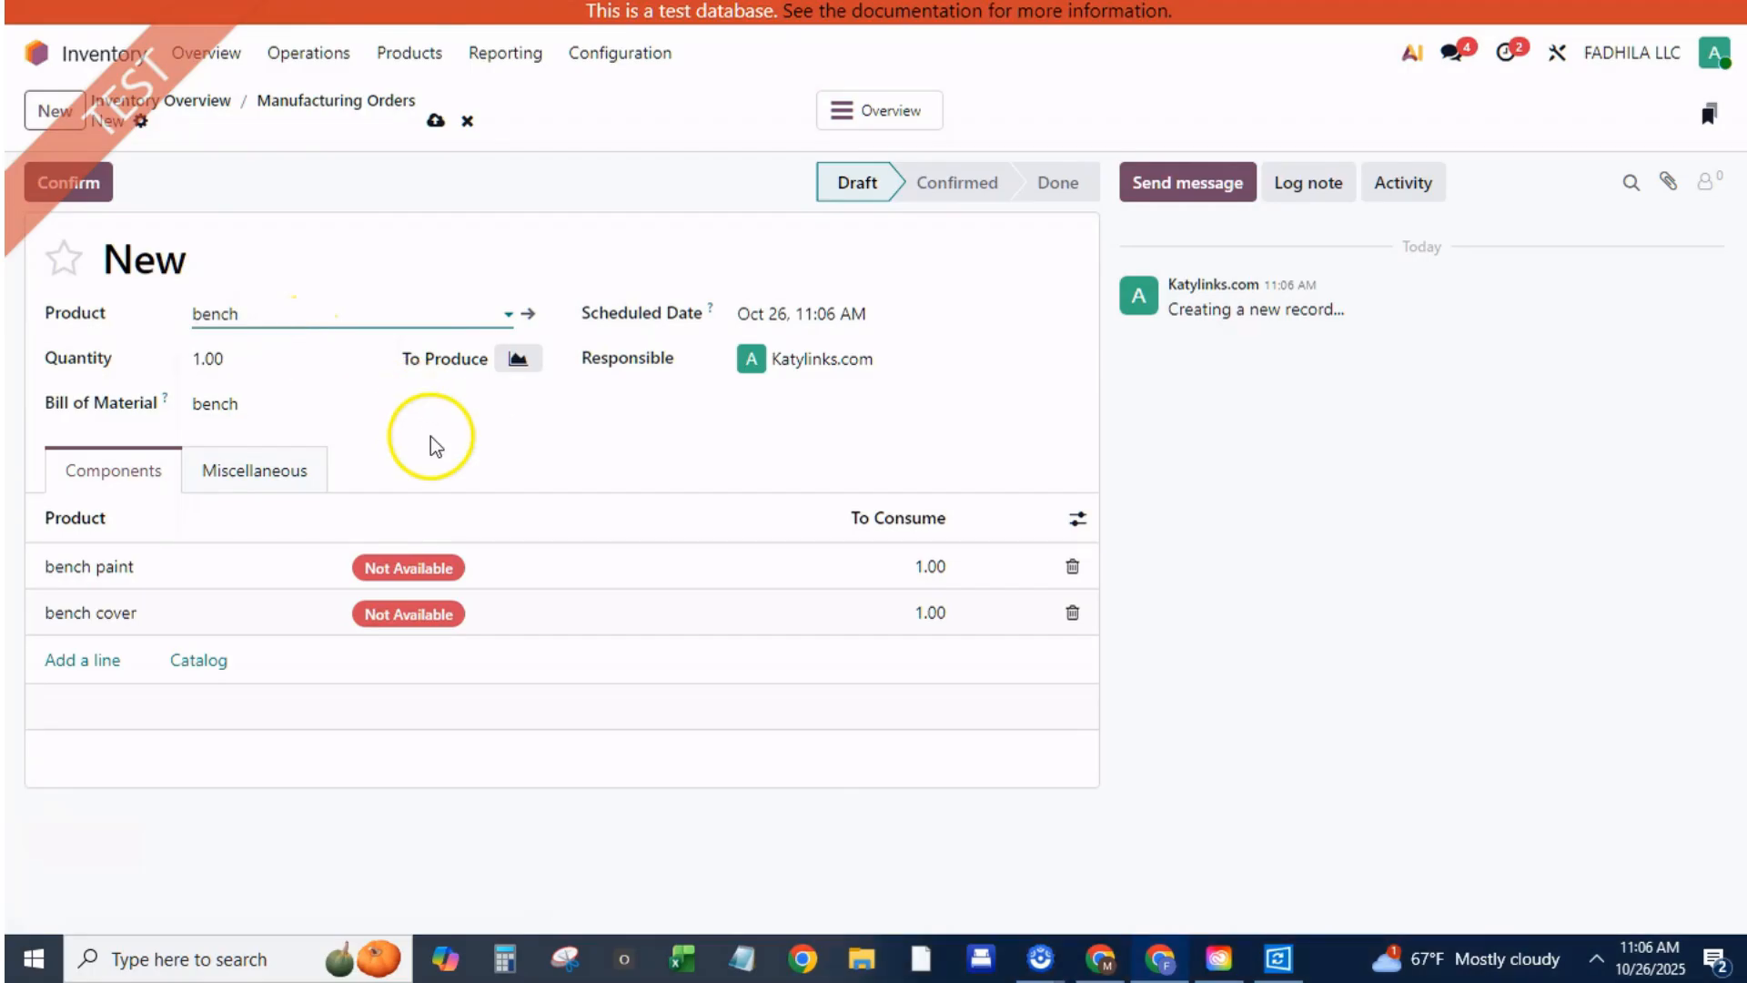
mouse_move(446, 155)
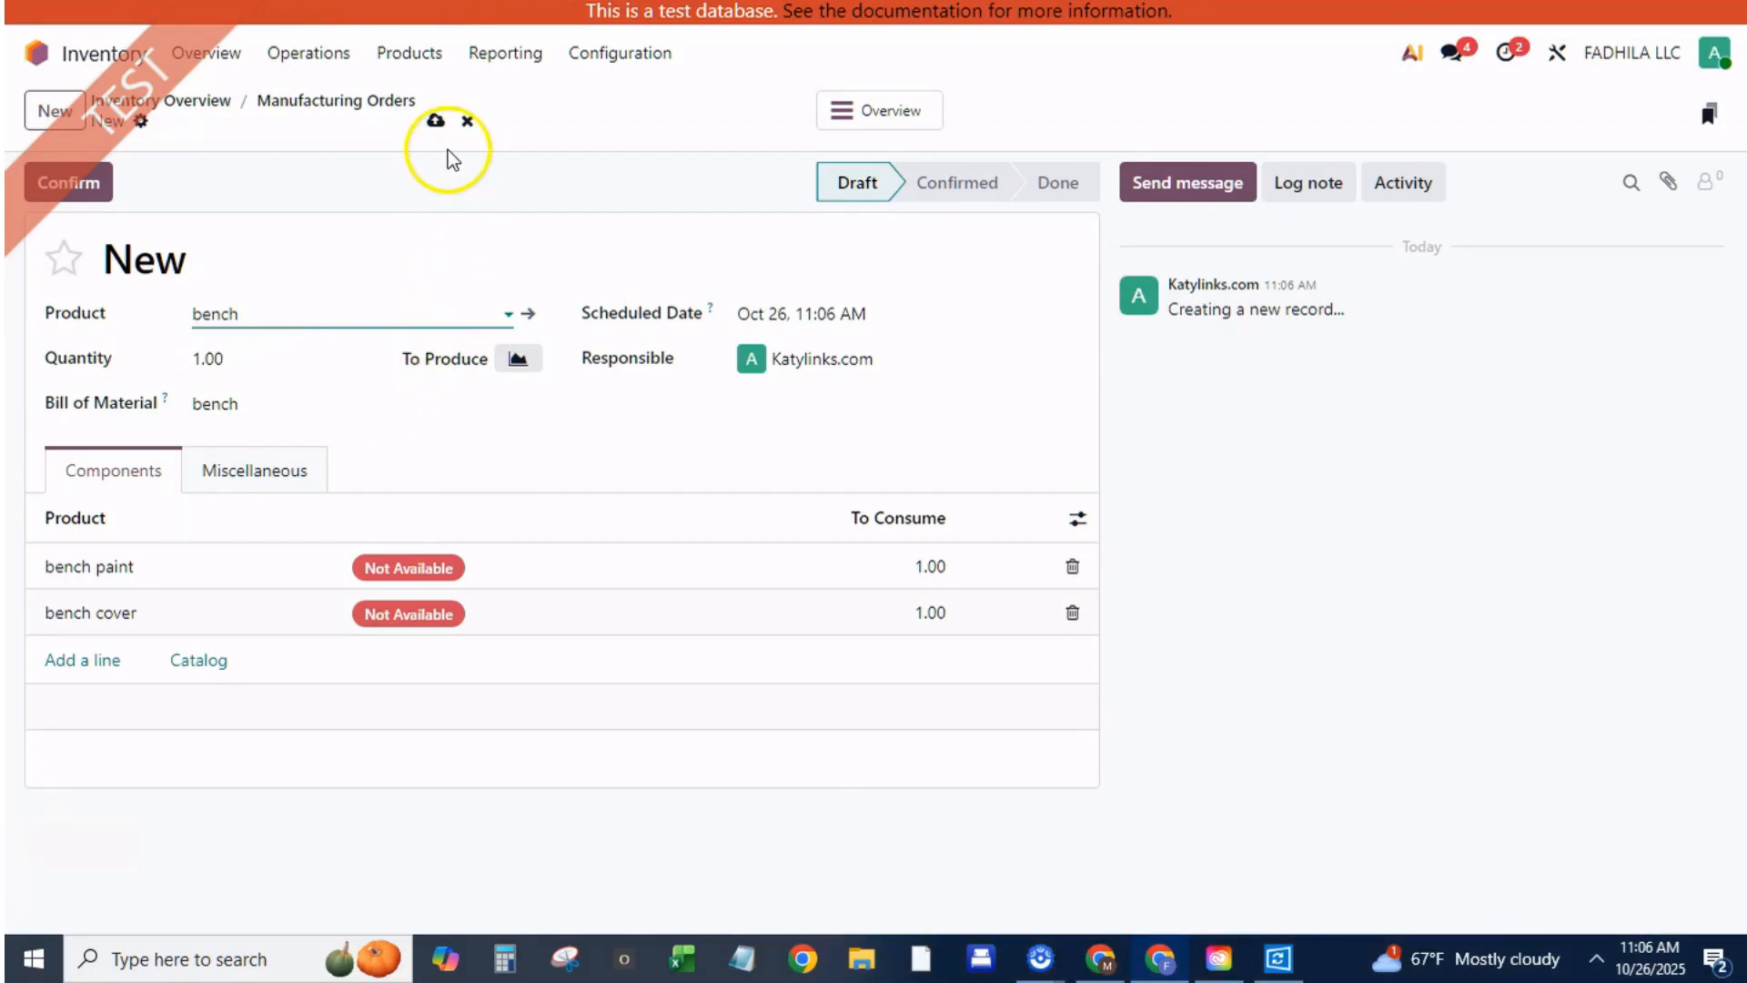
mouse_move(435, 120)
type("2")
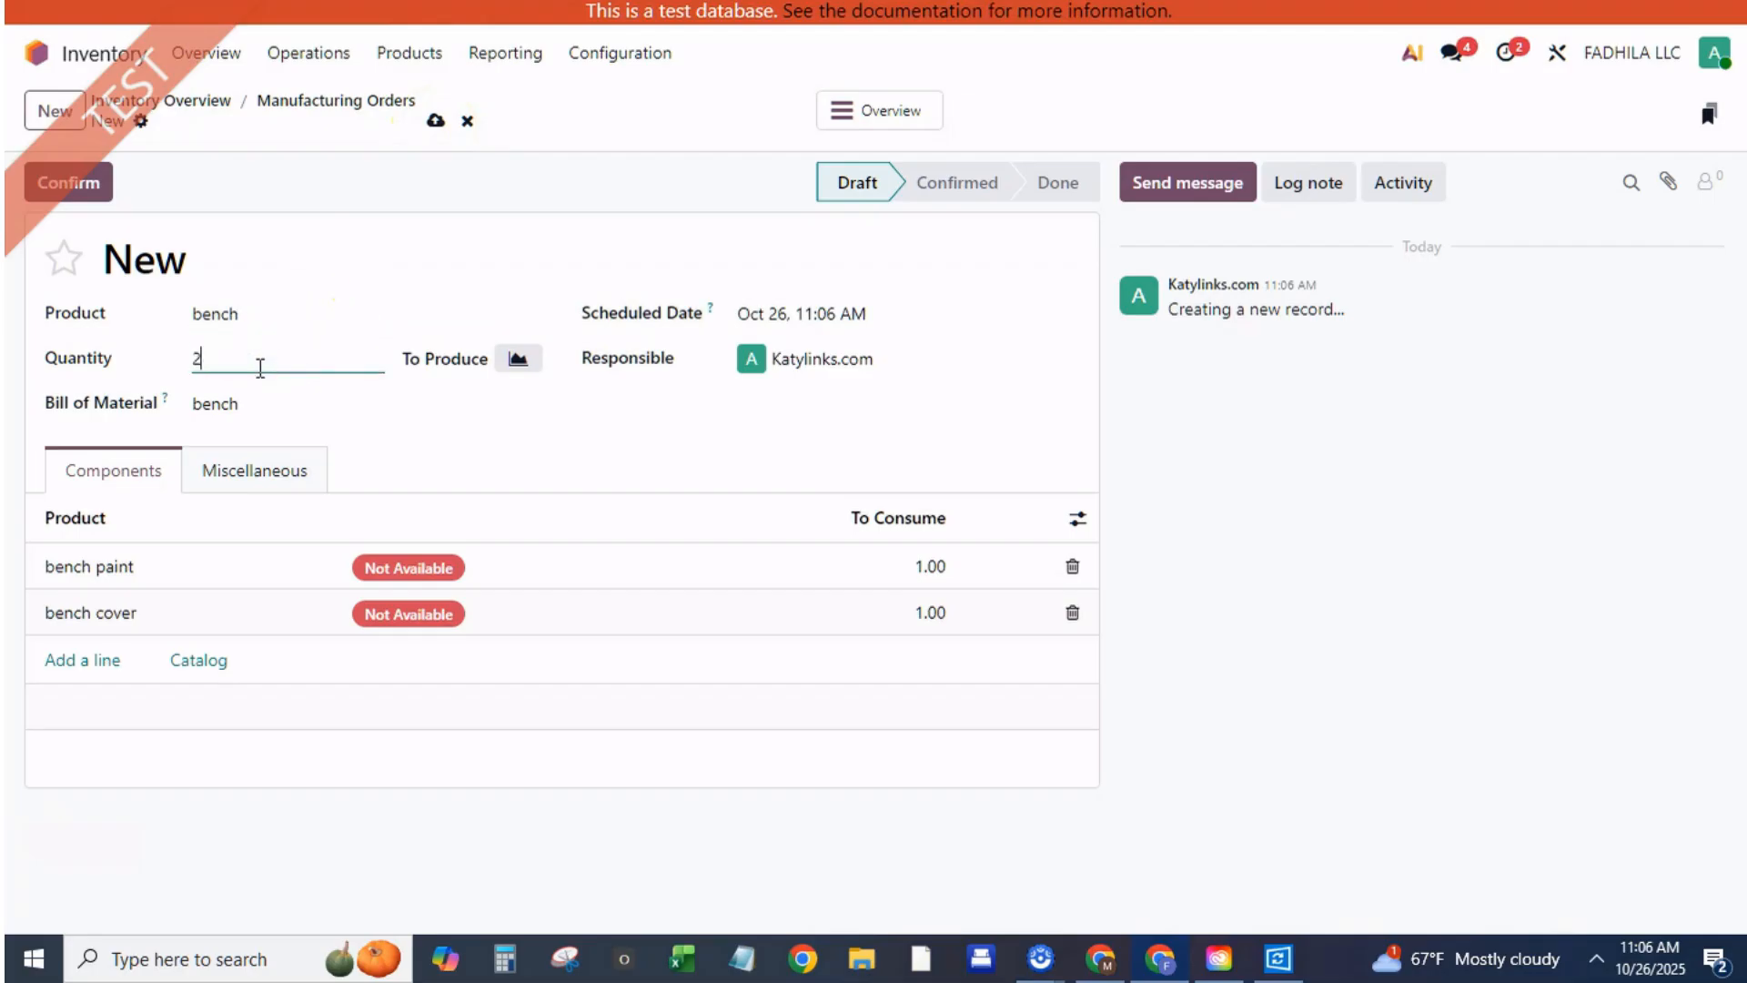
left_click(439, 123)
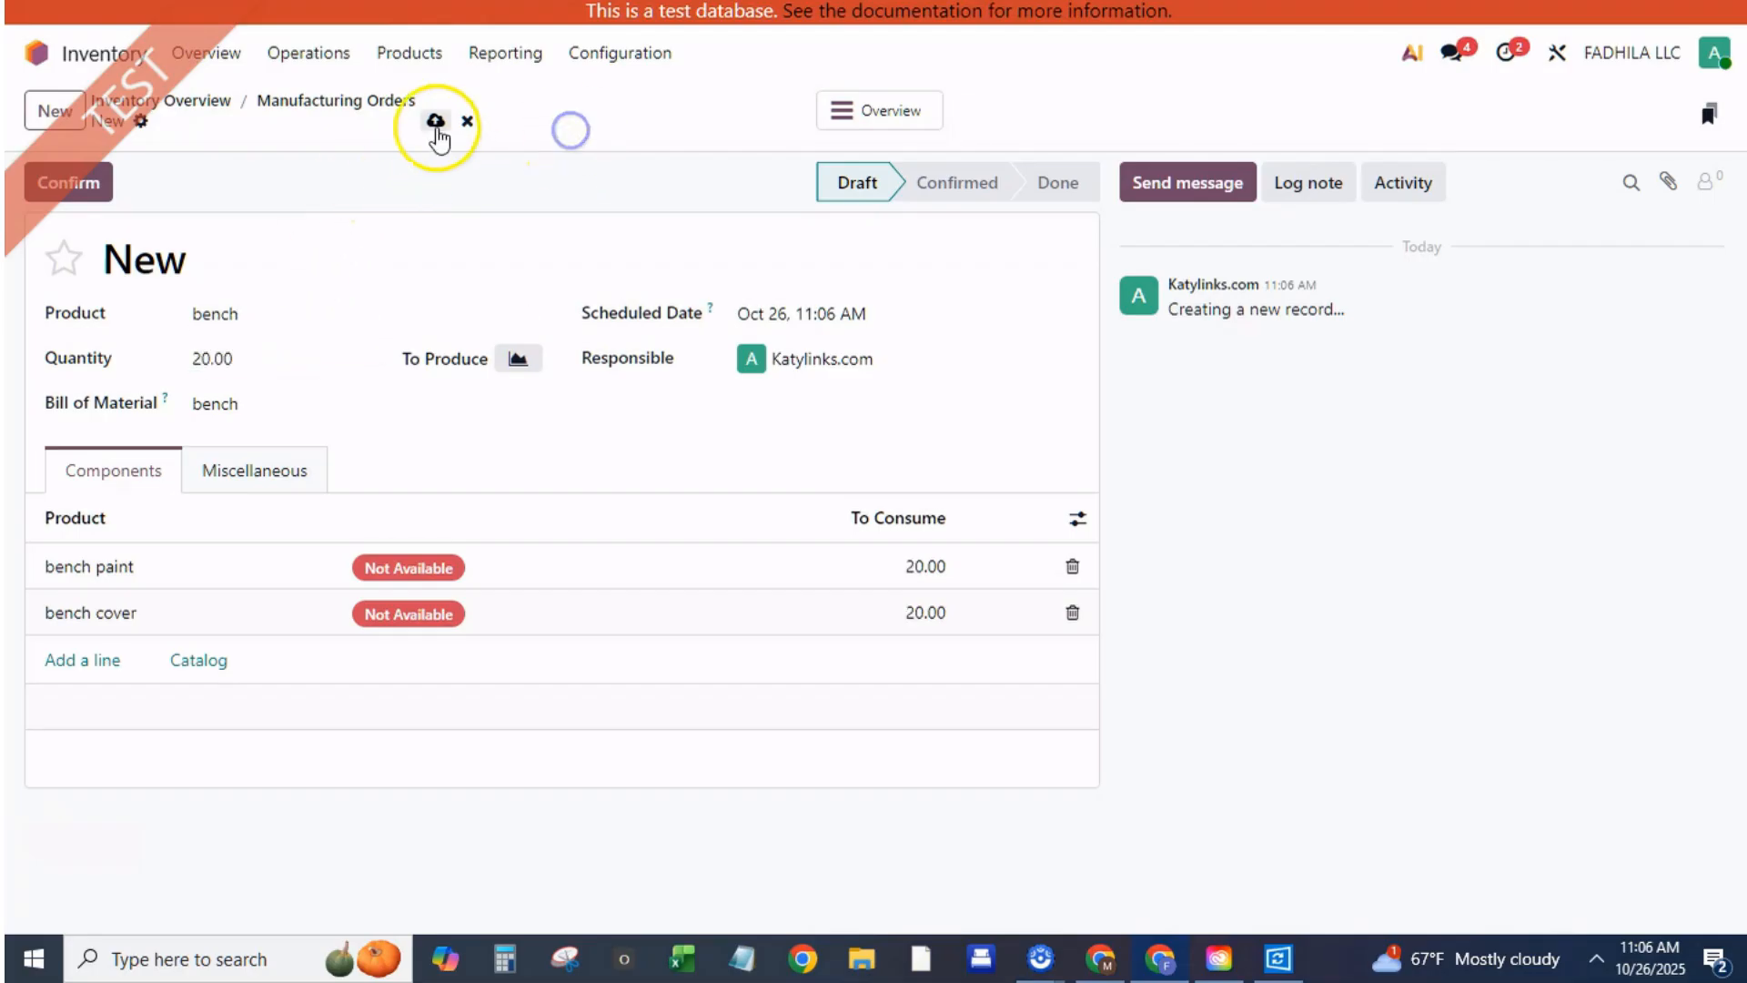
left_click(437, 123)
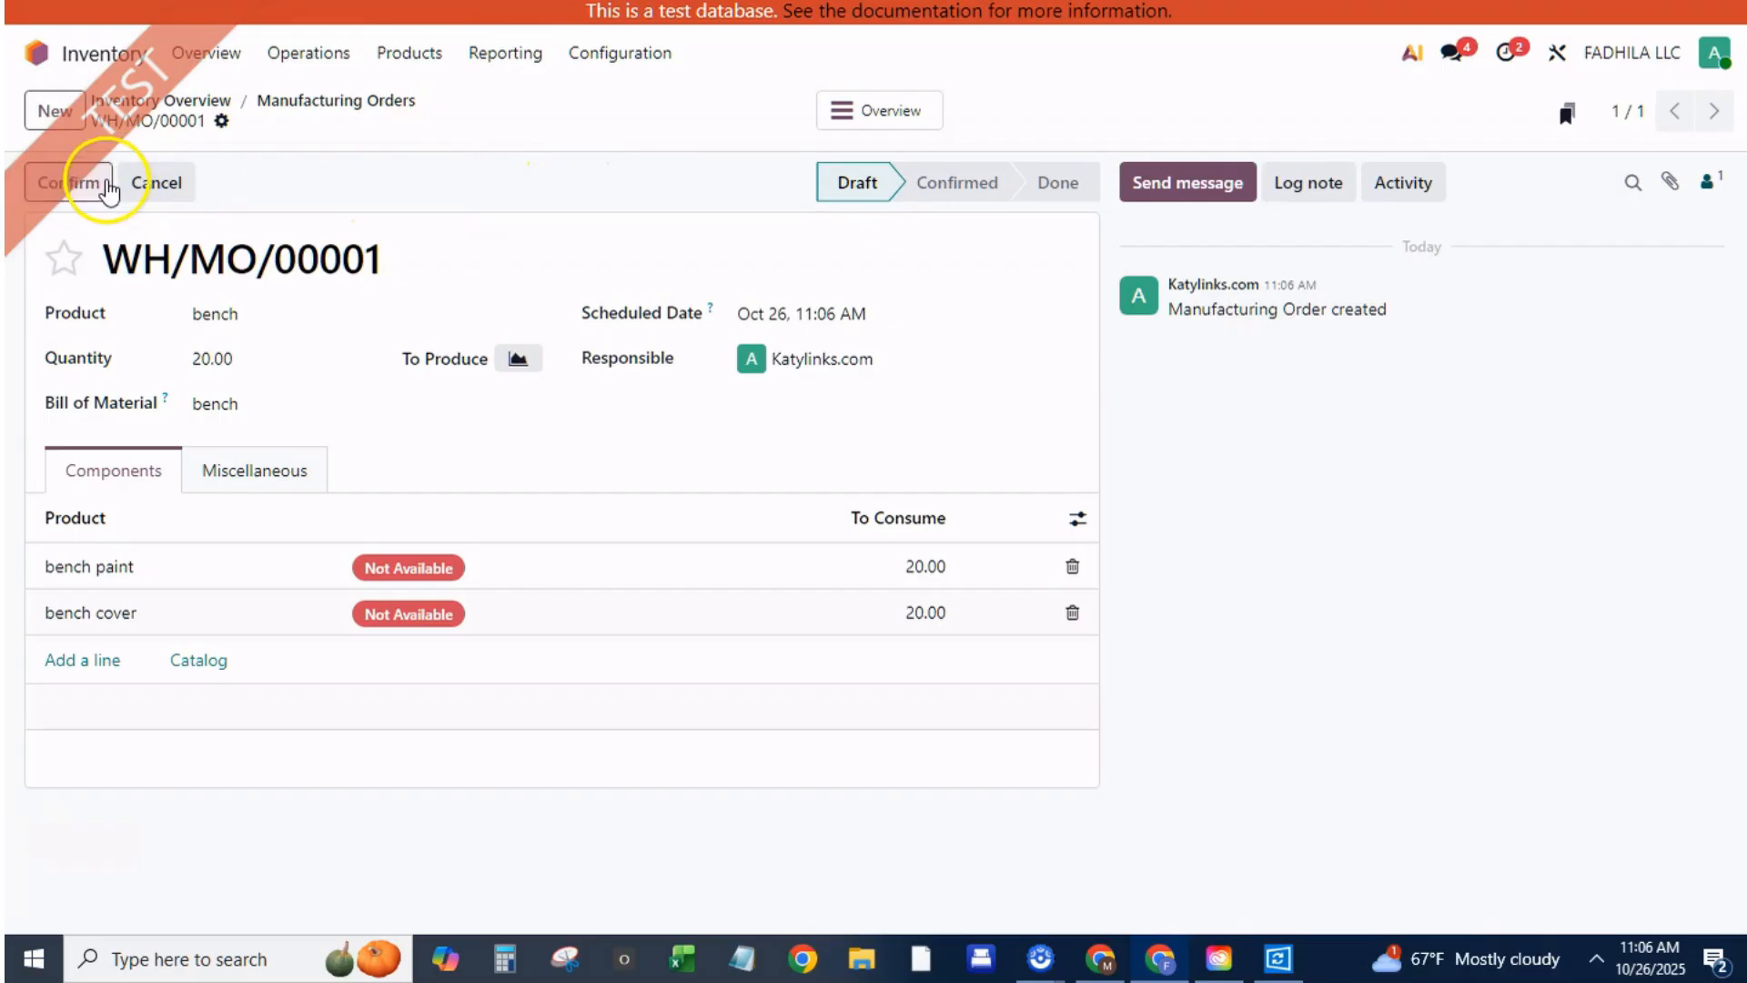
left_click(64, 182)
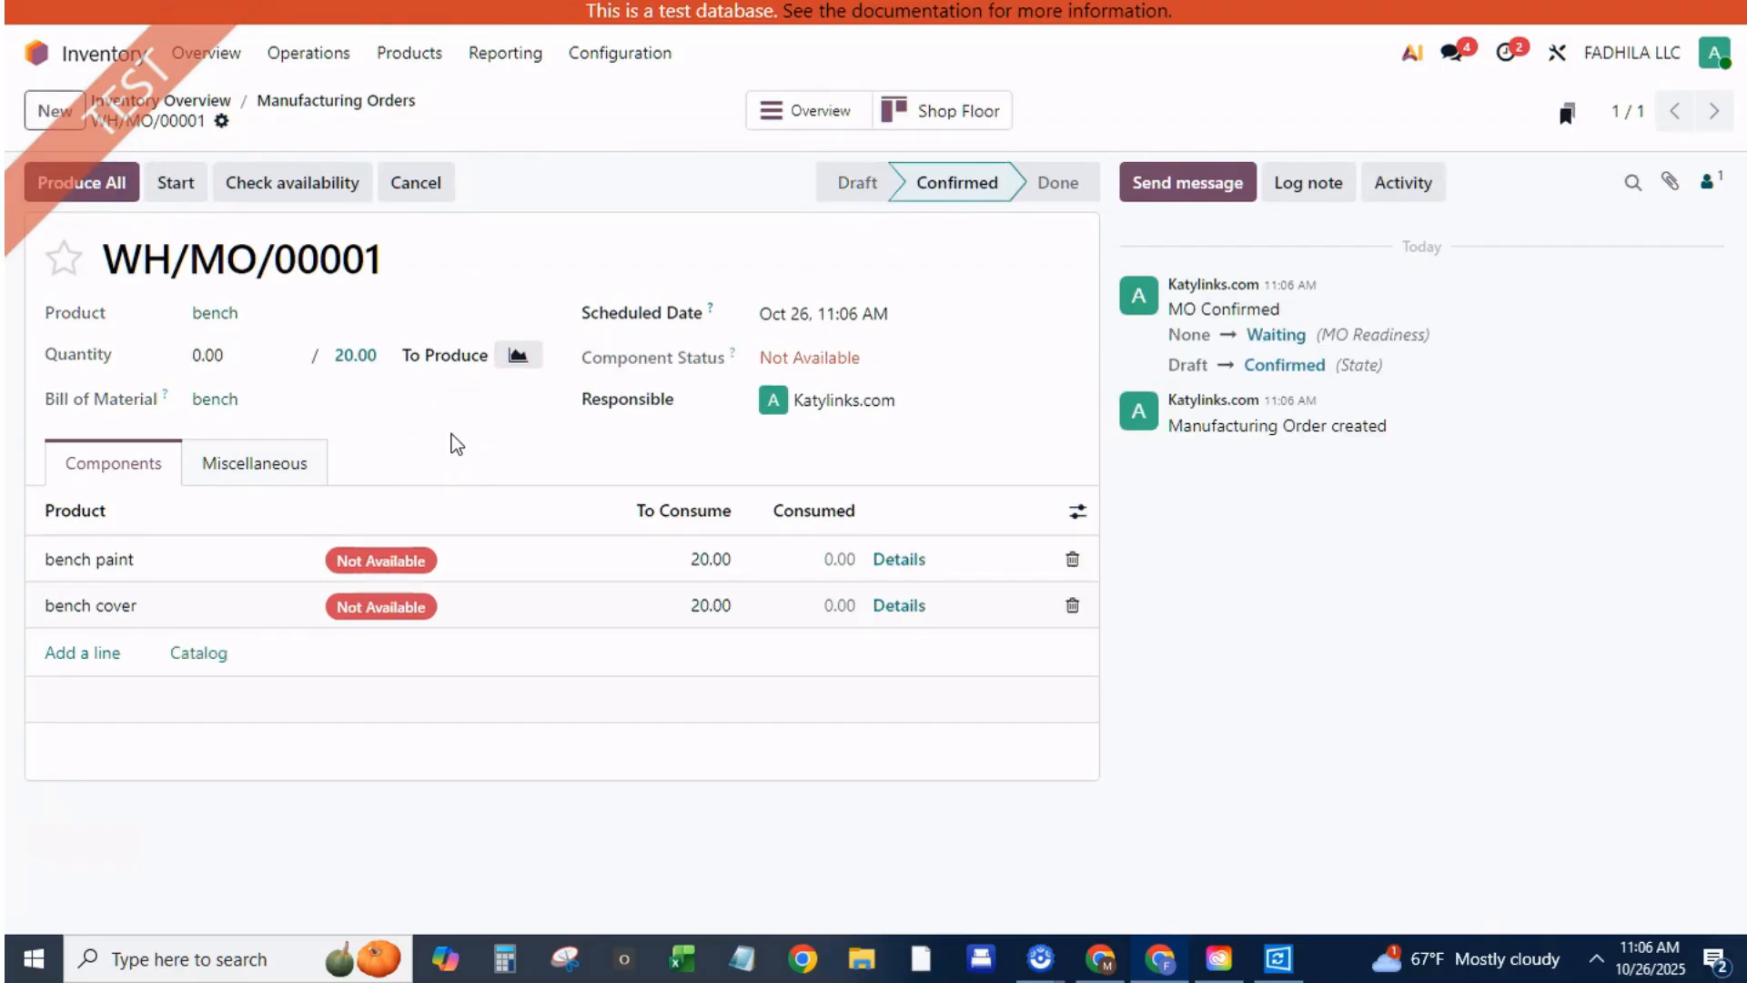
mouse_move(446, 455)
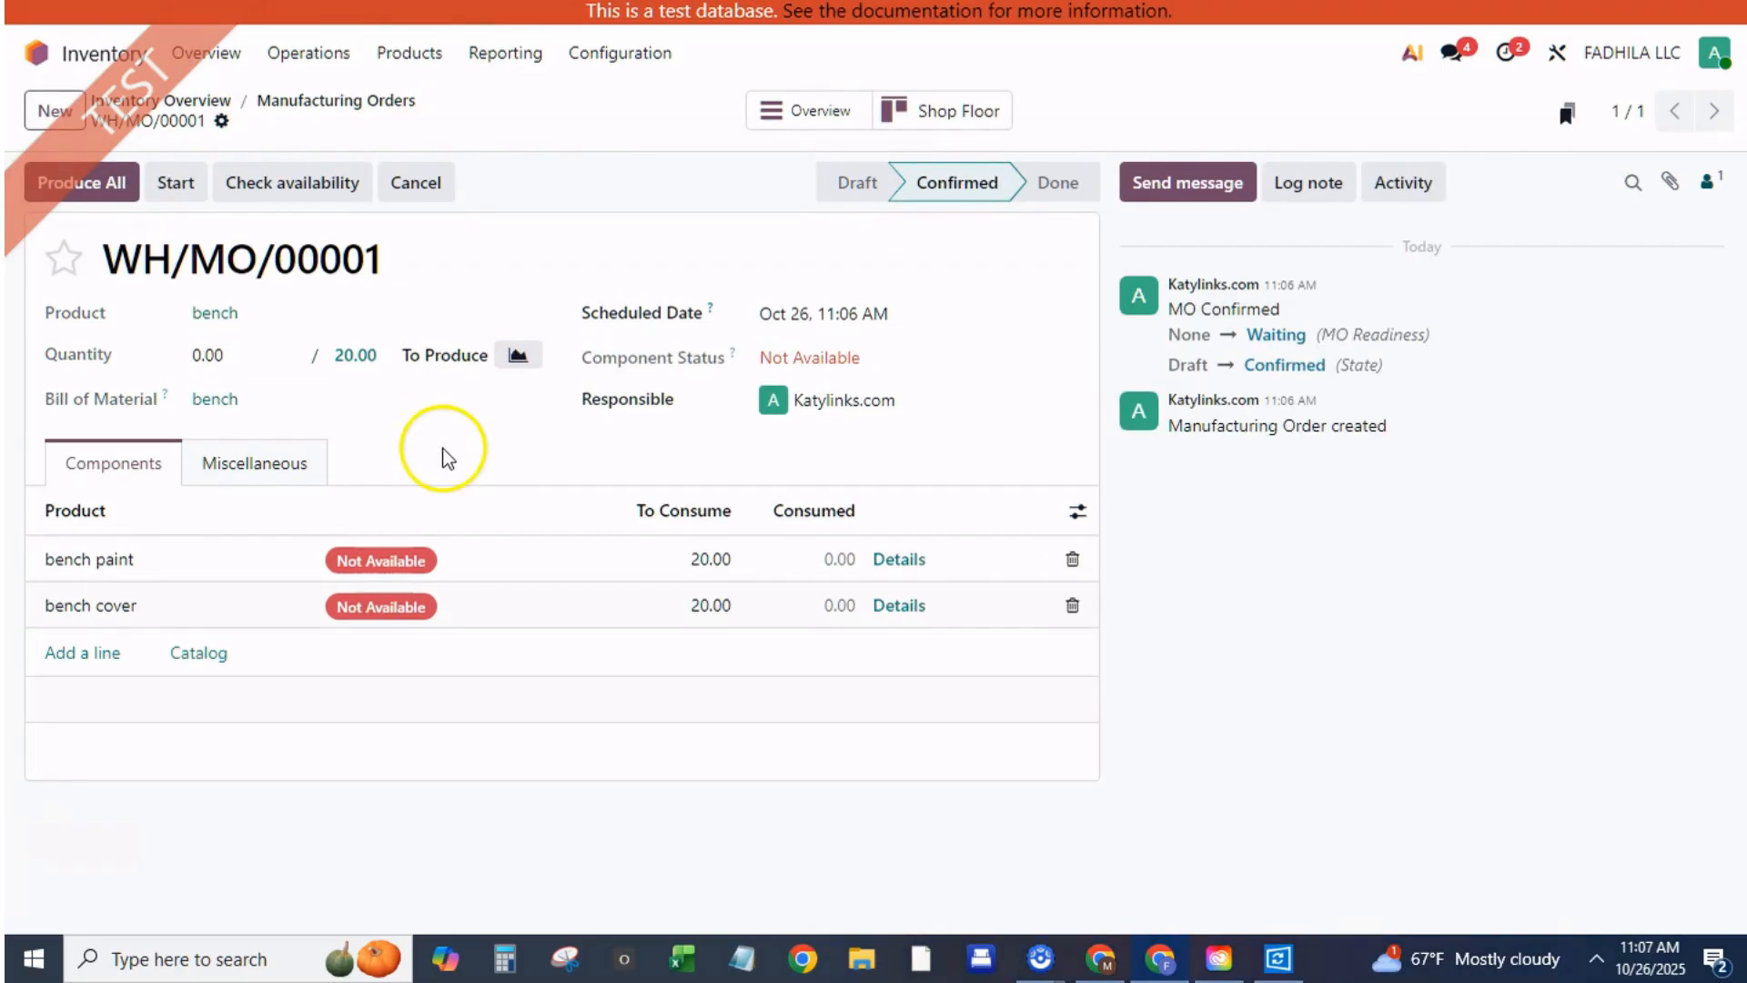
mouse_move(380, 560)
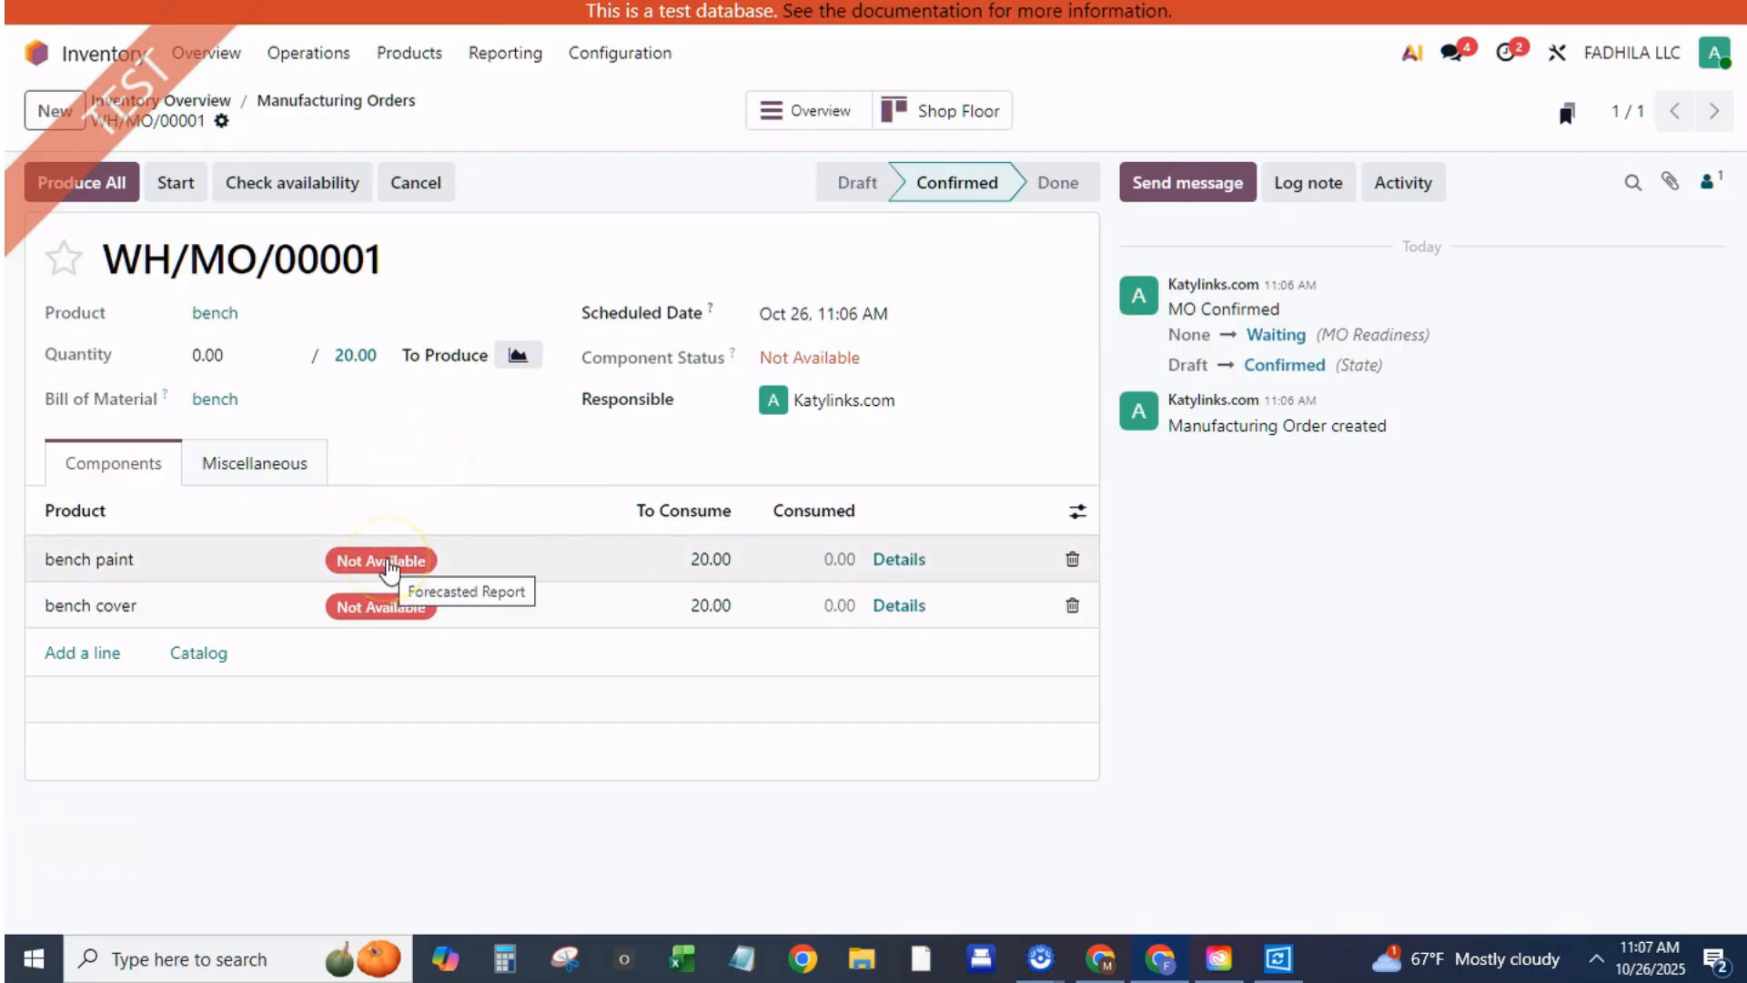
Replenish 20 units of bench paint from its forecast, creating purchase order P00012
left_click(380, 560)
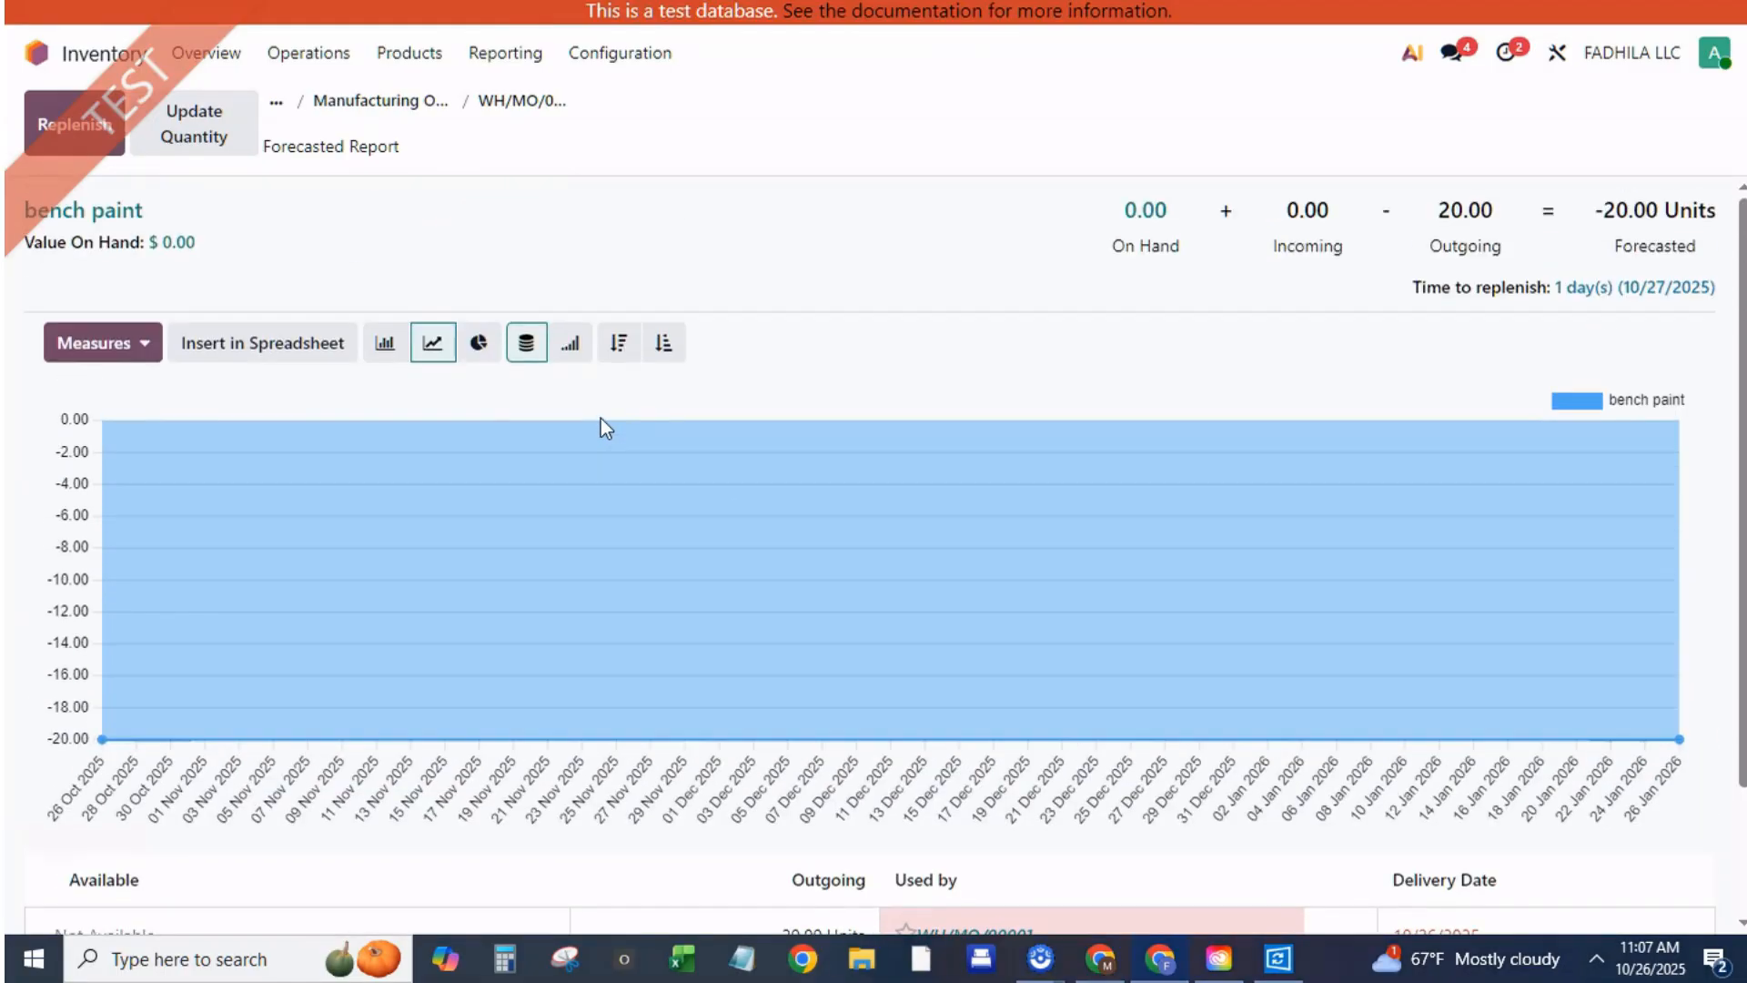
mouse_move(520, 100)
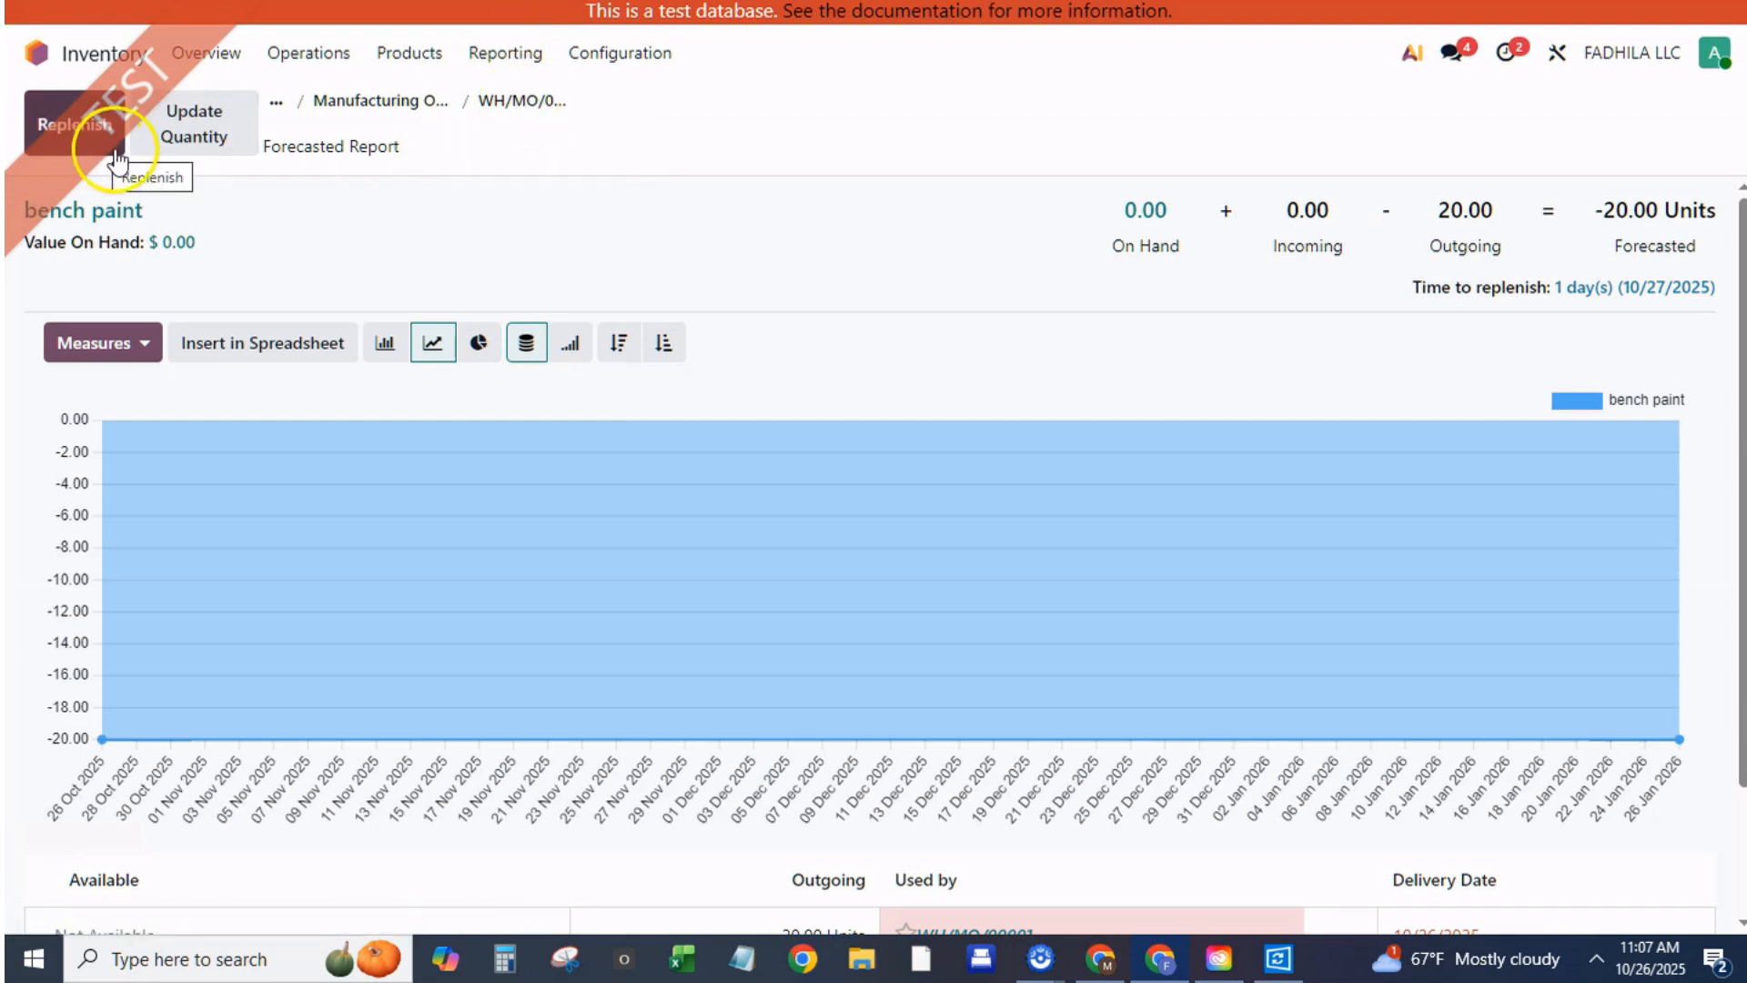
left_click(73, 124)
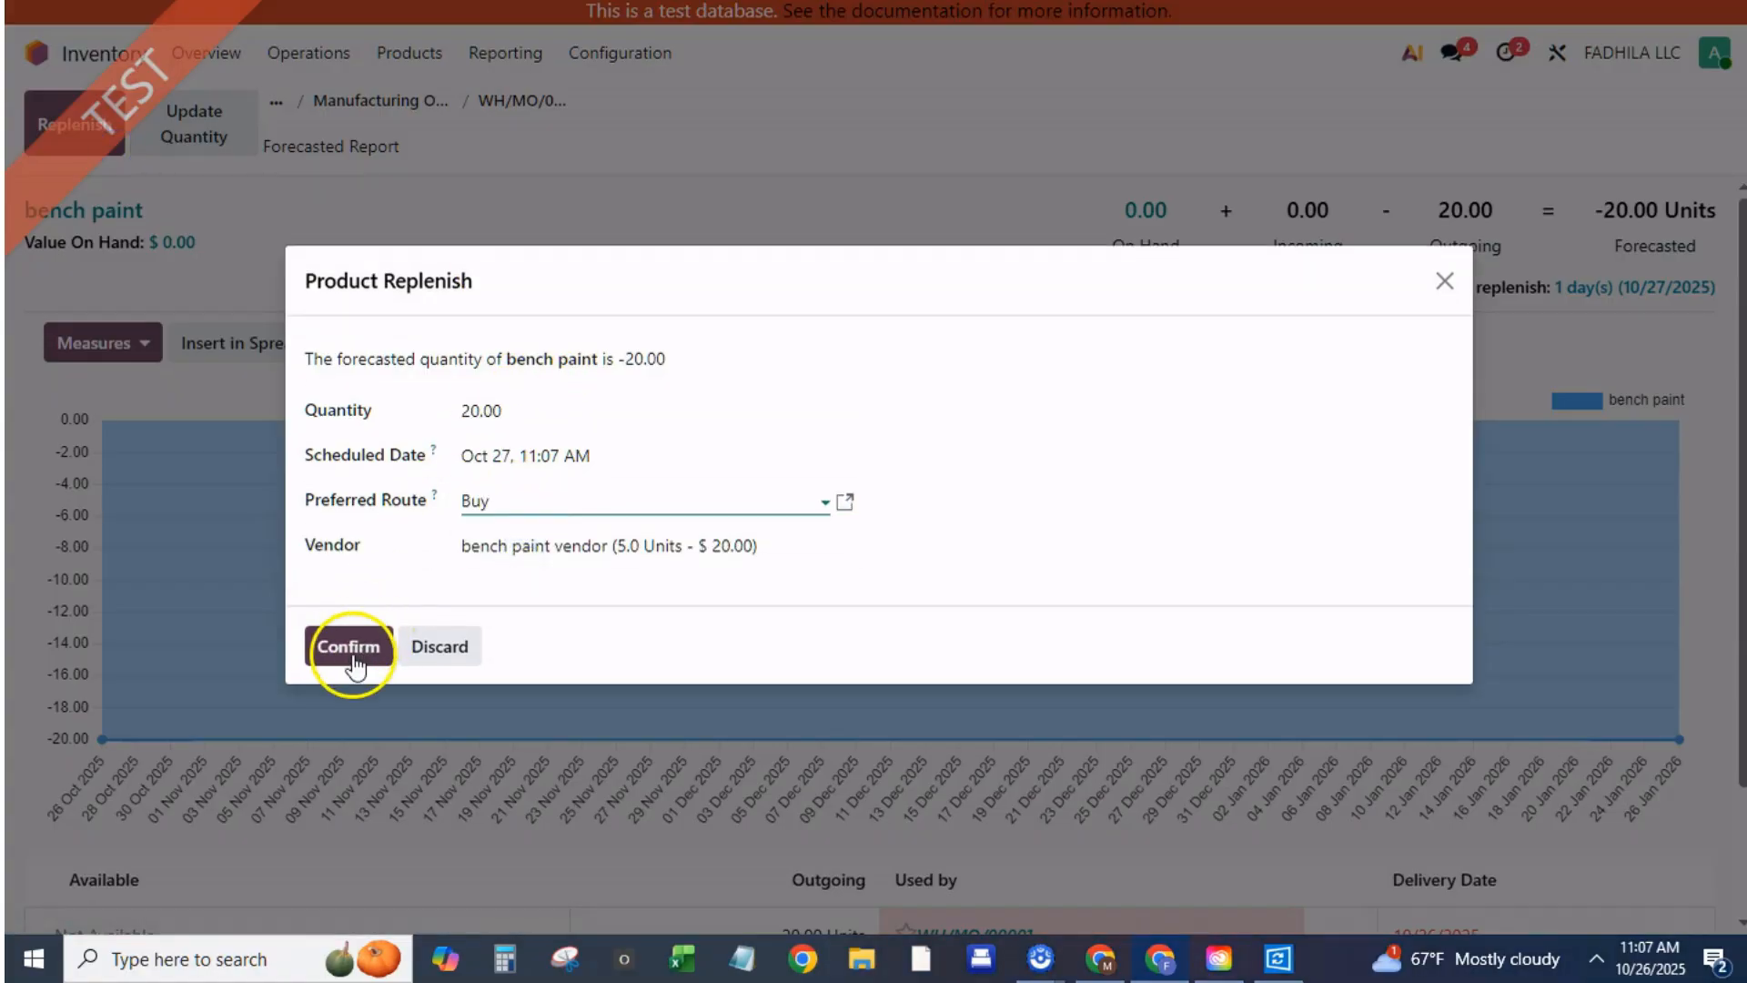
left_click(348, 646)
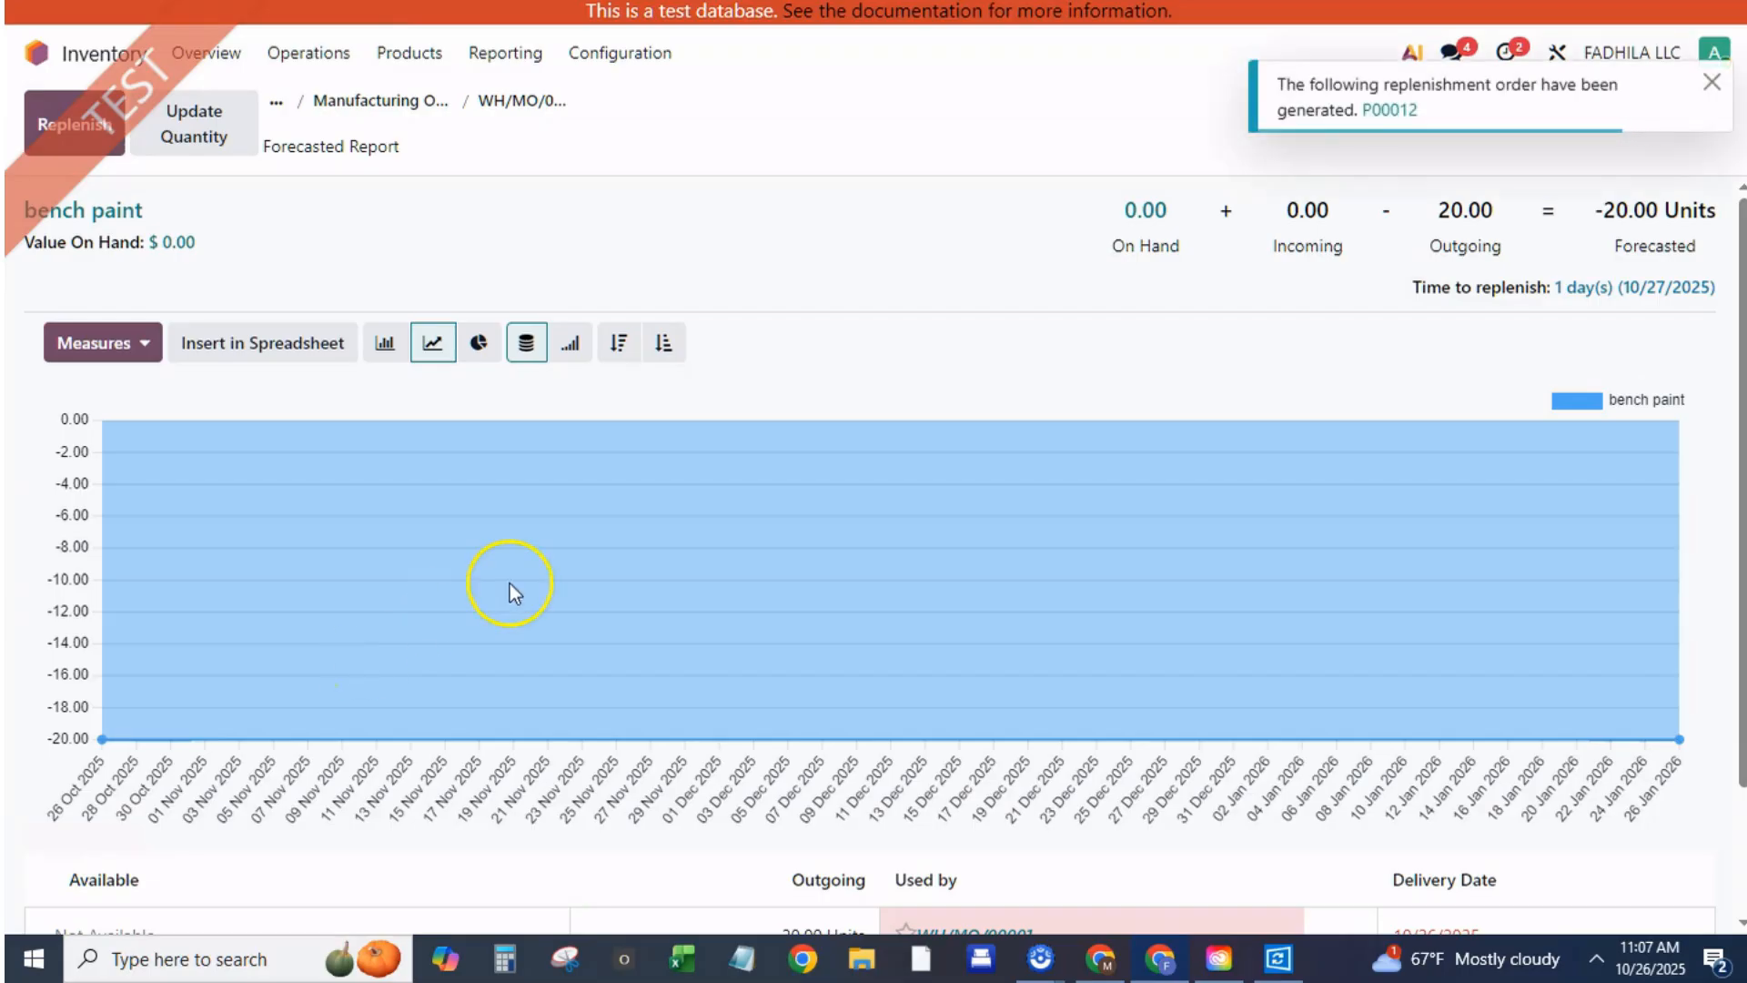
mouse_move(596, 195)
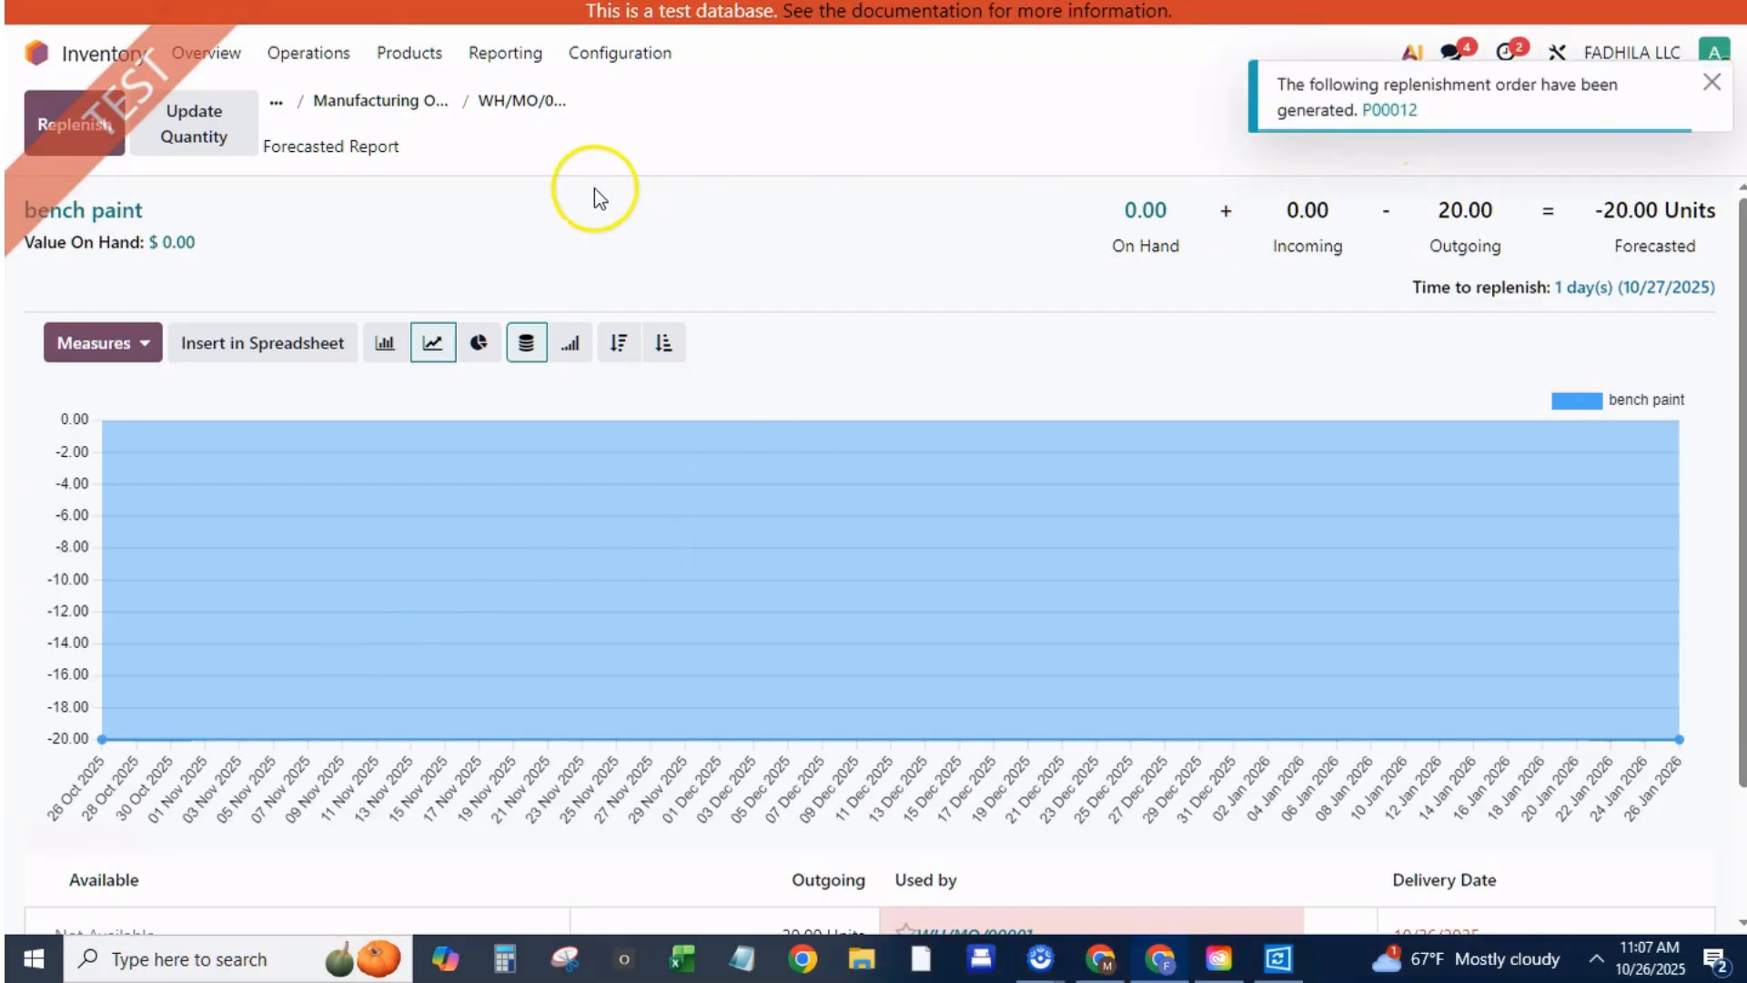